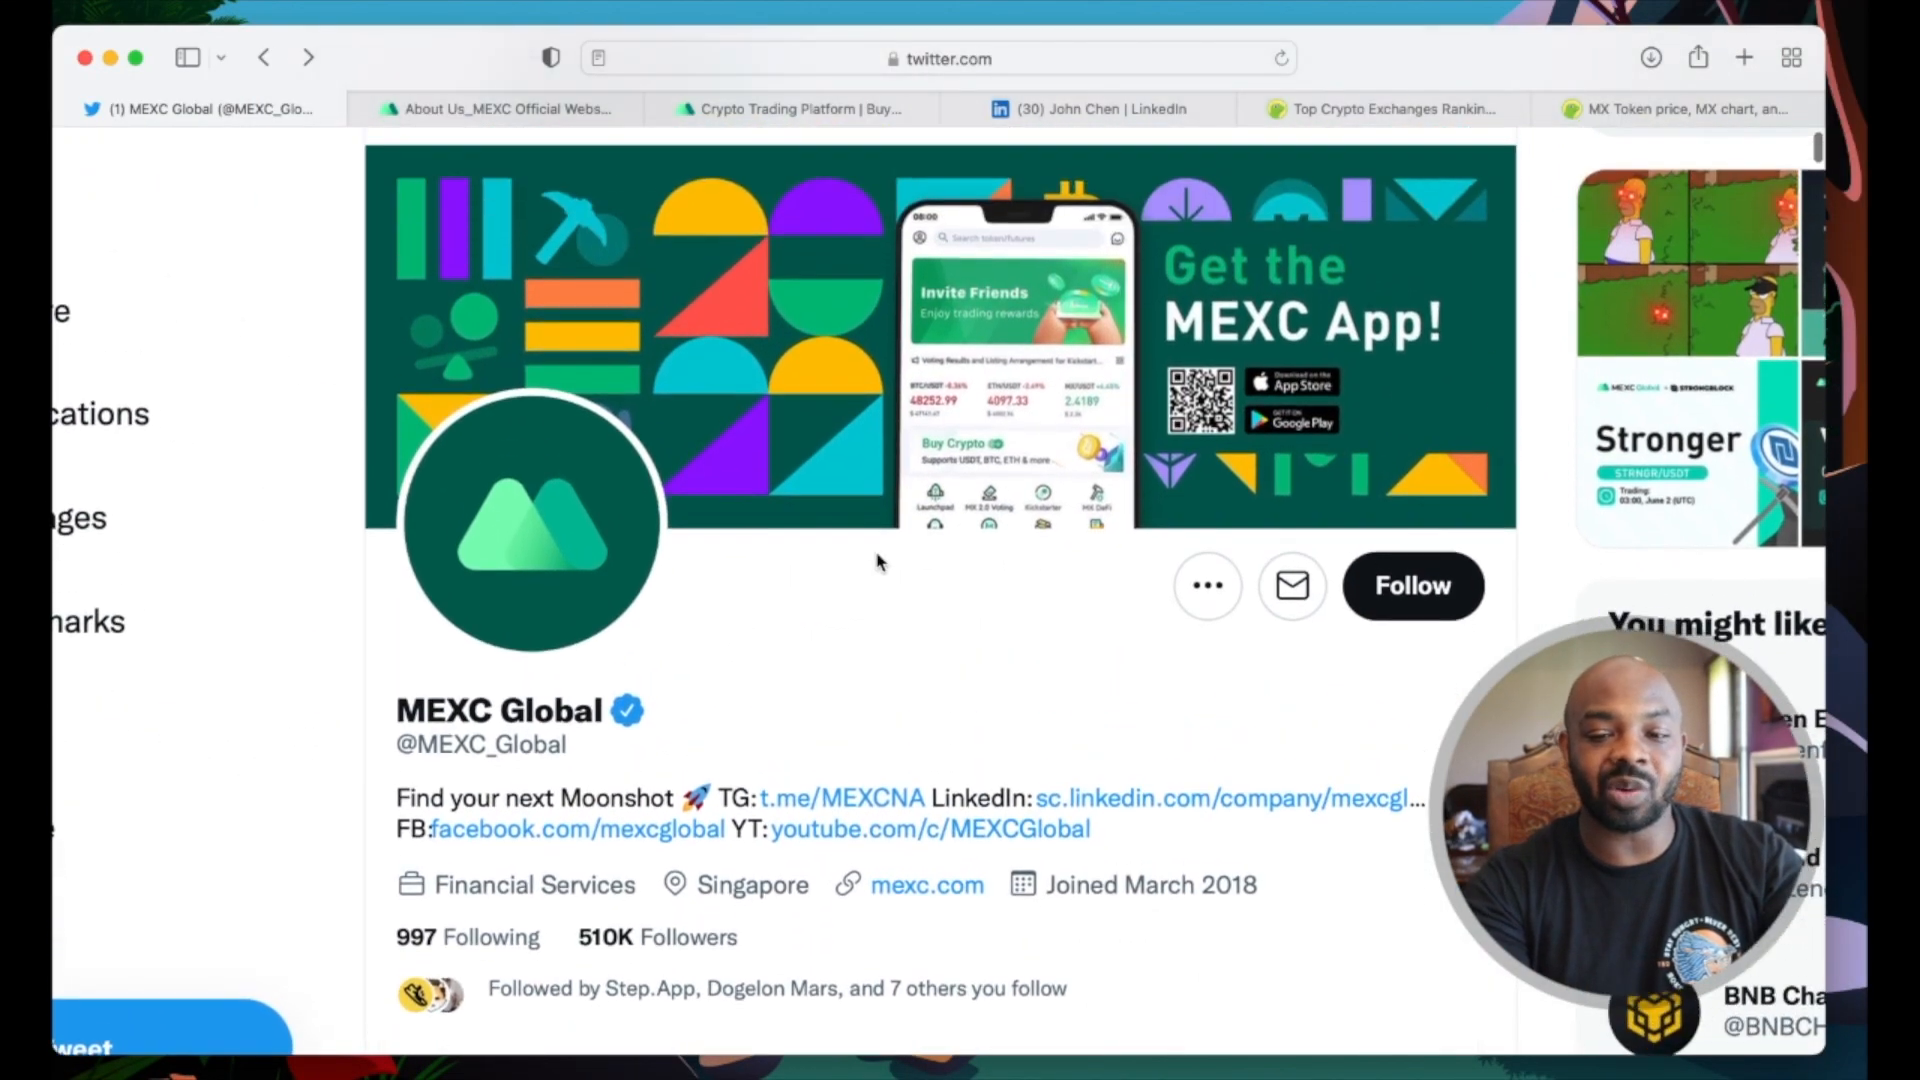
Step: Read down MEXC Global's Twitter timeline of recent tweets, then move to the About Us page
{"action": "scroll", "scroll_direction": "down", "scroll_amount": 3}
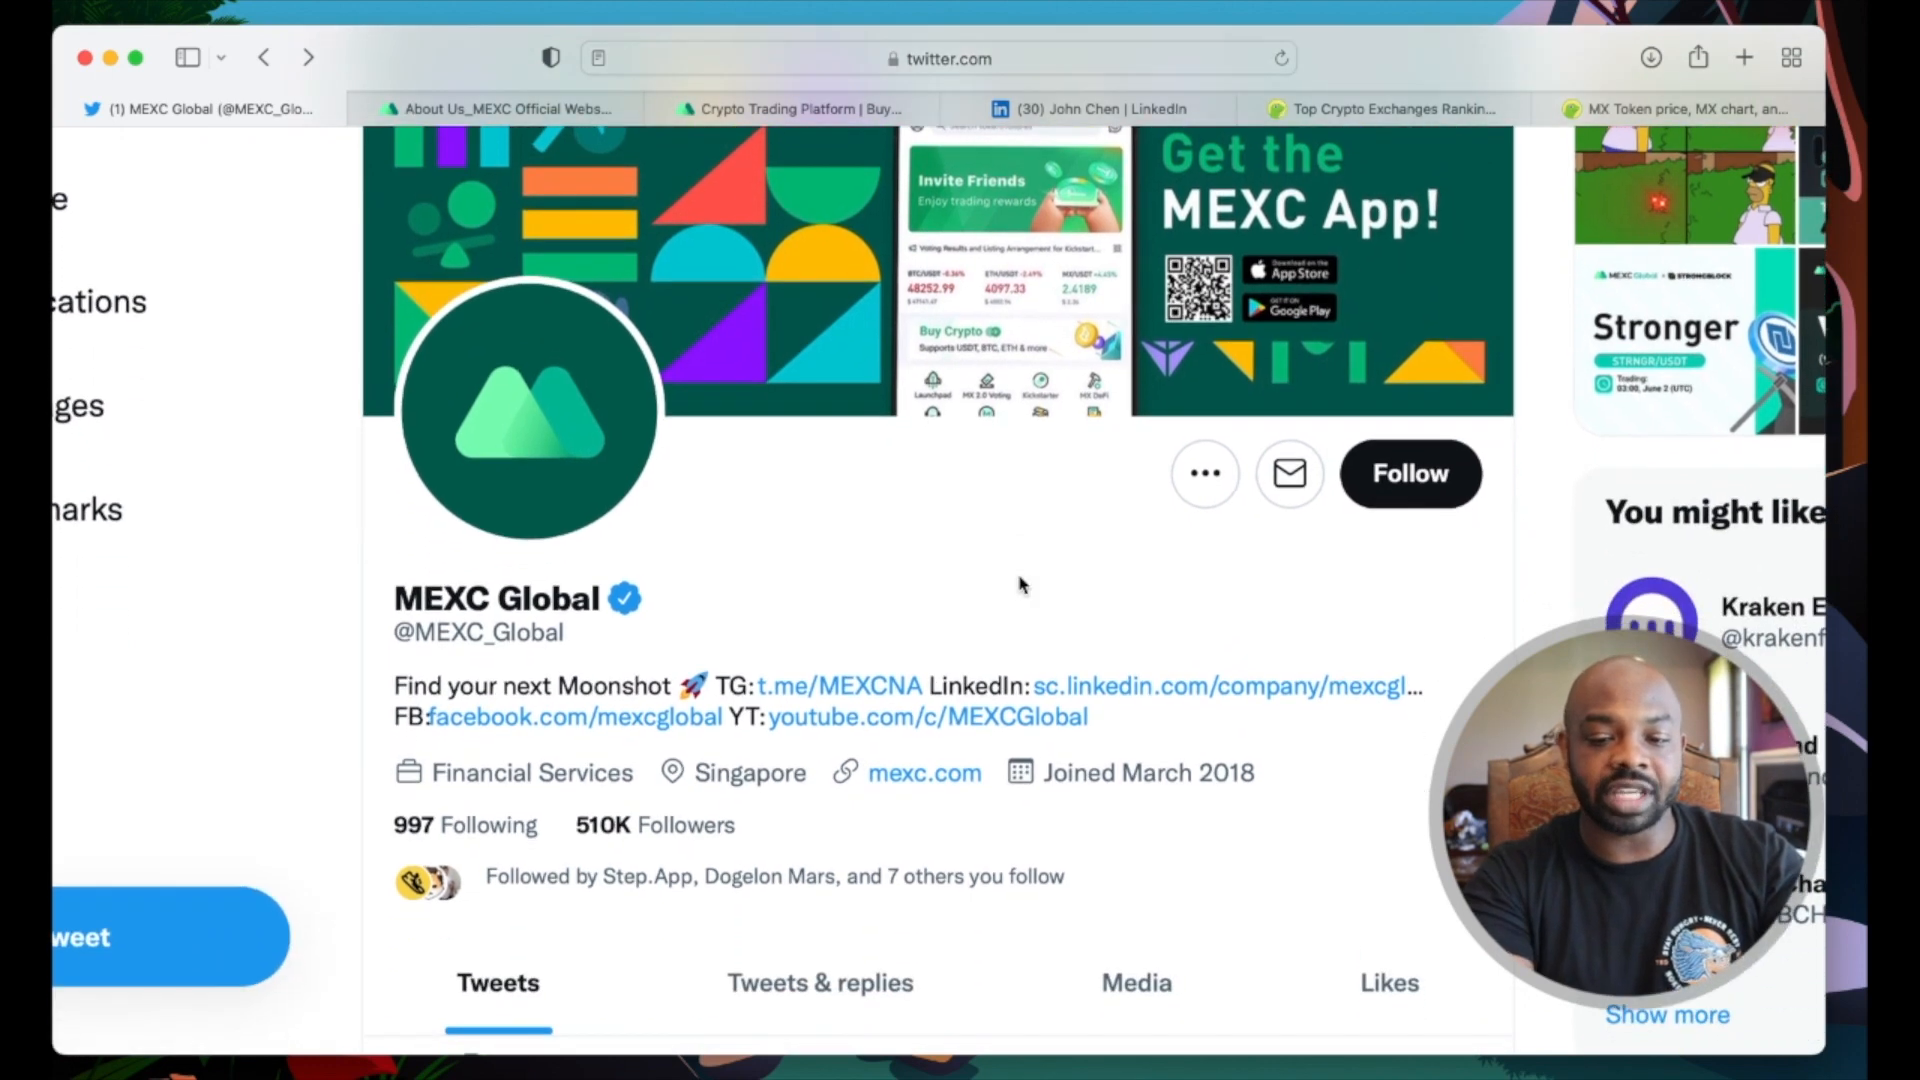
{"action": "scroll", "scroll_direction": "down", "scroll_amount": 3}
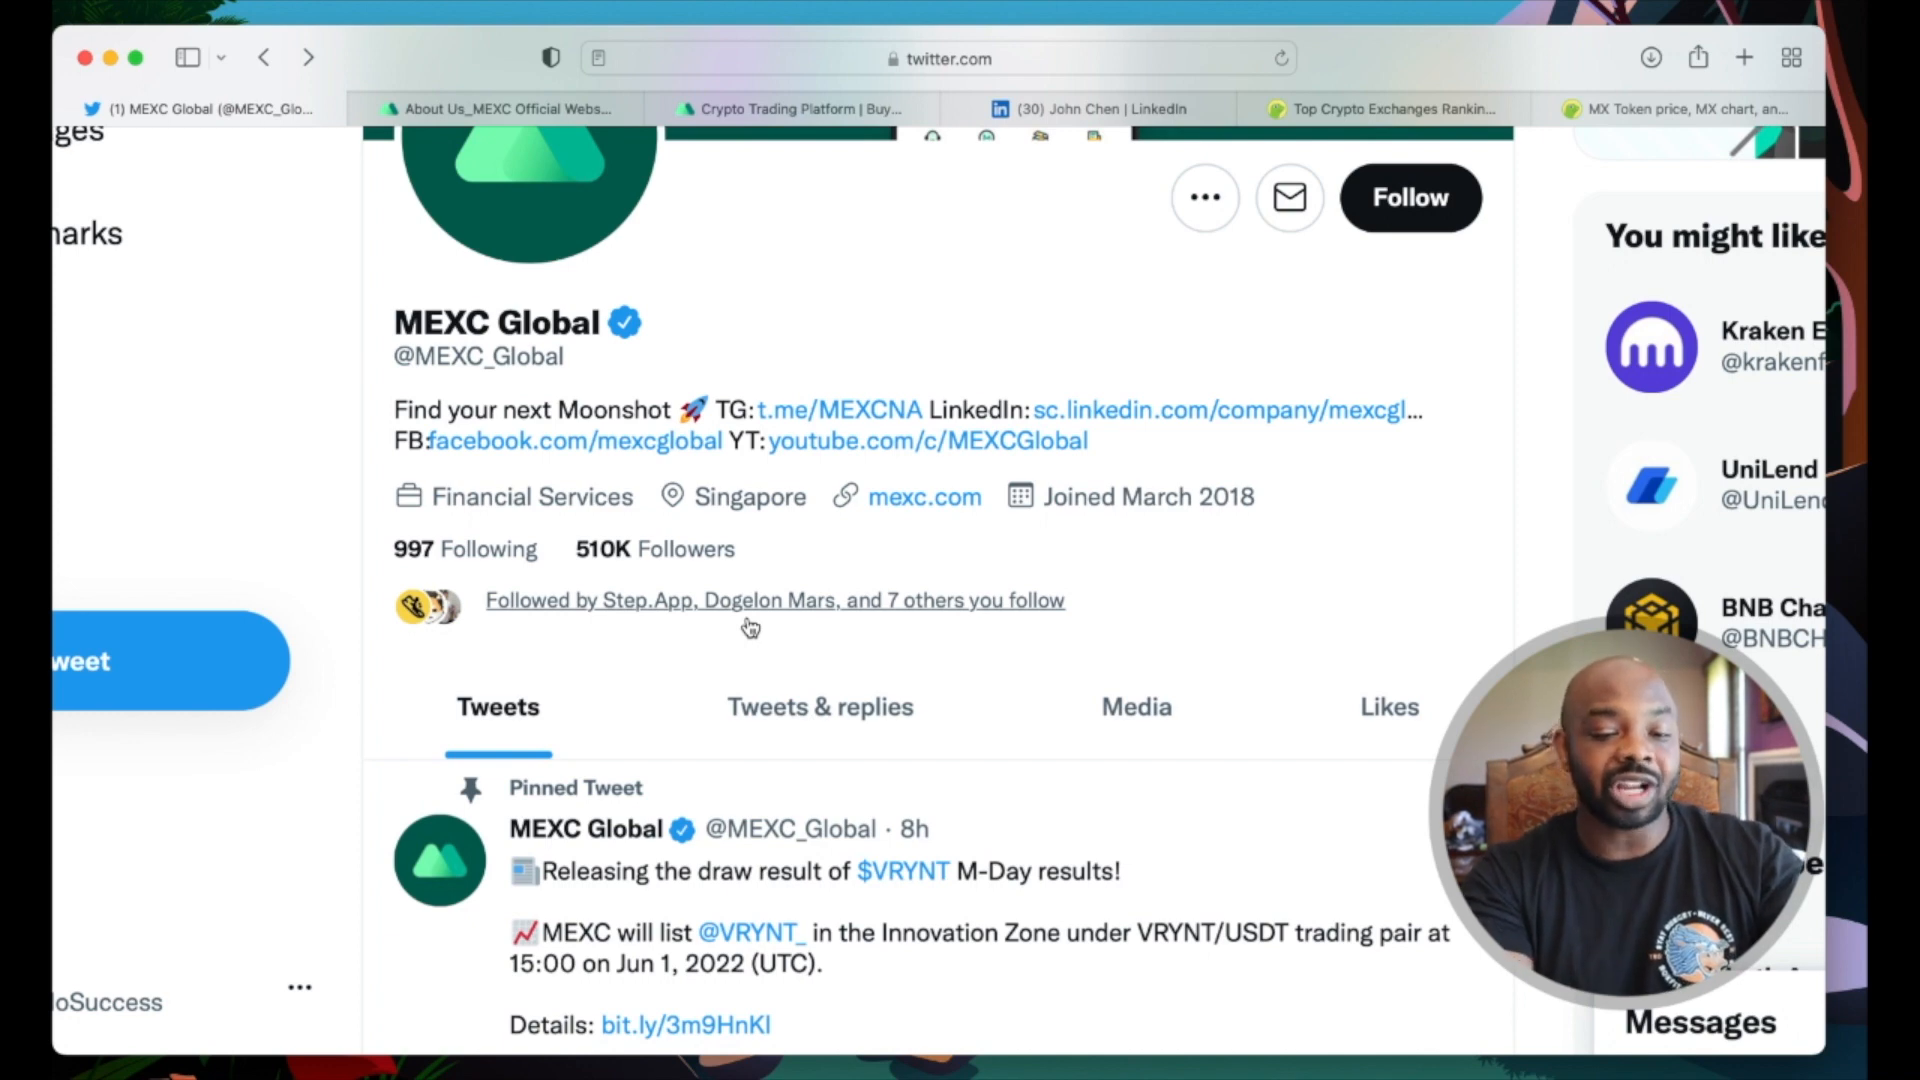
{"action": "mouse_move", "coordinate": [1236, 514]}
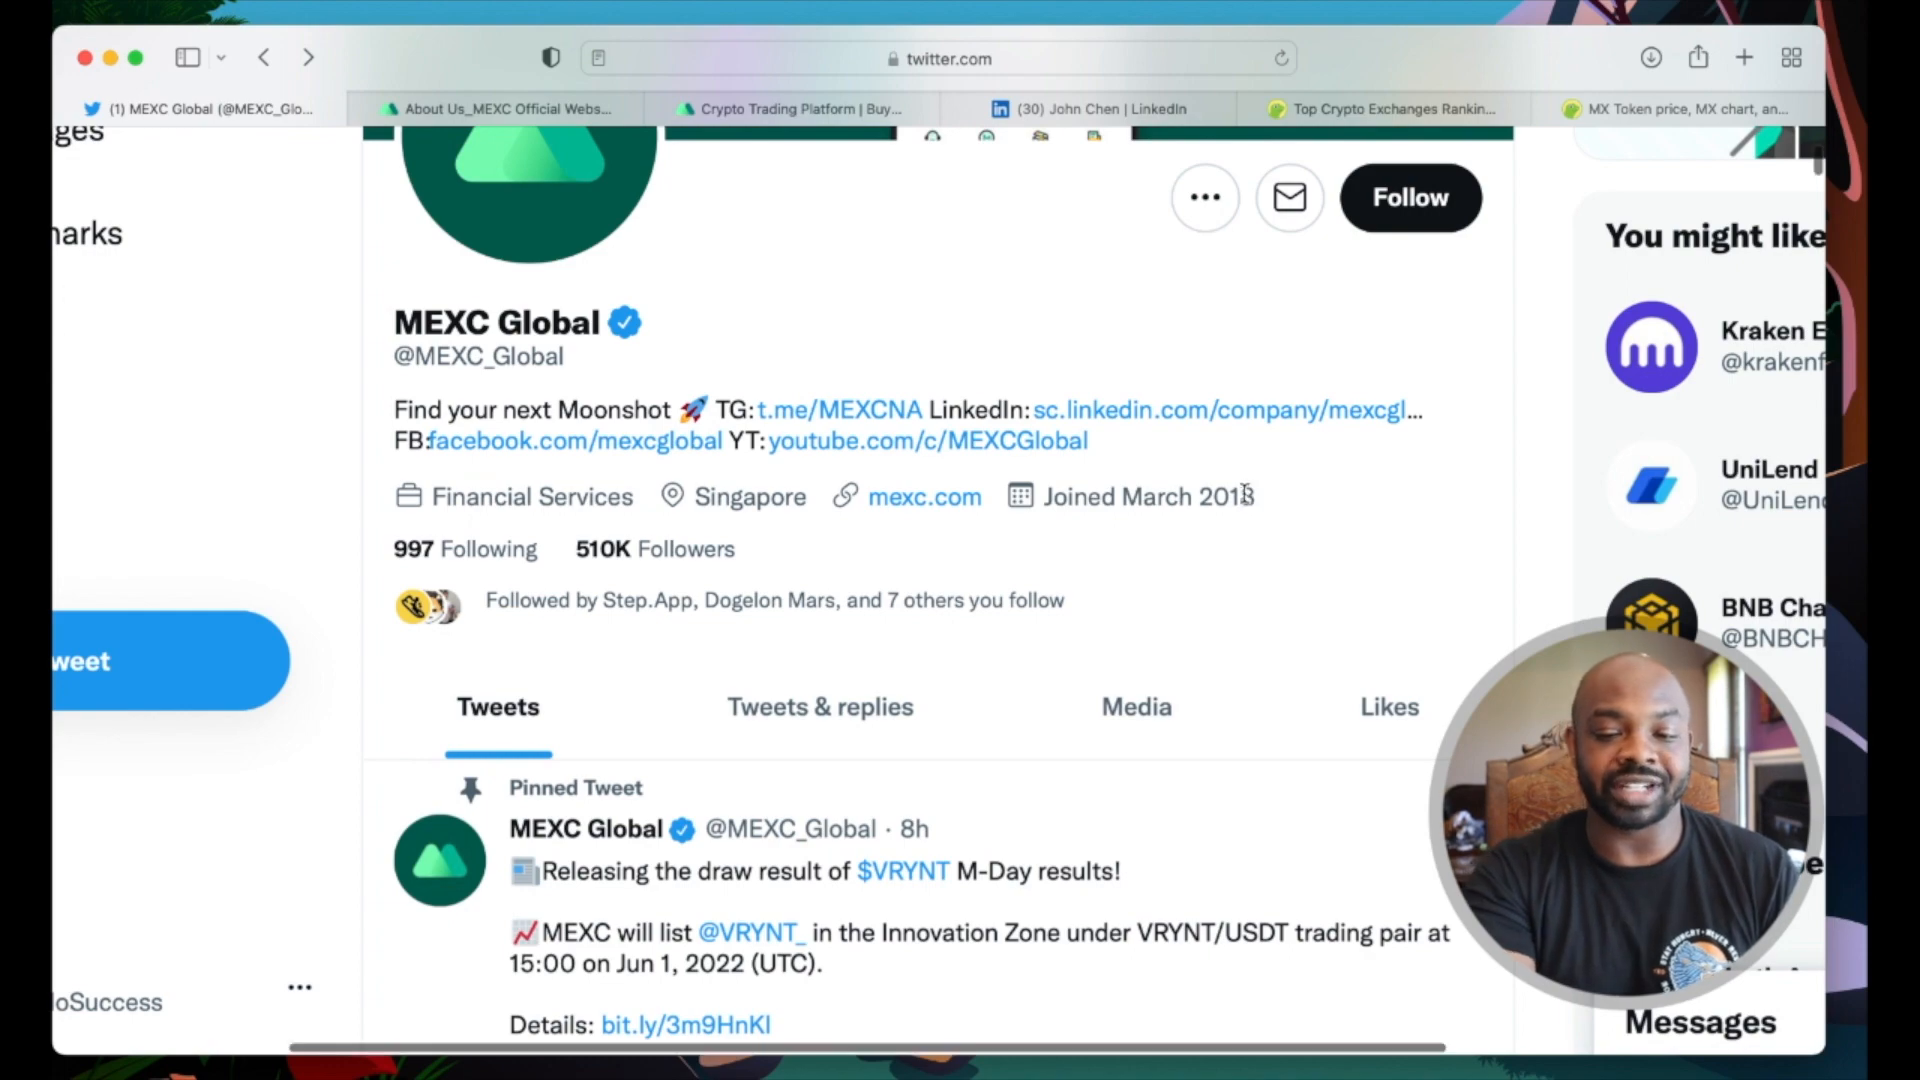
{"action": "scroll", "scroll_direction": "down", "scroll_amount": 3}
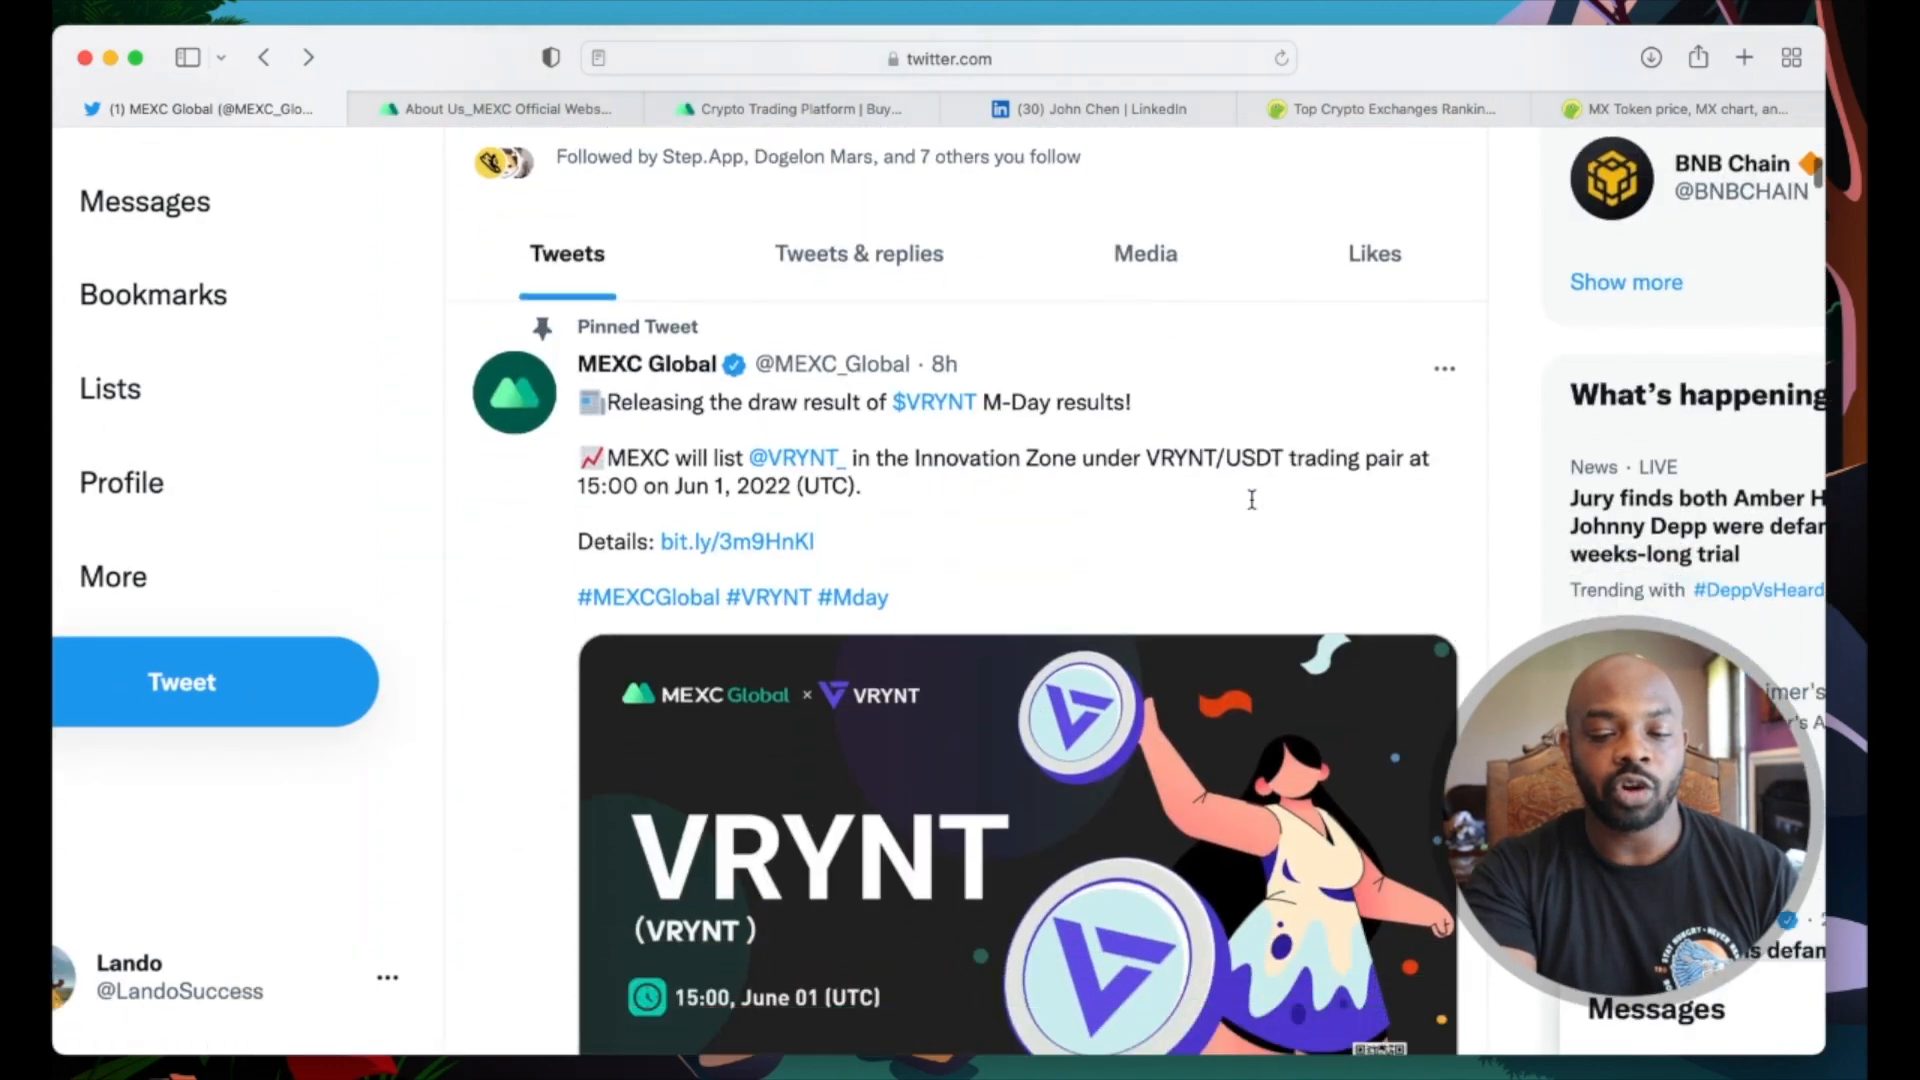
{"action": "scroll", "scroll_direction": "down", "scroll_amount": 3}
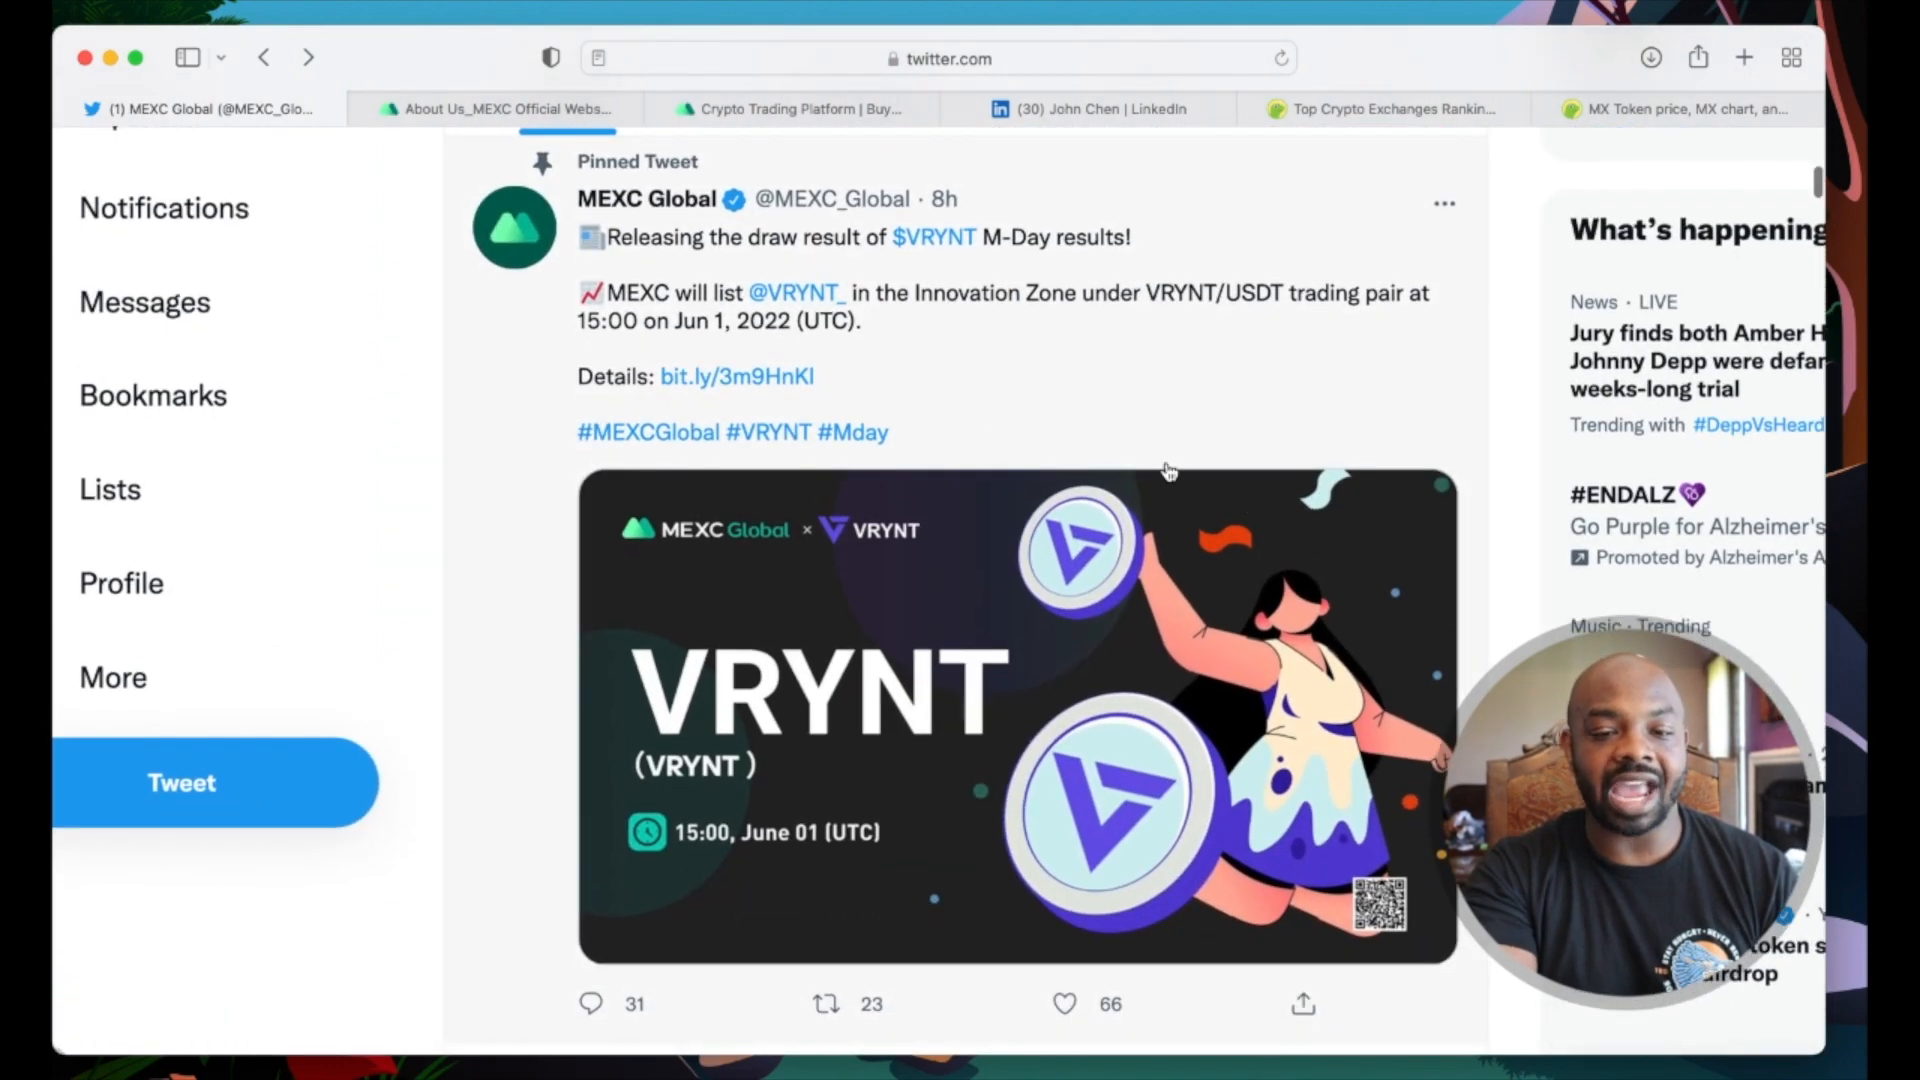
{"action": "scroll", "scroll_direction": "down", "scroll_amount": 3}
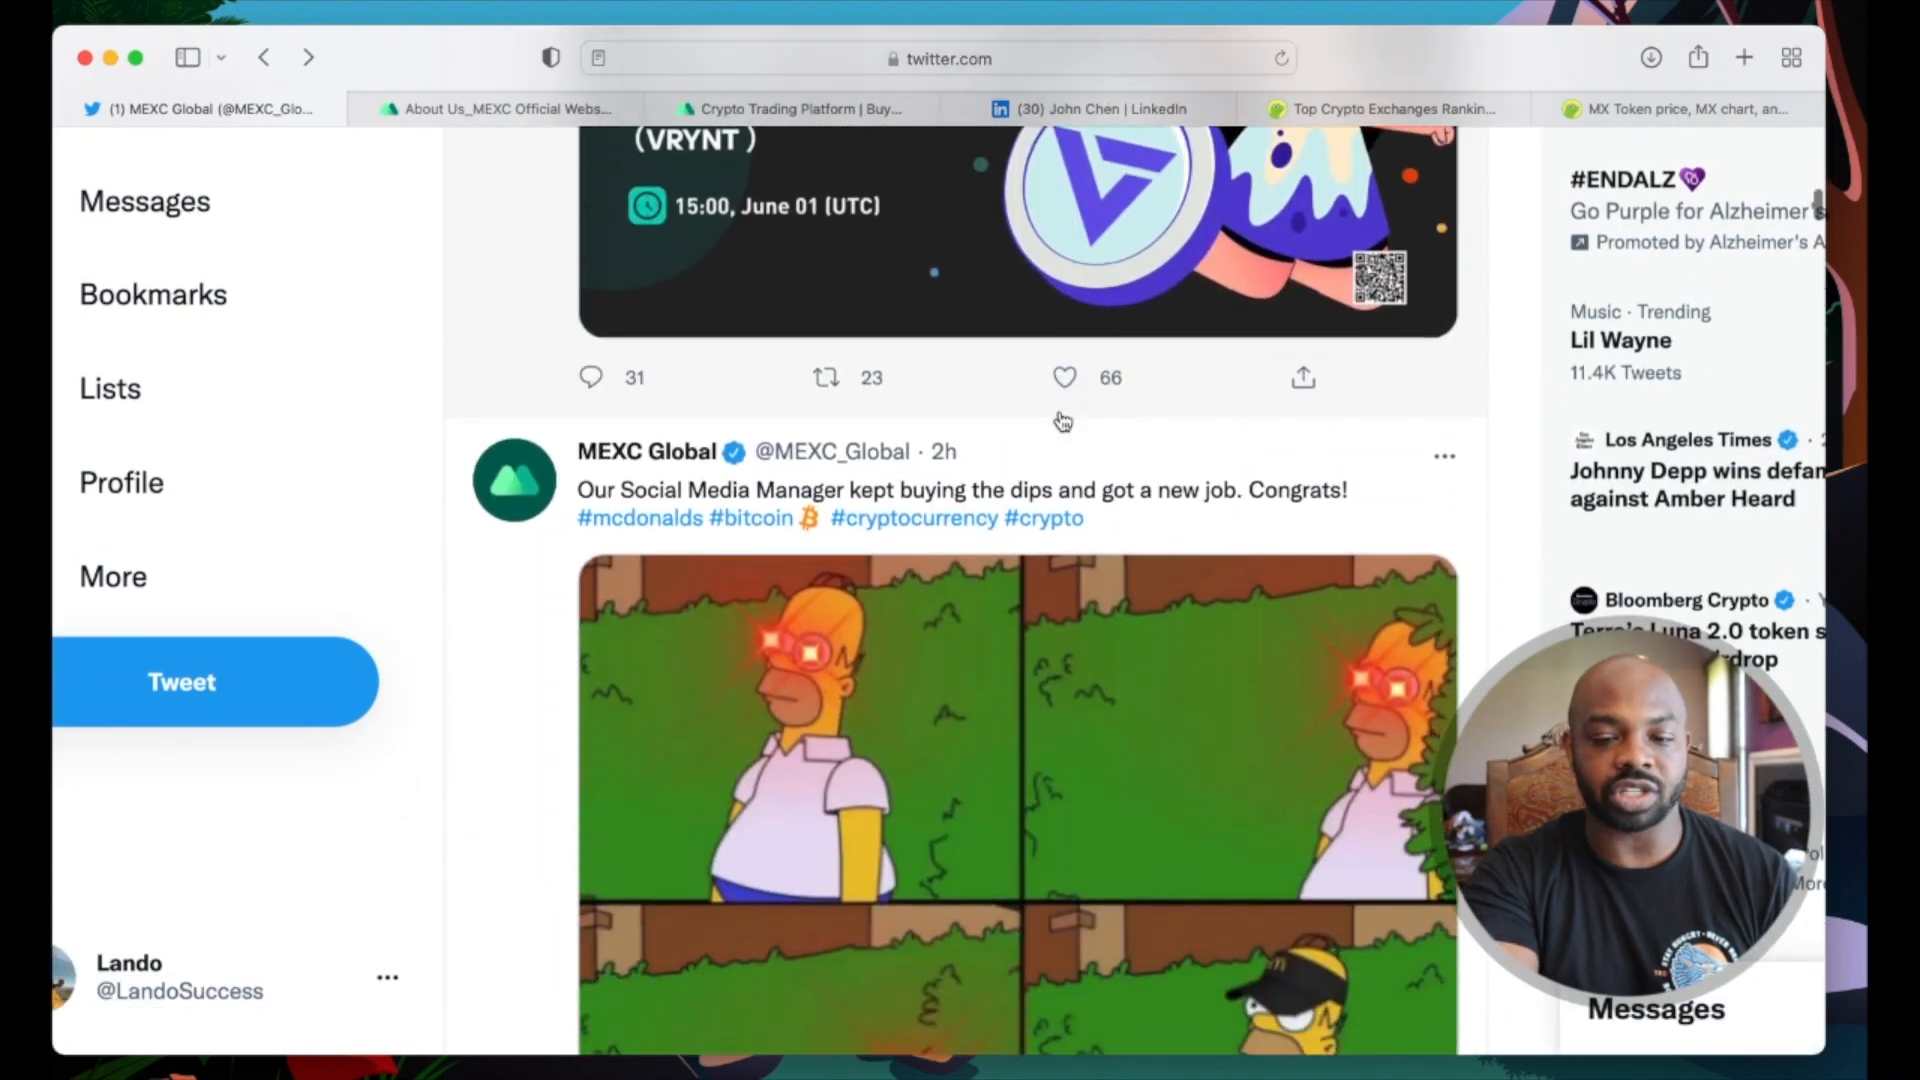
{"action": "scroll", "scroll_direction": "down", "scroll_amount": 3}
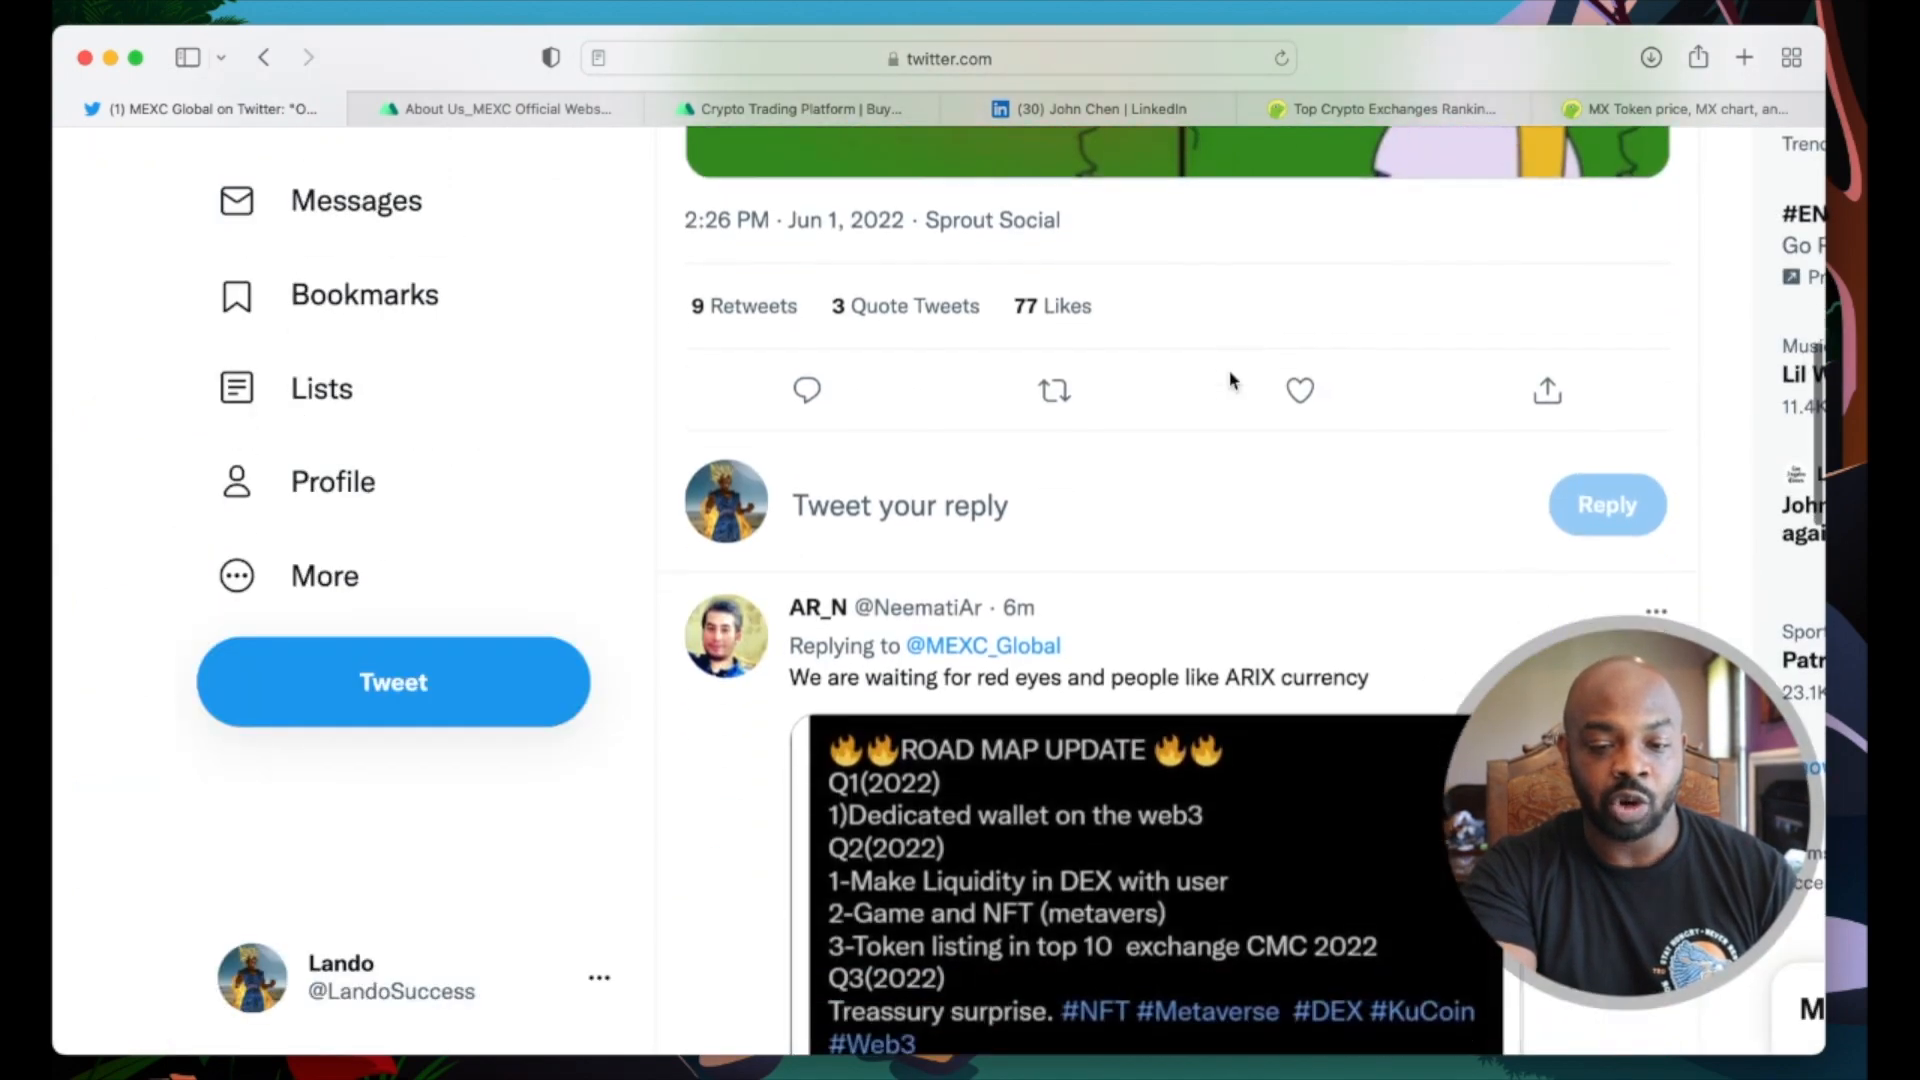
{"action": "scroll", "scroll_direction": "down", "scroll_amount": 3}
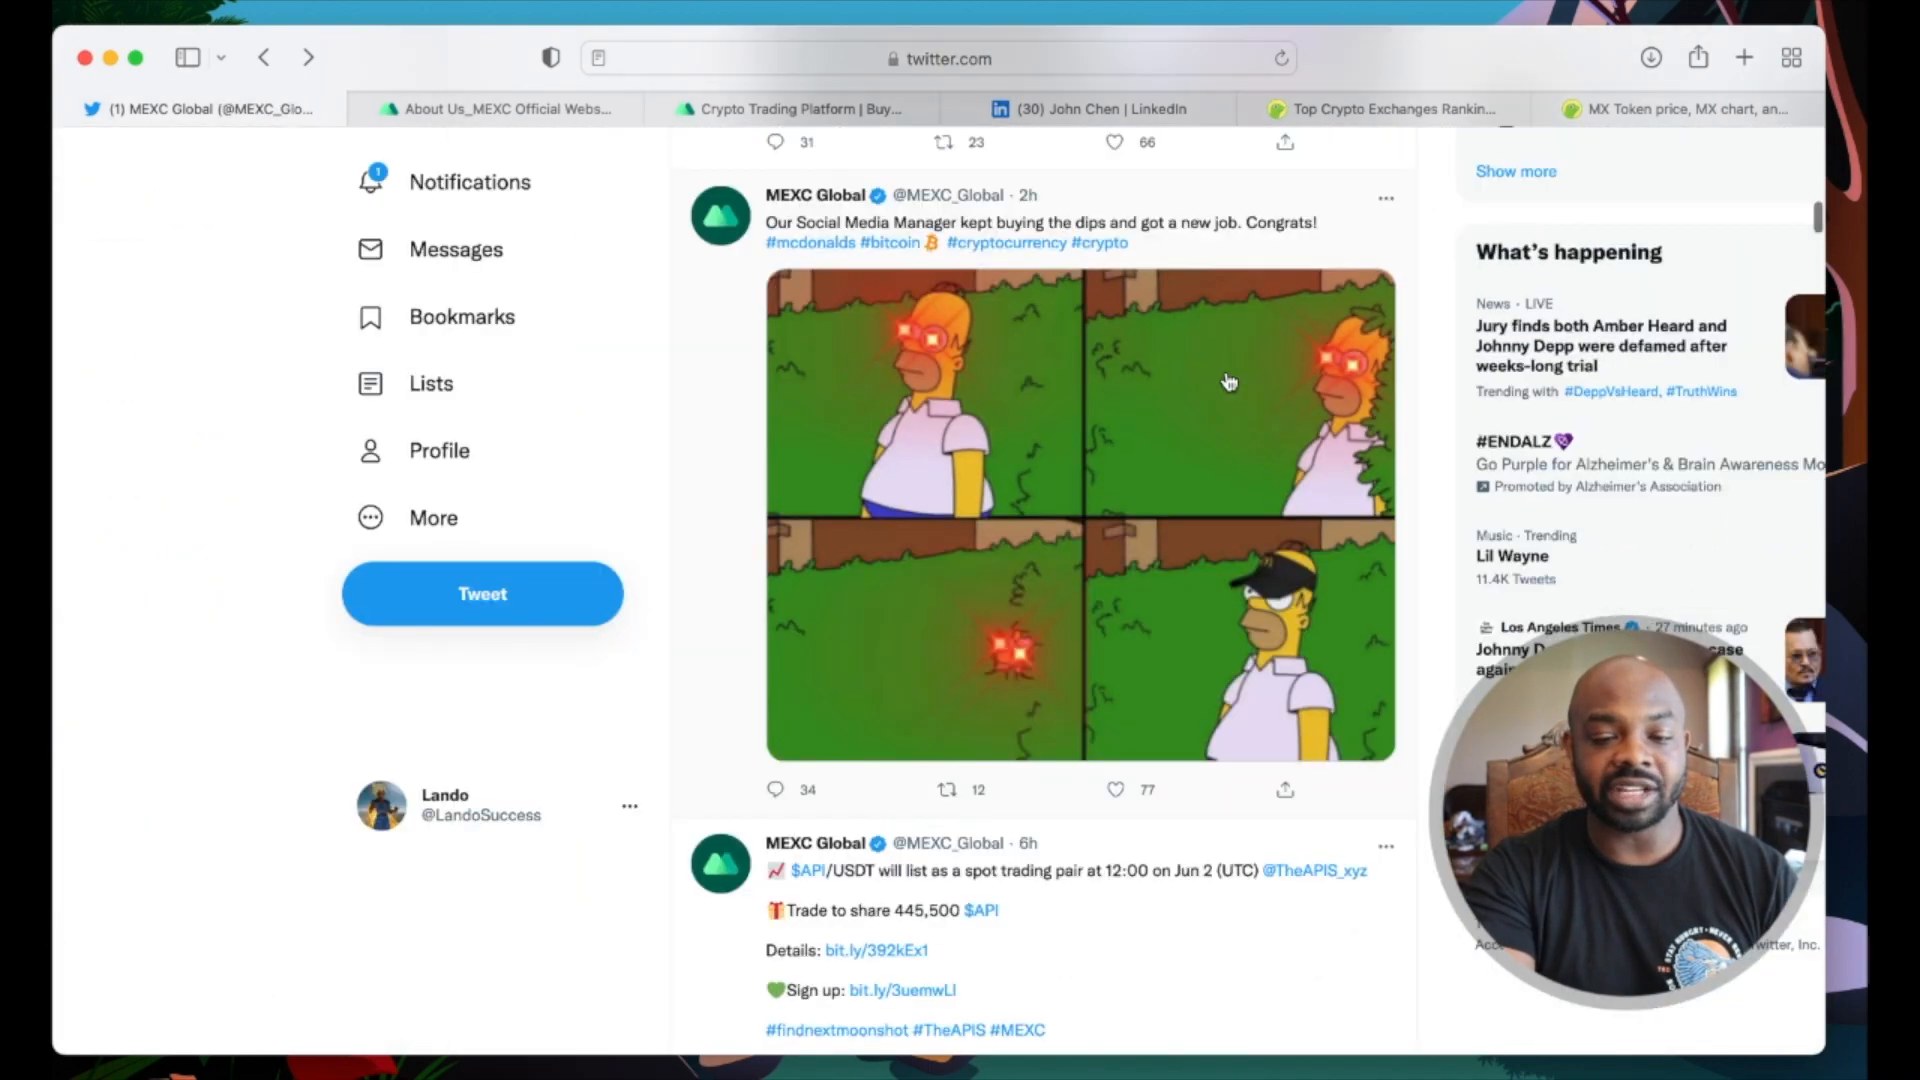
{"action": "left_click", "coordinate": [502, 108]}
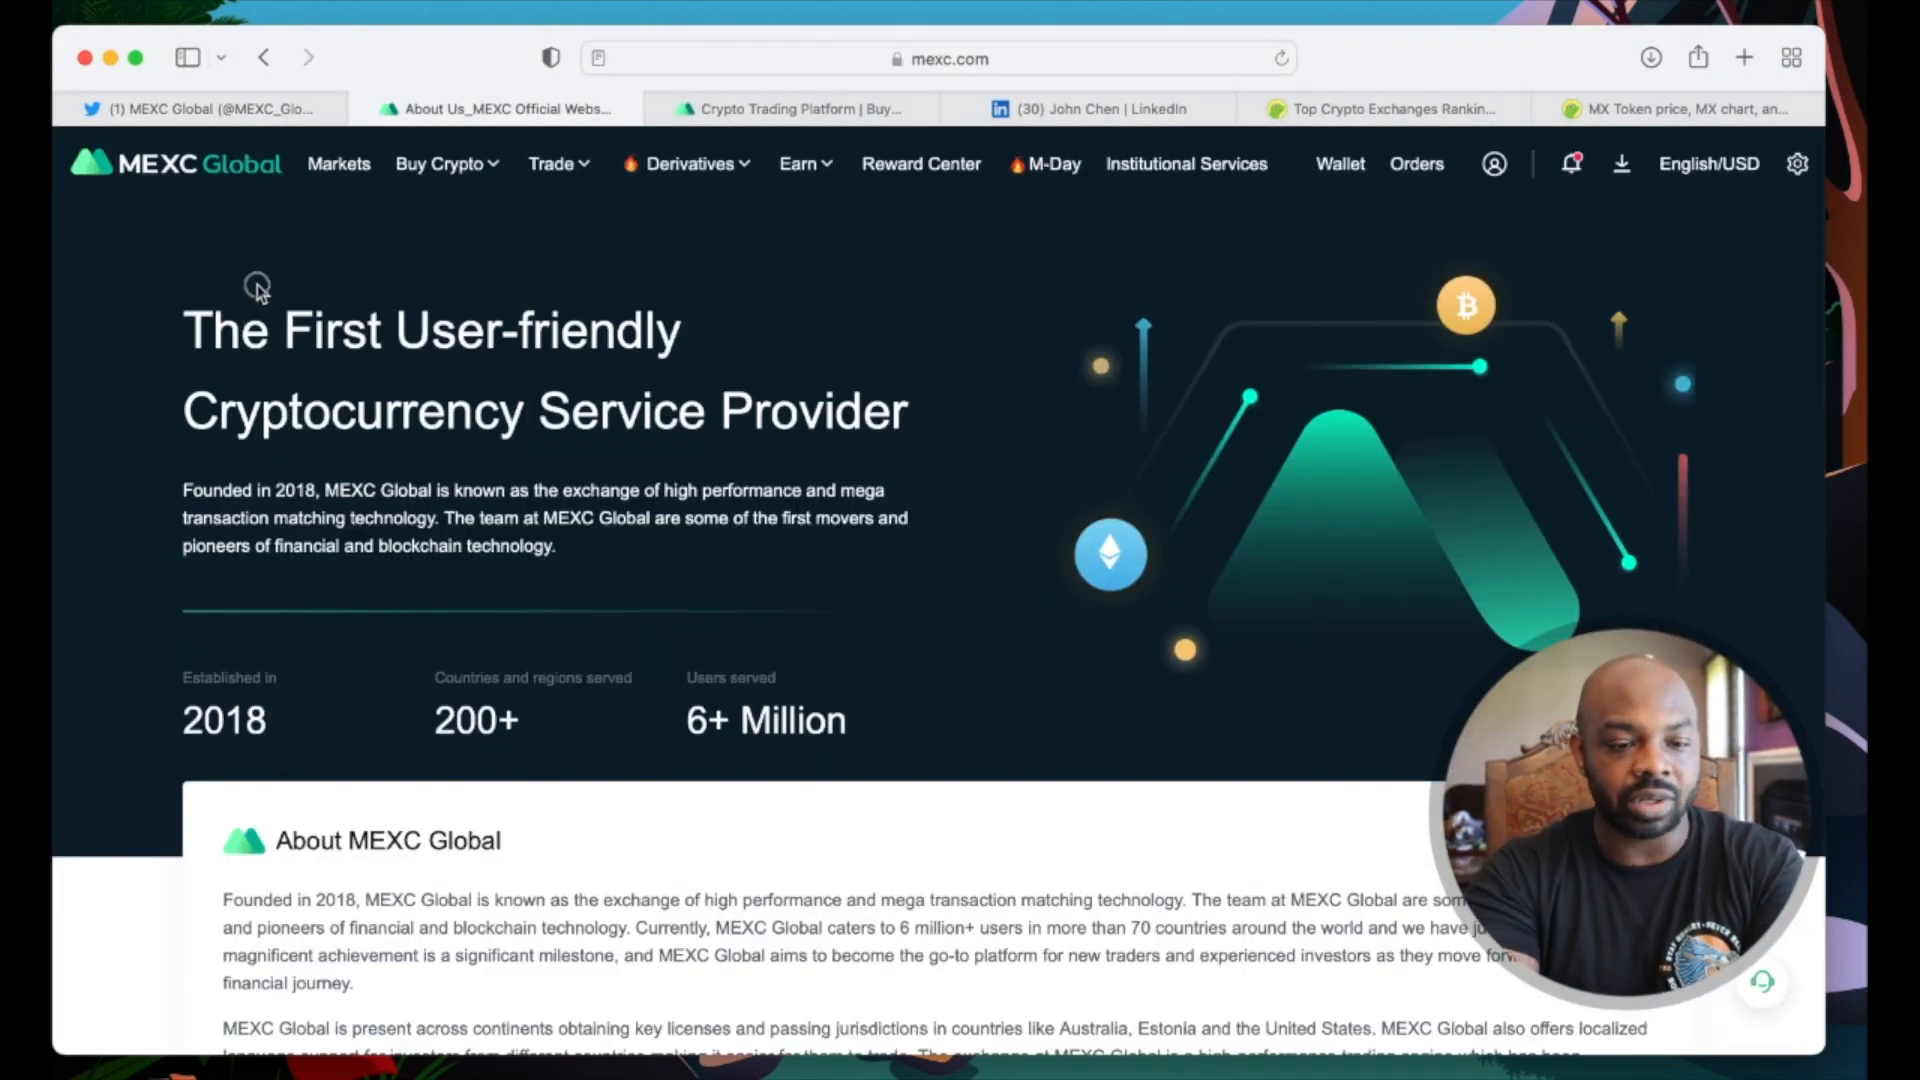
Step: Read the About Us company facts, 'Why MEXC Global?' and feature cards, then go to the trading homepage
{"action": "scroll", "scroll_direction": "down", "scroll_amount": 3}
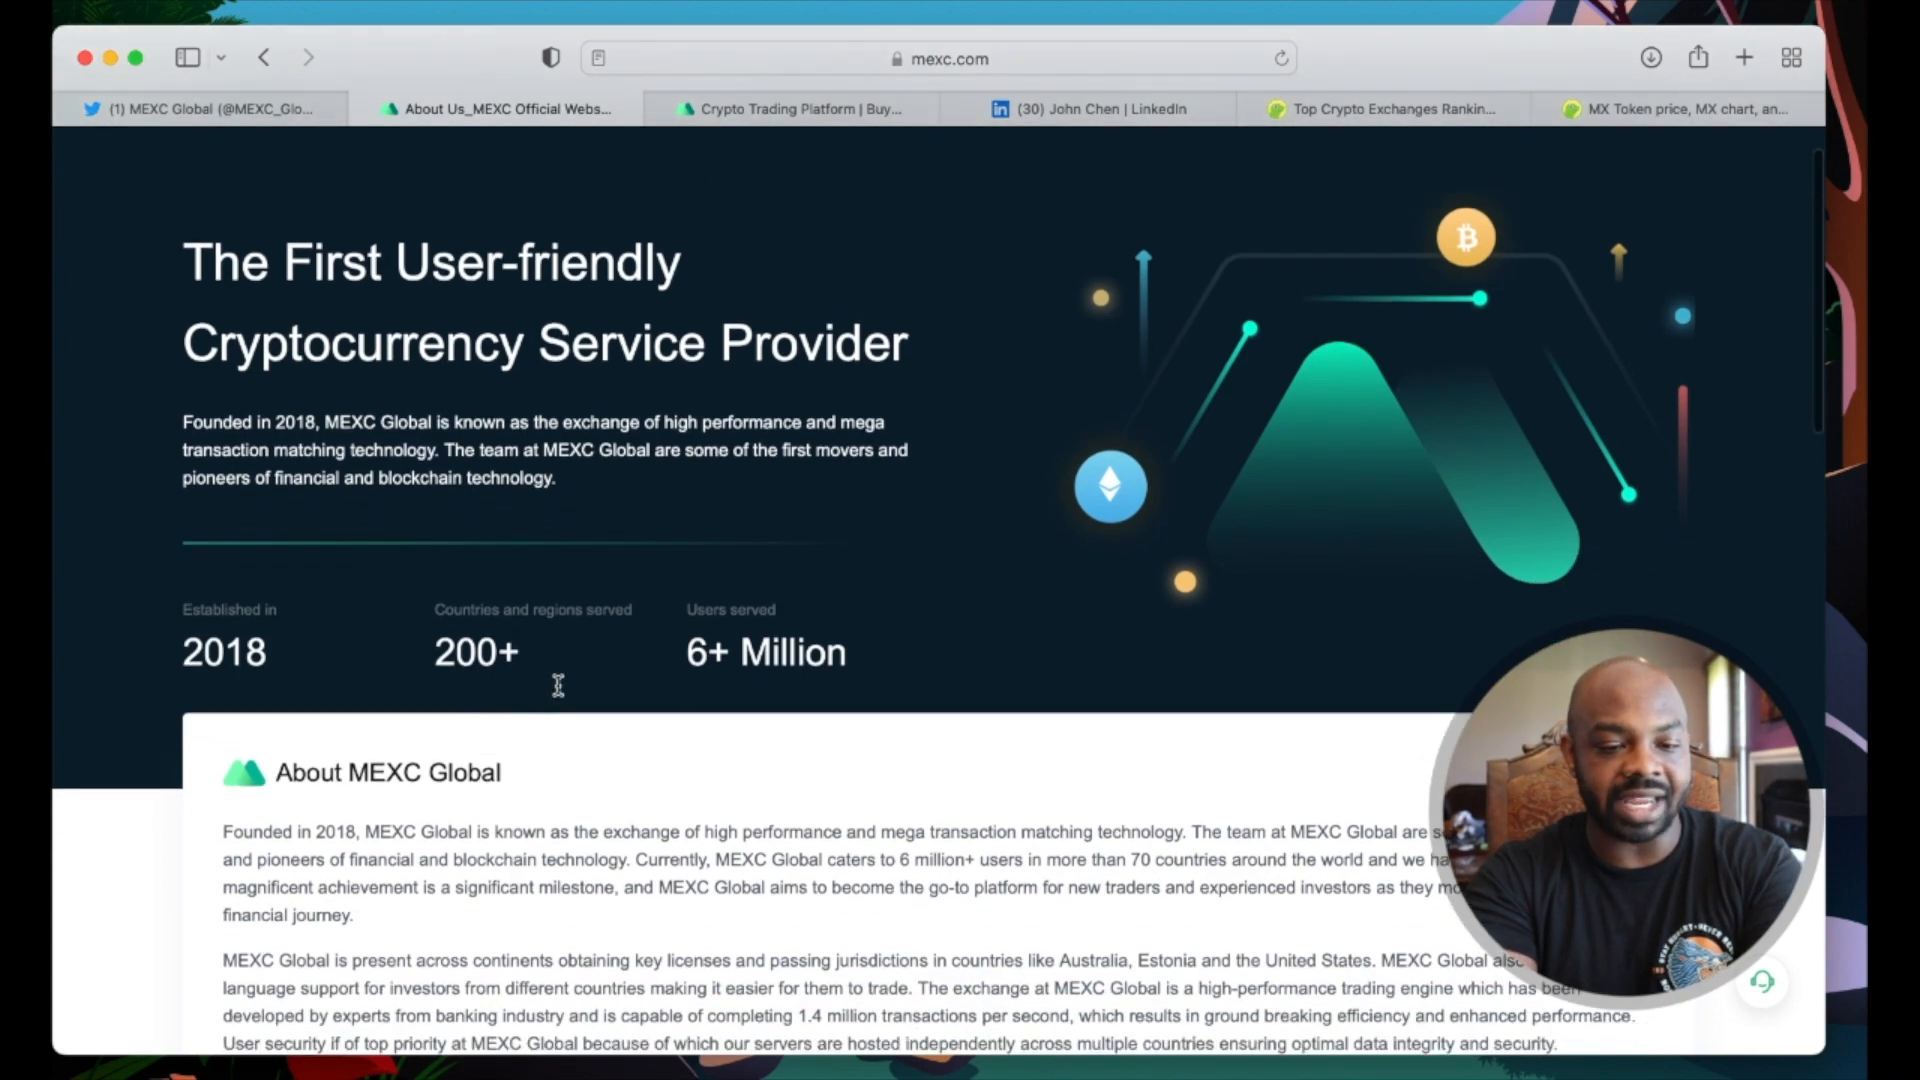
{"action": "scroll", "scroll_direction": "down", "scroll_amount": 3}
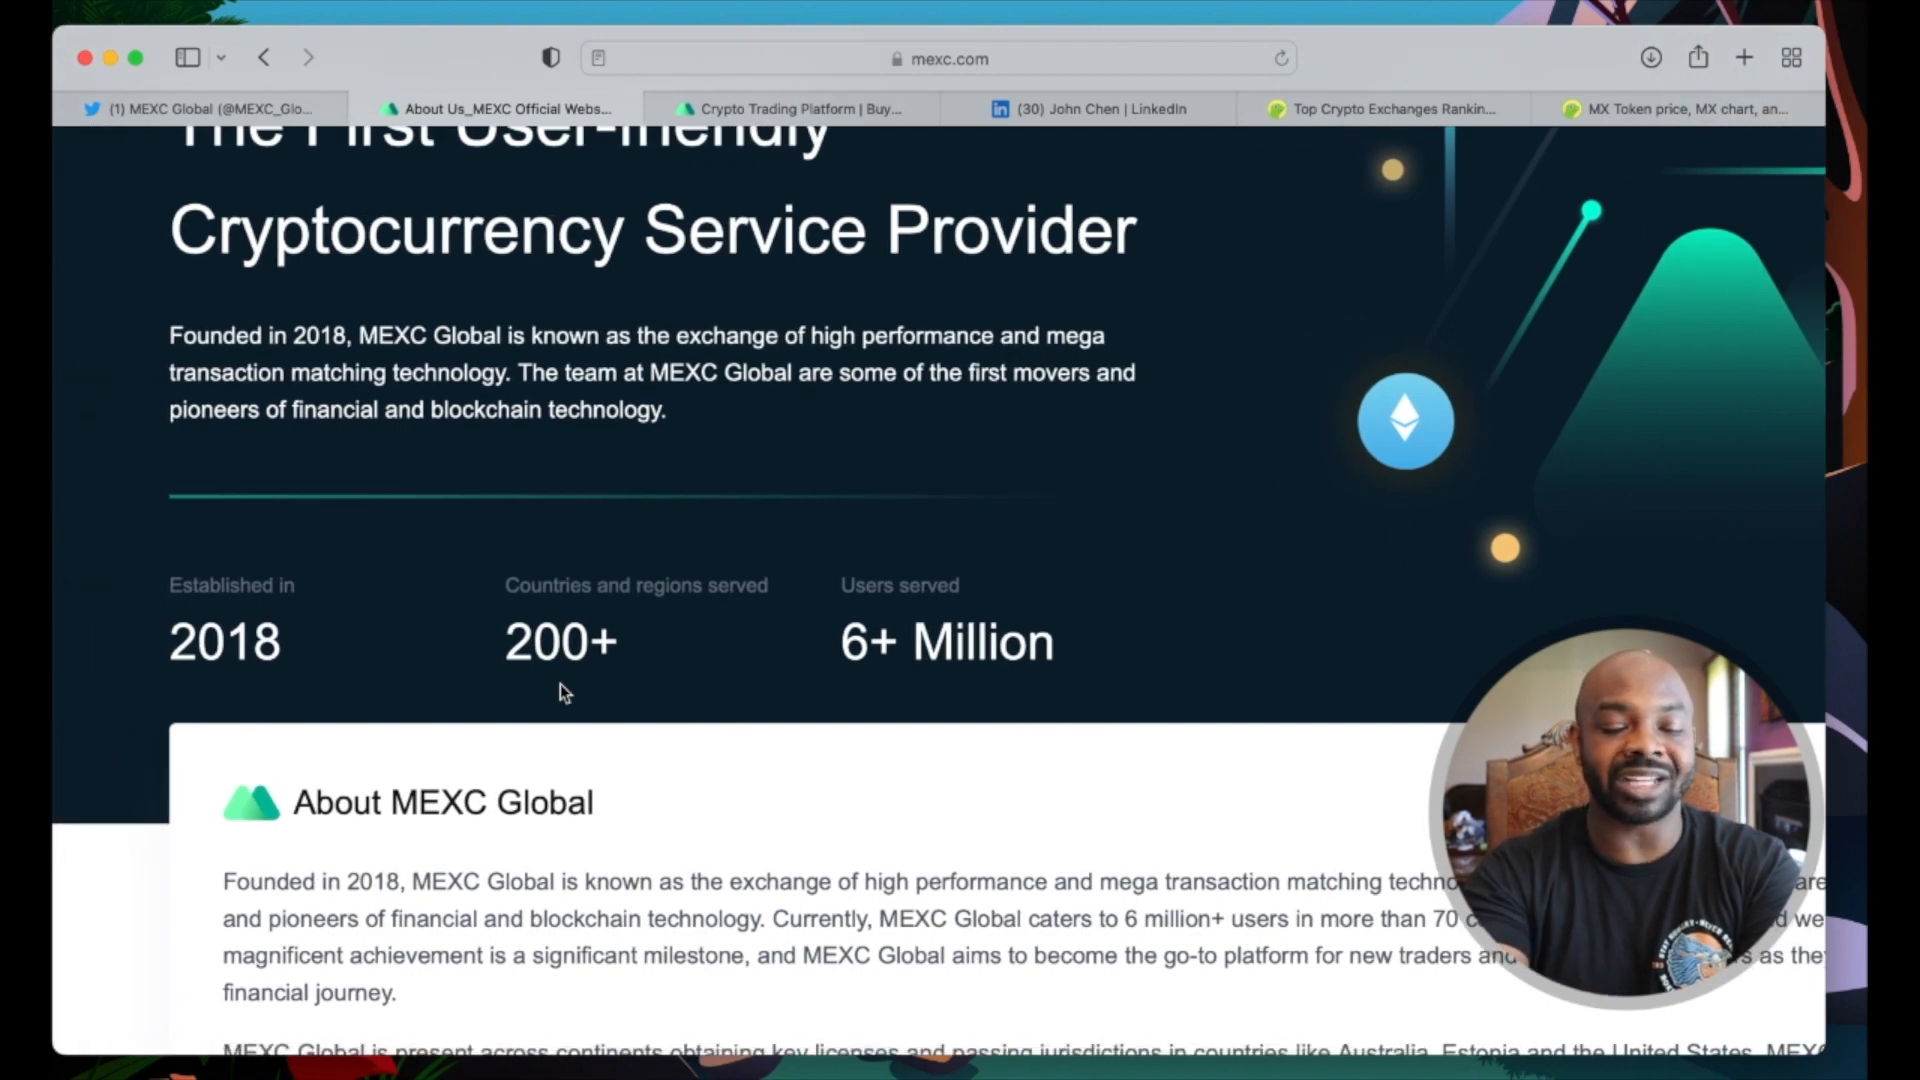
{"action": "scroll", "scroll_direction": "down", "scroll_amount": 3}
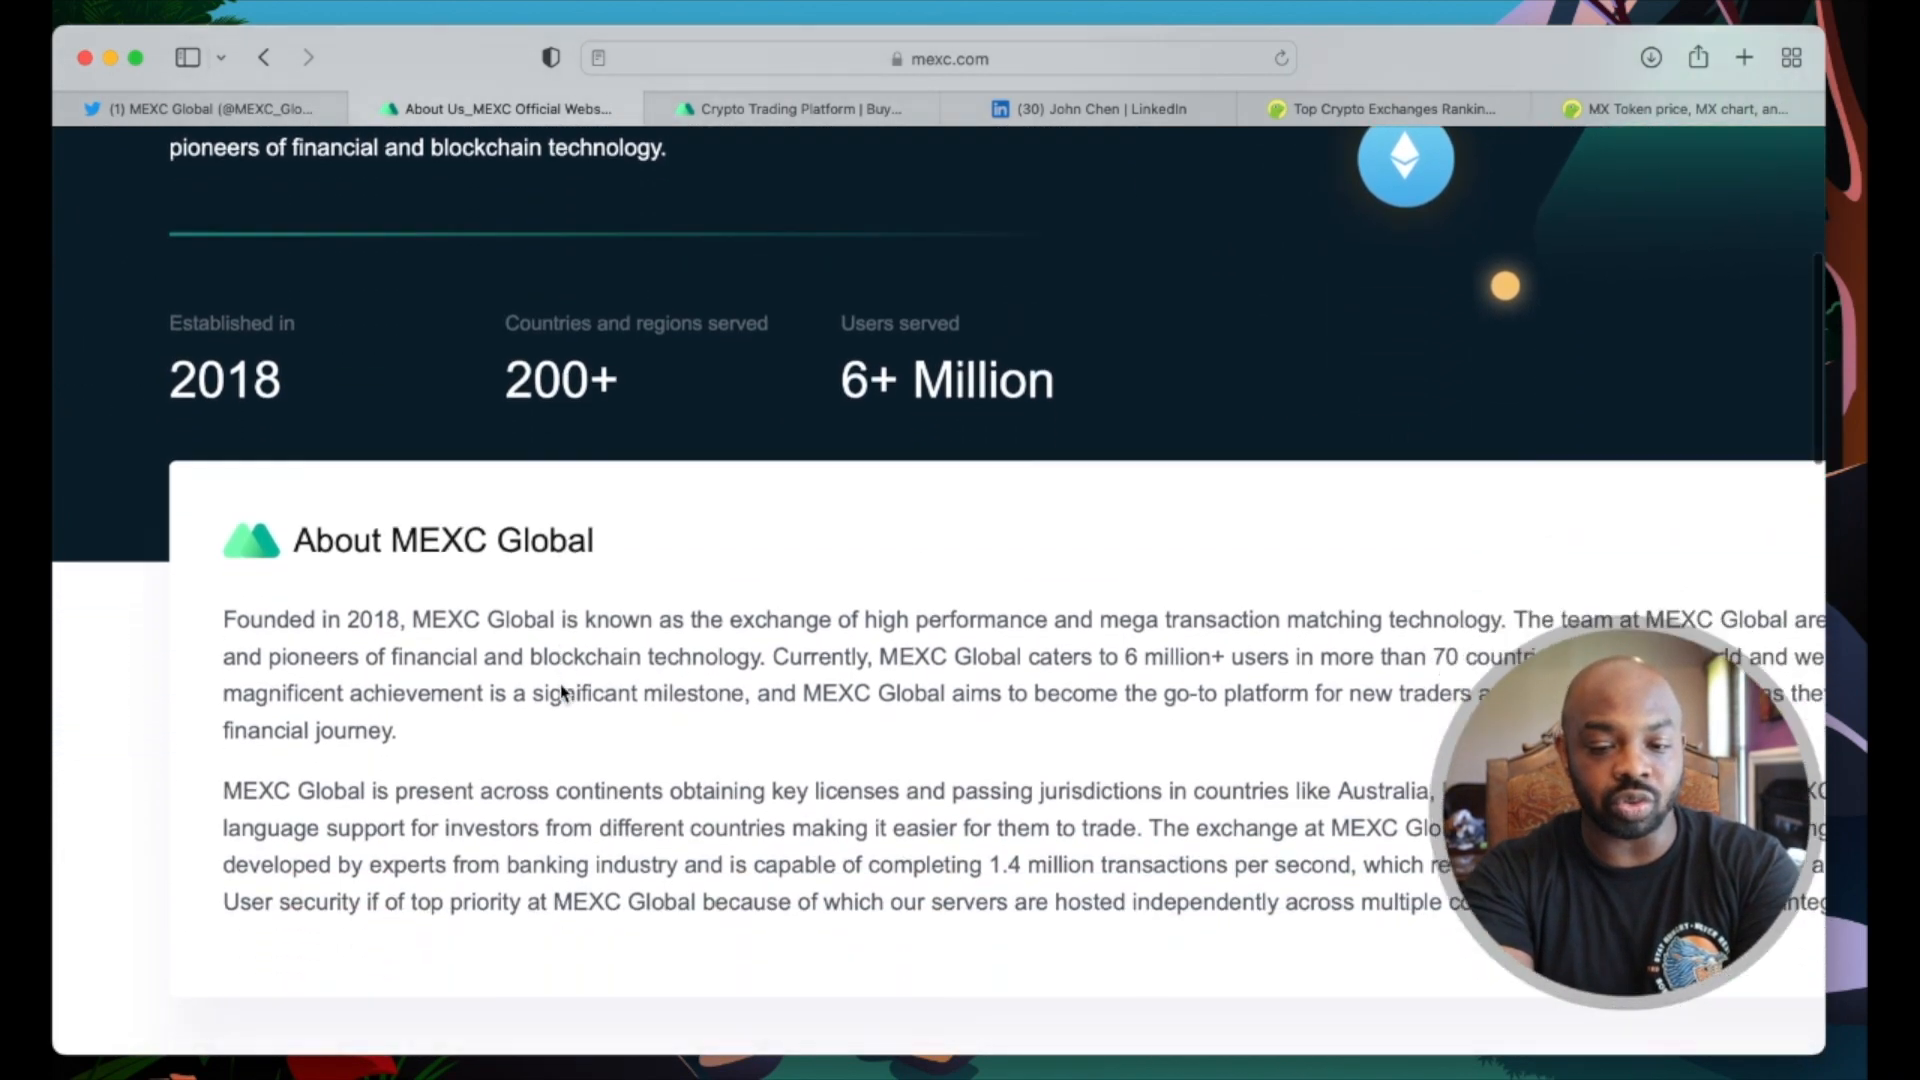
{"action": "scroll", "scroll_direction": "down", "scroll_amount": 3}
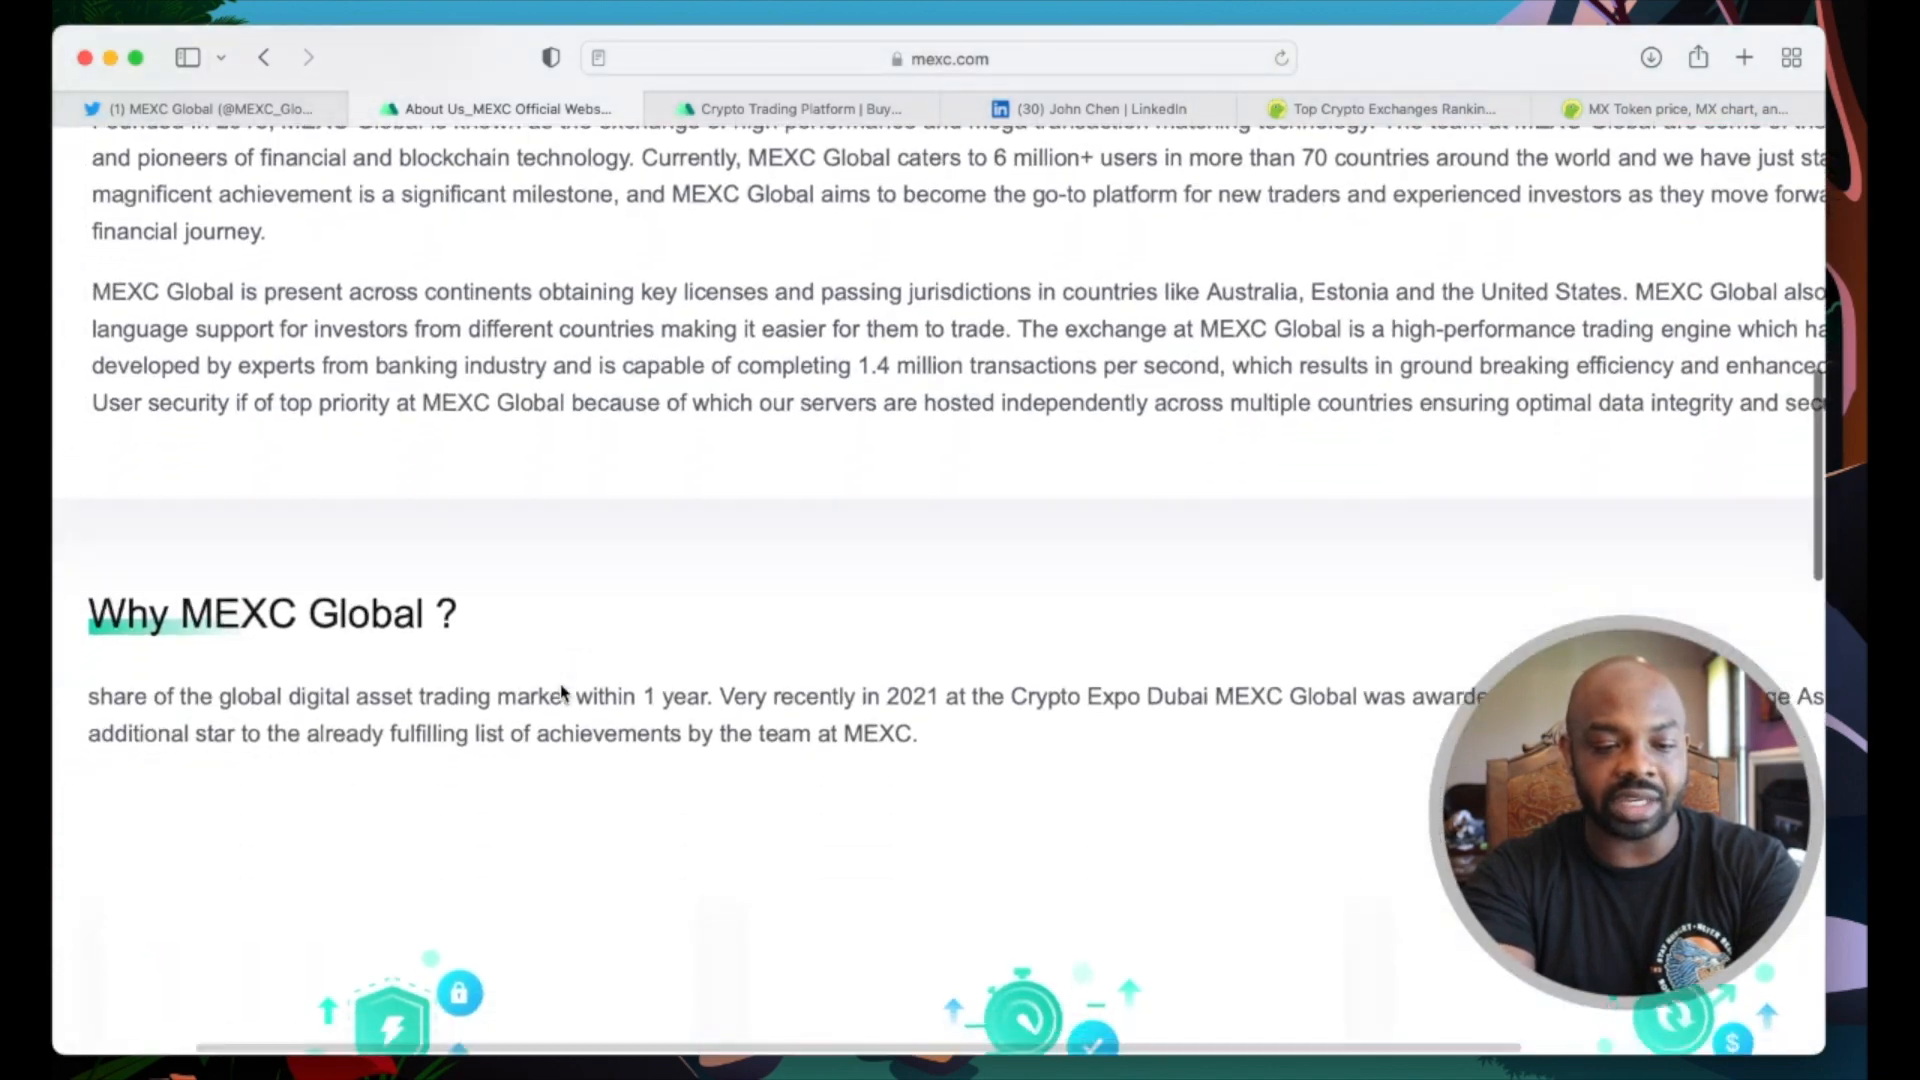
{"action": "scroll", "scroll_direction": "down", "scroll_amount": 3}
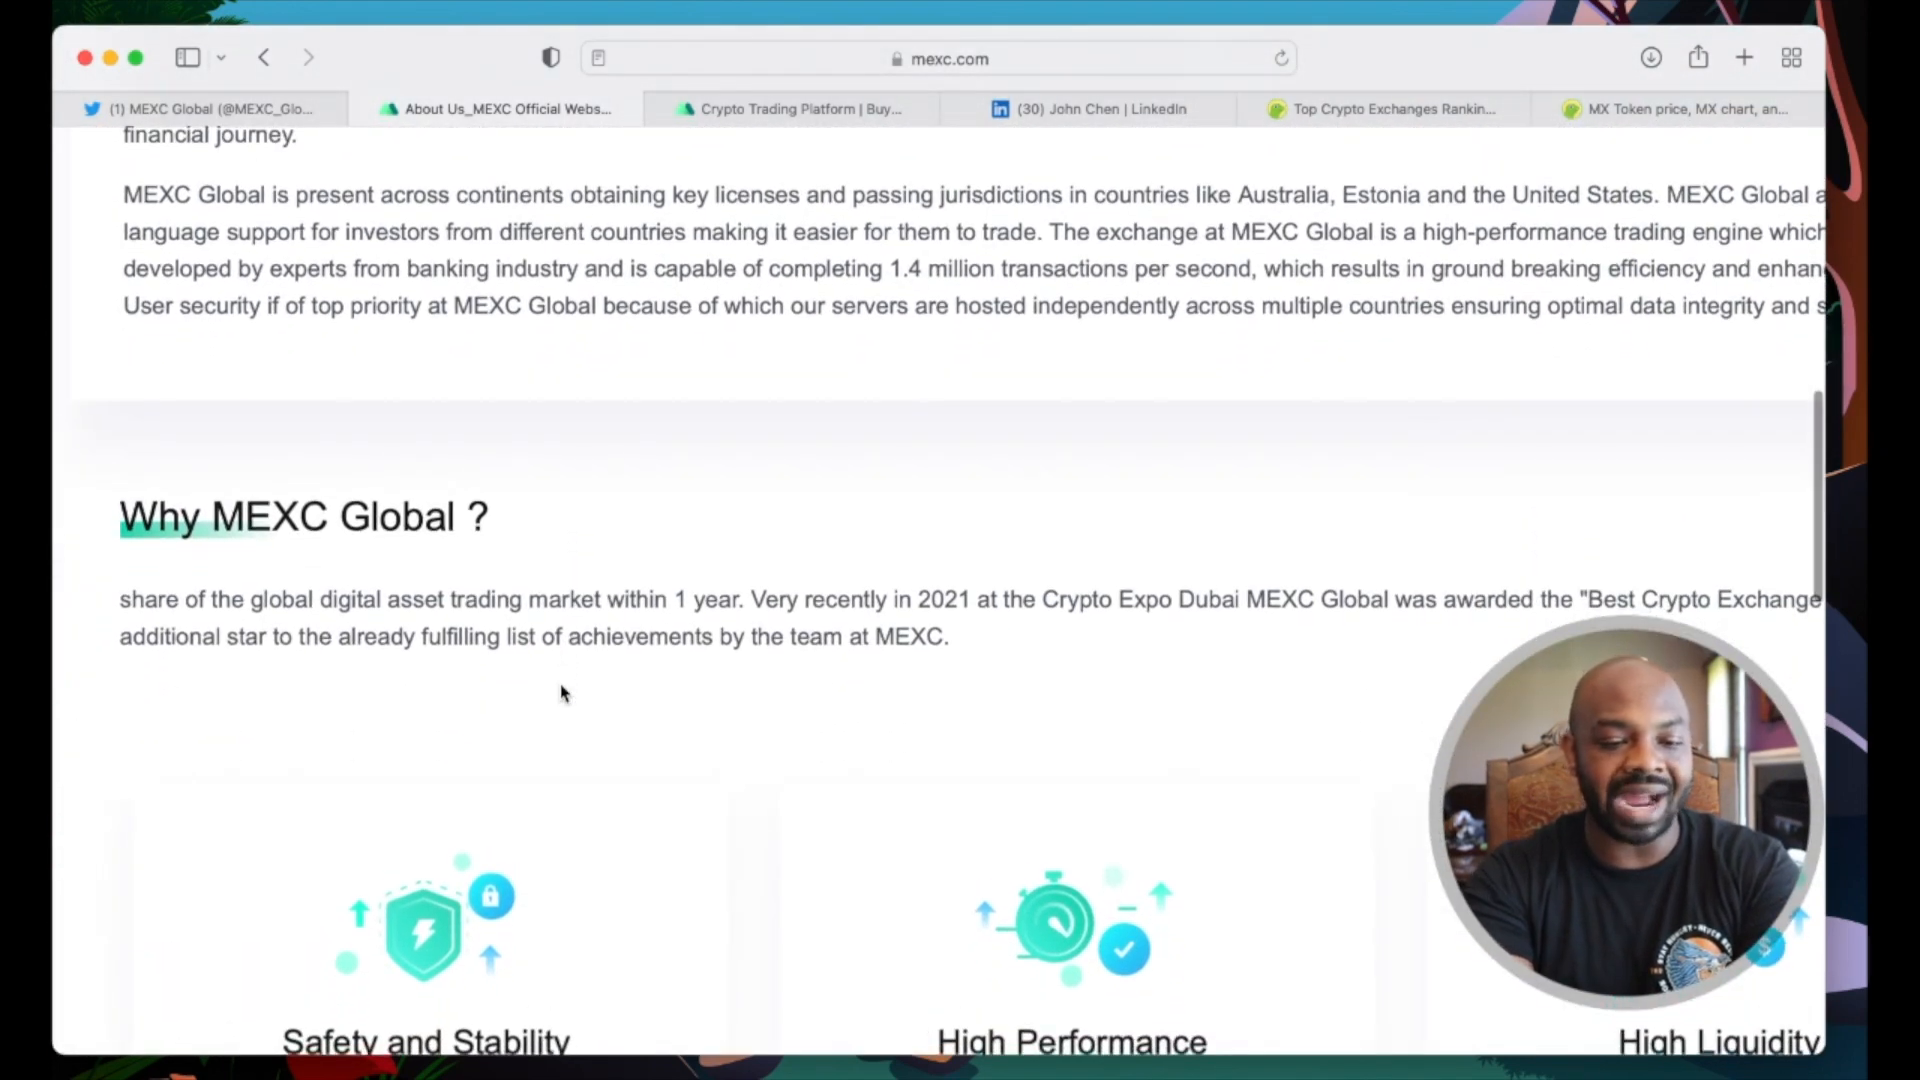
{"action": "scroll", "scroll_direction": "down", "scroll_amount": 3}
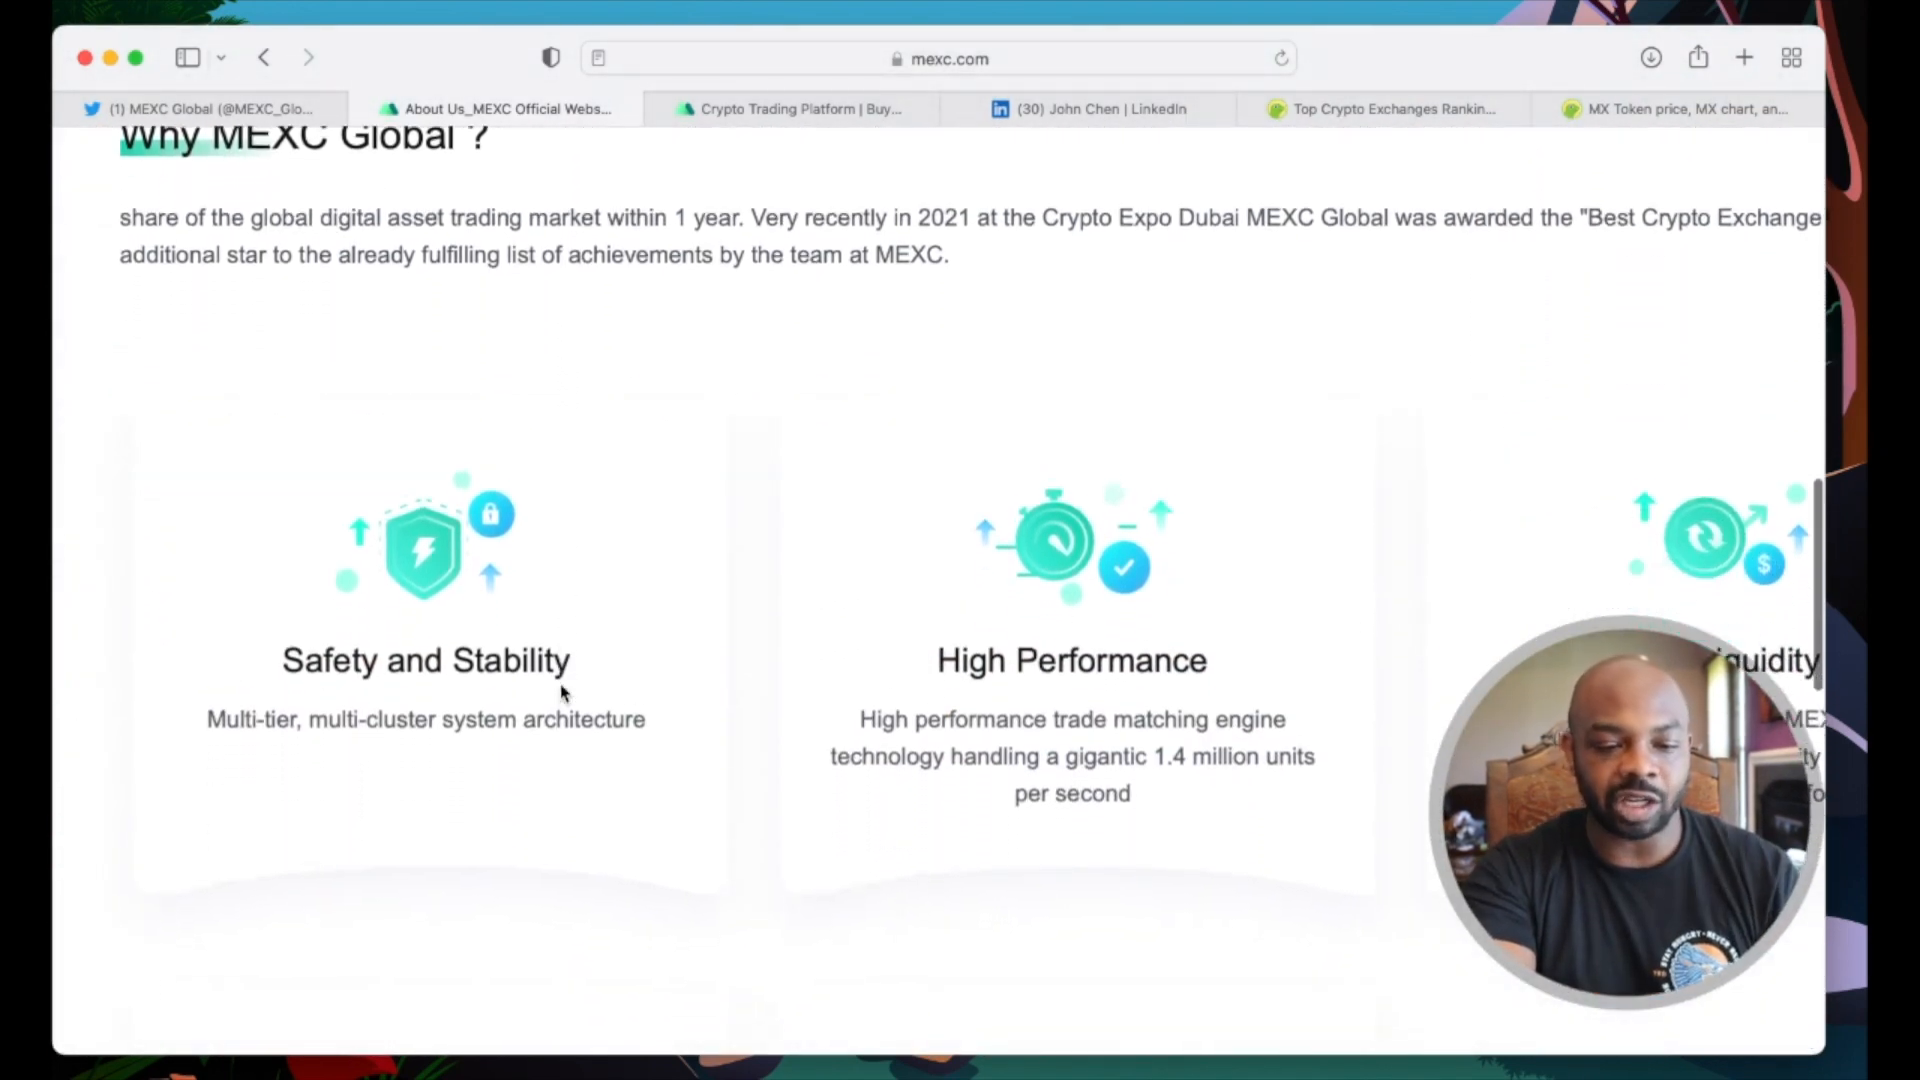
{"action": "scroll", "scroll_direction": "down", "scroll_amount": 3}
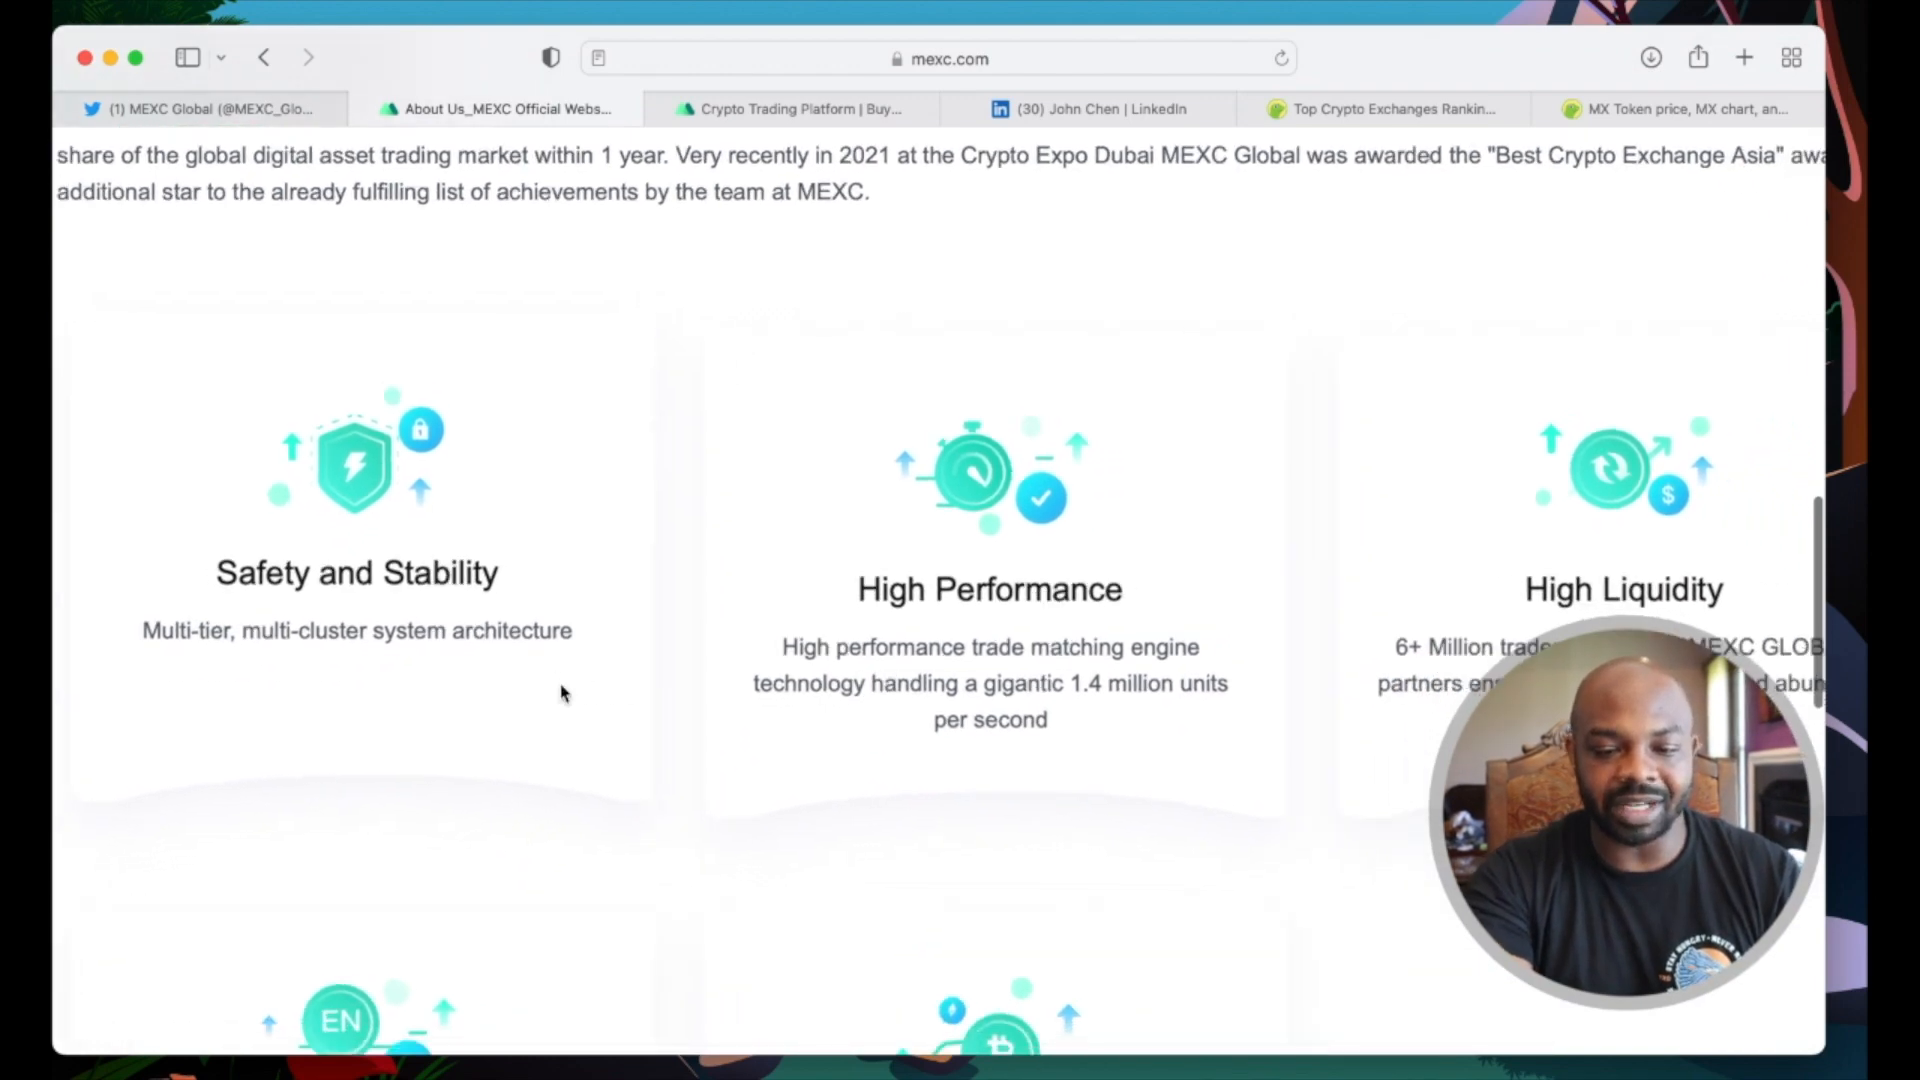
{"action": "scroll", "scroll_direction": "down", "scroll_amount": 3}
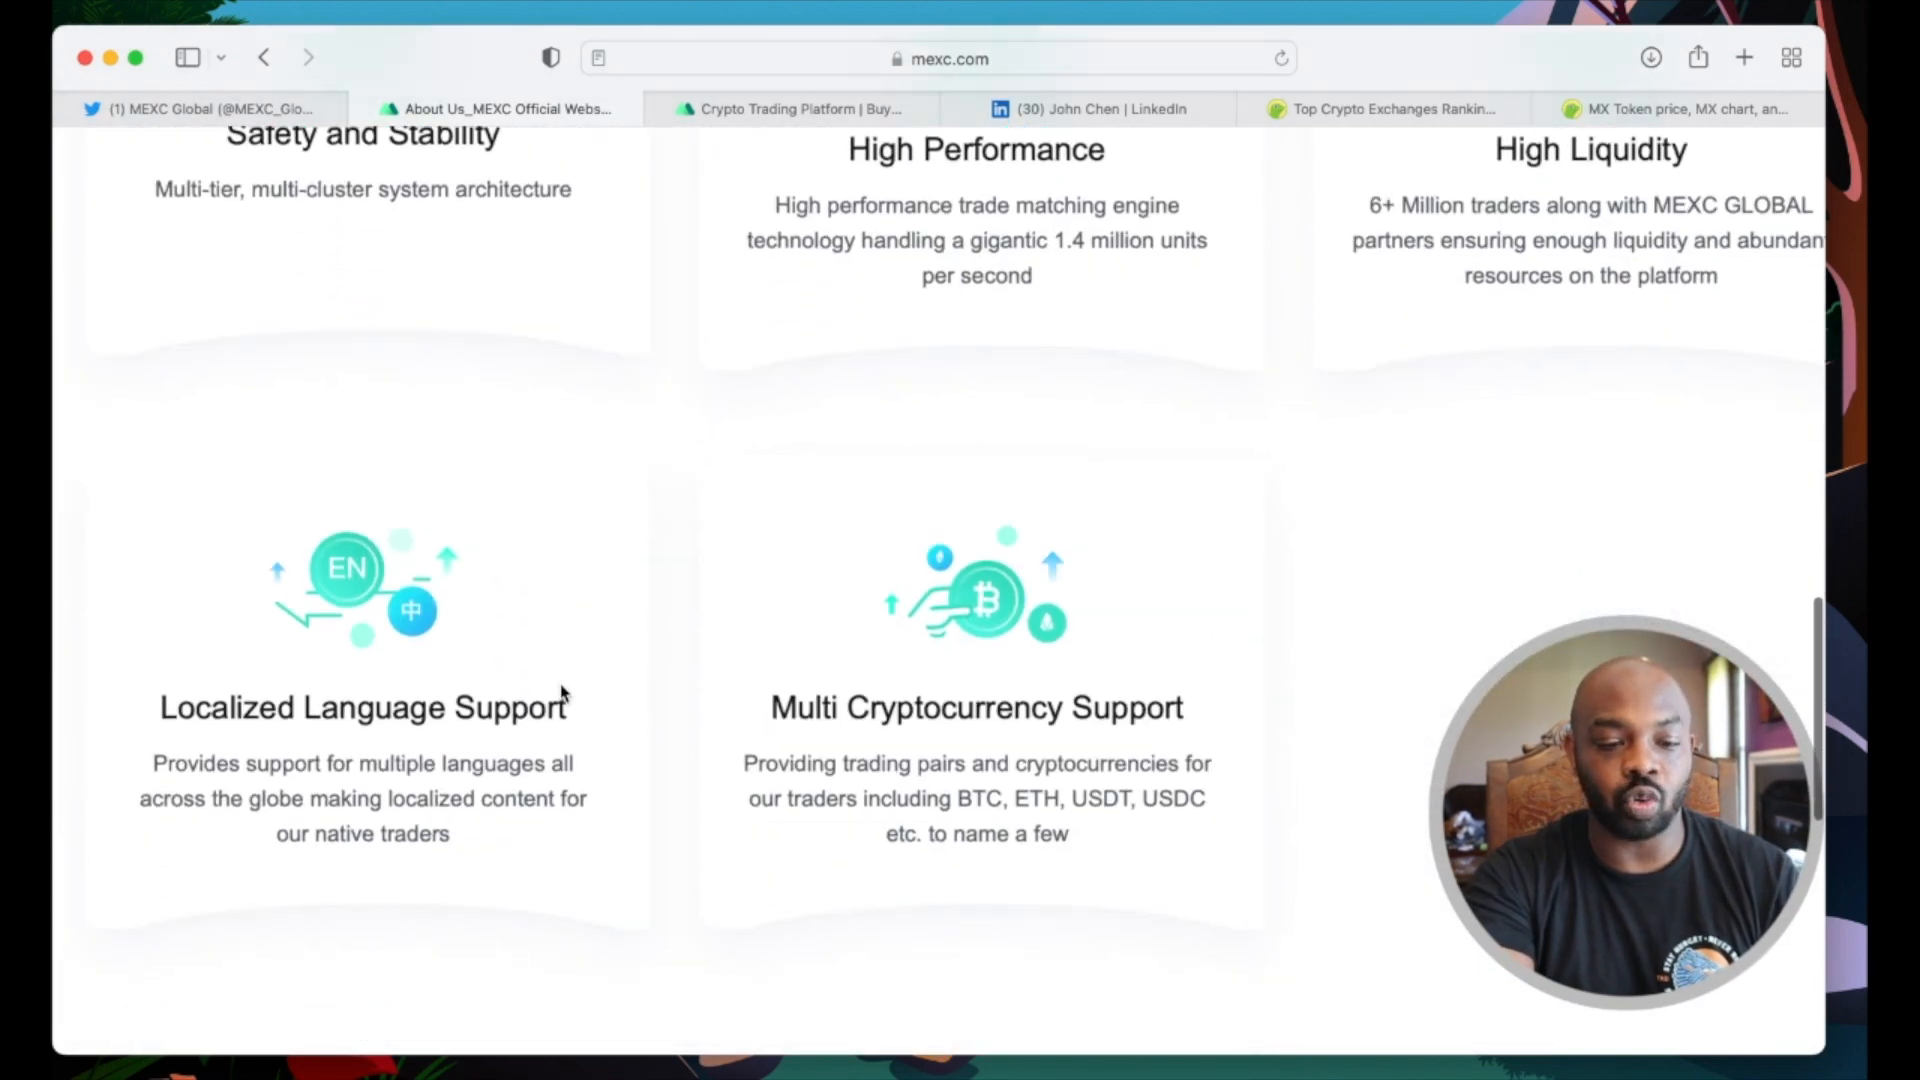
{"action": "scroll", "scroll_direction": "down", "scroll_amount": 3}
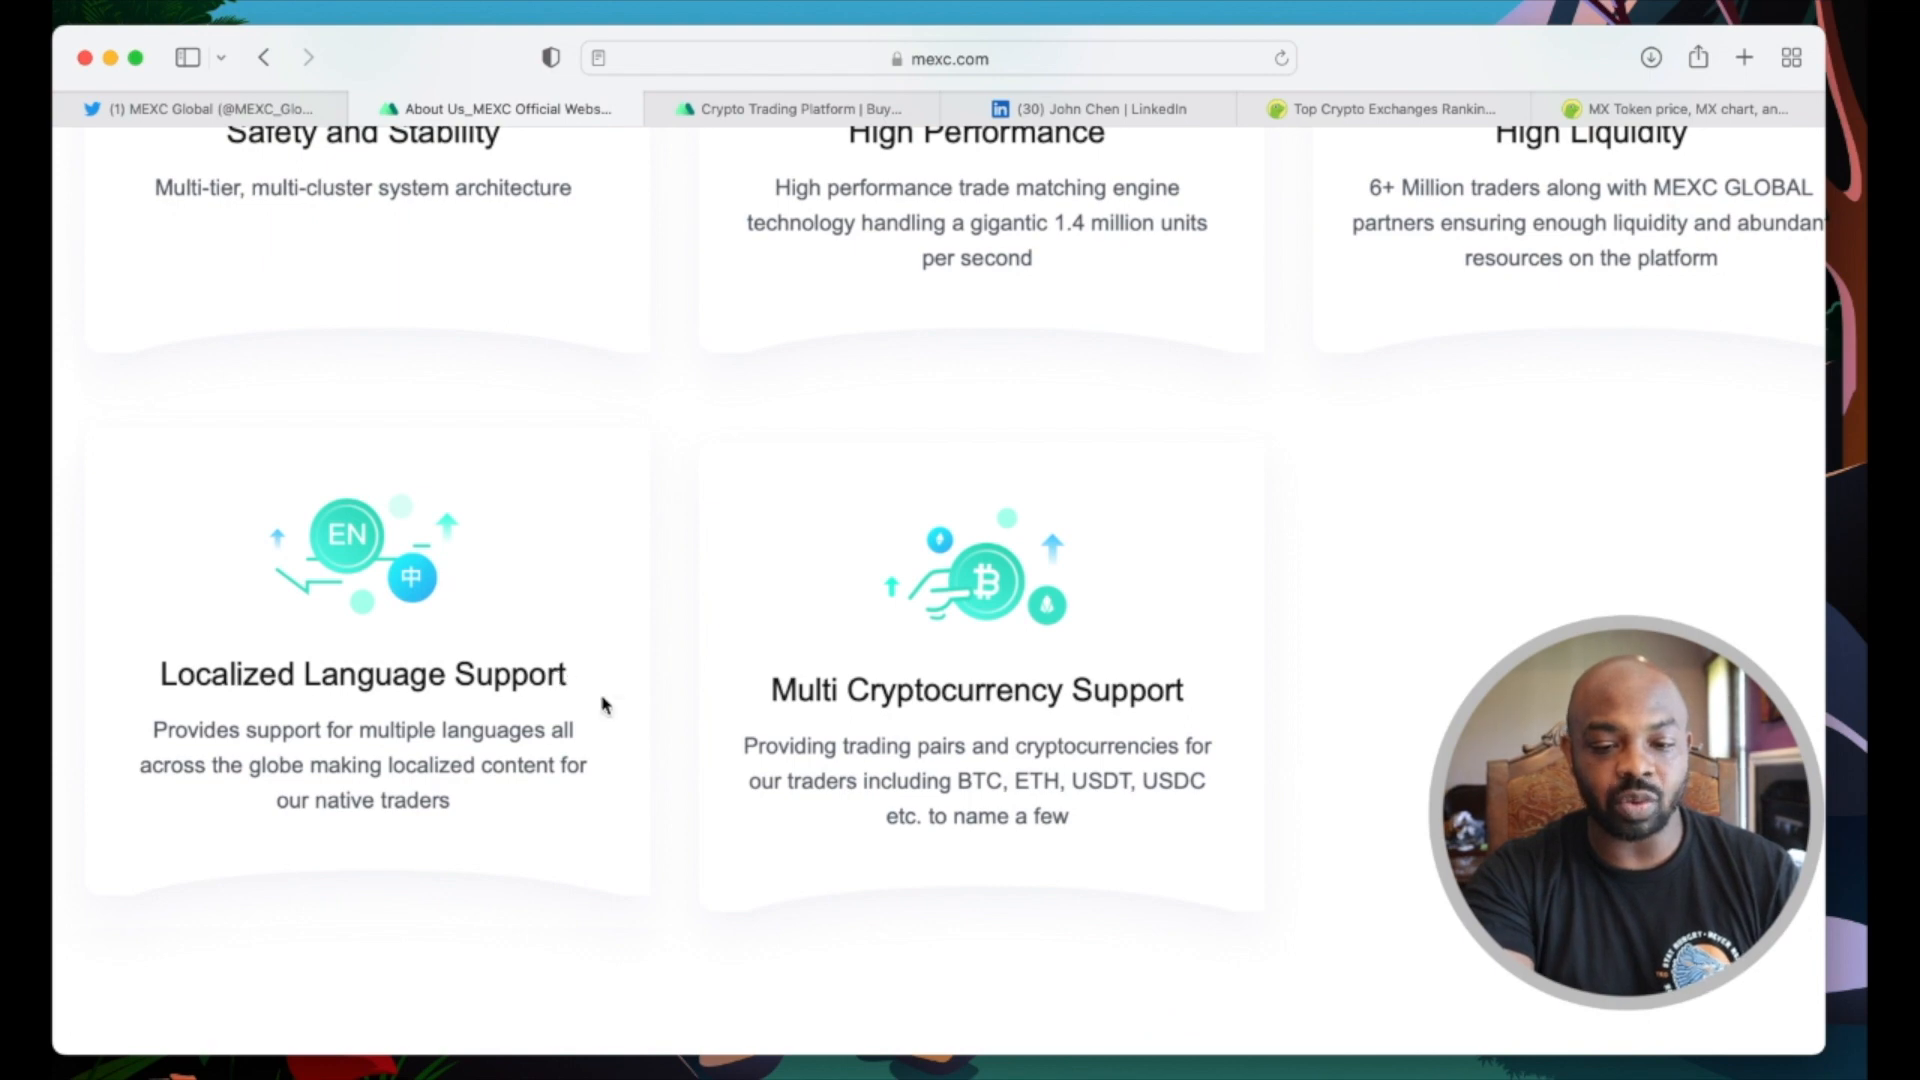
{"action": "scroll", "scroll_direction": "down", "scroll_amount": 3}
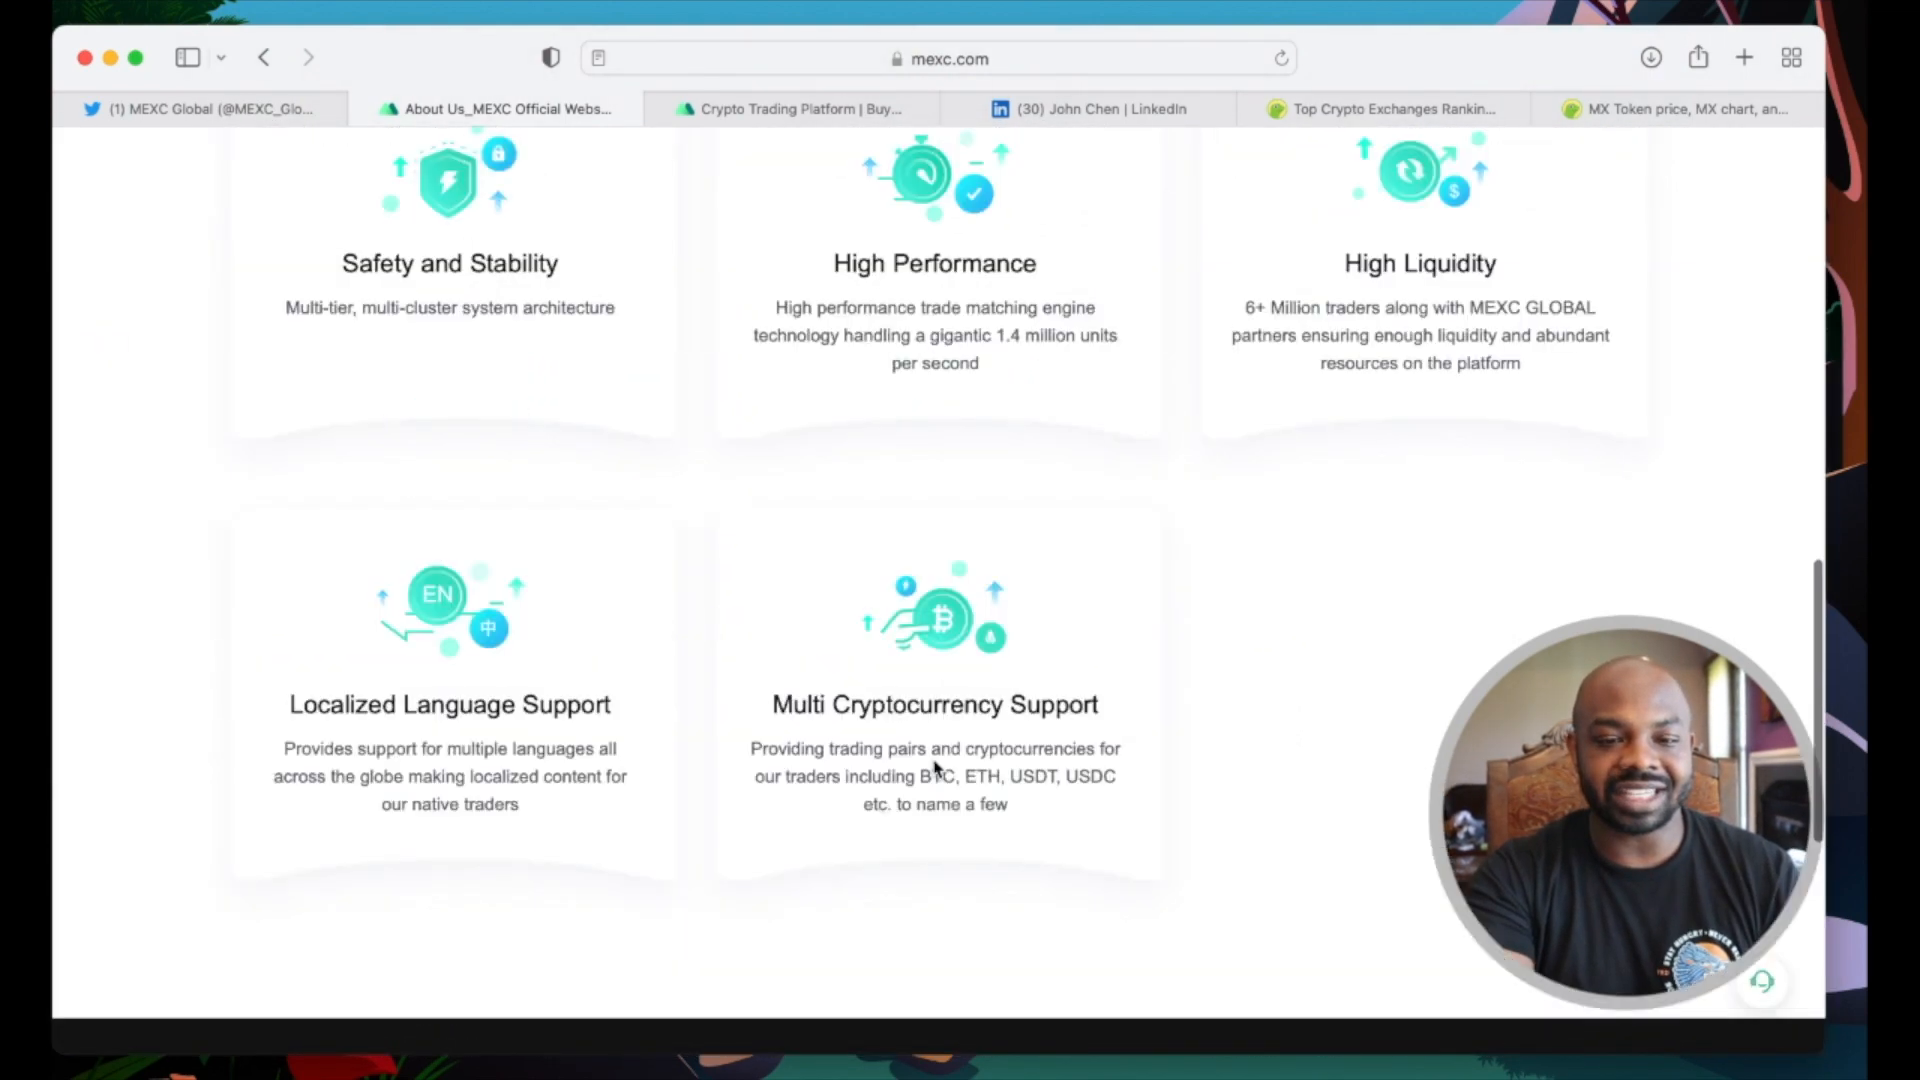
{"action": "left_click", "coordinate": [797, 162]}
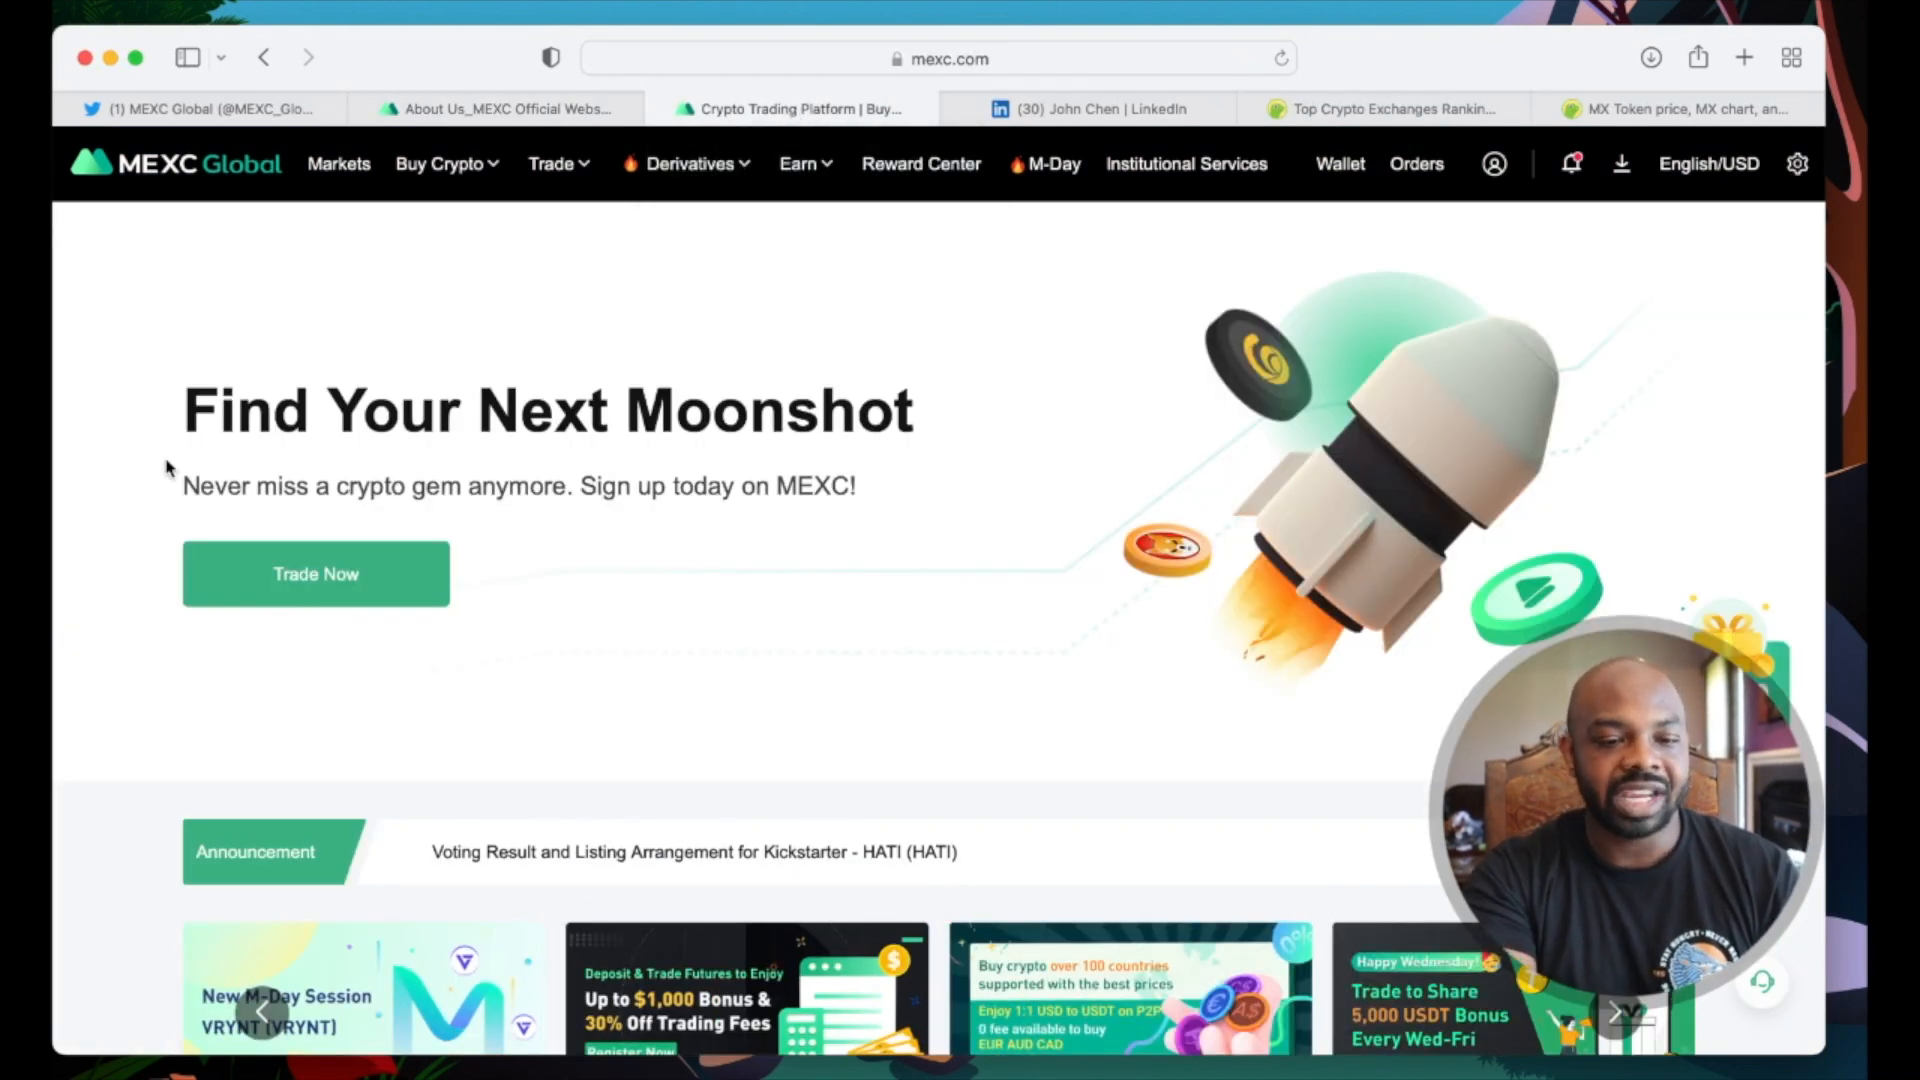
{"action": "mouse_move", "coordinate": [304, 202]}
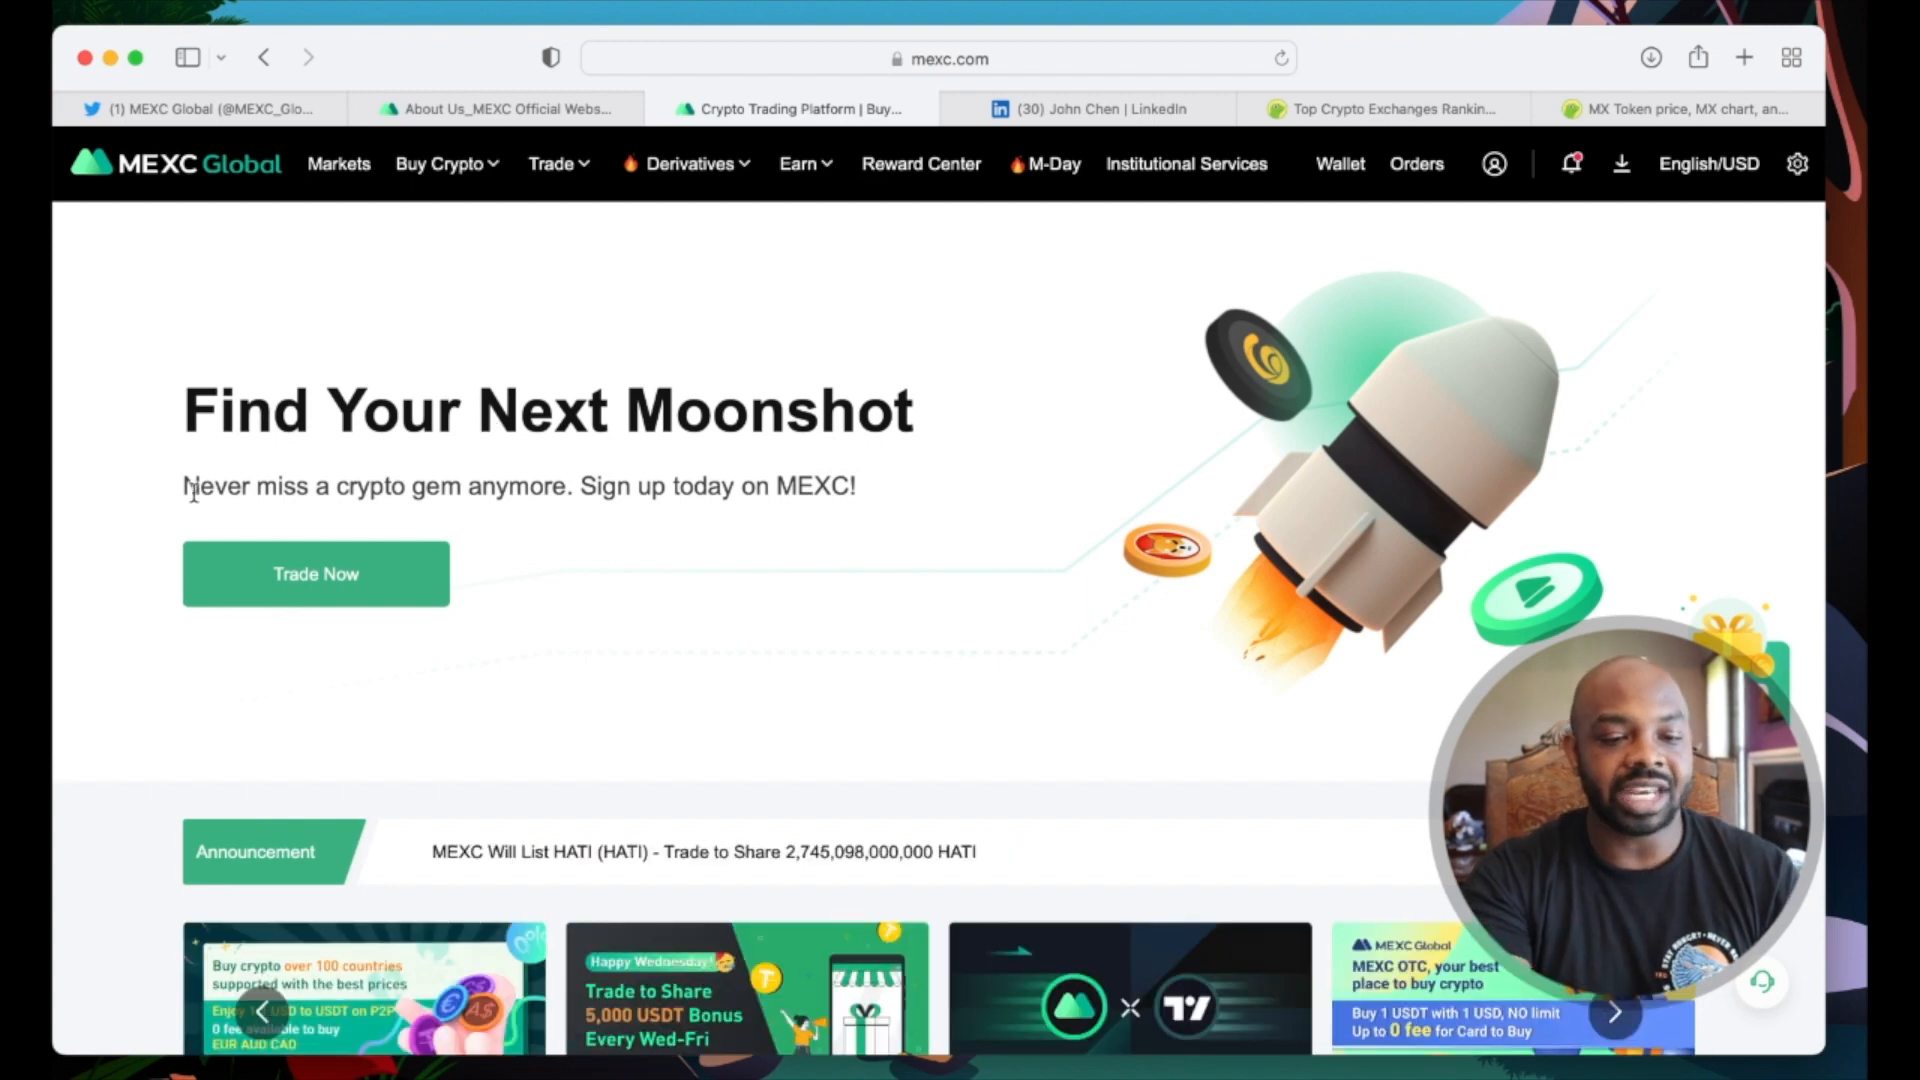
{"action": "mouse_move", "coordinate": [494, 528]}
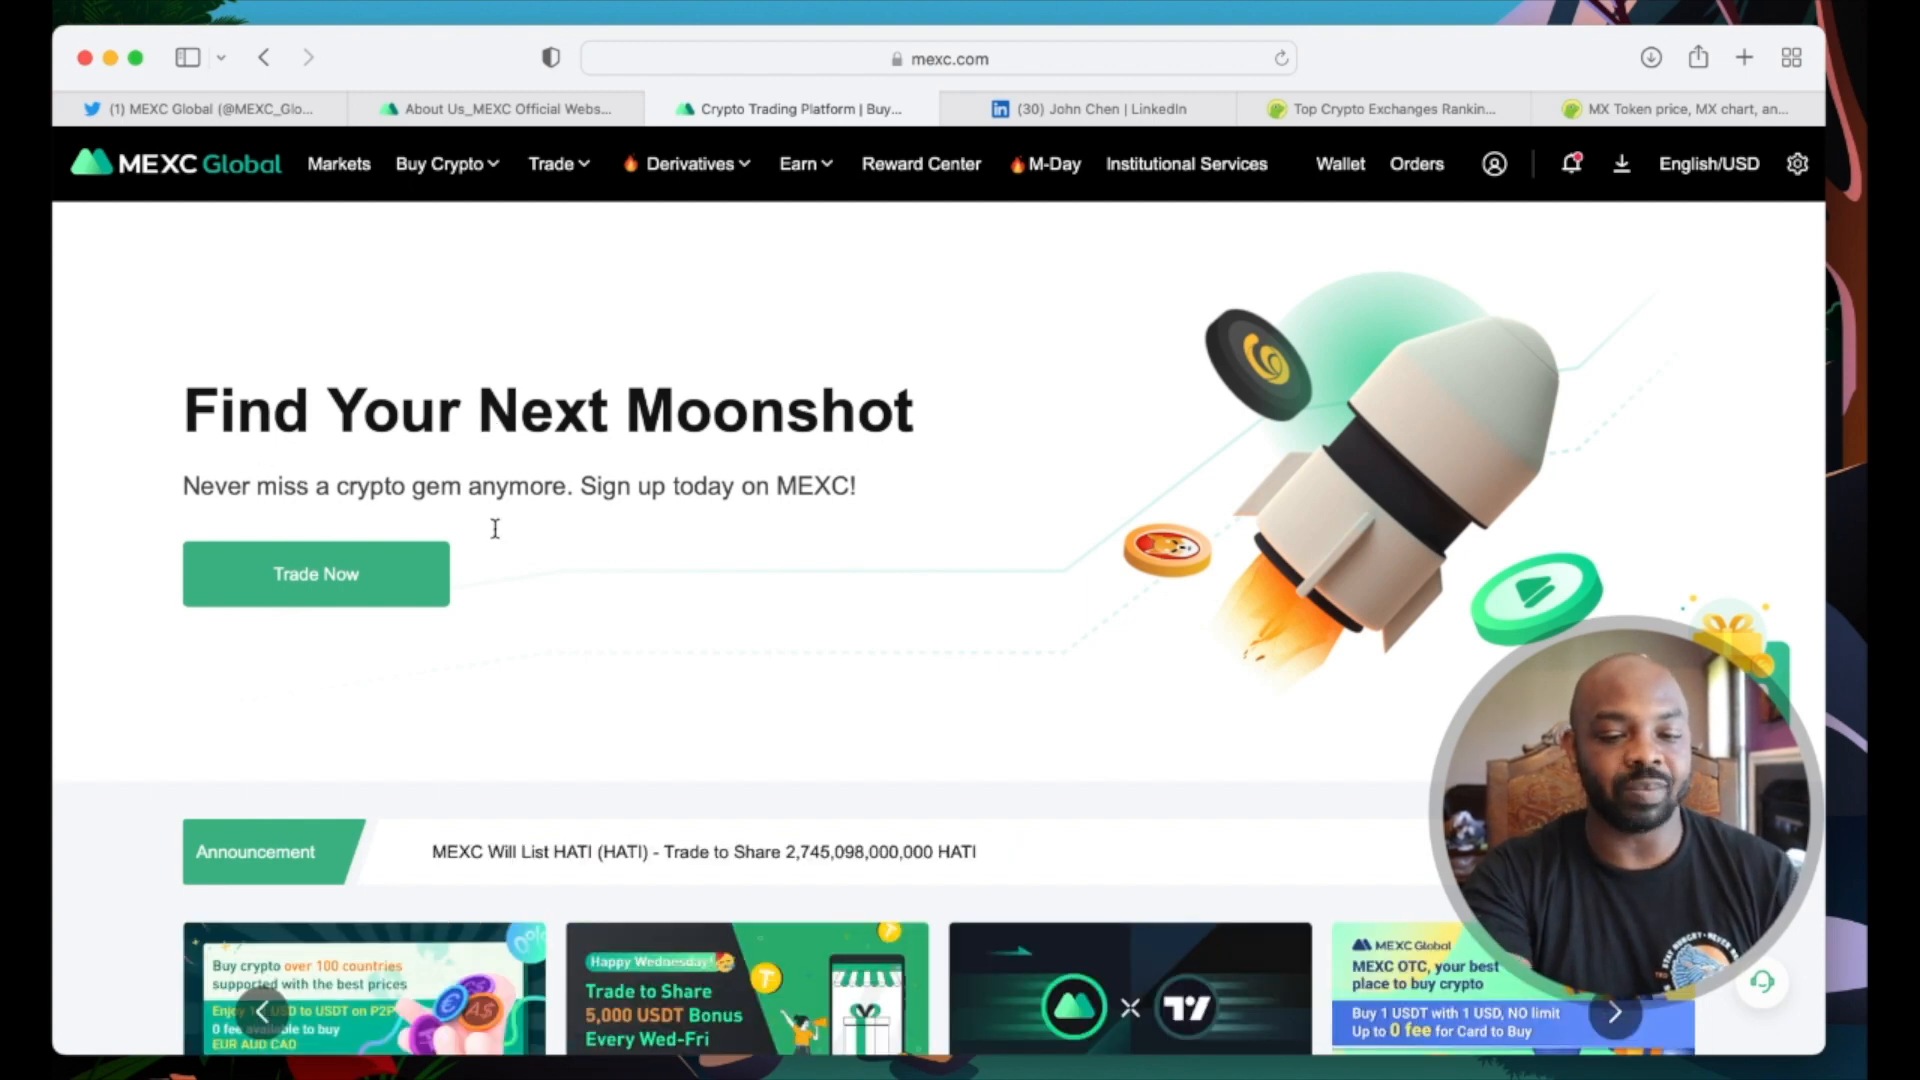
Step: Move down the homepage to the market table of trading pairs
{"action": "scroll", "scroll_direction": "down", "scroll_amount": 3}
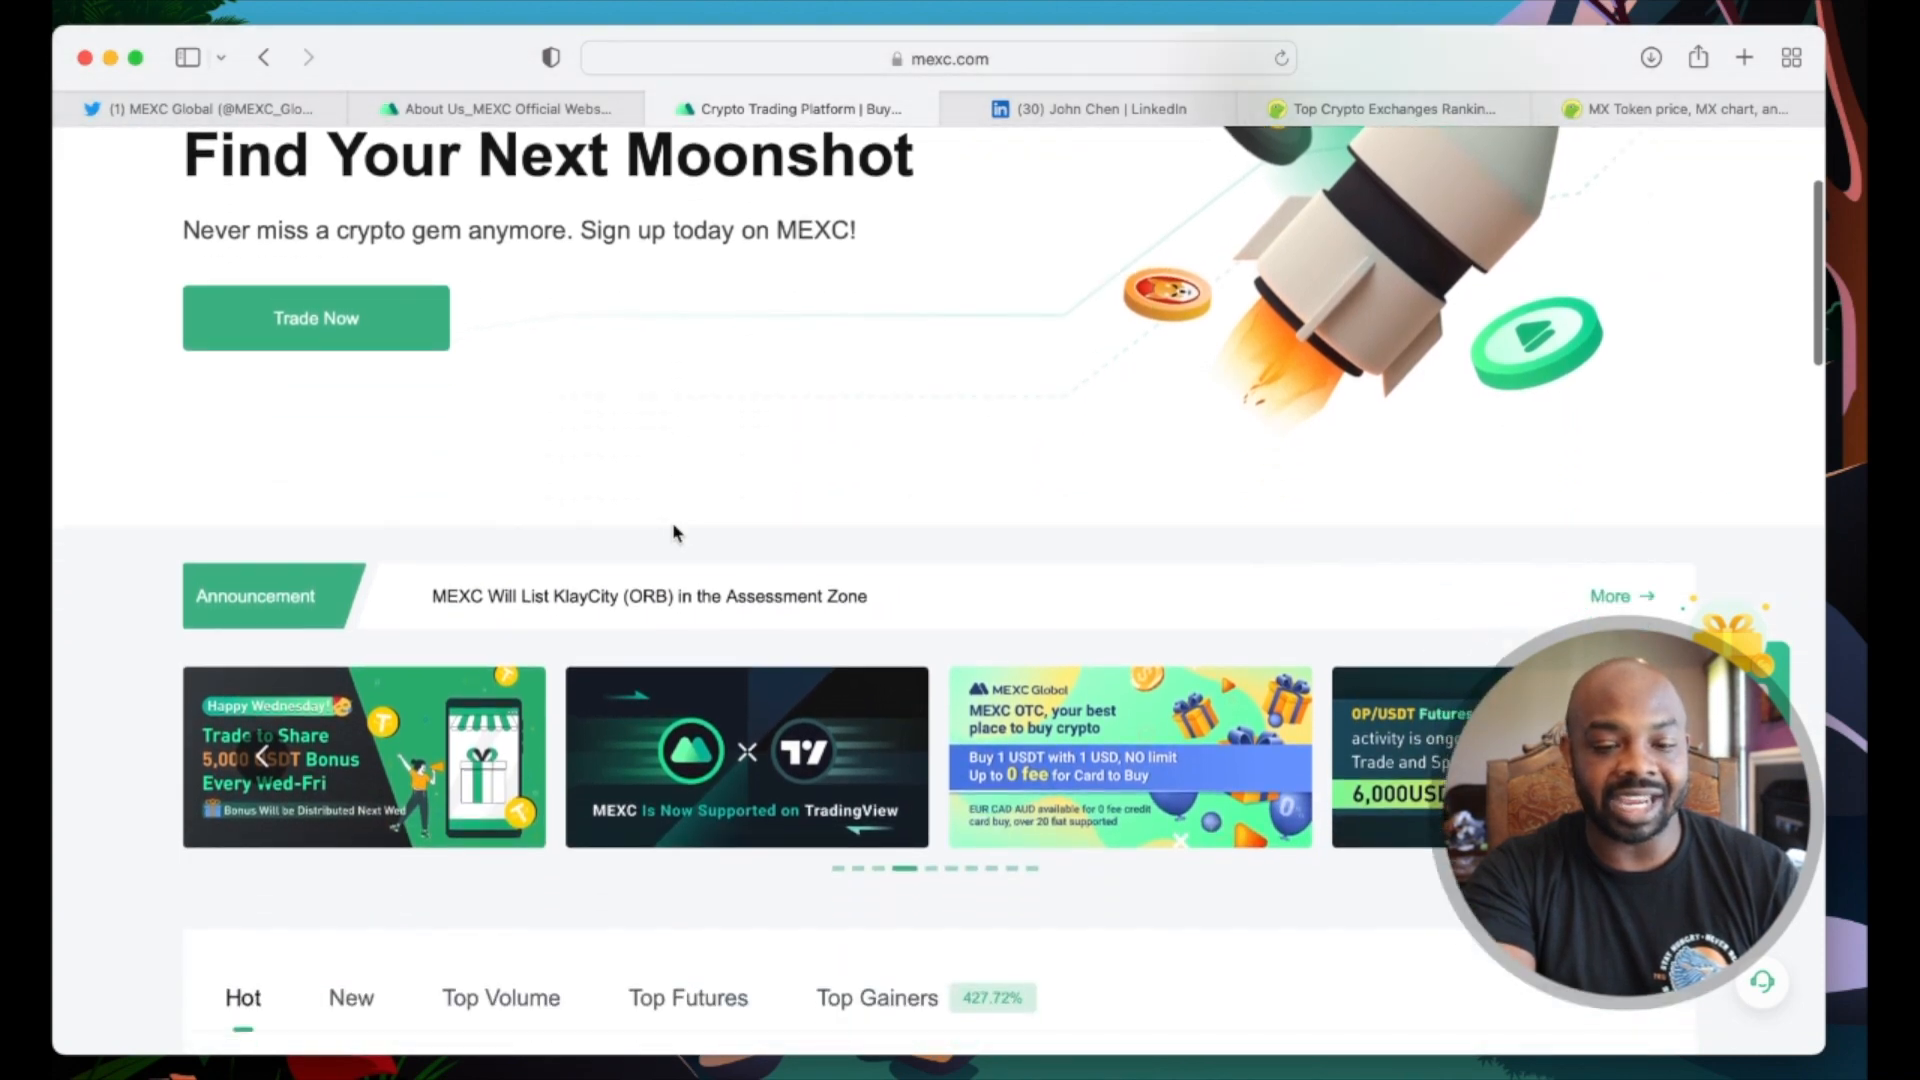
{"action": "scroll", "scroll_direction": "down", "scroll_amount": 3}
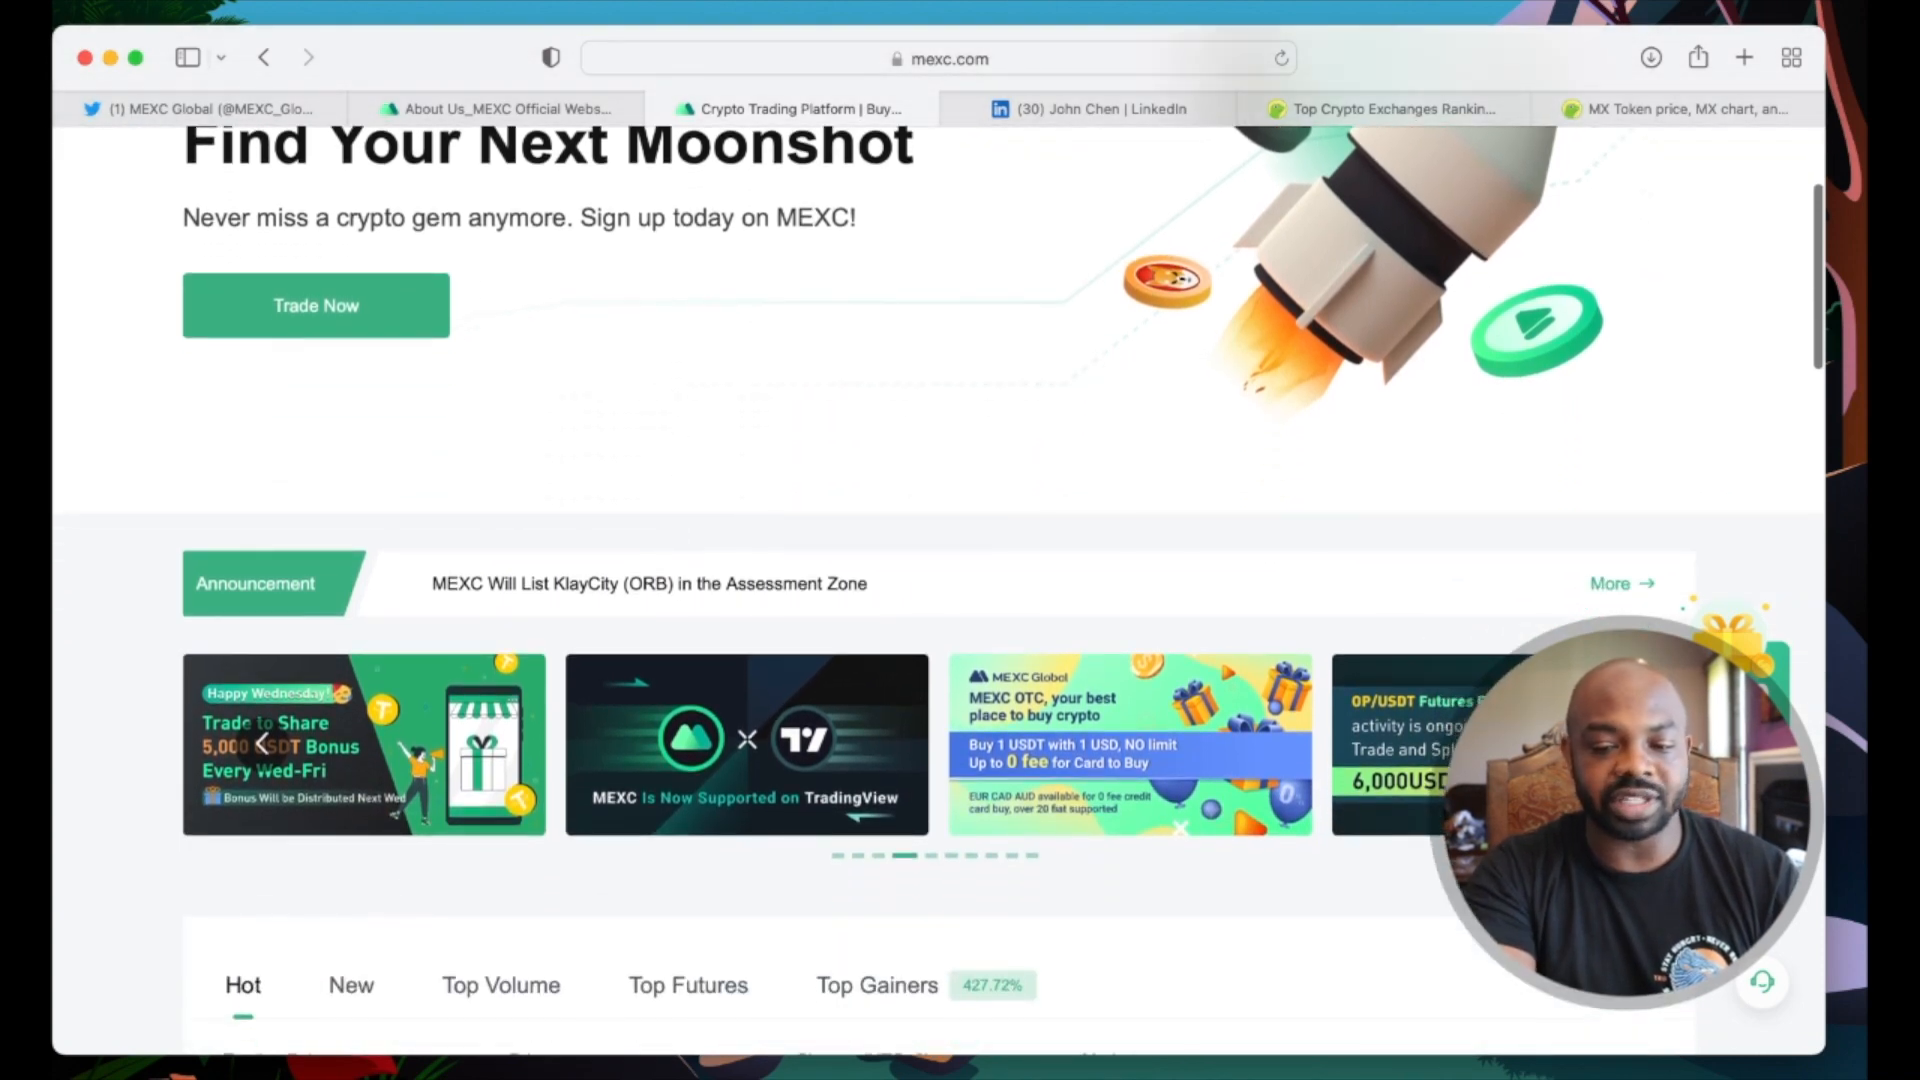
{"action": "scroll", "scroll_direction": "down", "scroll_amount": 3}
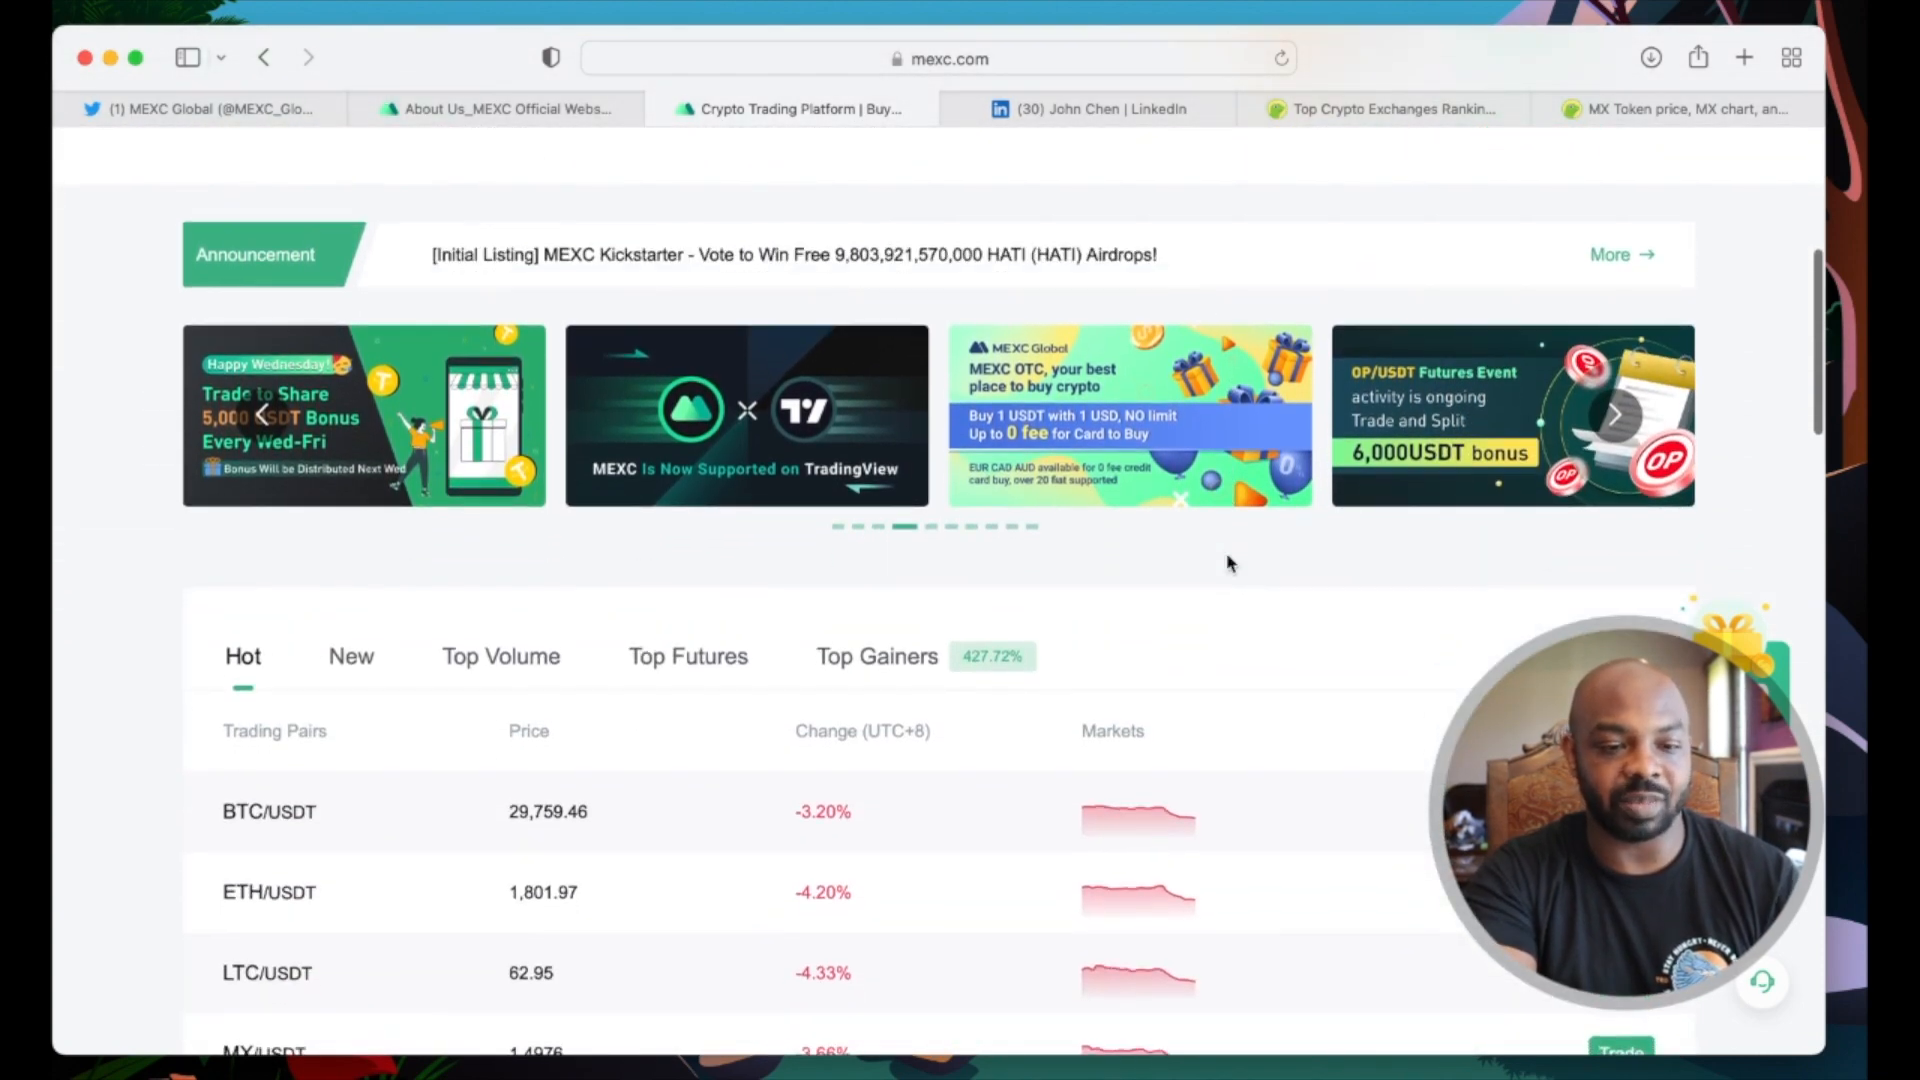
{"action": "scroll", "scroll_direction": "down", "scroll_amount": 3}
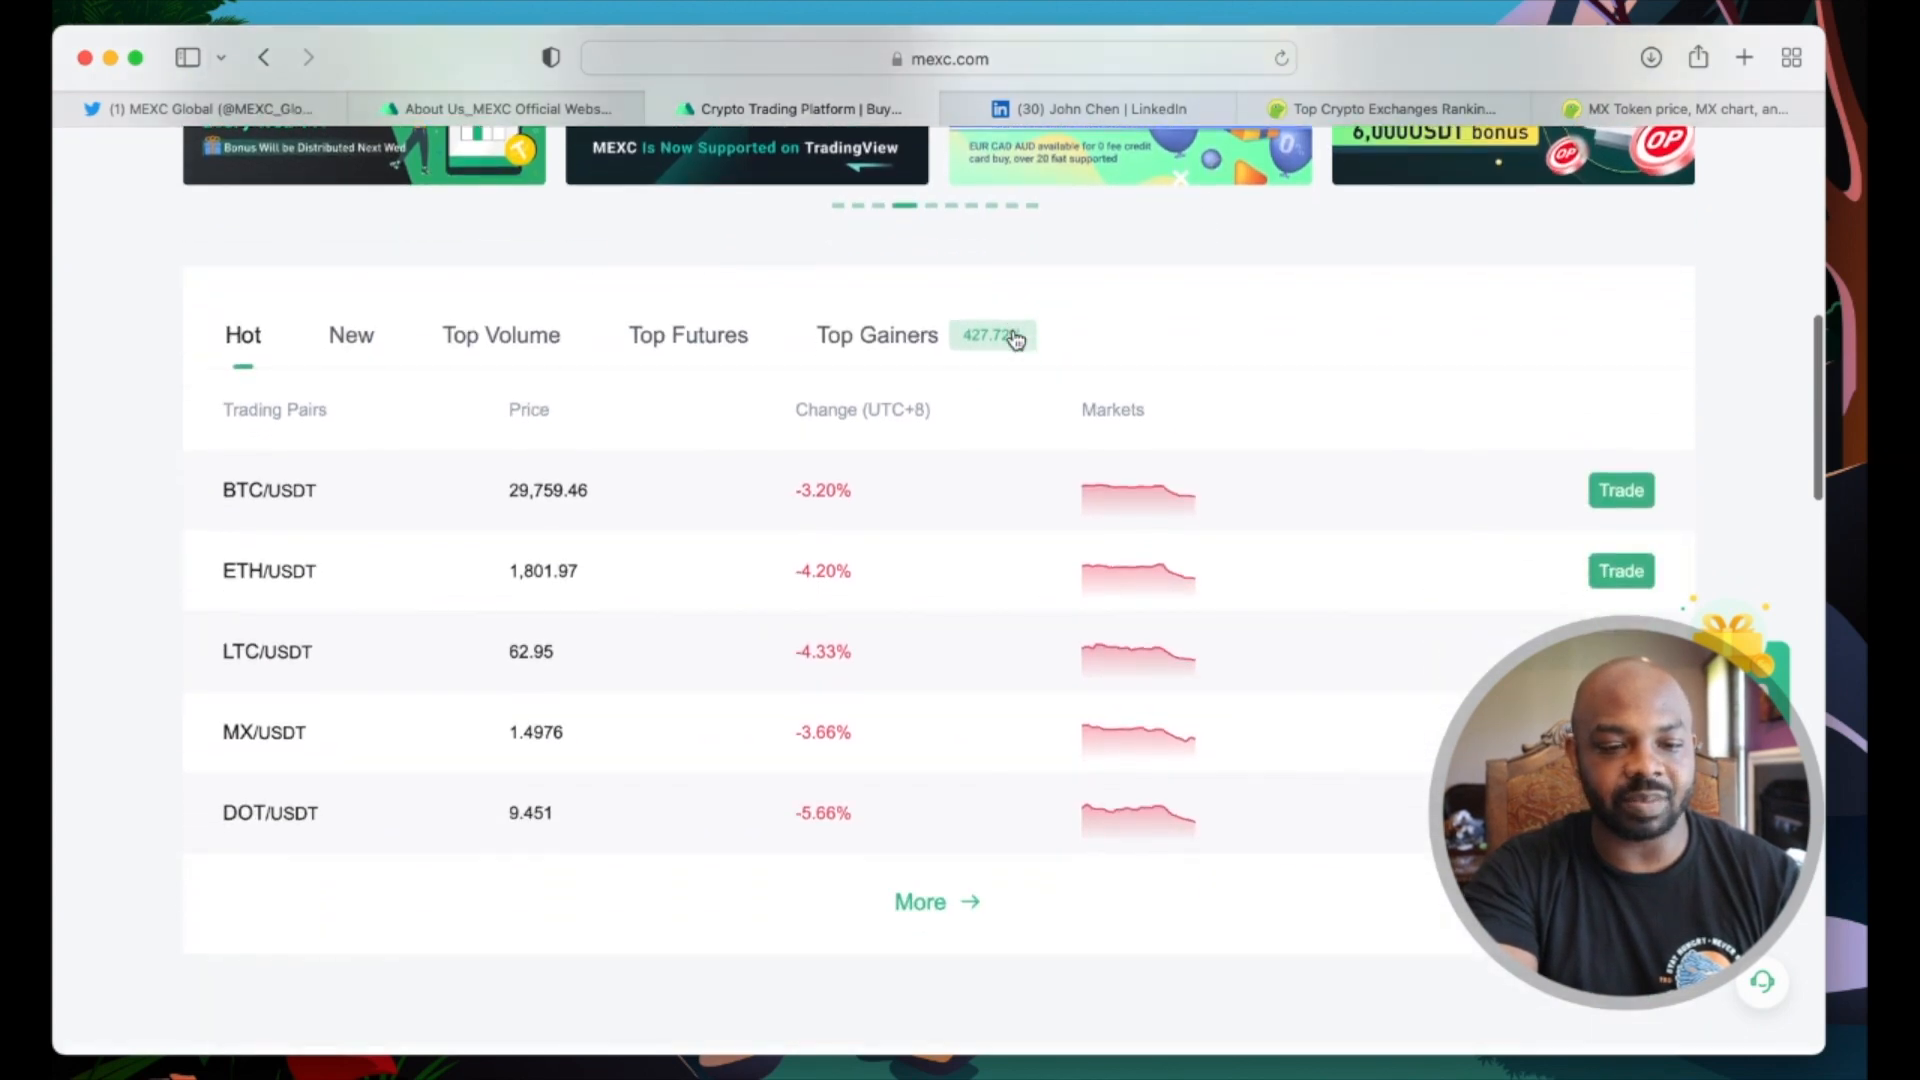
{"action": "scroll", "scroll_direction": "down", "scroll_amount": 3}
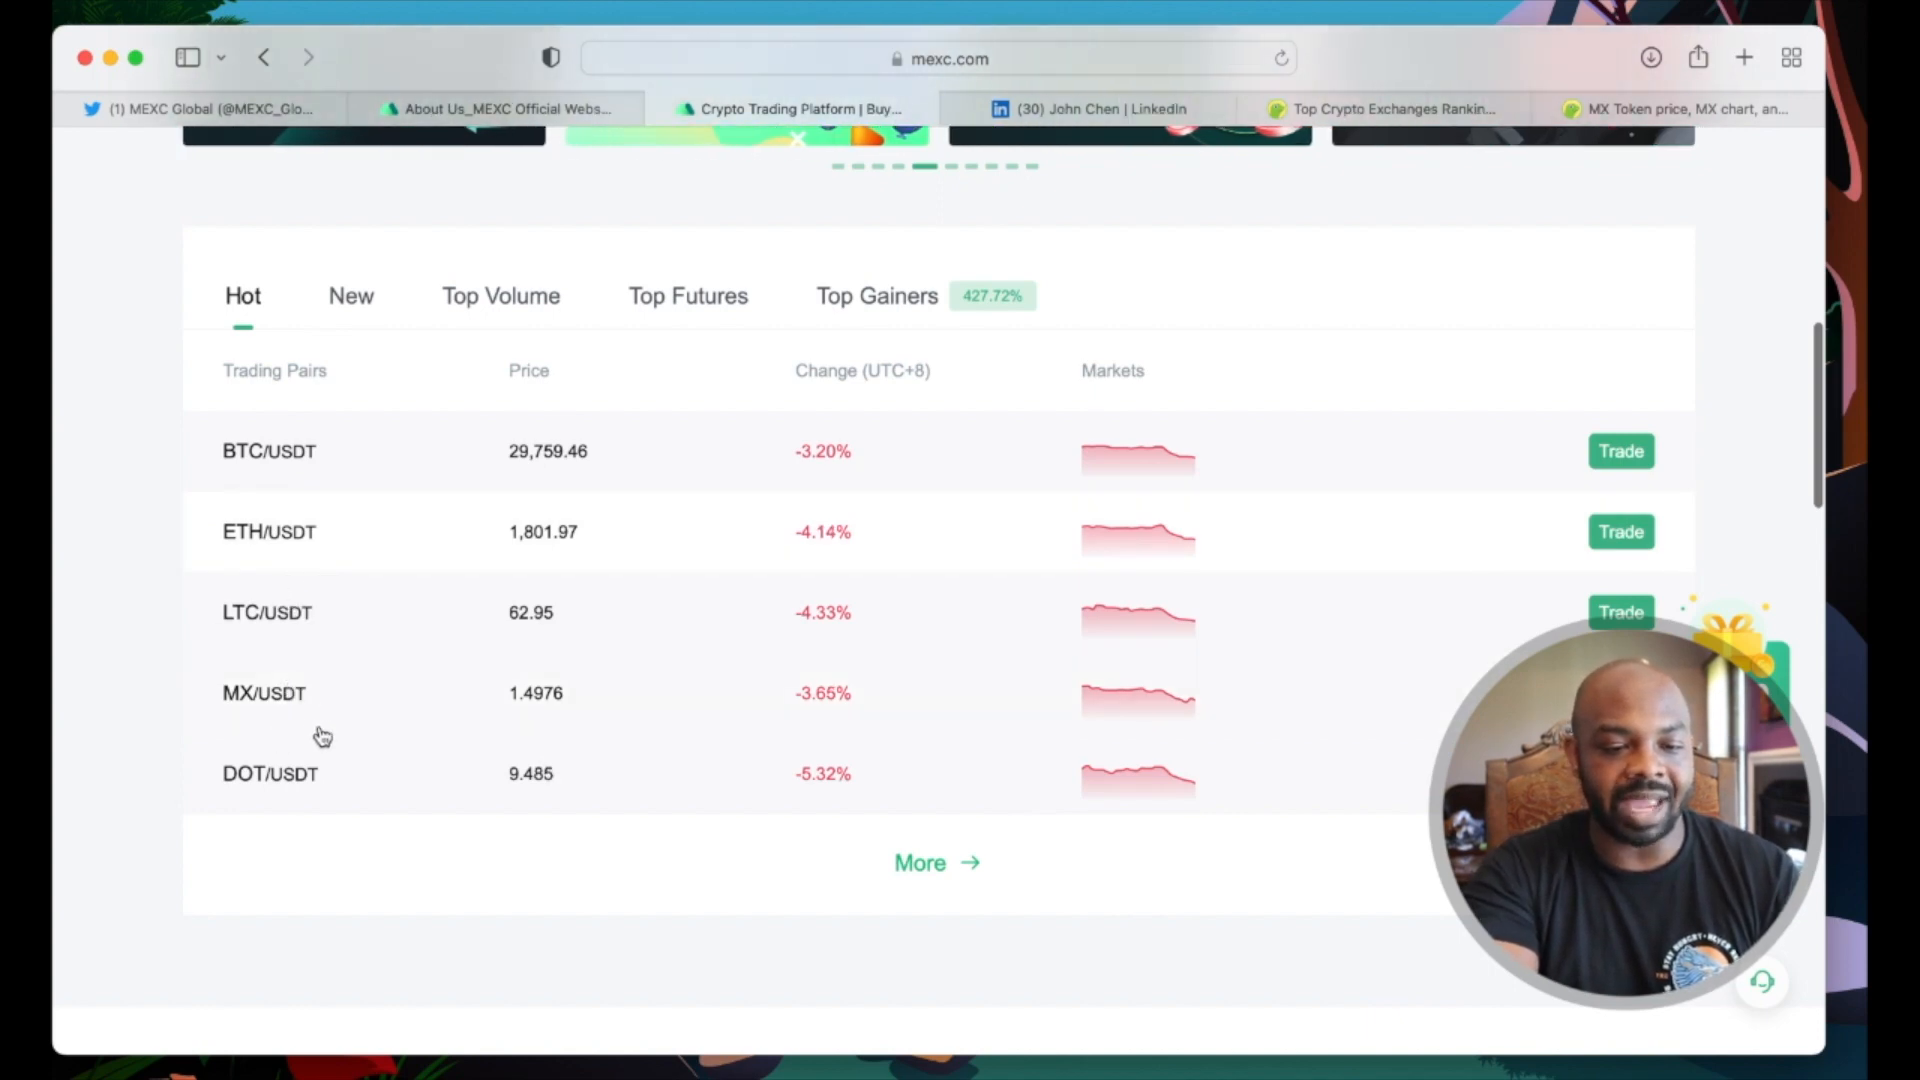
Step: View the market table's New, Top Volume and Top Gainers categories in turn
{"action": "left_click", "coordinate": [350, 296]}
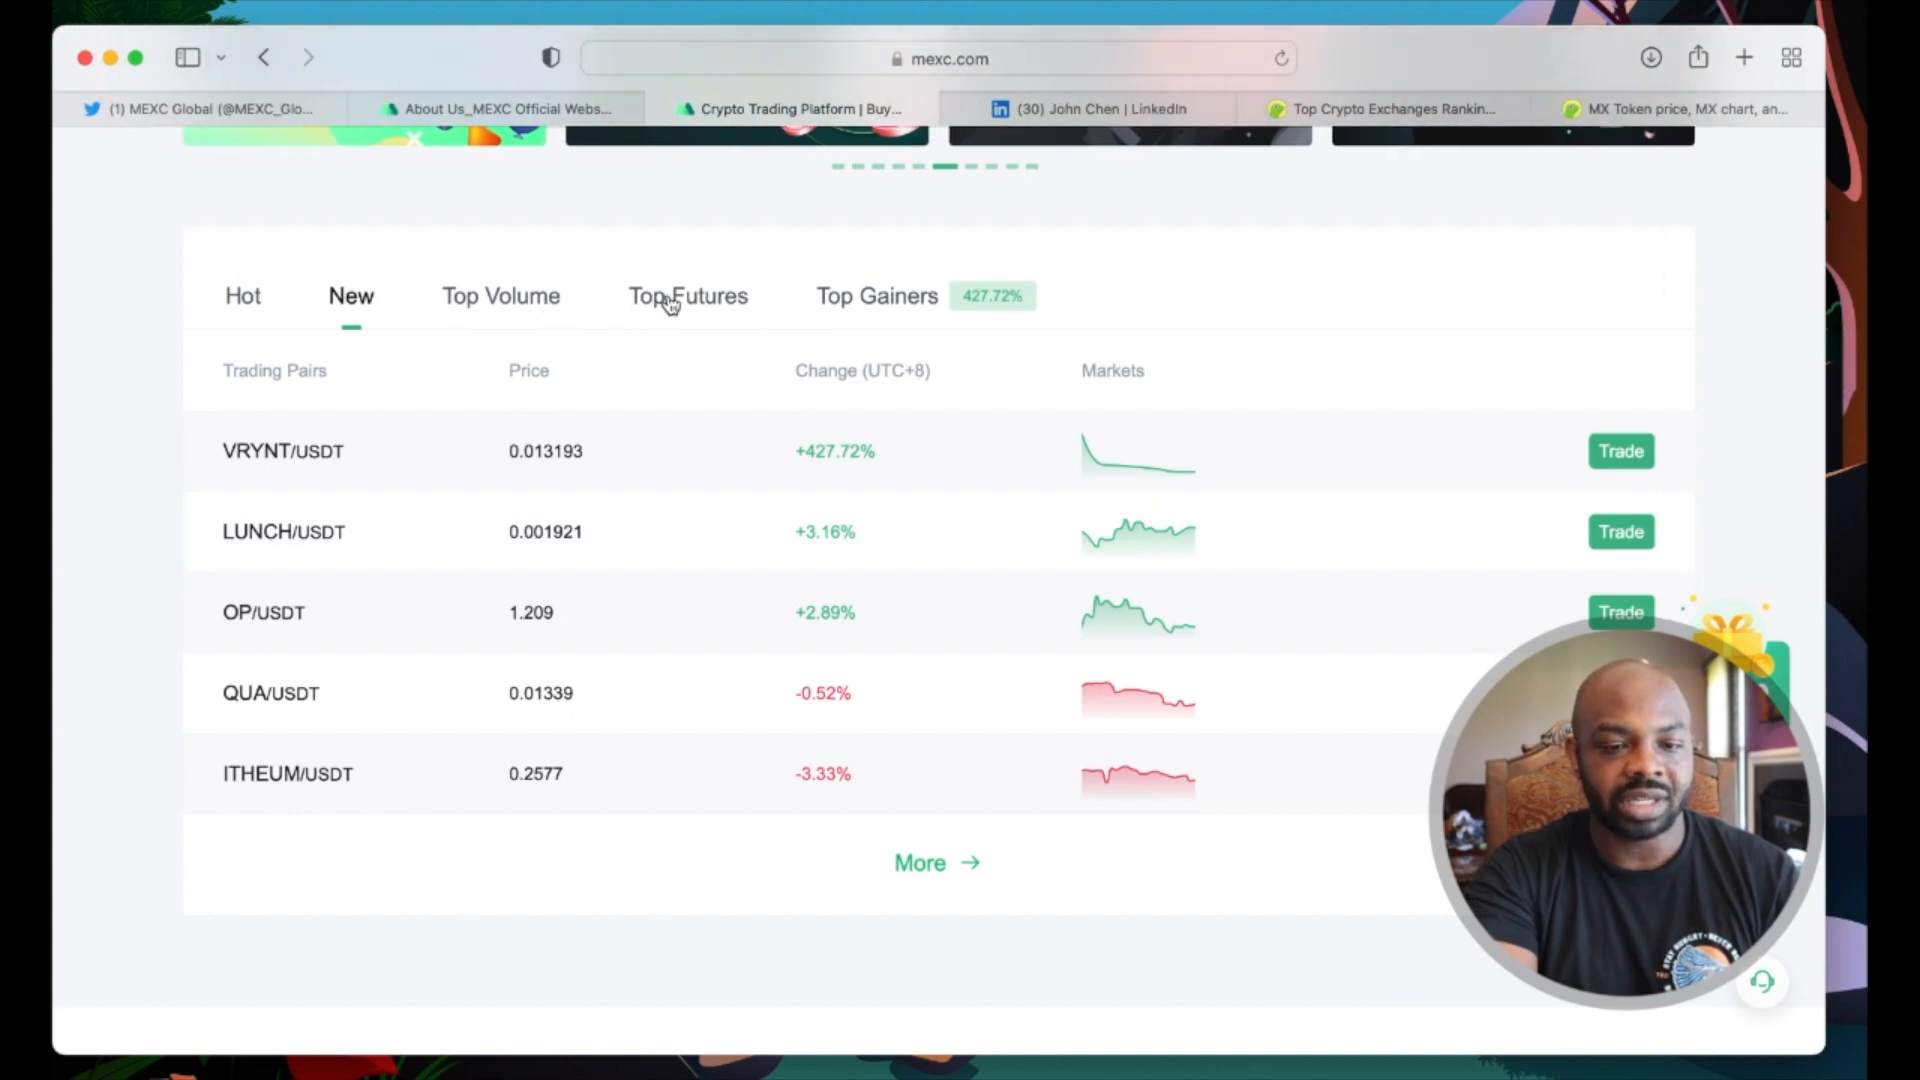
{"action": "left_click", "coordinate": [500, 296]}
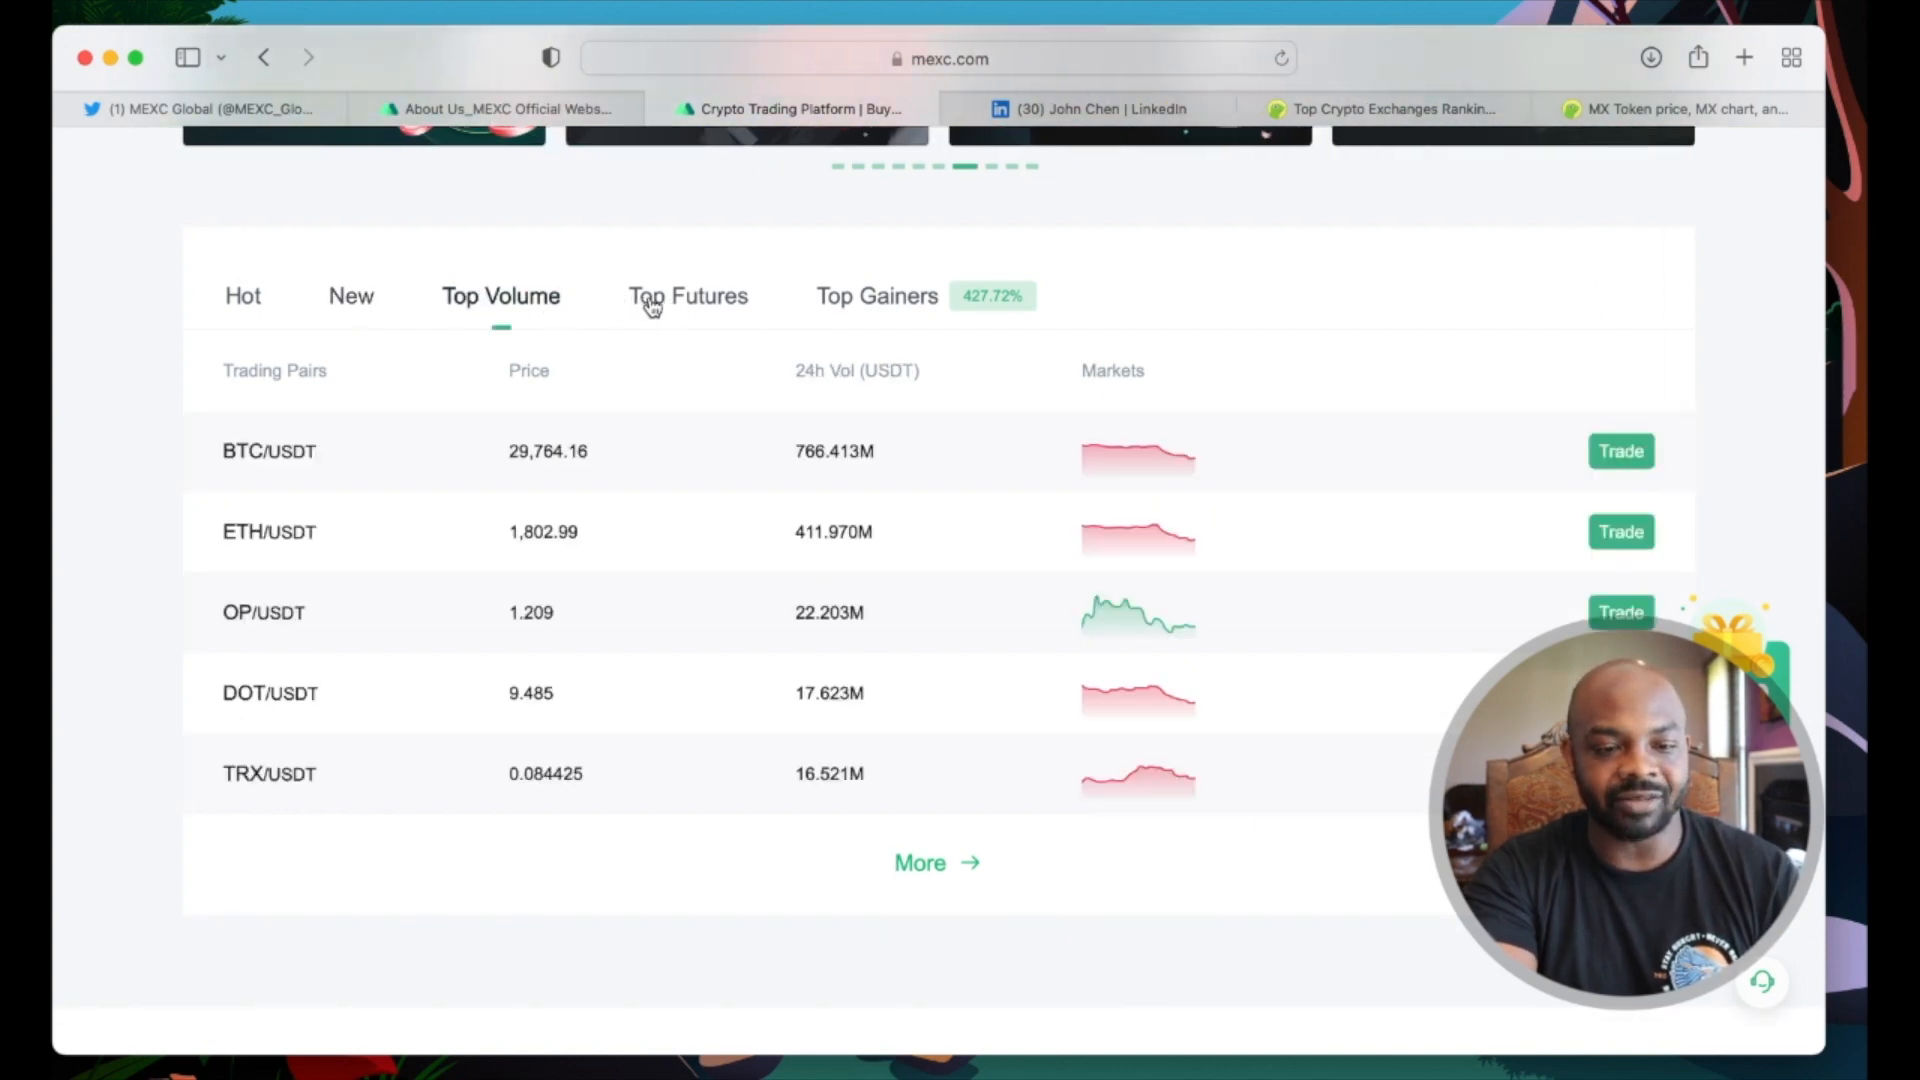
{"action": "left_click", "coordinate": [876, 296]}
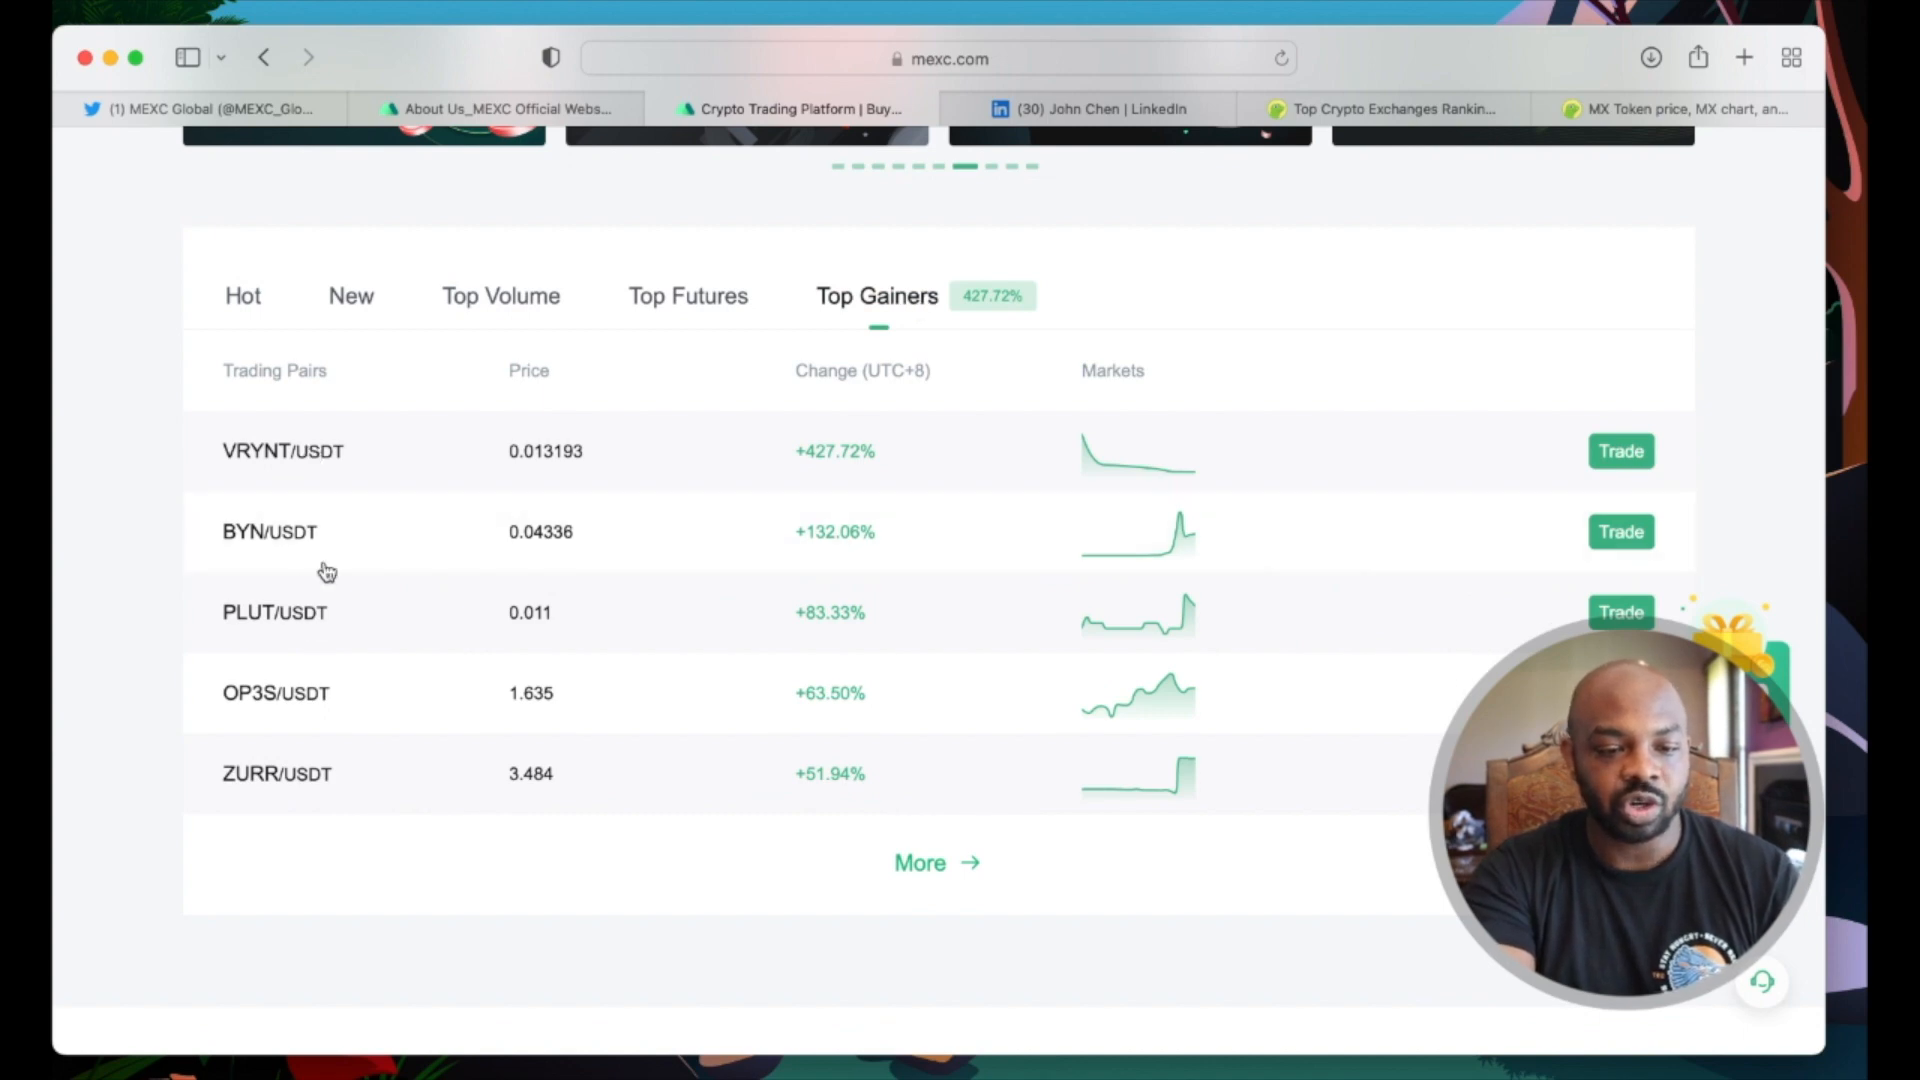
Step: Look through the homepage's app section and community links down to the footer
{"action": "scroll", "scroll_direction": "down", "scroll_amount": 3}
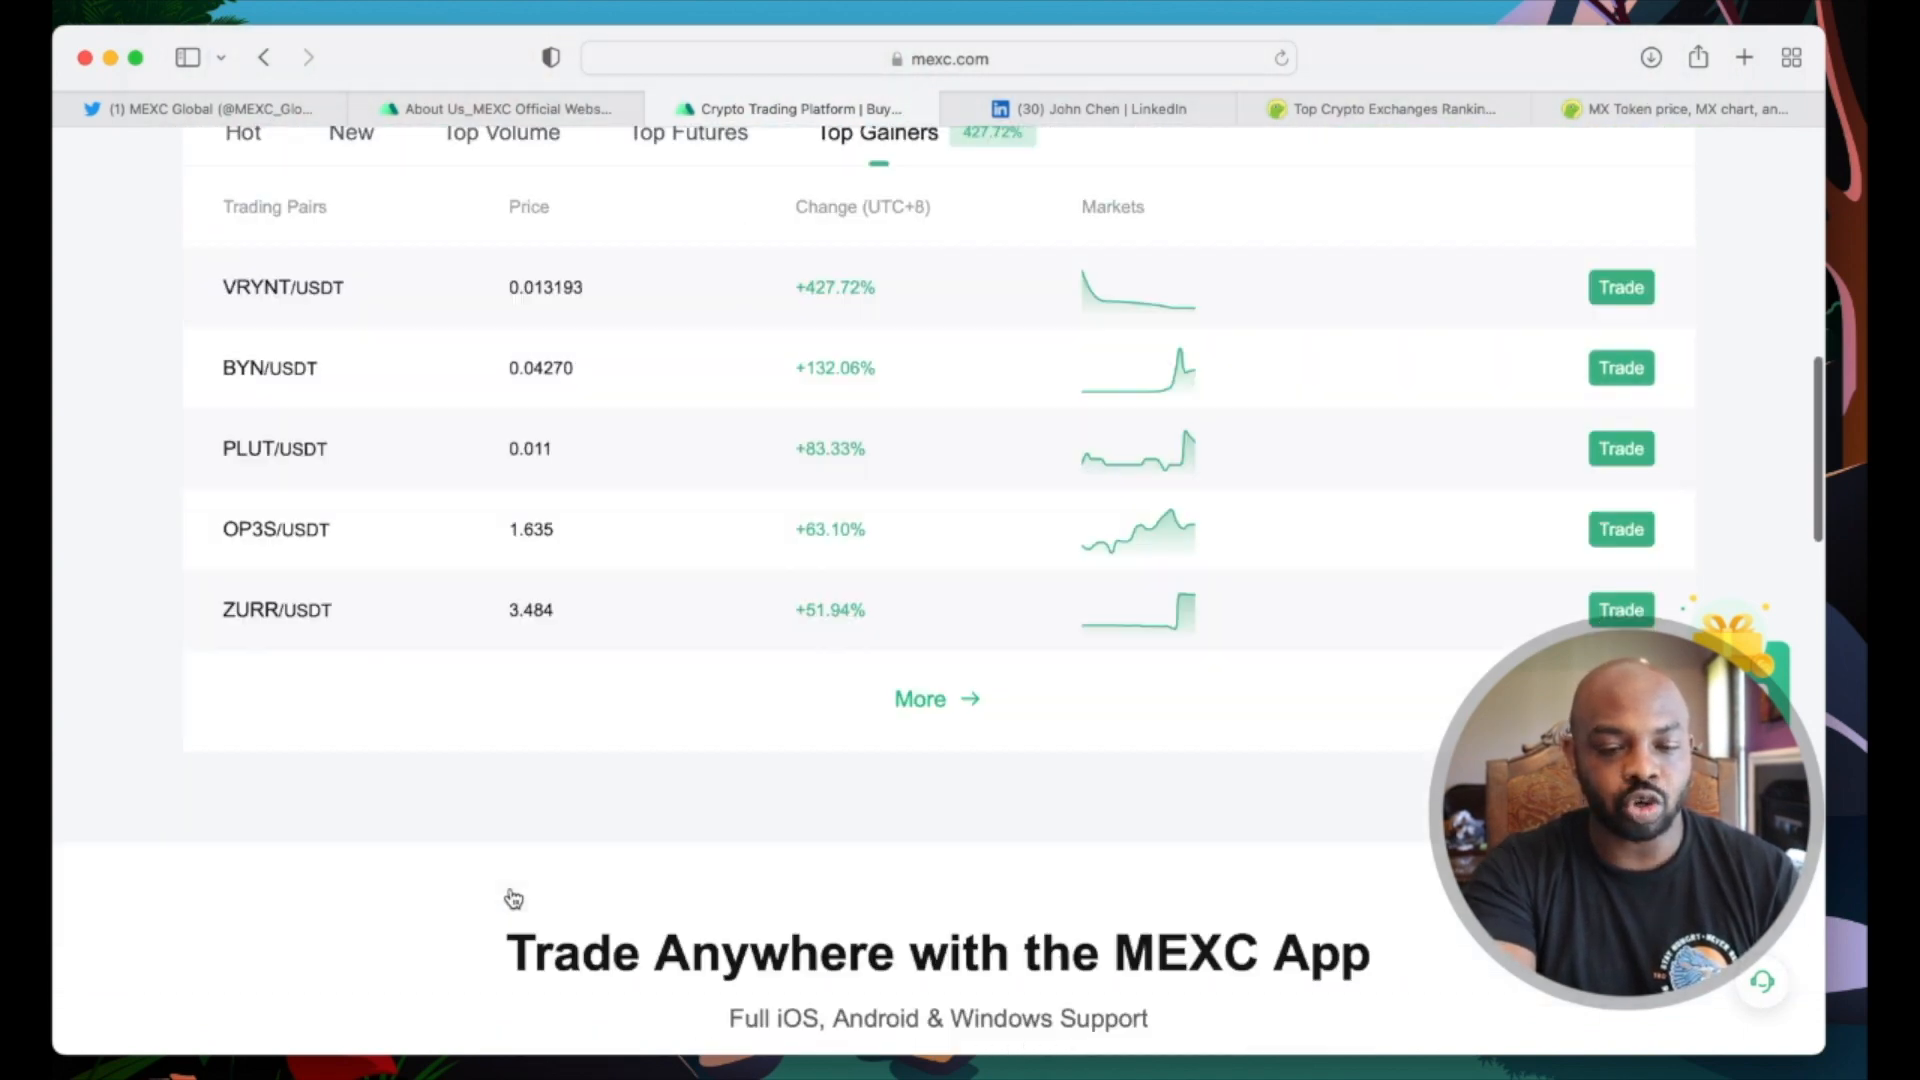
{"action": "scroll", "scroll_direction": "down", "scroll_amount": 3}
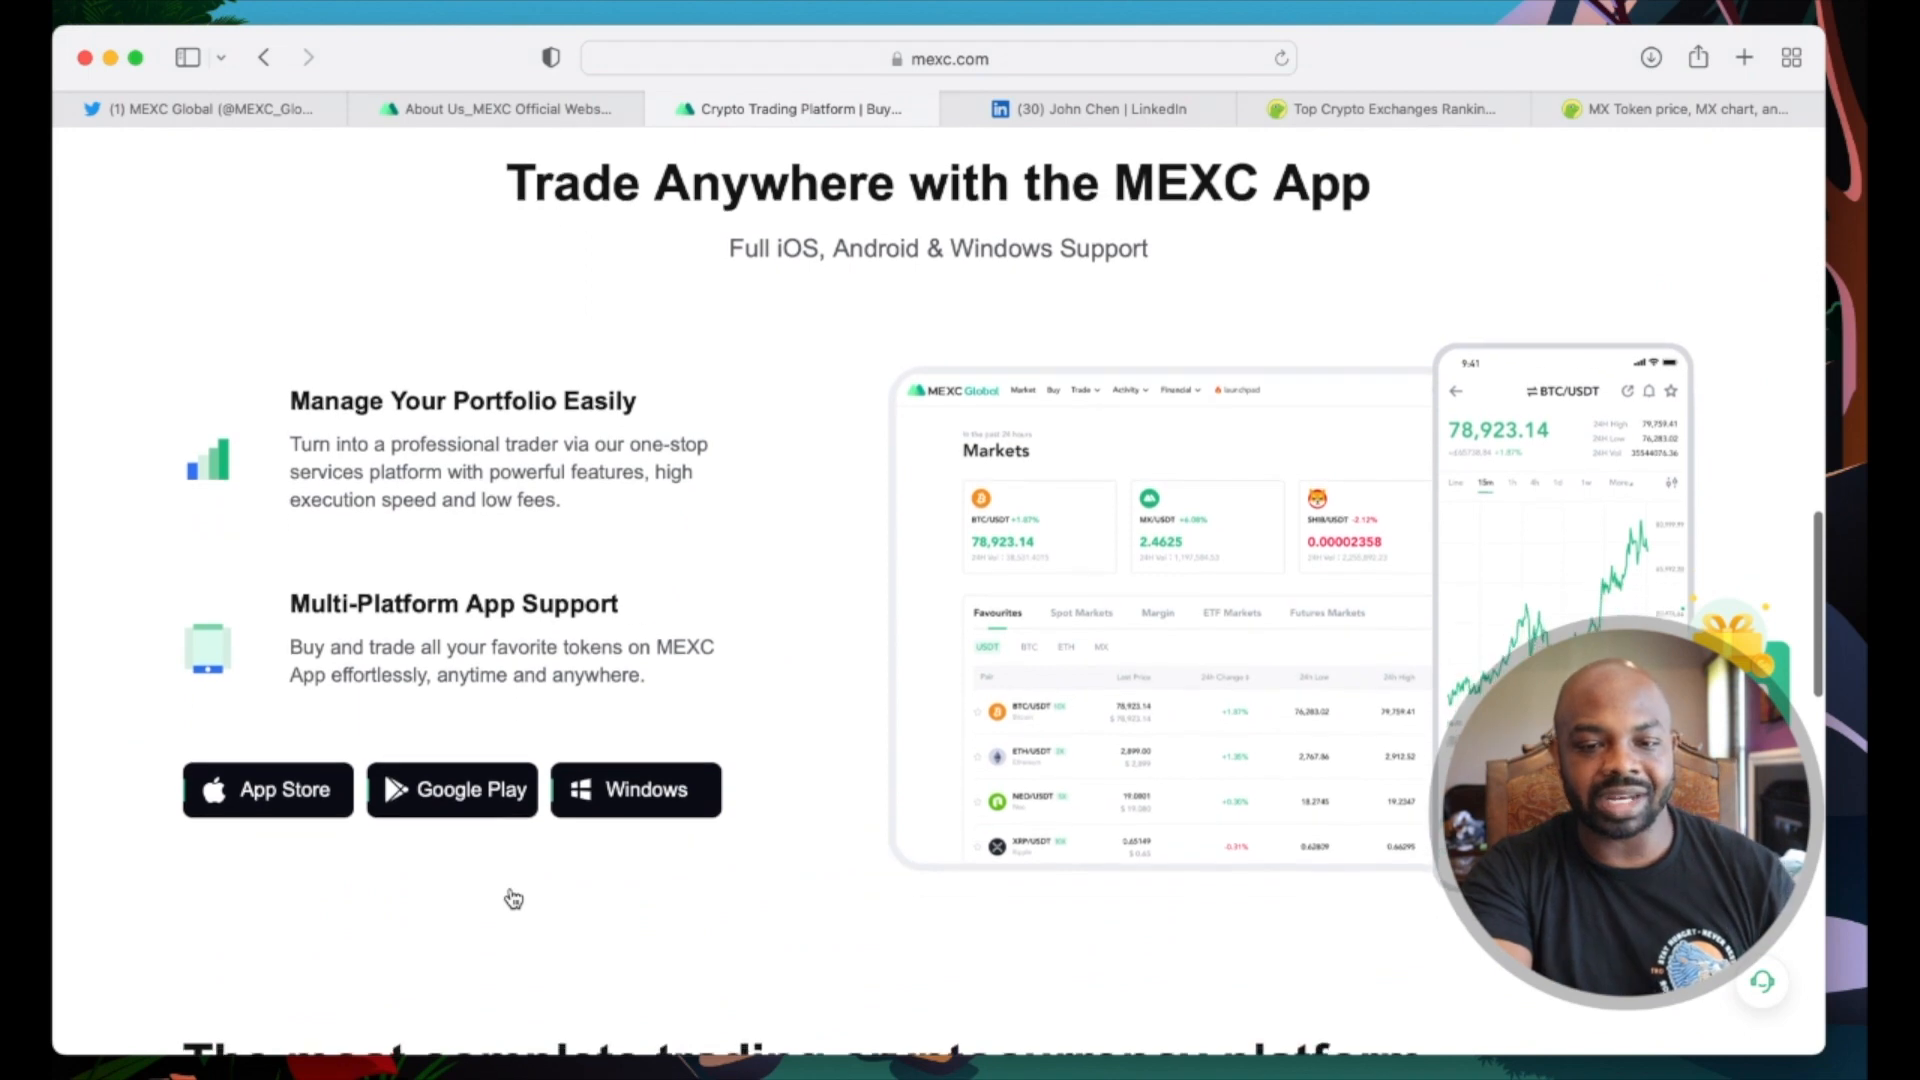
{"action": "scroll", "scroll_direction": "down", "scroll_amount": 3}
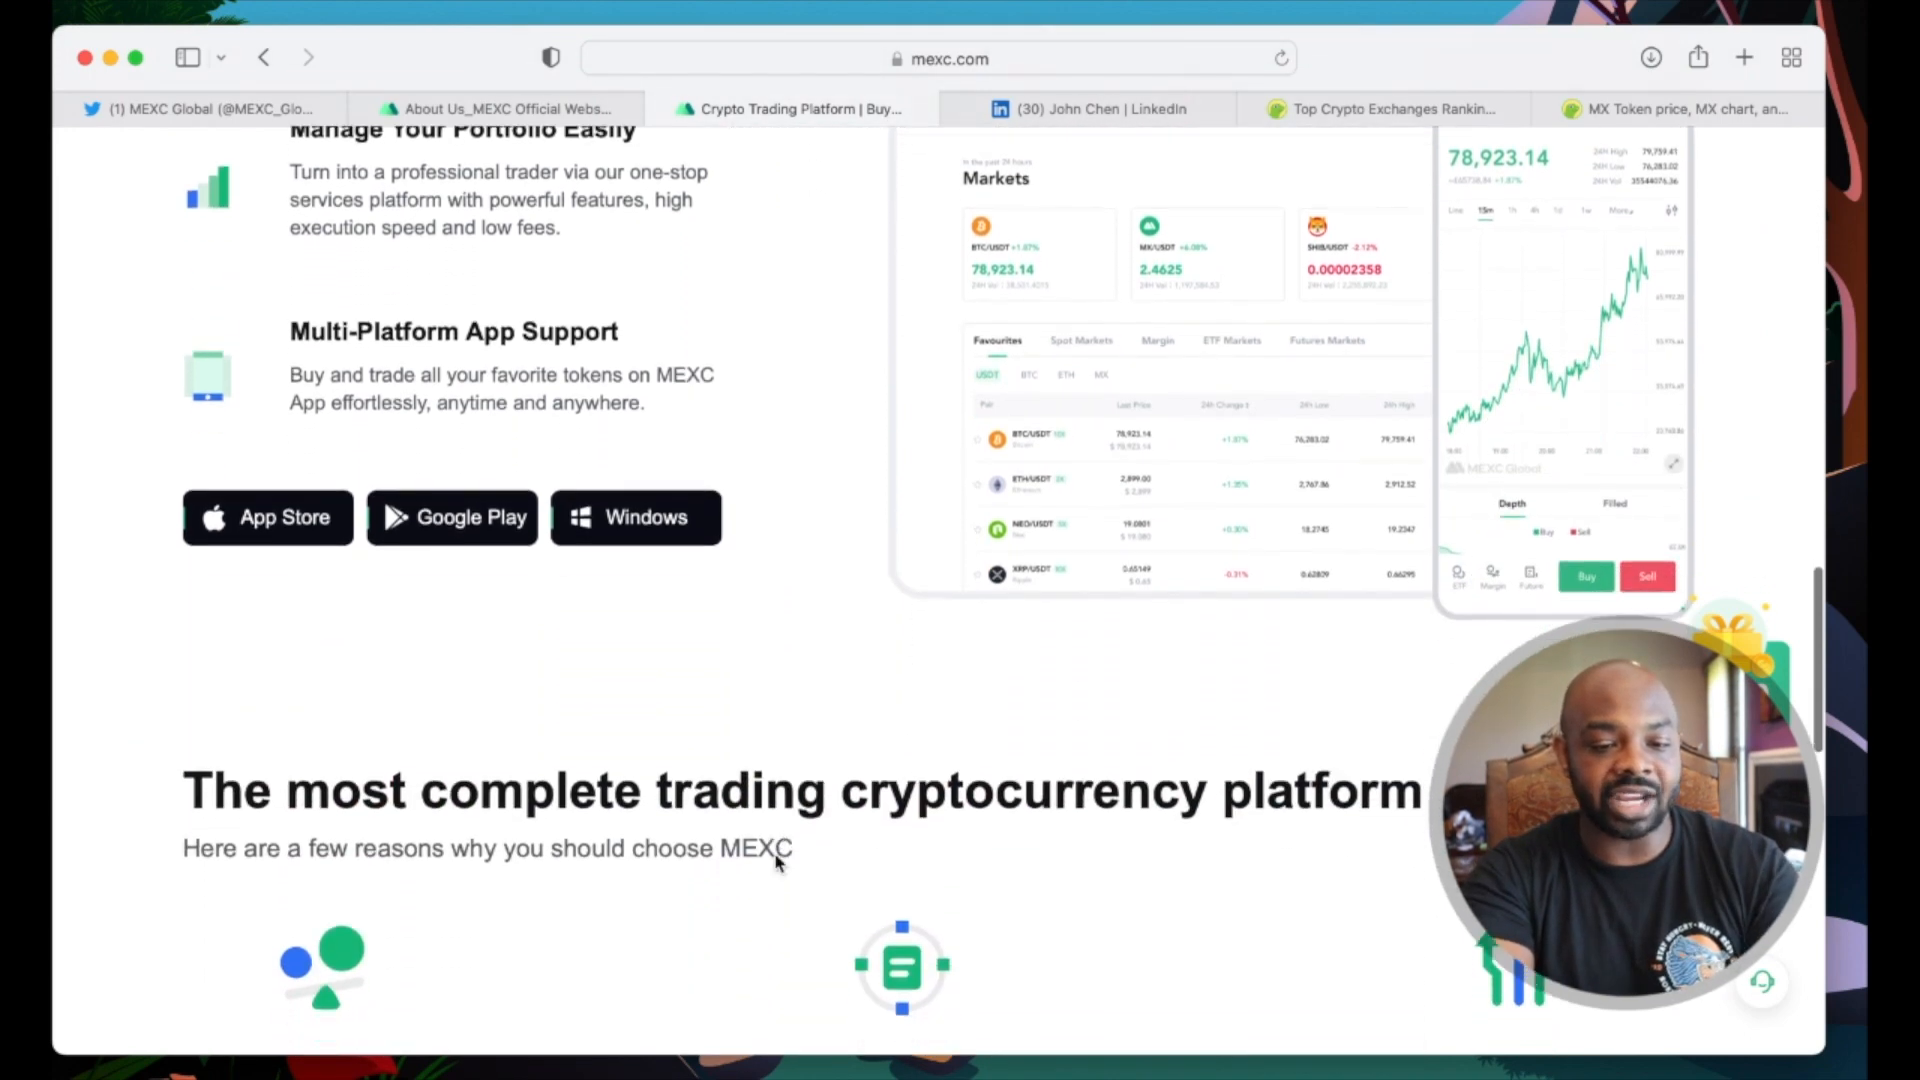
{"action": "scroll", "scroll_direction": "down", "scroll_amount": 3}
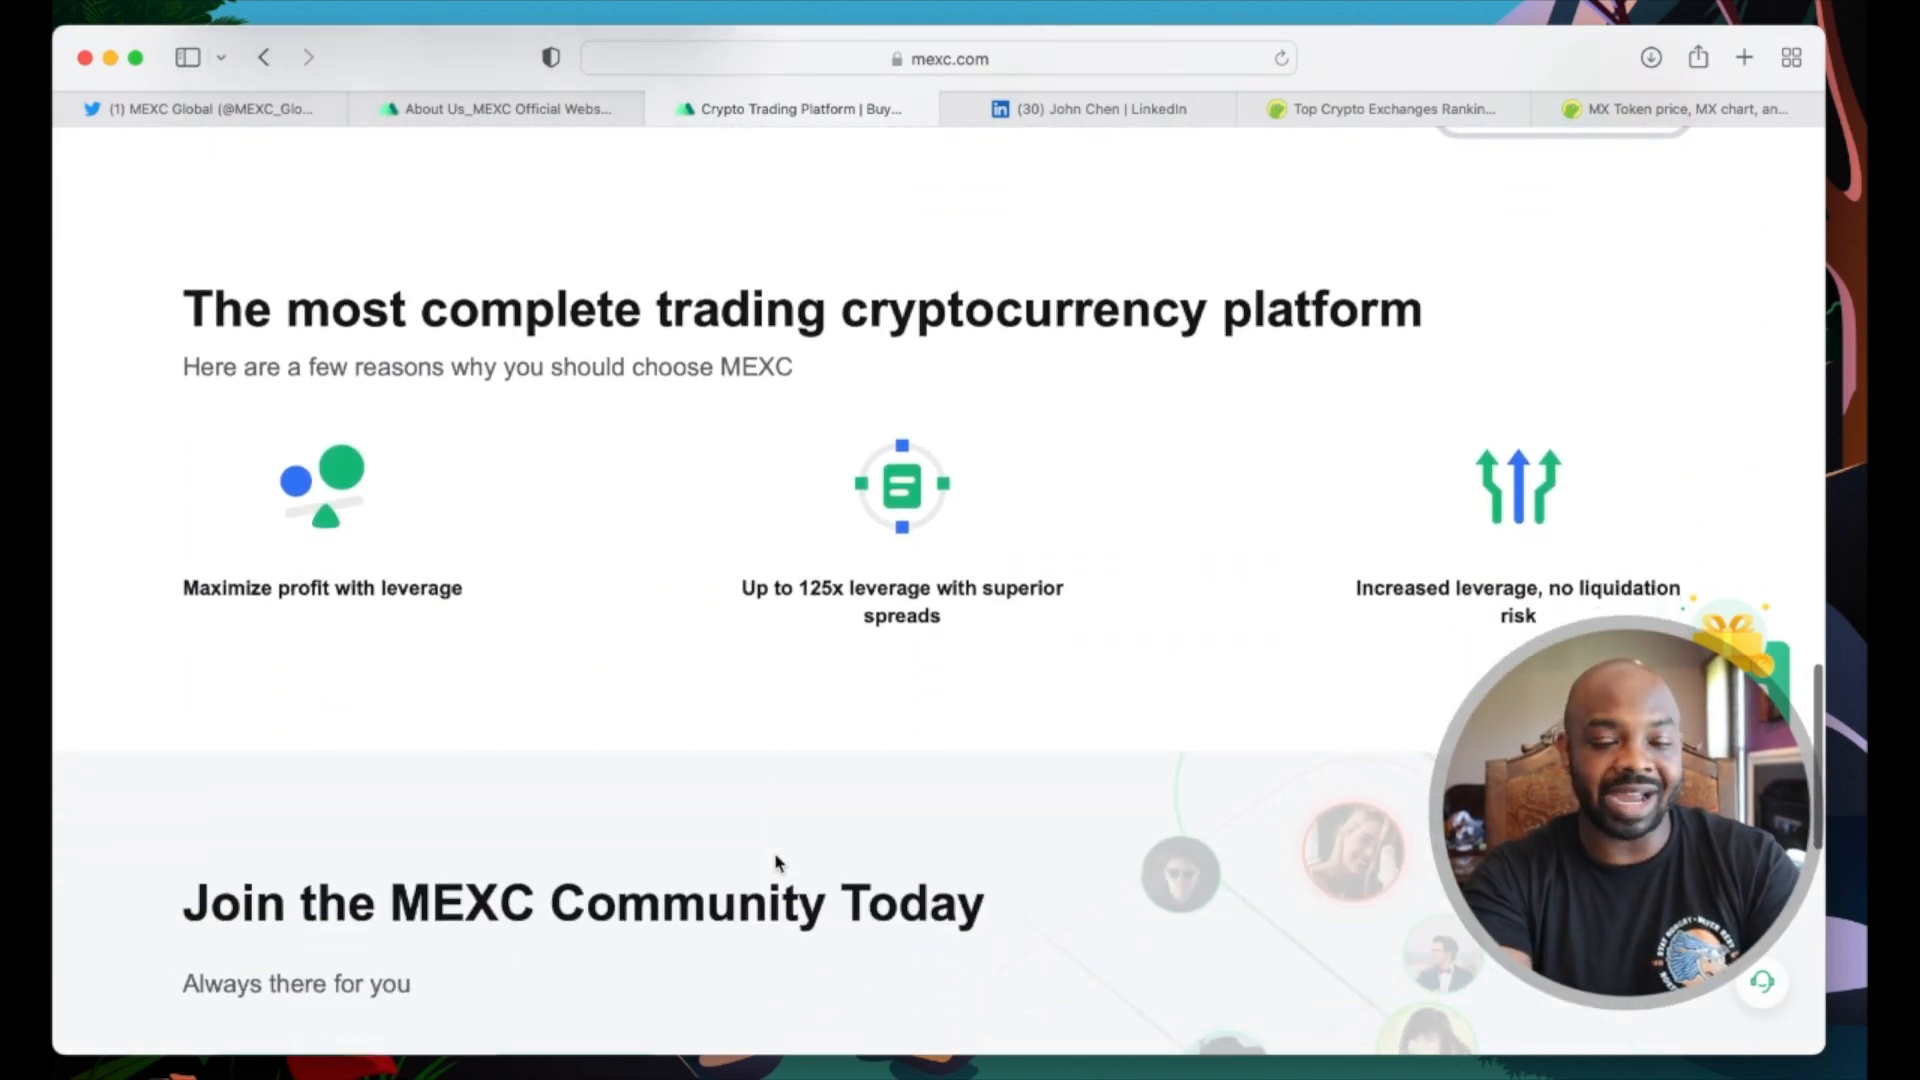
{"action": "scroll", "scroll_direction": "down", "scroll_amount": 3}
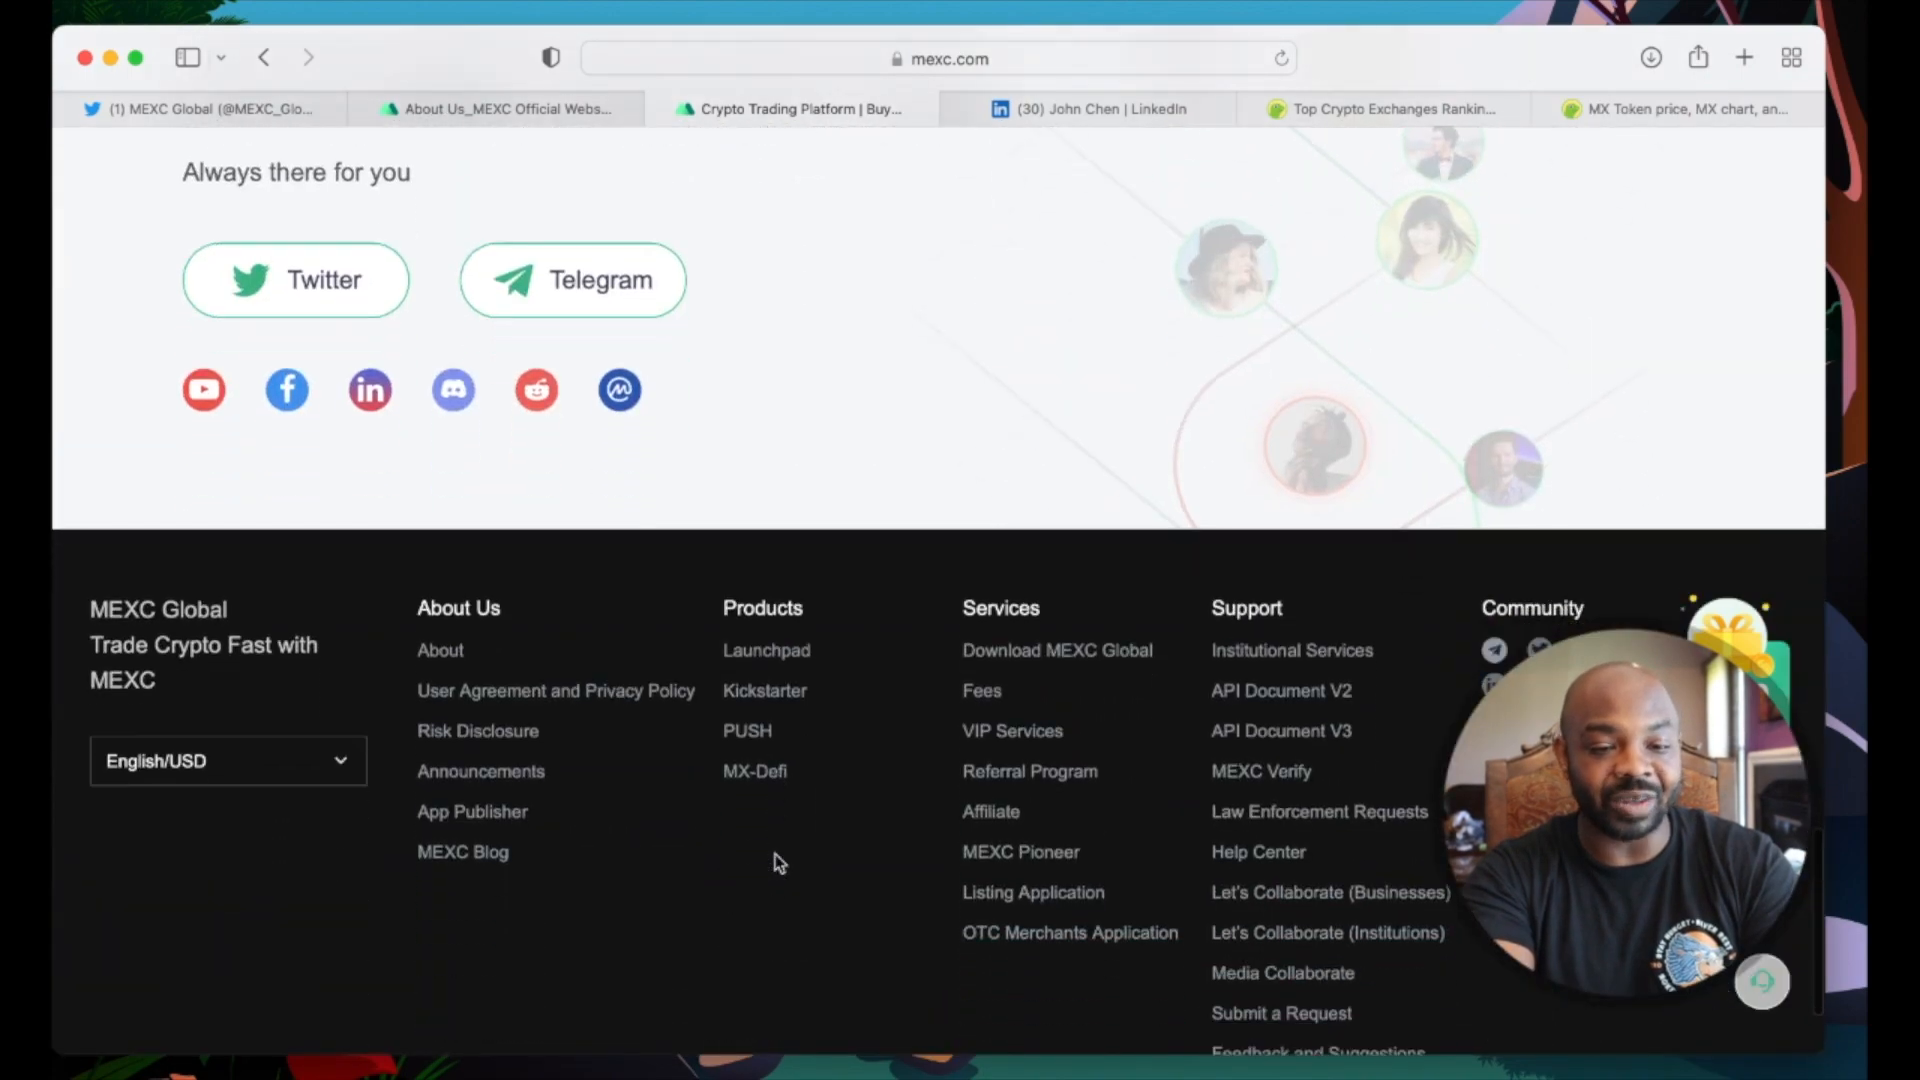
{"action": "scroll", "scroll_direction": "down", "scroll_amount": 3}
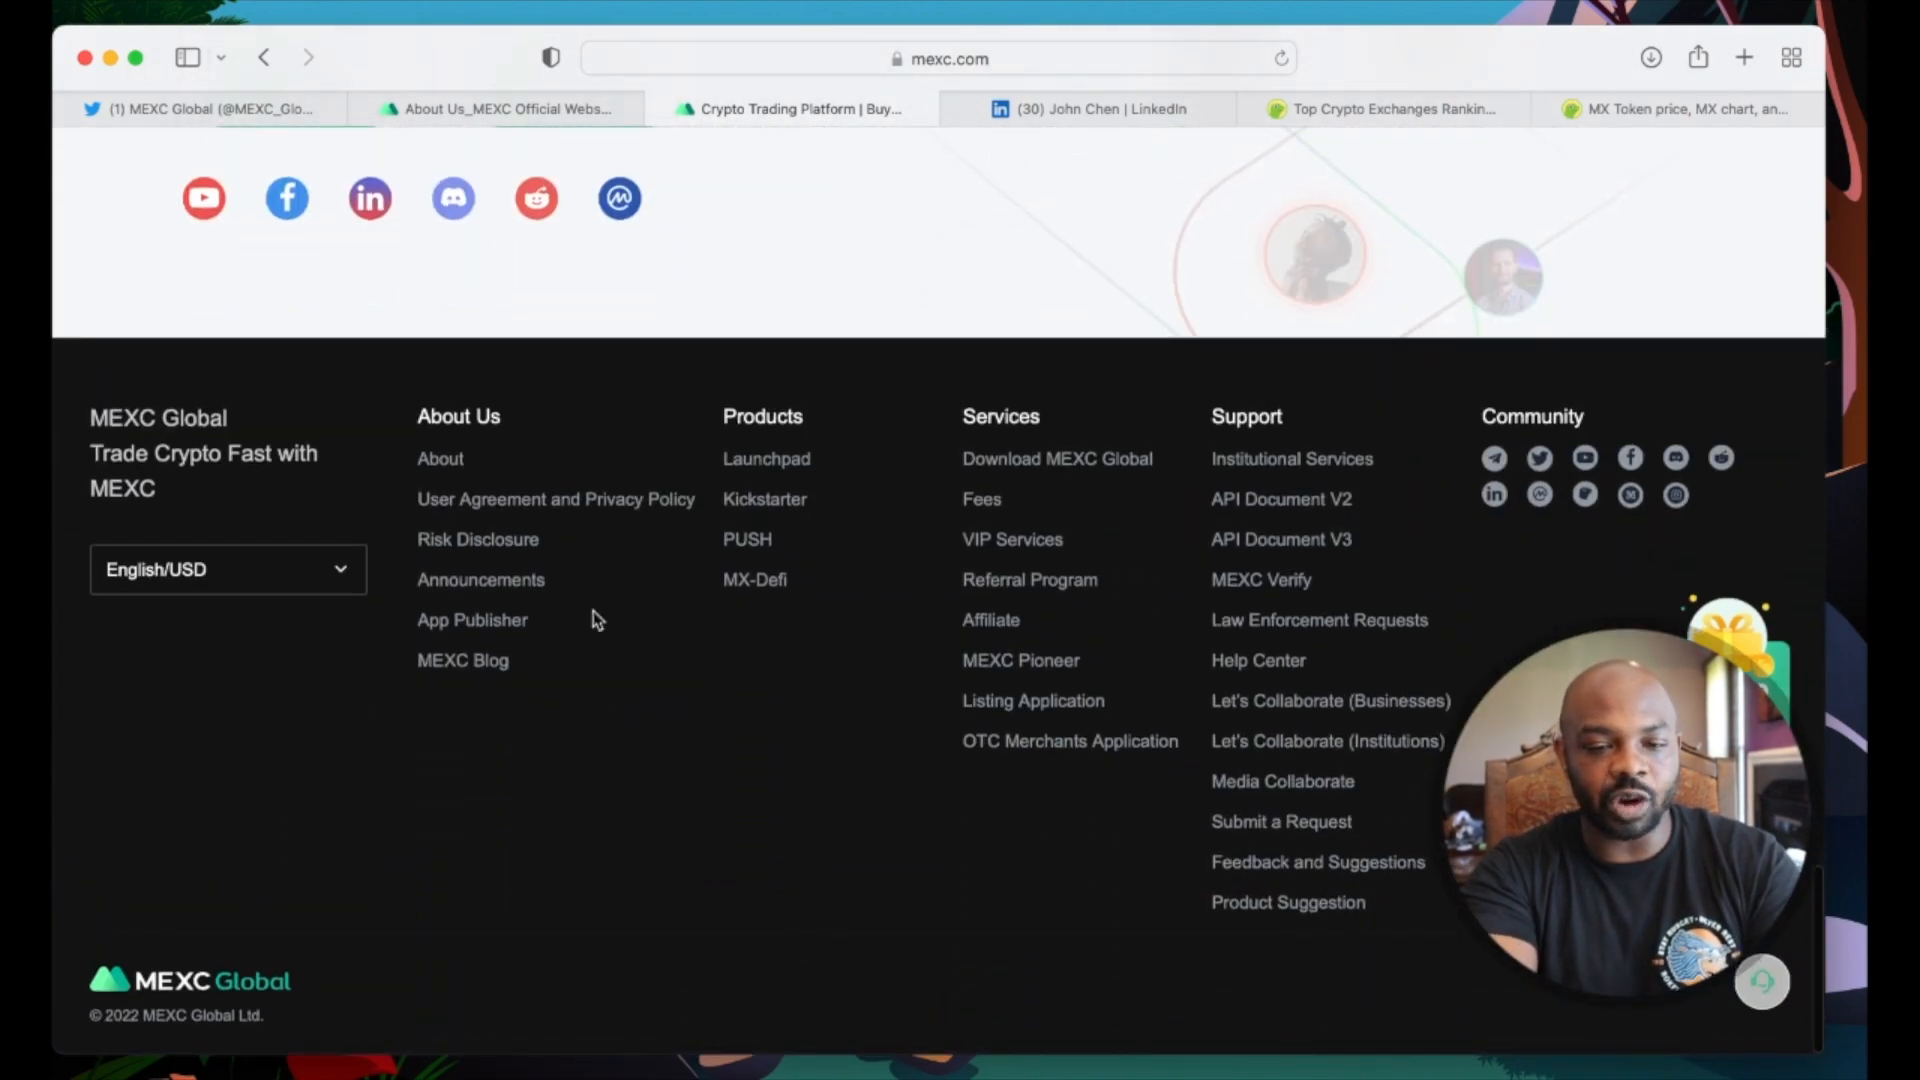
{"action": "scroll", "scroll_direction": "up", "scroll_amount": 3}
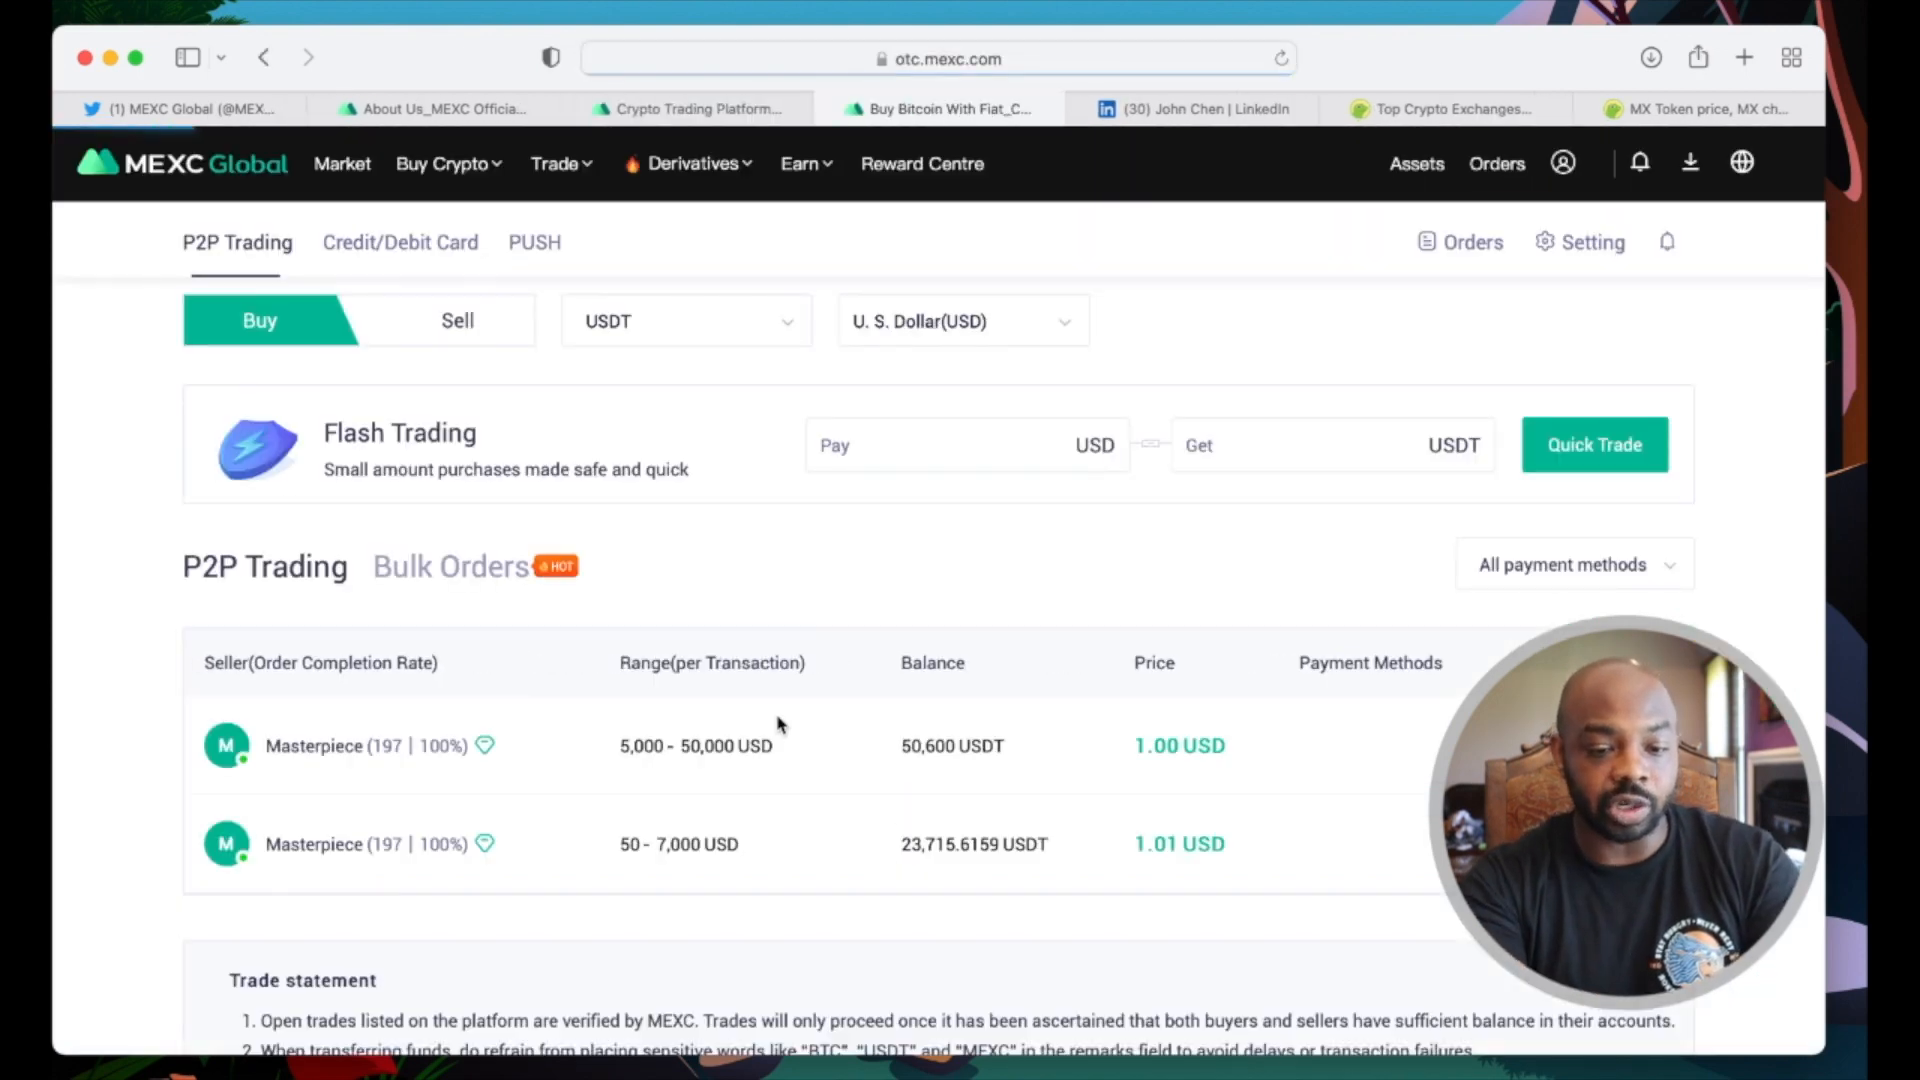
Step: From the Buy Crypto menu go to Global Bank Transfer and choose USD as the currency
{"action": "scroll", "scroll_direction": "down", "scroll_amount": 3}
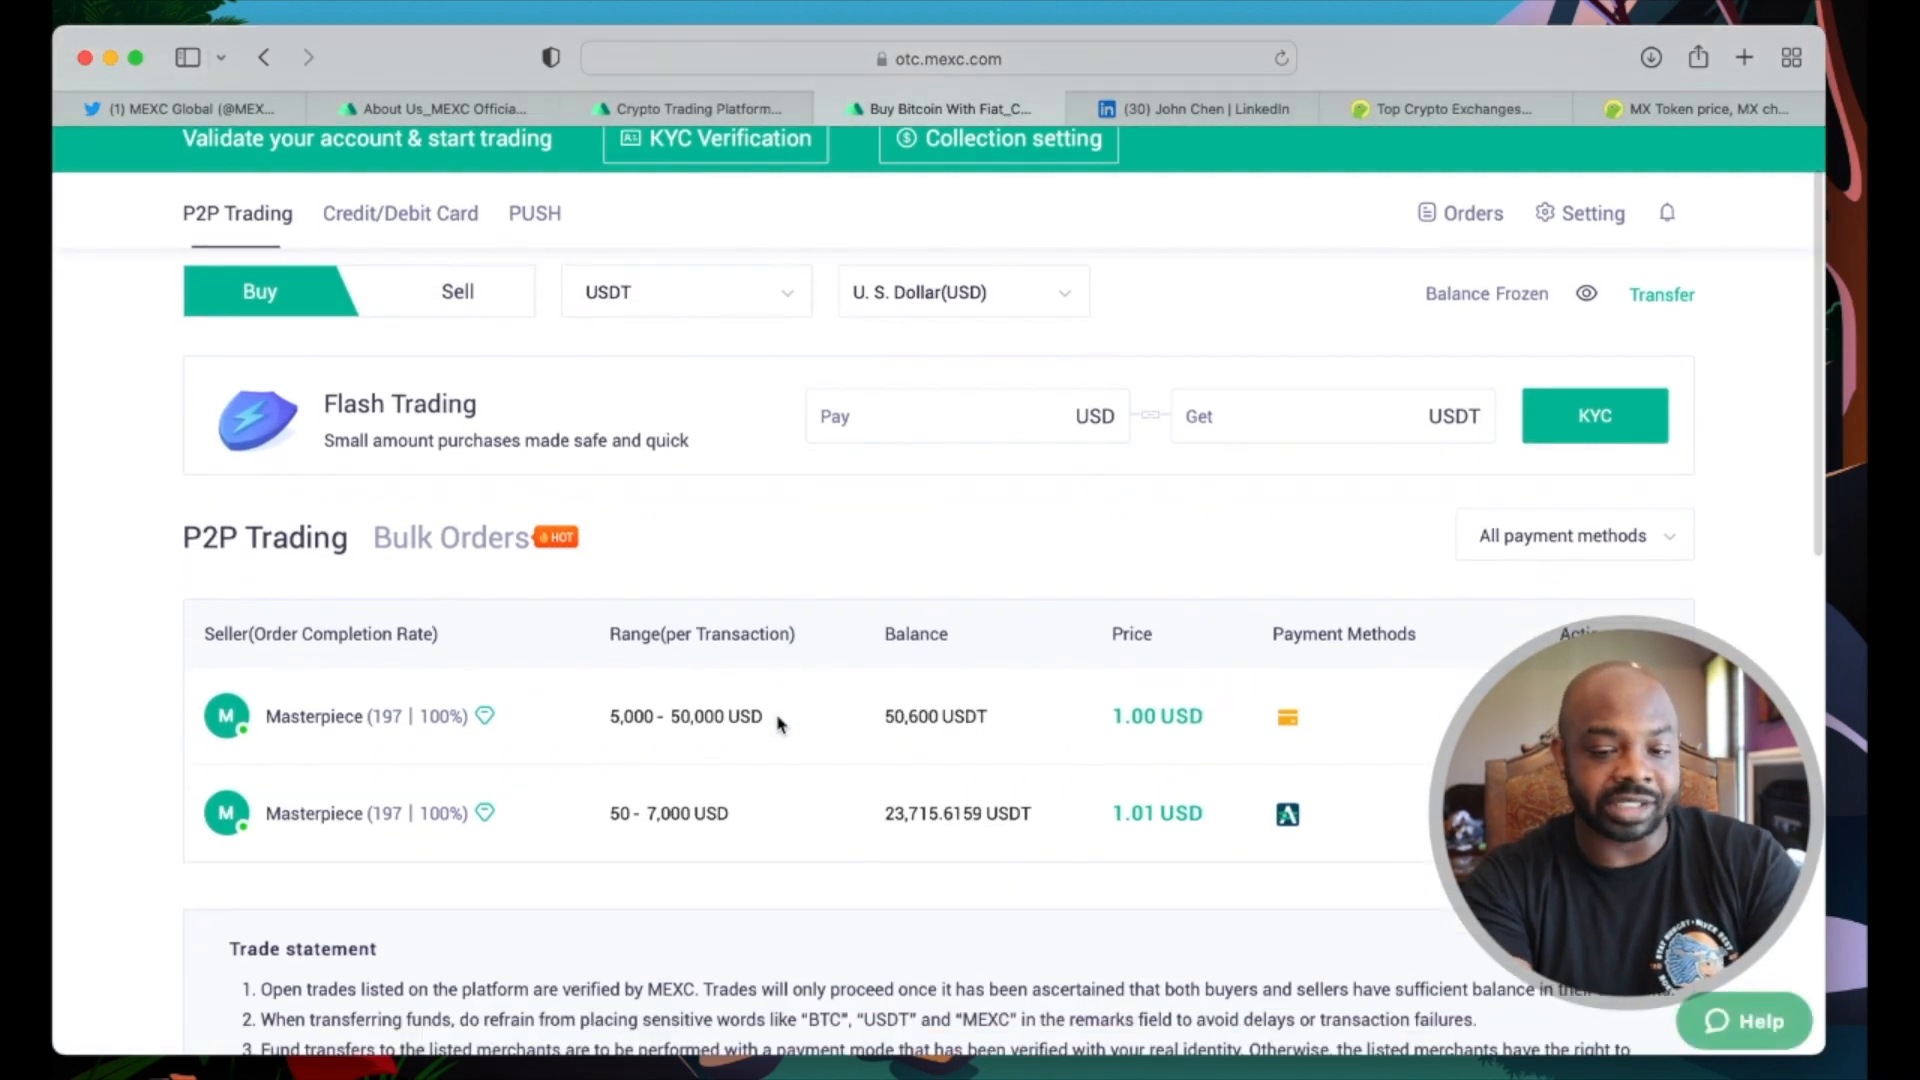
{"action": "scroll", "scroll_direction": "down", "scroll_amount": 3}
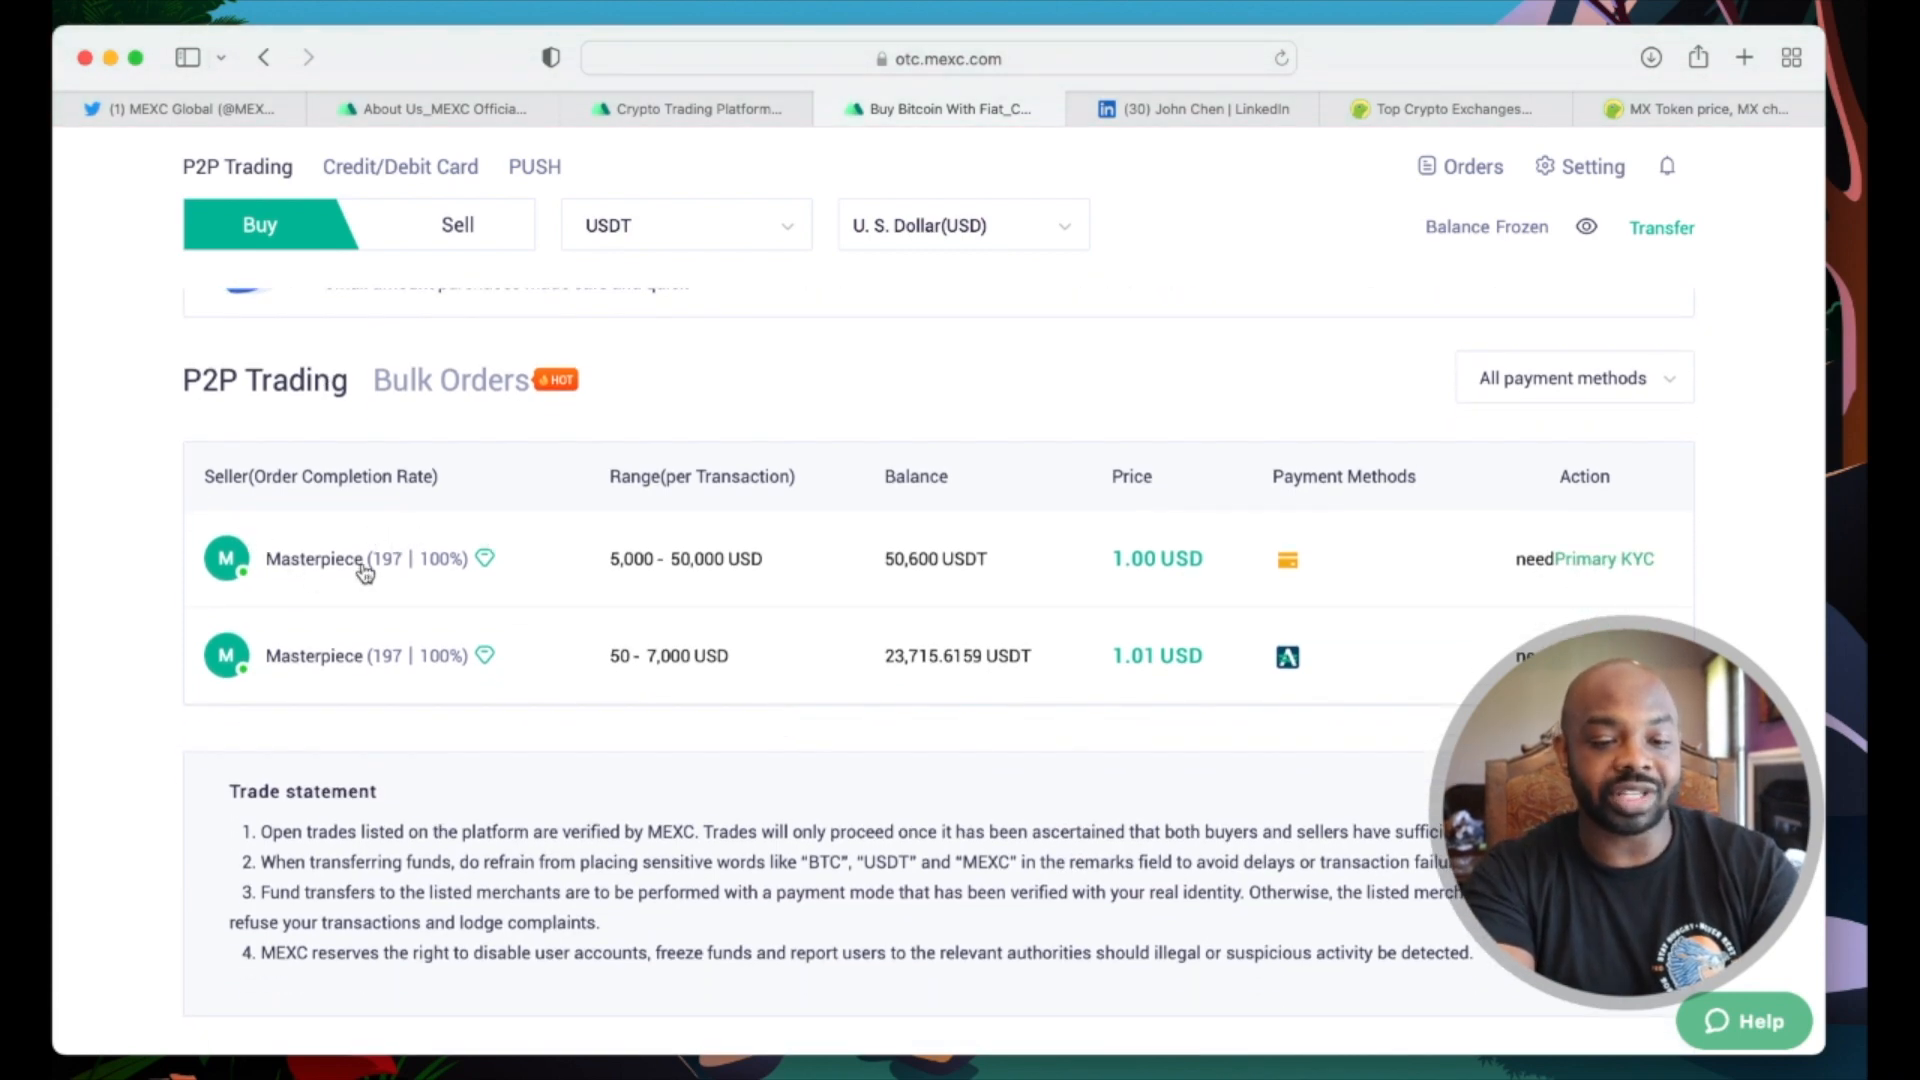
{"action": "mouse_move", "coordinate": [460, 572]}
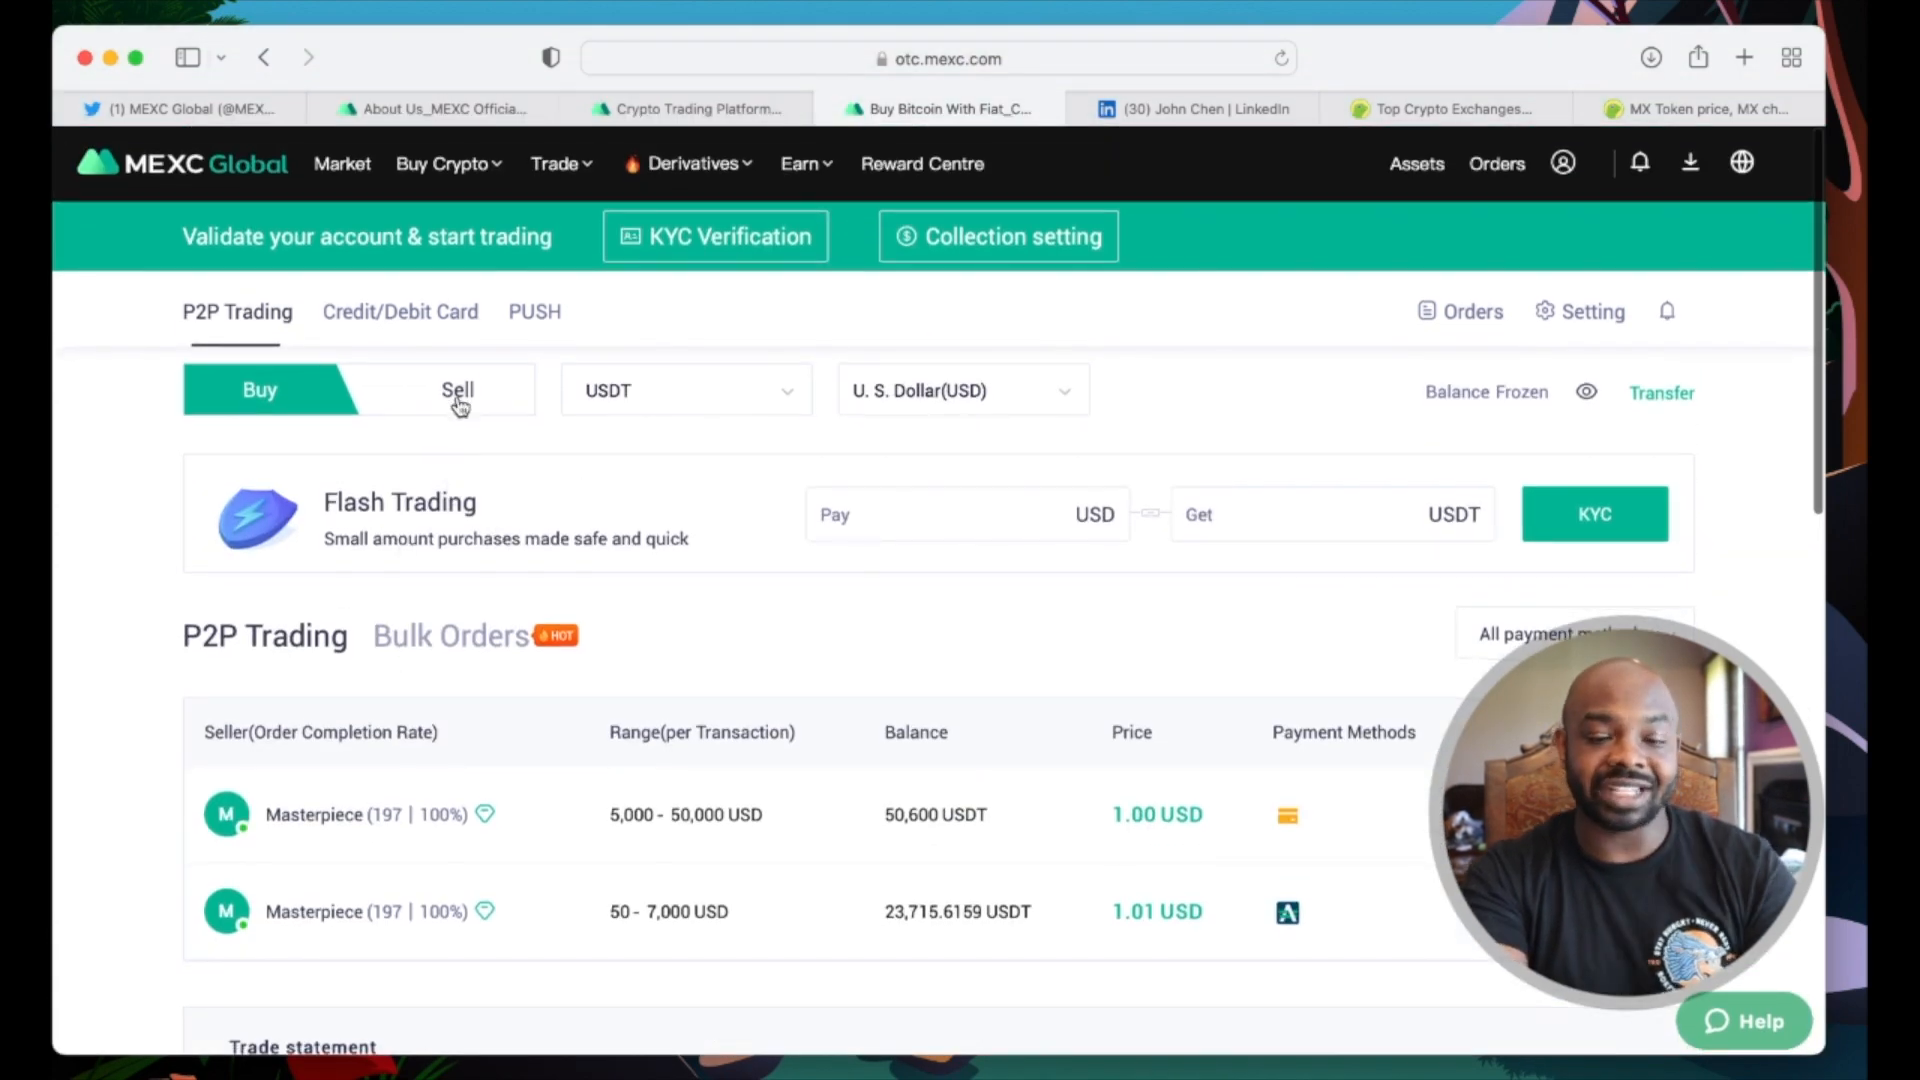
{"action": "left_click", "coordinate": [442, 162]}
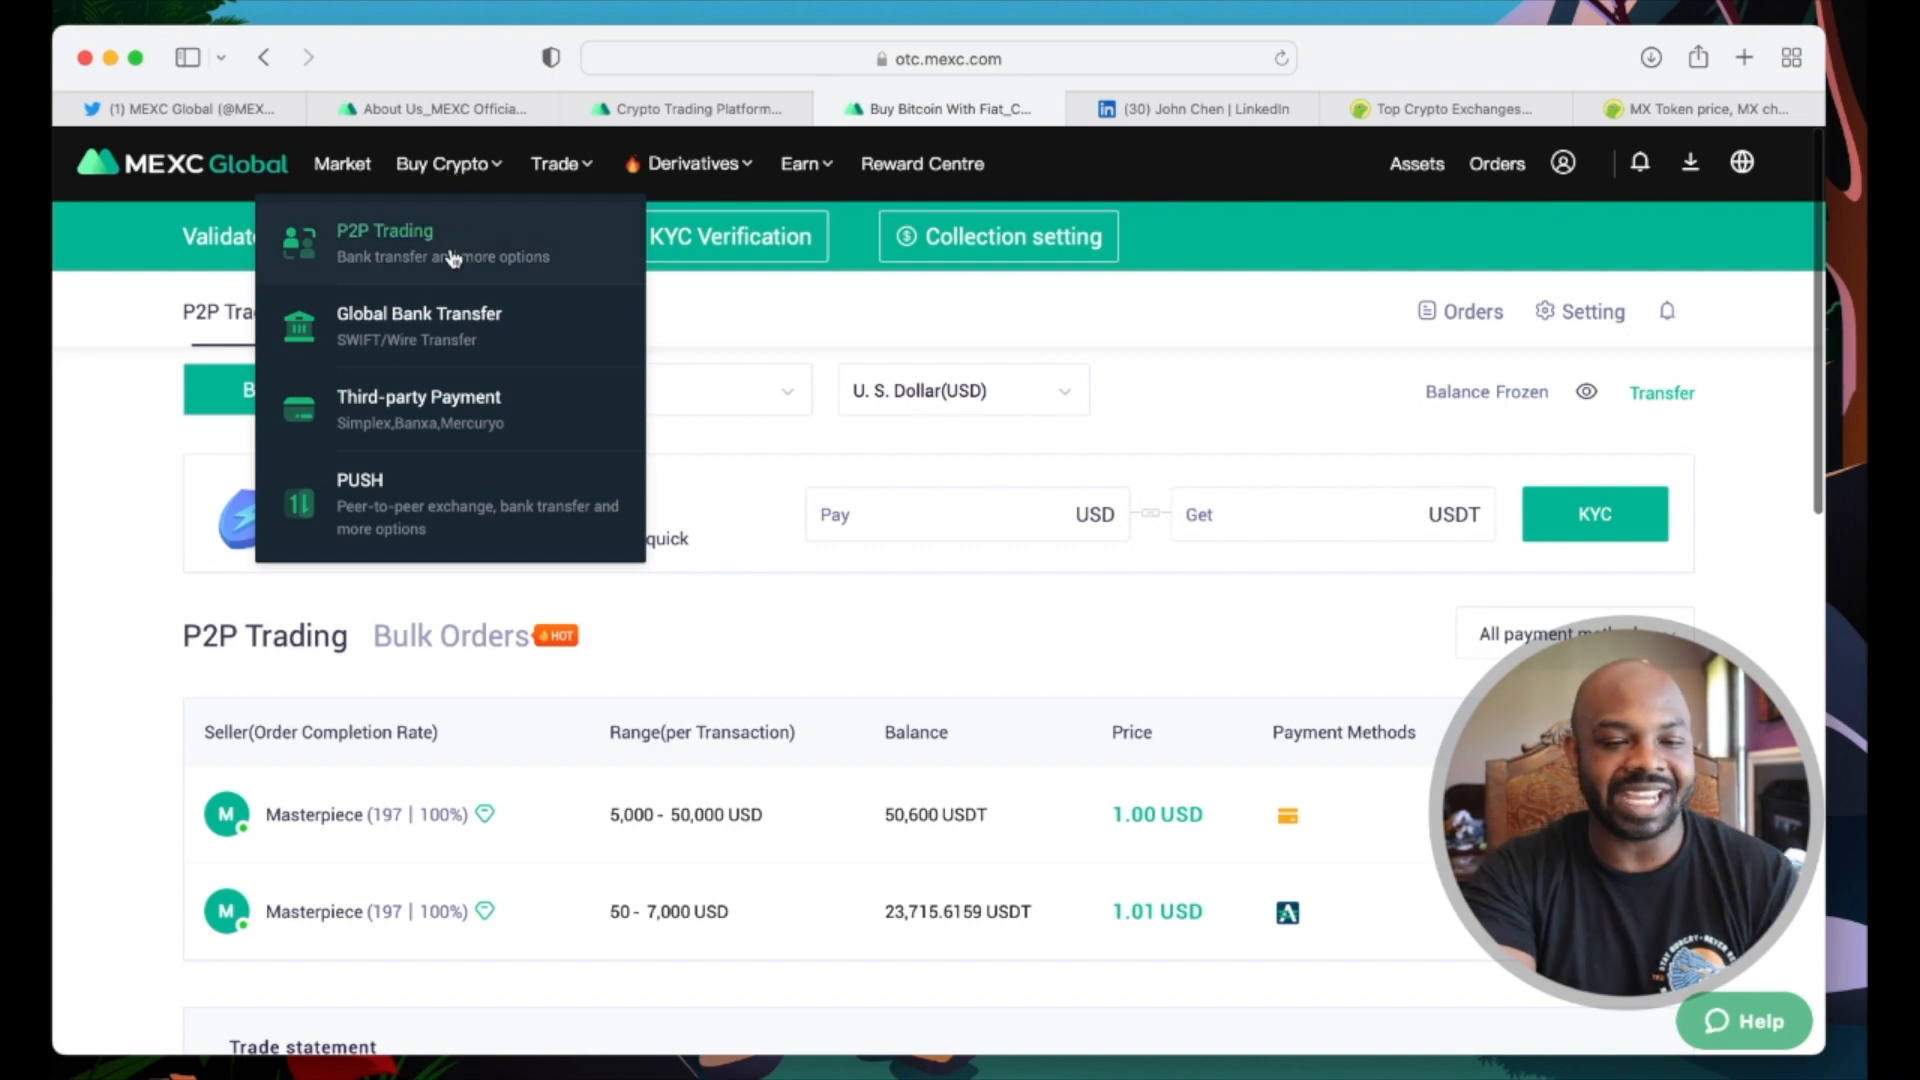
{"action": "left_click", "coordinate": [418, 324]}
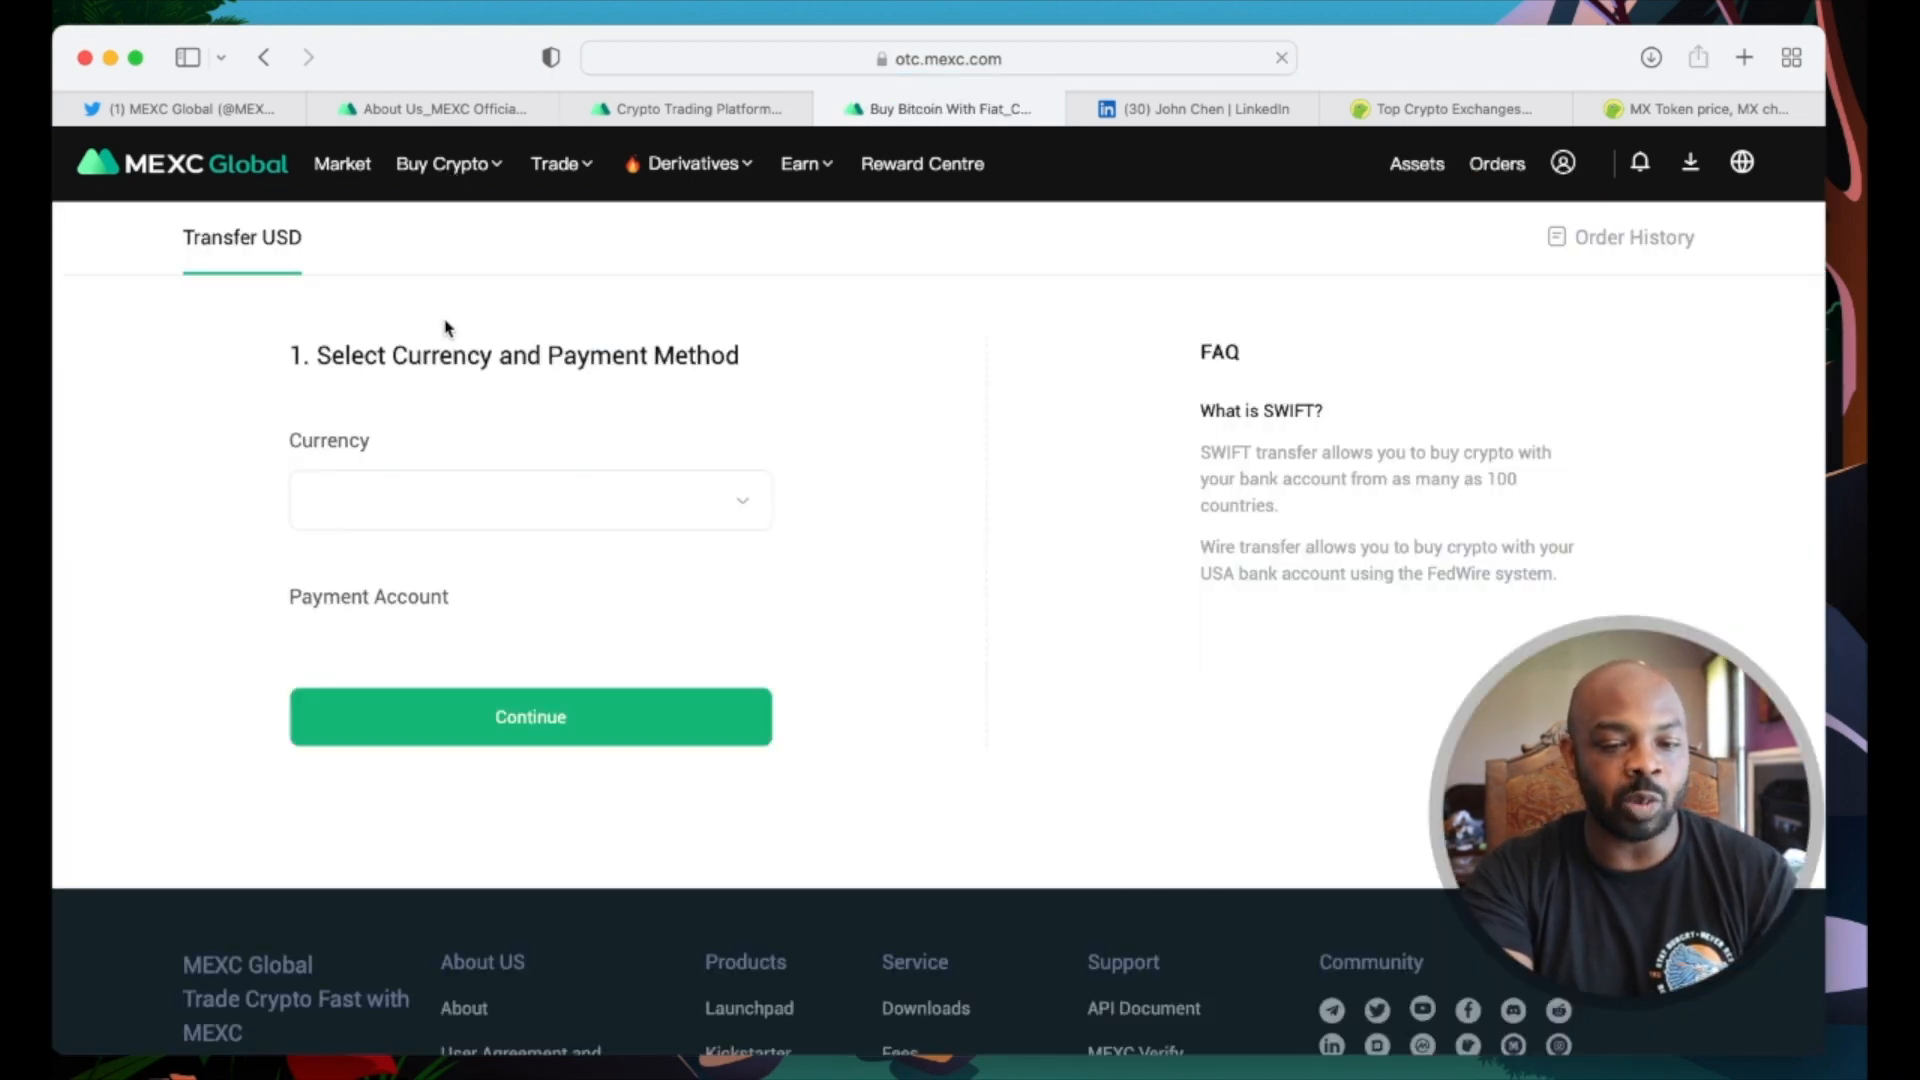
{"action": "left_click", "coordinate": [444, 162]}
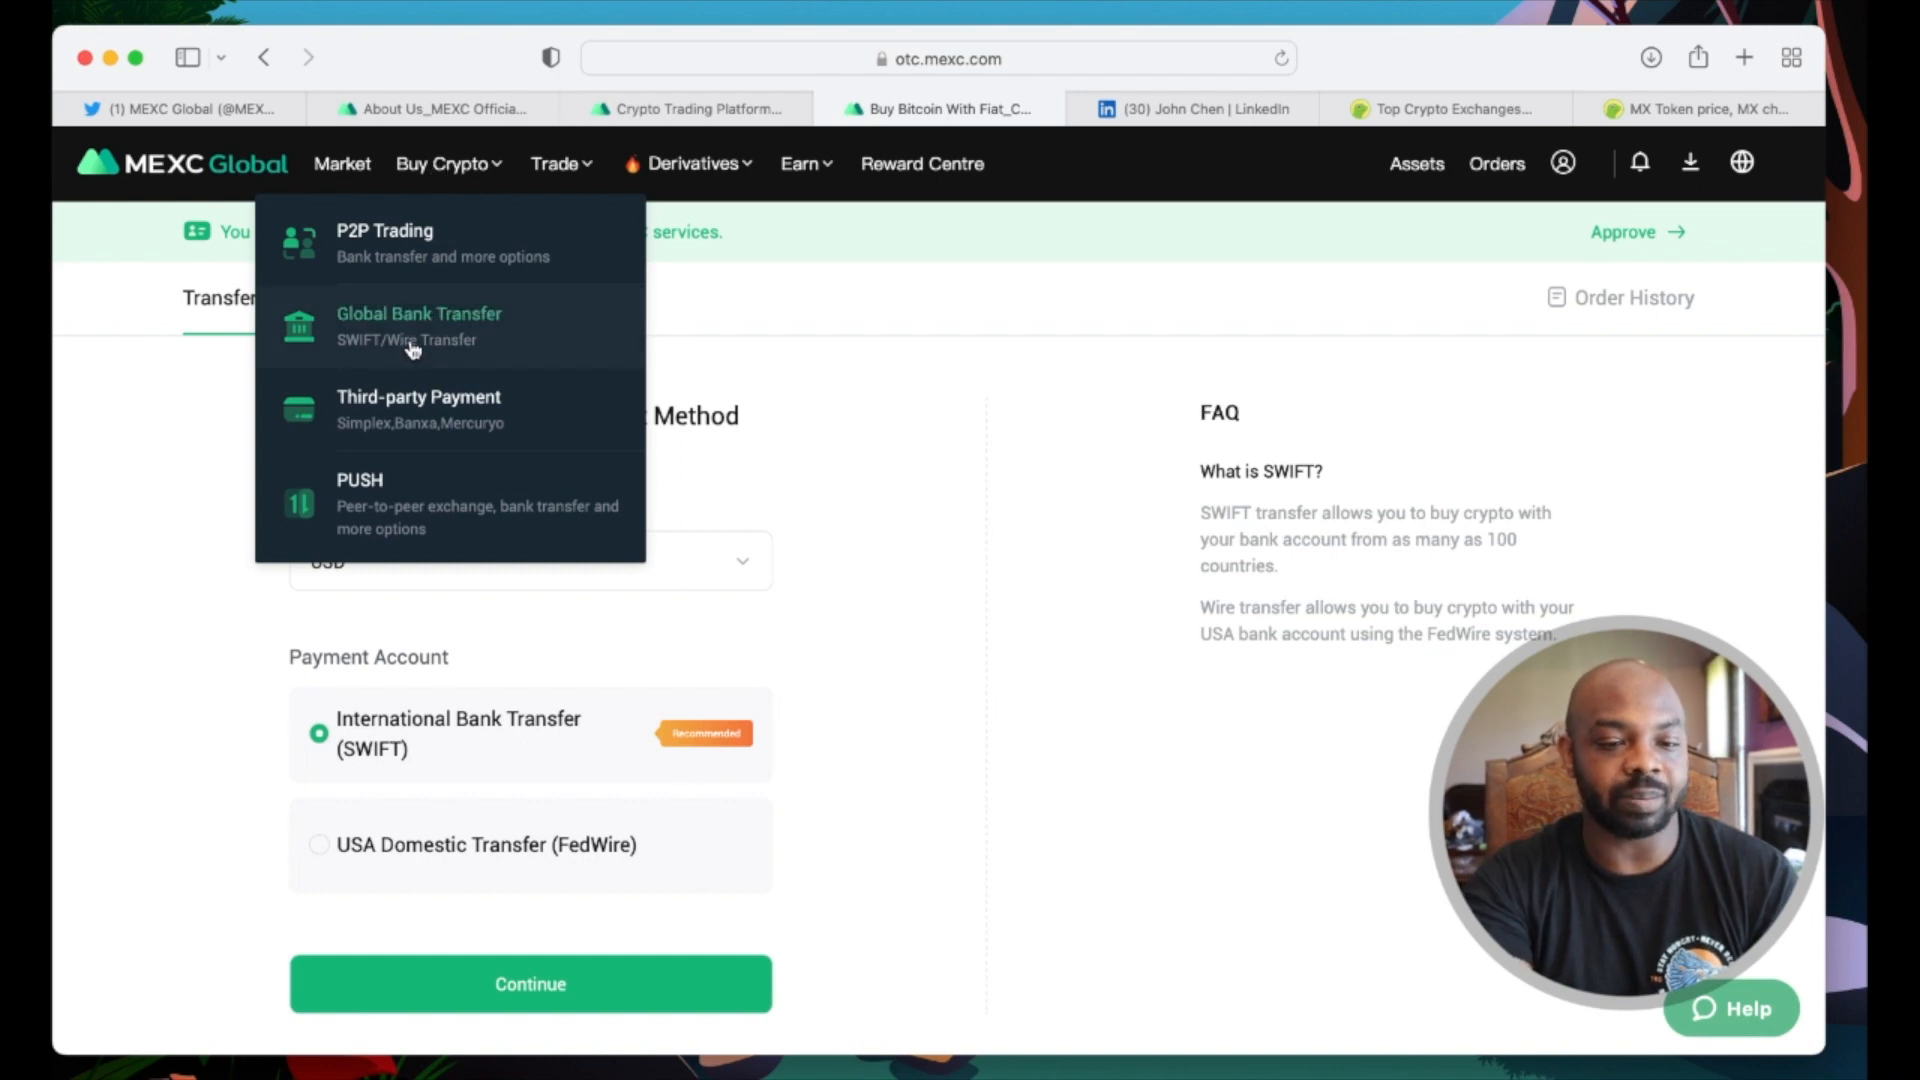
{"action": "mouse_move", "coordinate": [418, 408]}
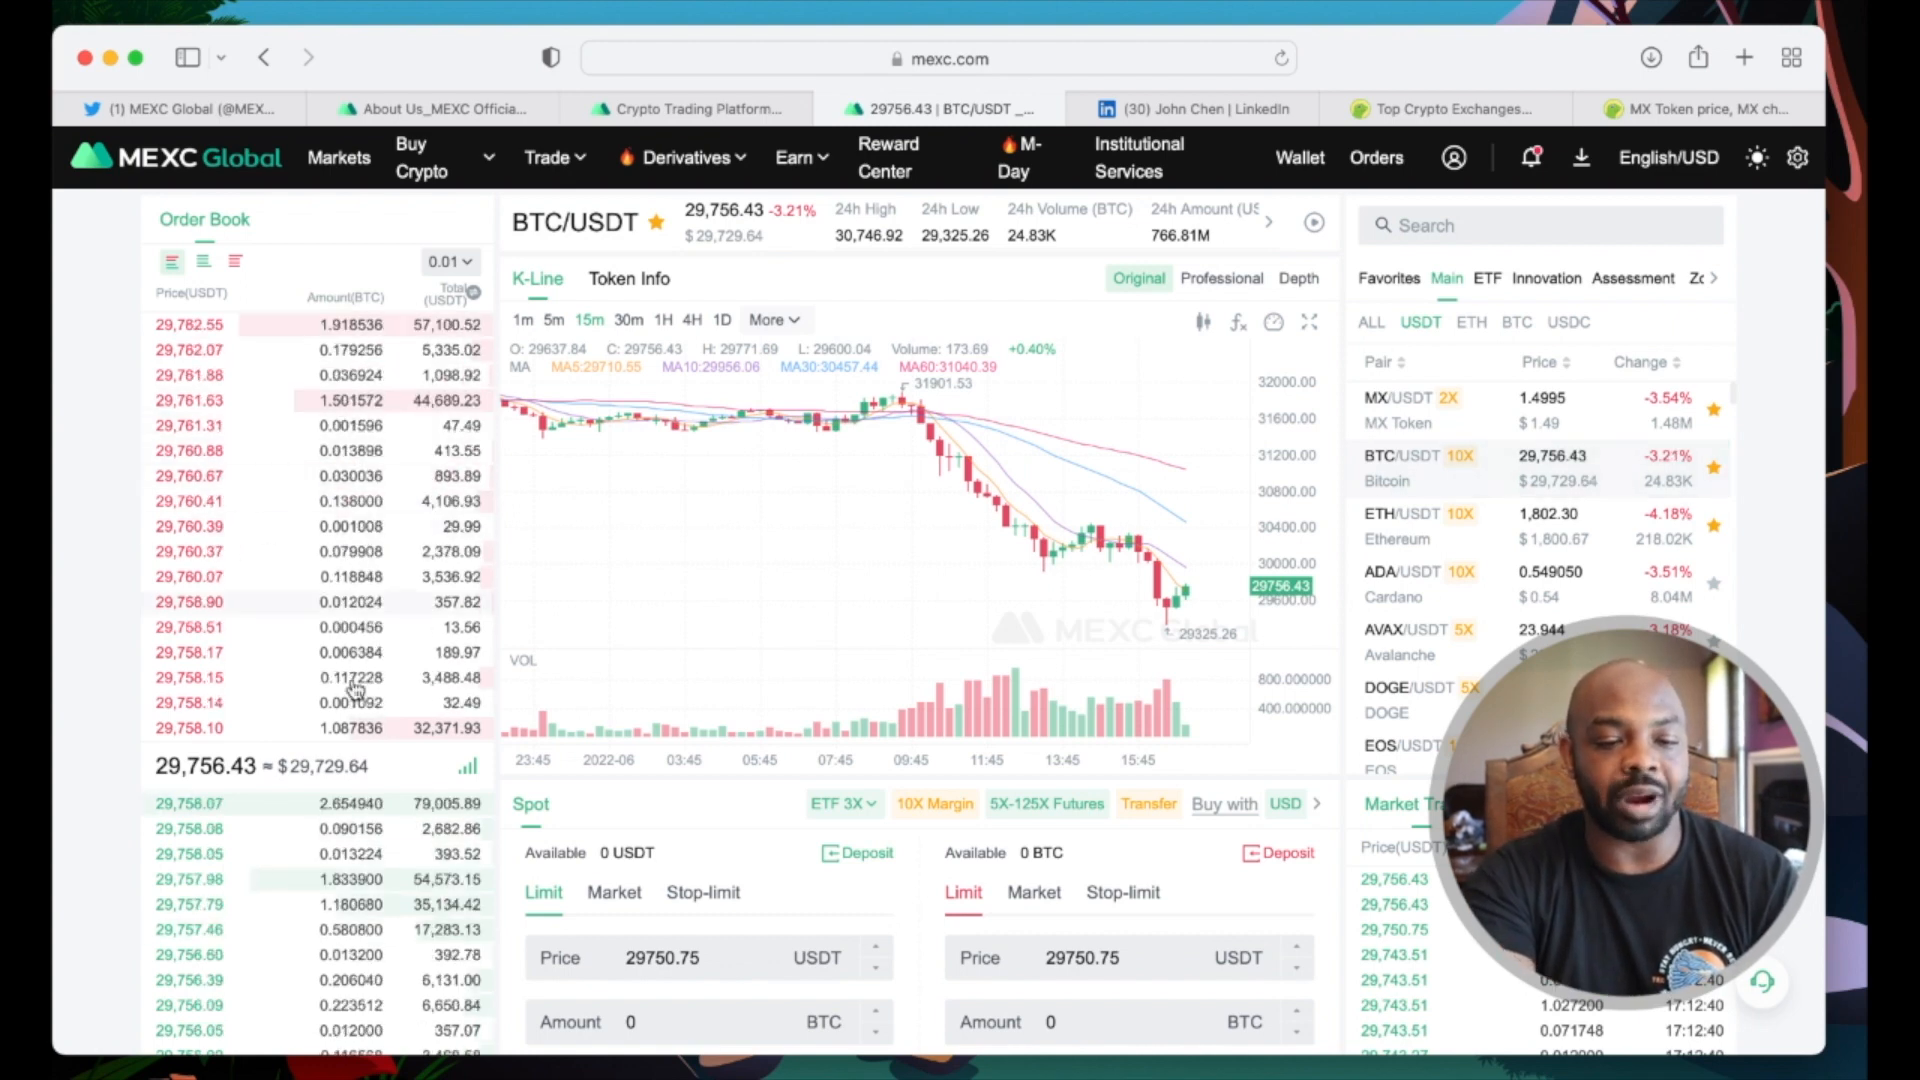
Step: On the BTC/USDT spot order form, view the ETF 3X leveraged variants, then move to margin trading
{"action": "scroll", "scroll_direction": "down", "scroll_amount": 3}
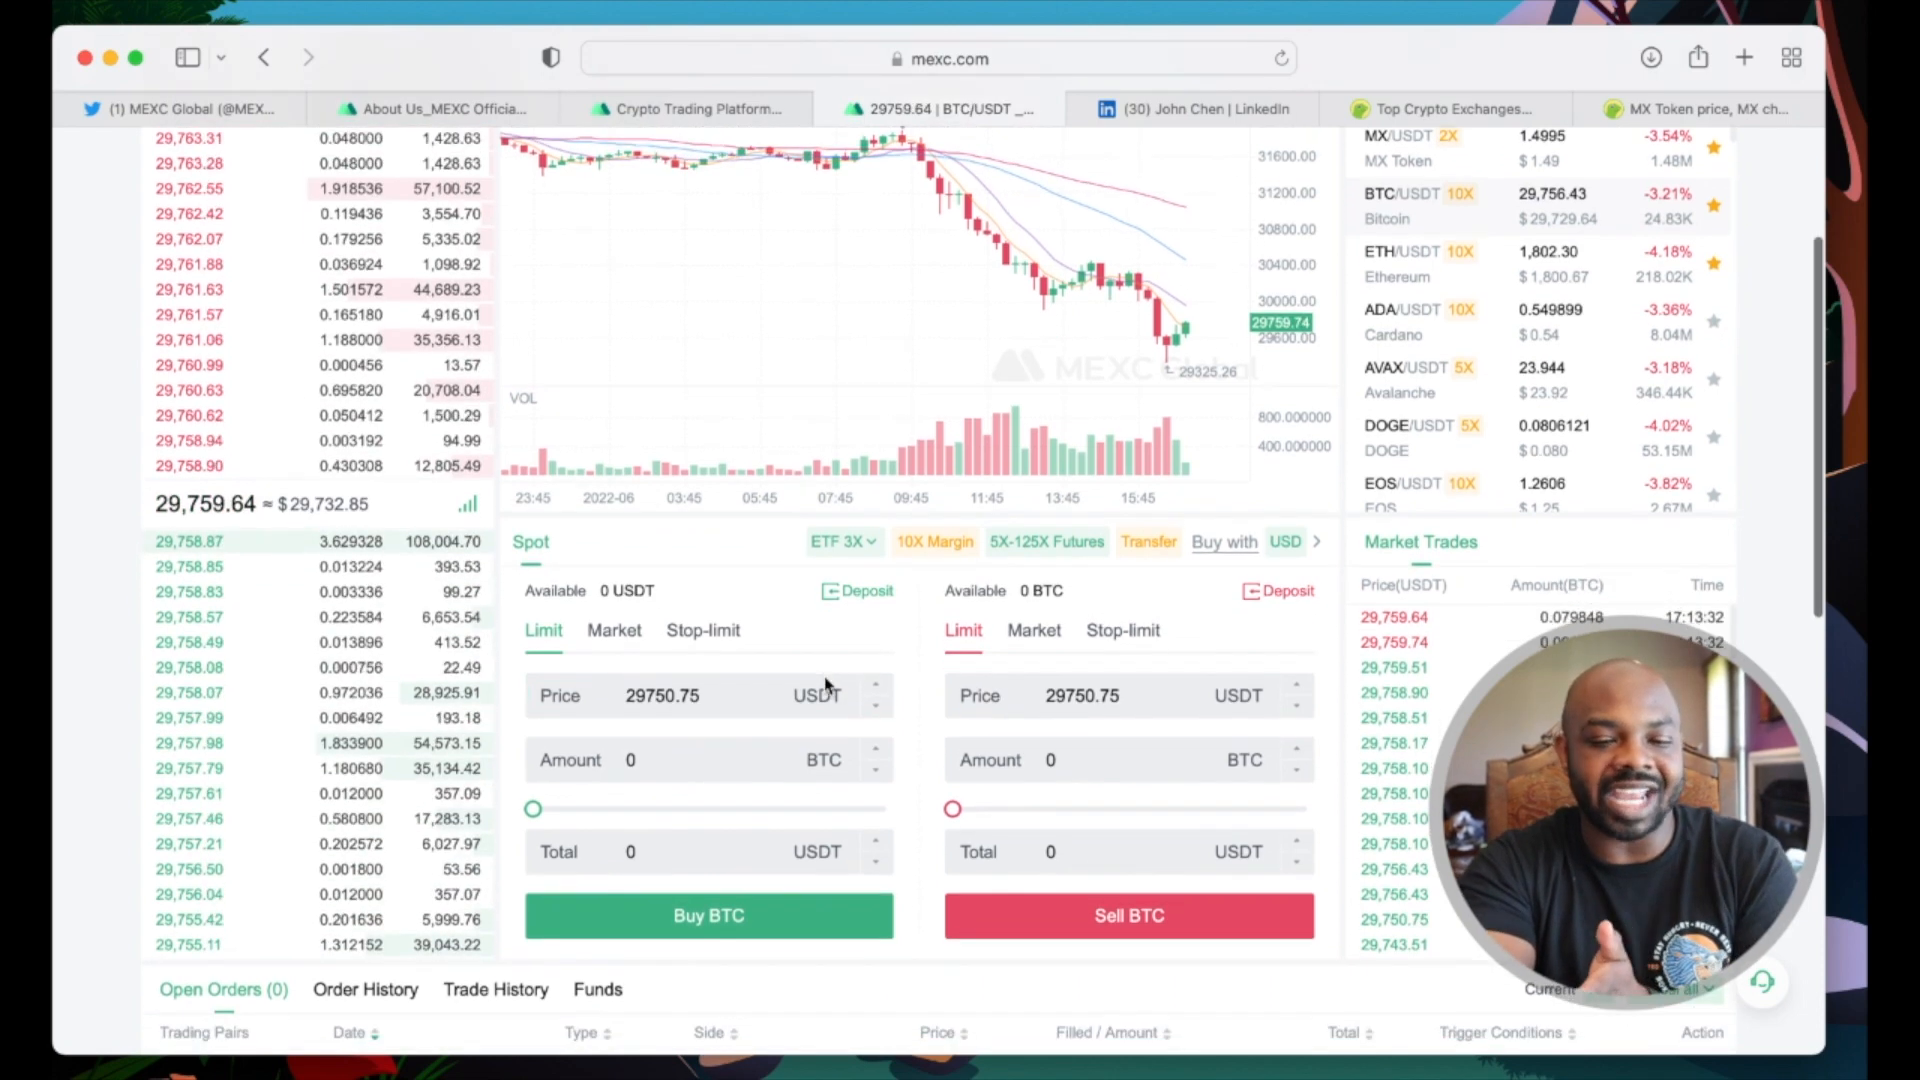
{"action": "scroll", "scroll_direction": "down", "scroll_amount": 3}
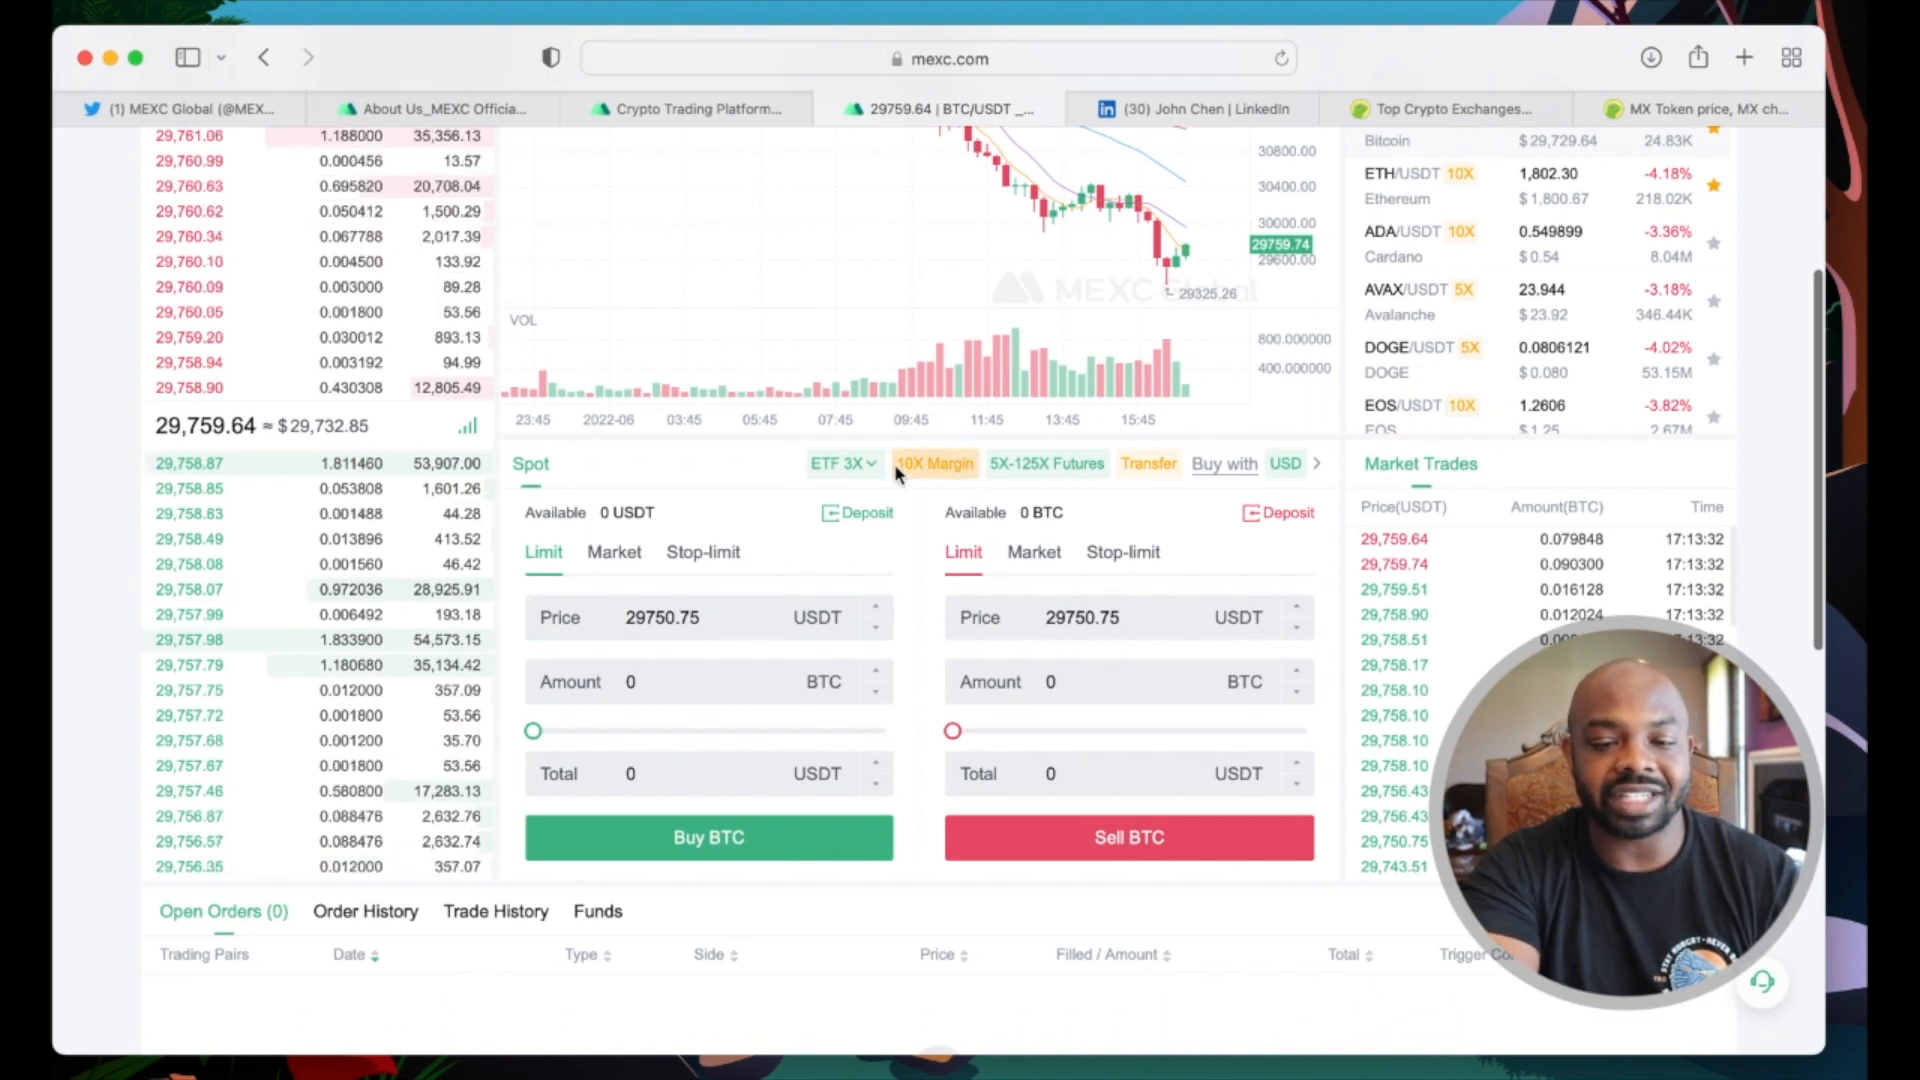
{"action": "left_click", "coordinate": [840, 462]}
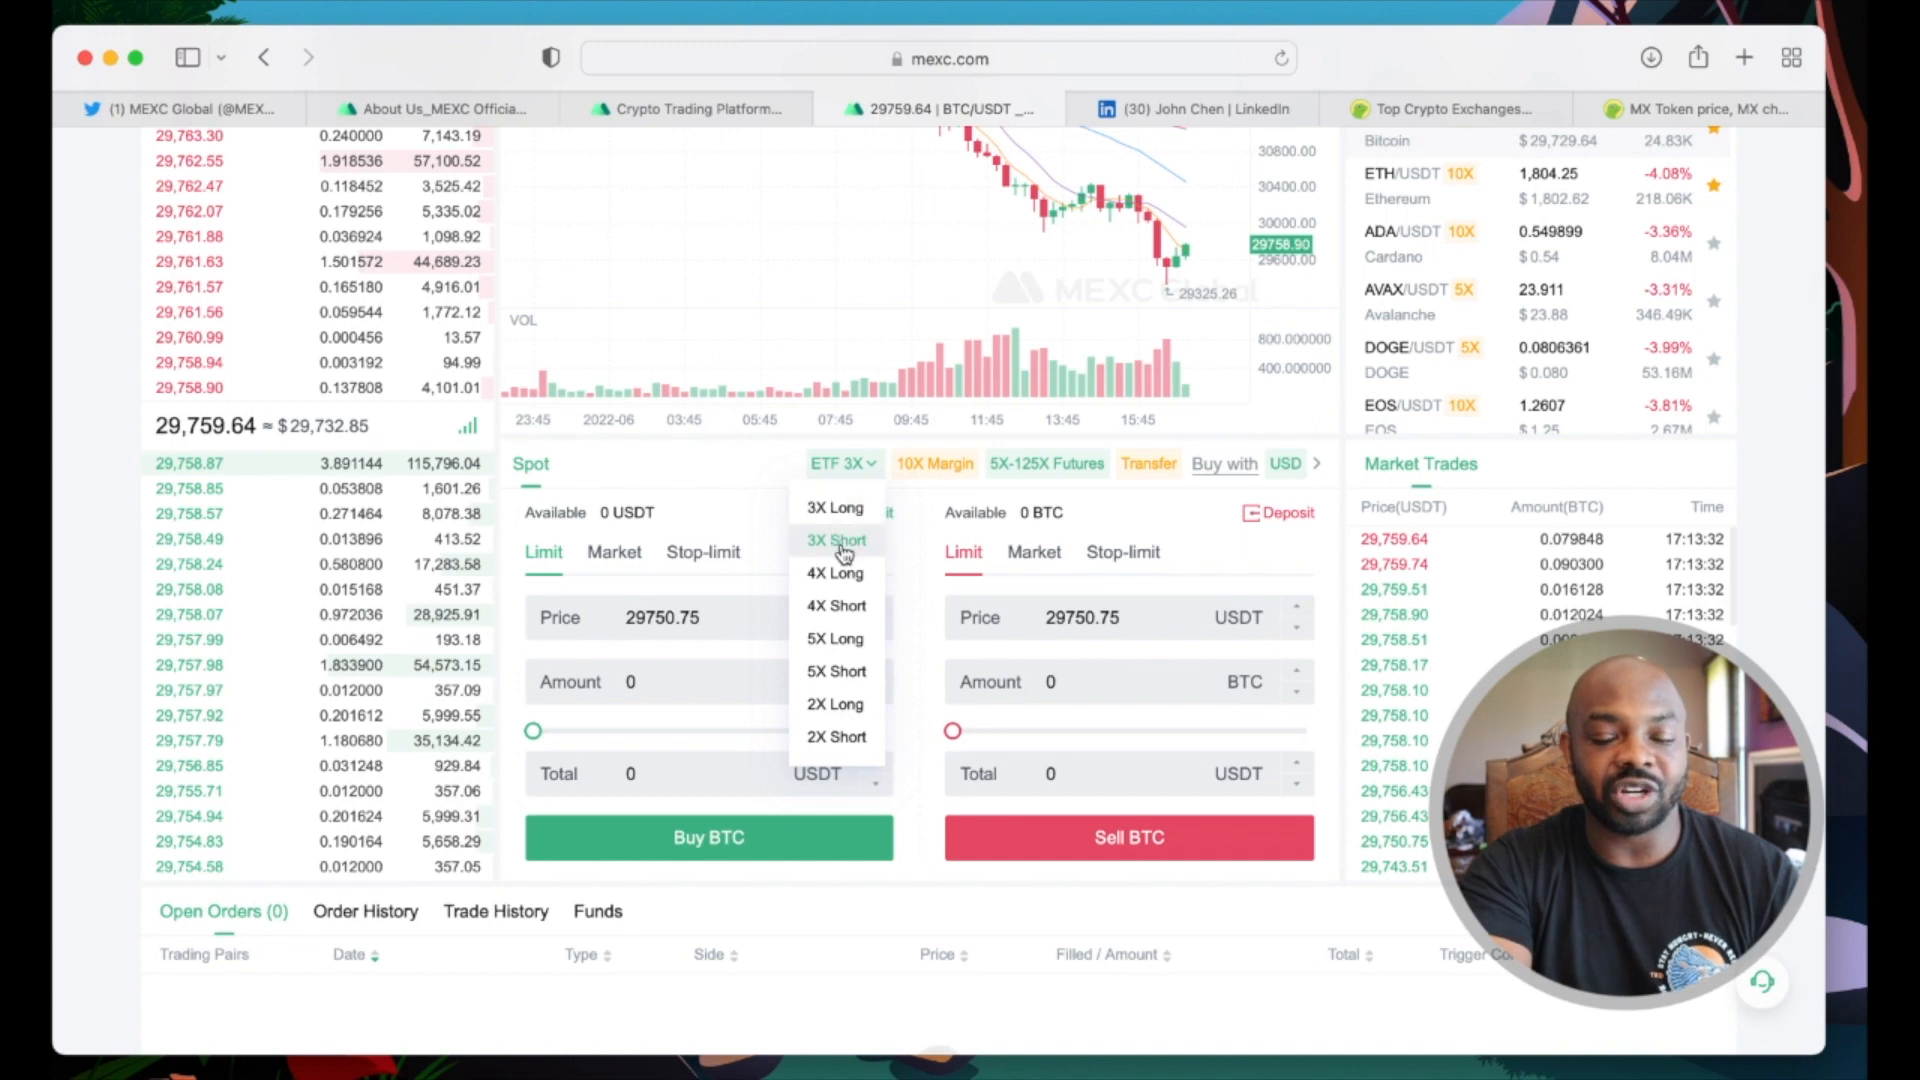
{"action": "left_click", "coordinate": [1046, 464]}
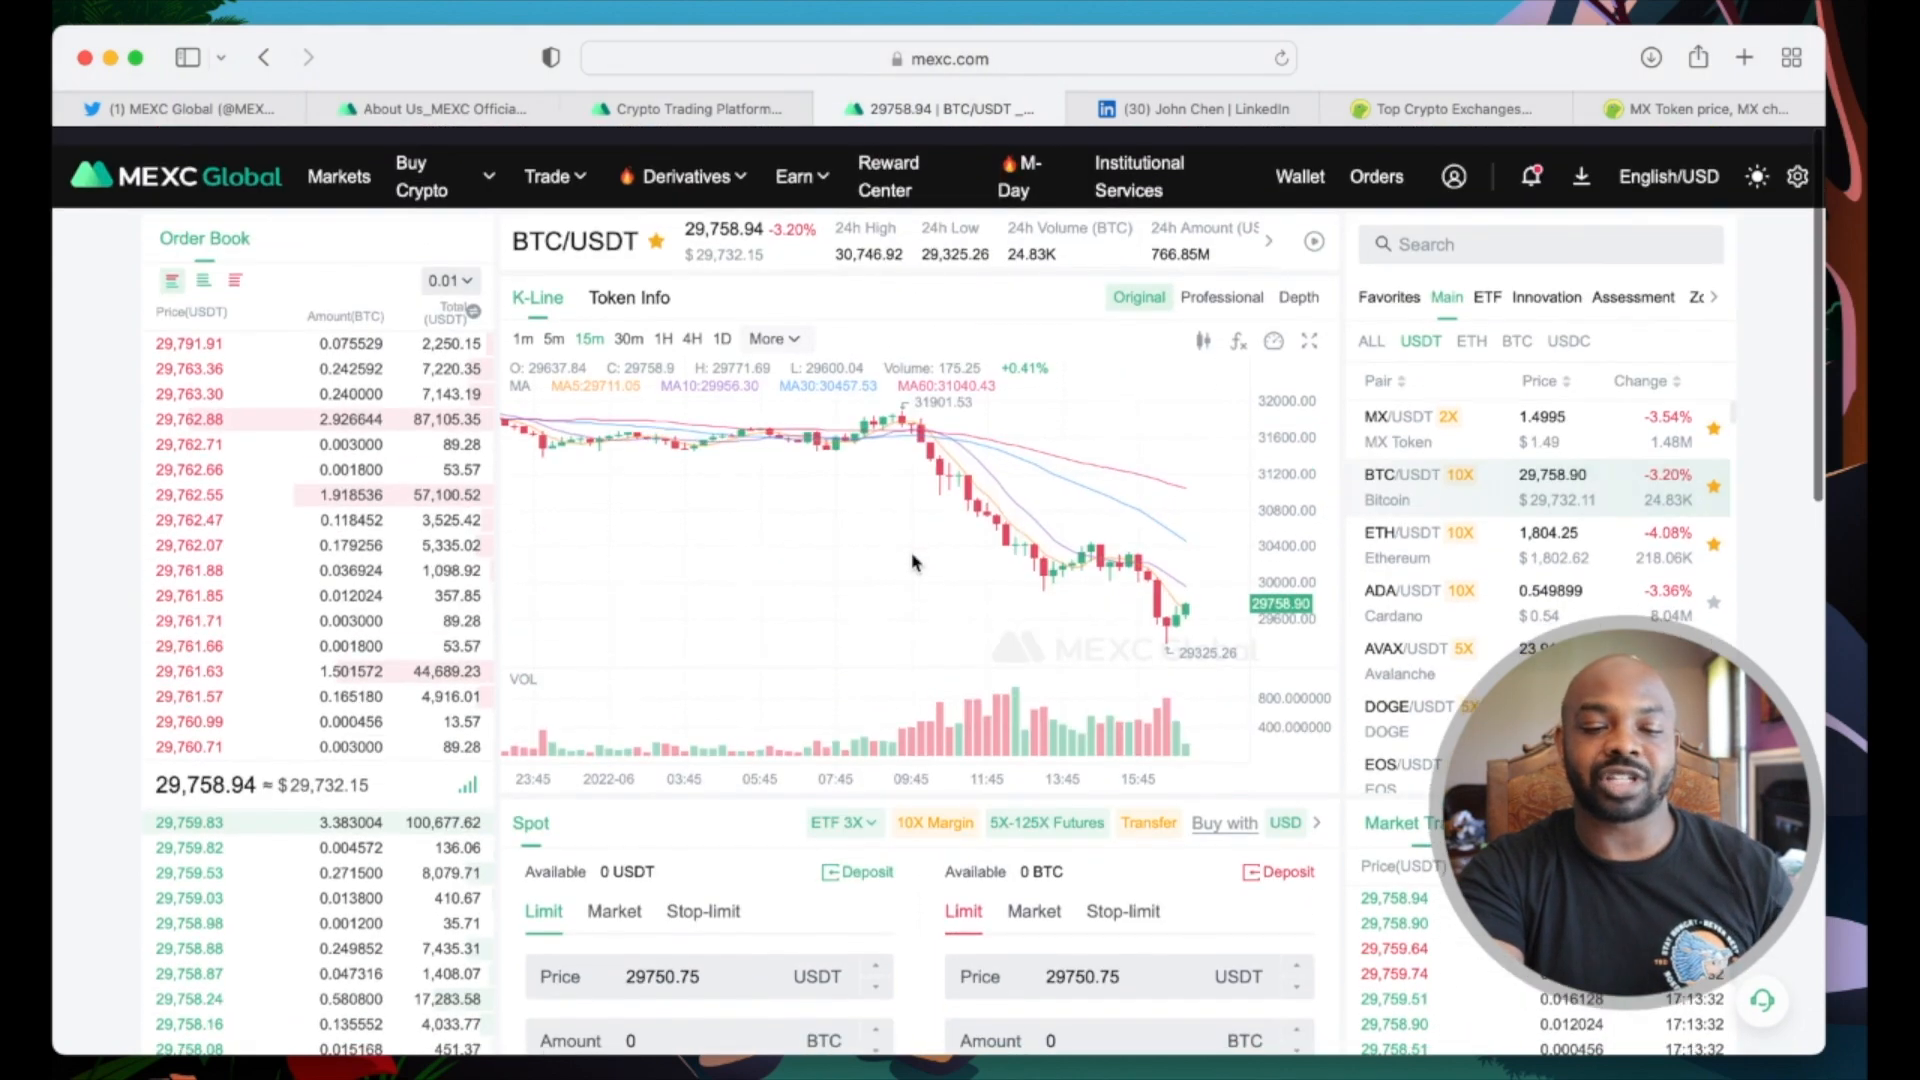
{"action": "left_click", "coordinate": [548, 166]}
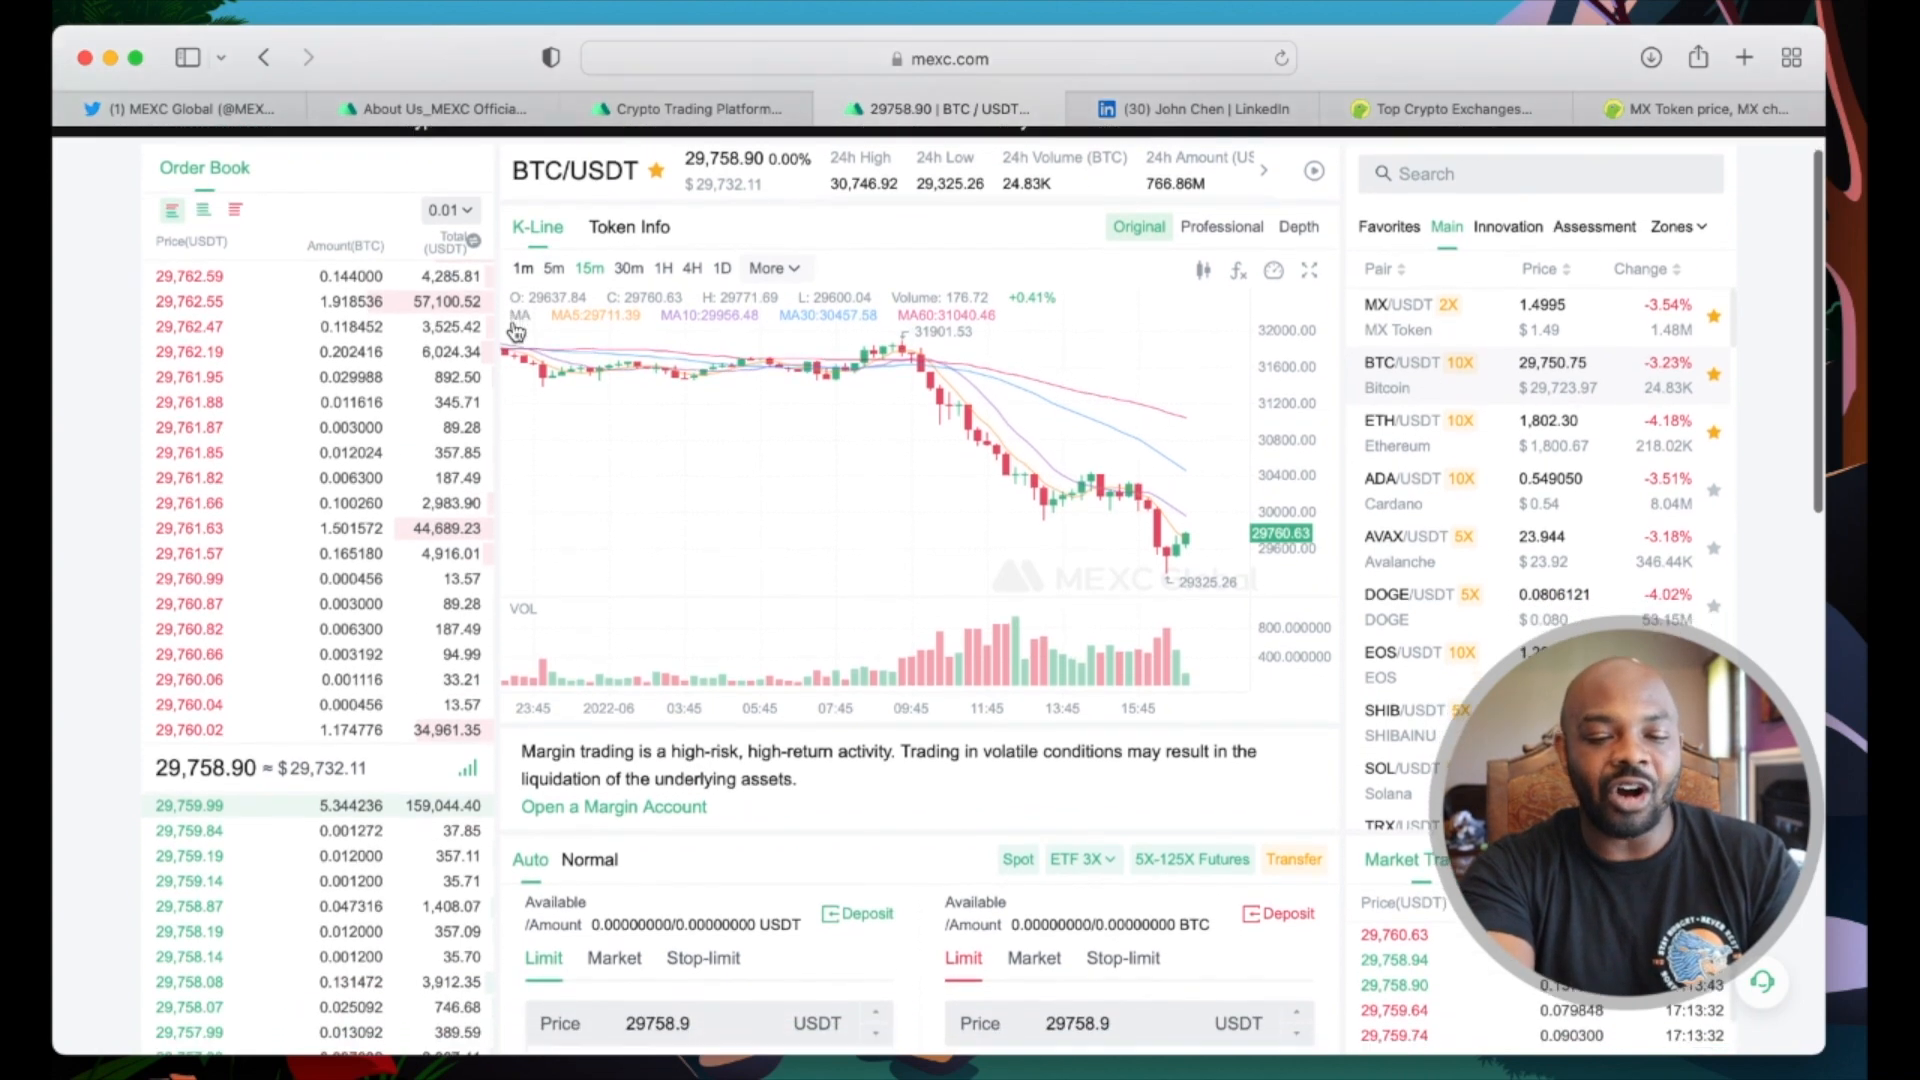
Step: Look over the BTC/USDT margin order form, then leave margin trading for the BTC3L/USDT leveraged ETF page
{"action": "scroll", "scroll_direction": "down", "scroll_amount": 3}
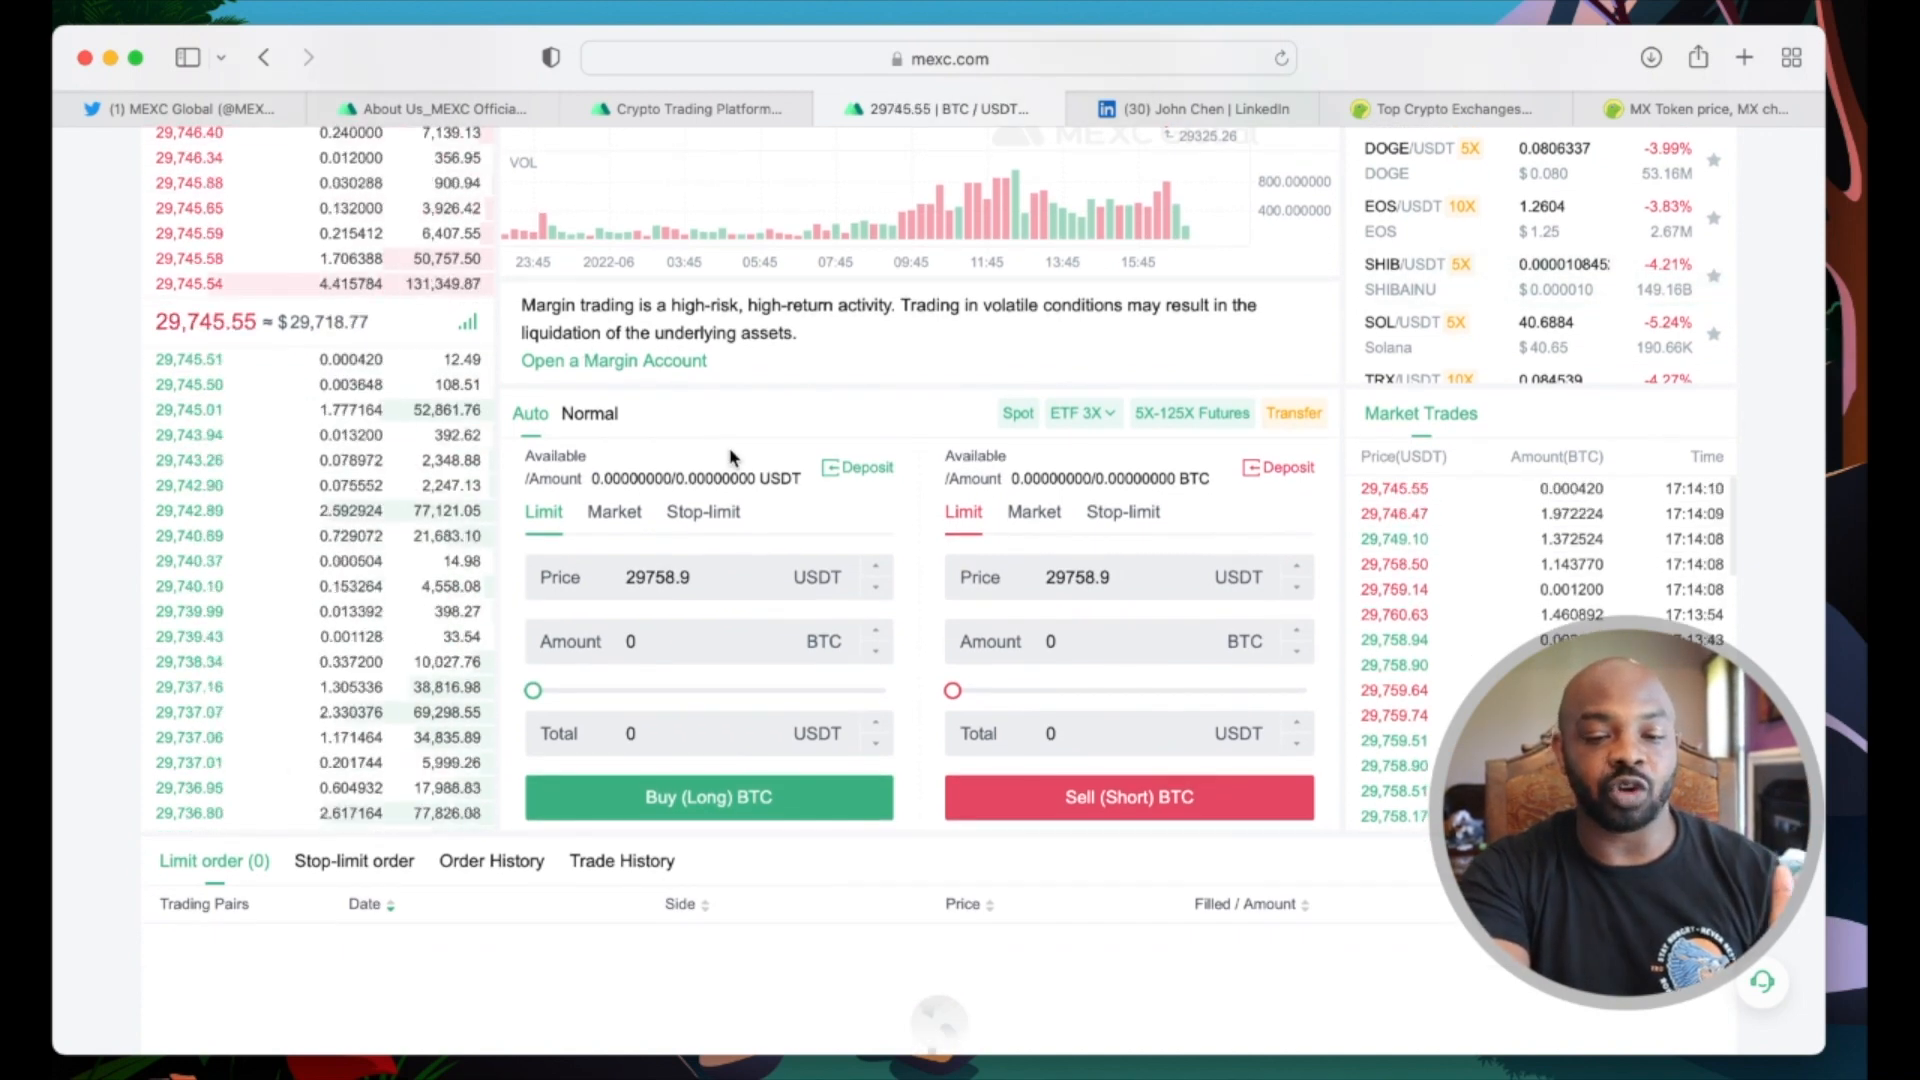
{"action": "scroll", "scroll_direction": "down", "scroll_amount": 3}
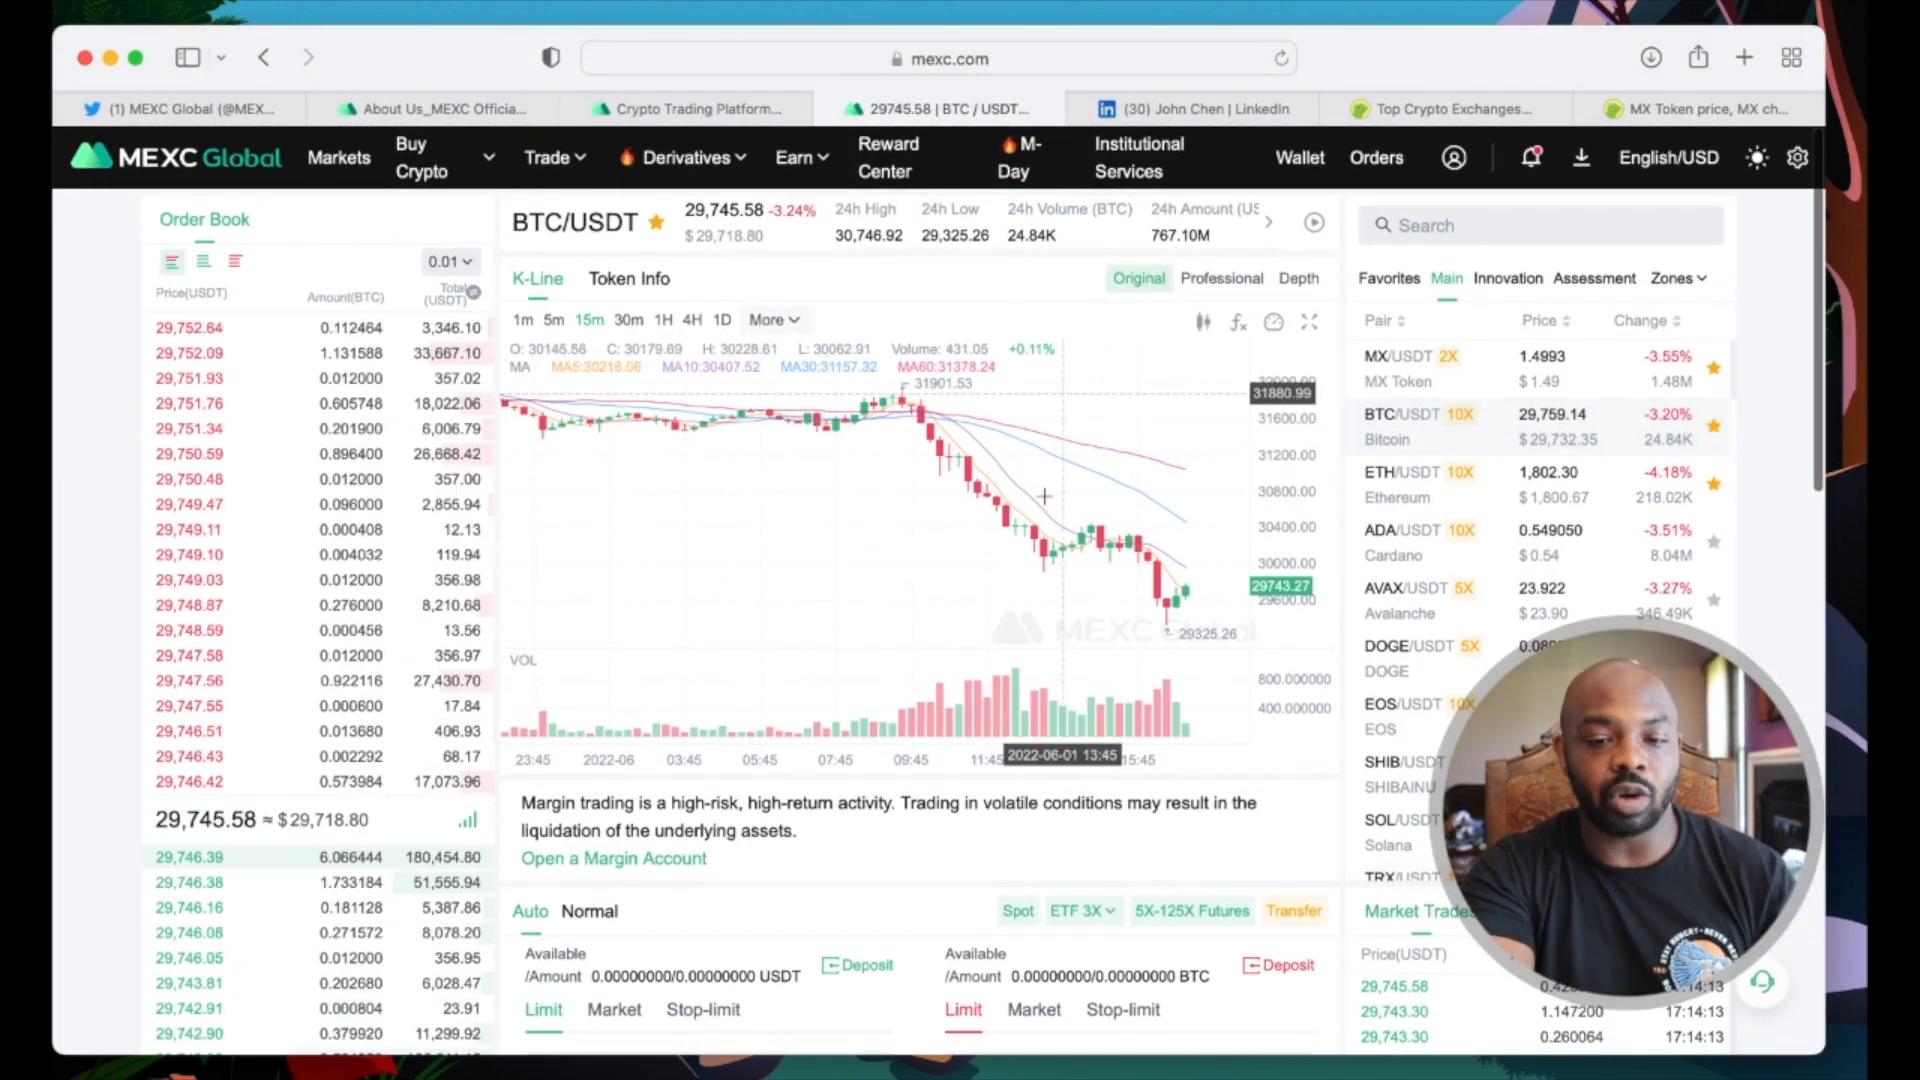
{"action": "left_click", "coordinate": [548, 156]}
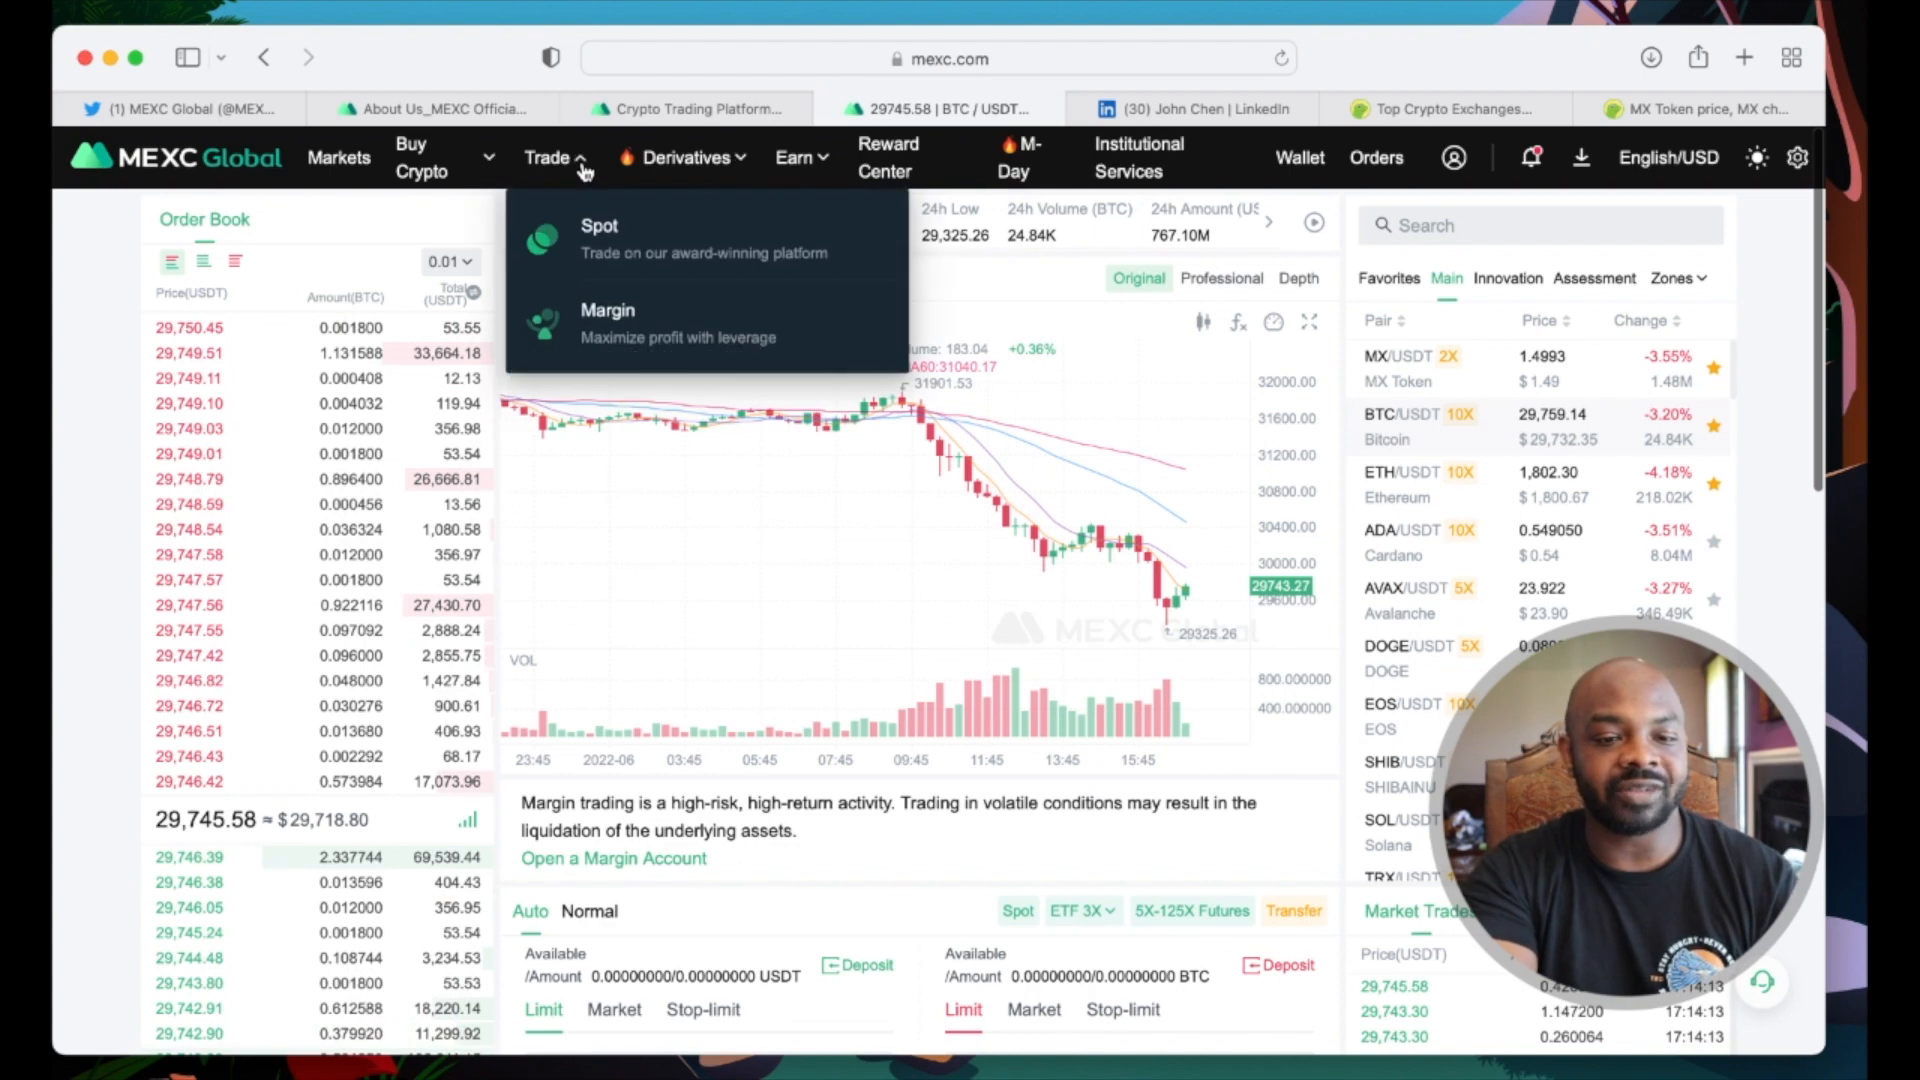
{"action": "left_click", "coordinate": [682, 156]}
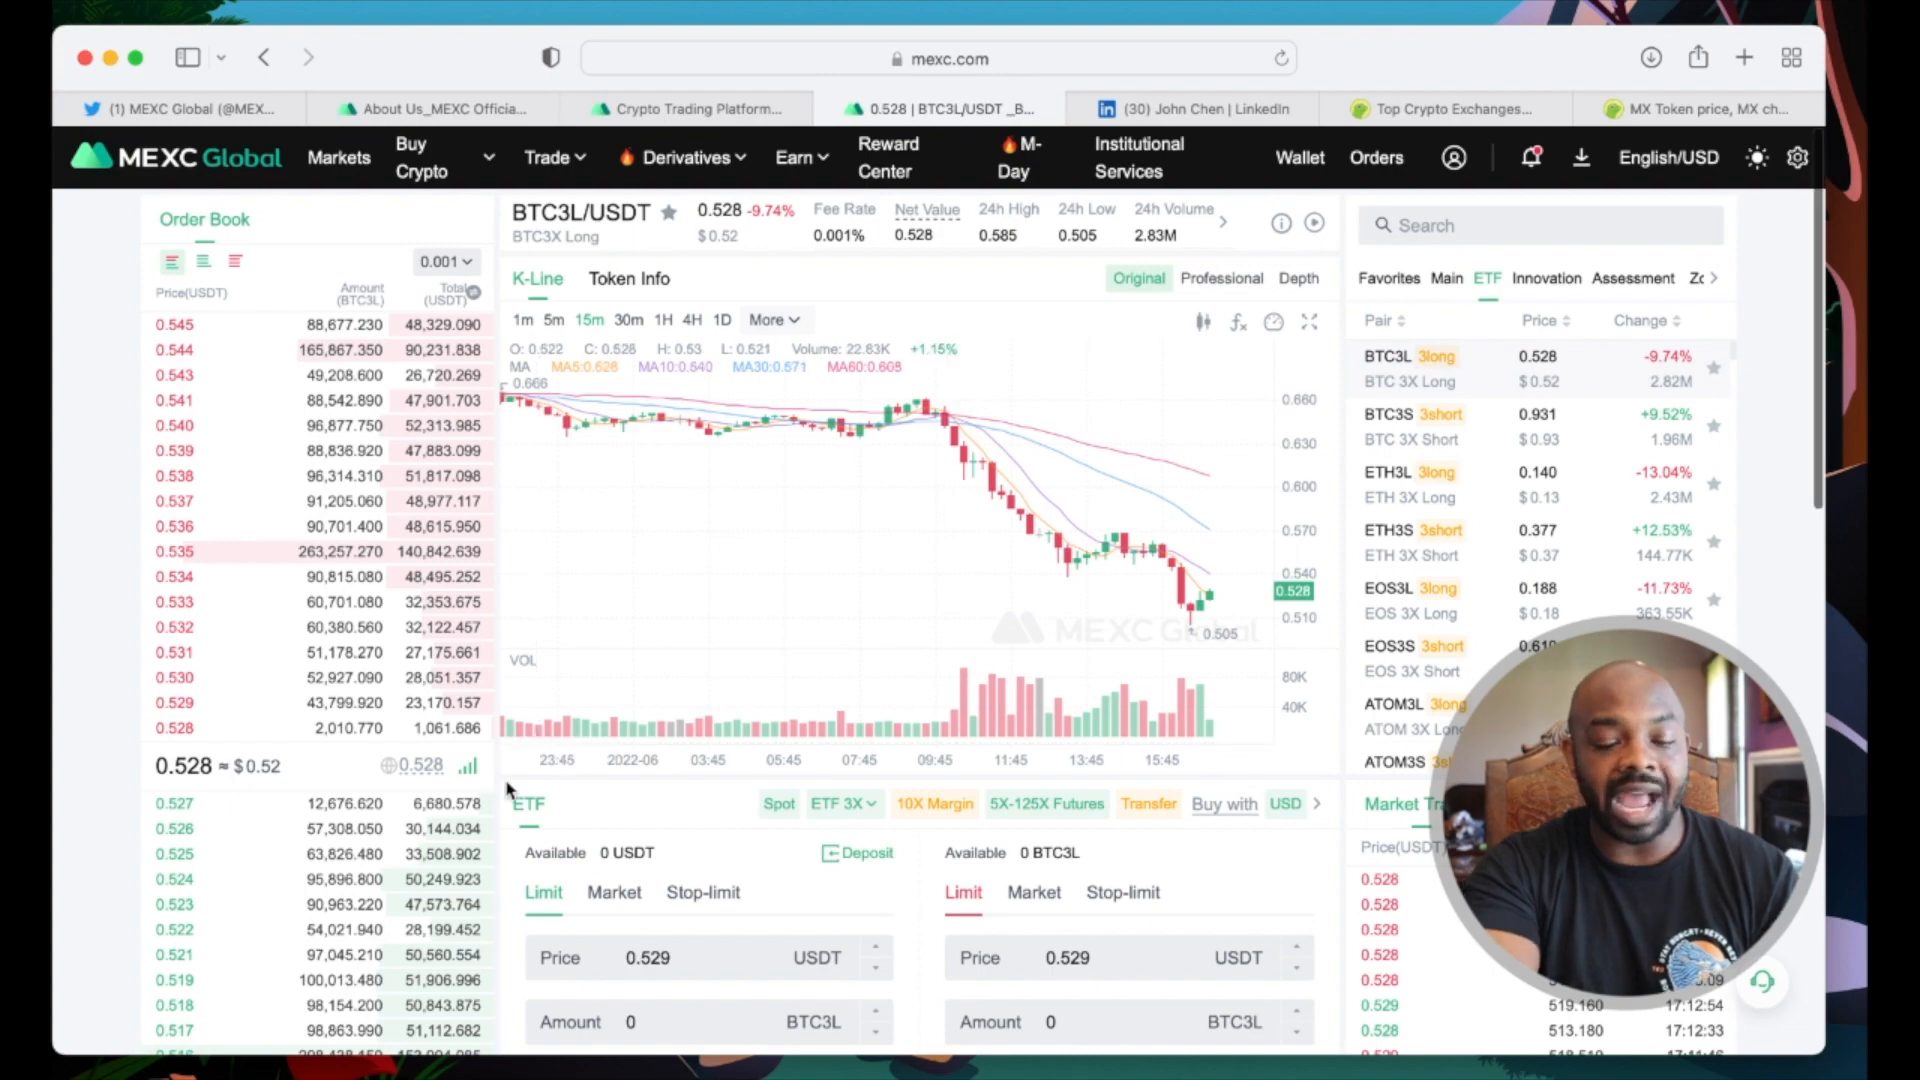
Step: Review the BTC3L/USDT buy and sell forms, then go to Futures from the Derivatives menu
{"action": "scroll", "scroll_direction": "down", "scroll_amount": 3}
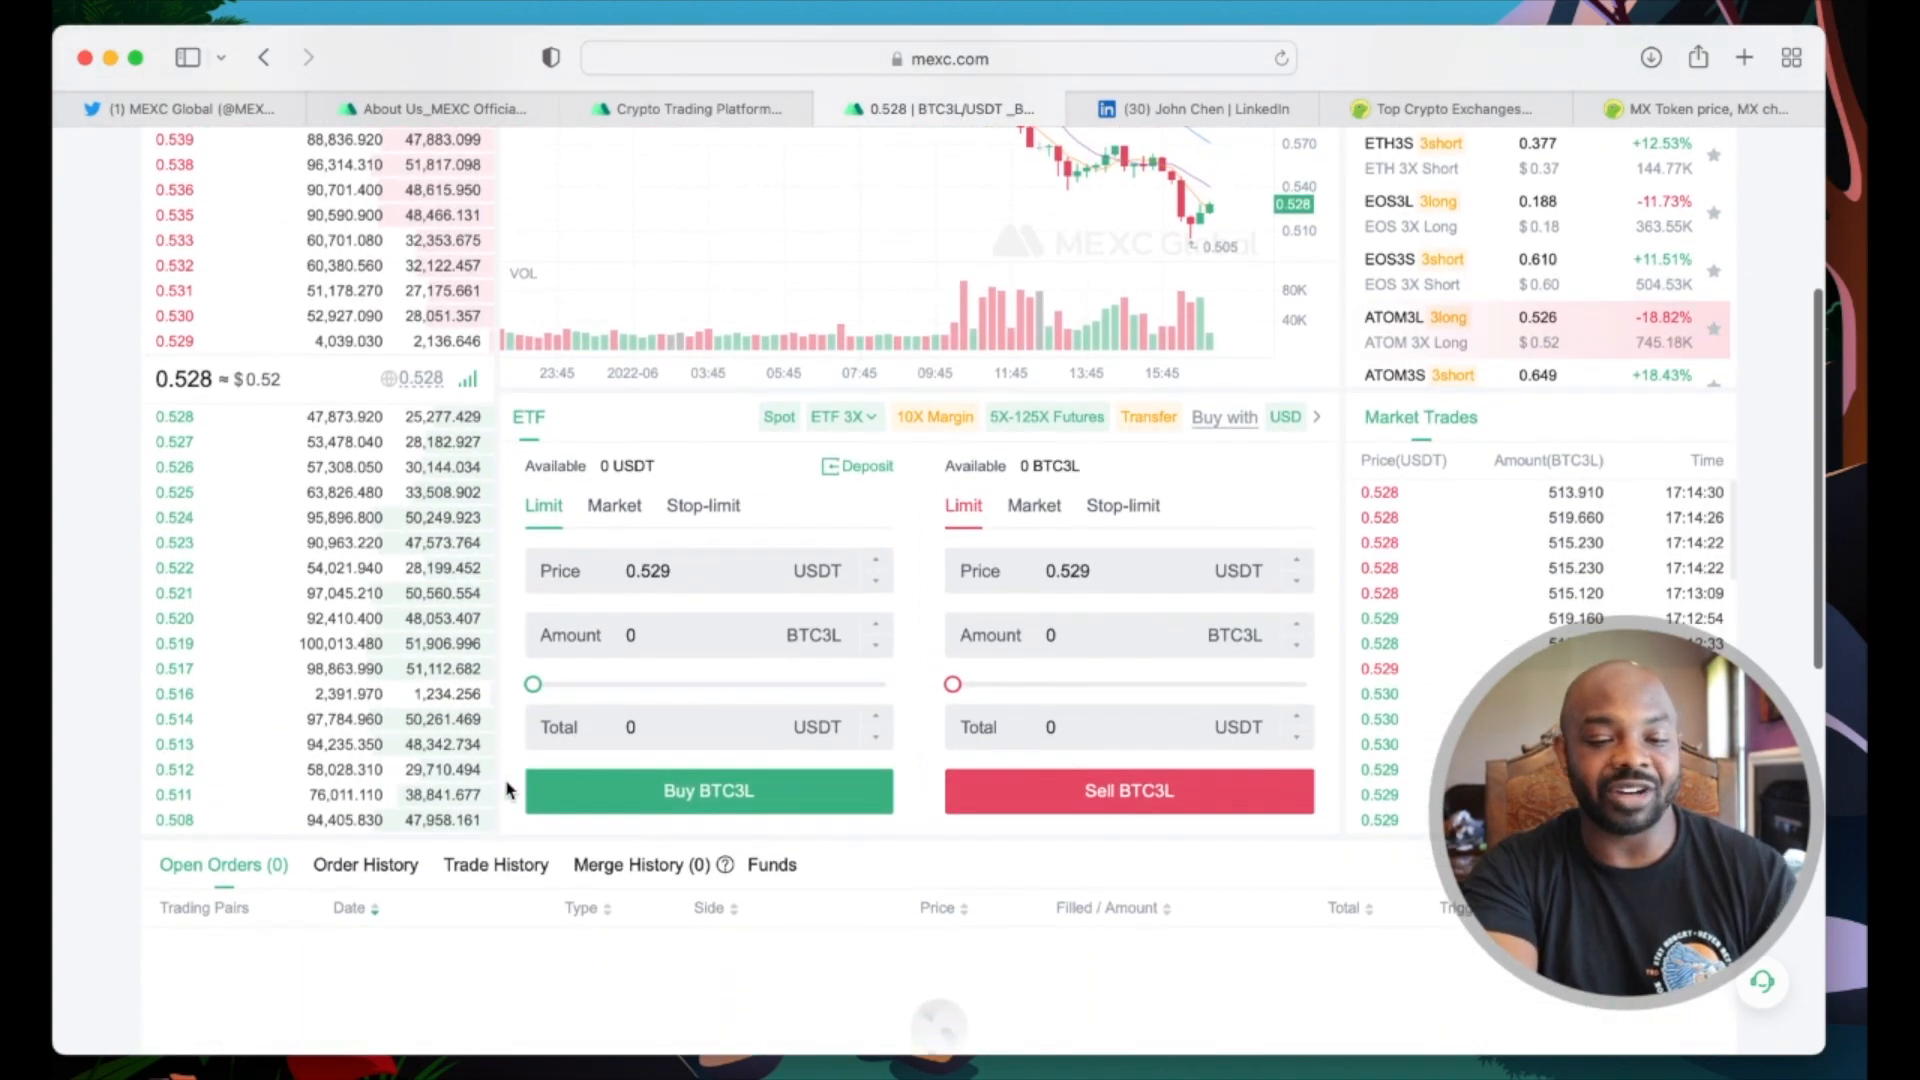
{"action": "scroll", "scroll_direction": "down", "scroll_amount": 3}
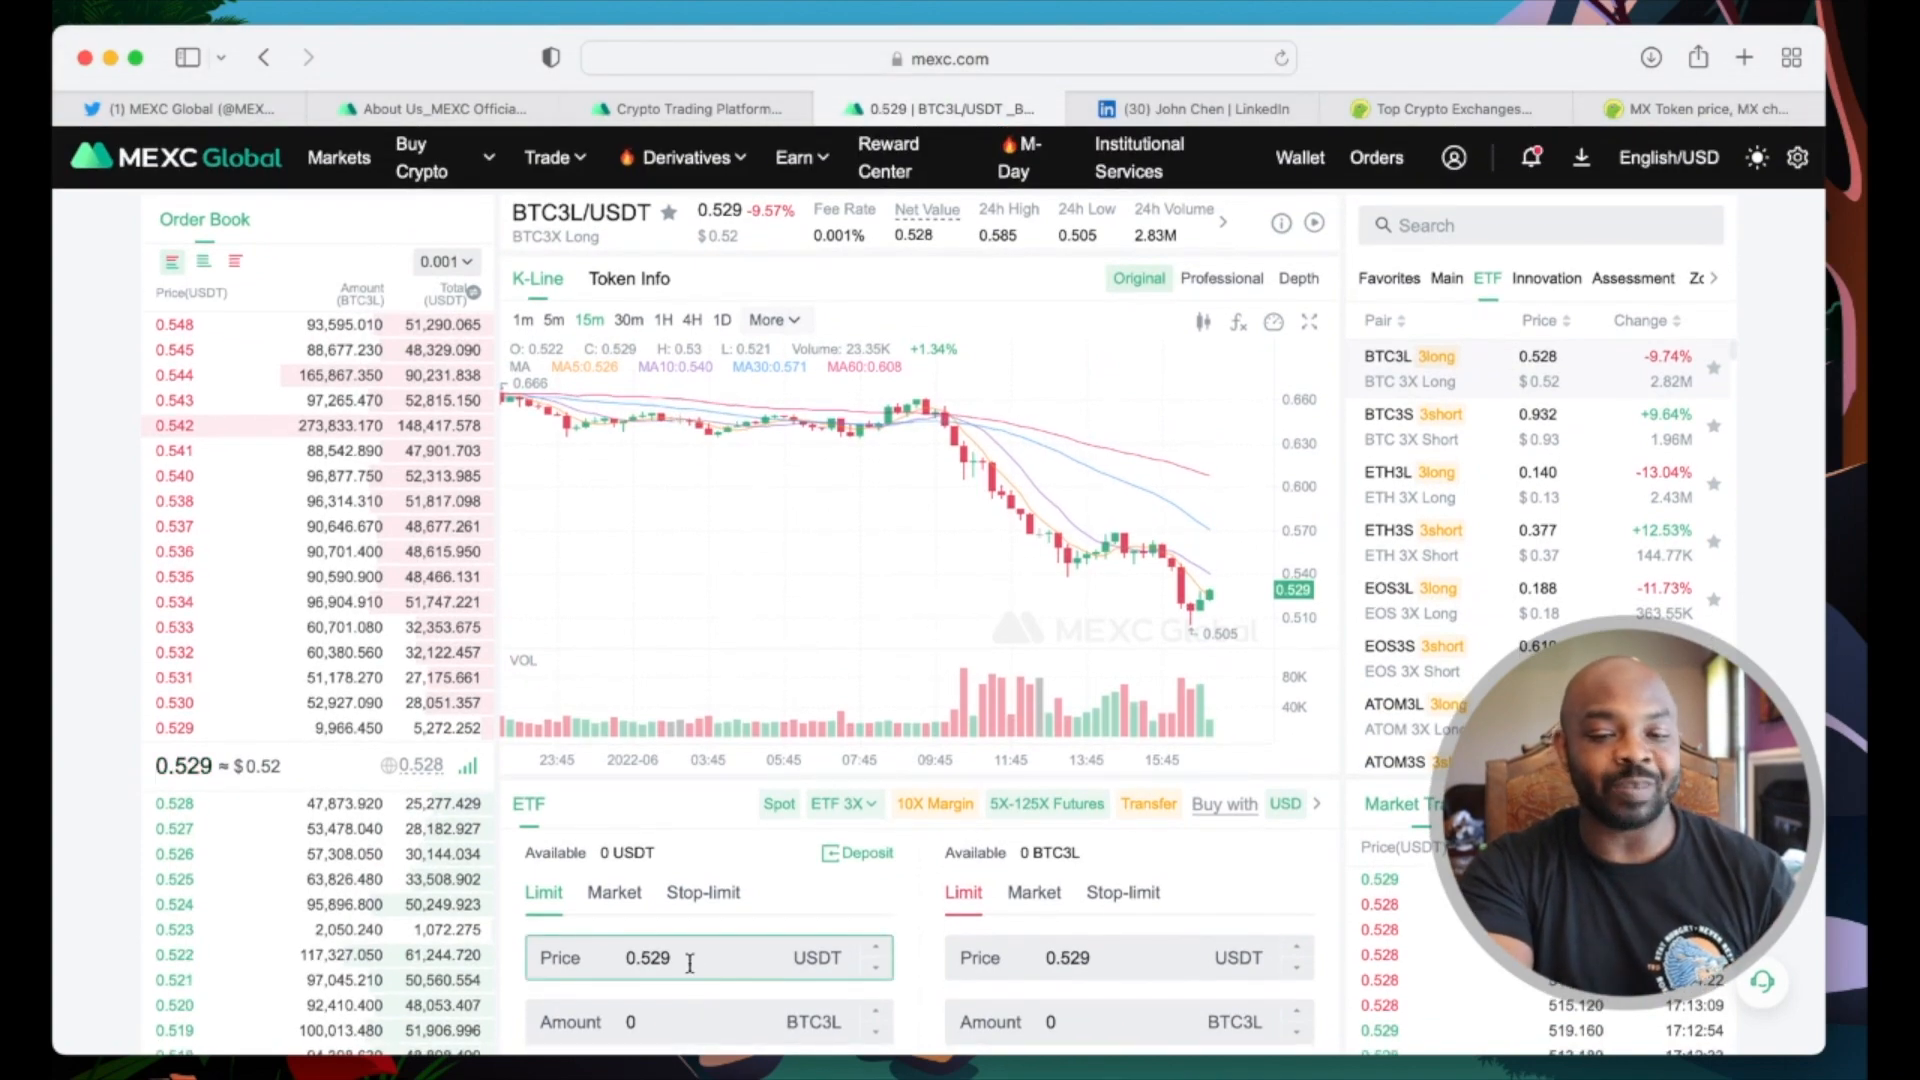
{"action": "scroll", "scroll_direction": "down", "scroll_amount": 3}
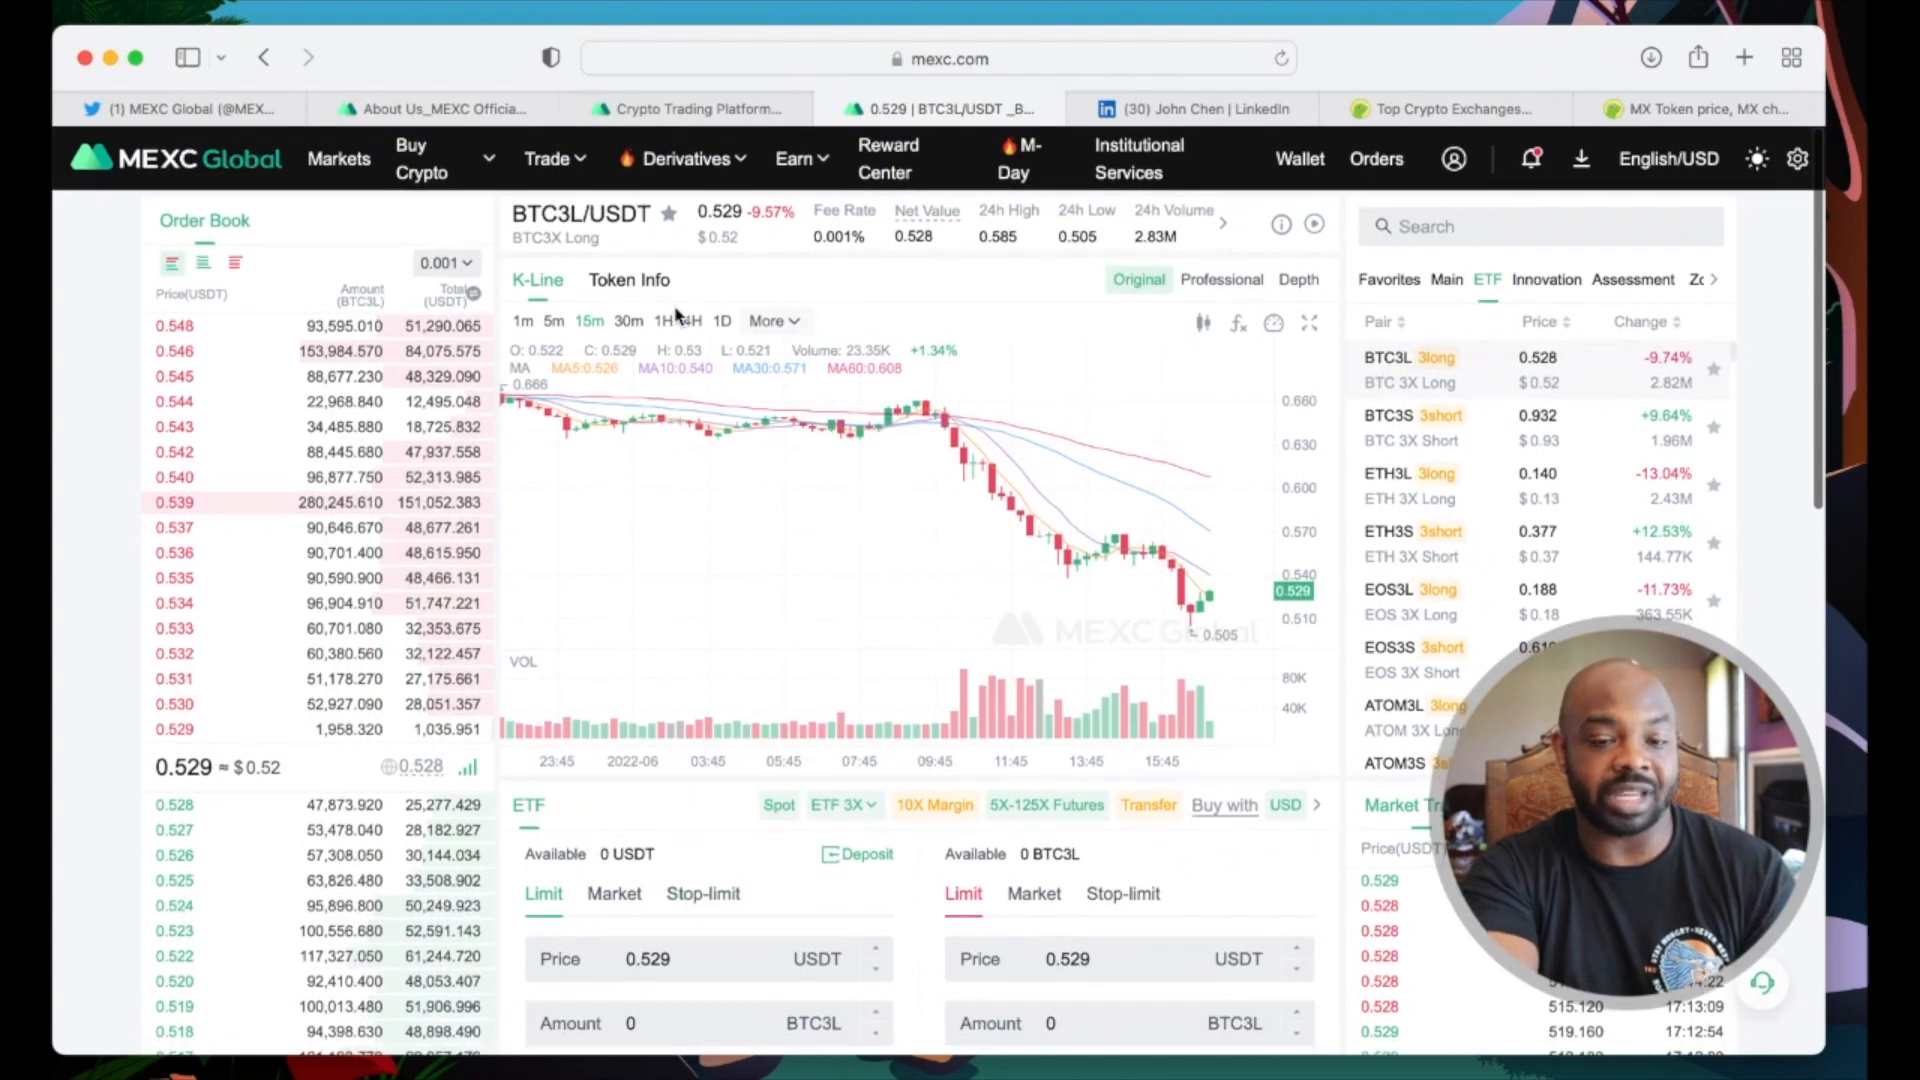
{"action": "left_click", "coordinate": [684, 158]}
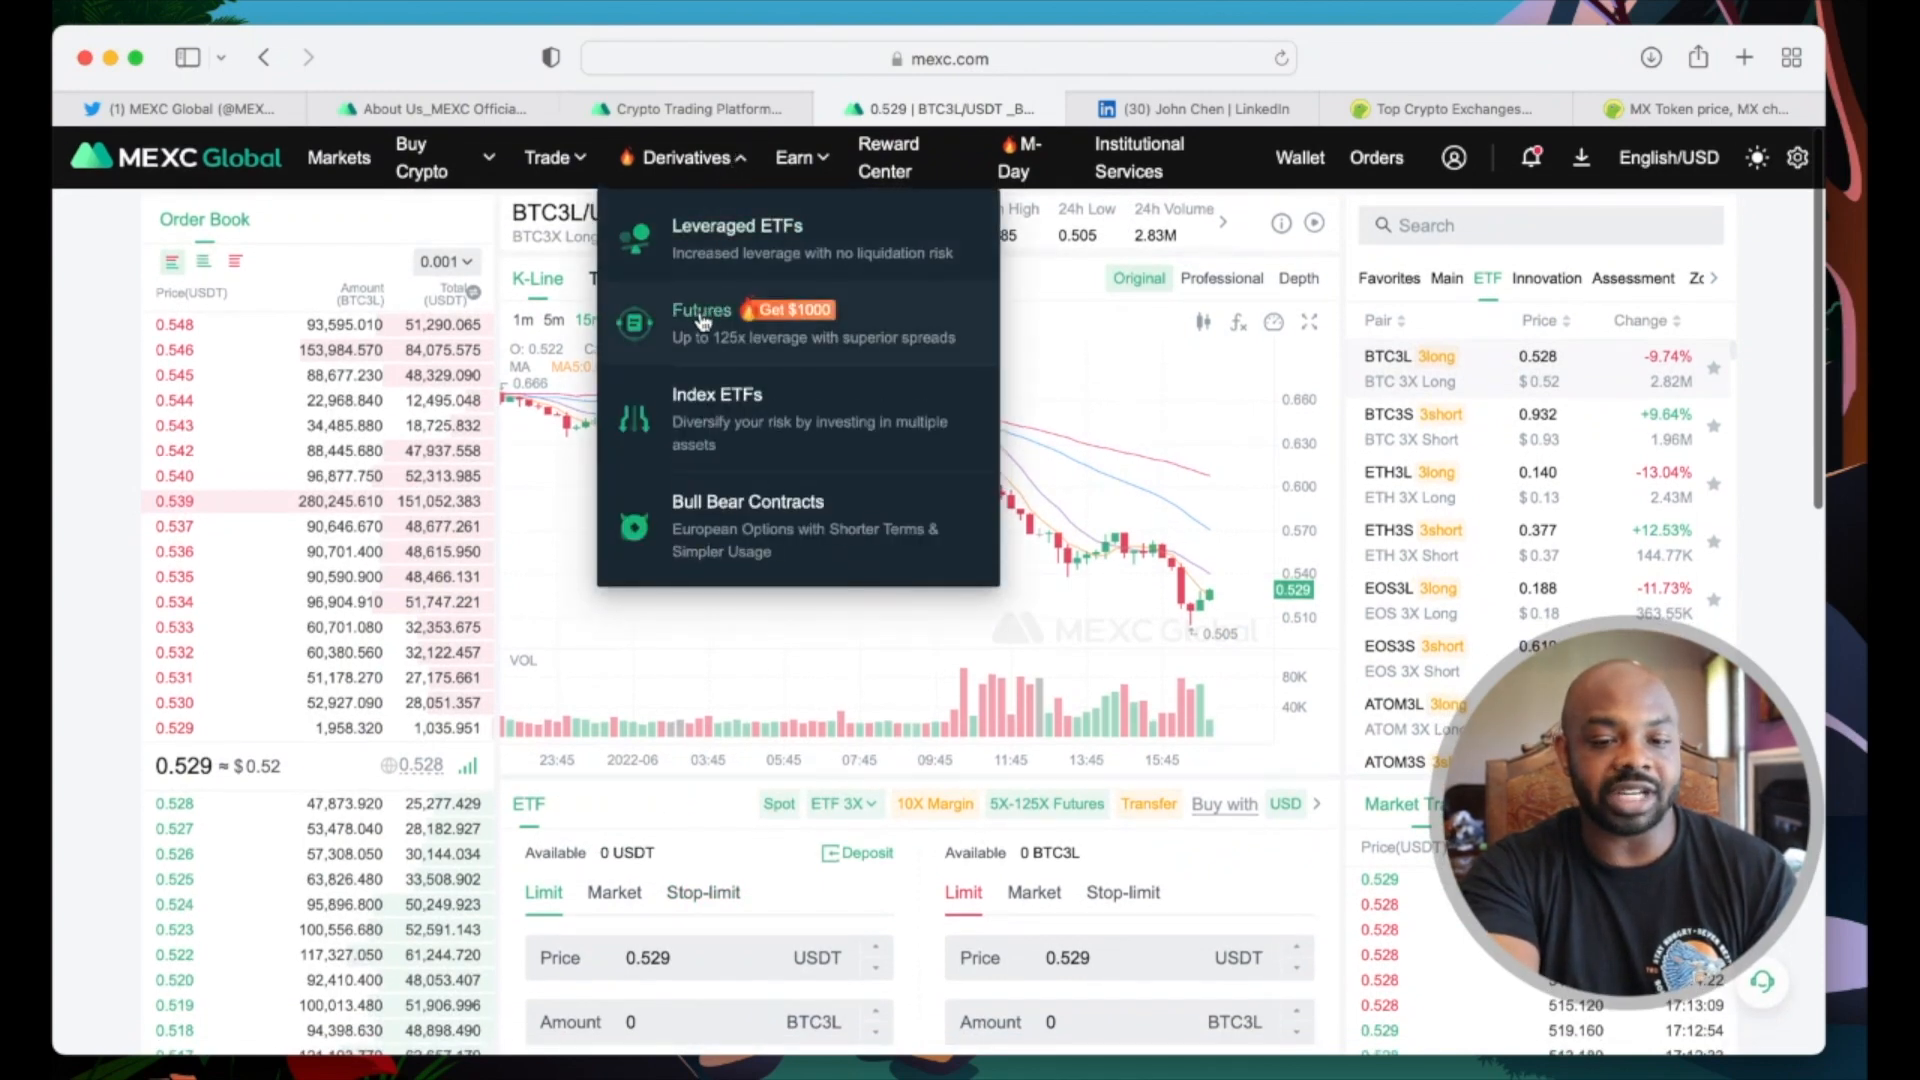
{"action": "left_click", "coordinate": [702, 324]}
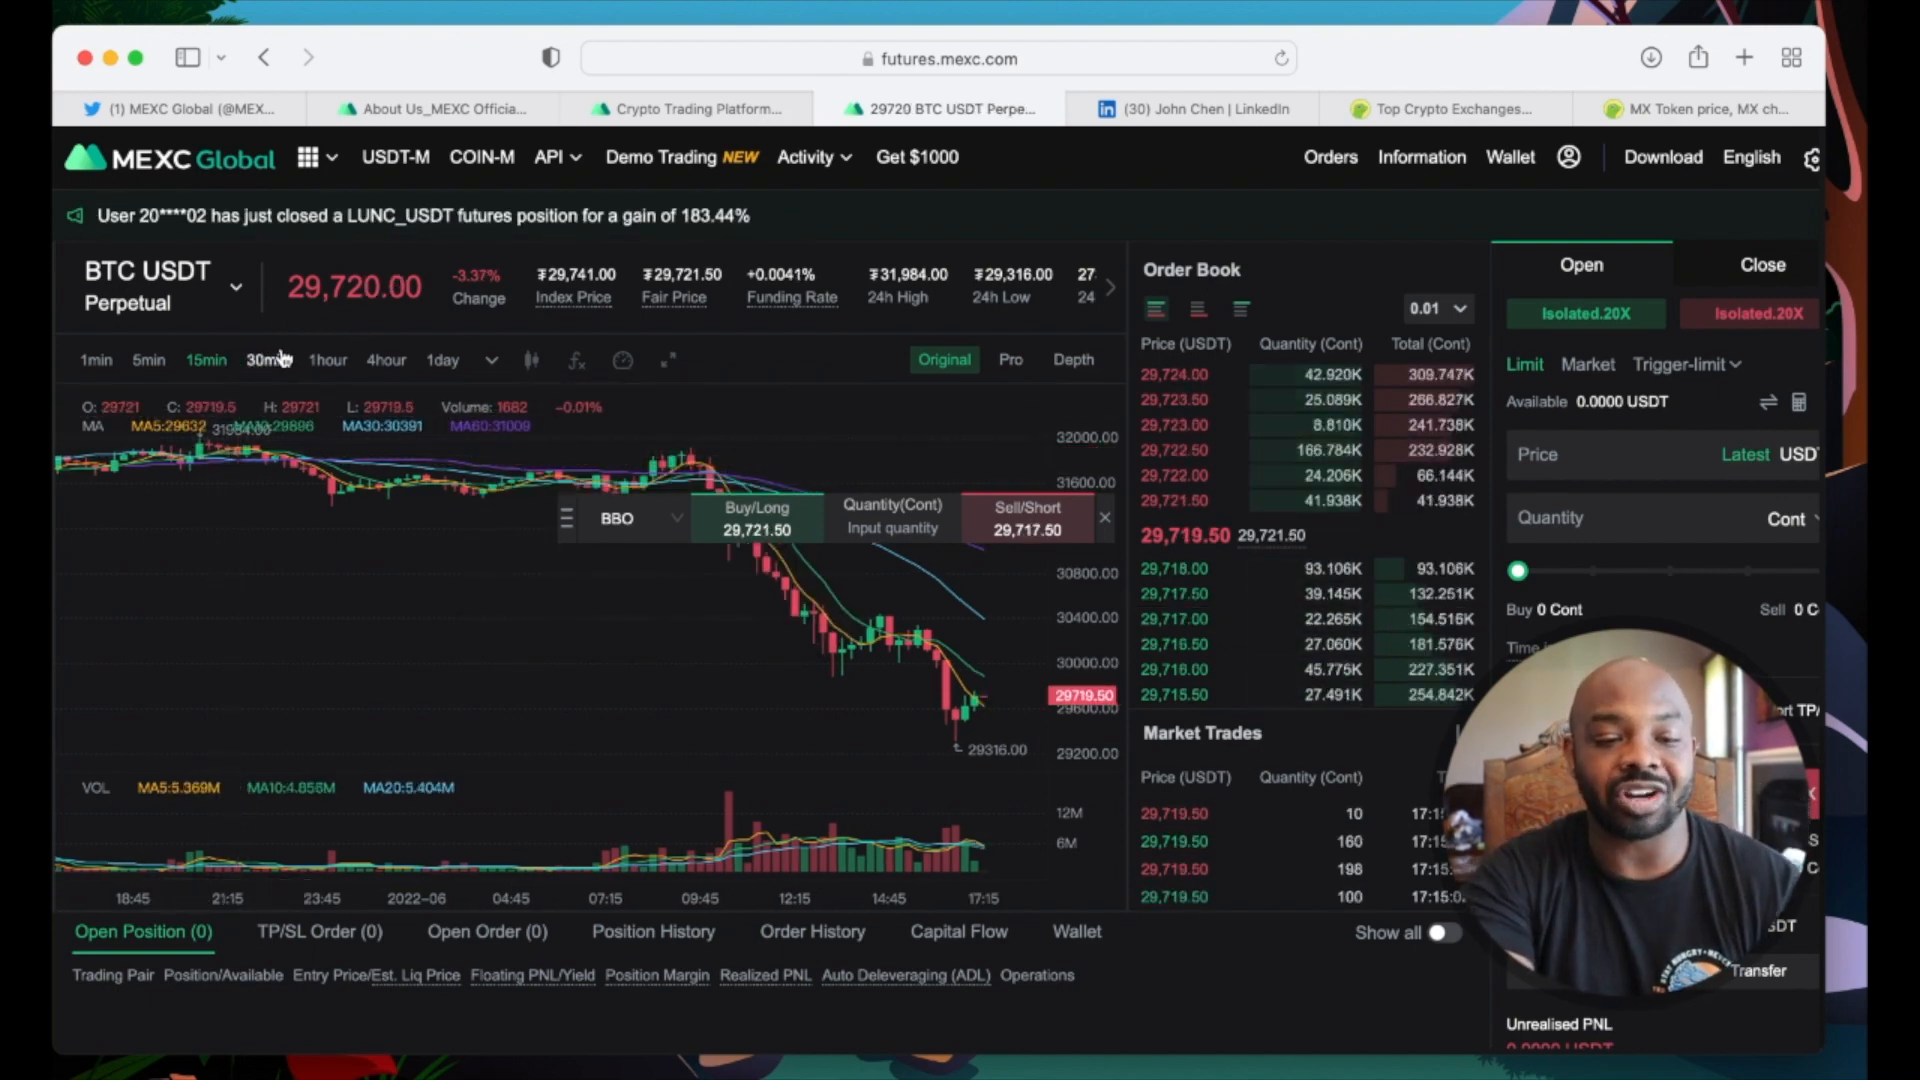
Step: Switch the BTC USDT perpetual chart through 5min, 1hour and 4hour to 1day candles
{"action": "left_click", "coordinate": [96, 360]}
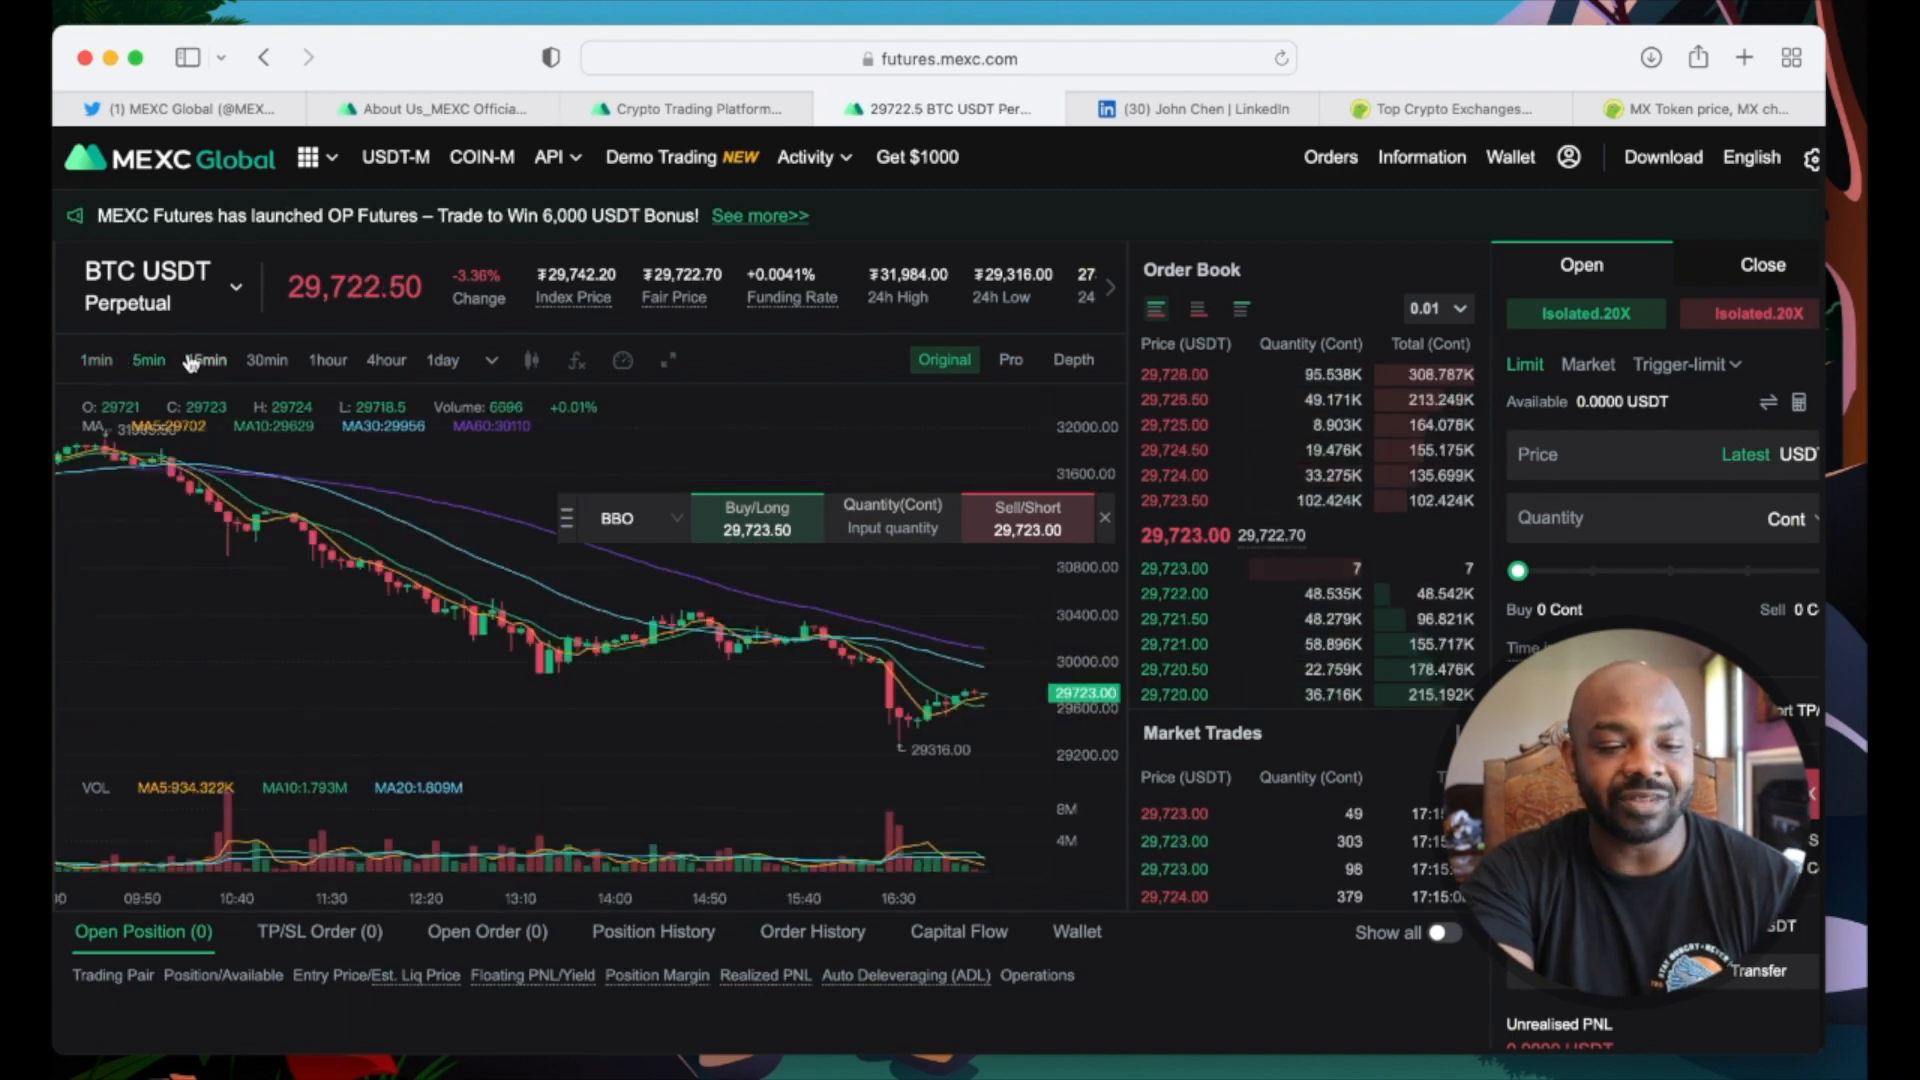
{"action": "left_click", "coordinate": [326, 358]}
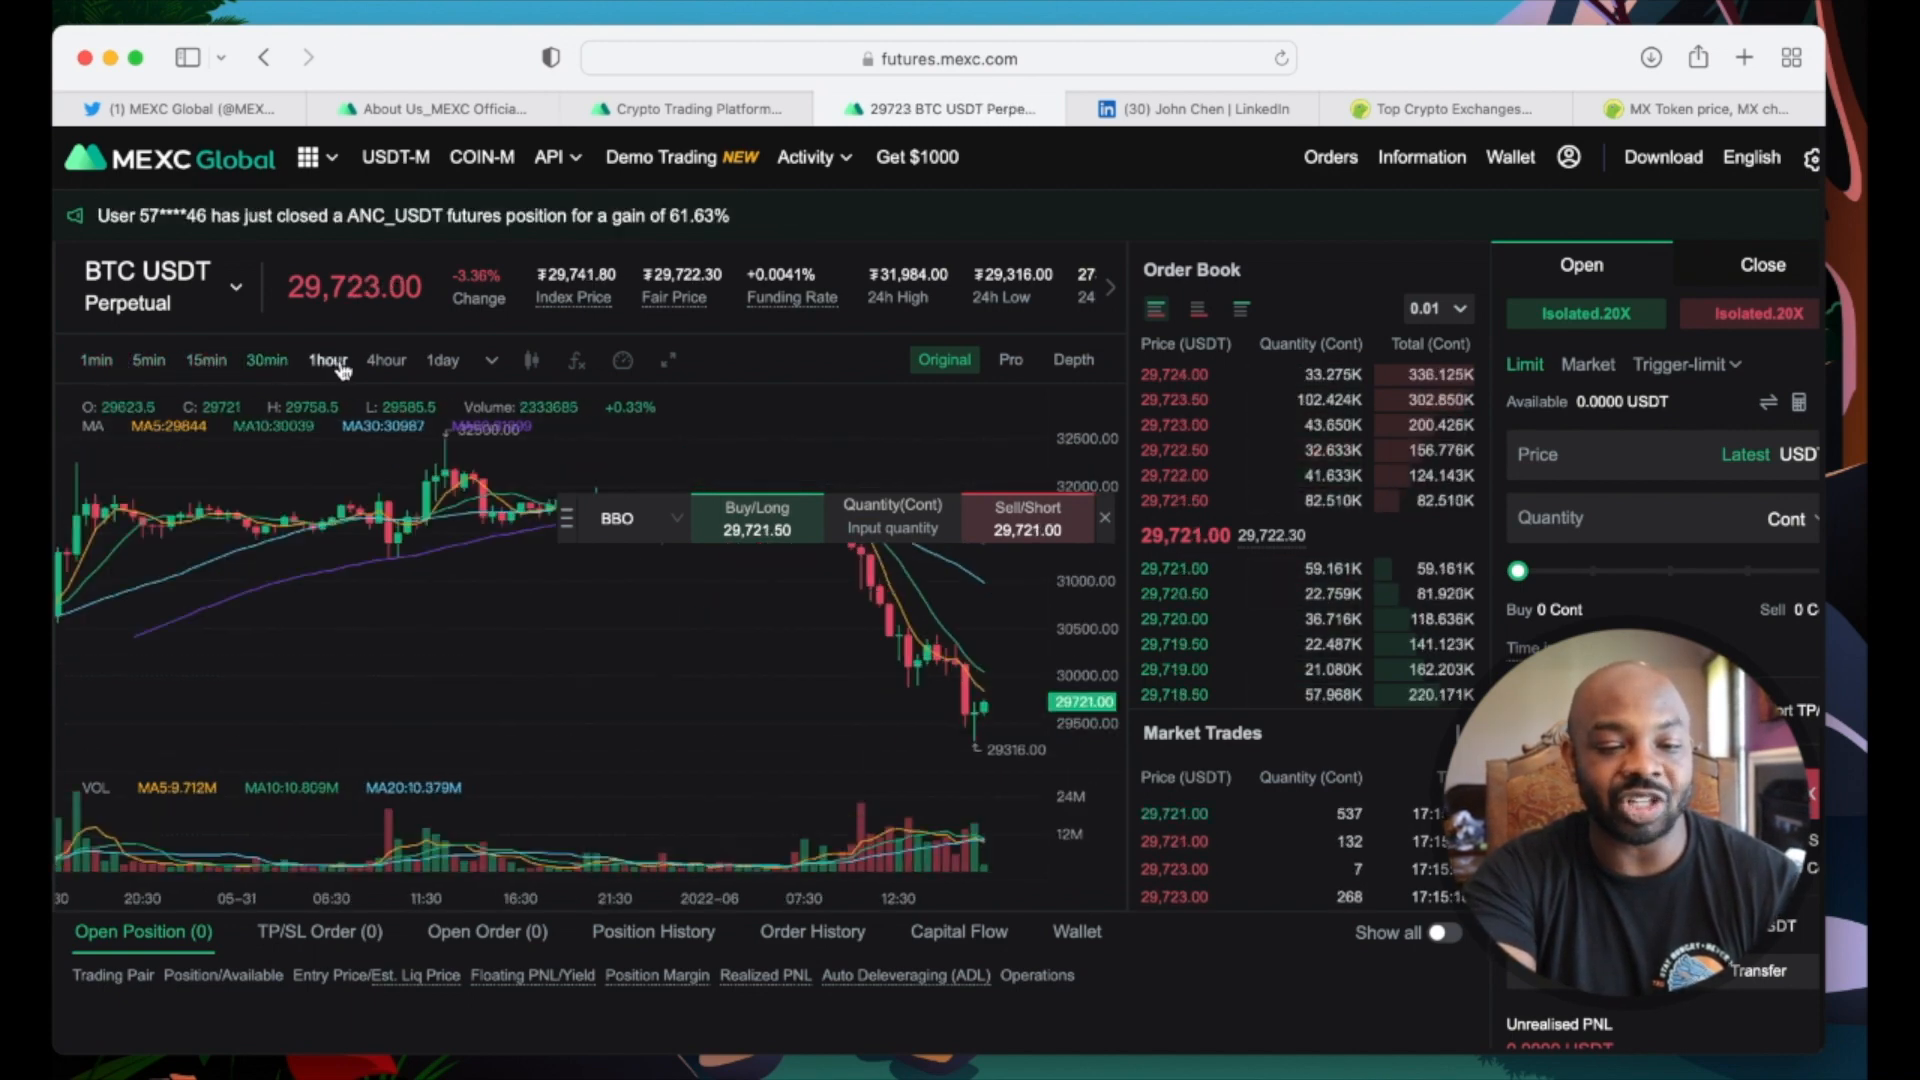
{"action": "left_click", "coordinate": [386, 360]}
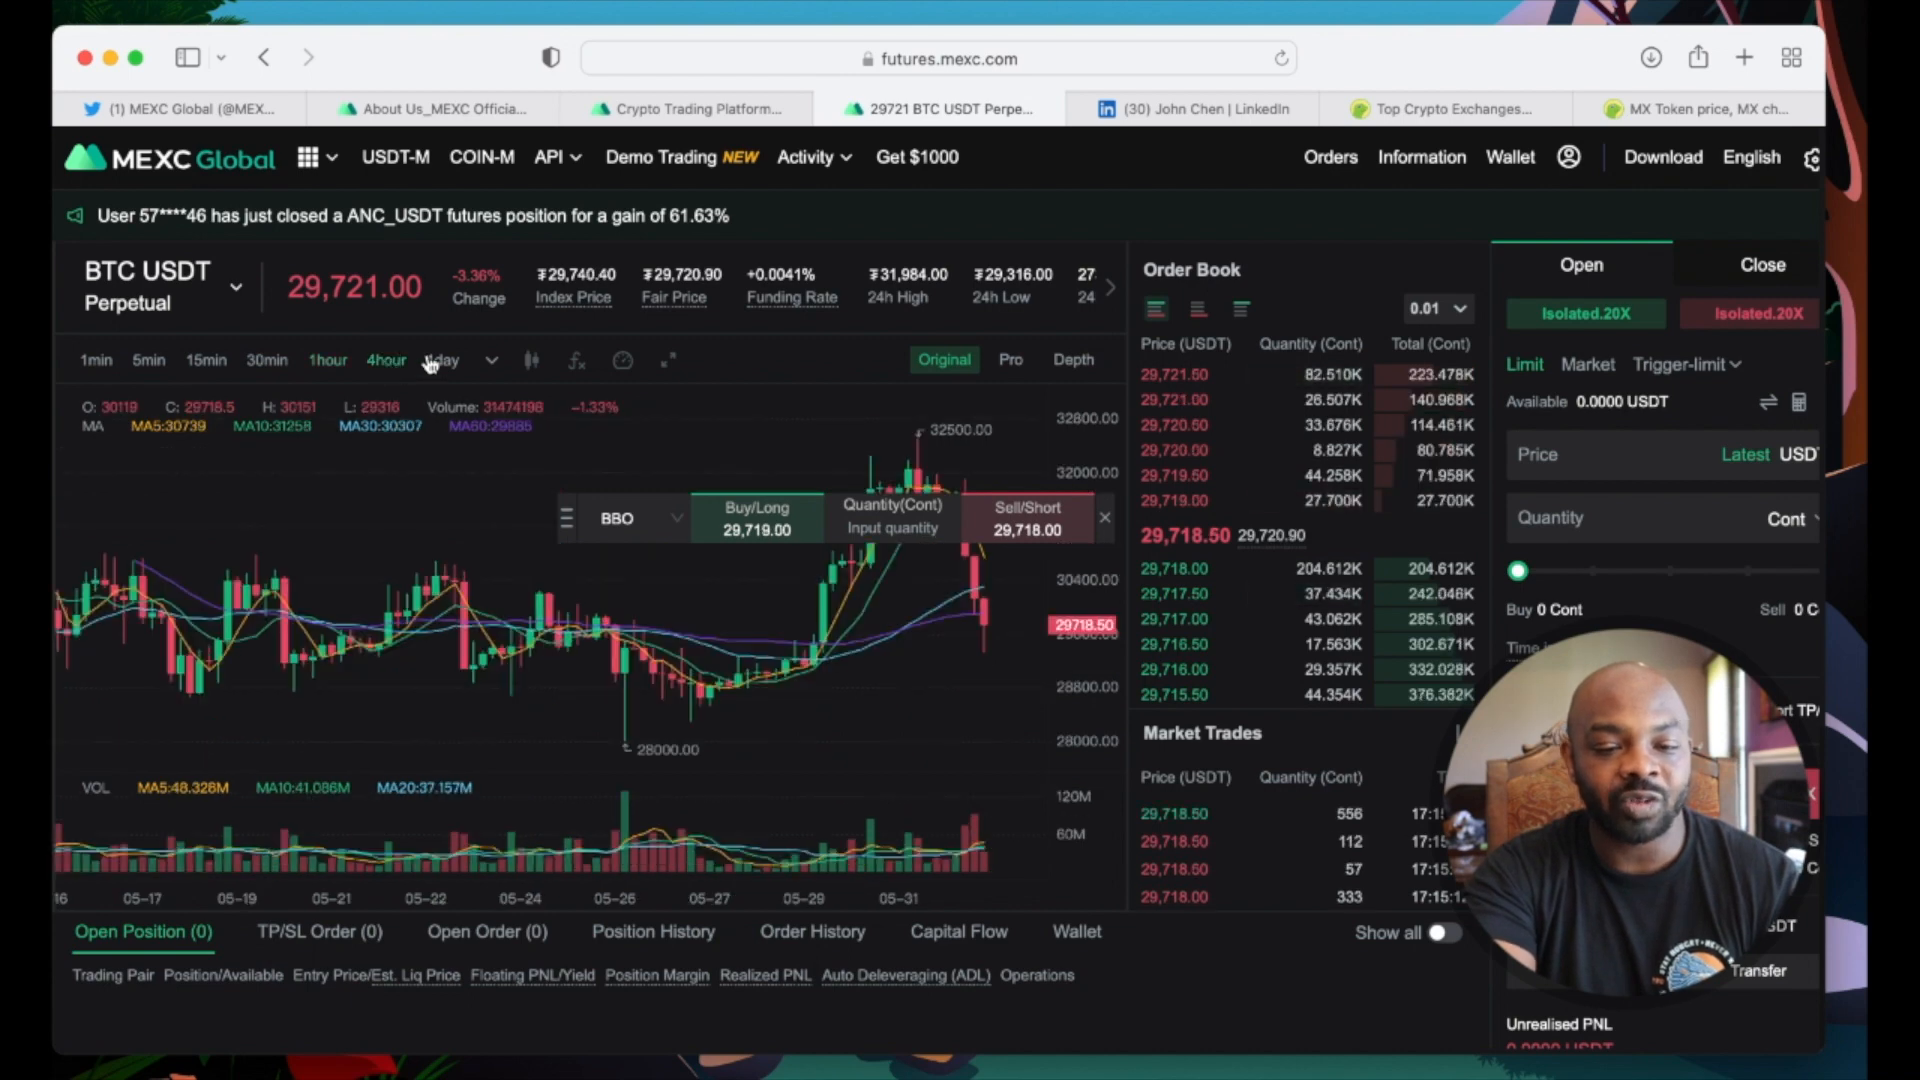
{"action": "left_click", "coordinate": [492, 358]}
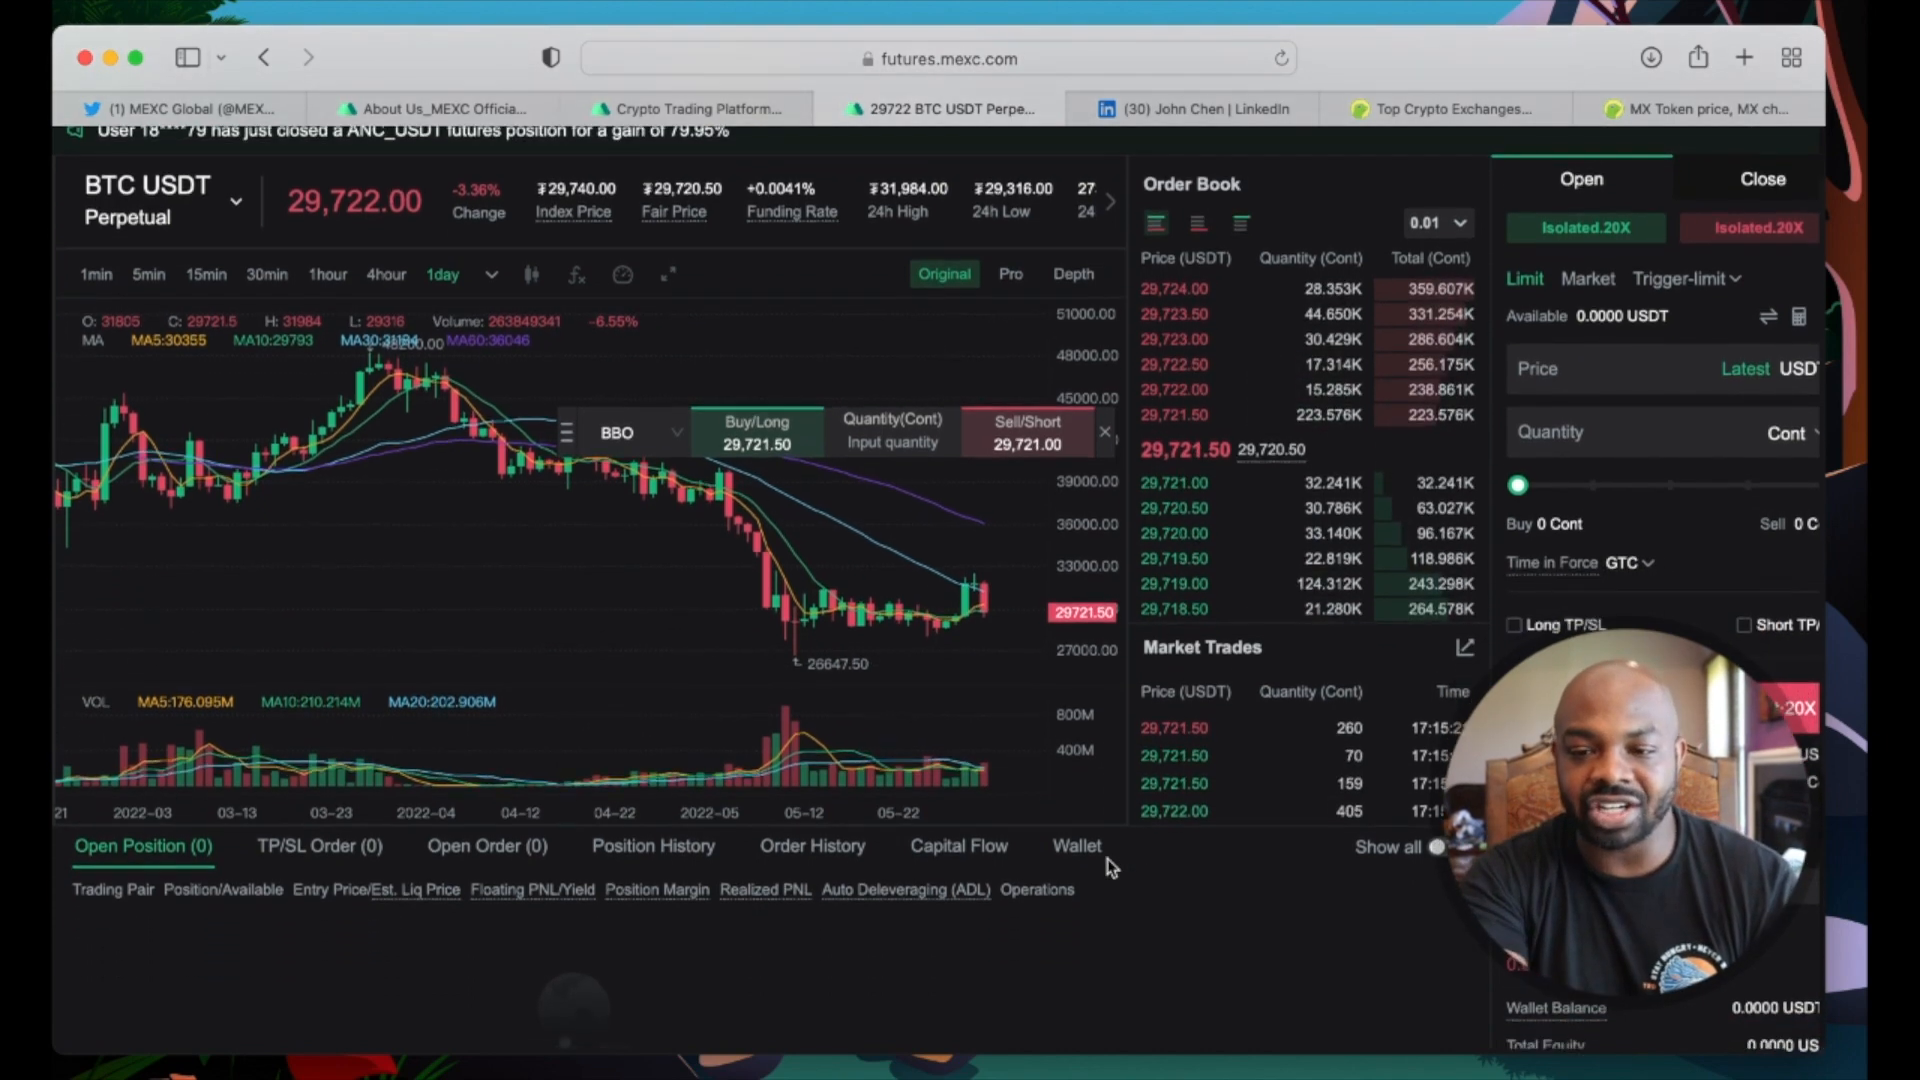
{"action": "scroll", "scroll_direction": "down", "scroll_amount": 3}
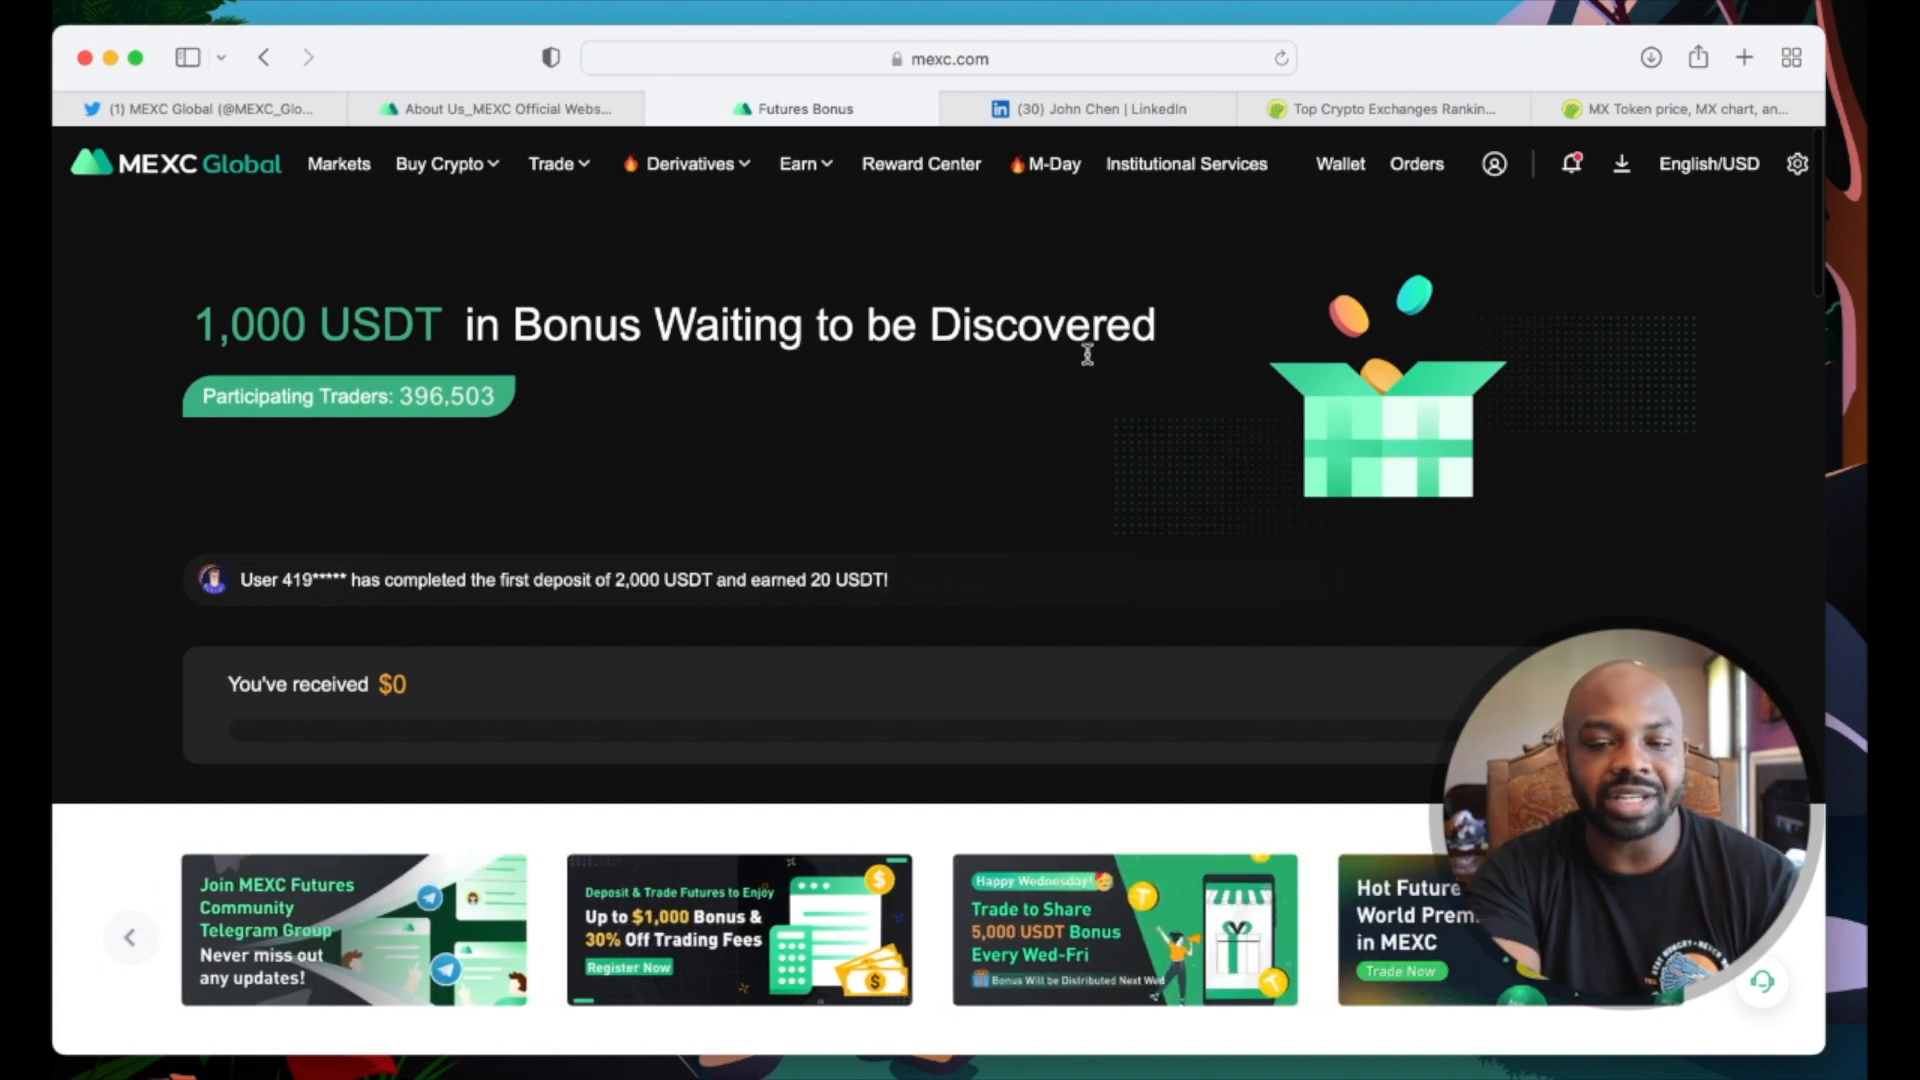
Step: Read the Futures Bonus campaign's Beginner Tasks section
{"action": "scroll", "scroll_direction": "down", "scroll_amount": 3}
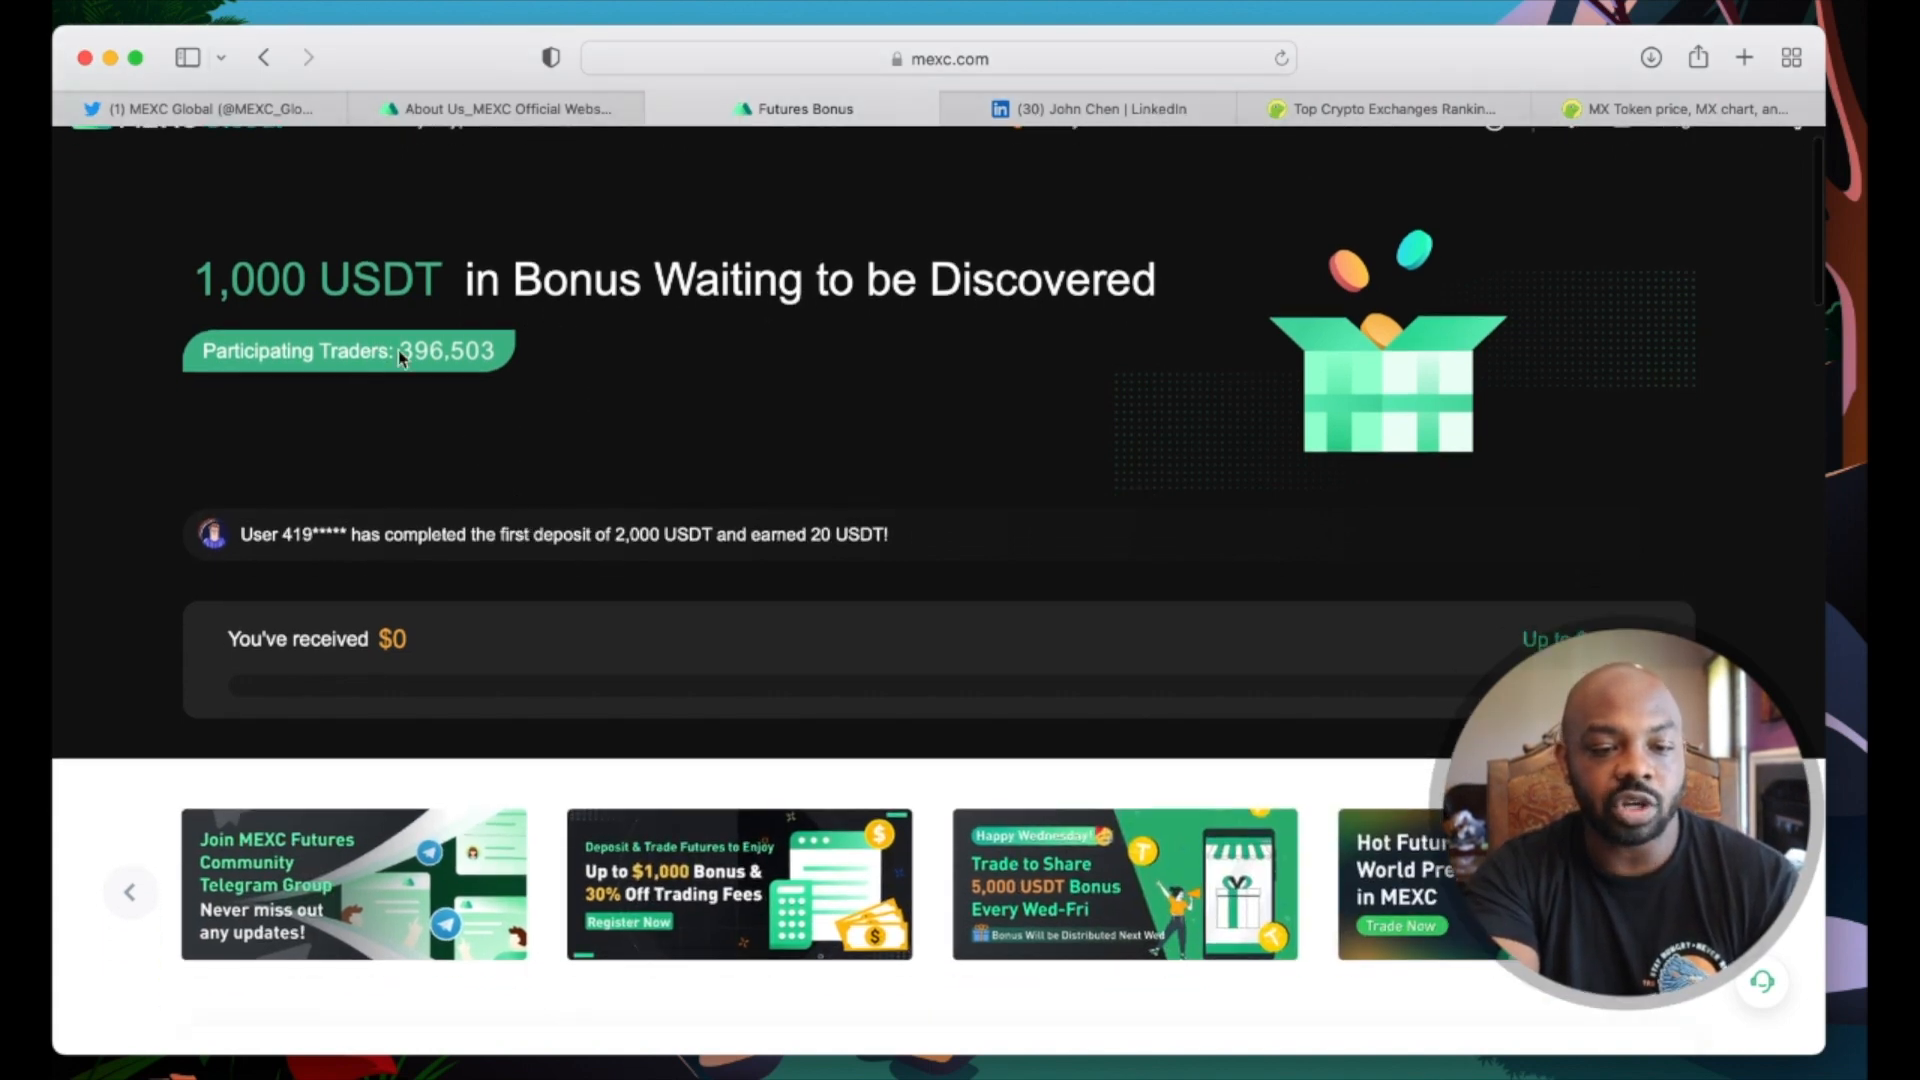
{"action": "scroll", "scroll_direction": "down", "scroll_amount": 3}
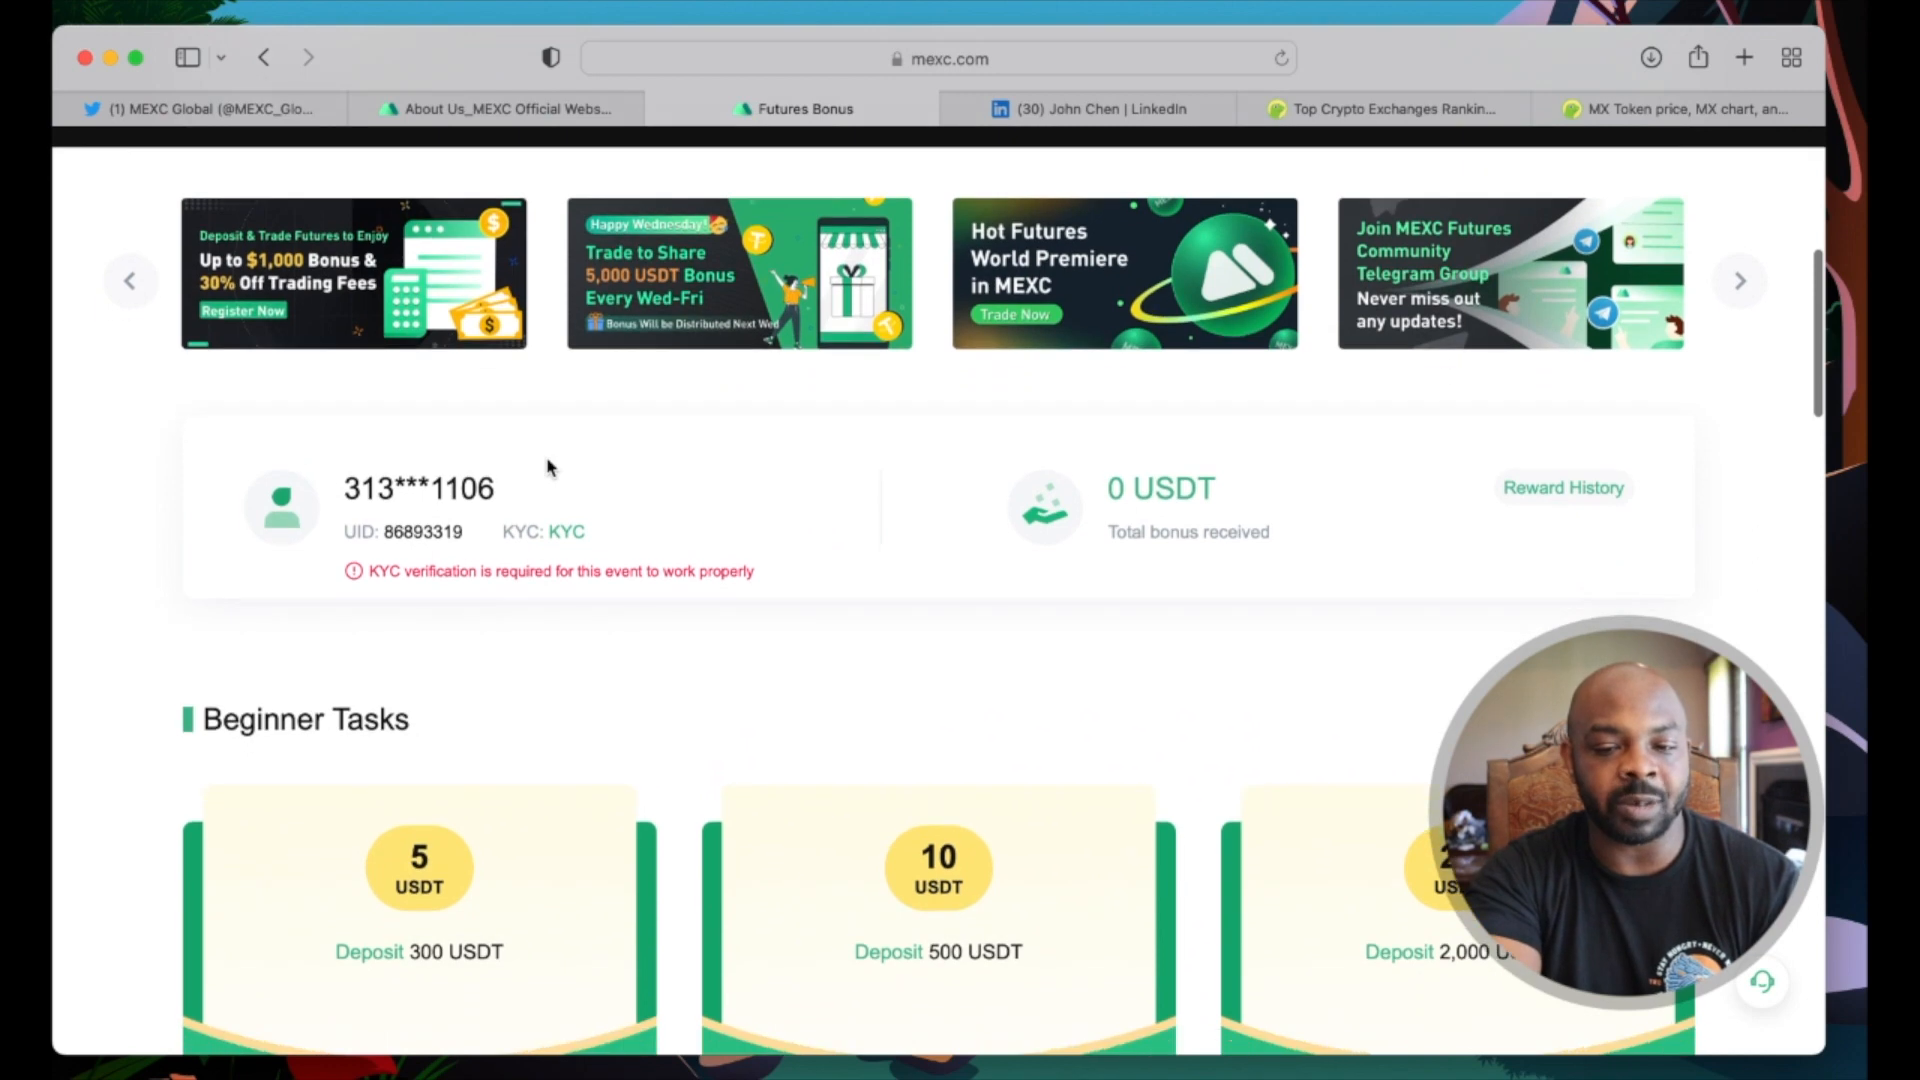
{"action": "scroll", "scroll_direction": "down", "scroll_amount": 3}
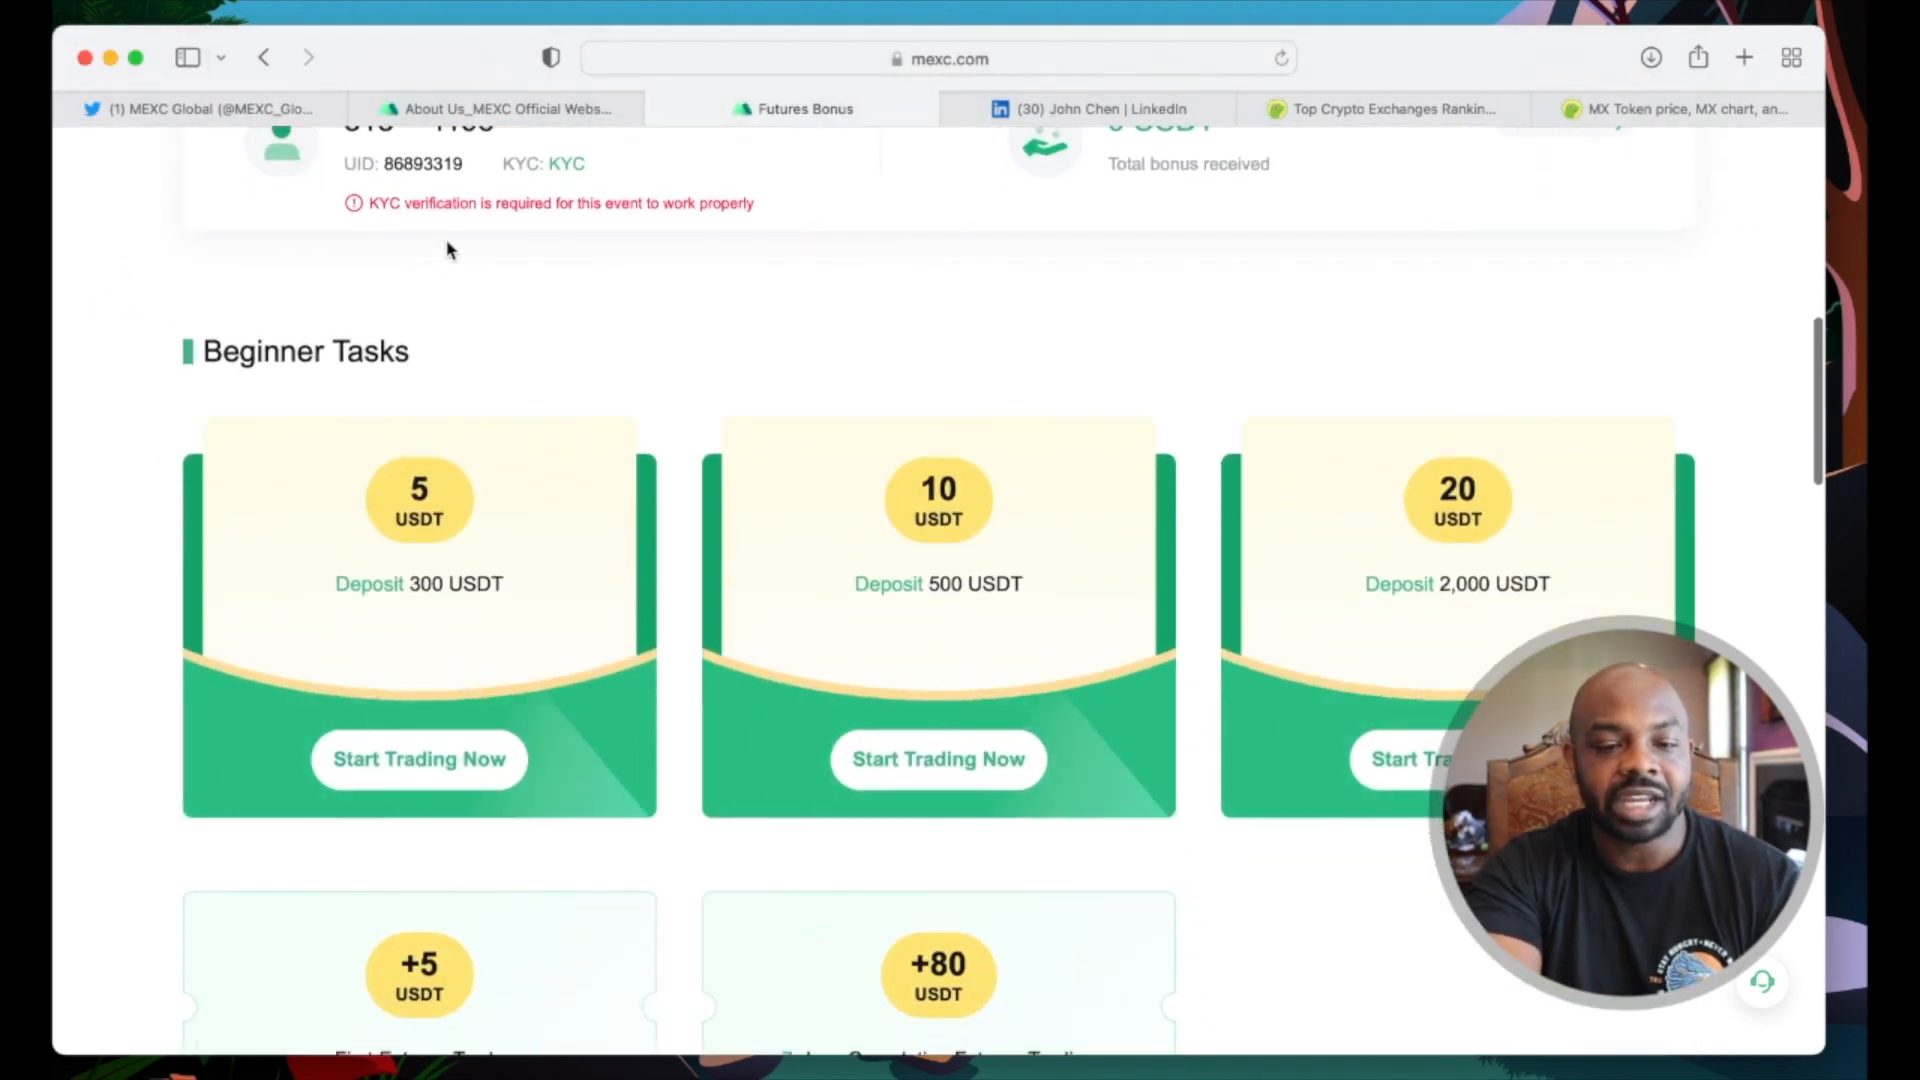
{"action": "scroll", "scroll_direction": "up", "scroll_amount": 3}
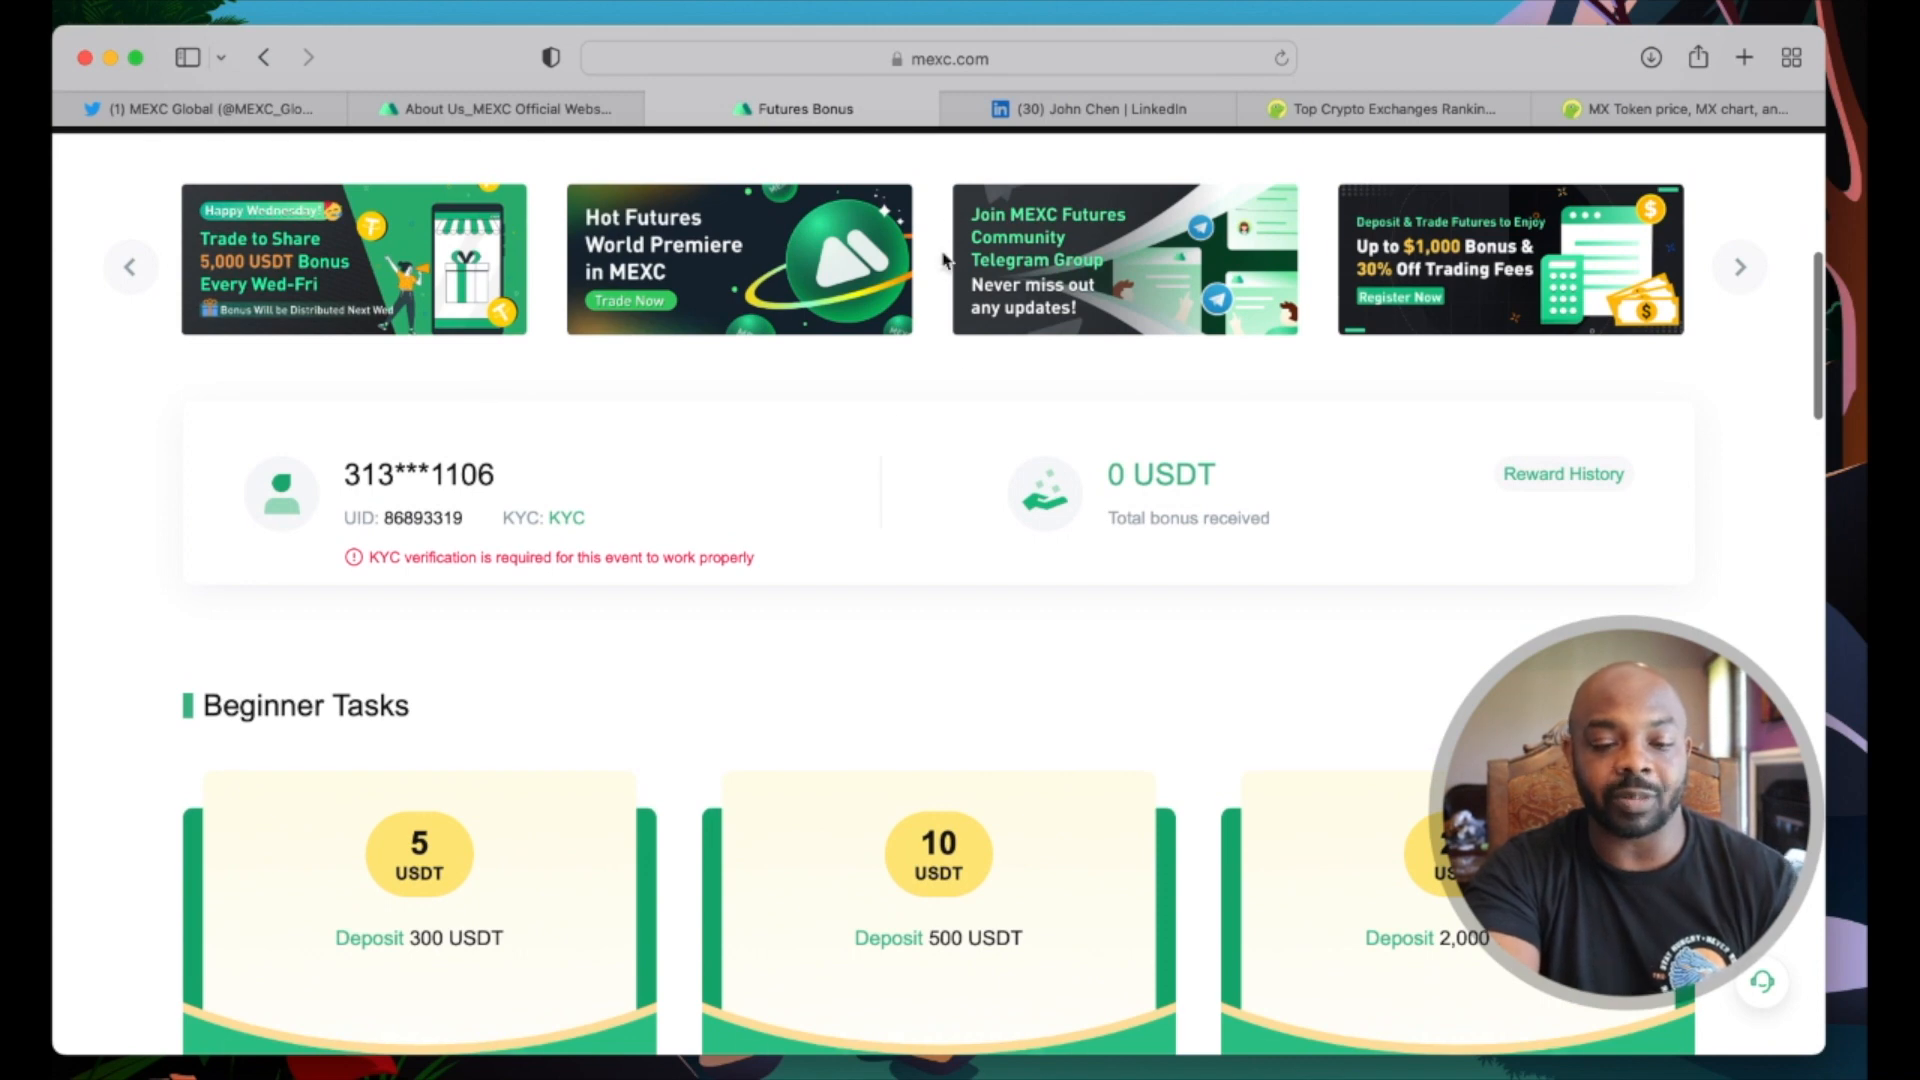
{"action": "scroll", "scroll_direction": "down", "scroll_amount": 3}
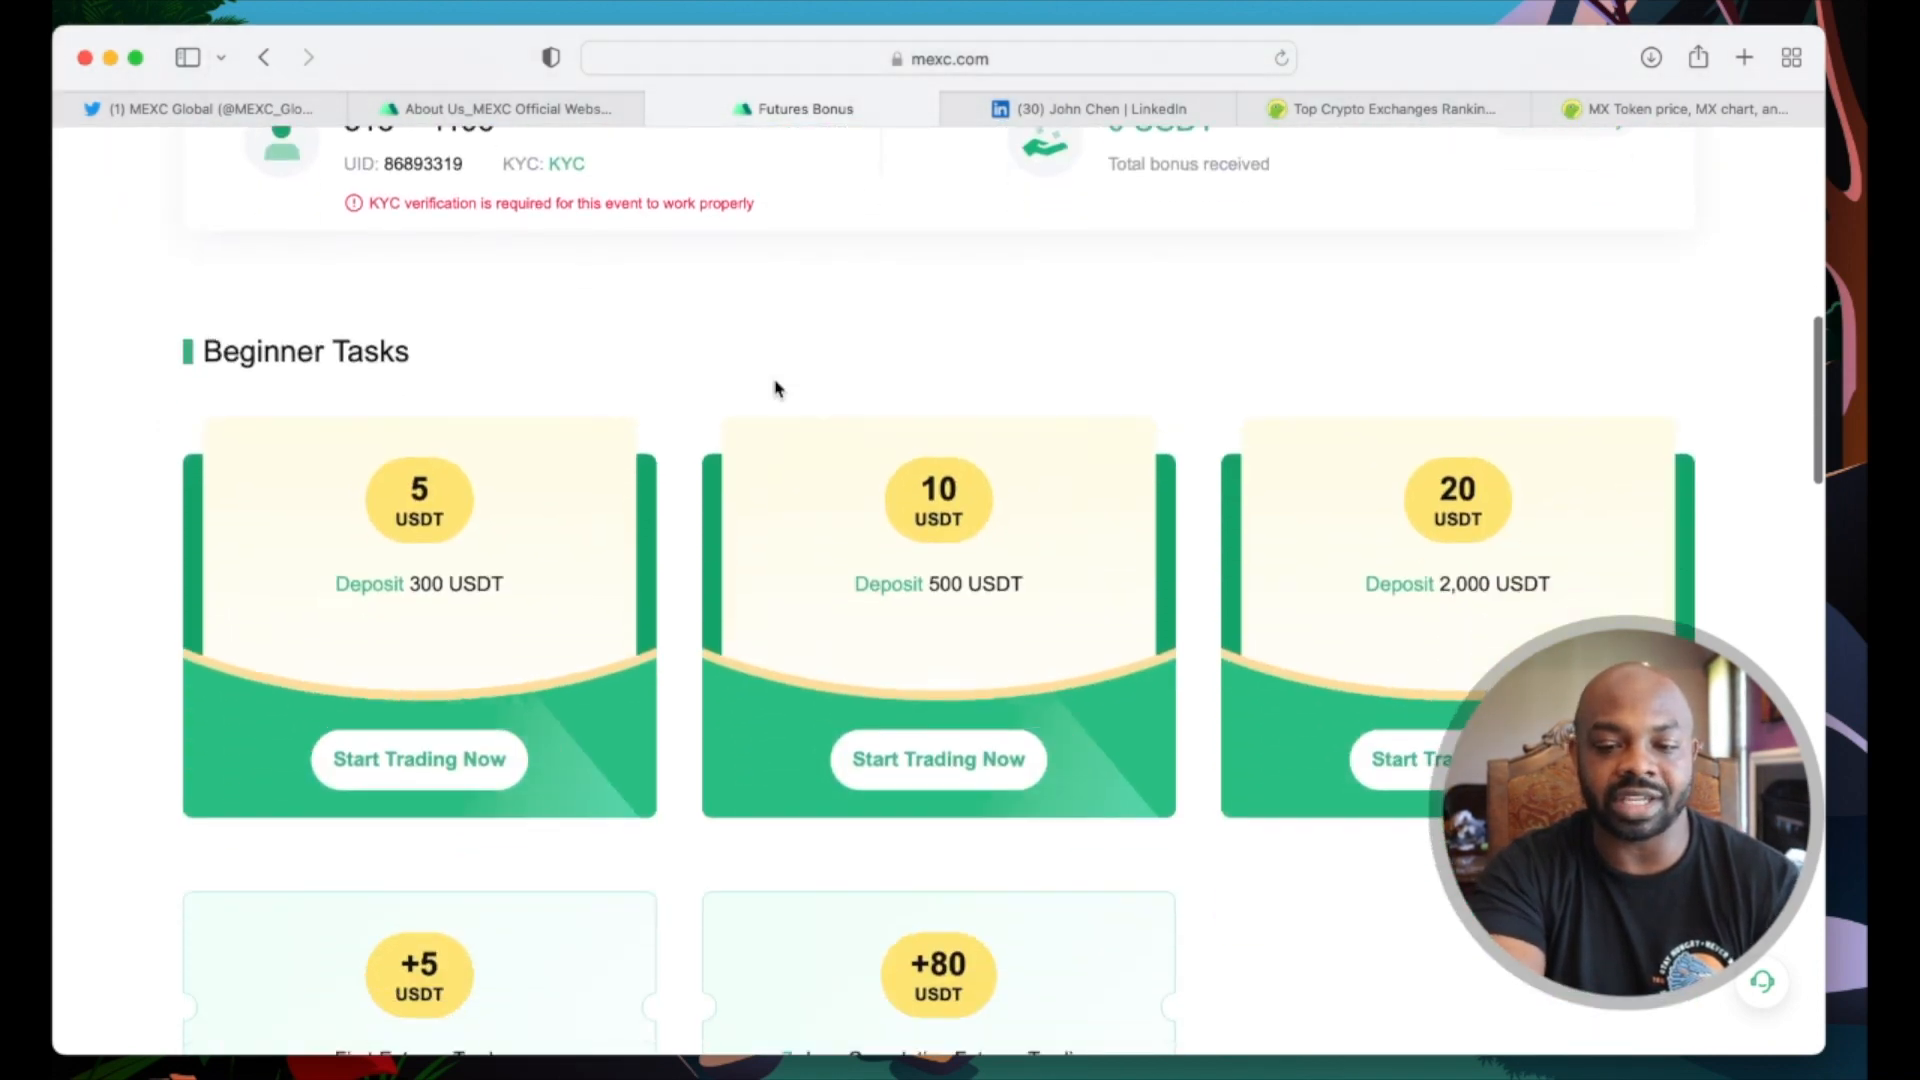
{"action": "scroll", "scroll_direction": "down", "scroll_amount": 3}
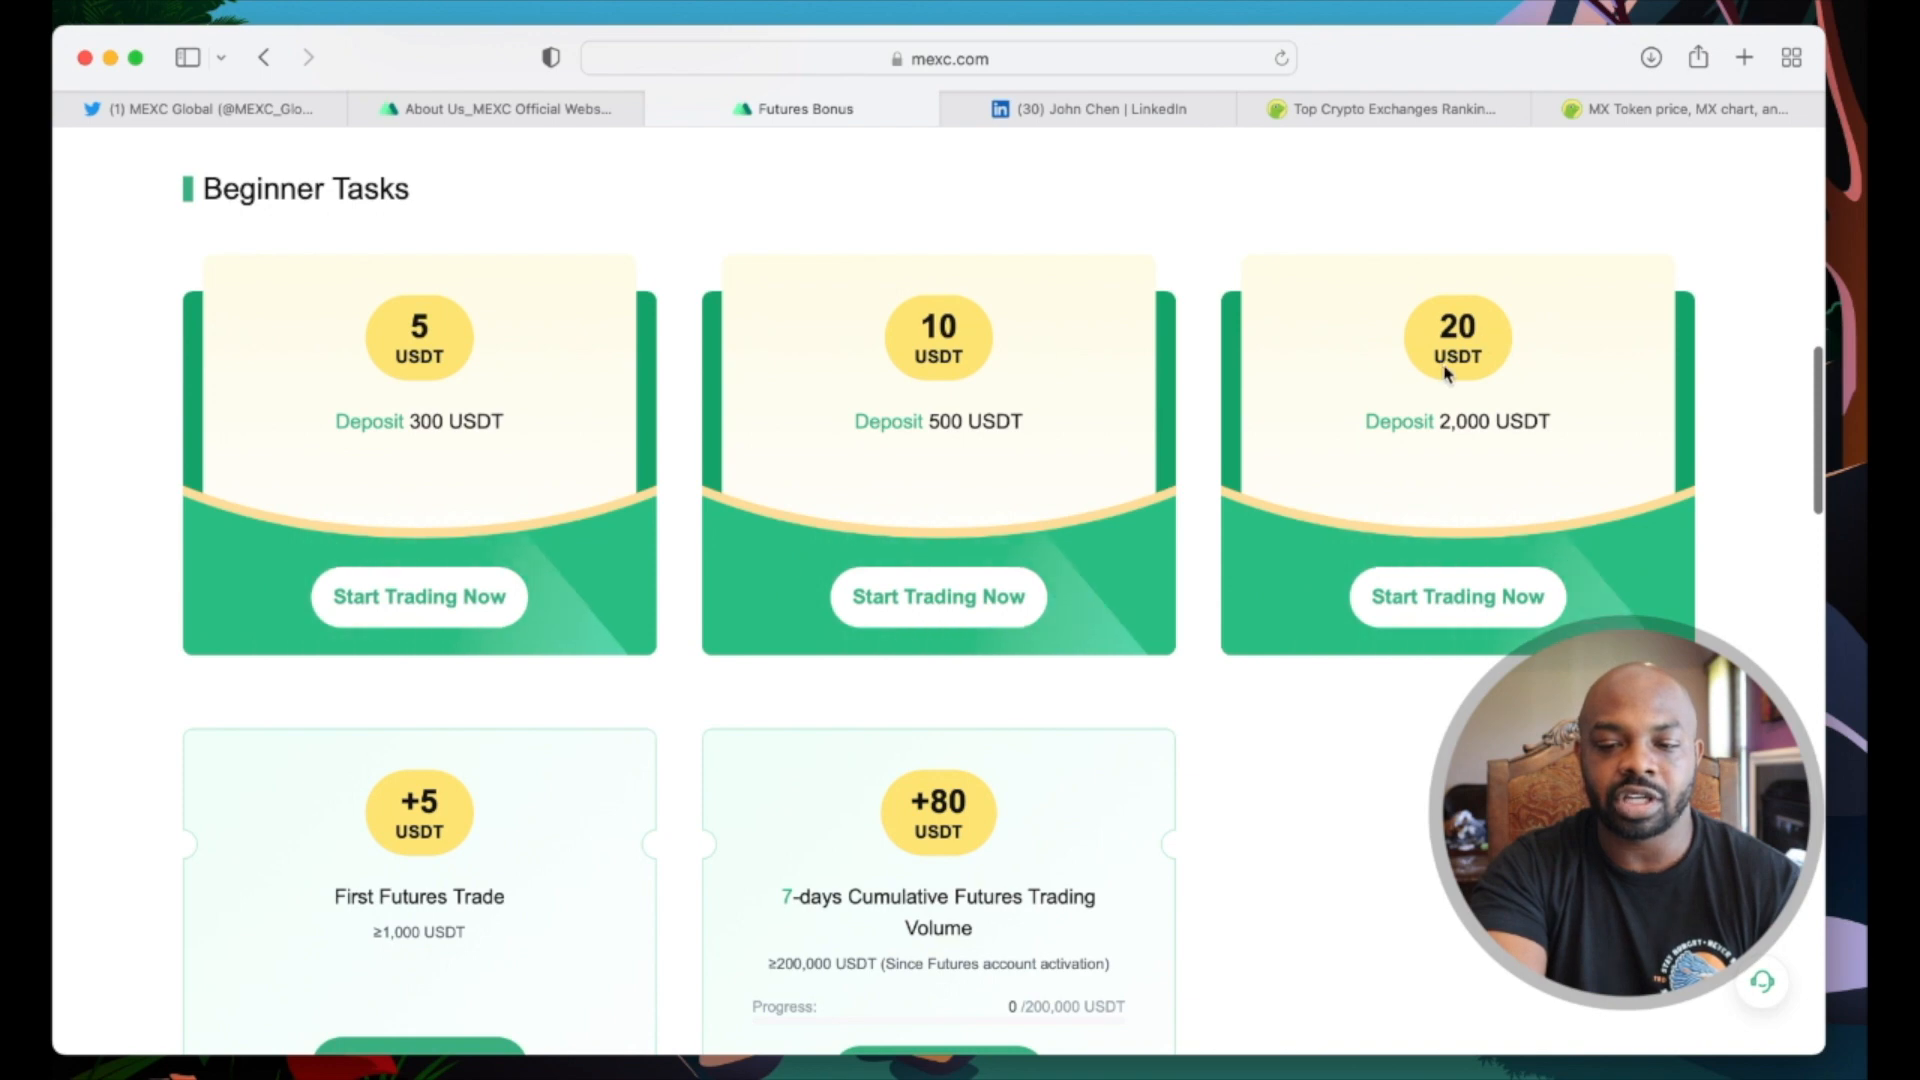
Step: Continue down through the Daily Tasks bonus list to the bottom of the page
{"action": "scroll", "scroll_direction": "down", "scroll_amount": 3}
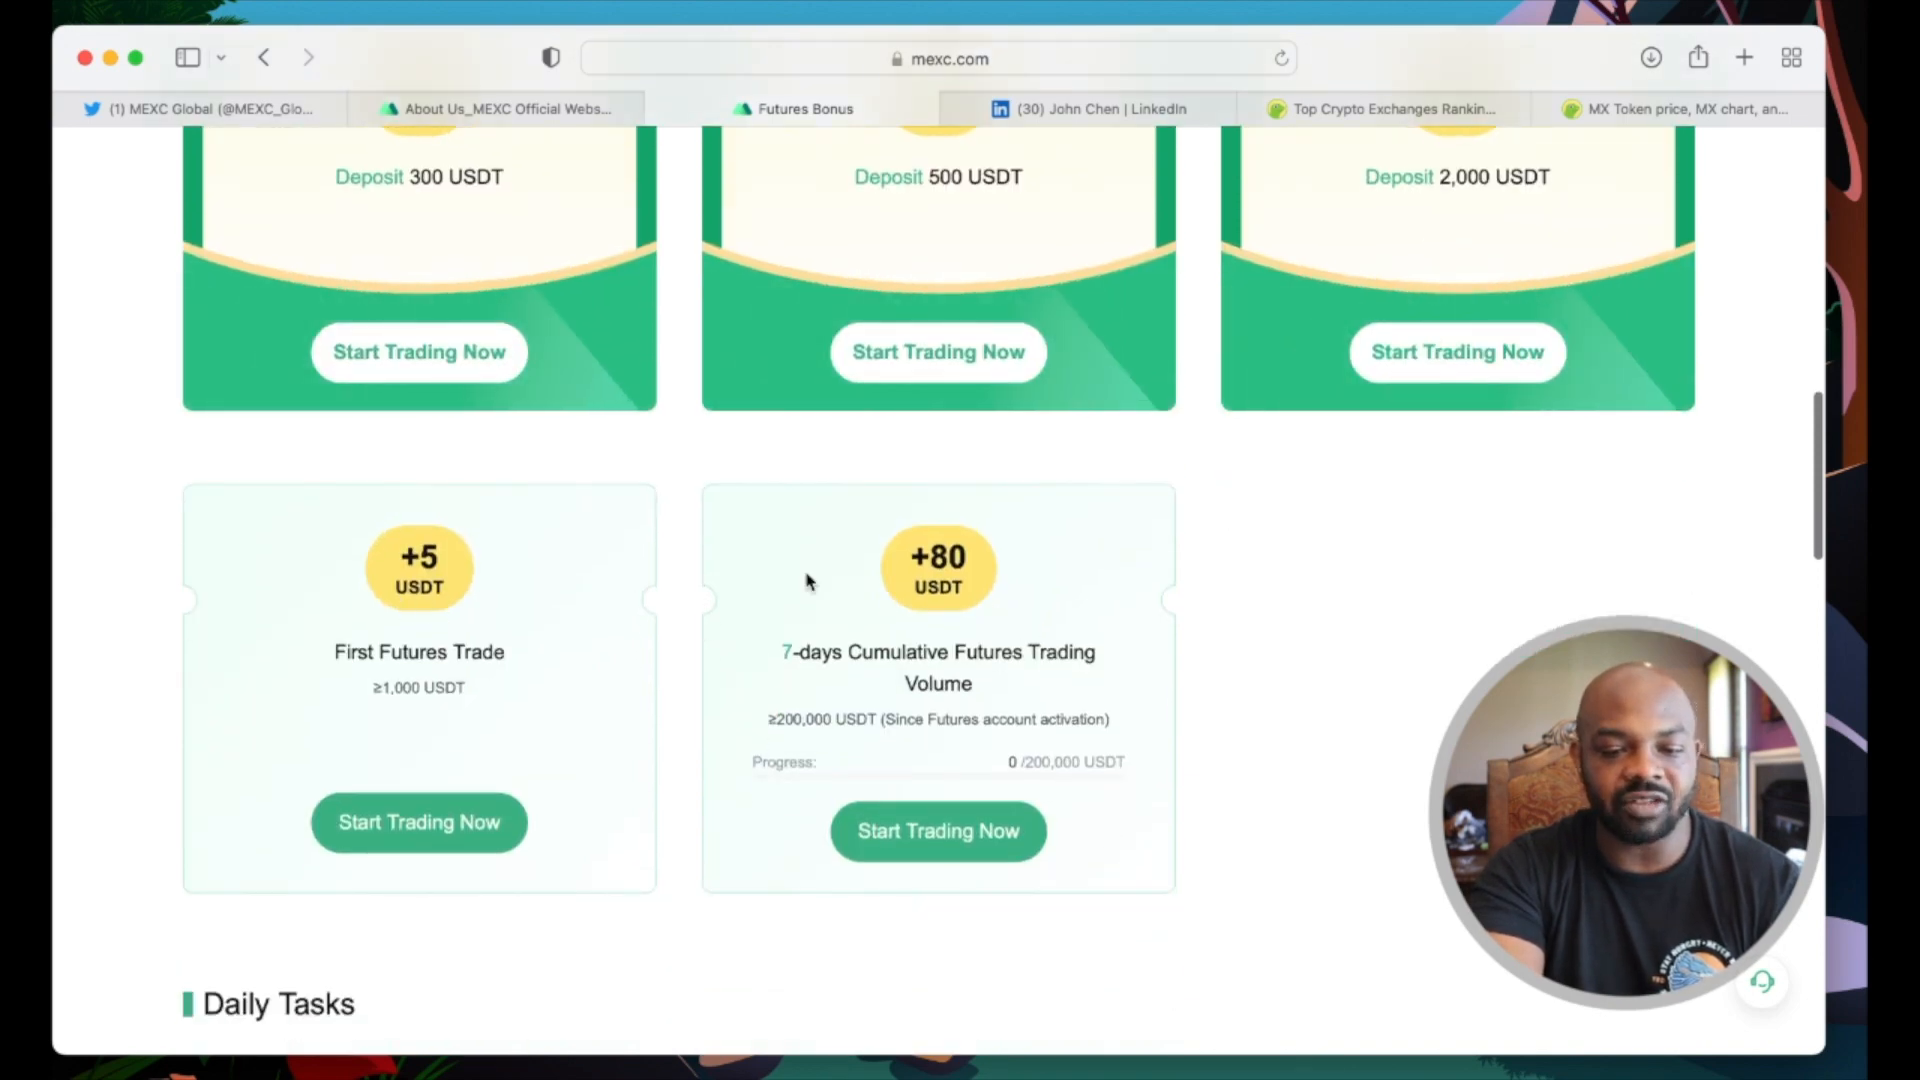
{"action": "scroll", "scroll_direction": "down", "scroll_amount": 3}
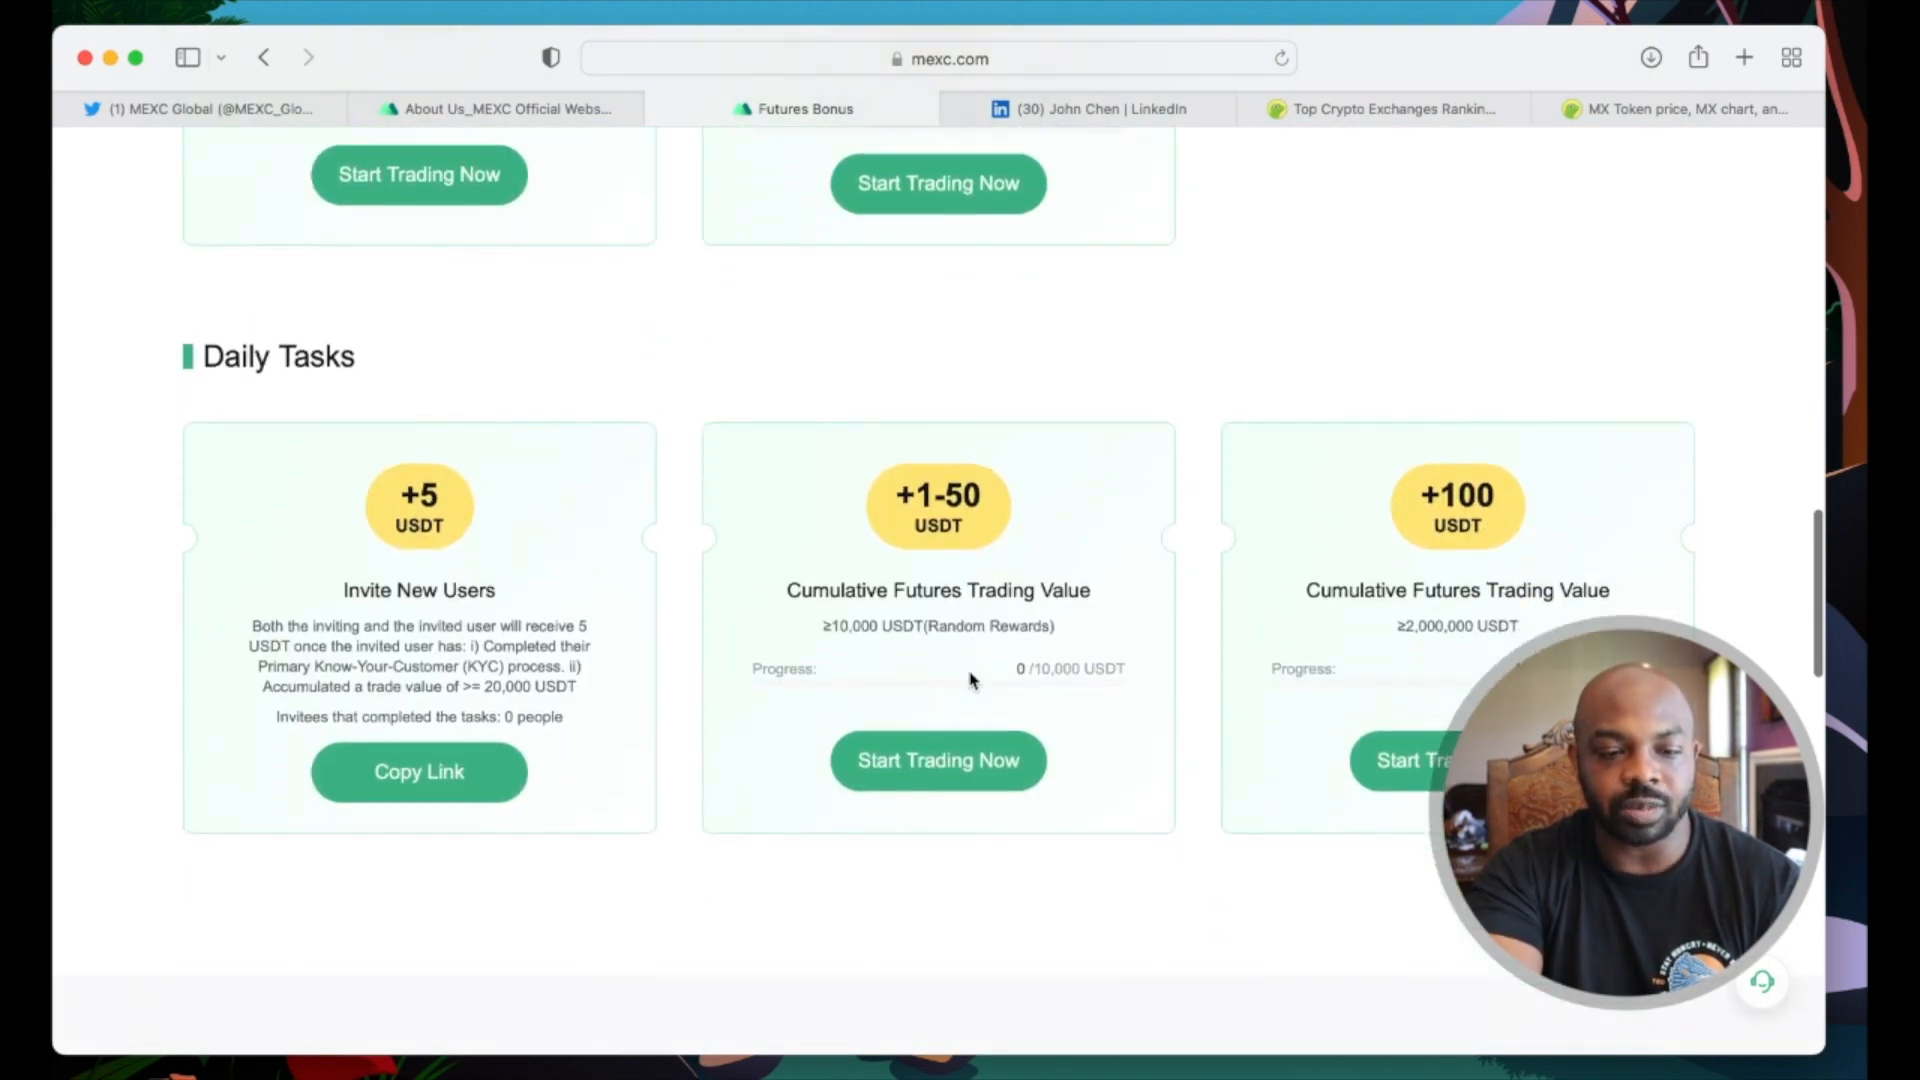
{"action": "scroll", "scroll_direction": "down", "scroll_amount": 3}
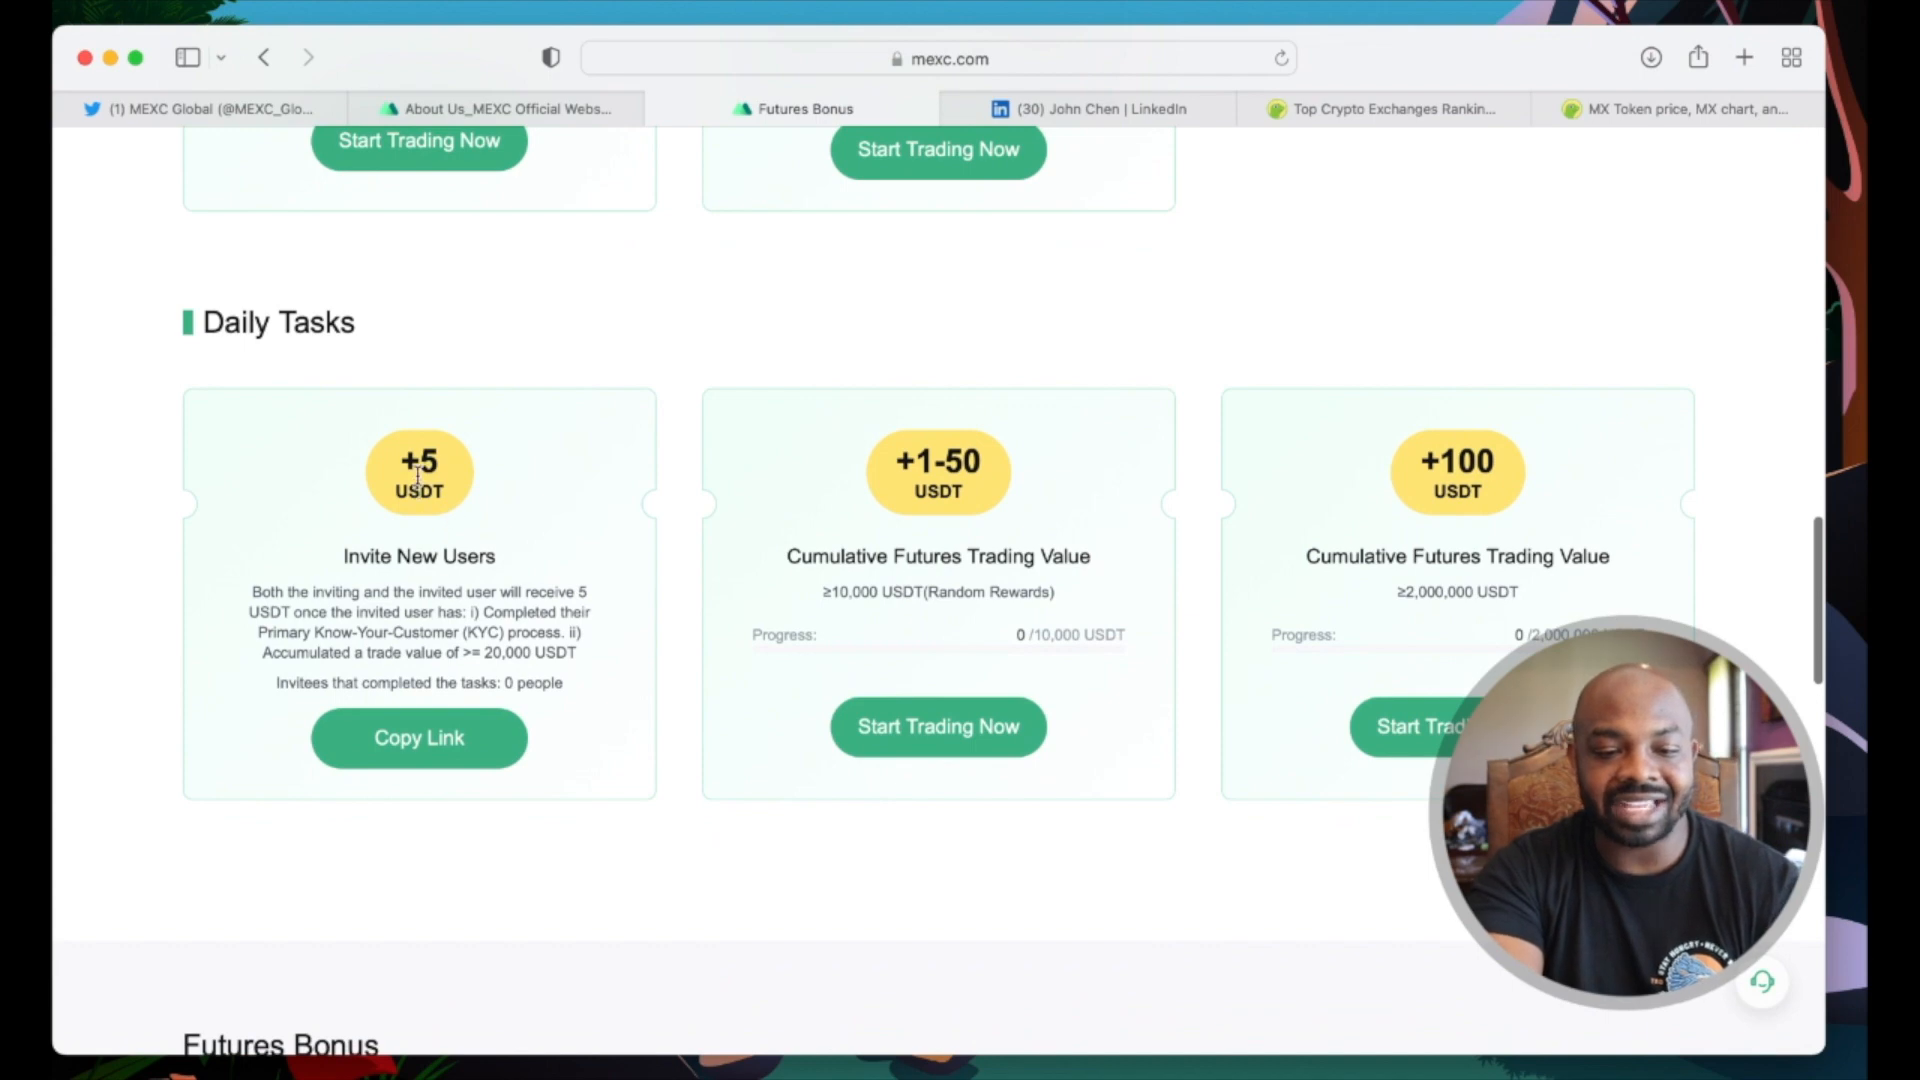
{"action": "mouse_move", "coordinate": [1116, 342]}
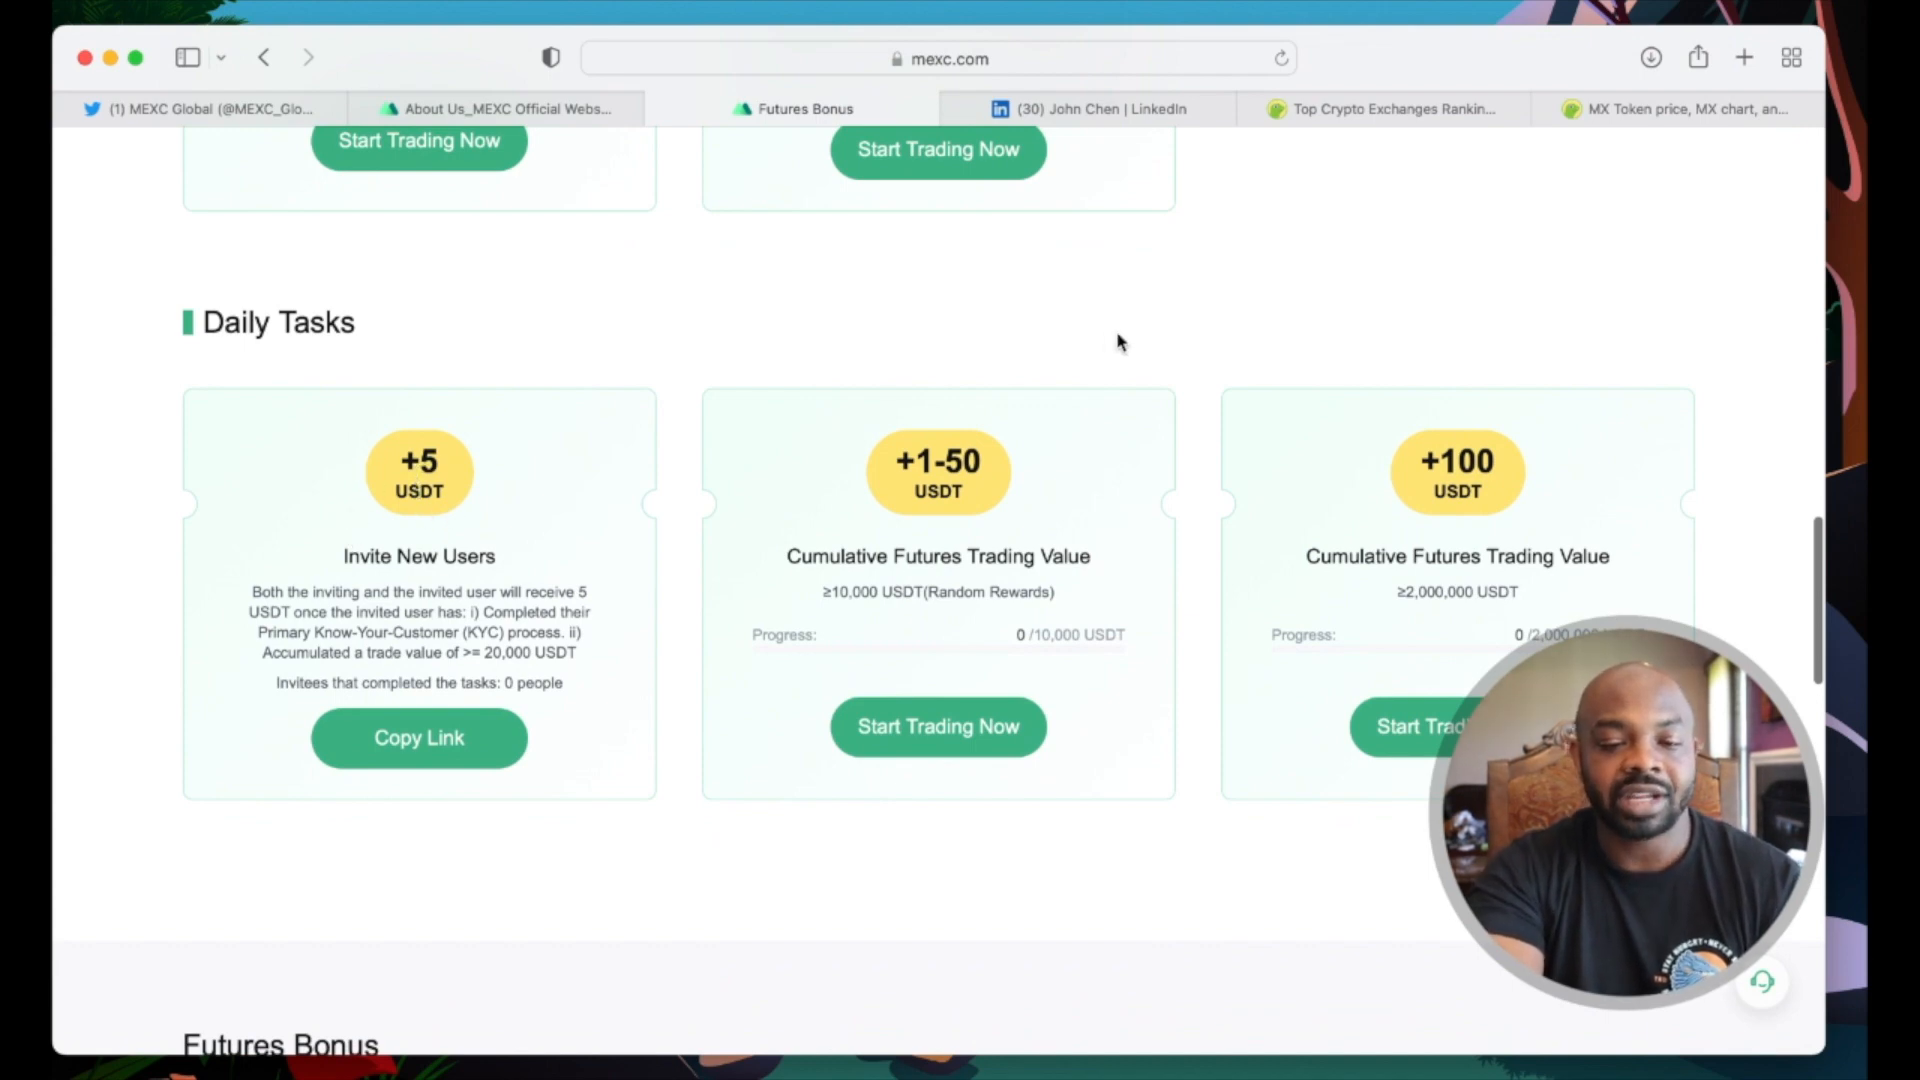
{"action": "scroll", "scroll_direction": "down", "scroll_amount": 3}
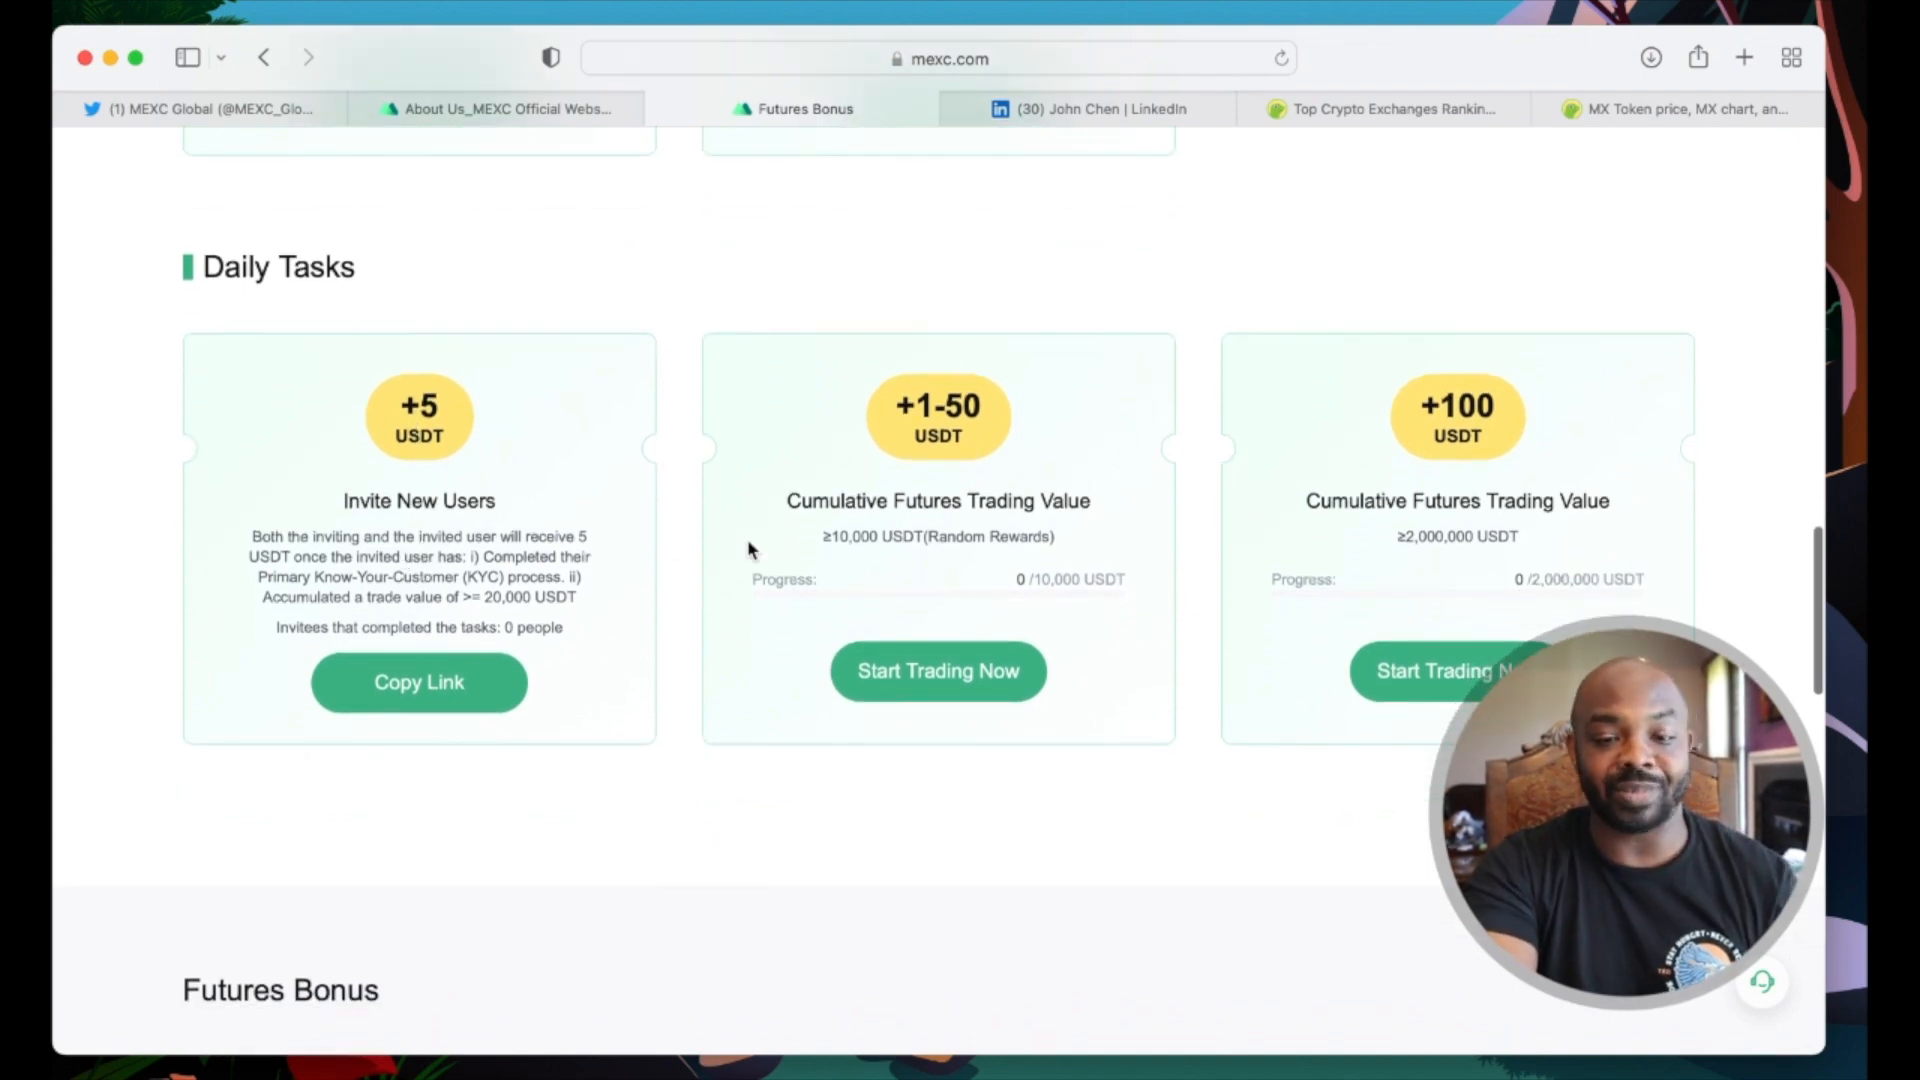
{"action": "scroll", "scroll_direction": "down", "scroll_amount": 3}
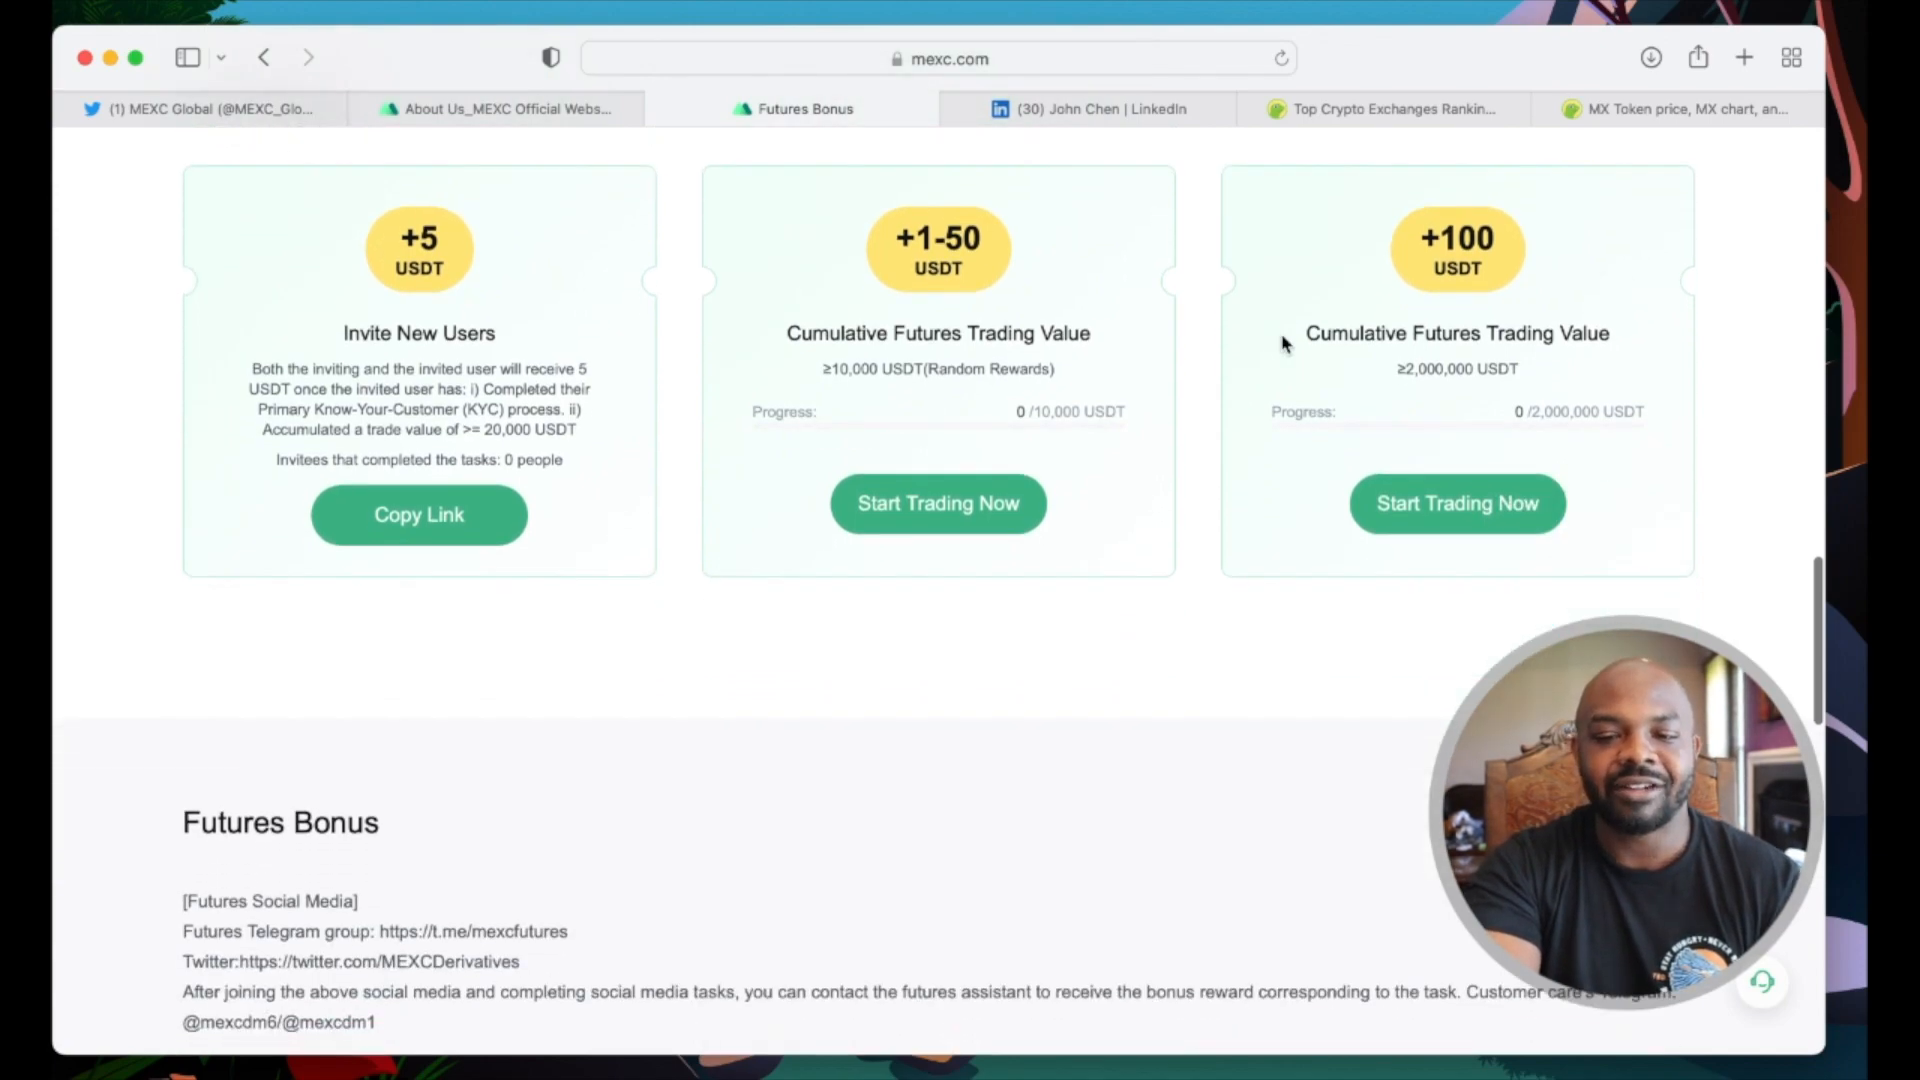
{"action": "scroll", "scroll_direction": "down", "scroll_amount": 3}
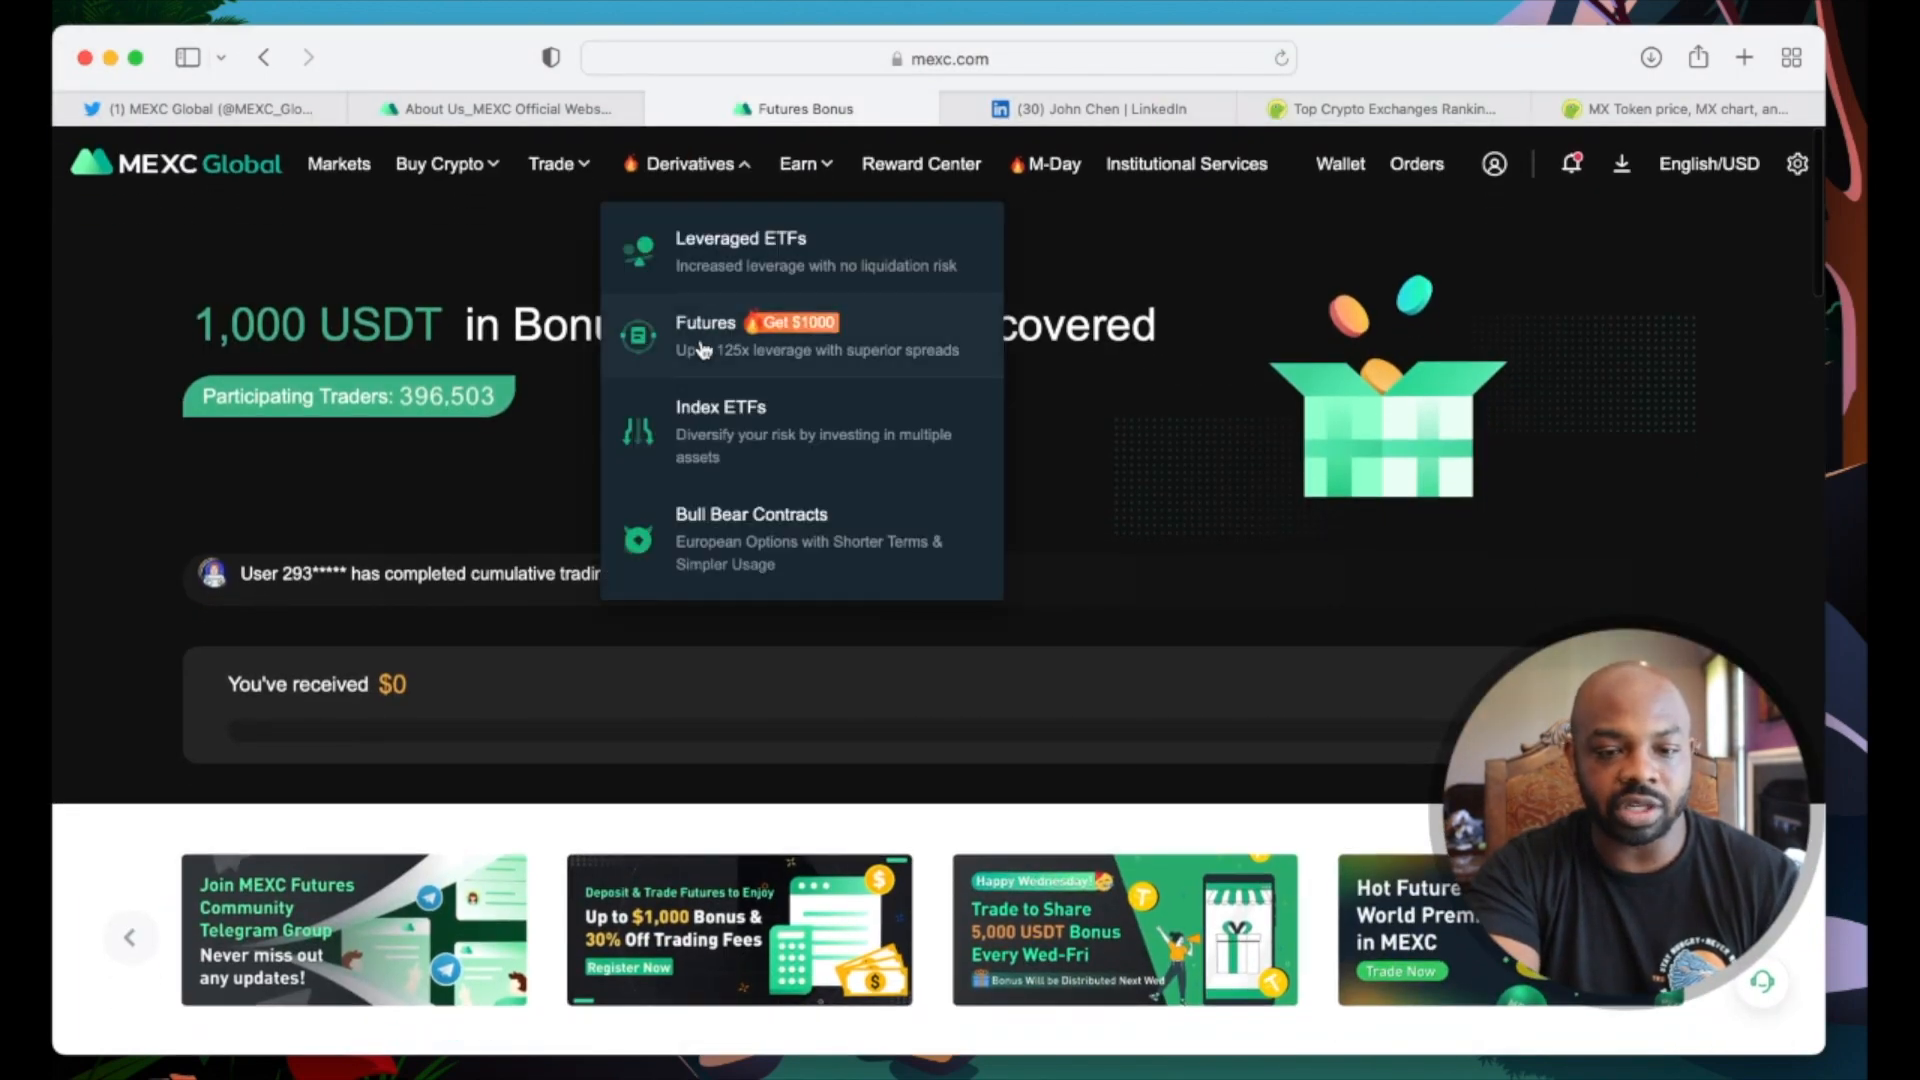
Step: Go to the Index ETF trading page and view the Grayscale Index fund's chart and allocations
{"action": "left_click", "coordinate": [720, 422]}
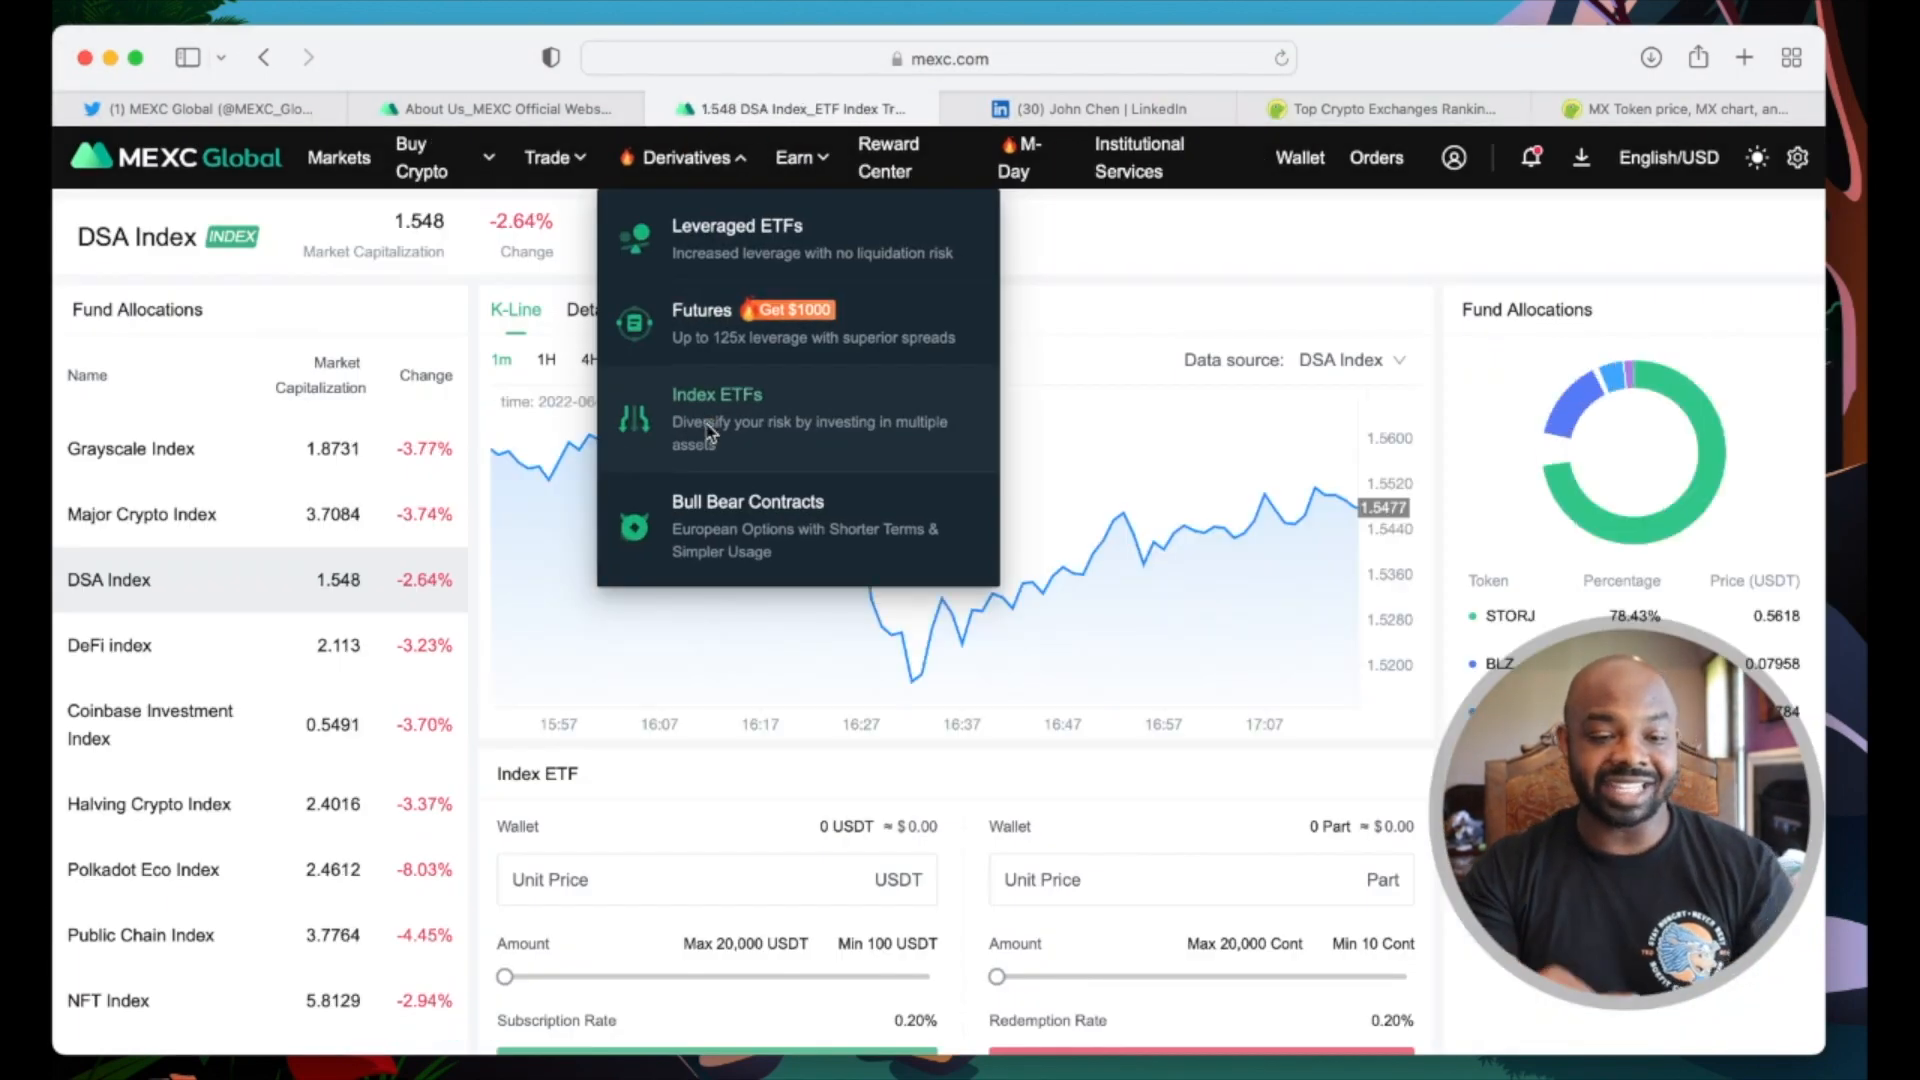
{"action": "left_click", "coordinate": [132, 448]}
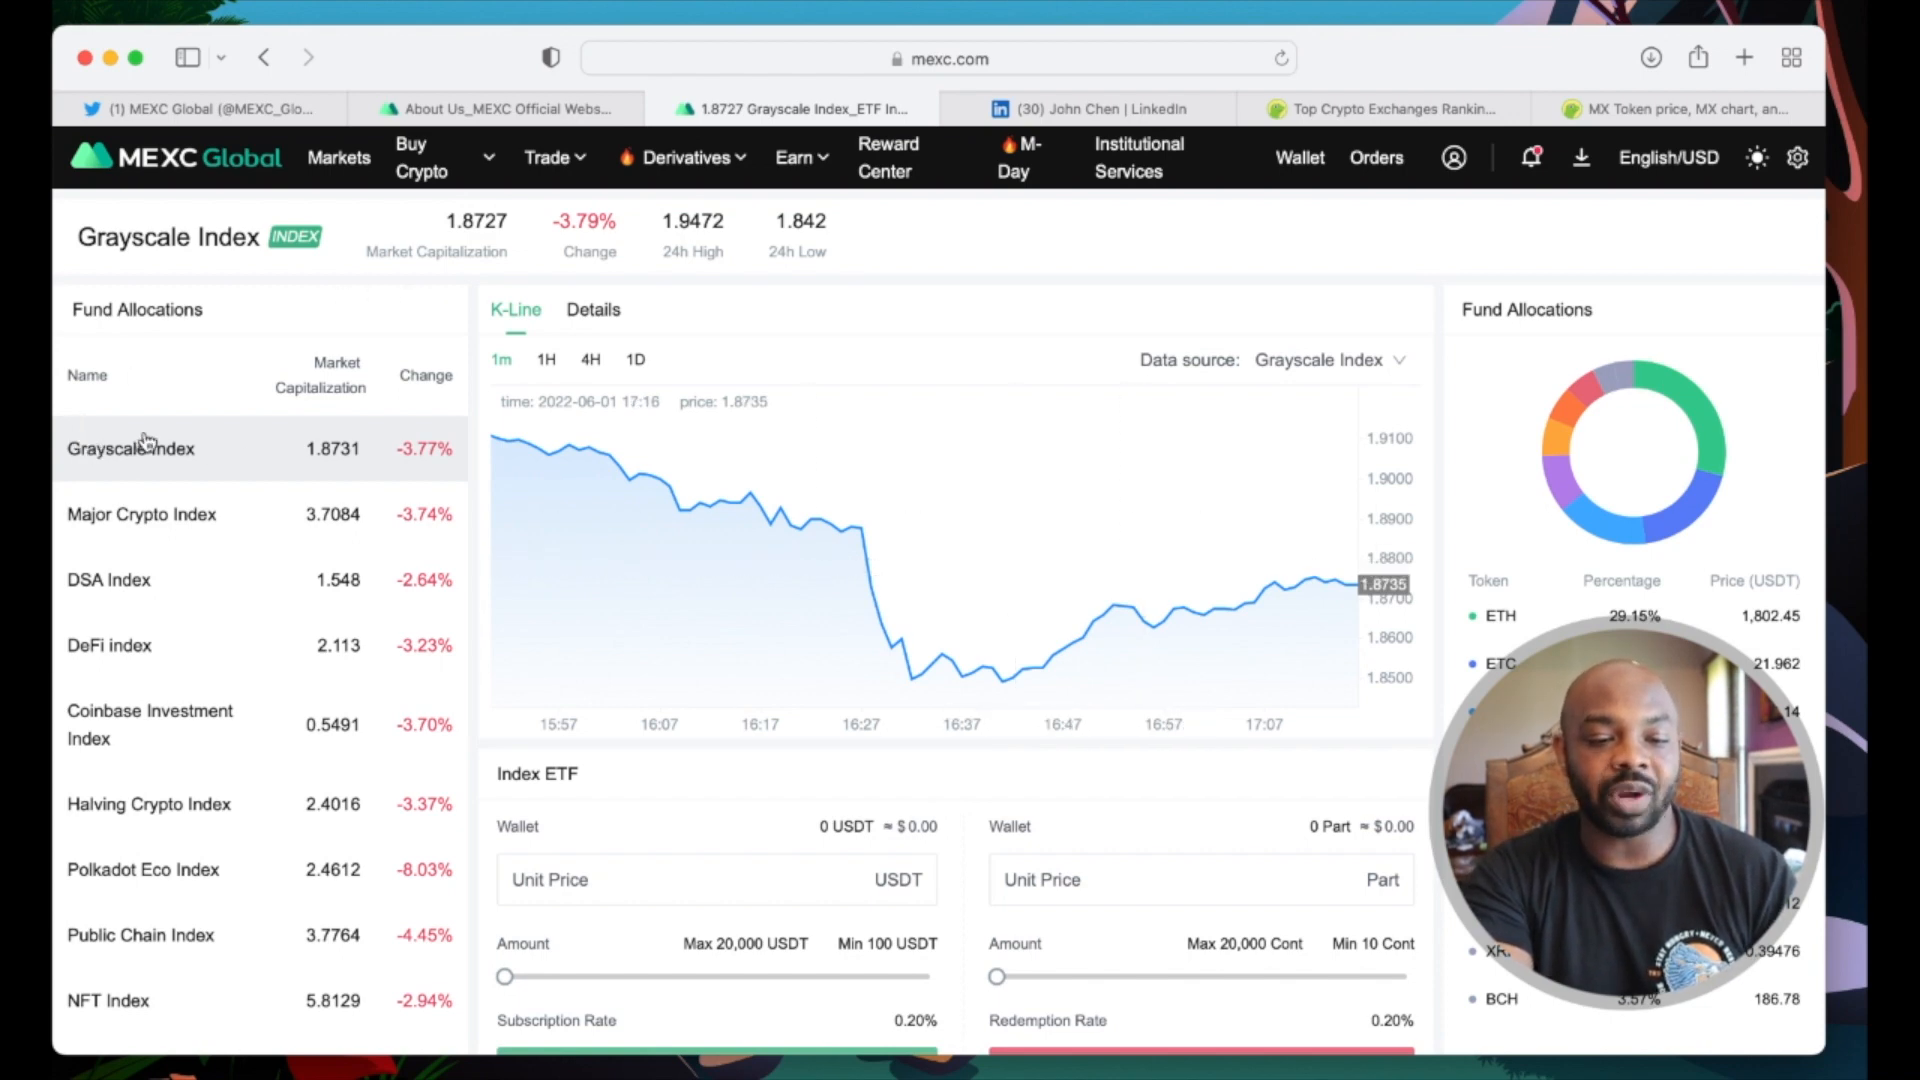
{"action": "mouse_move", "coordinate": [214, 454]}
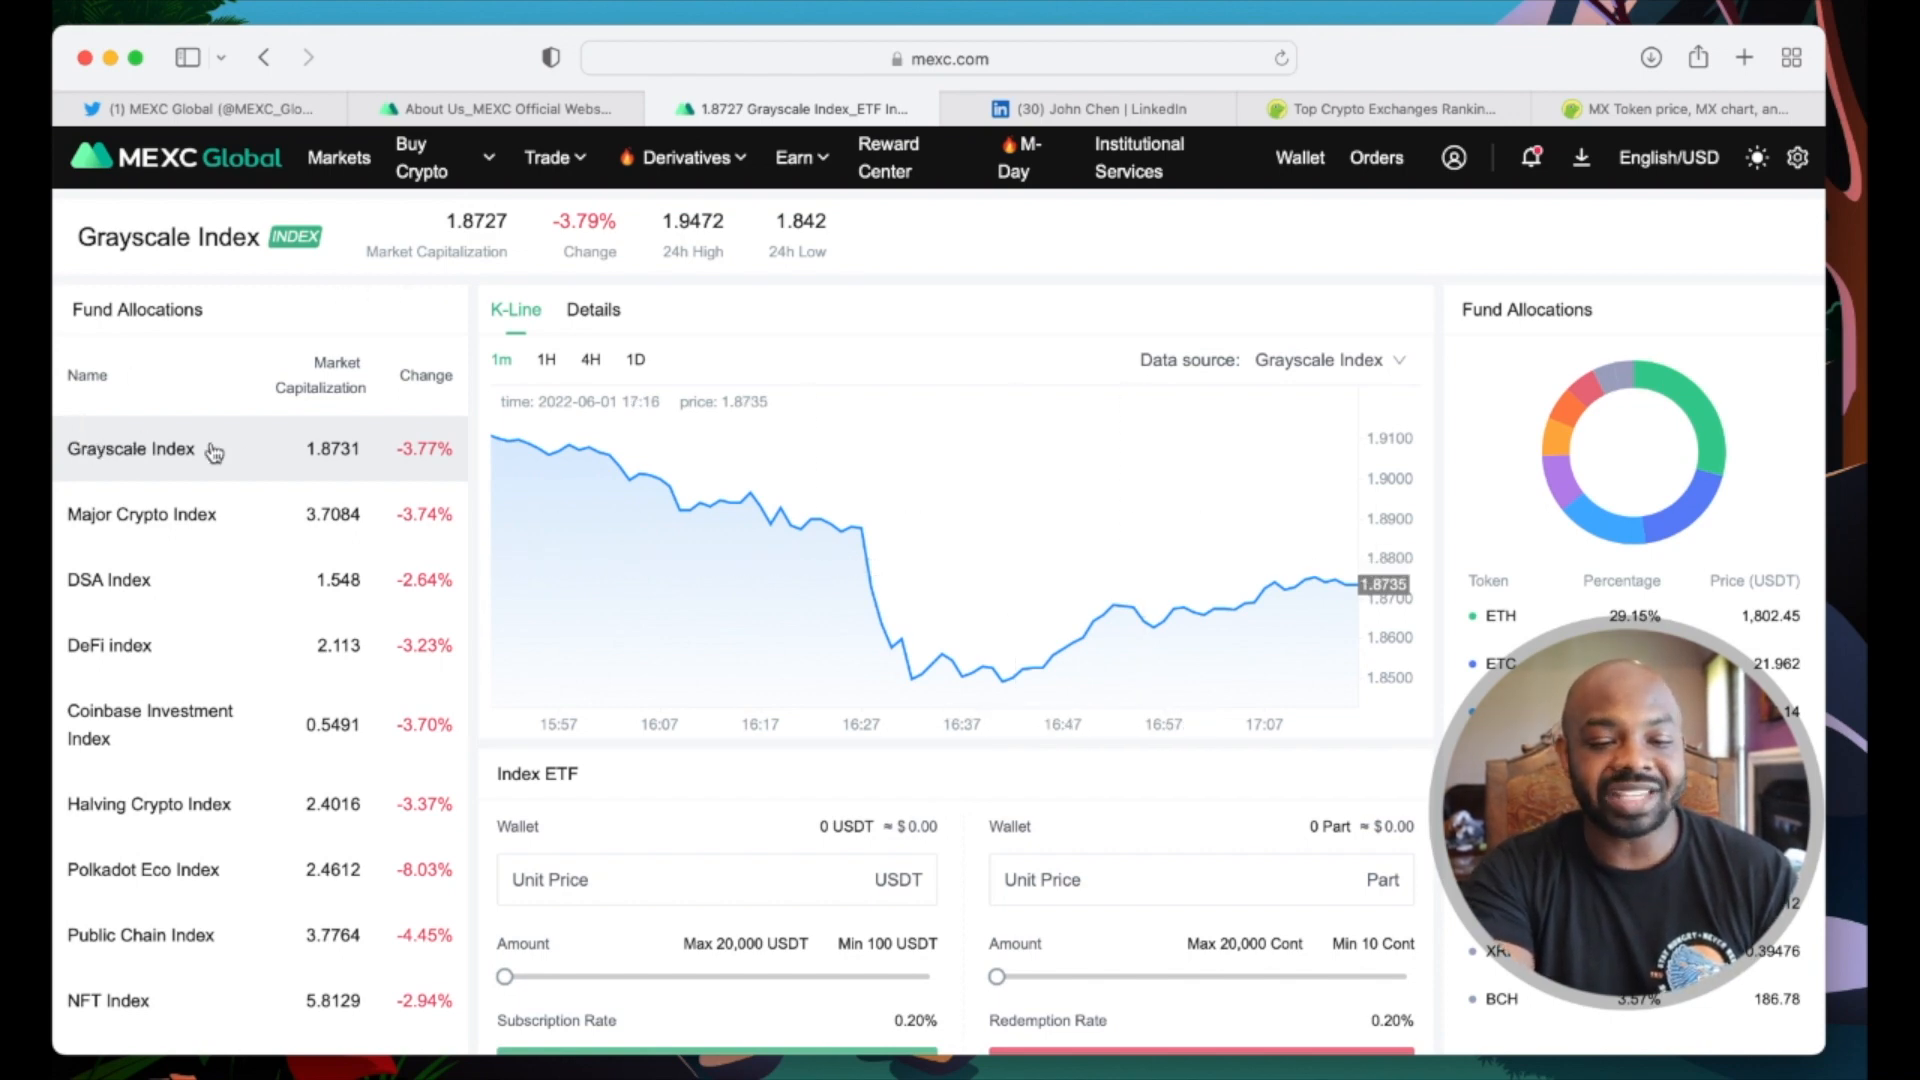
{"action": "mouse_move", "coordinate": [1714, 582]}
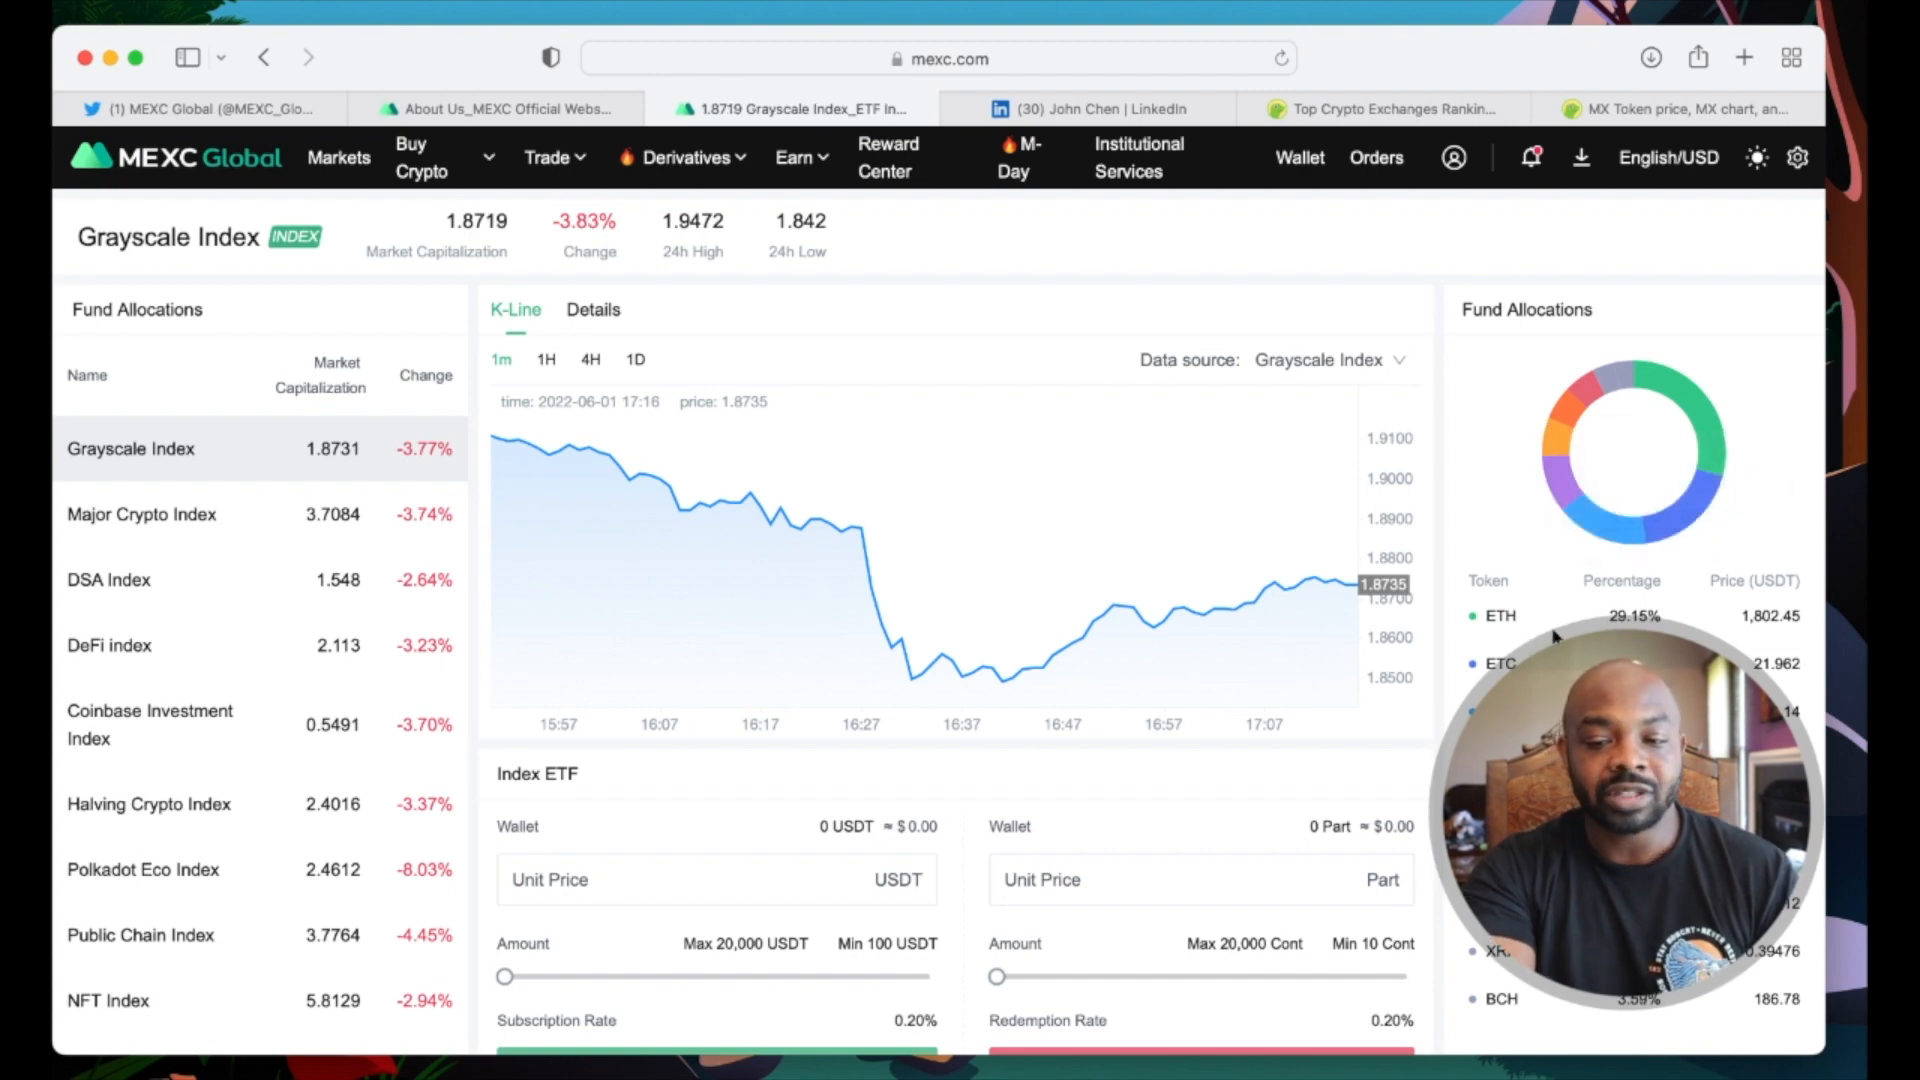
{"action": "mouse_move", "coordinate": [1596, 612]}
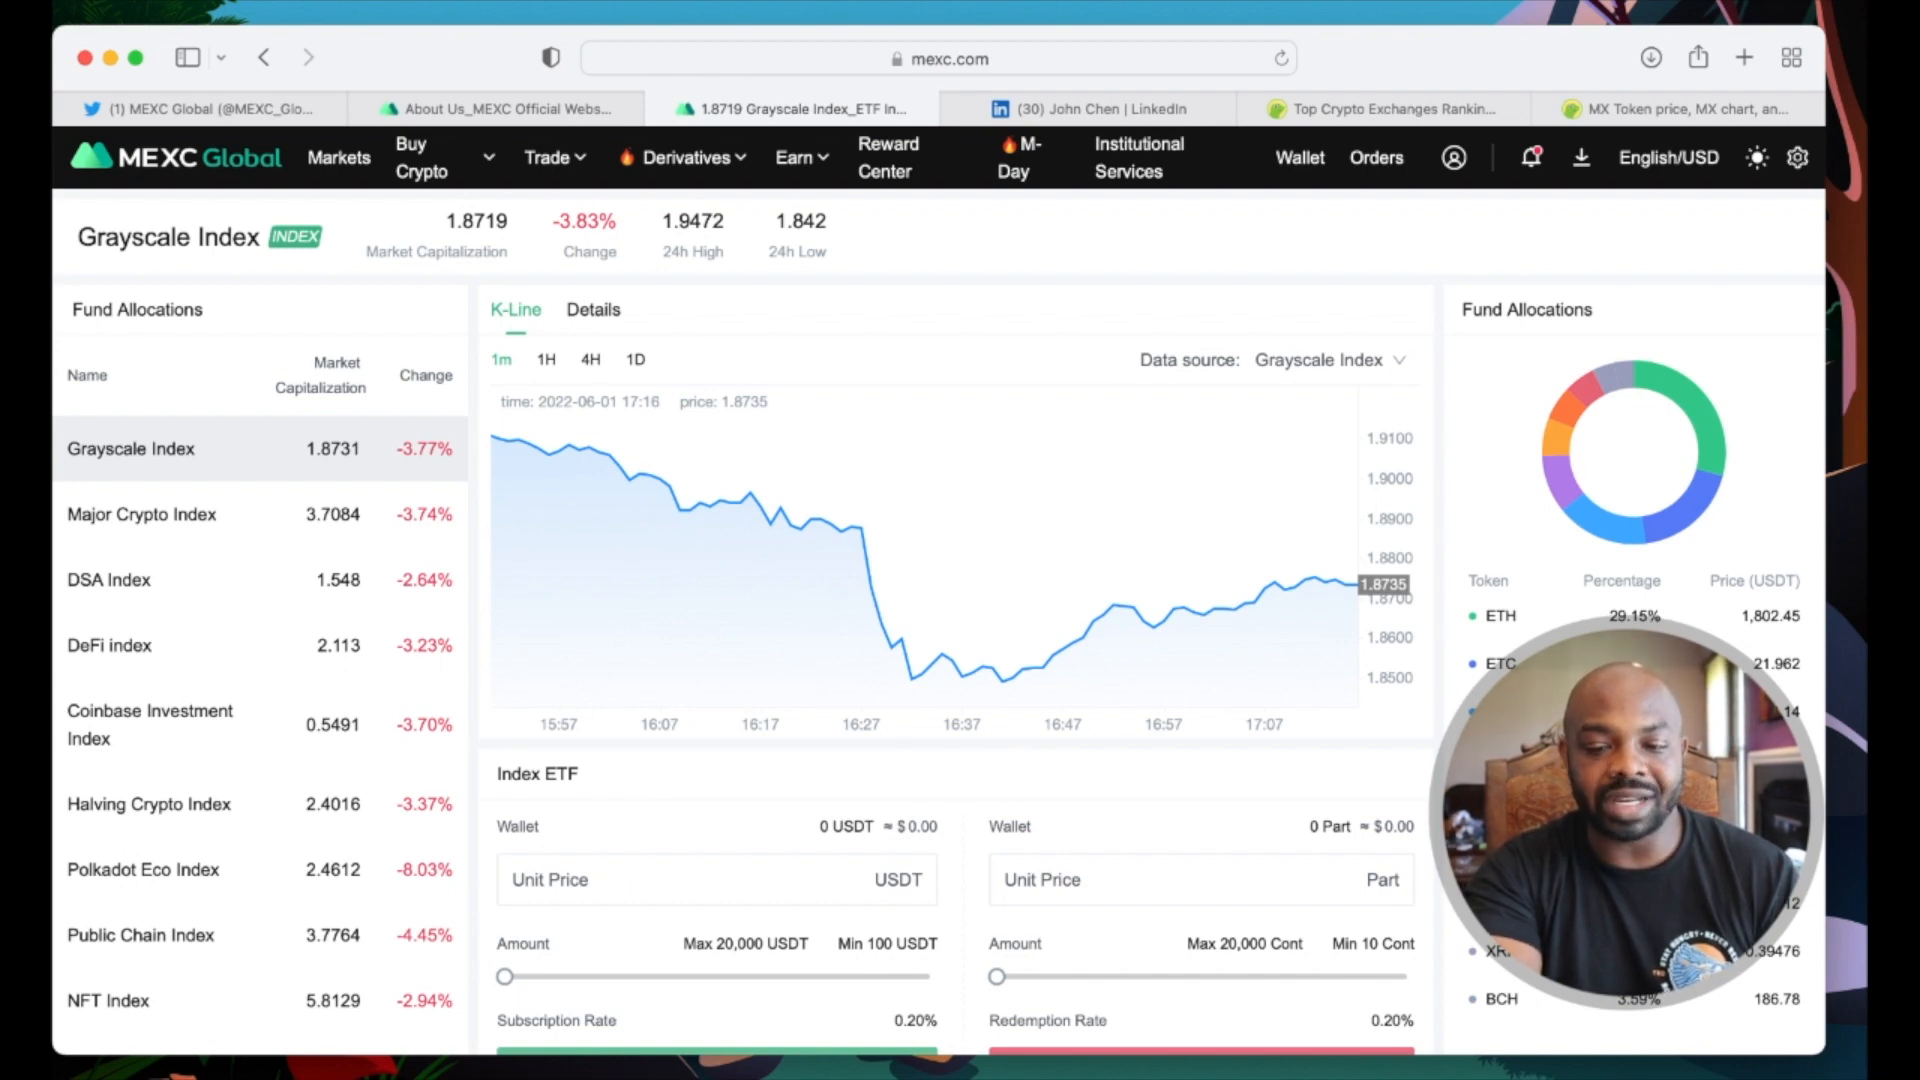
{"action": "scroll", "scroll_direction": "down", "scroll_amount": 3}
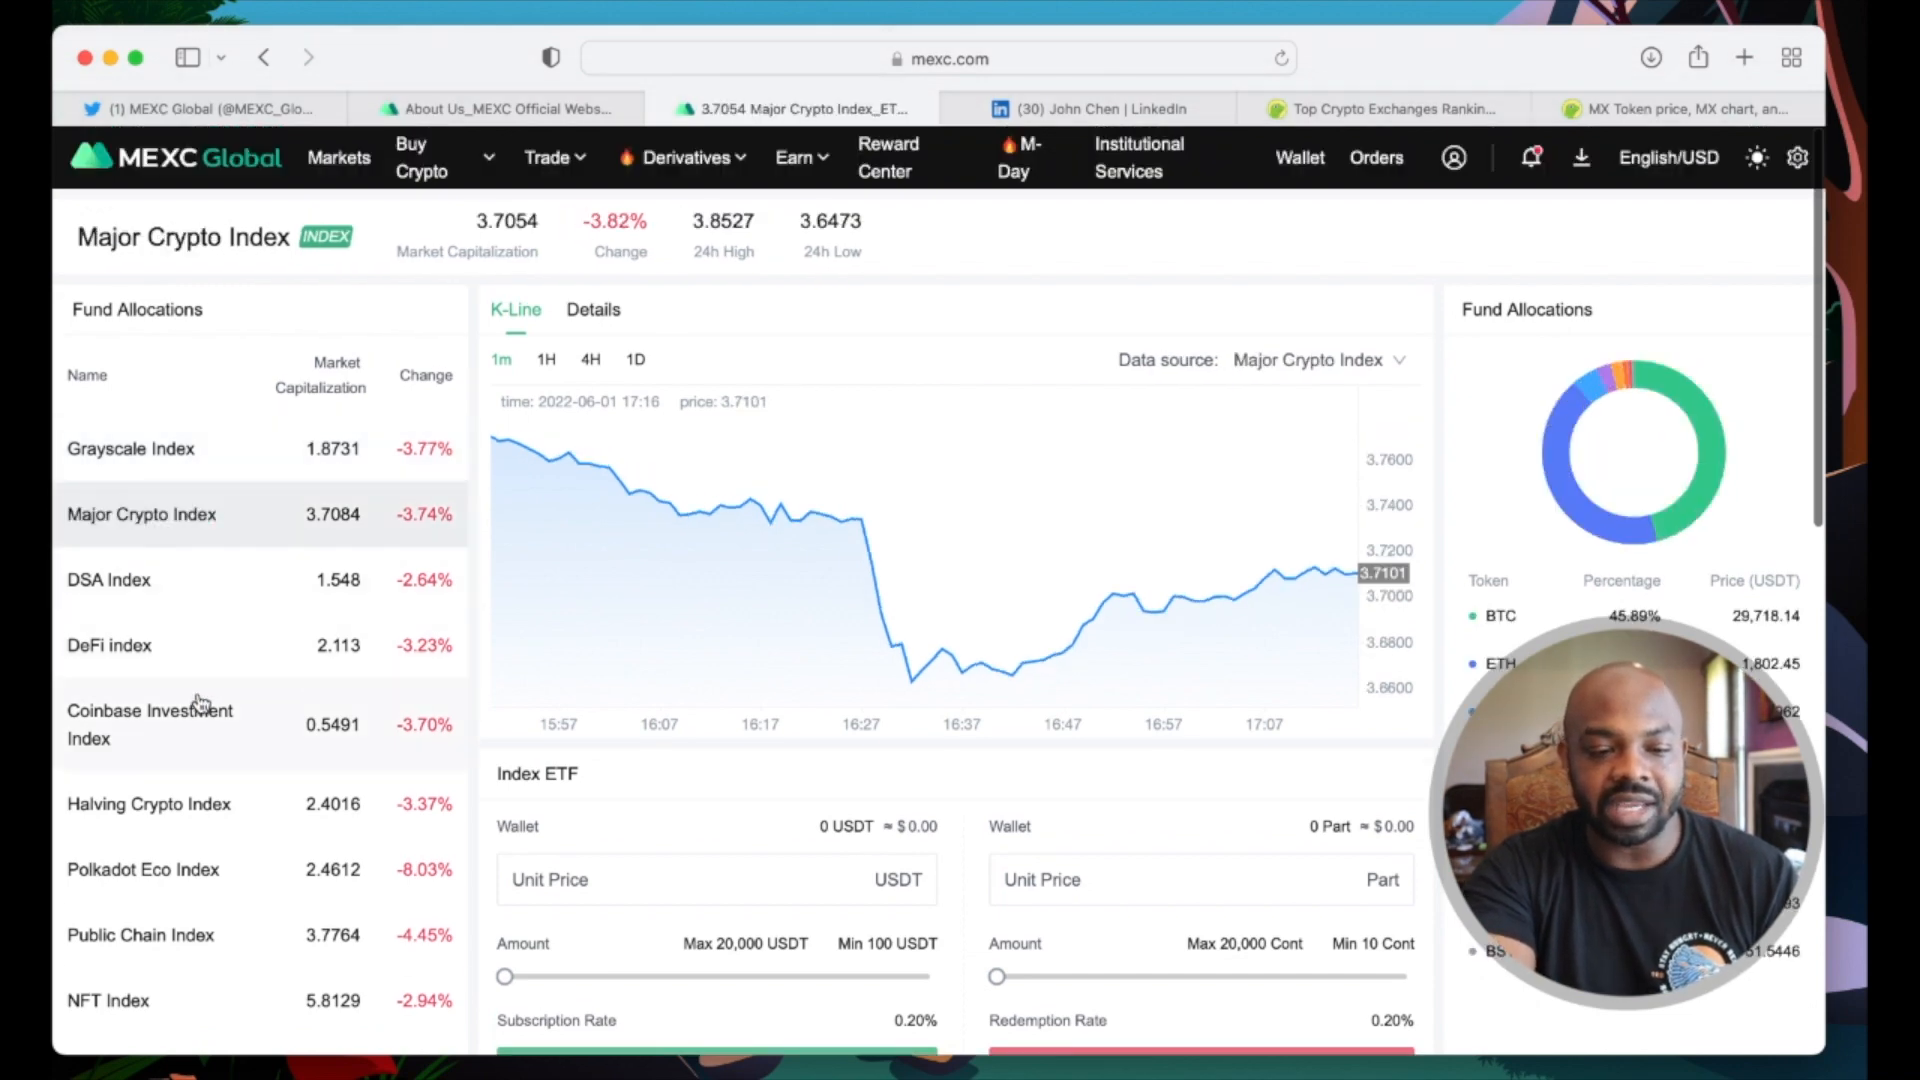
Step: Browse the DeFi and Coinbase Investment index funds, then return to Grayscale Index
{"action": "left_click", "coordinate": [108, 646]}
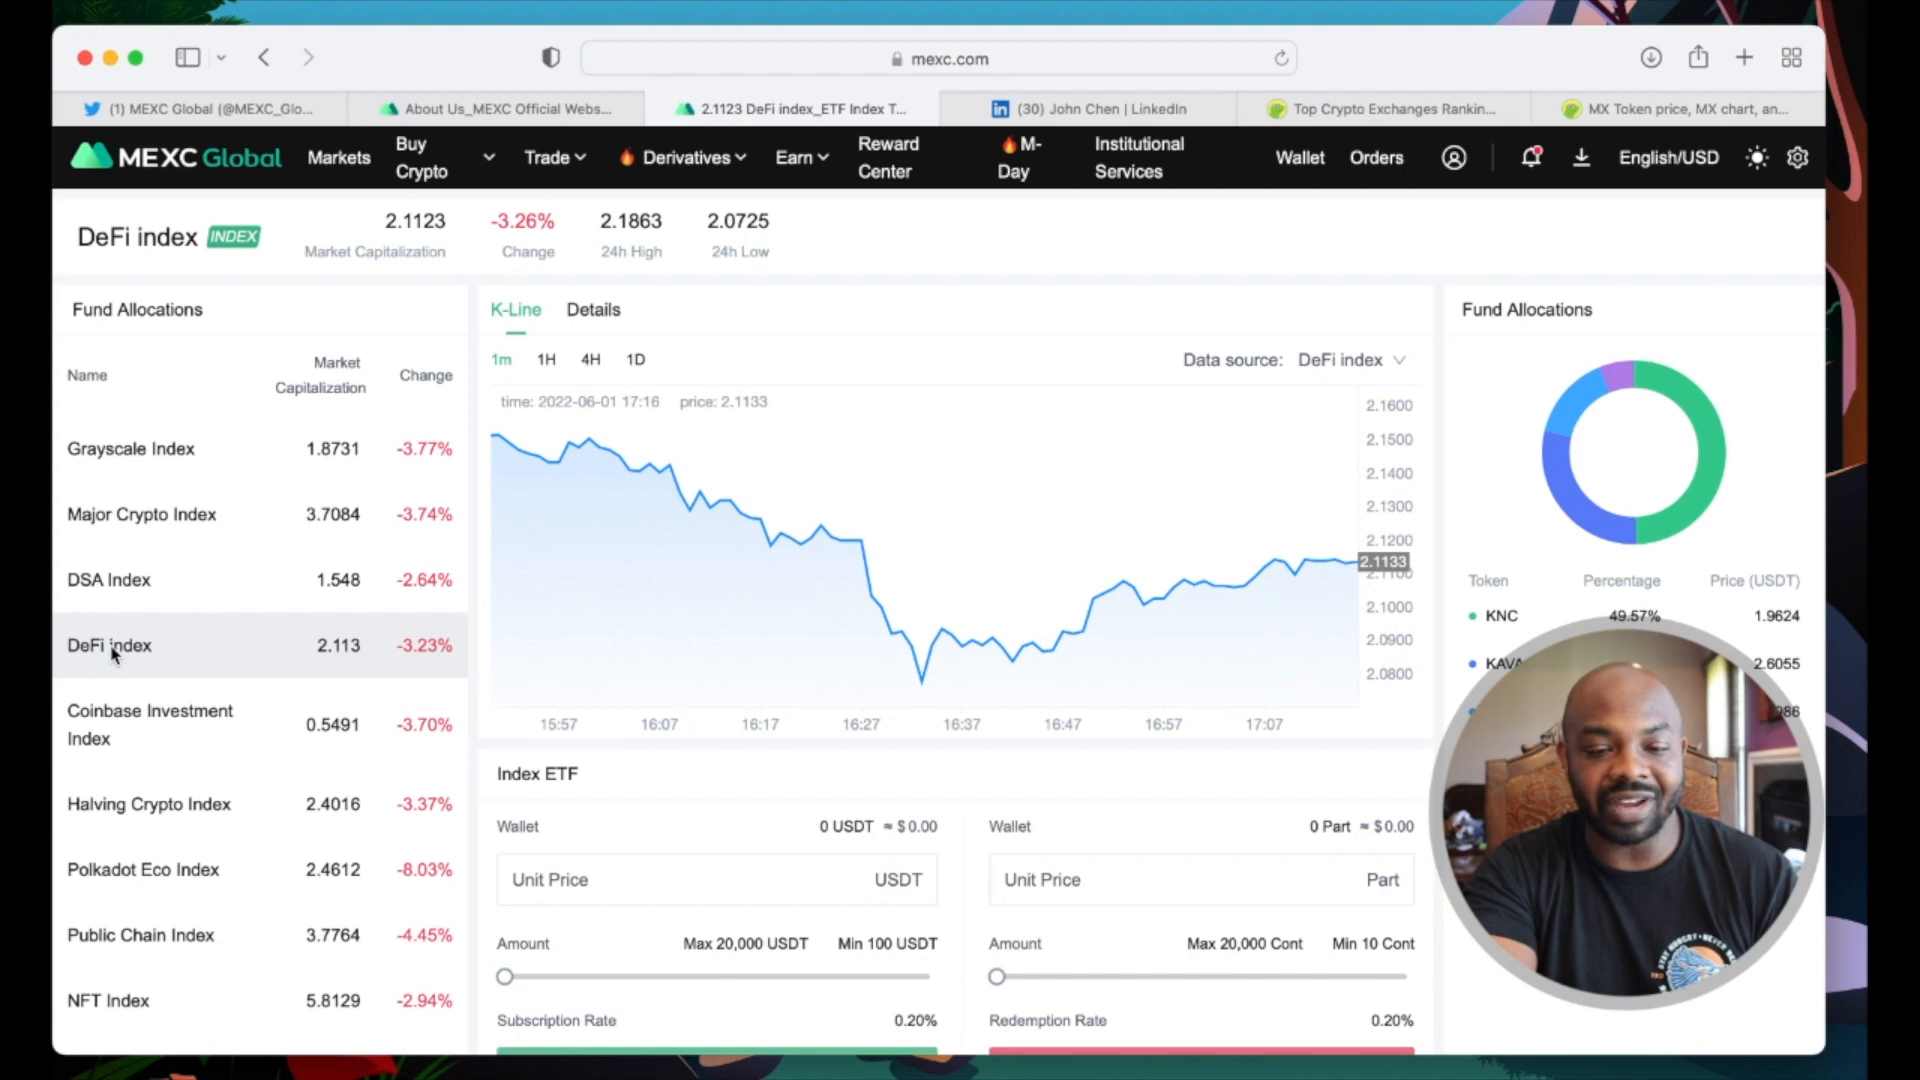
{"action": "left_click", "coordinate": [150, 724]}
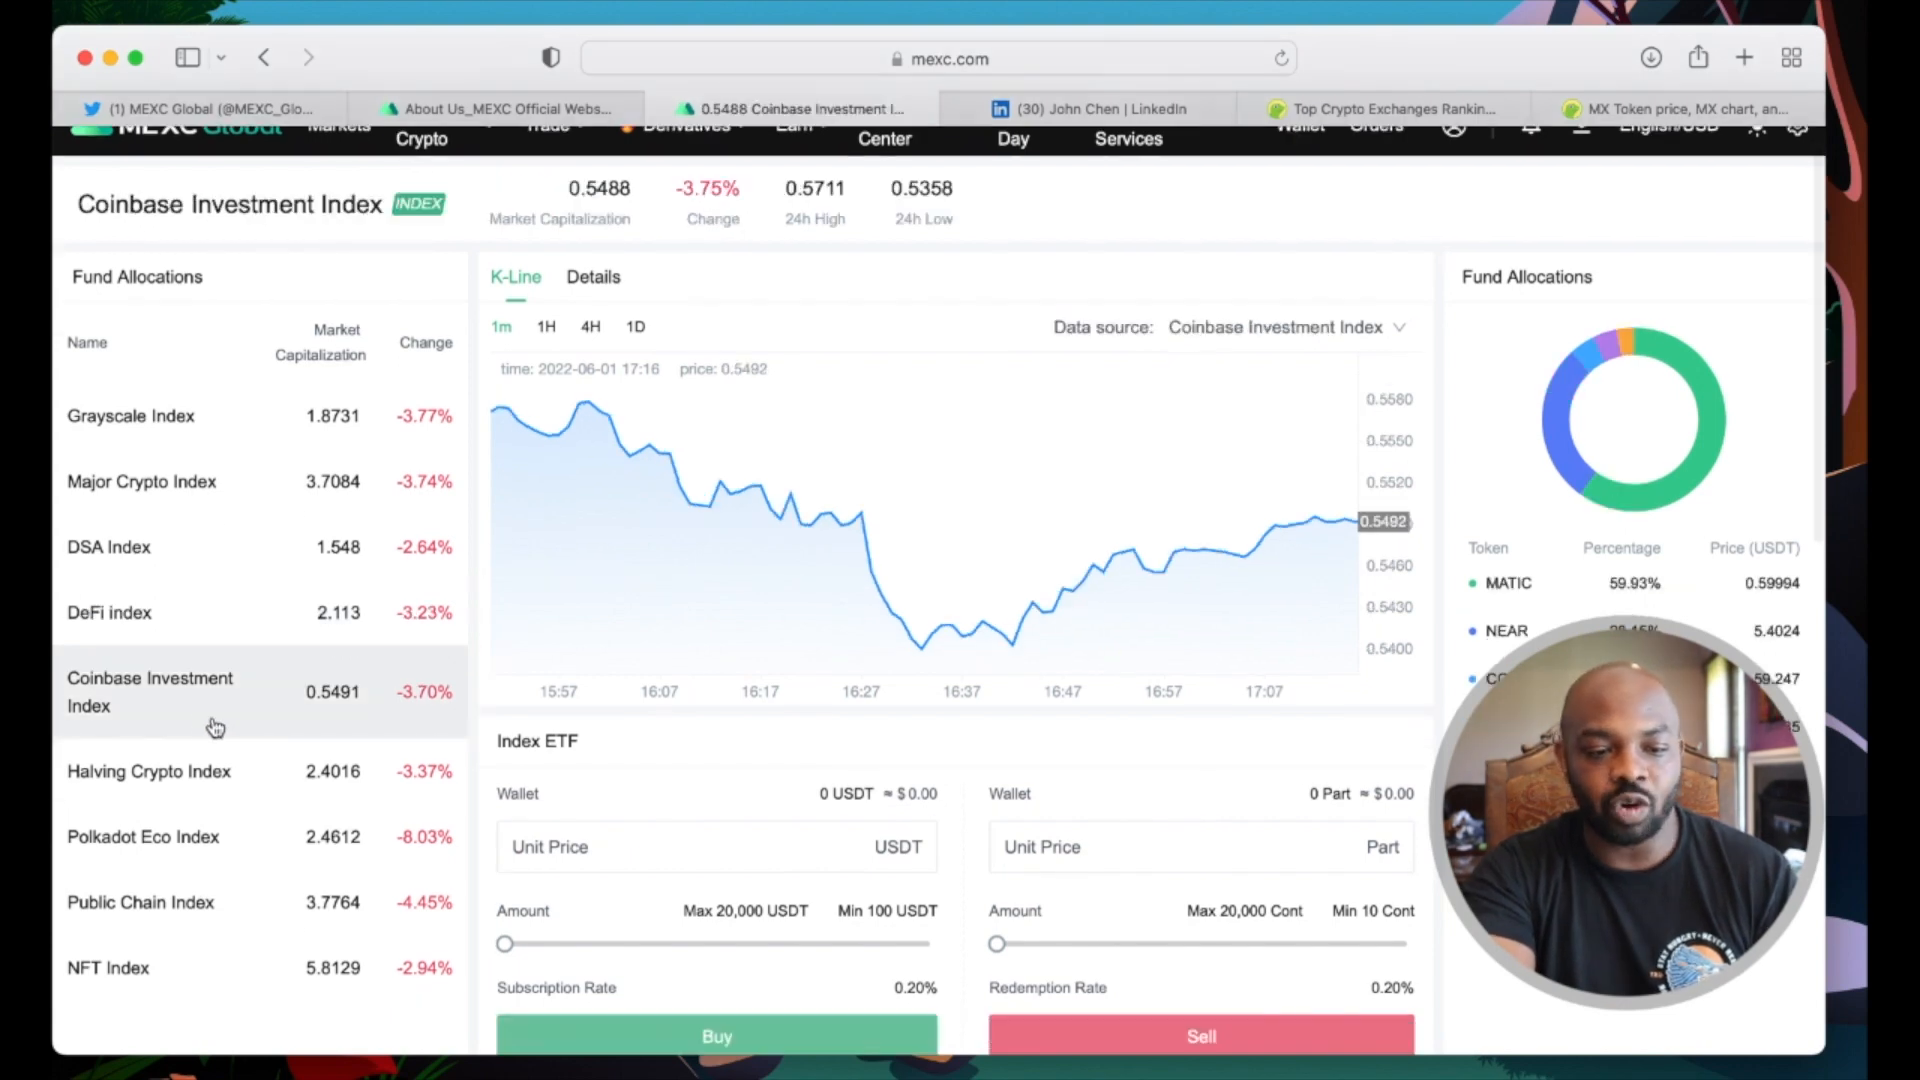
{"action": "mouse_move", "coordinate": [1584, 598]}
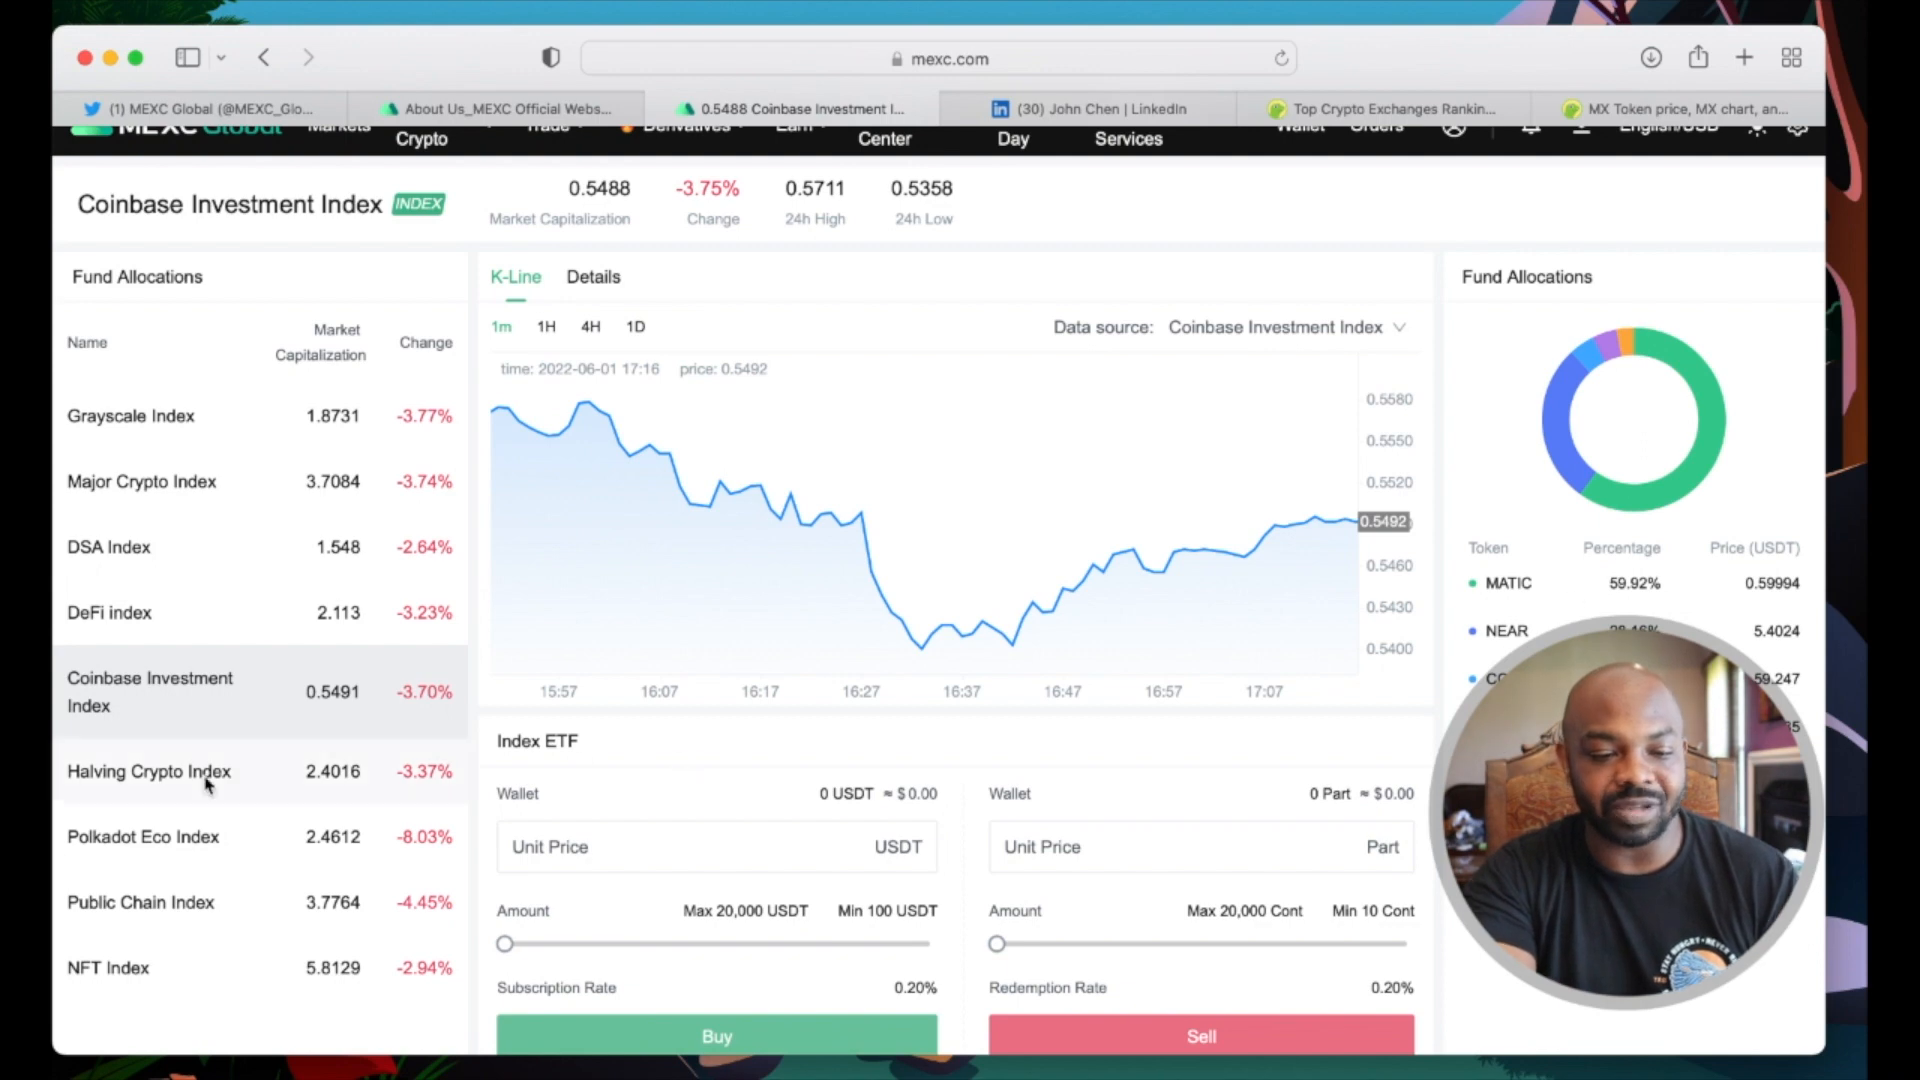
{"action": "left_click", "coordinate": [108, 968]}
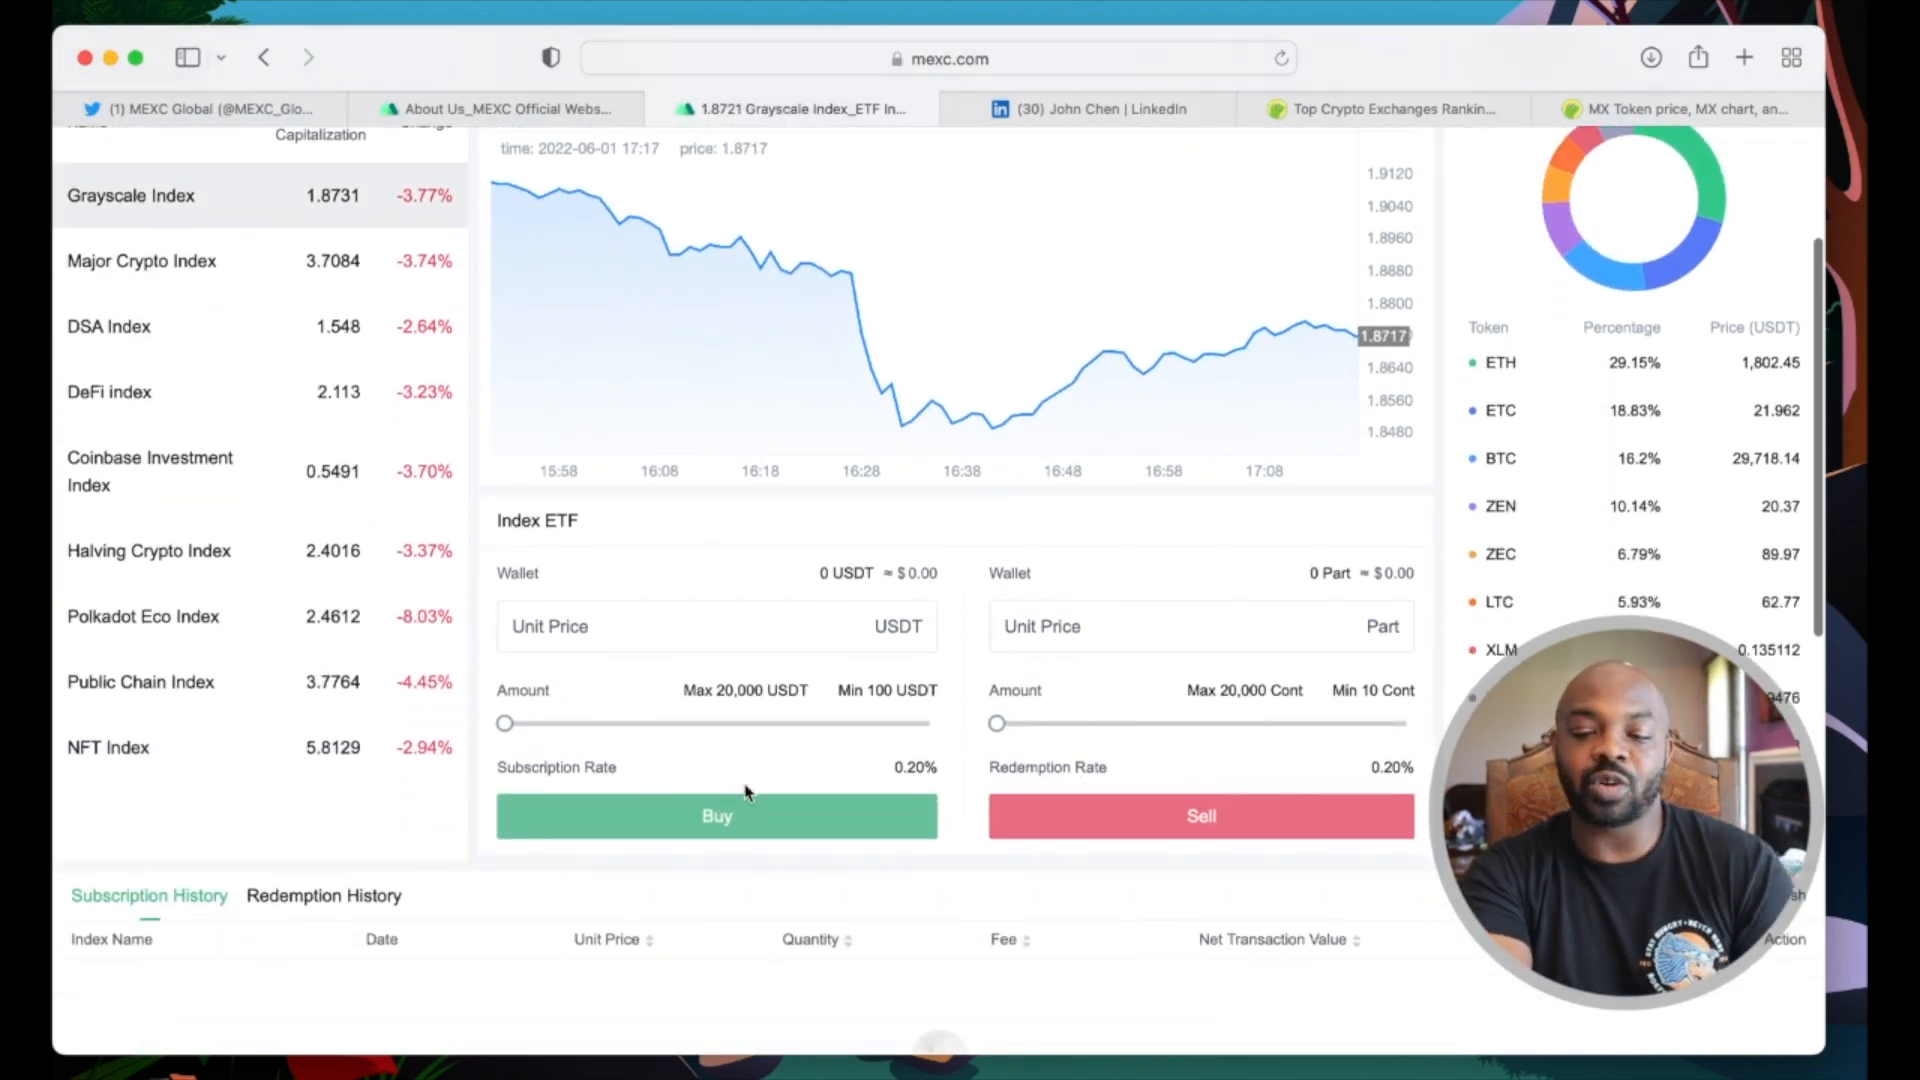
{"action": "scroll", "scroll_direction": "up", "scroll_amount": 3}
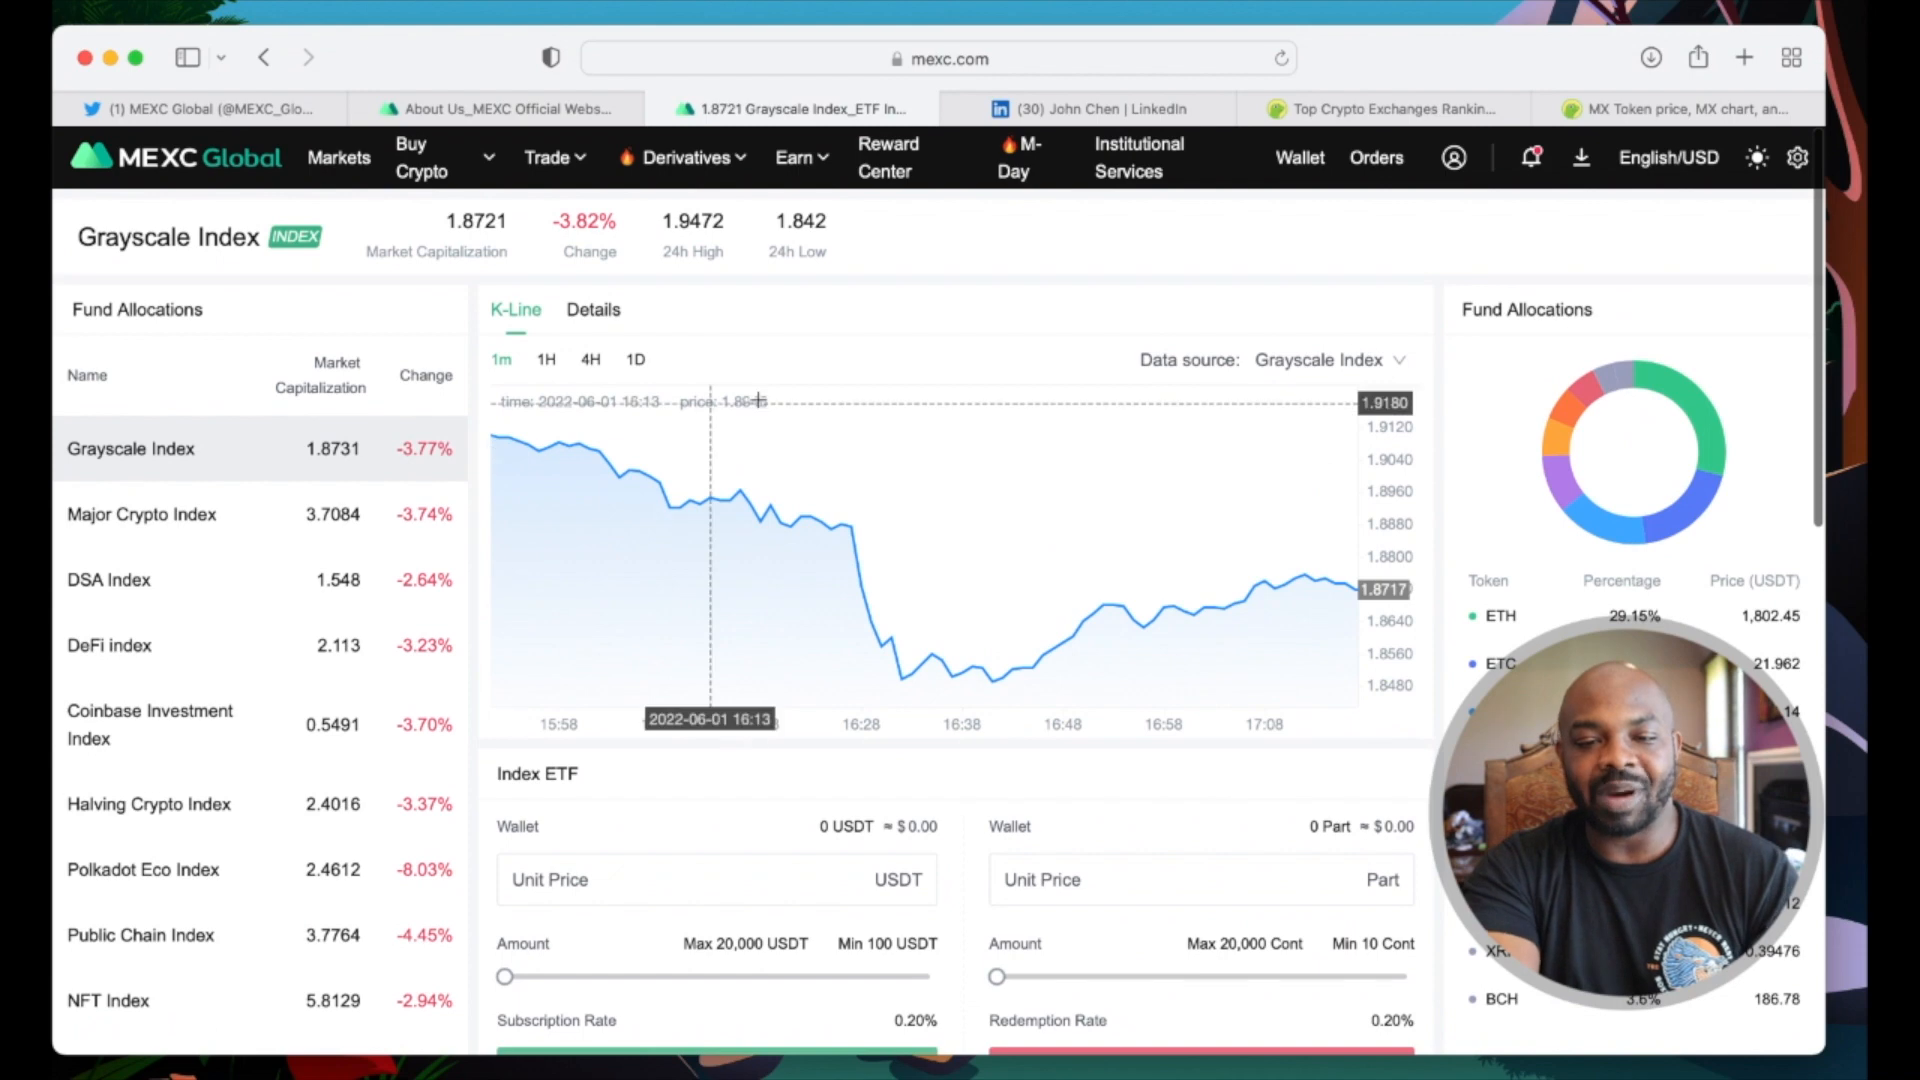
{"action": "left_click", "coordinate": [796, 156]}
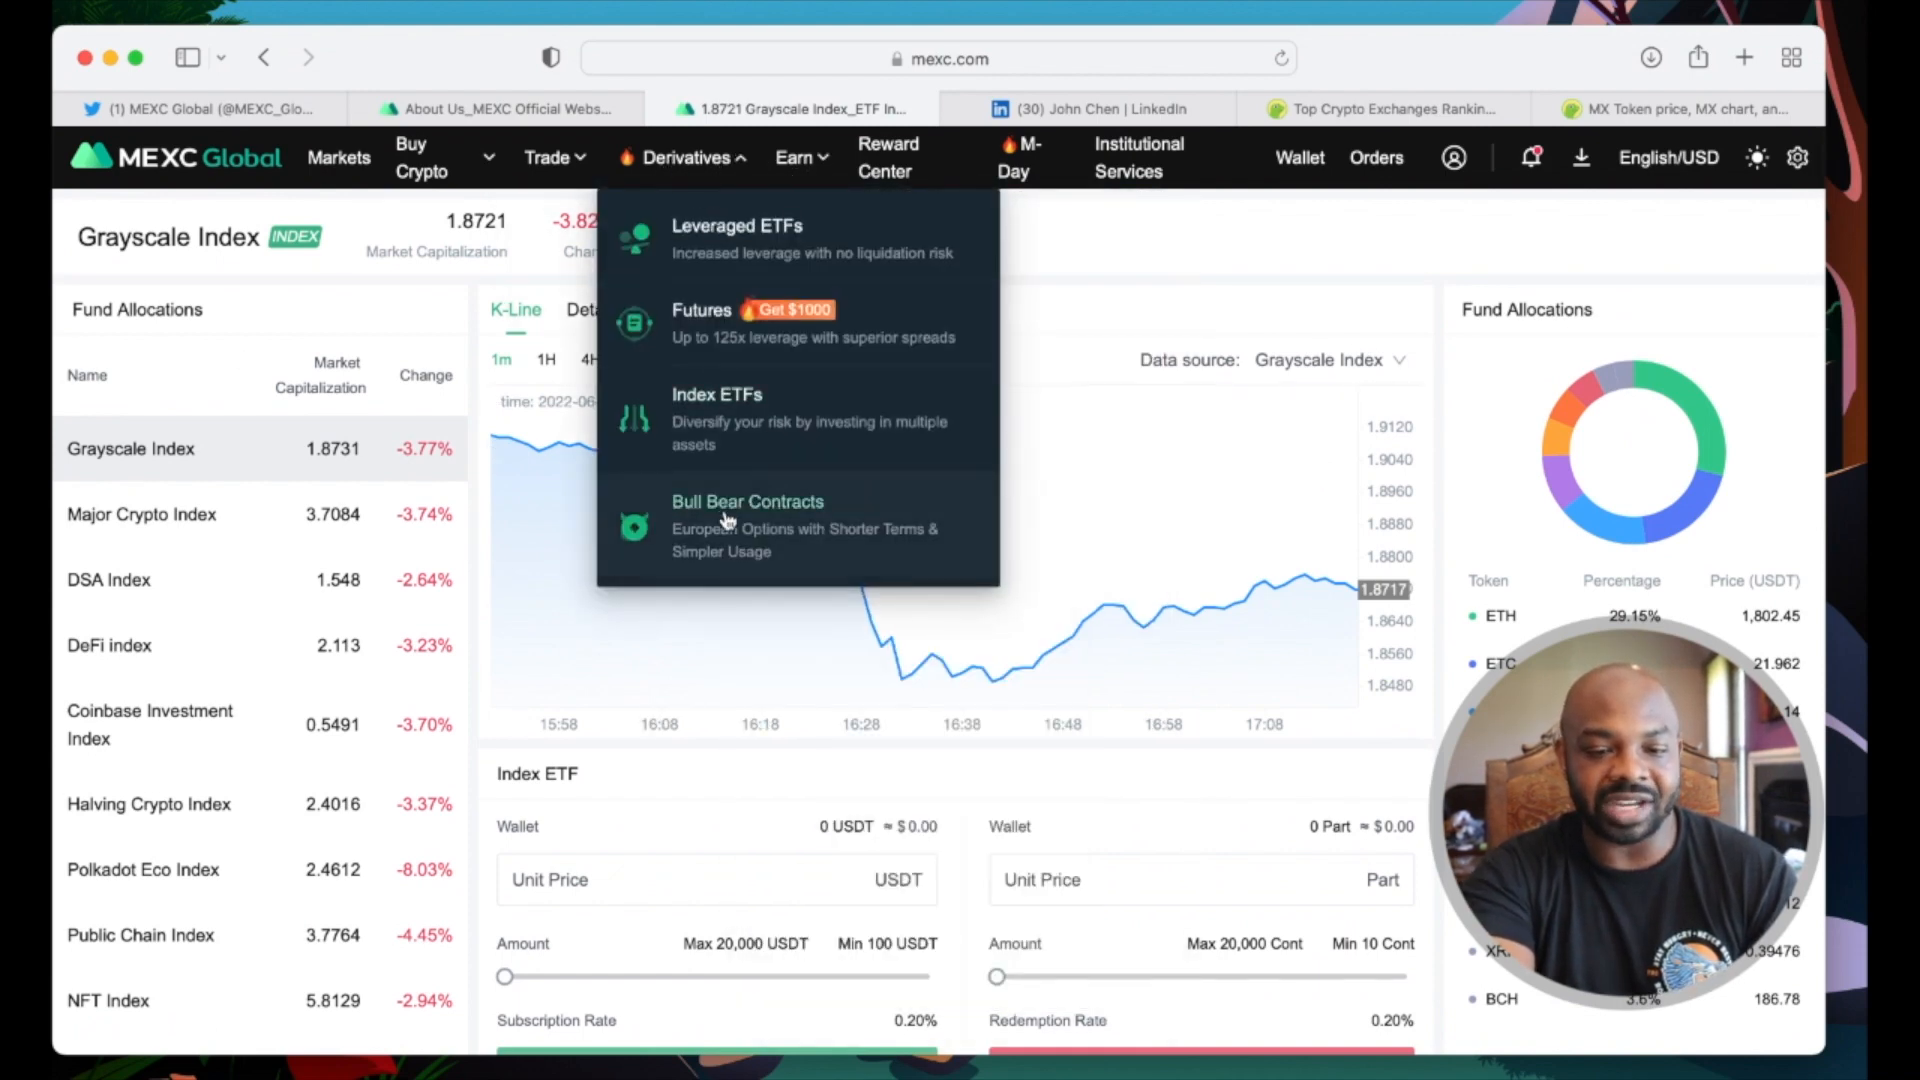
Step: Enter Bull Bear Contracts from Derivatives and agree to its risk warning terms
{"action": "left_click", "coordinate": [746, 502]}
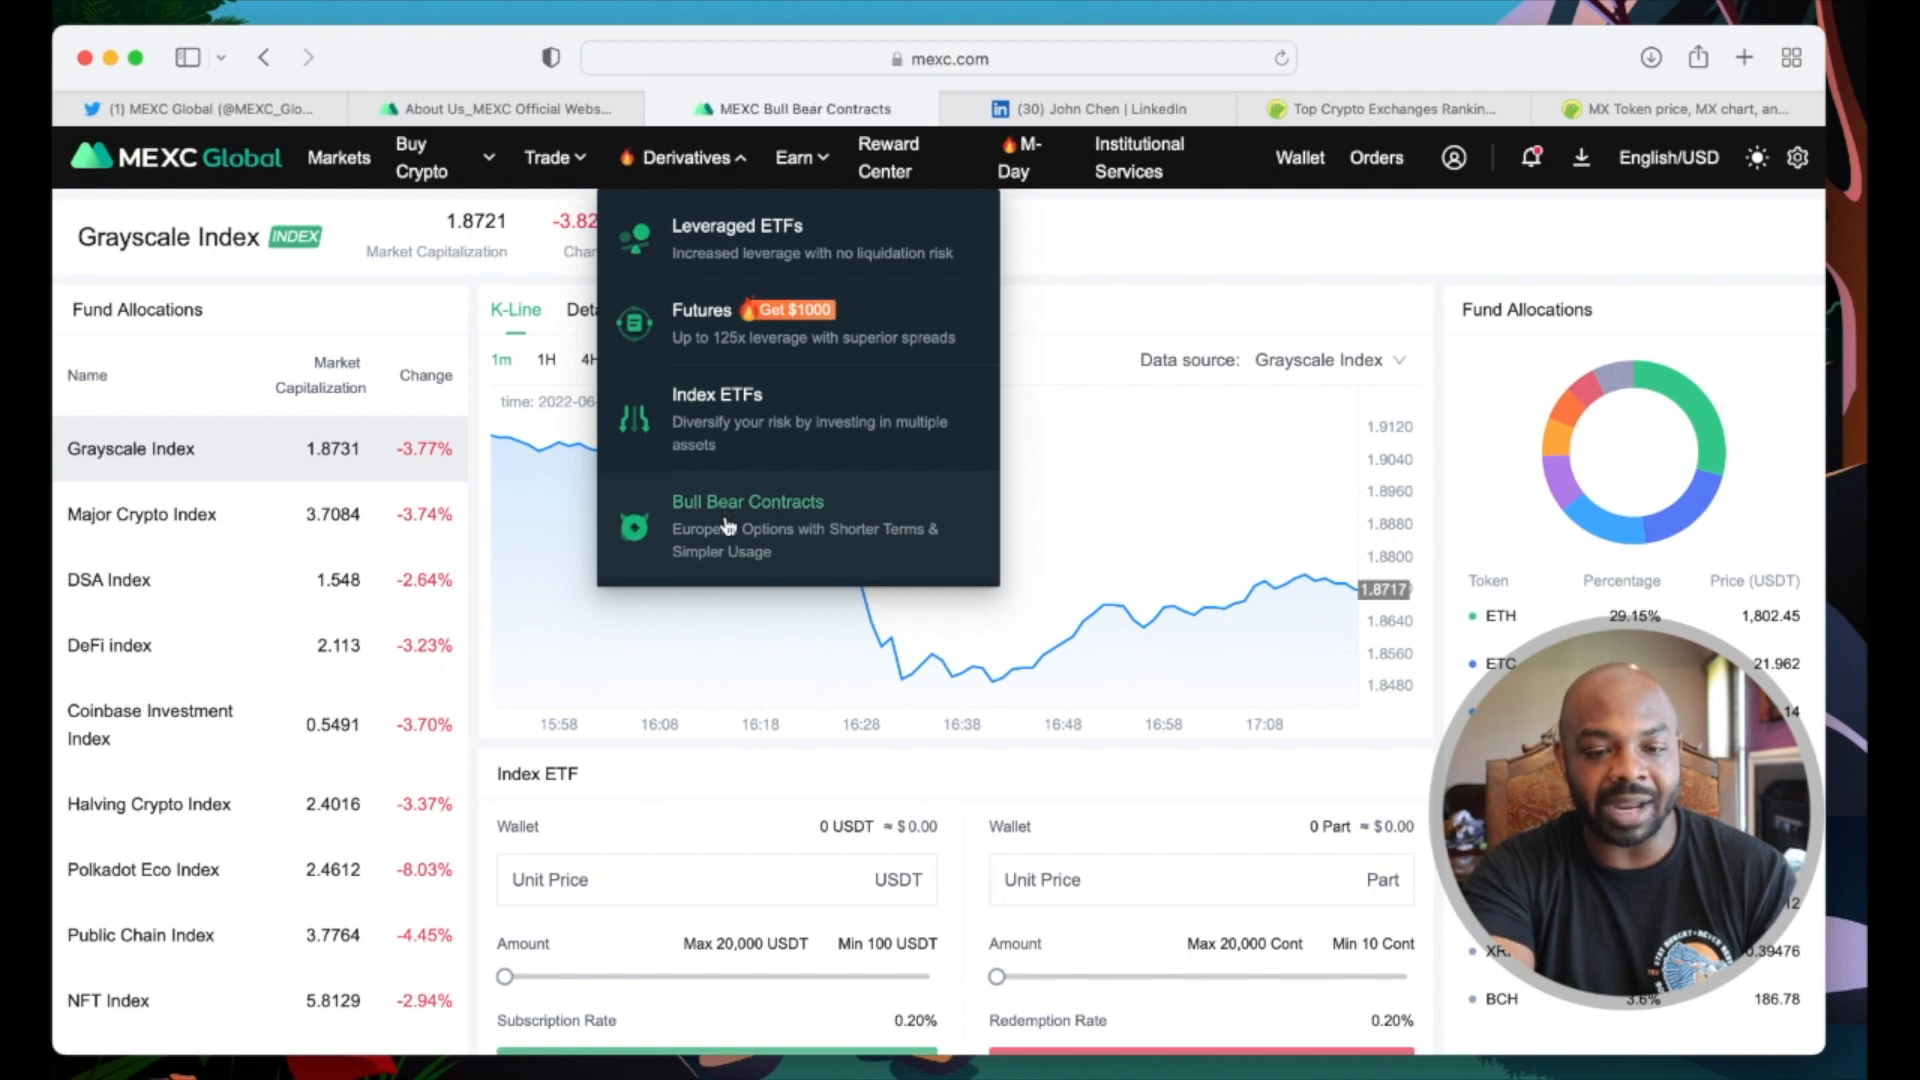
{"action": "left_click", "coordinate": [746, 500]}
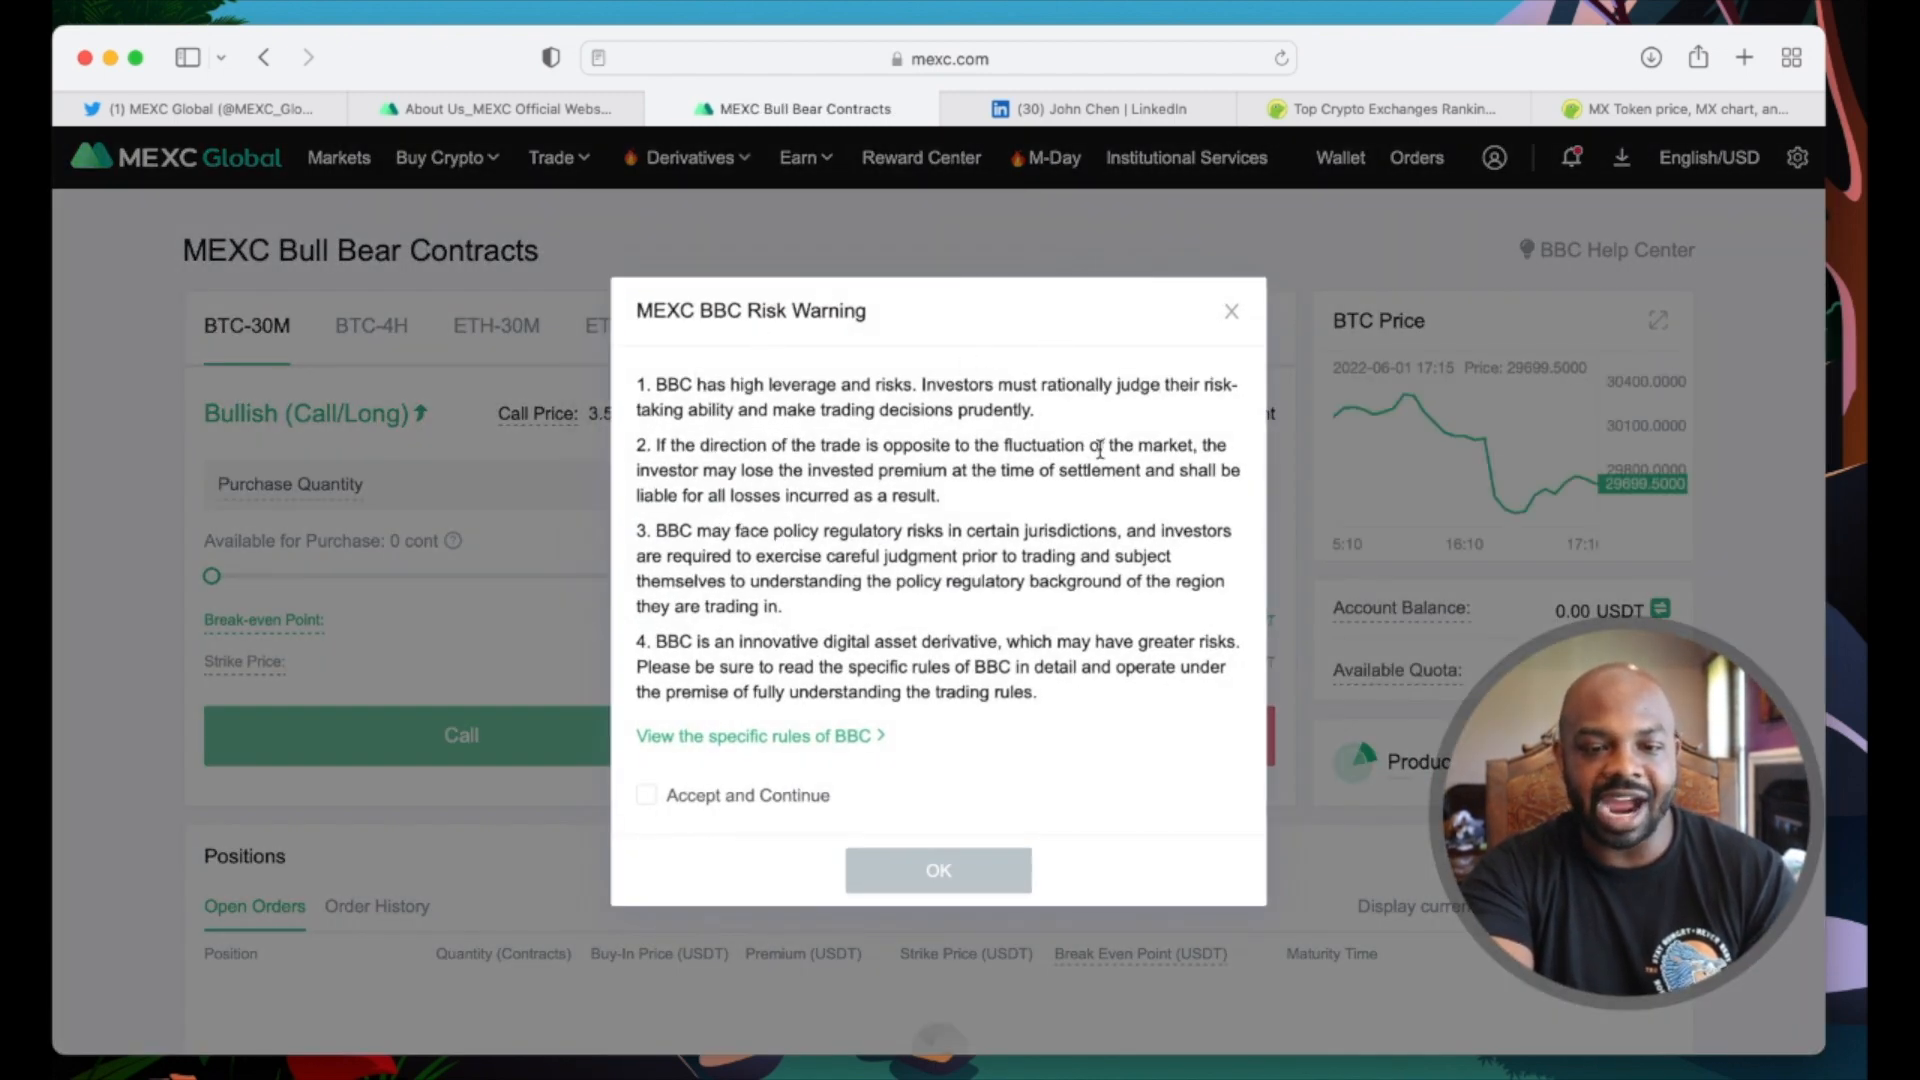
{"action": "left_click", "coordinate": [646, 794]}
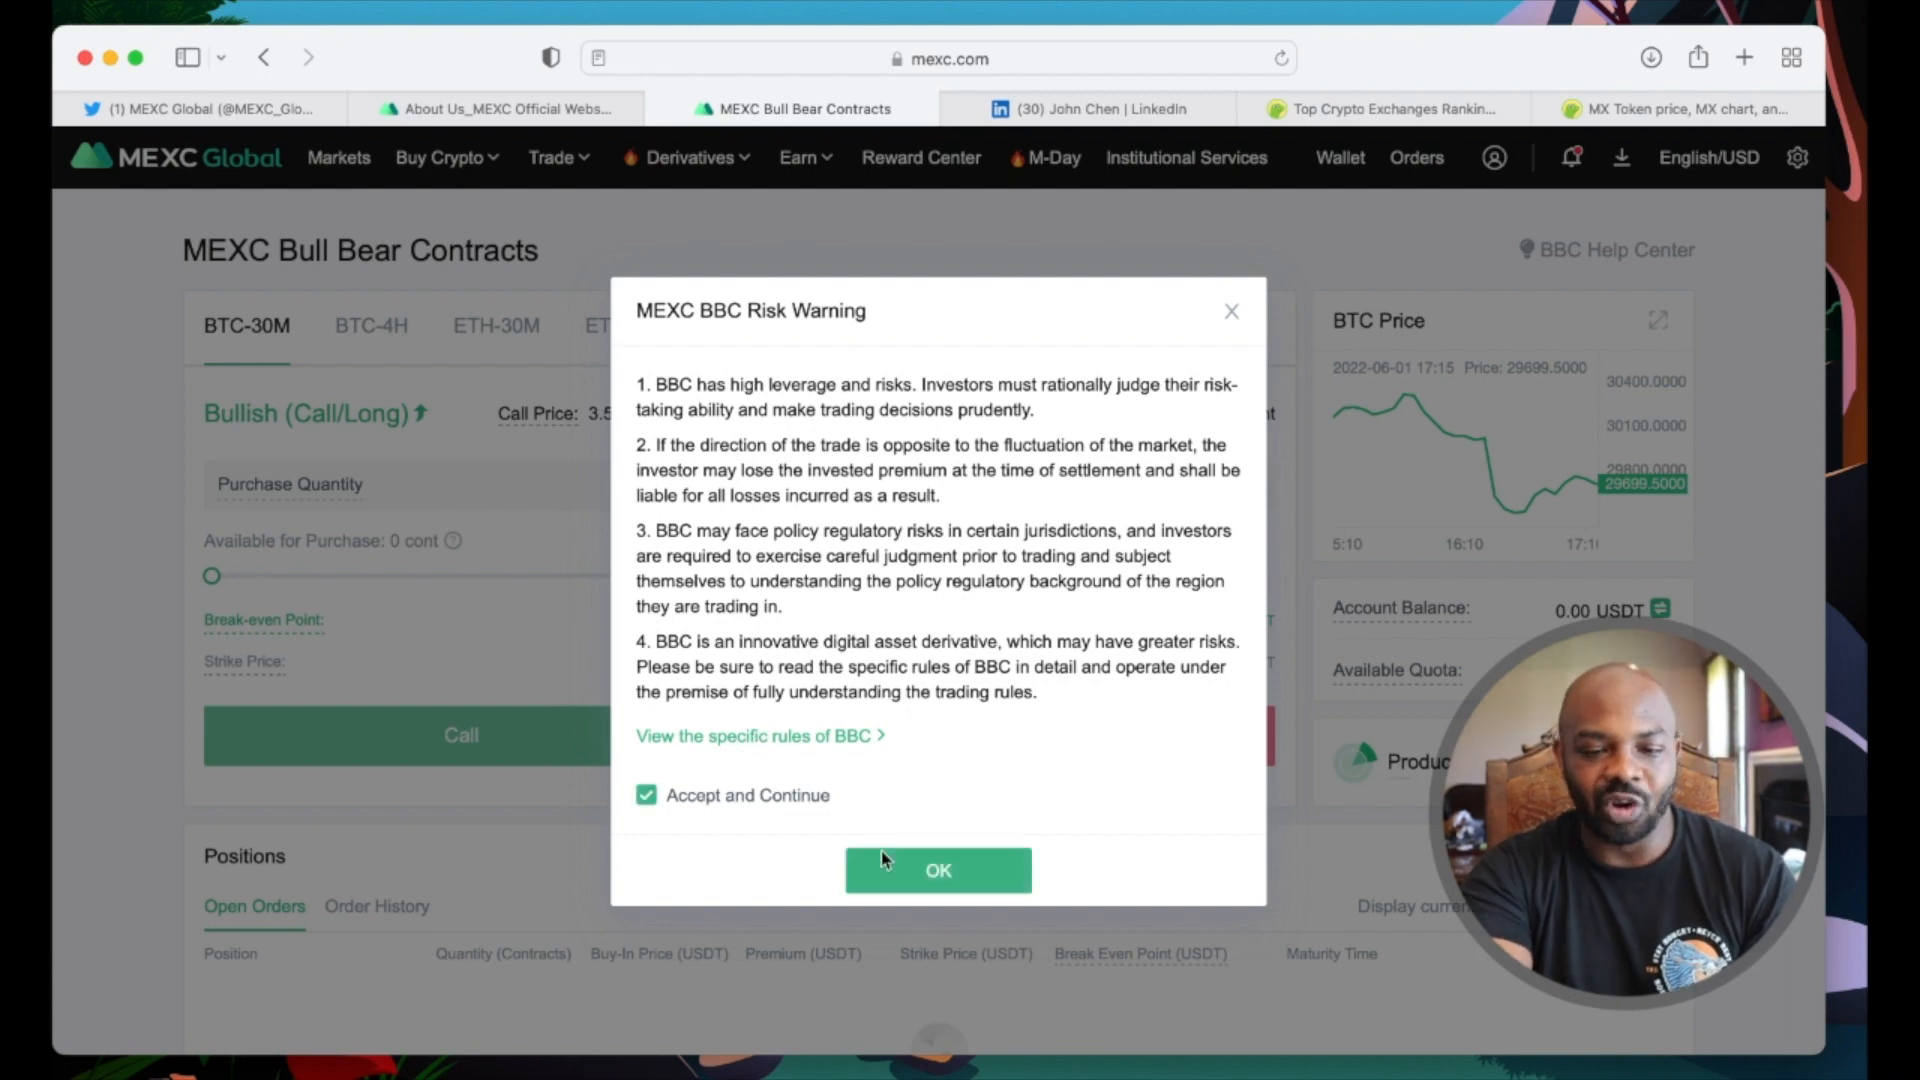
Step: Confirm the risk warning, hit the KYC notice, and return to the exchange home page
{"action": "left_click", "coordinate": [936, 870]}
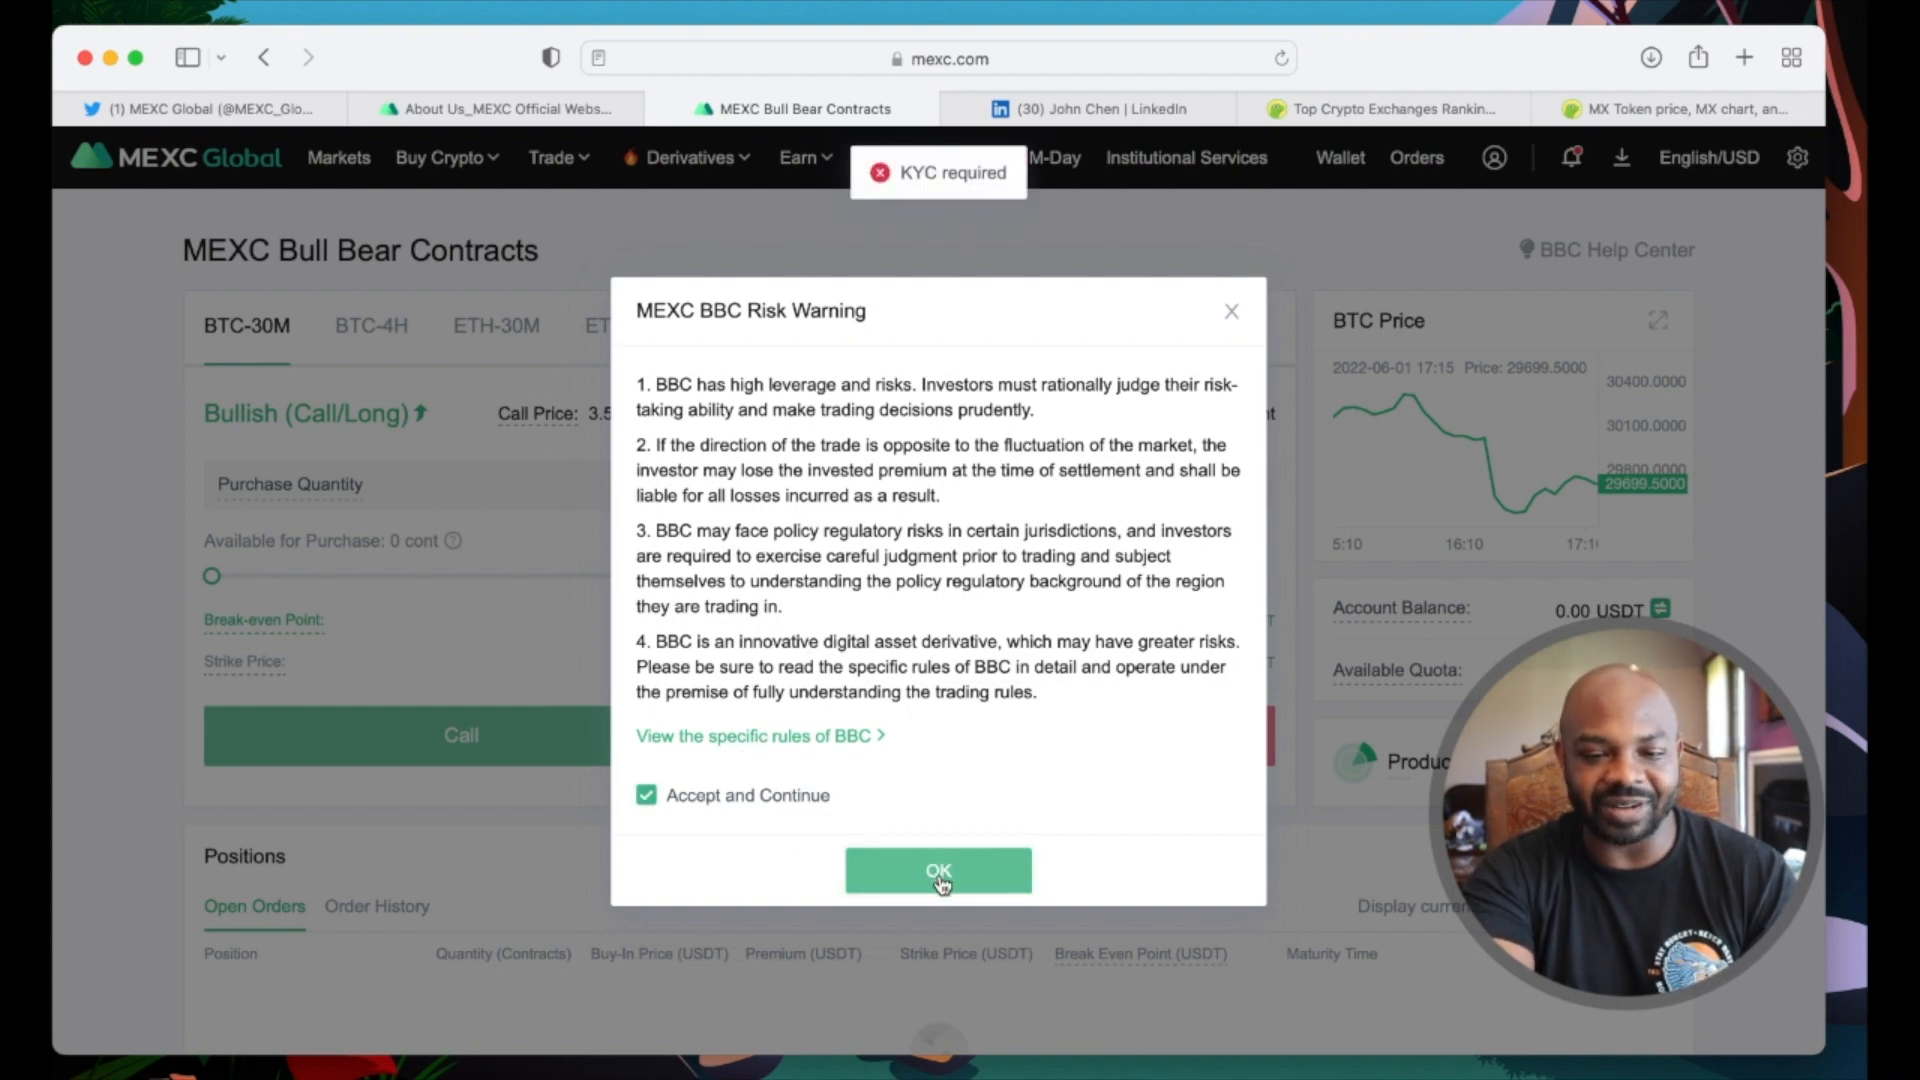
{"action": "left_click", "coordinate": [936, 870]}
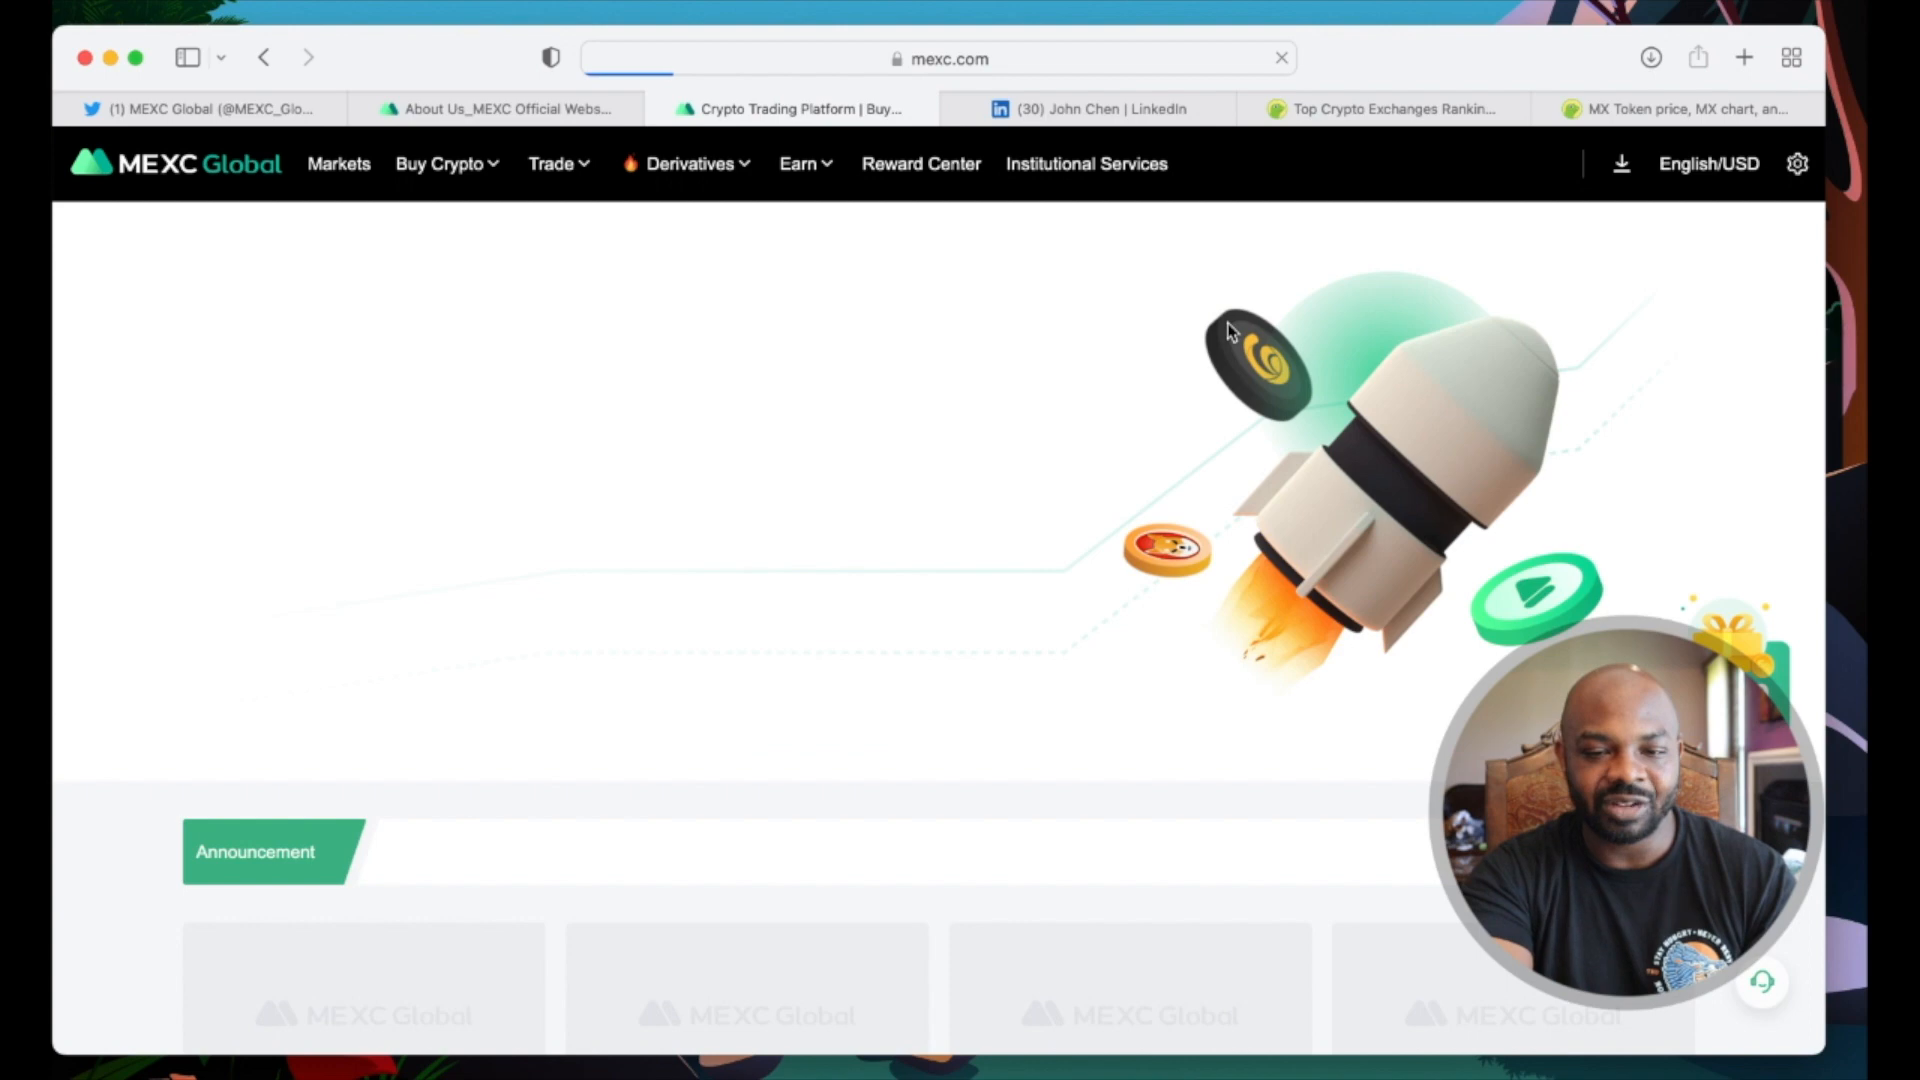
{"action": "left_click", "coordinate": [798, 162]}
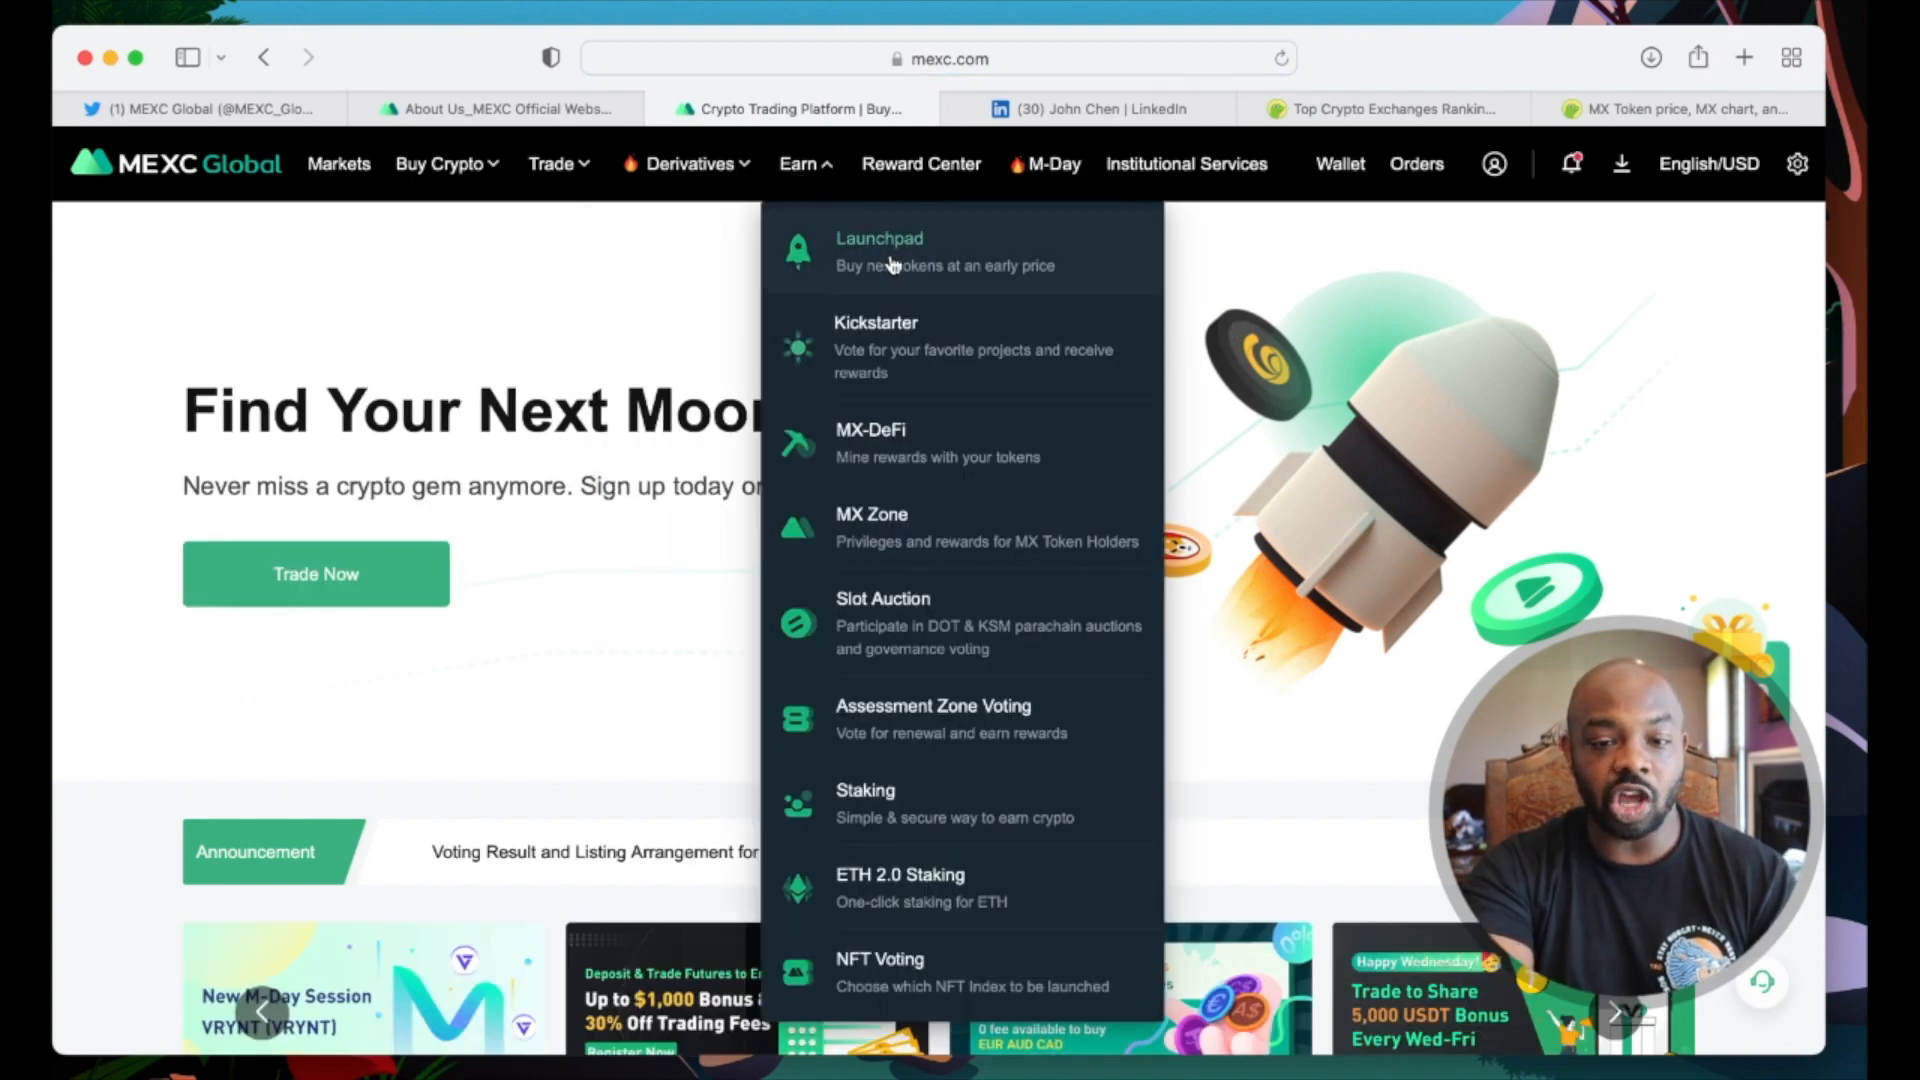
Step: Enter the Launchpad from Earn, accepting its Note risk reminder
{"action": "left_click", "coordinate": [880, 252]}
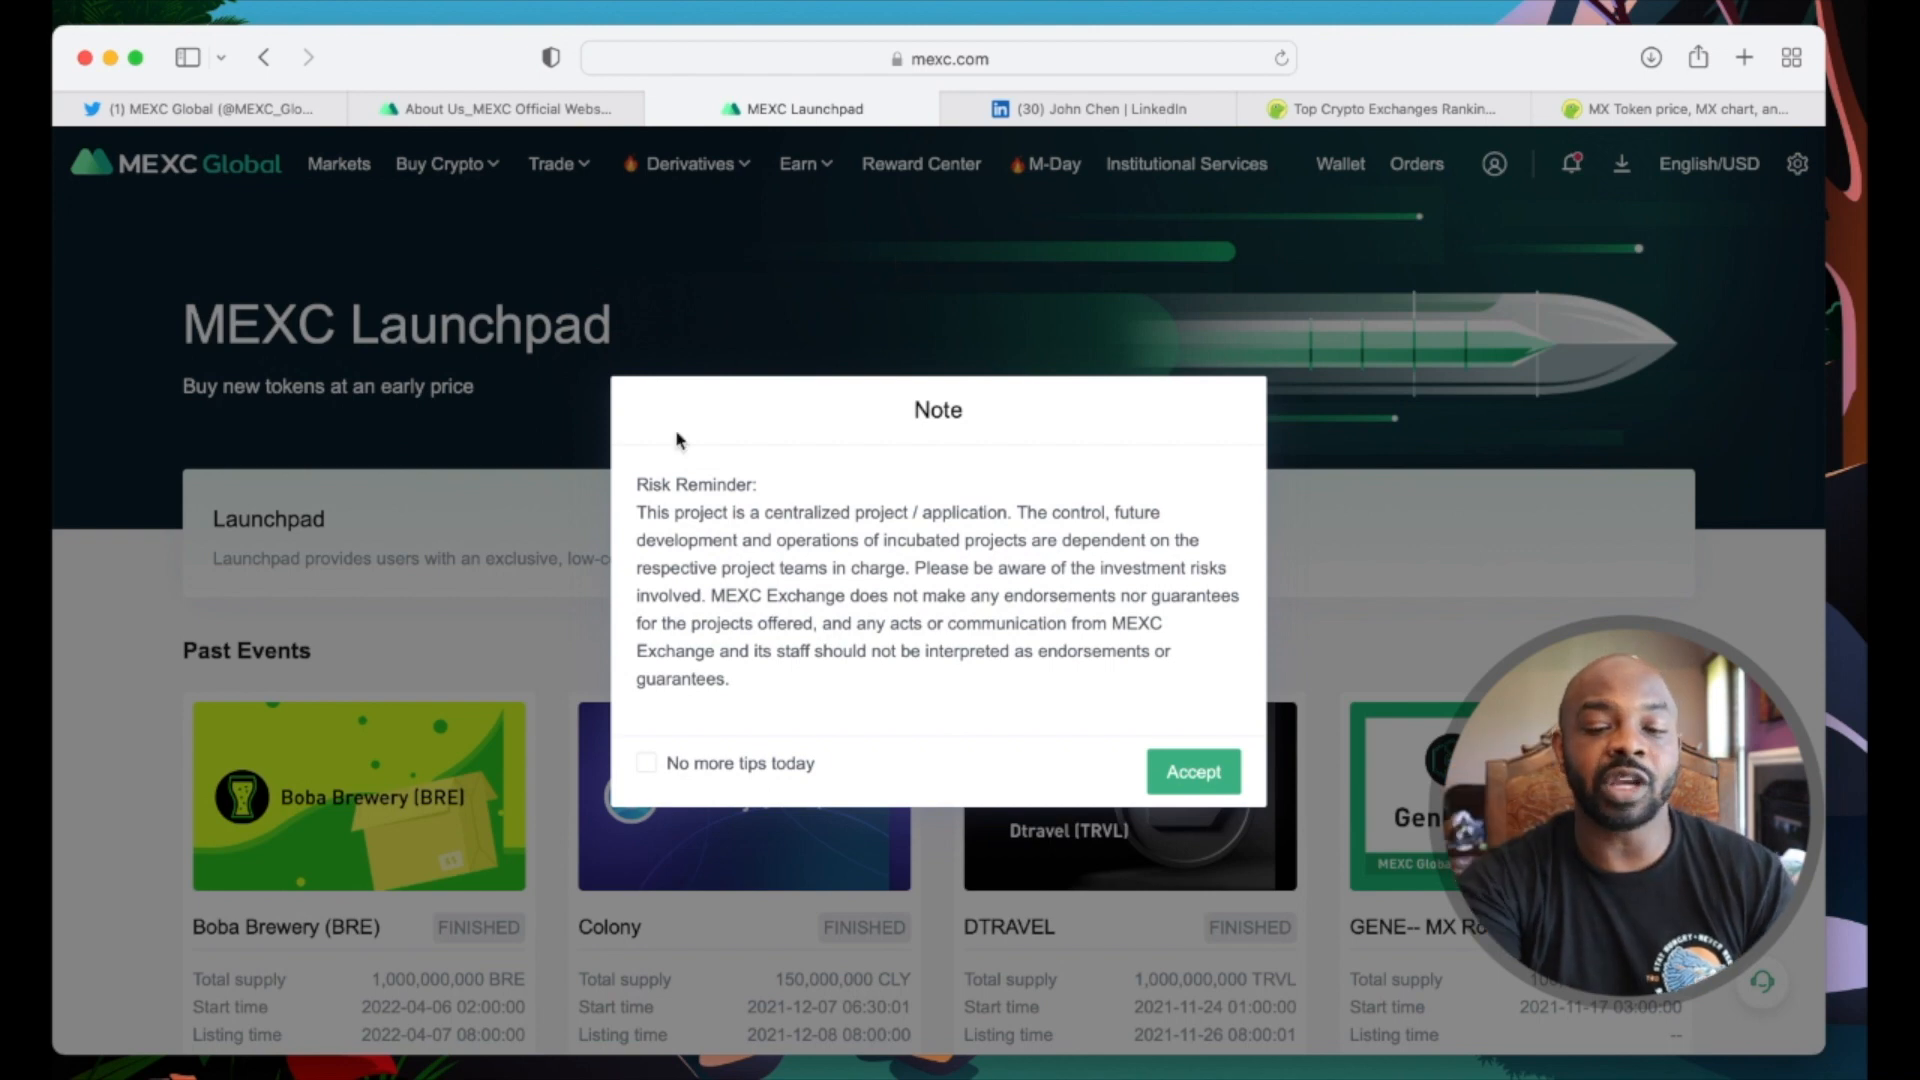
{"action": "left_click", "coordinate": [1189, 771]}
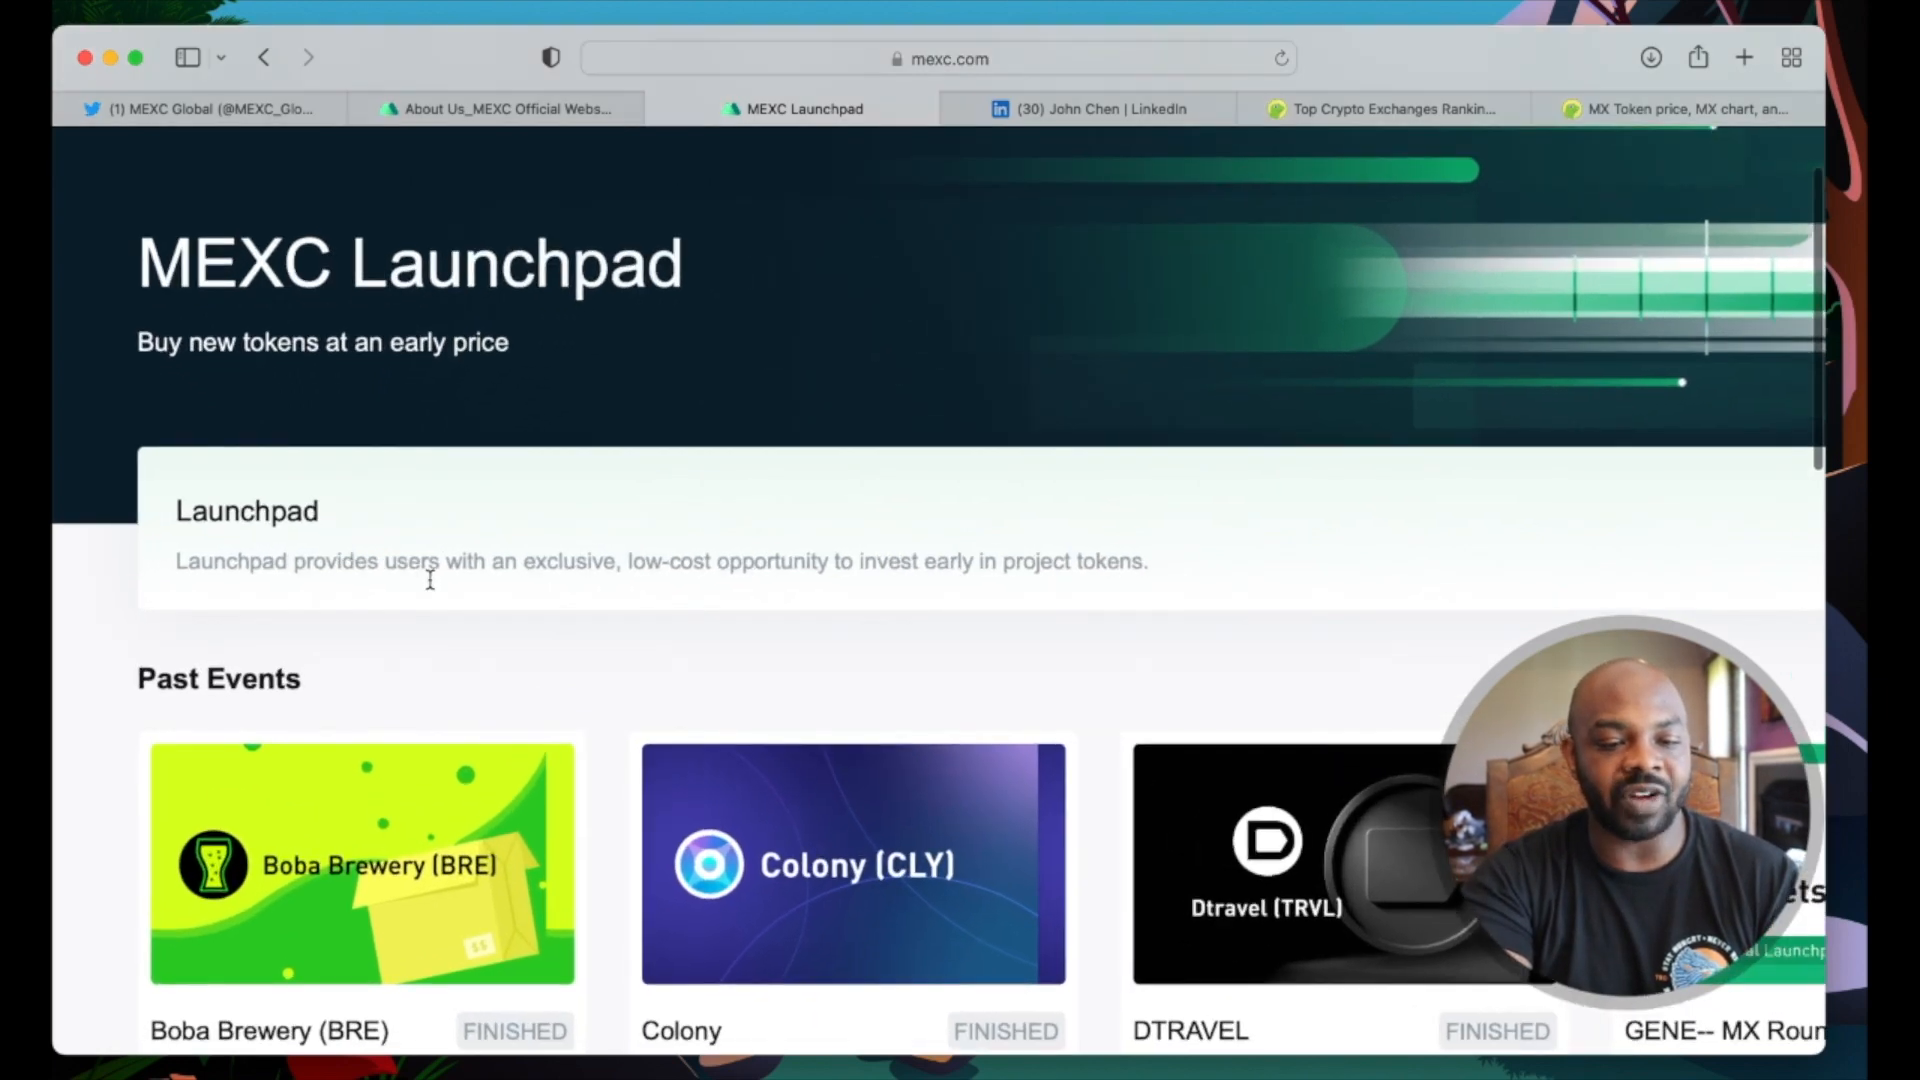
{"action": "mouse_move", "coordinate": [444, 588]}
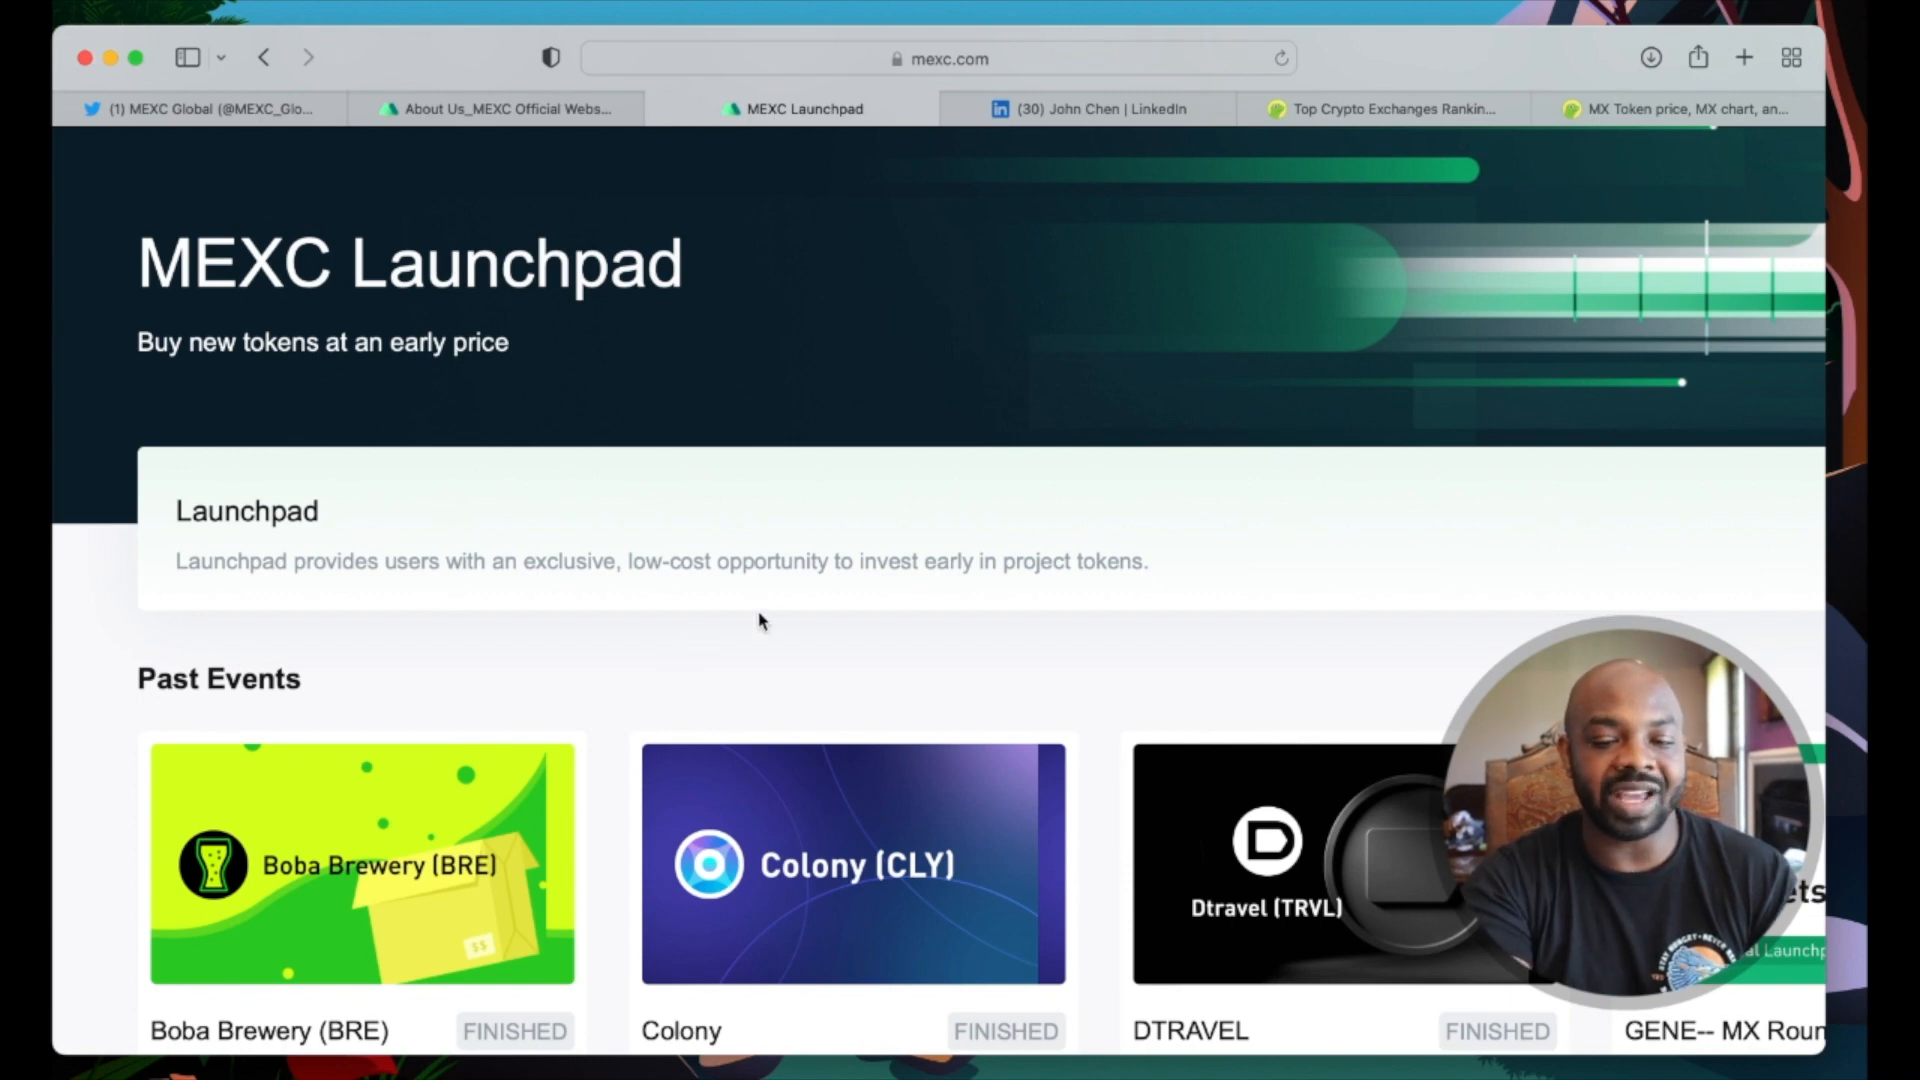
{"action": "scroll", "scroll_direction": "down", "scroll_amount": 3}
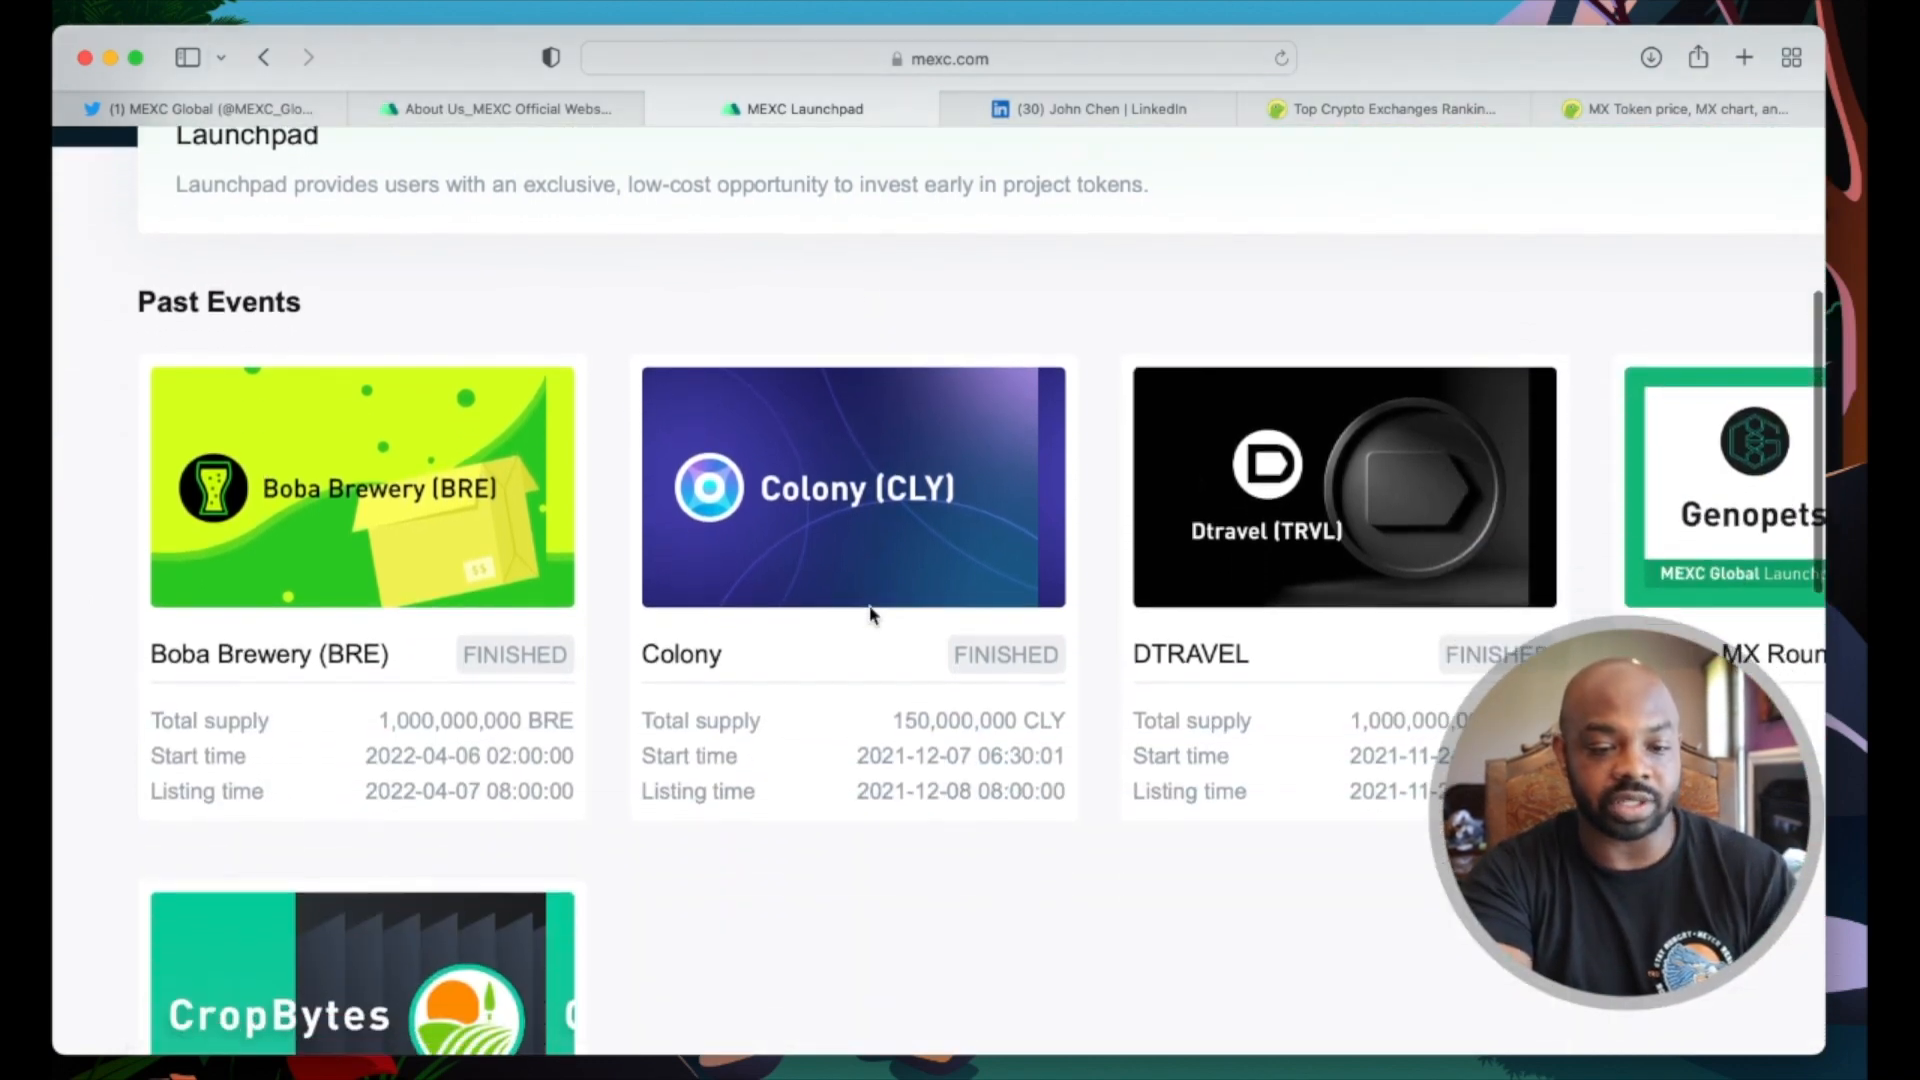
Step: Scroll to the Past Events cards and view the finished DTRAVEL launch event's details
{"action": "scroll", "scroll_direction": "down", "scroll_amount": 3}
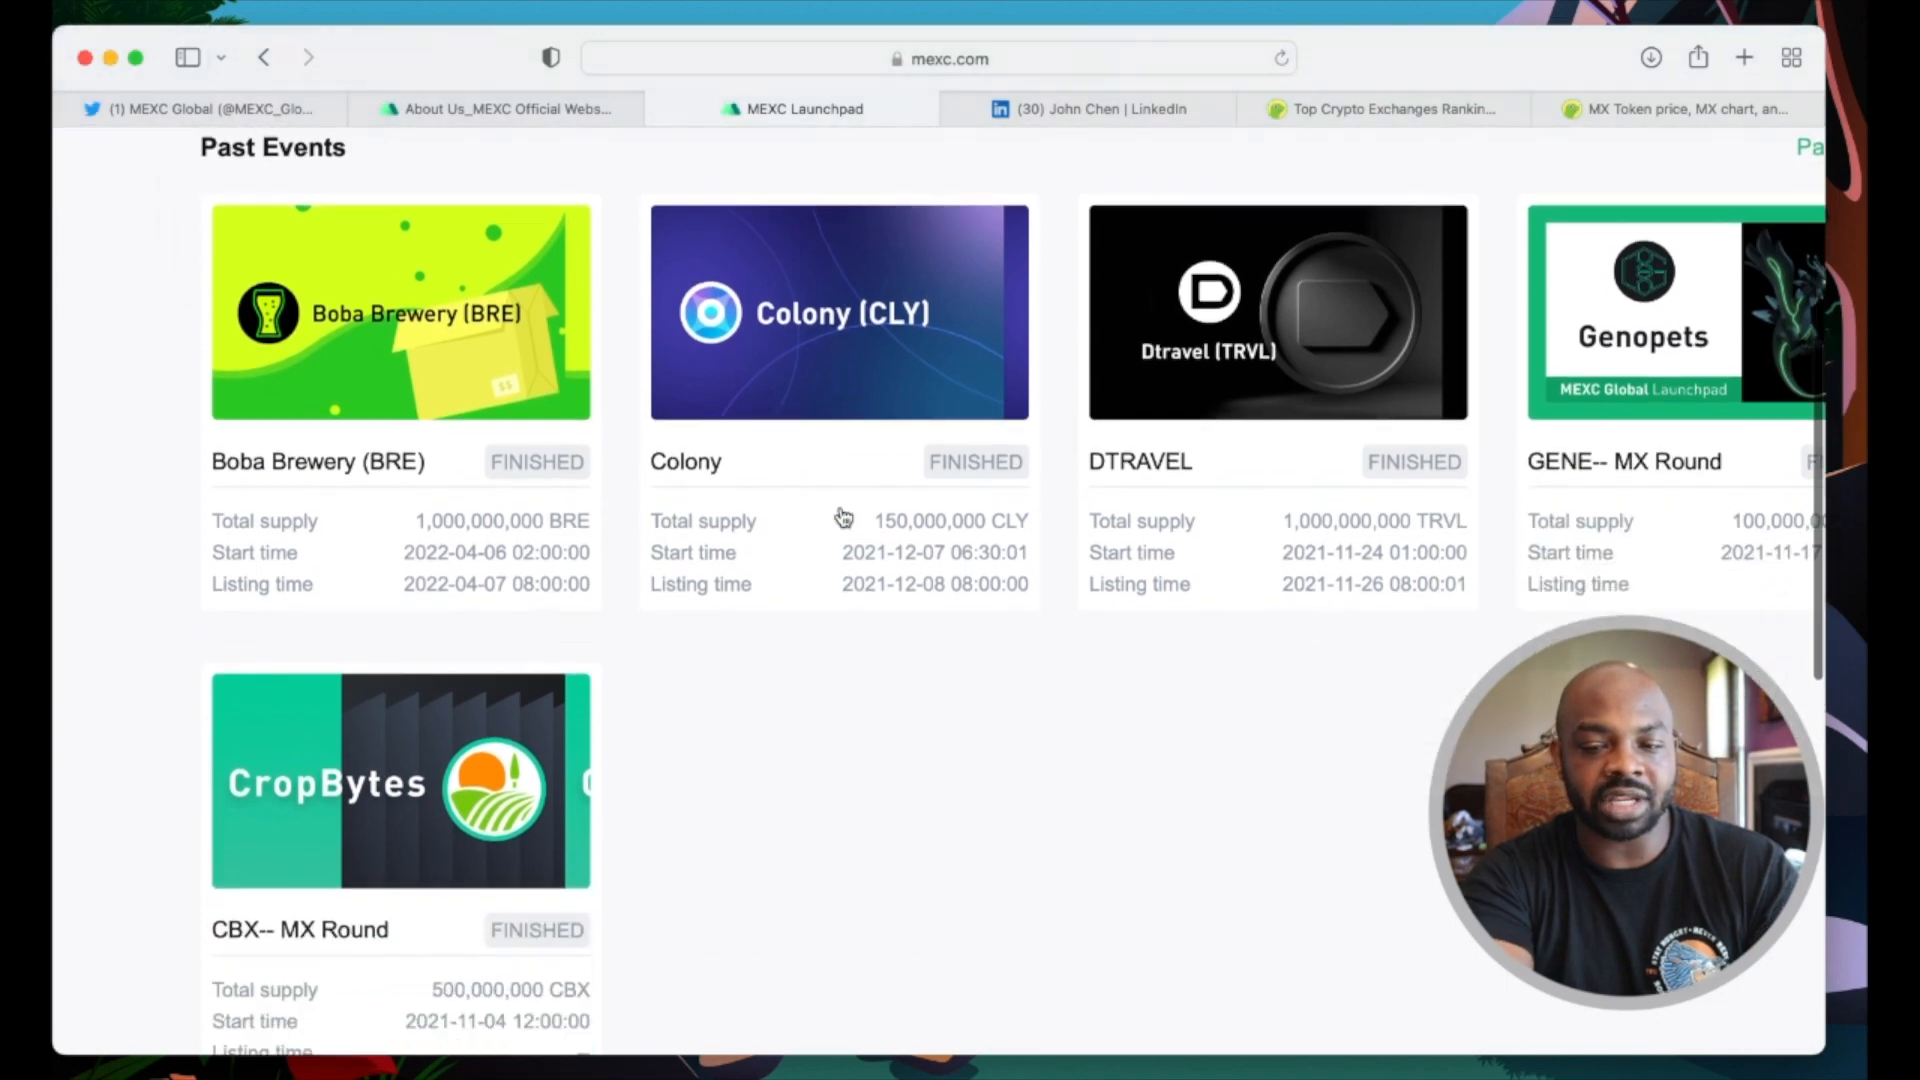
{"action": "scroll", "scroll_direction": "down", "scroll_amount": 3}
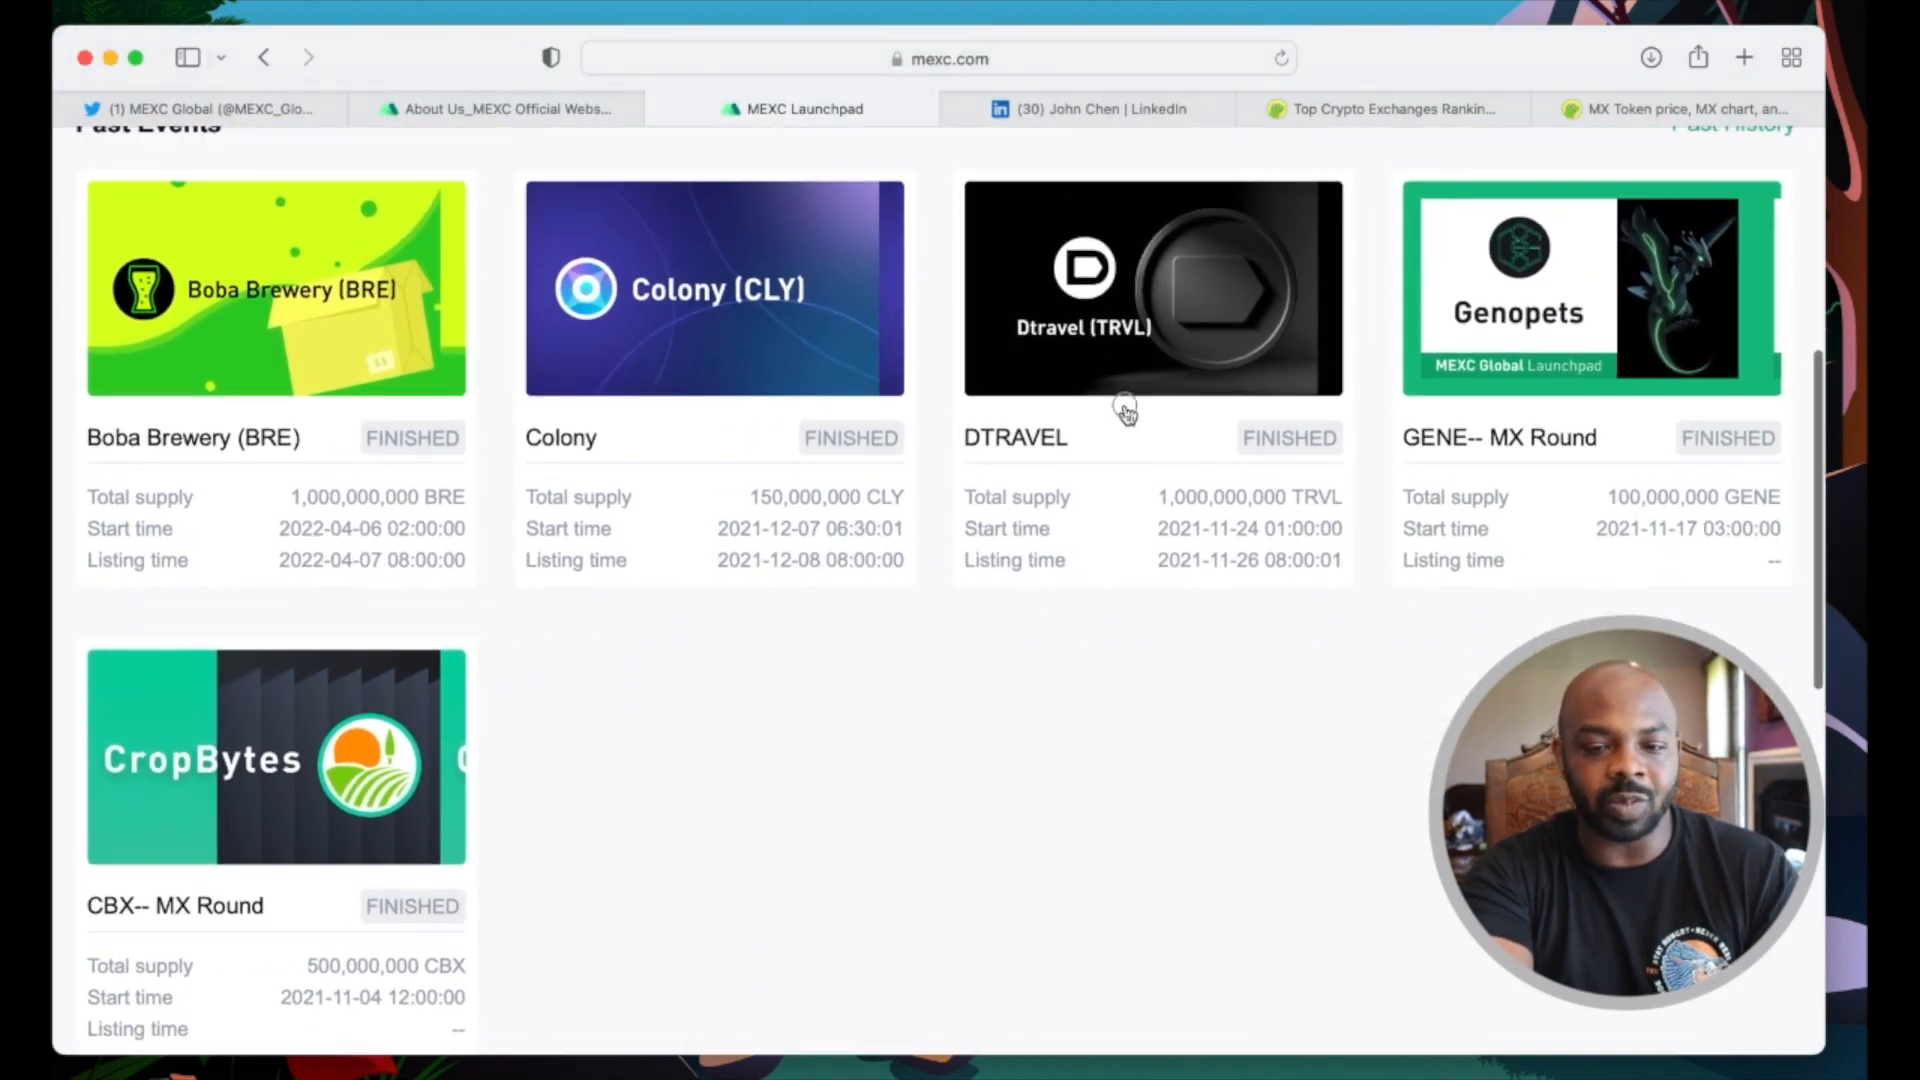
{"action": "left_click", "coordinate": [1152, 288]}
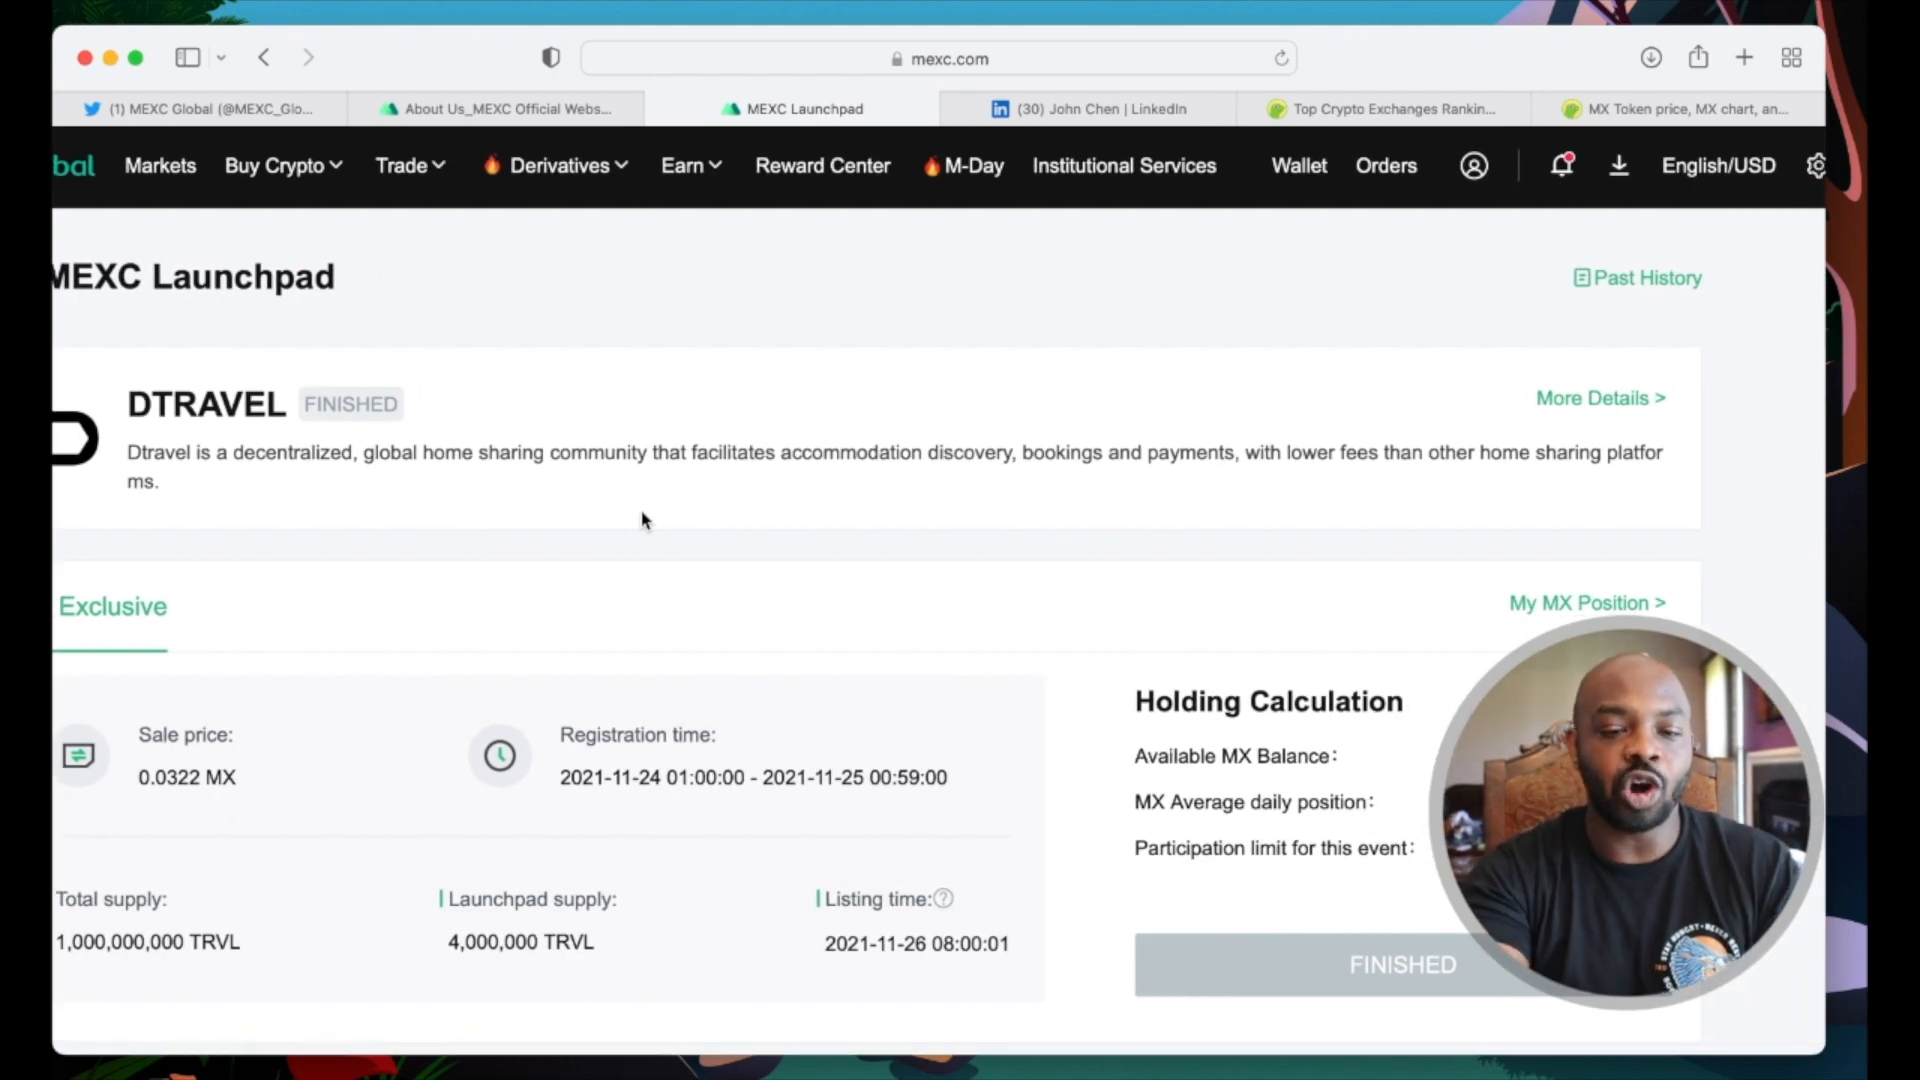
{"action": "mouse_move", "coordinate": [661, 476]}
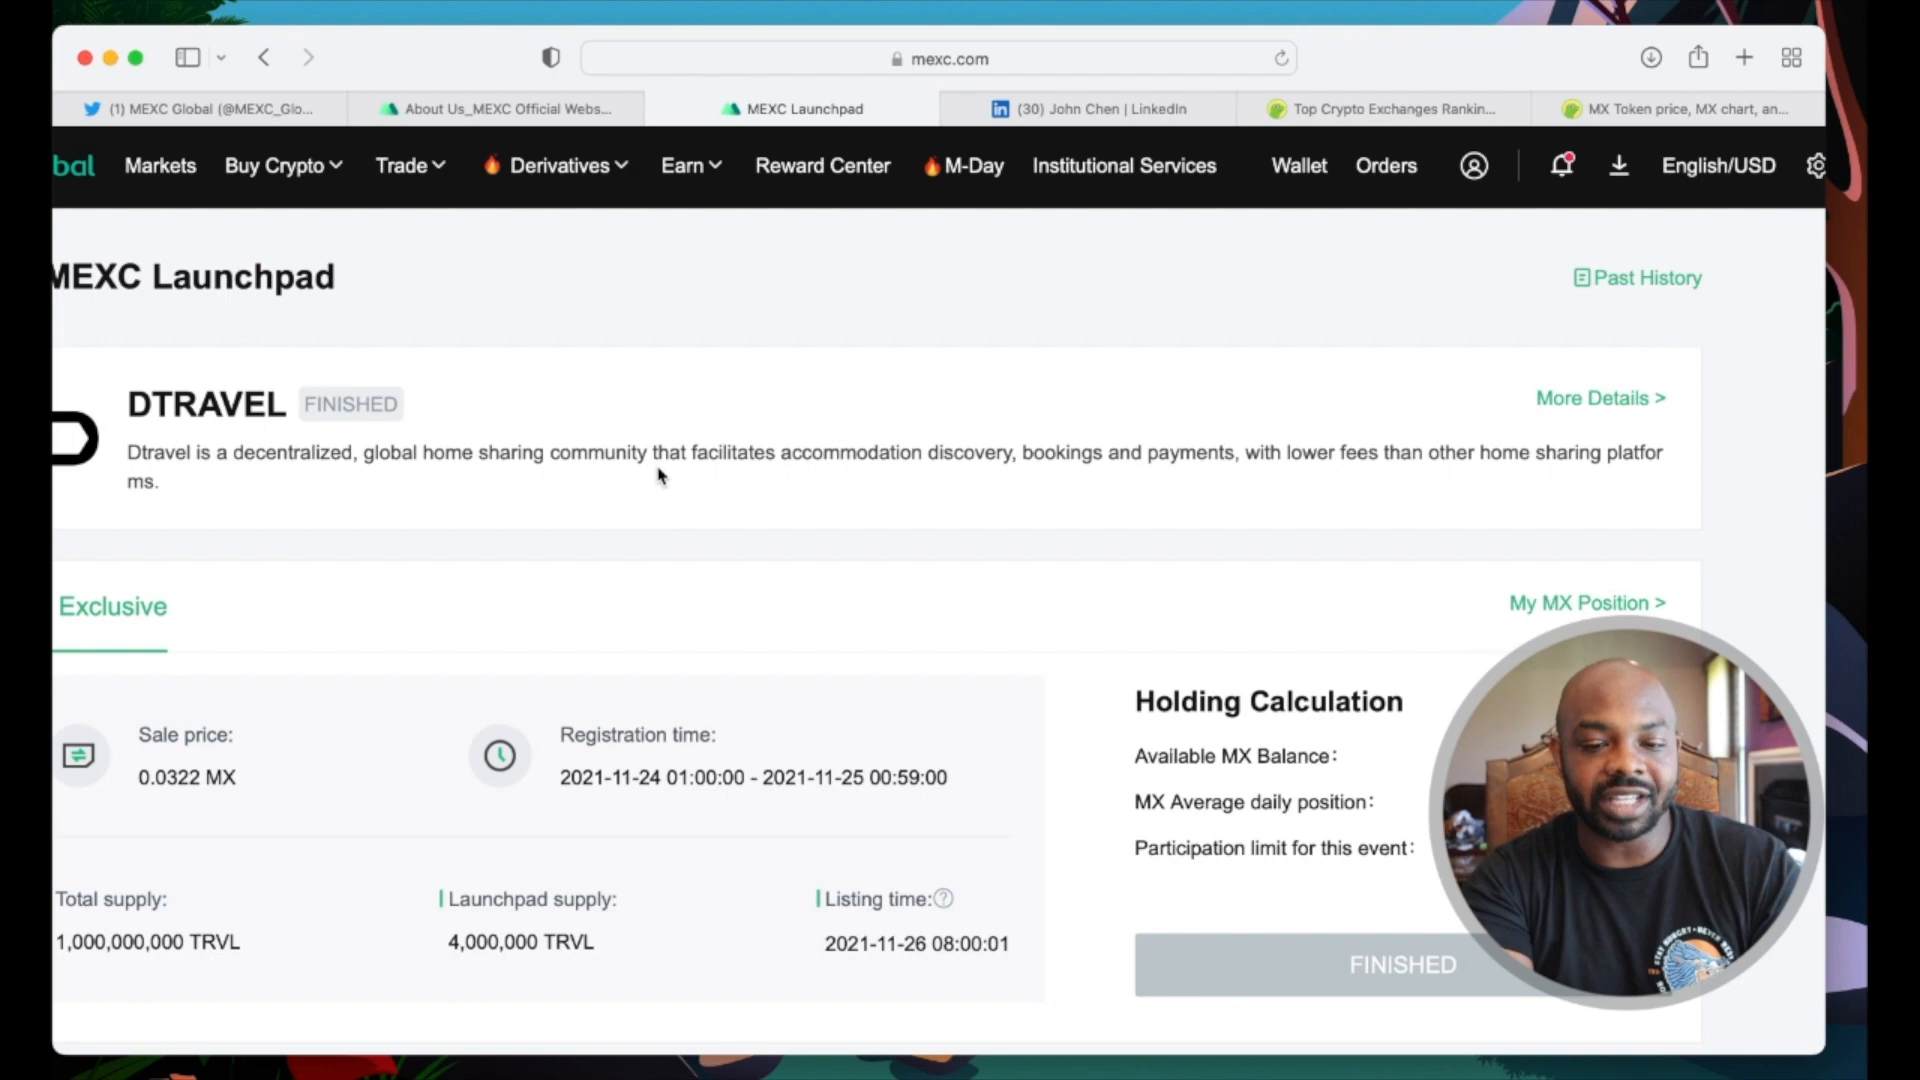
{"action": "mouse_move", "coordinate": [1152, 454]}
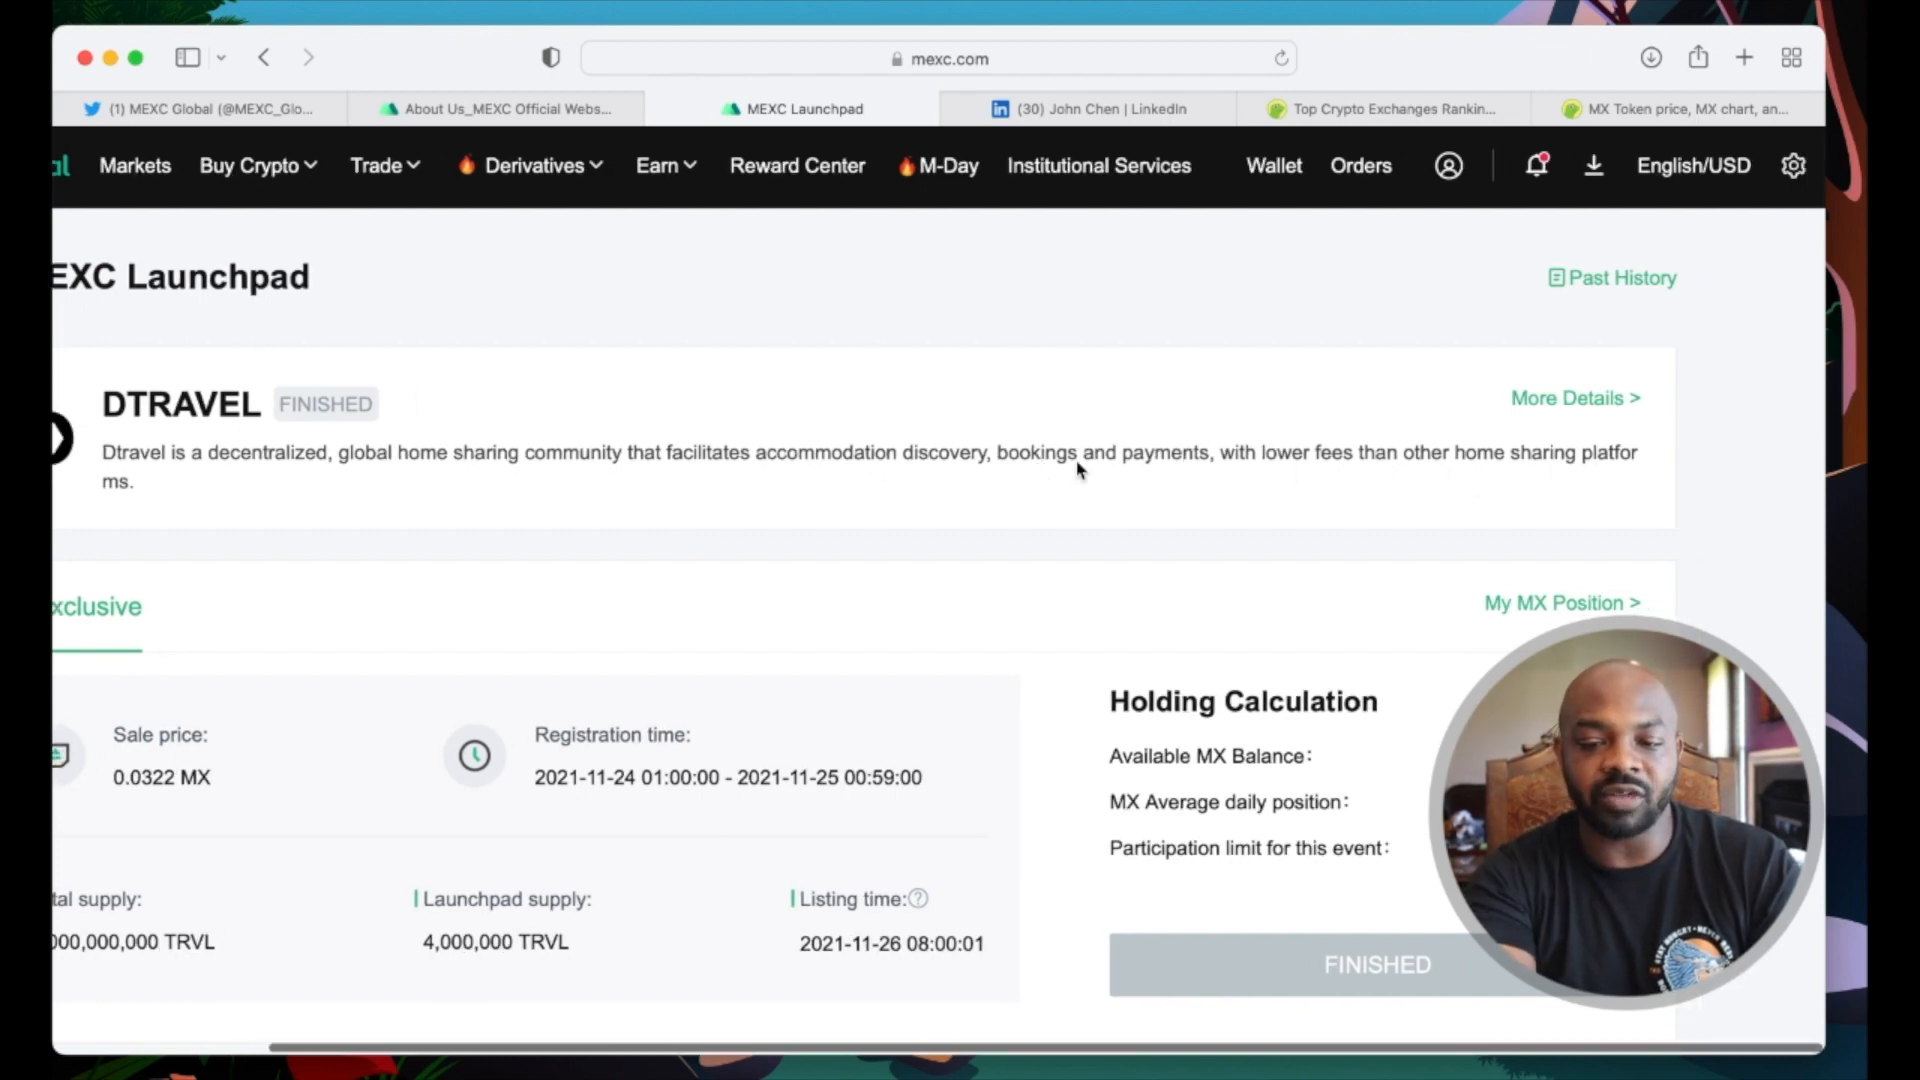
Step: Read through DTRAVEL's token allocation and project highlights
{"action": "scroll", "scroll_direction": "down", "scroll_amount": 3}
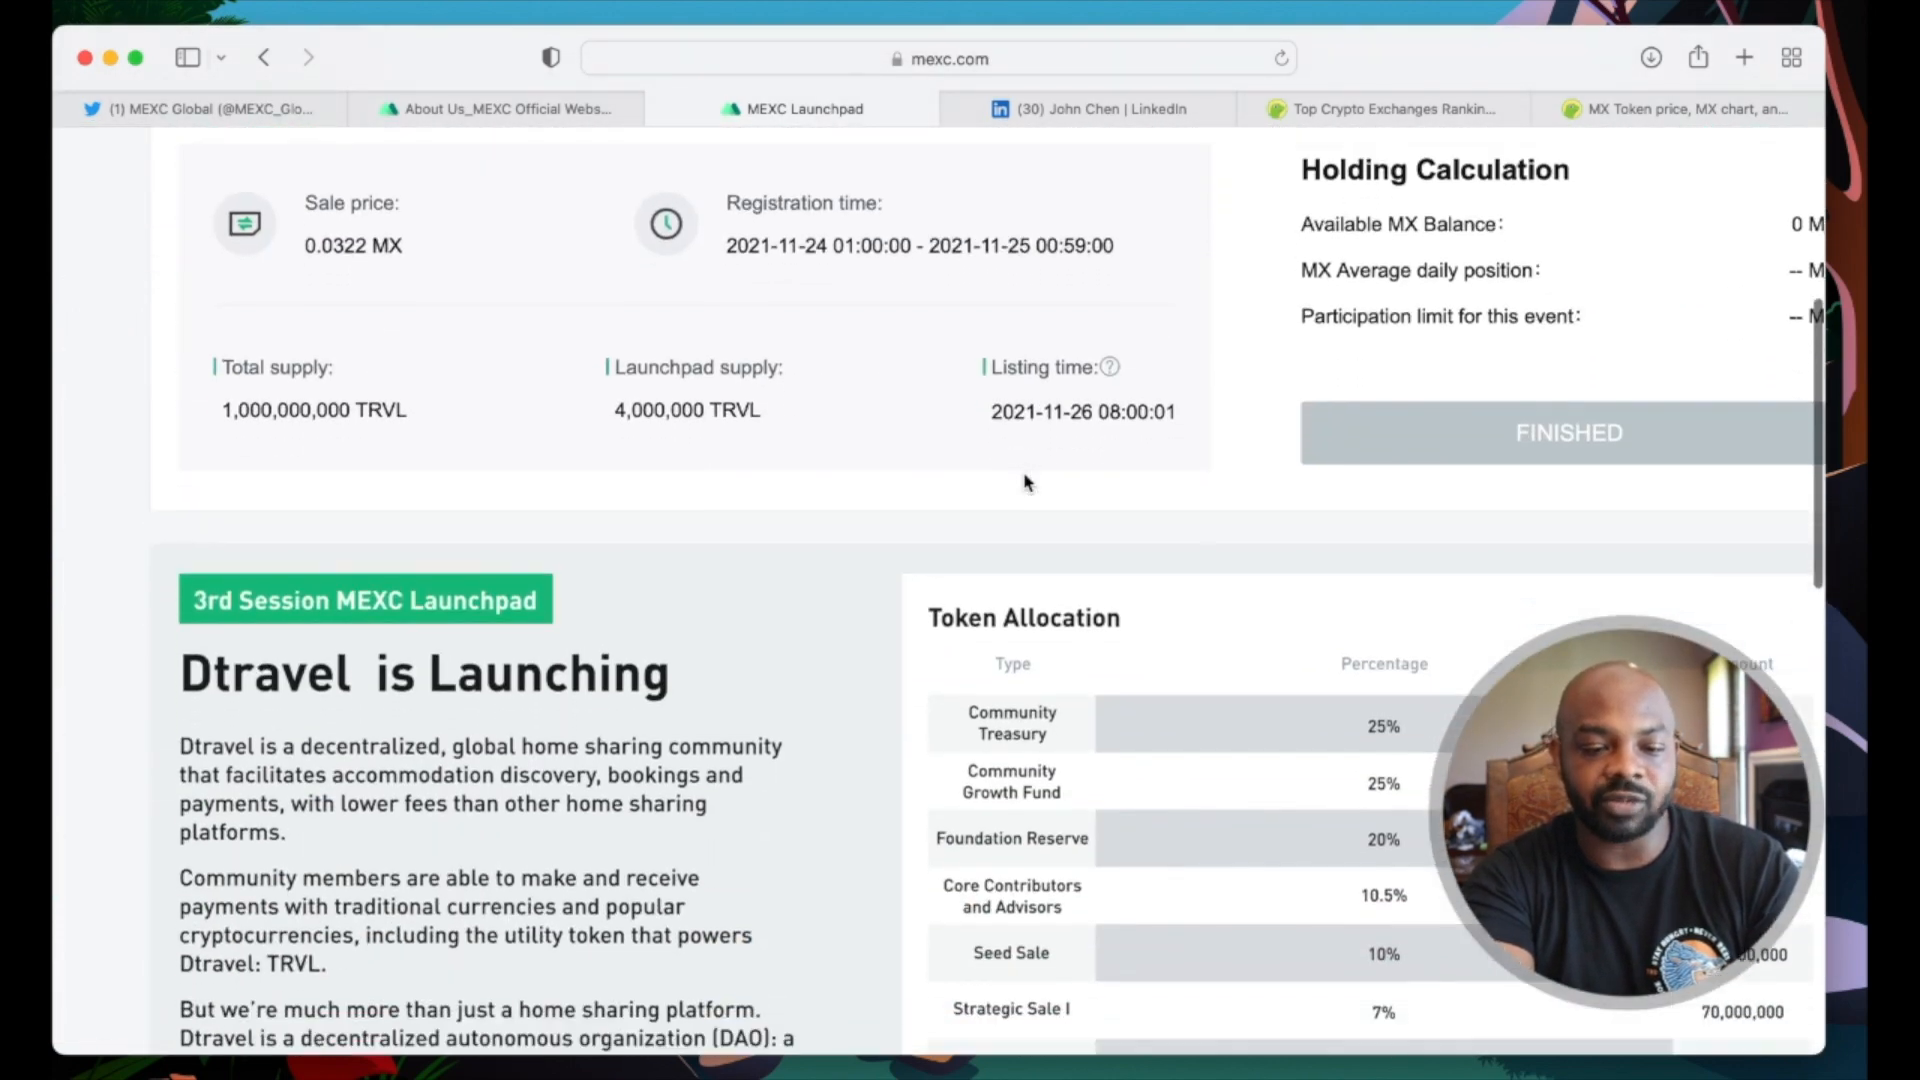
{"action": "scroll", "scroll_direction": "down", "scroll_amount": 3}
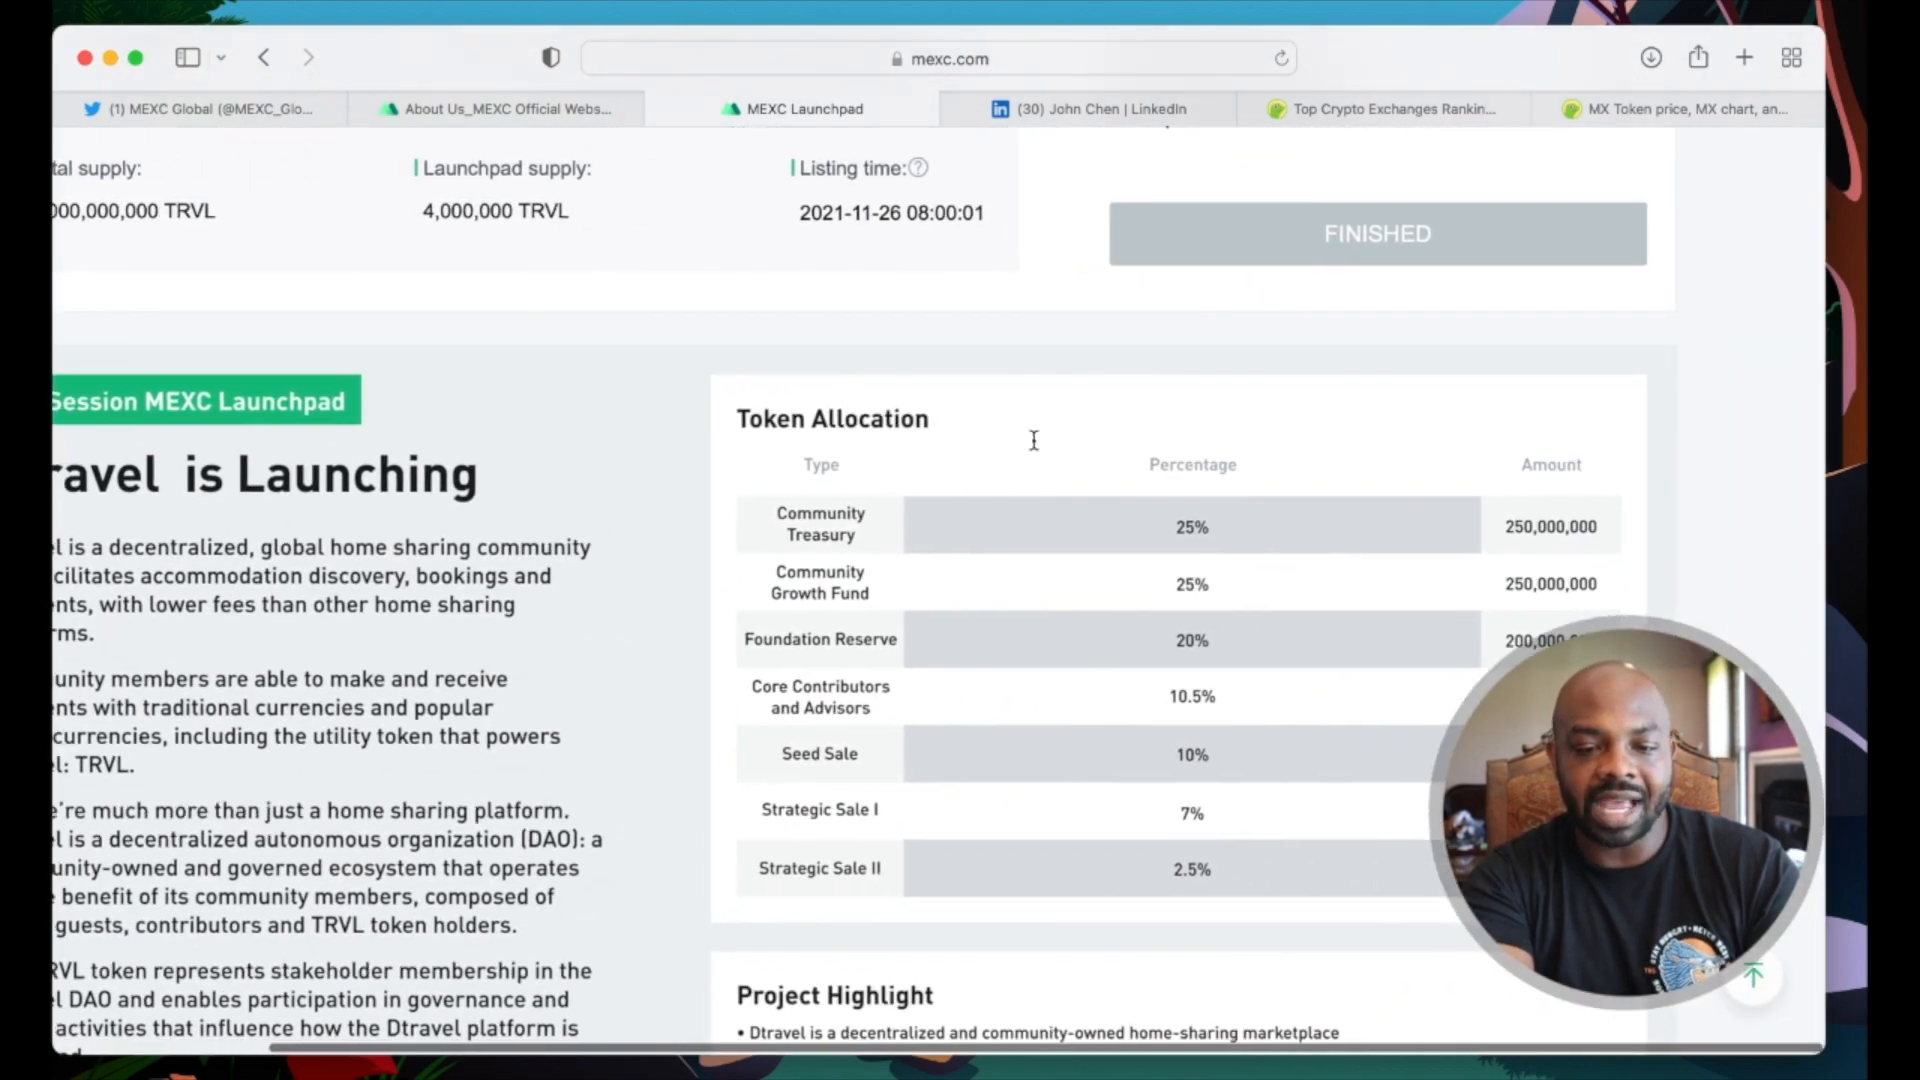
{"action": "scroll", "scroll_direction": "down", "scroll_amount": 3}
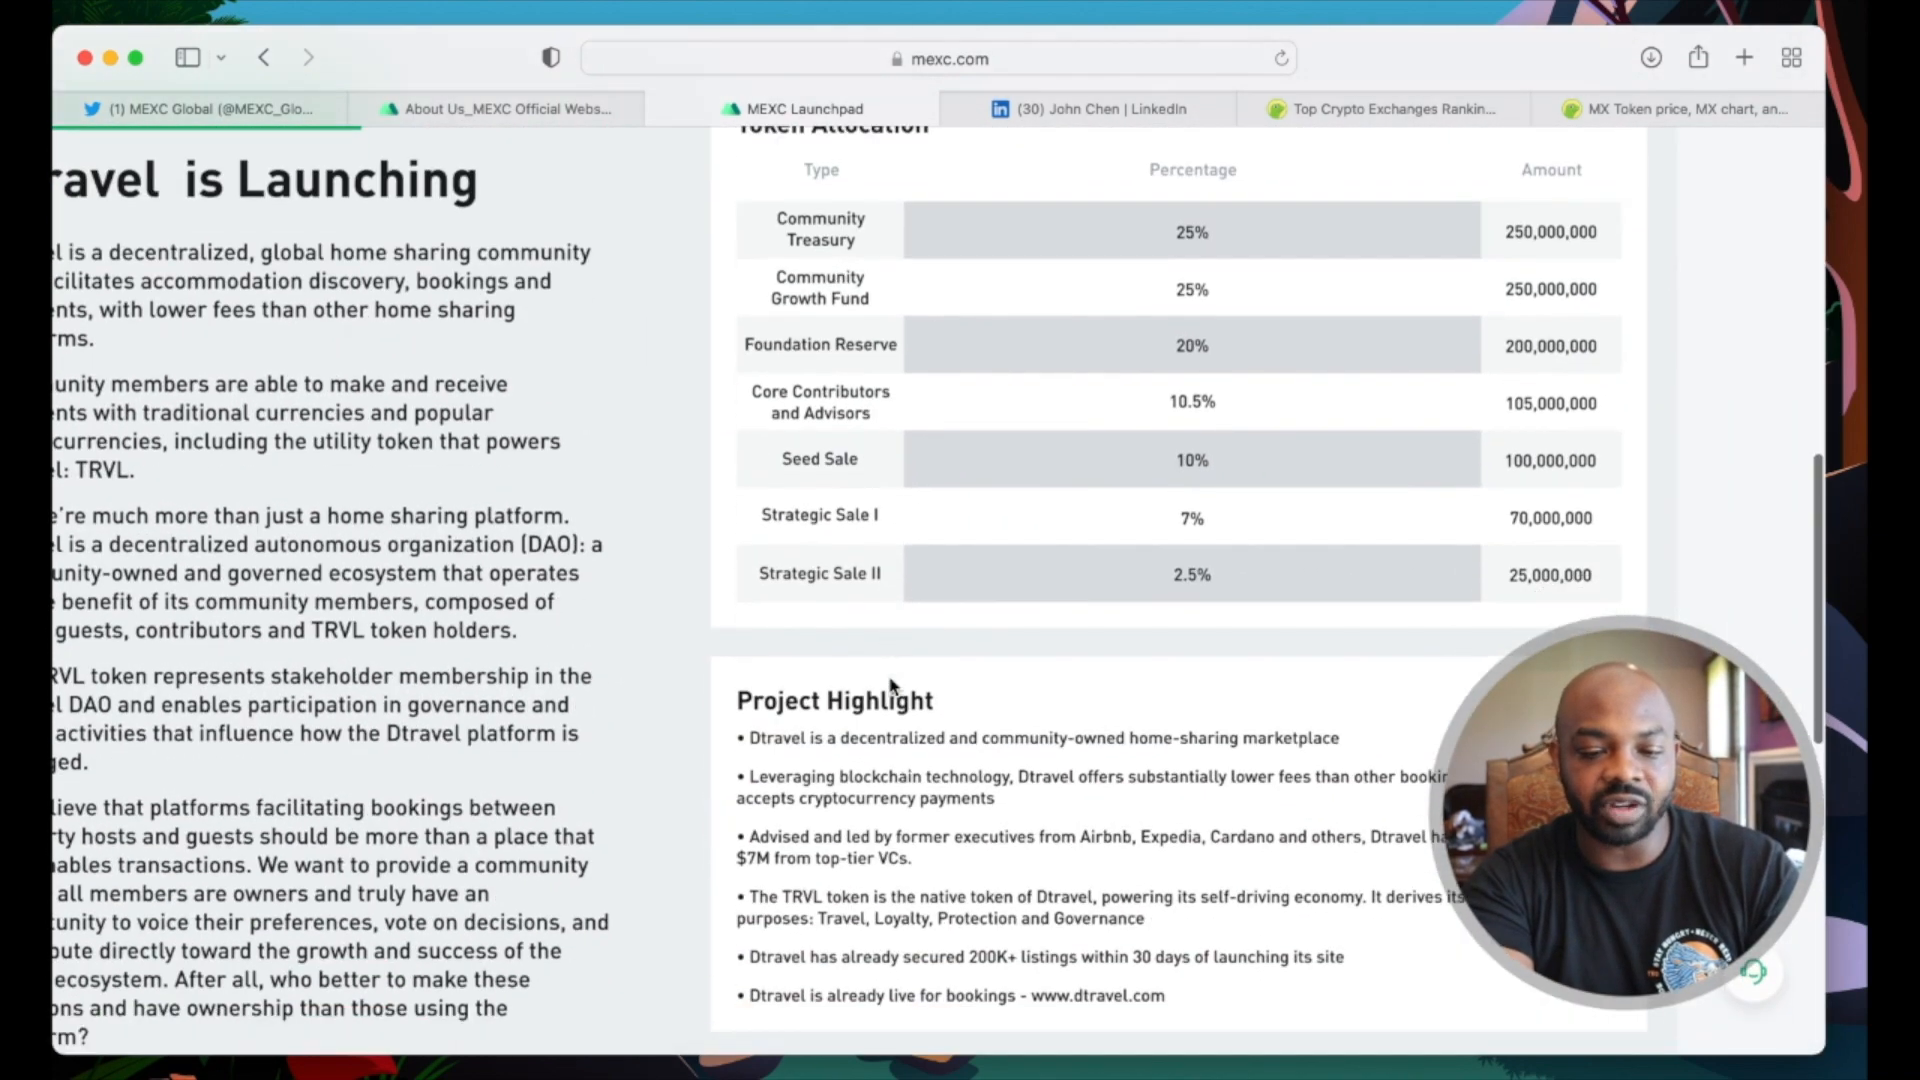
{"action": "scroll", "scroll_direction": "up", "scroll_amount": 3}
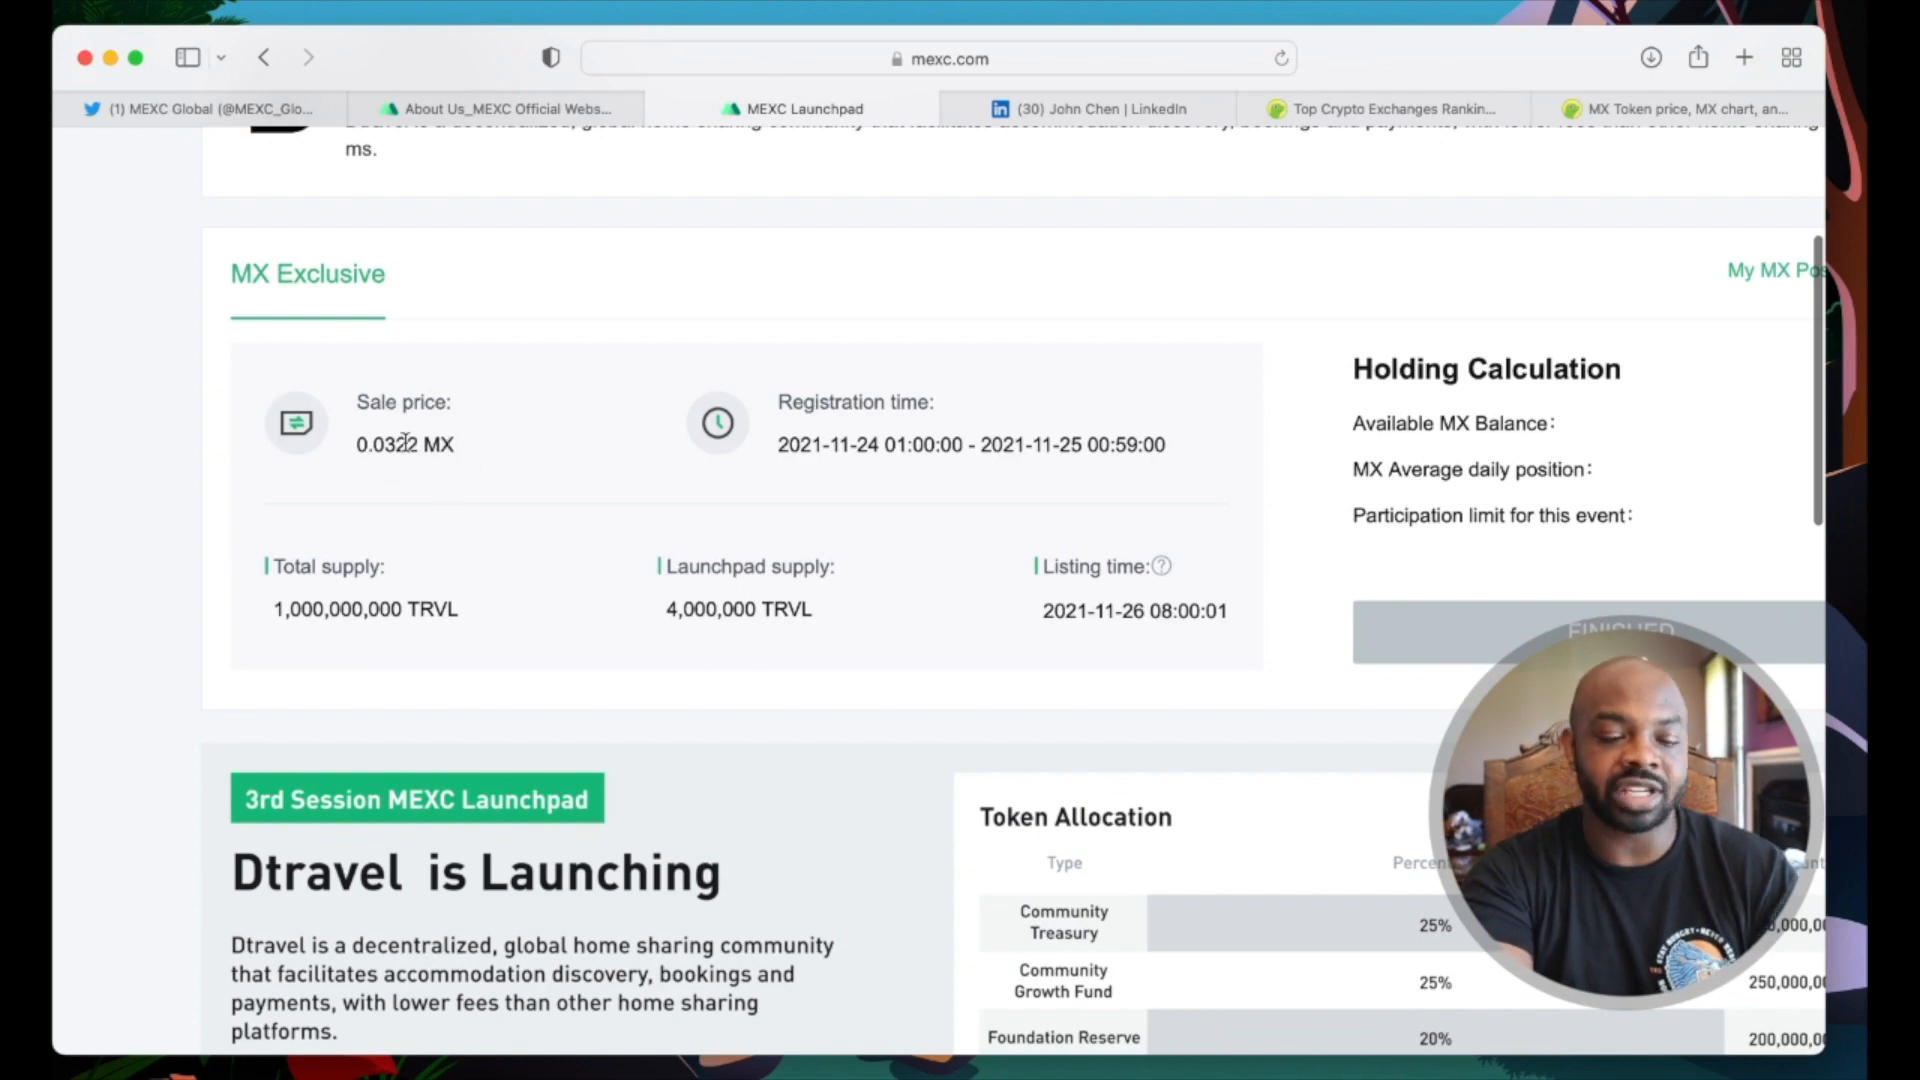
{"action": "scroll", "scroll_direction": "down", "scroll_amount": 3}
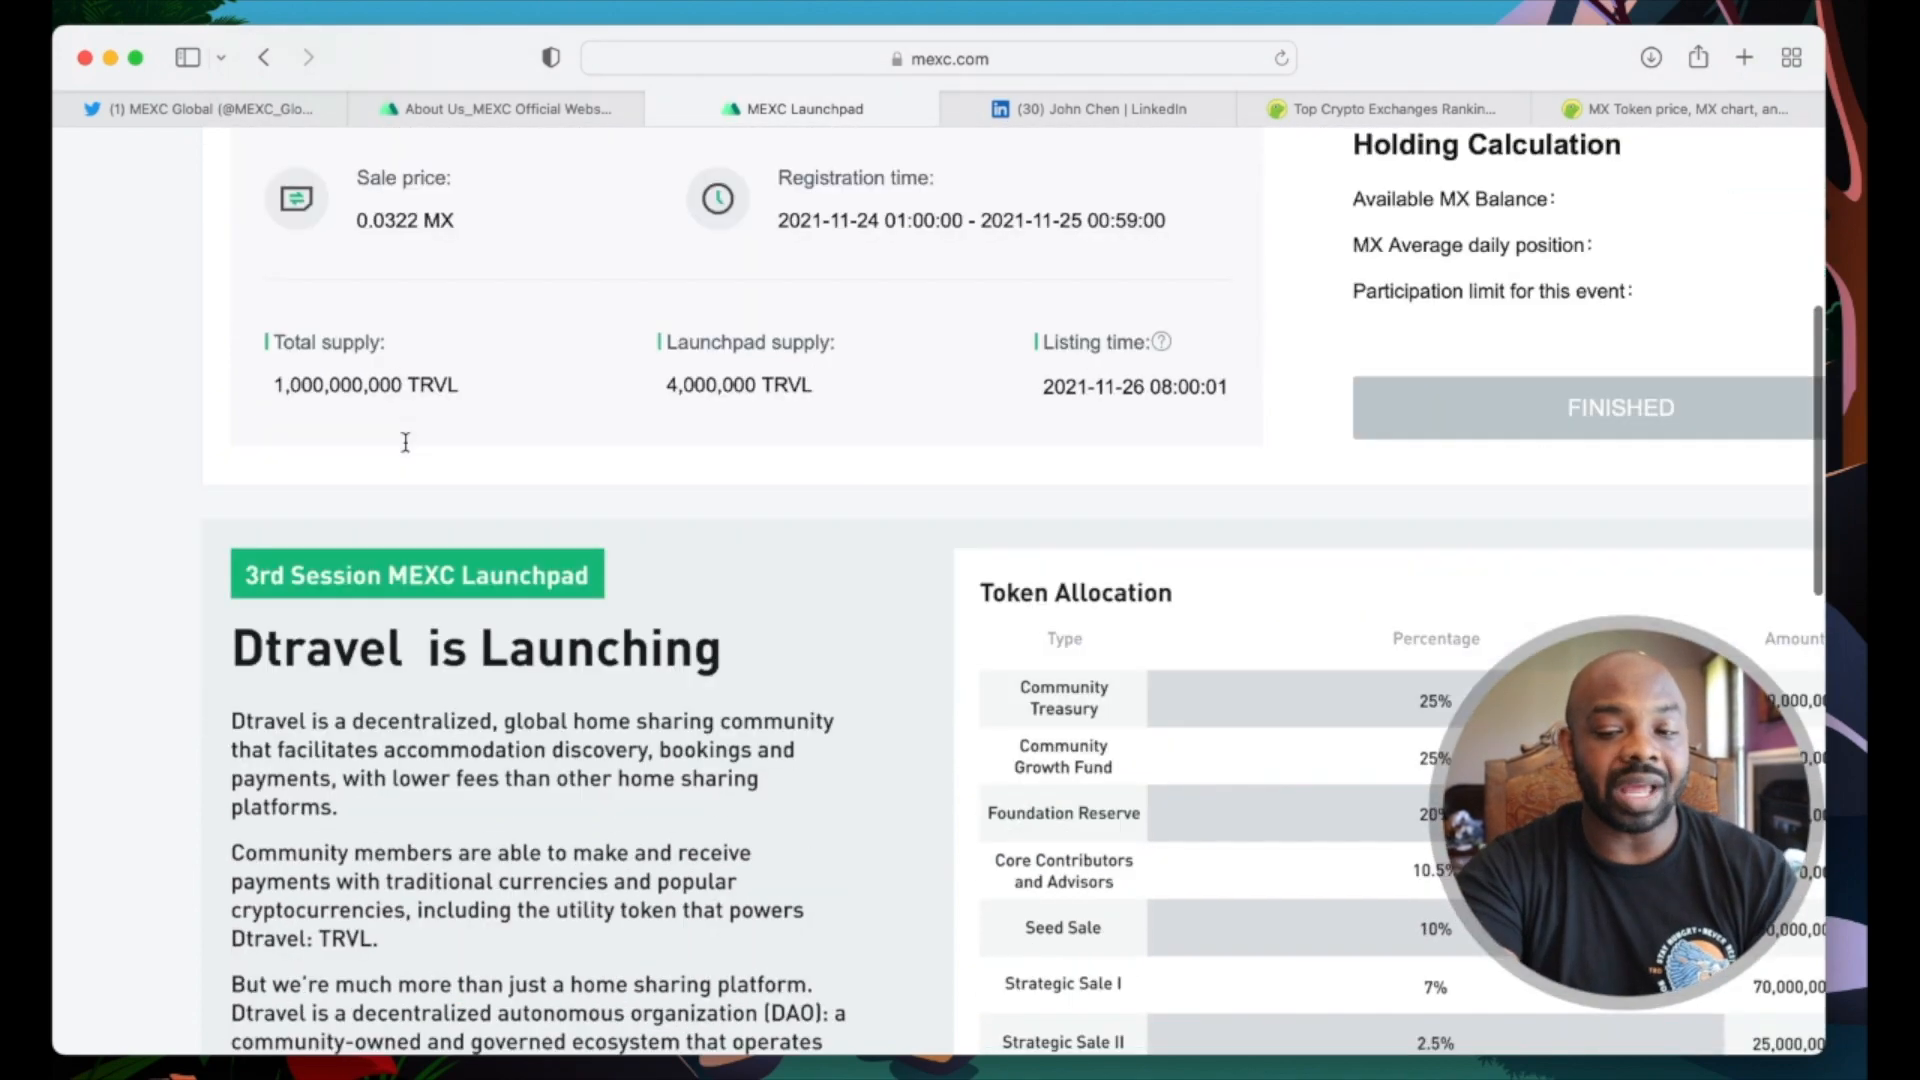
{"action": "scroll", "scroll_direction": "up", "scroll_amount": 3}
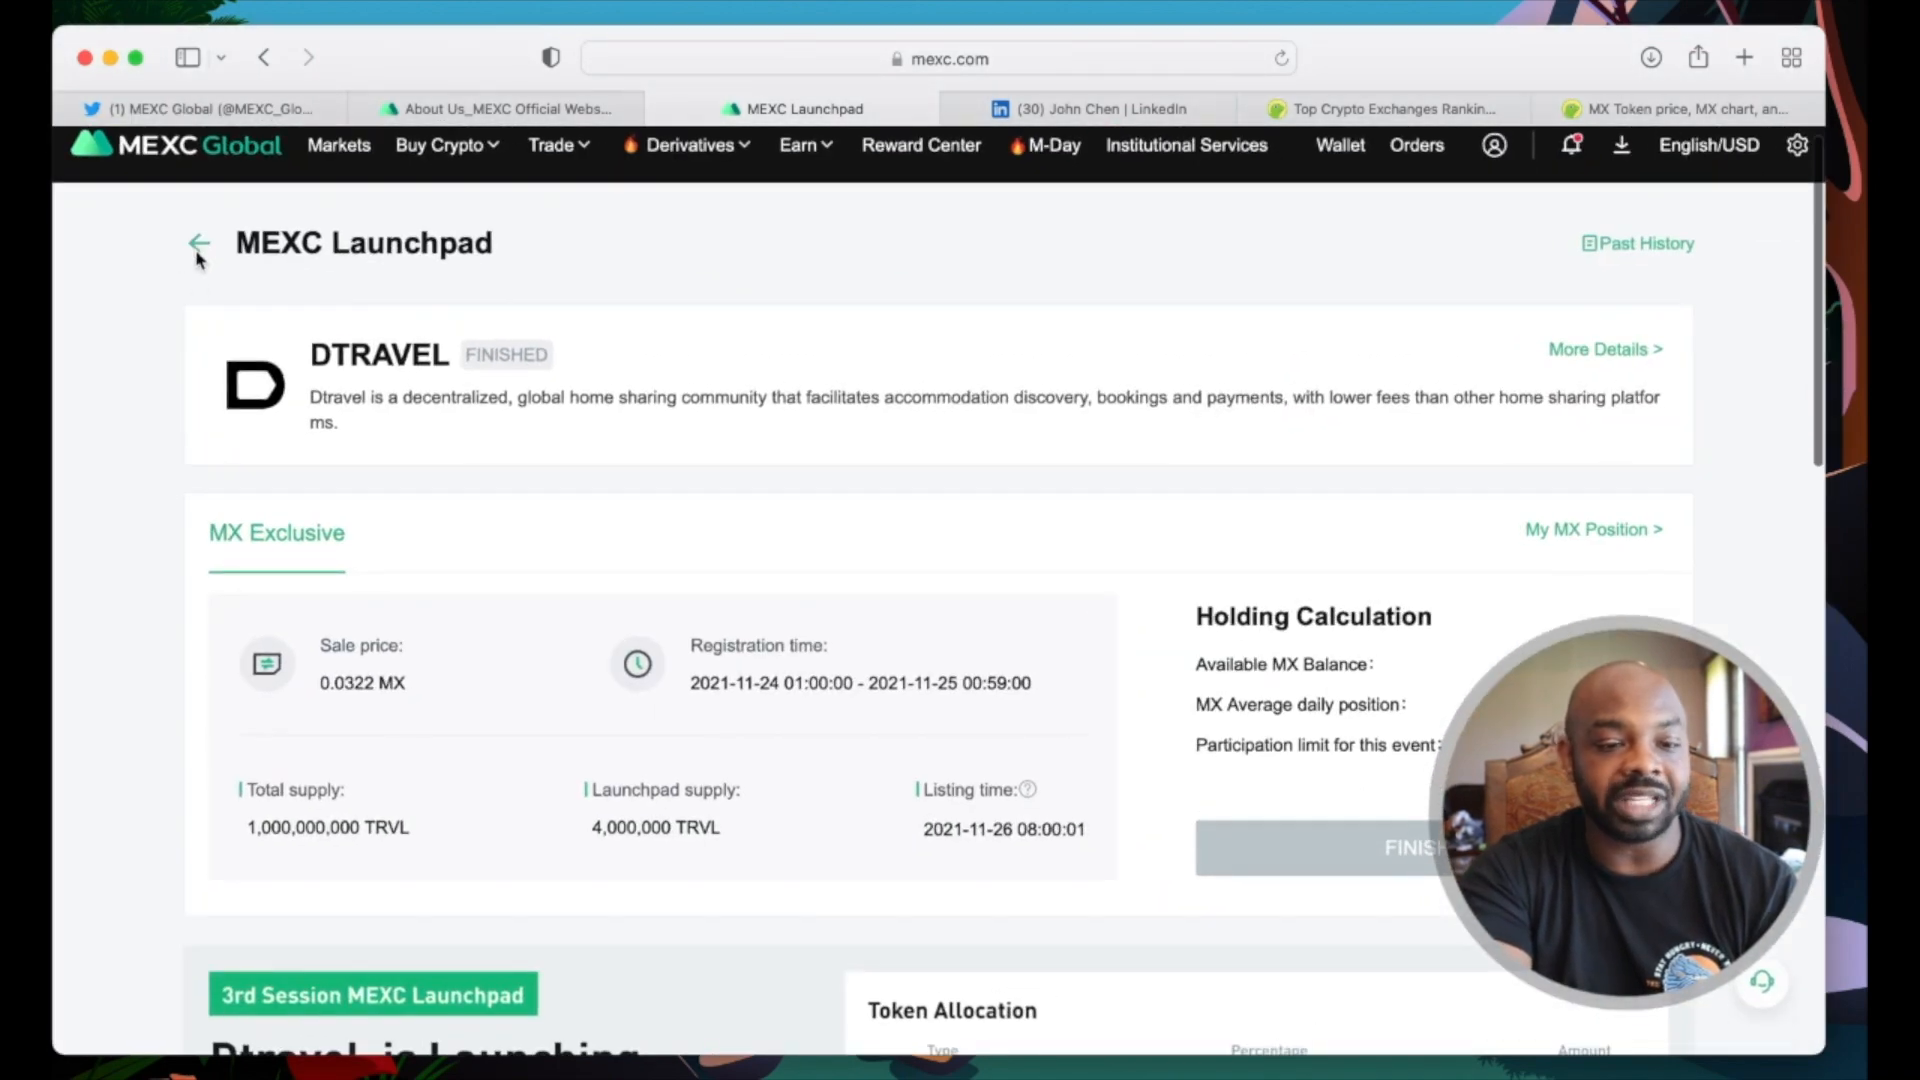
Step: Return to the Launchpad overview, accepting the risk reminder again, and reopen the Earn menu
{"action": "left_click", "coordinate": [198, 244]}
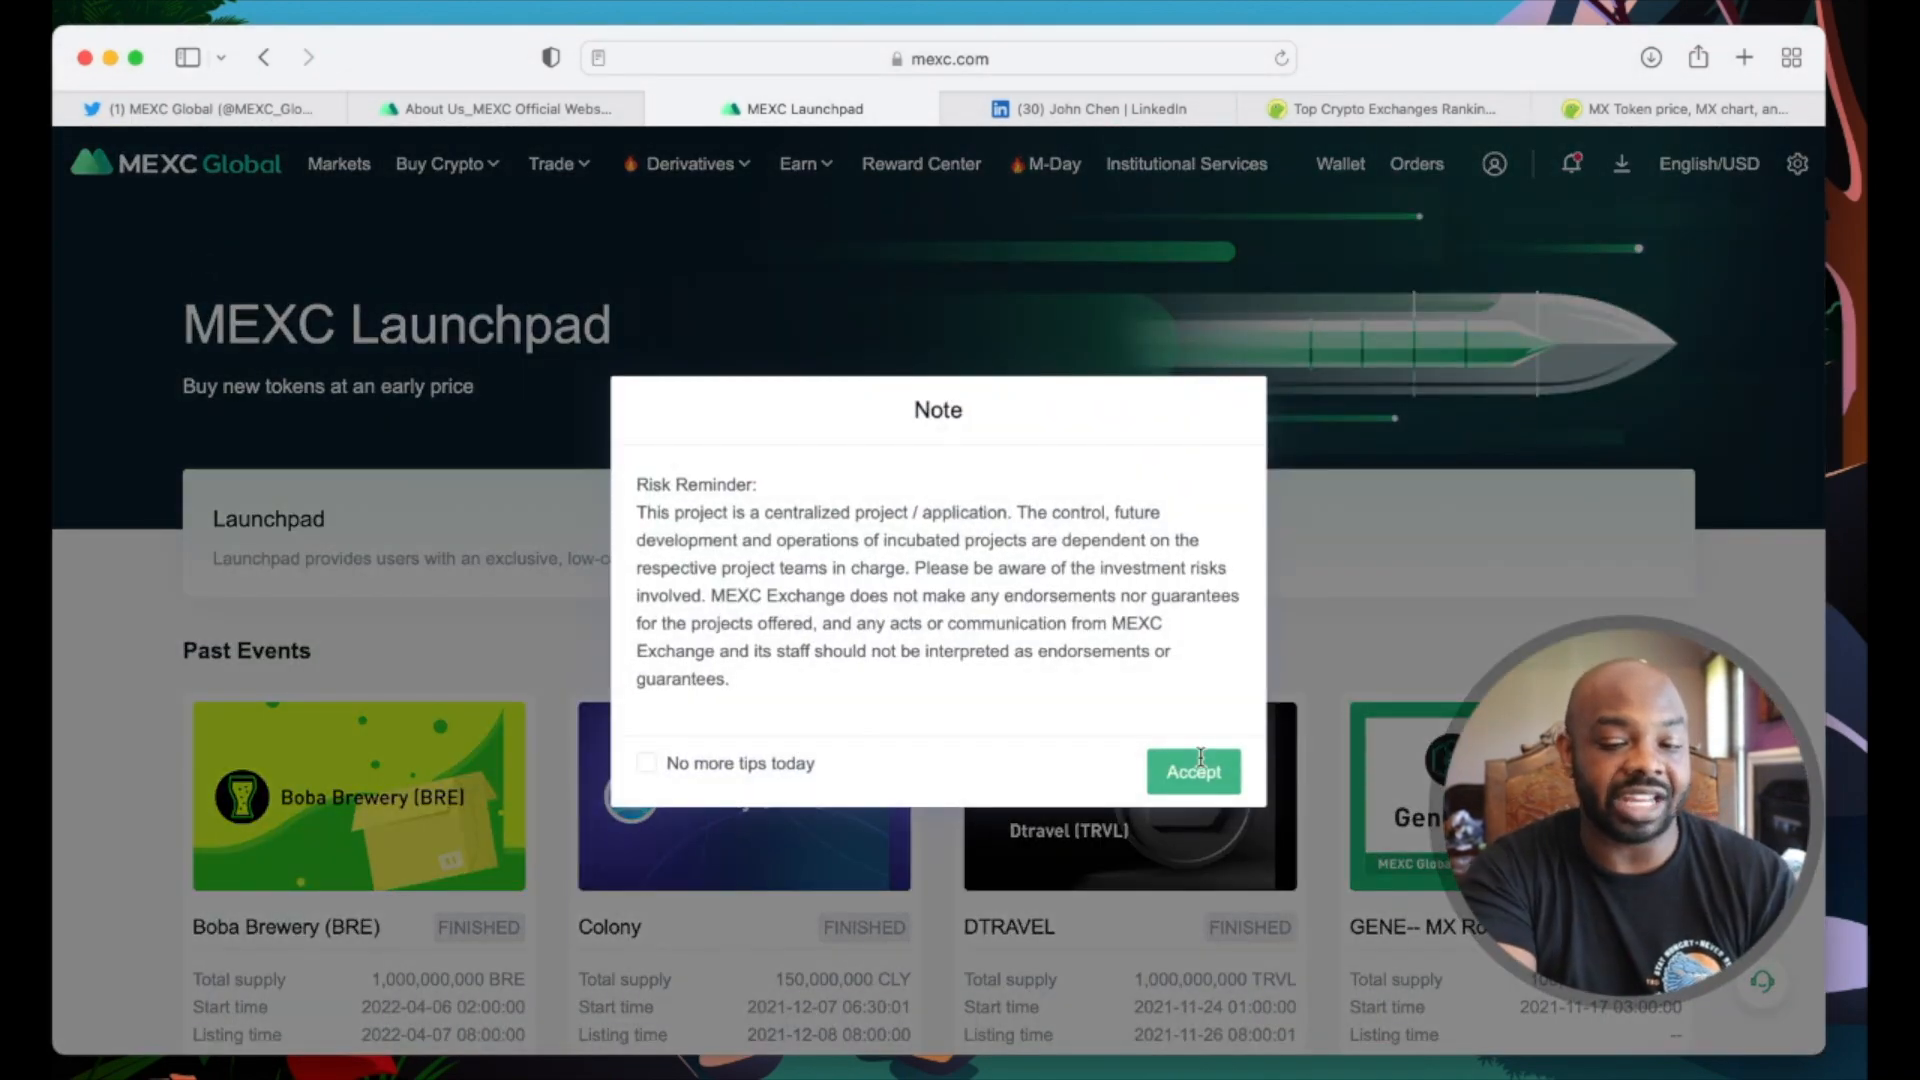
{"action": "left_click", "coordinate": [1192, 772]}
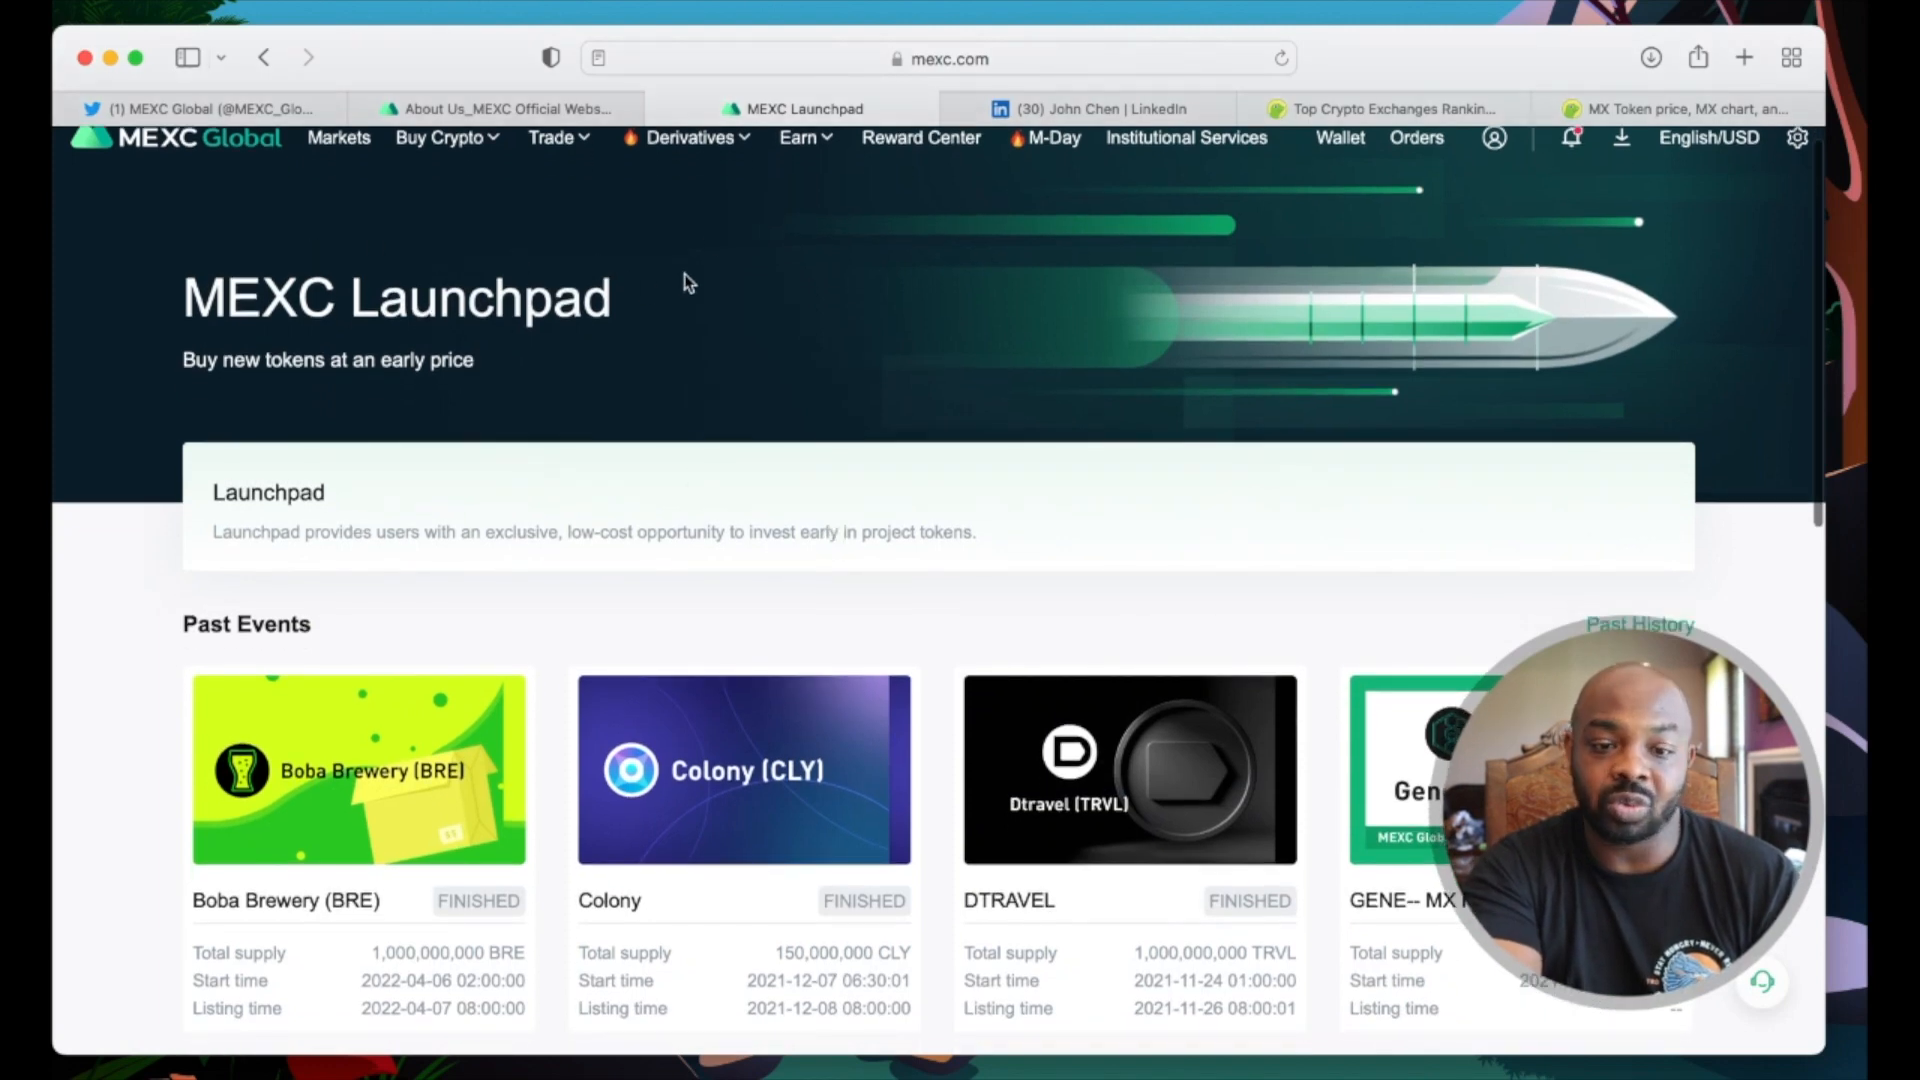
{"action": "left_click", "coordinate": [798, 162]}
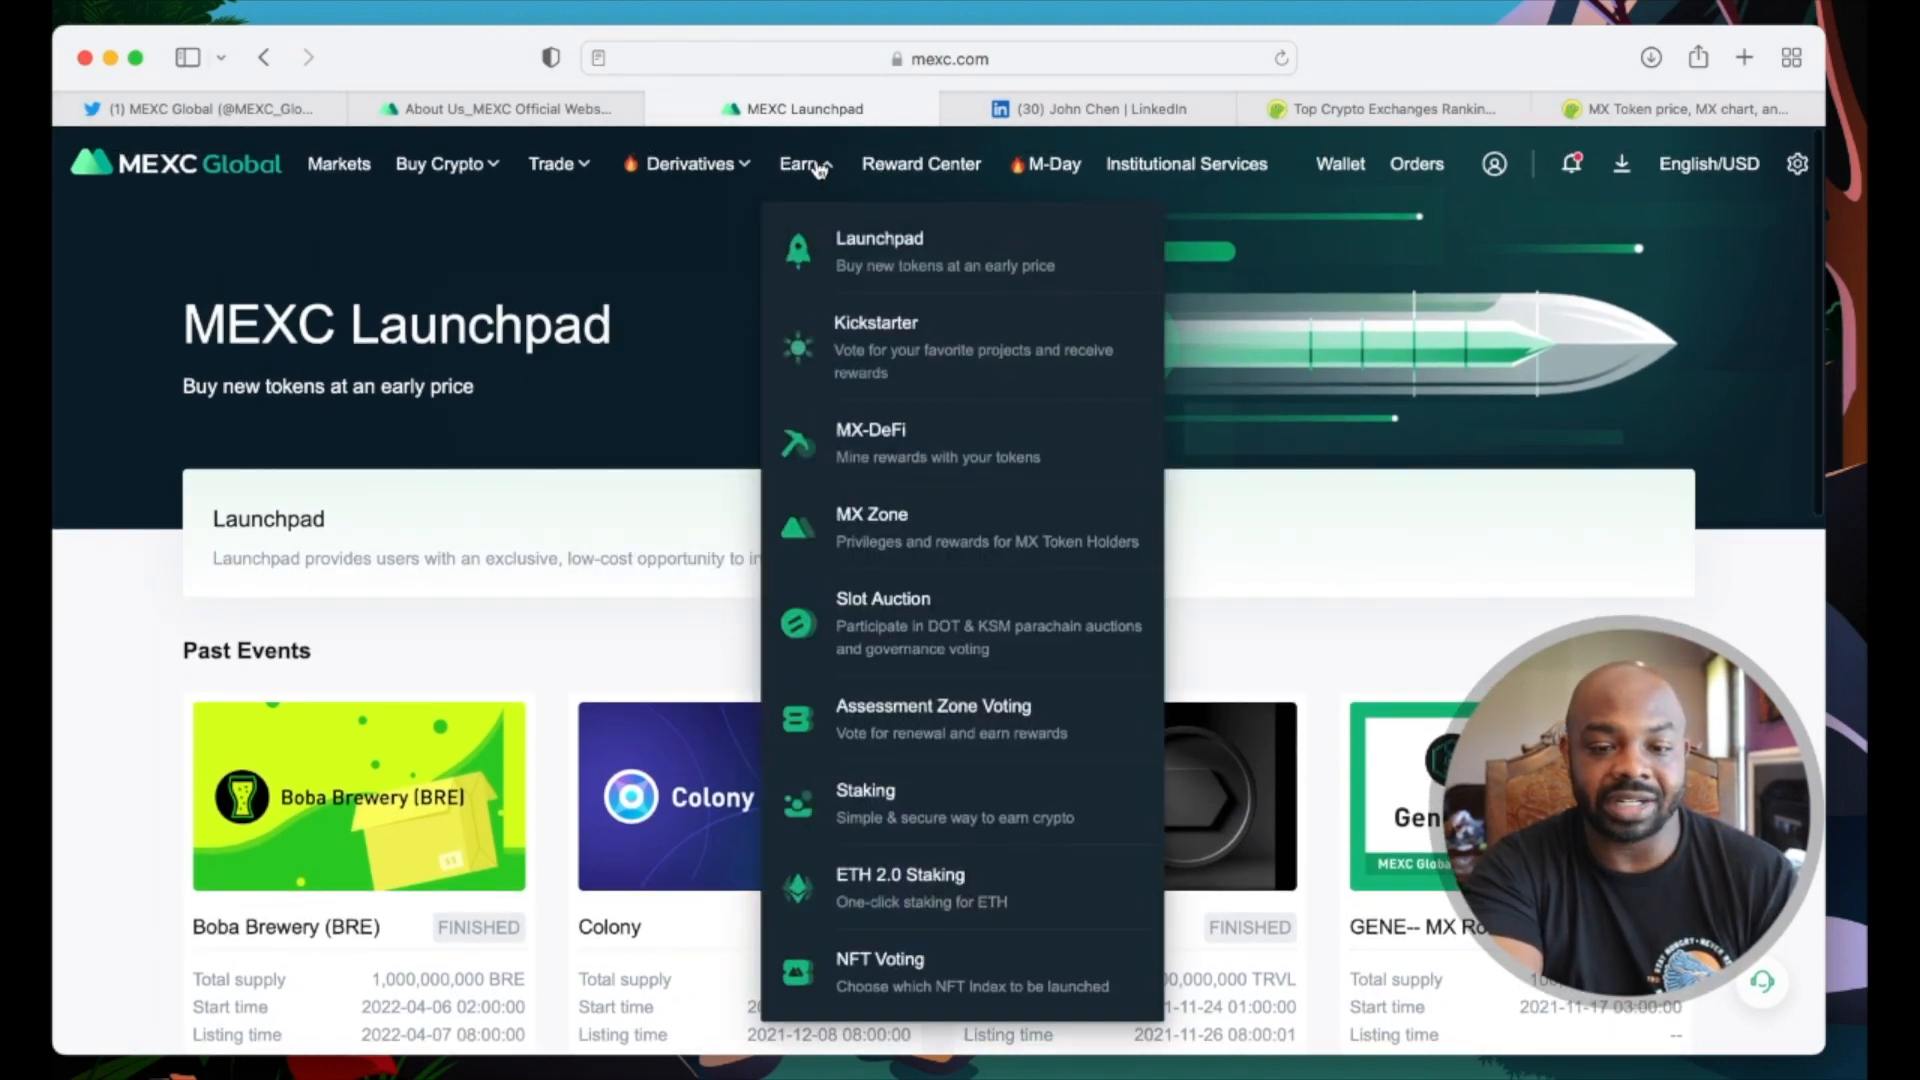
Step: Go to the Kickstarter page and read through its voting explanation
{"action": "left_click", "coordinate": [876, 346]}
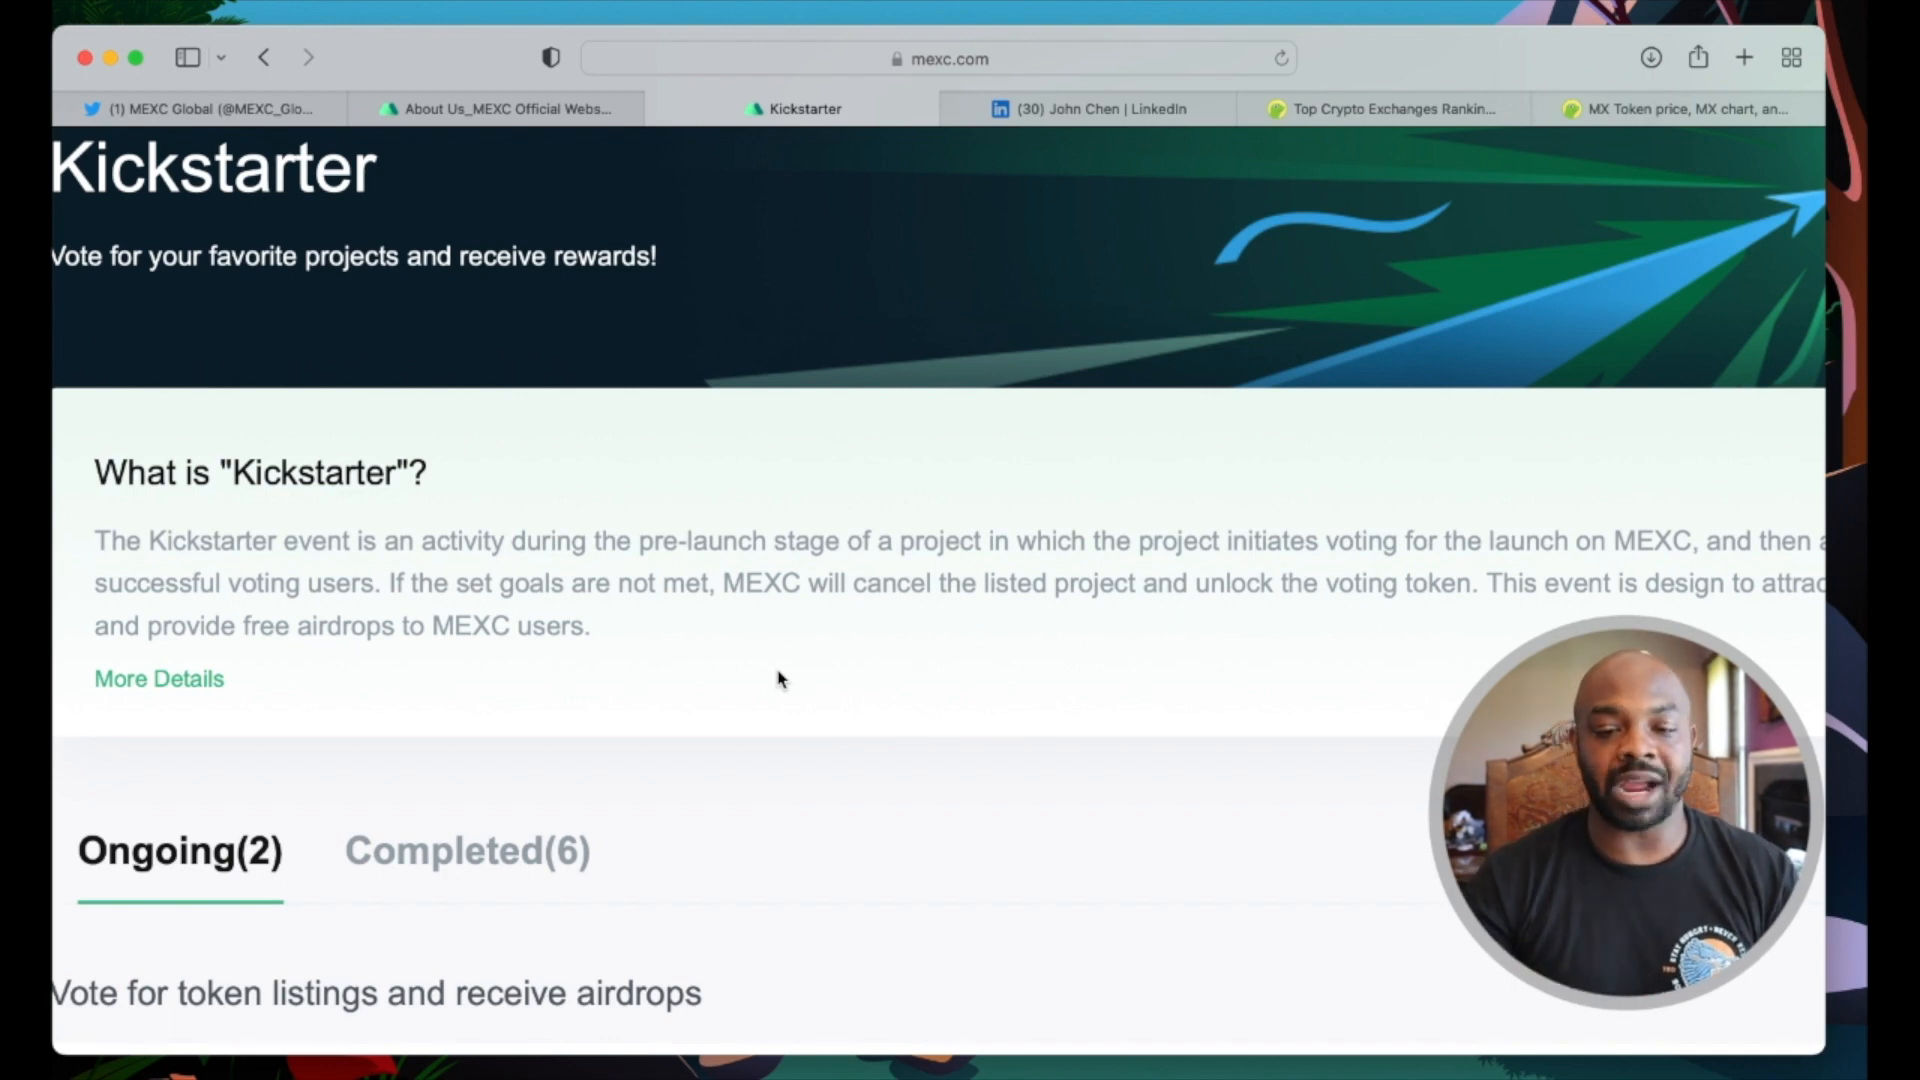
{"action": "scroll", "scroll_direction": "right", "scroll_amount": 3}
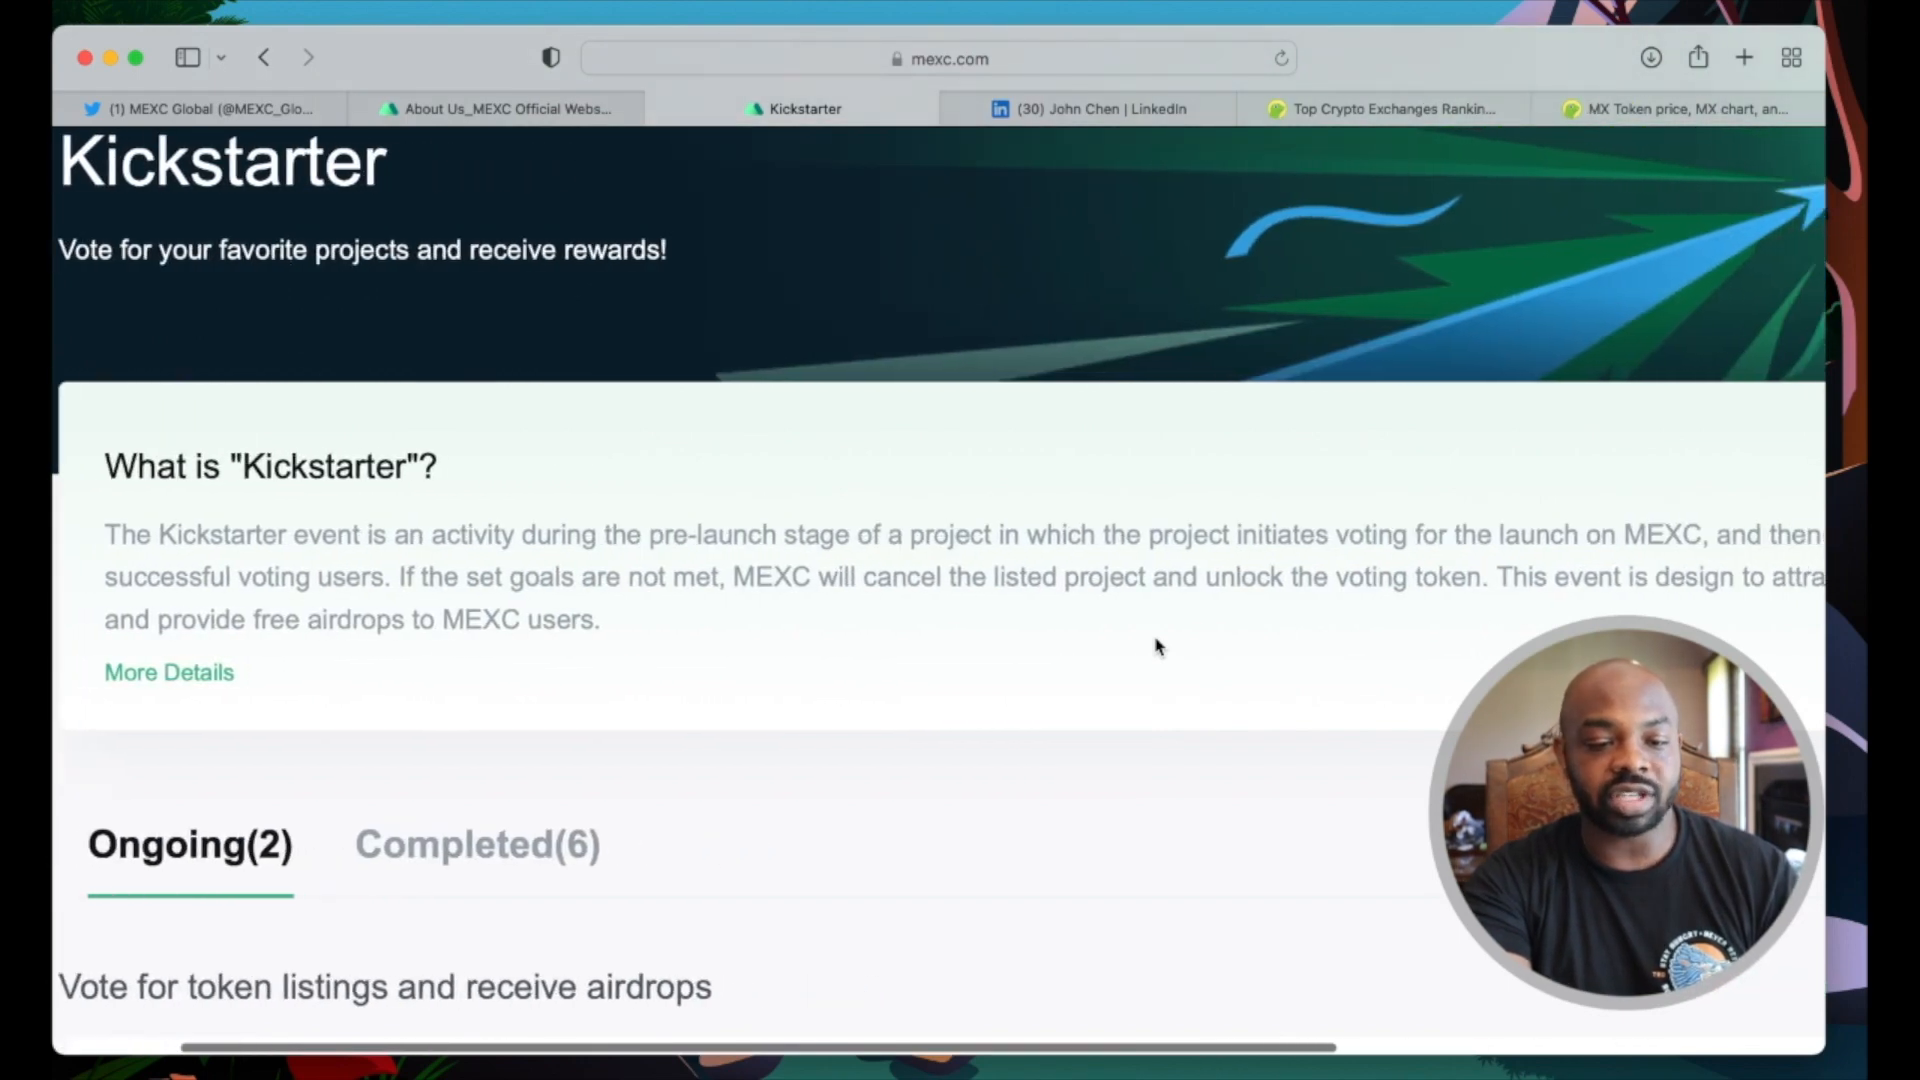
{"action": "scroll", "scroll_direction": "right", "scroll_amount": 3}
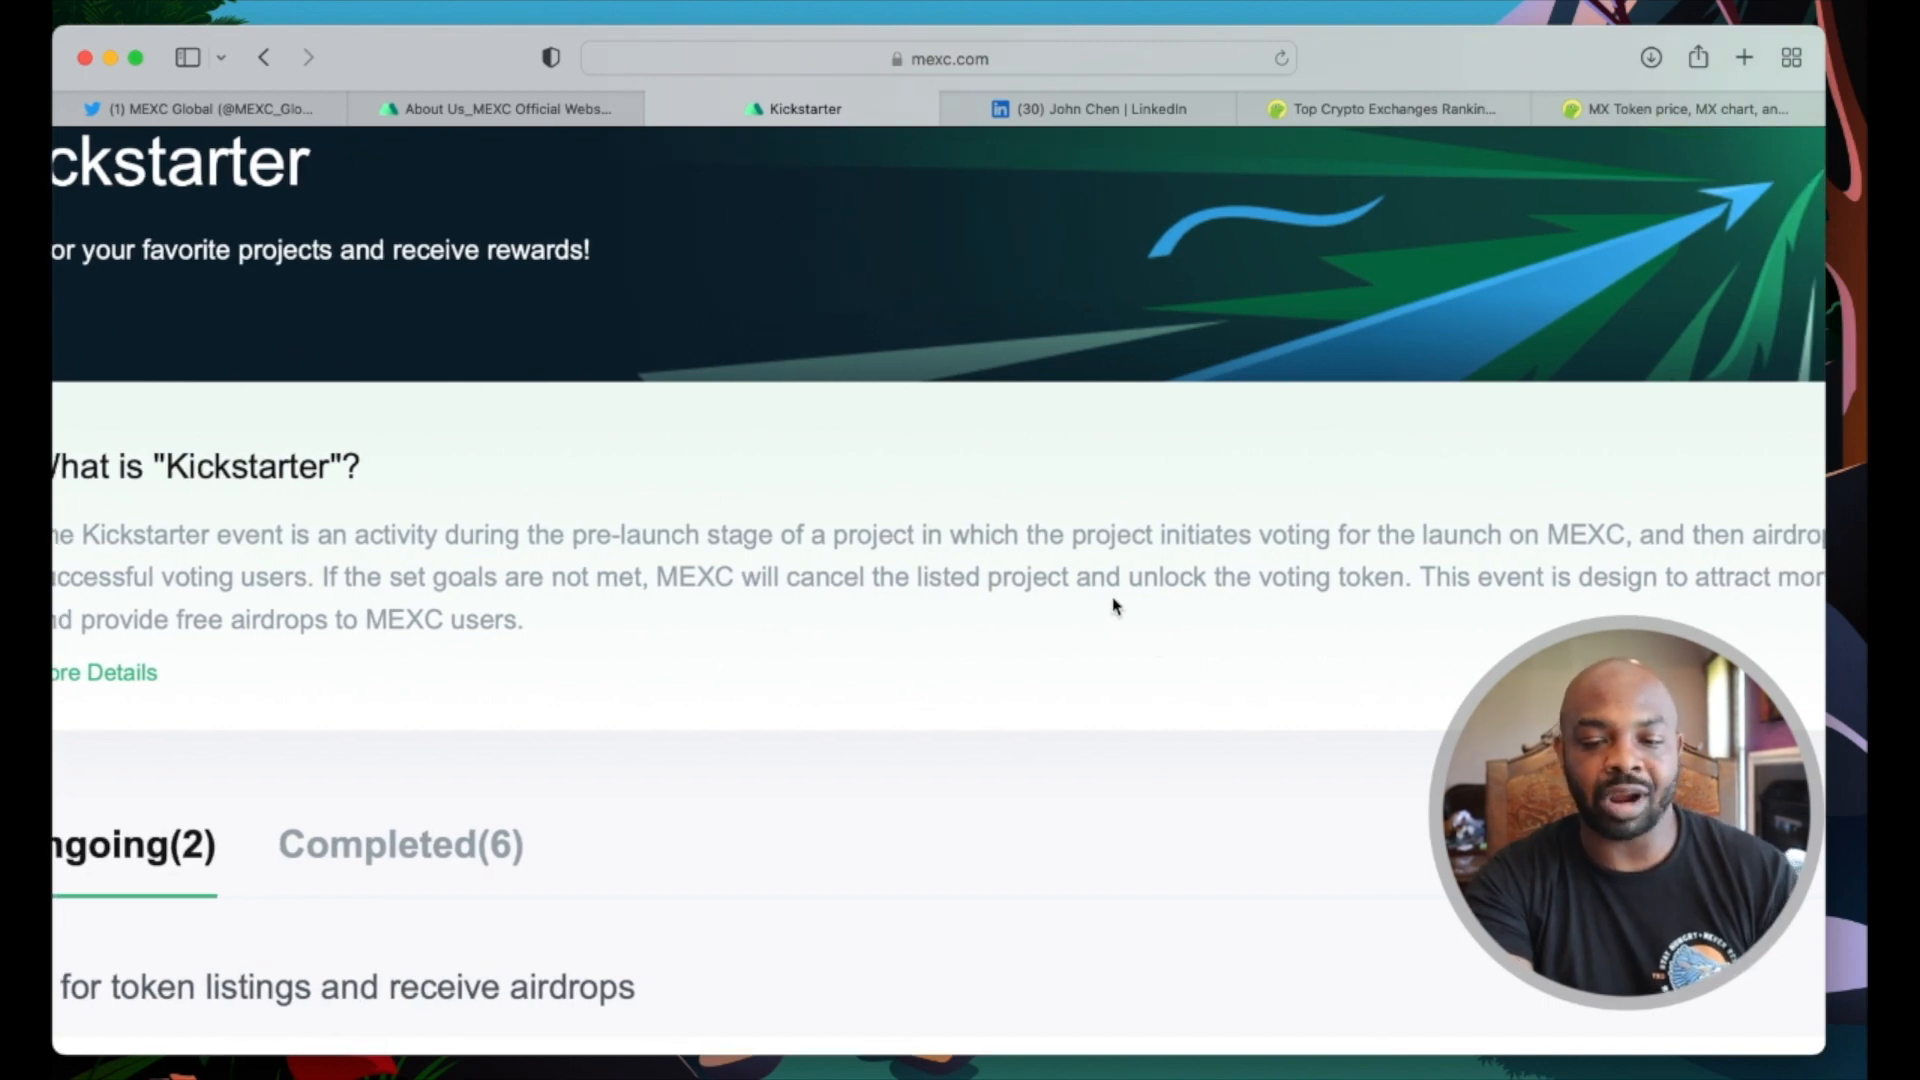
{"action": "scroll", "scroll_direction": "right", "scroll_amount": 3}
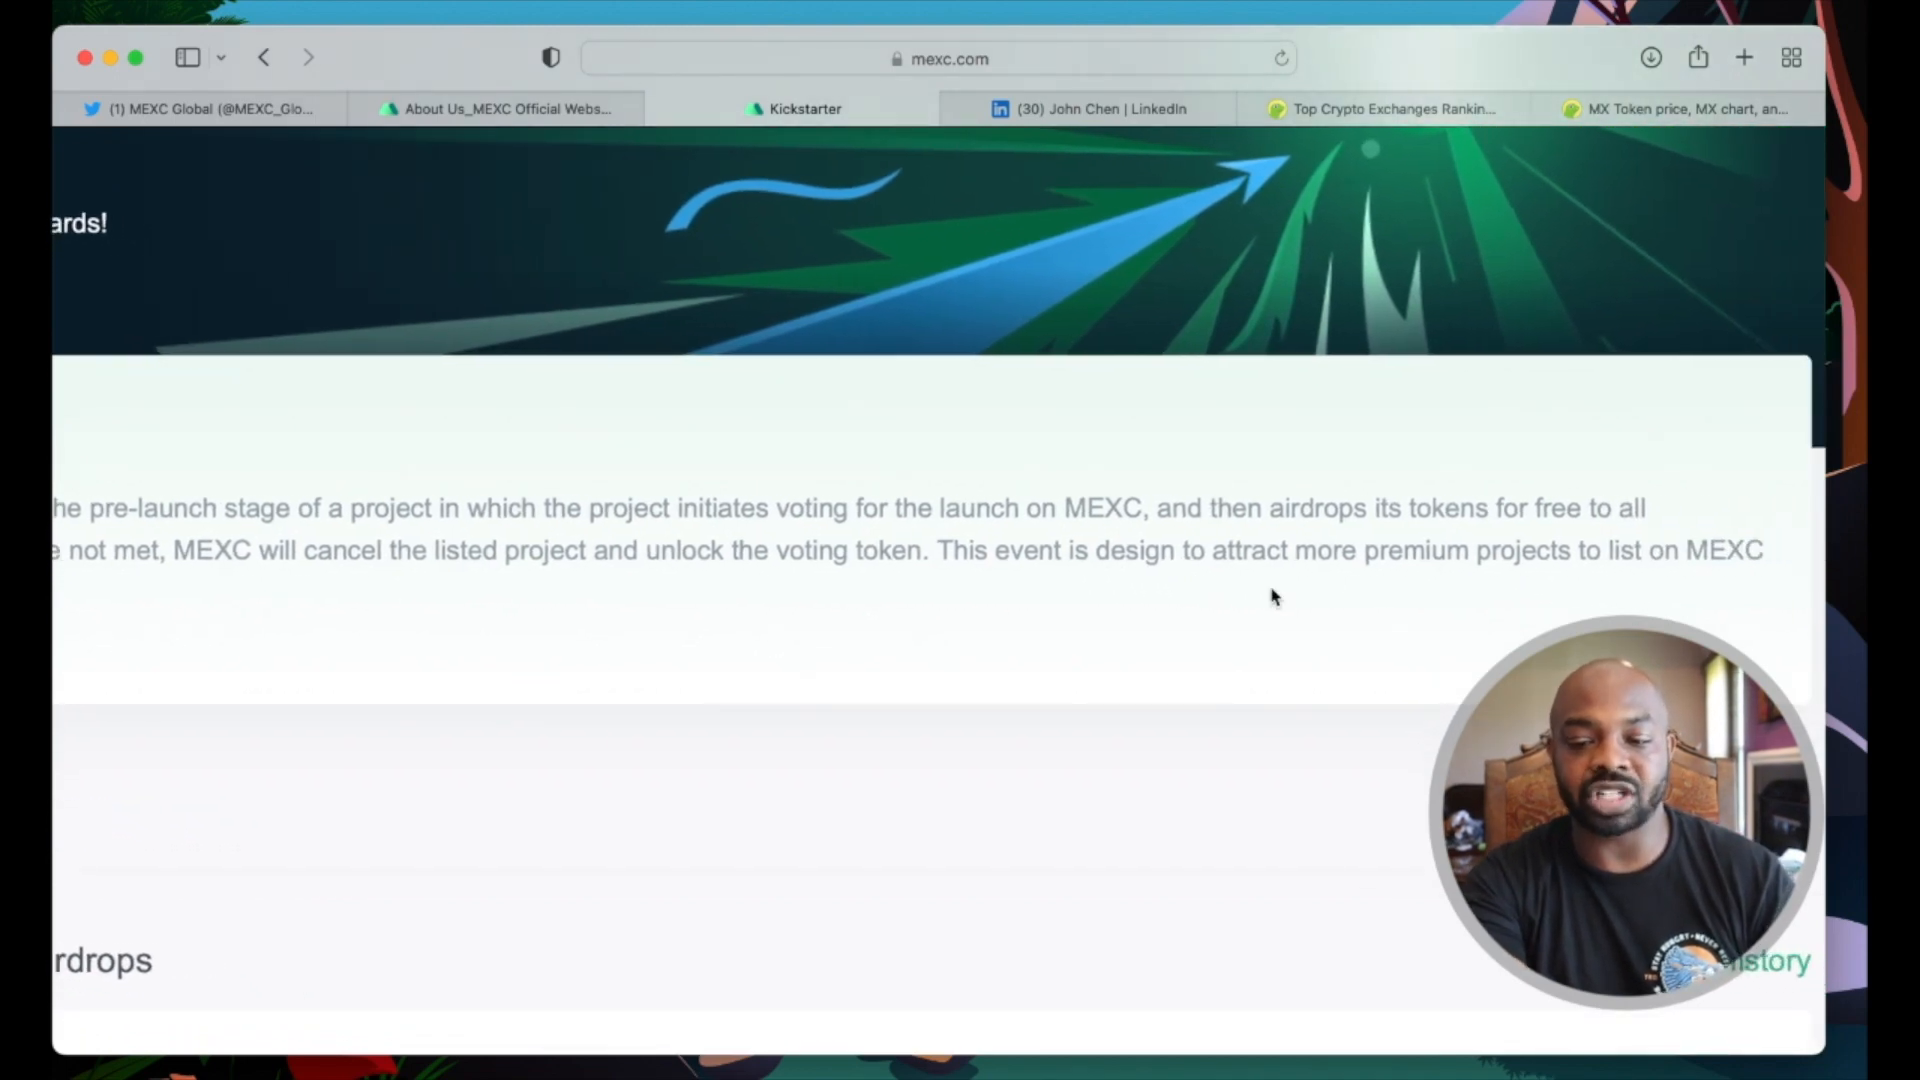
{"action": "scroll", "scroll_direction": "up", "scroll_amount": 3}
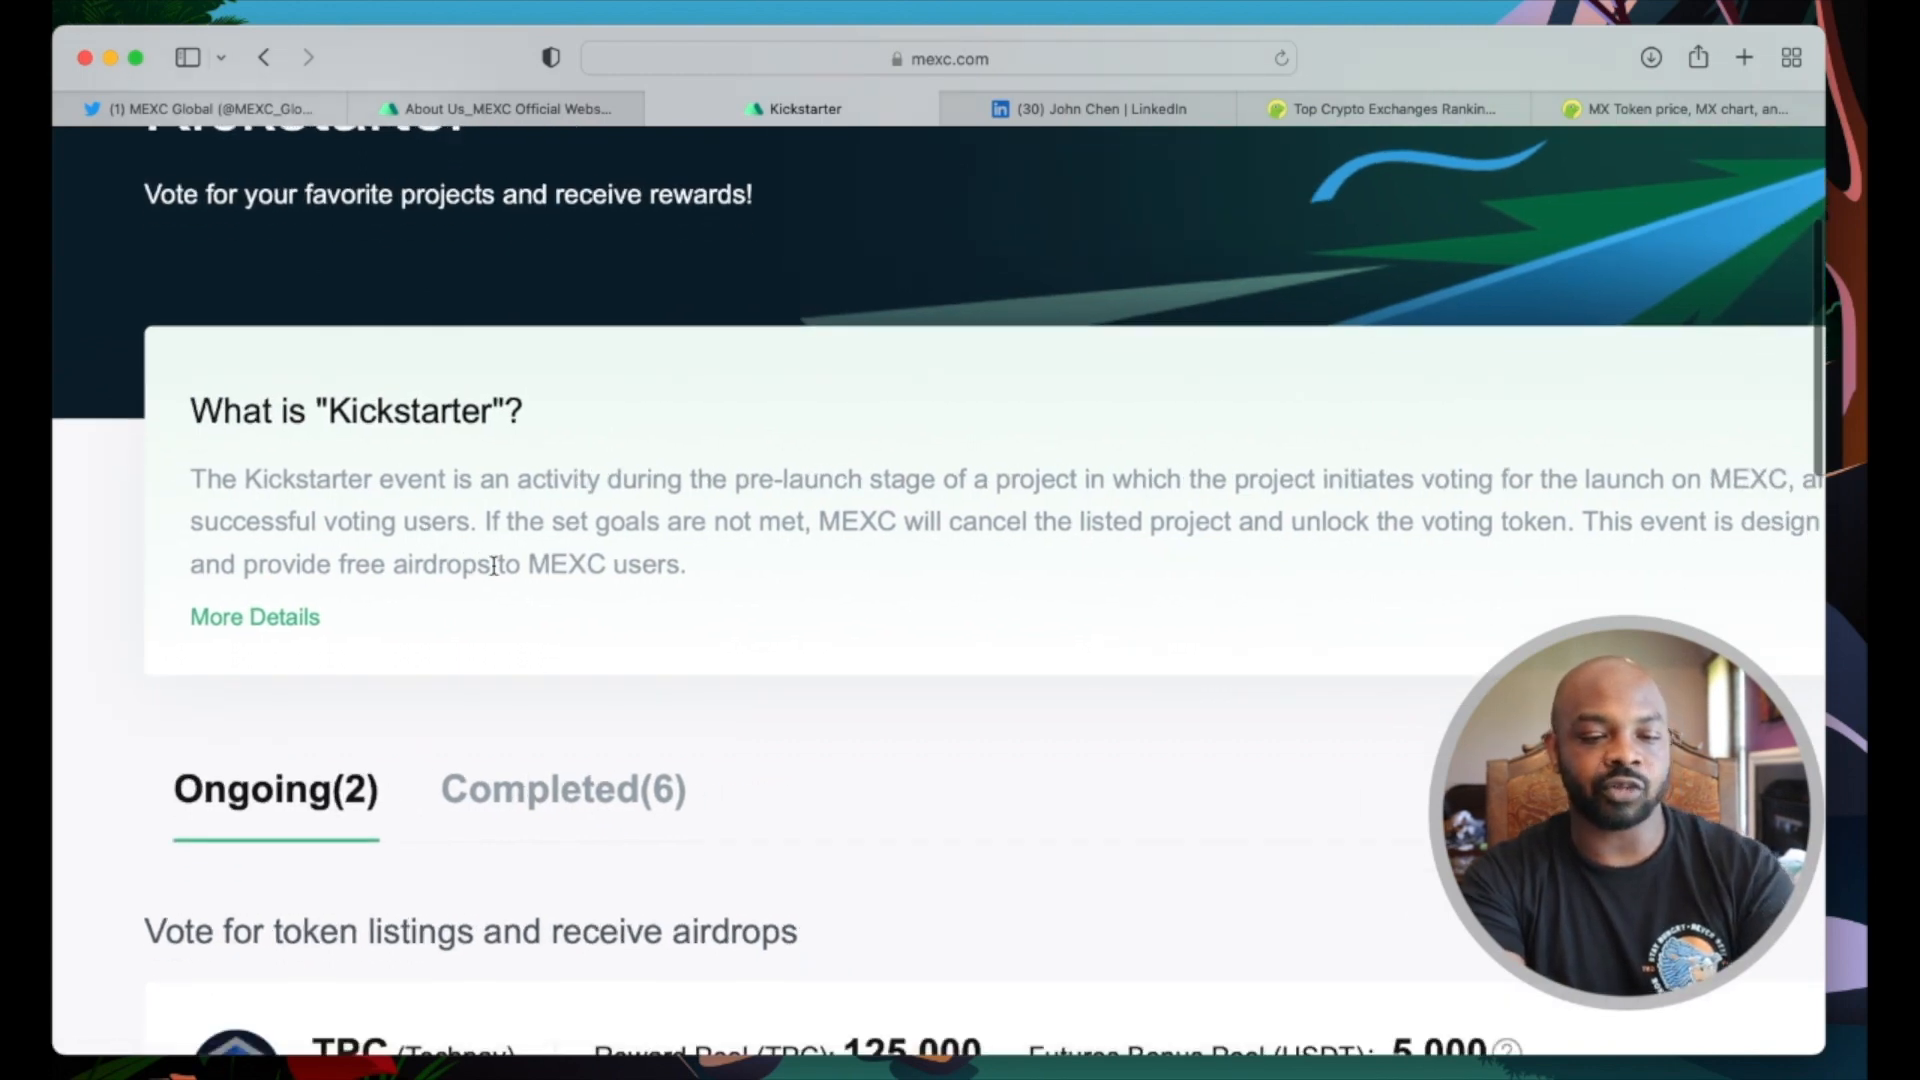
Step: Review the two ongoing listing votes, TPC and Radix (XRD), then reopen the Earn menu
{"action": "scroll", "scroll_direction": "down", "scroll_amount": 3}
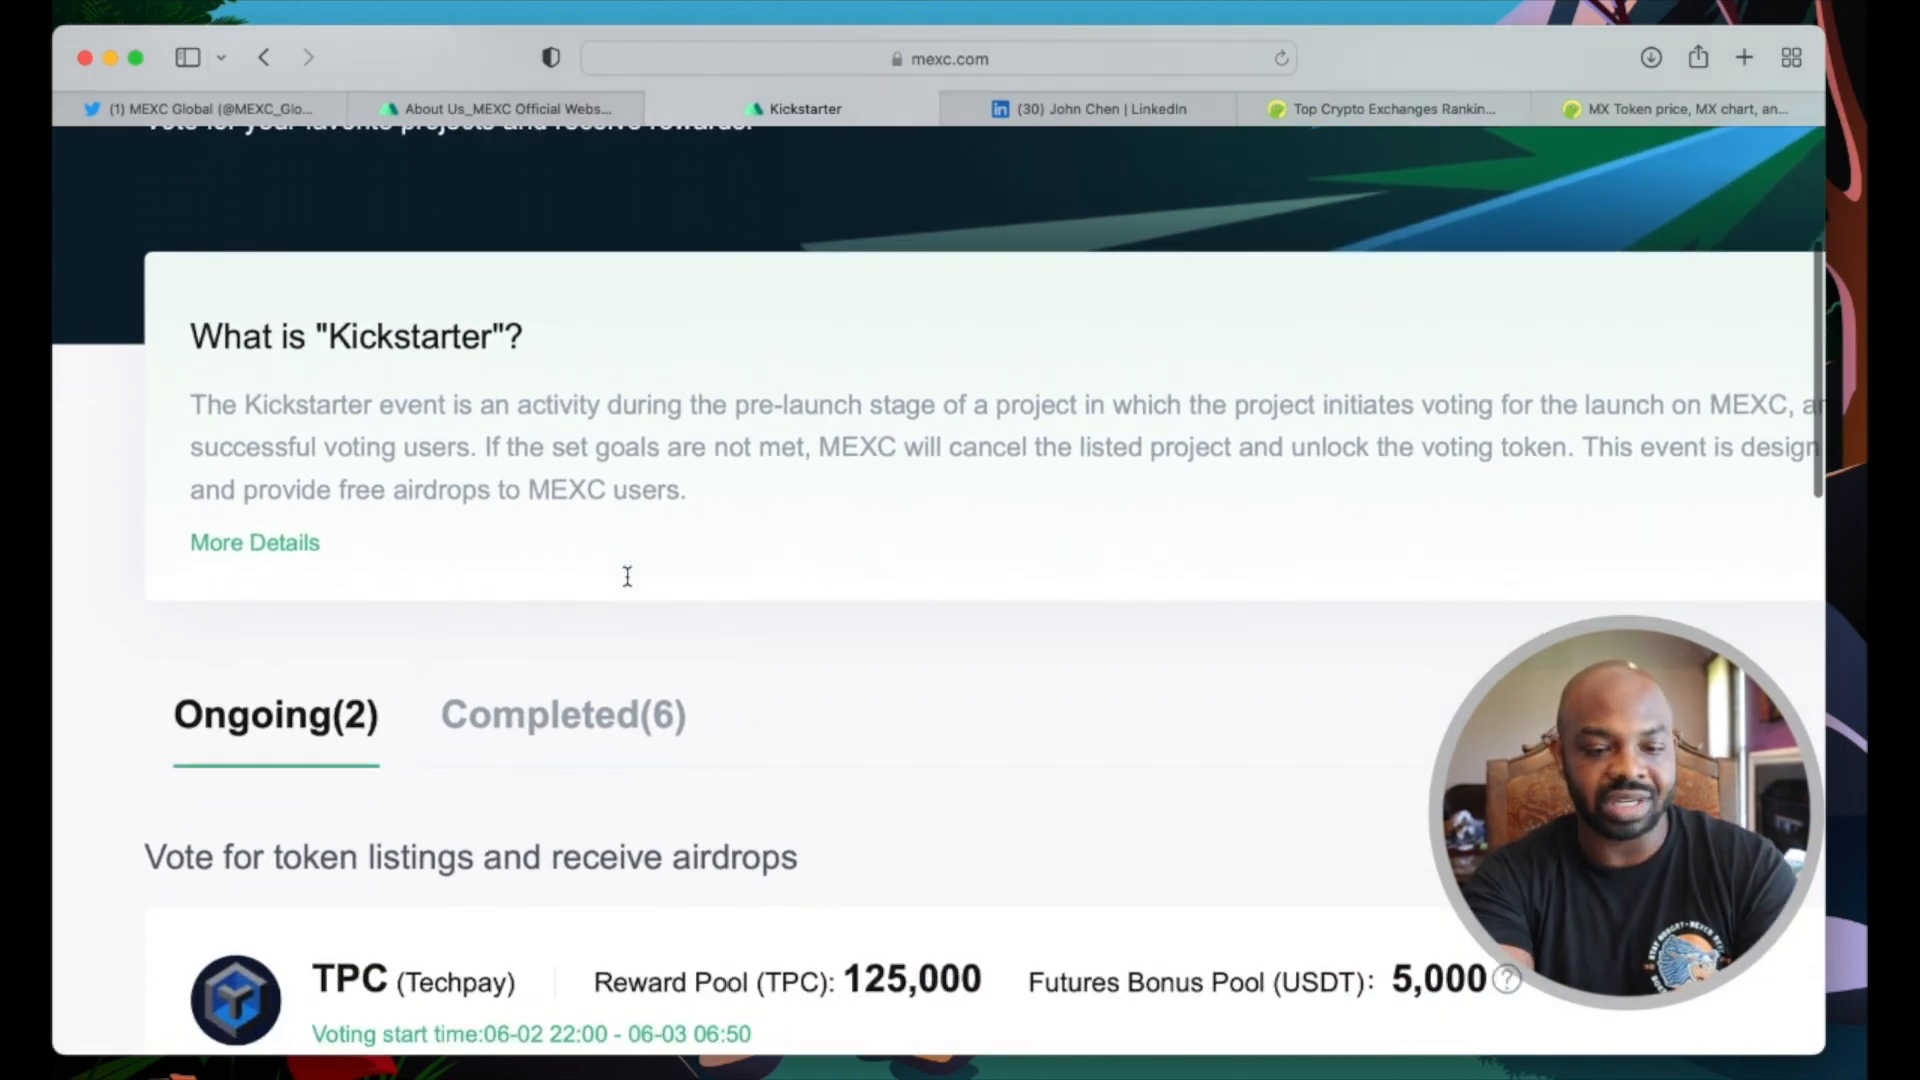
{"action": "scroll", "scroll_direction": "down", "scroll_amount": 3}
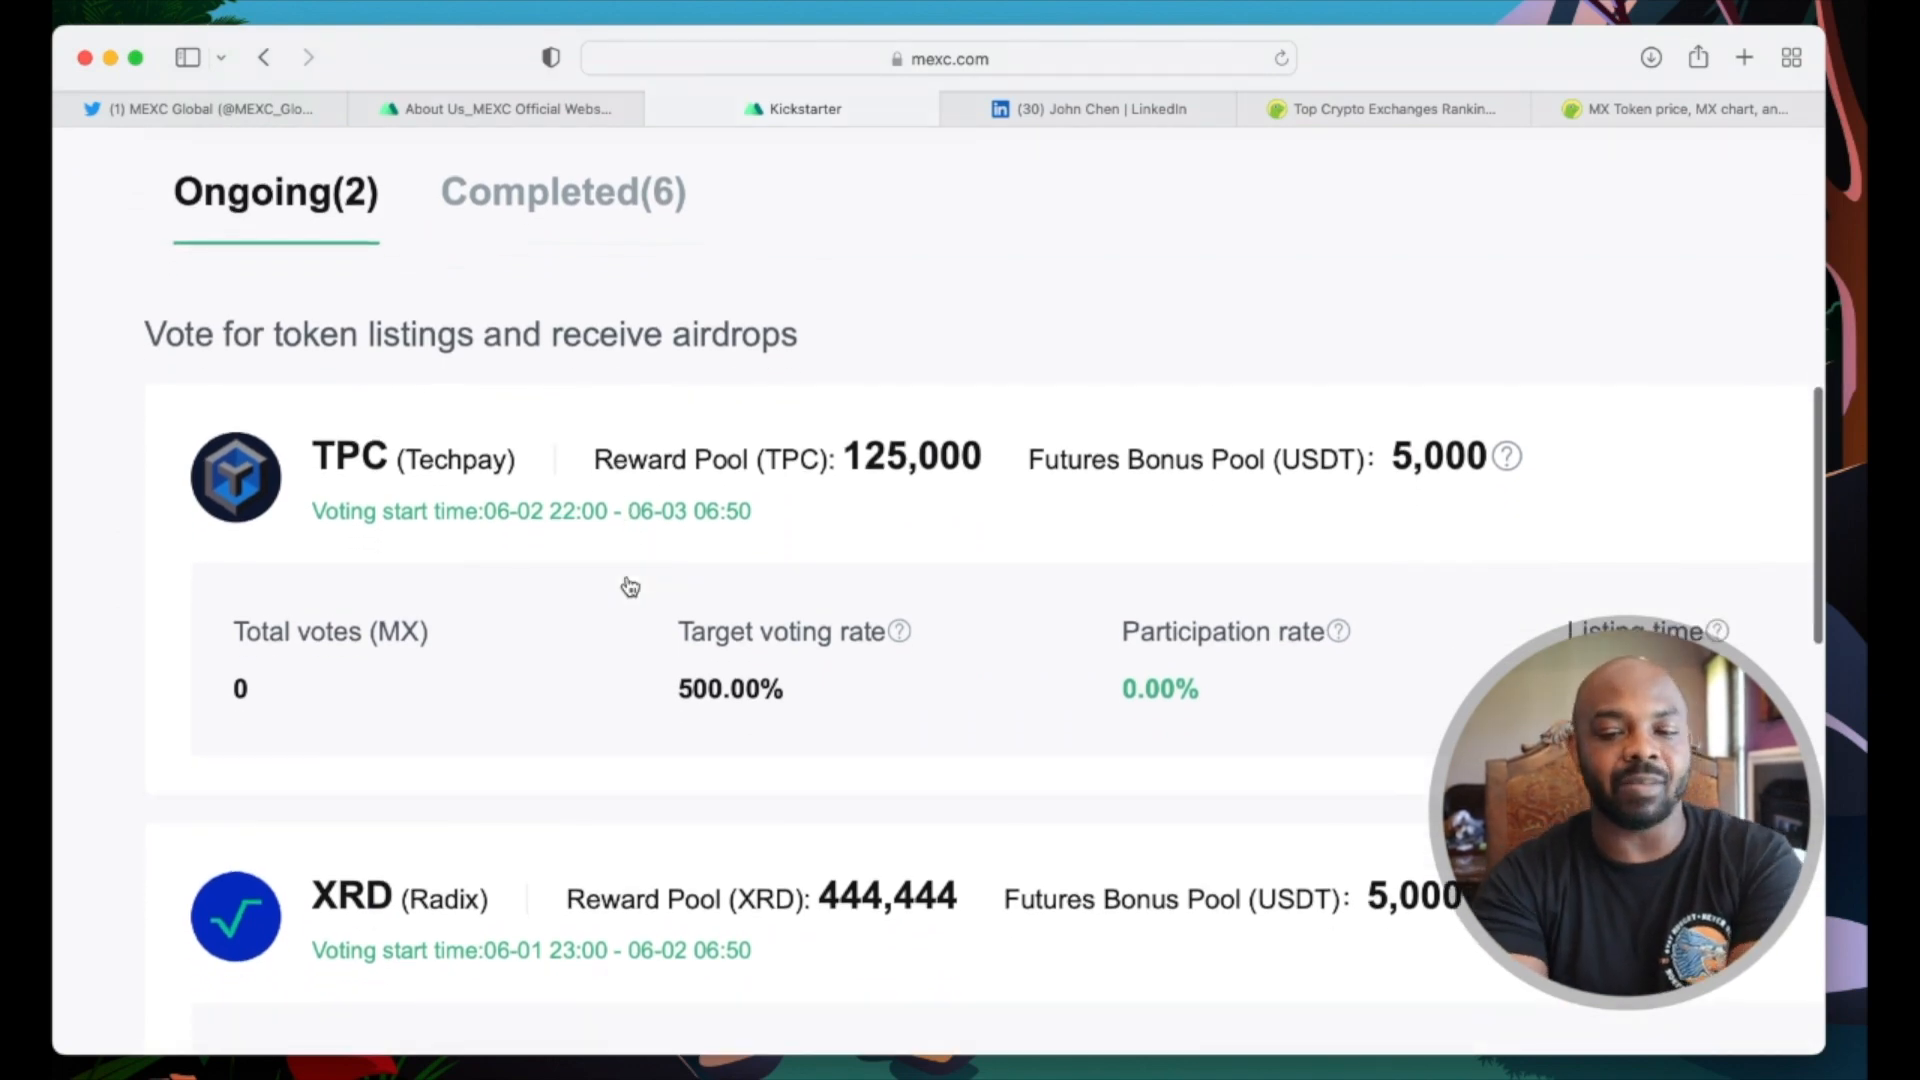
{"action": "scroll", "scroll_direction": "down", "scroll_amount": 3}
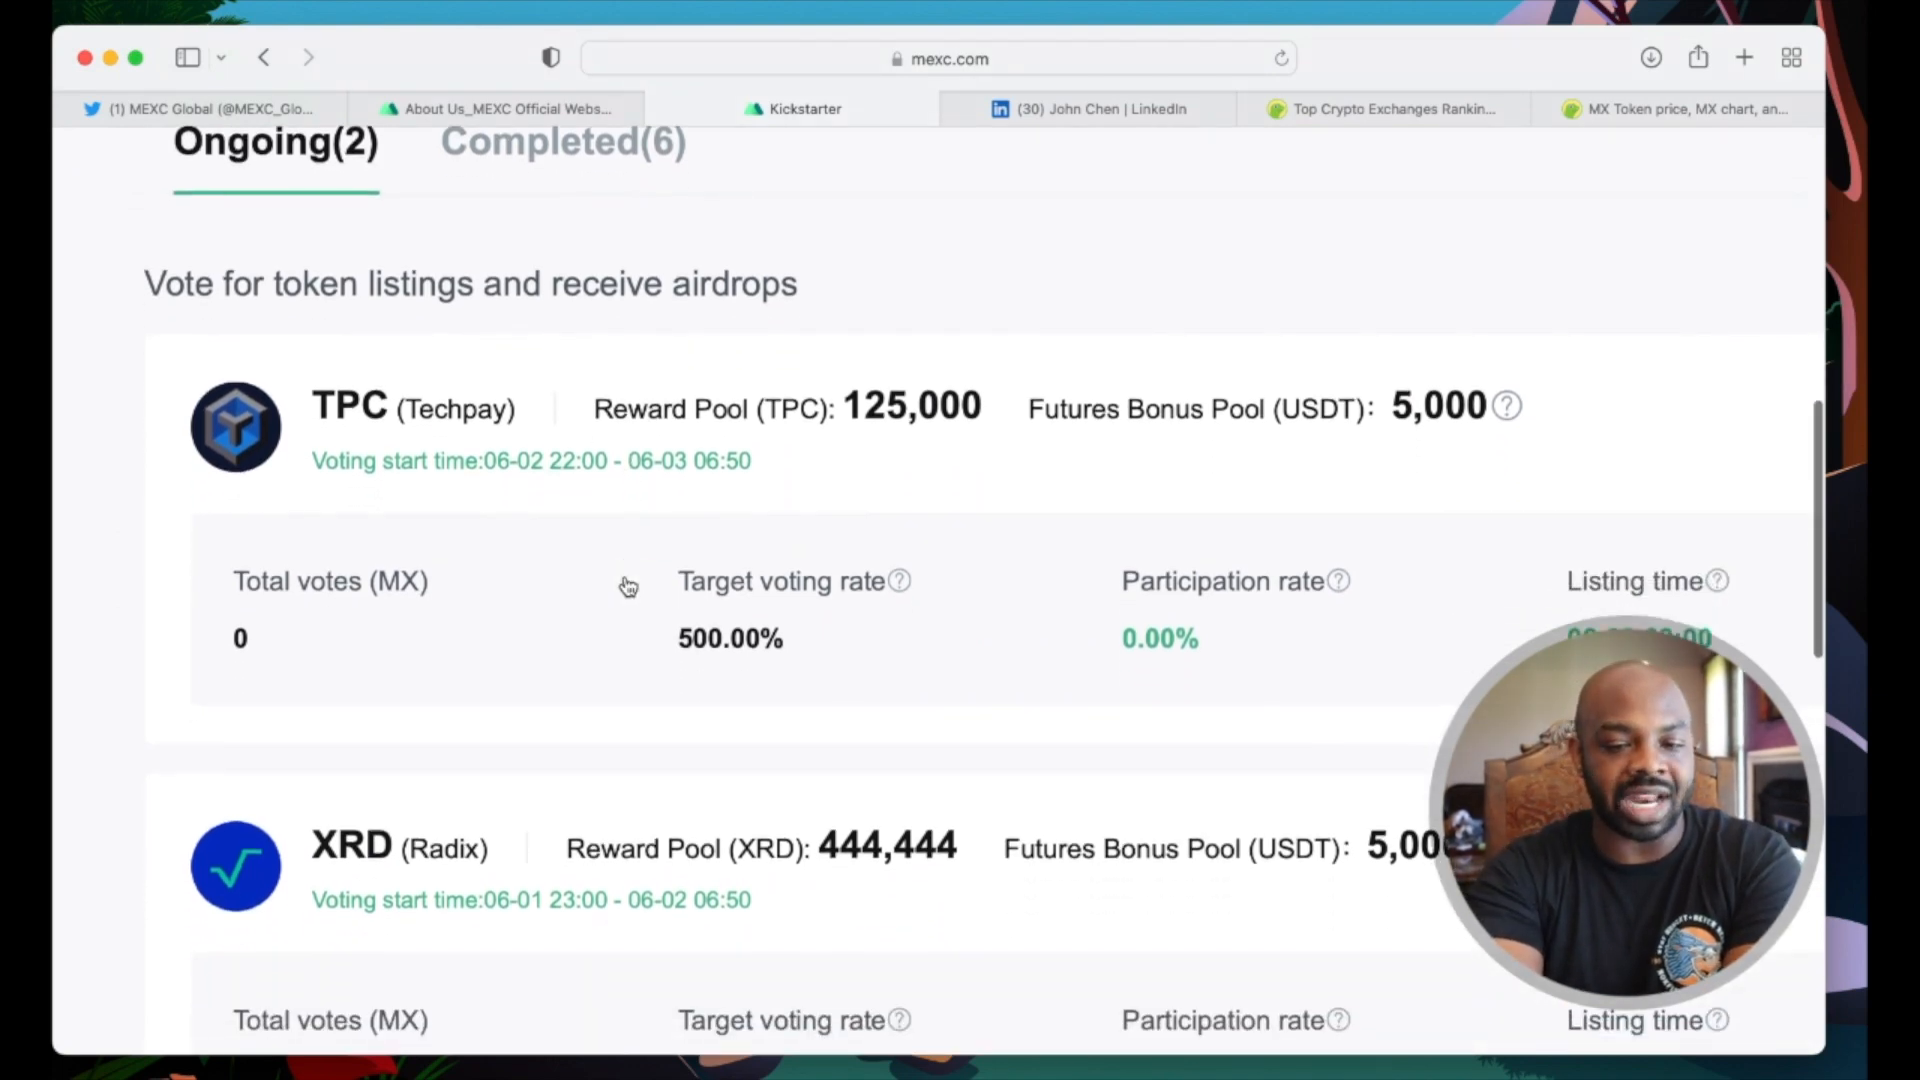
{"action": "scroll", "scroll_direction": "down", "scroll_amount": 3}
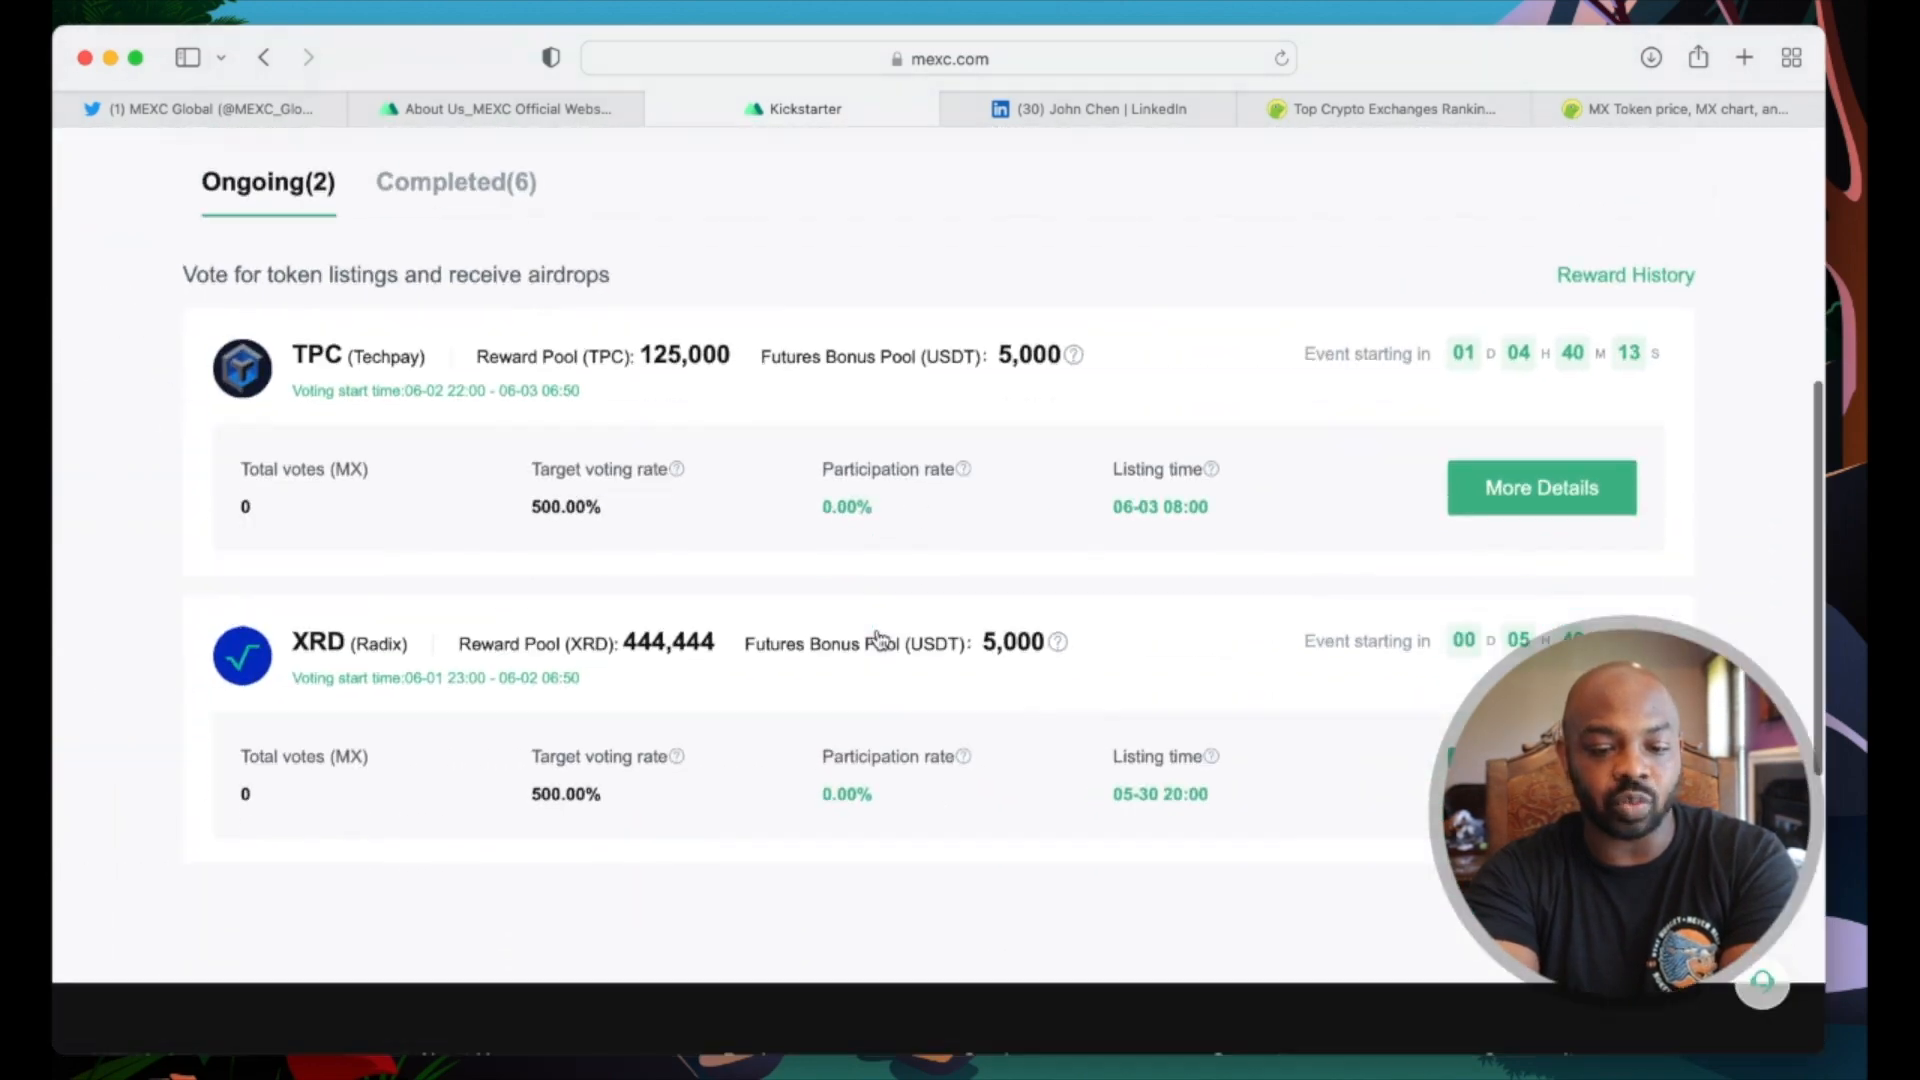
{"action": "scroll", "scroll_direction": "up", "scroll_amount": 3}
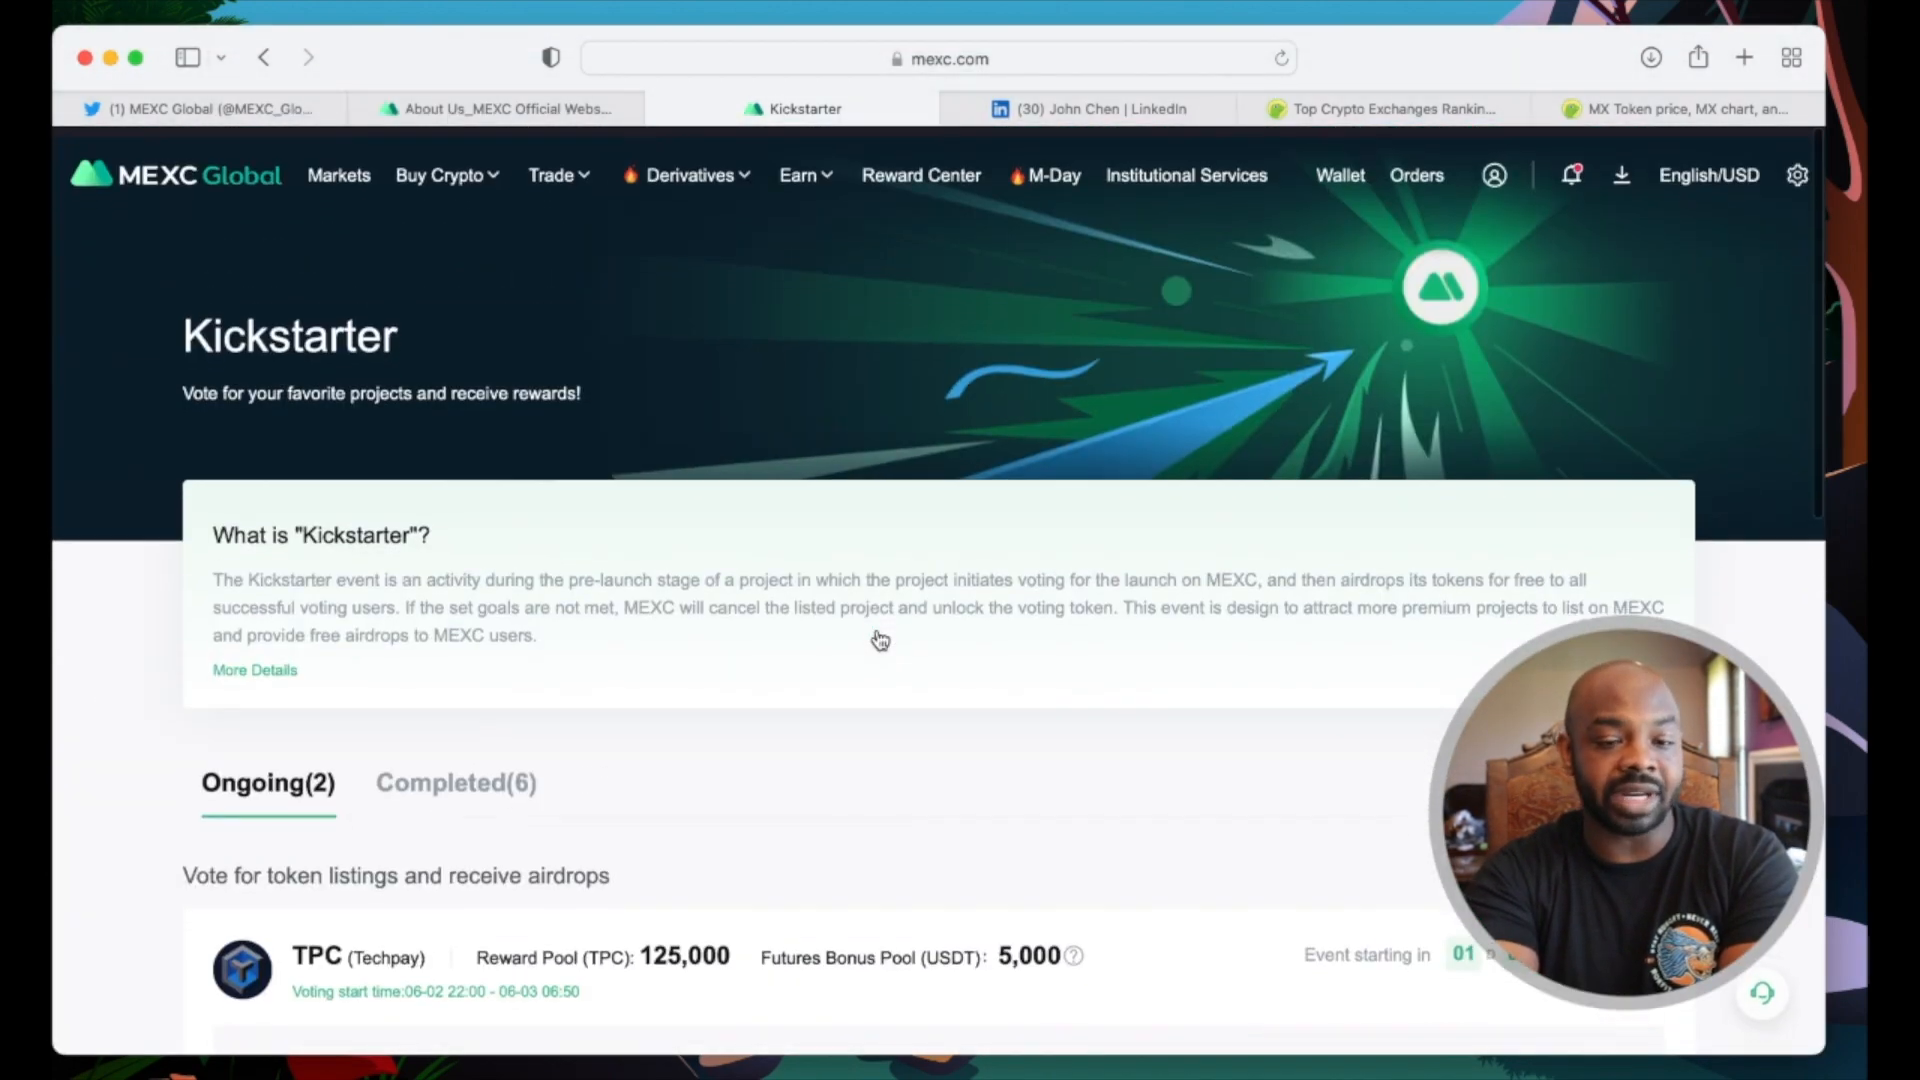
{"action": "left_click", "coordinate": [798, 173]}
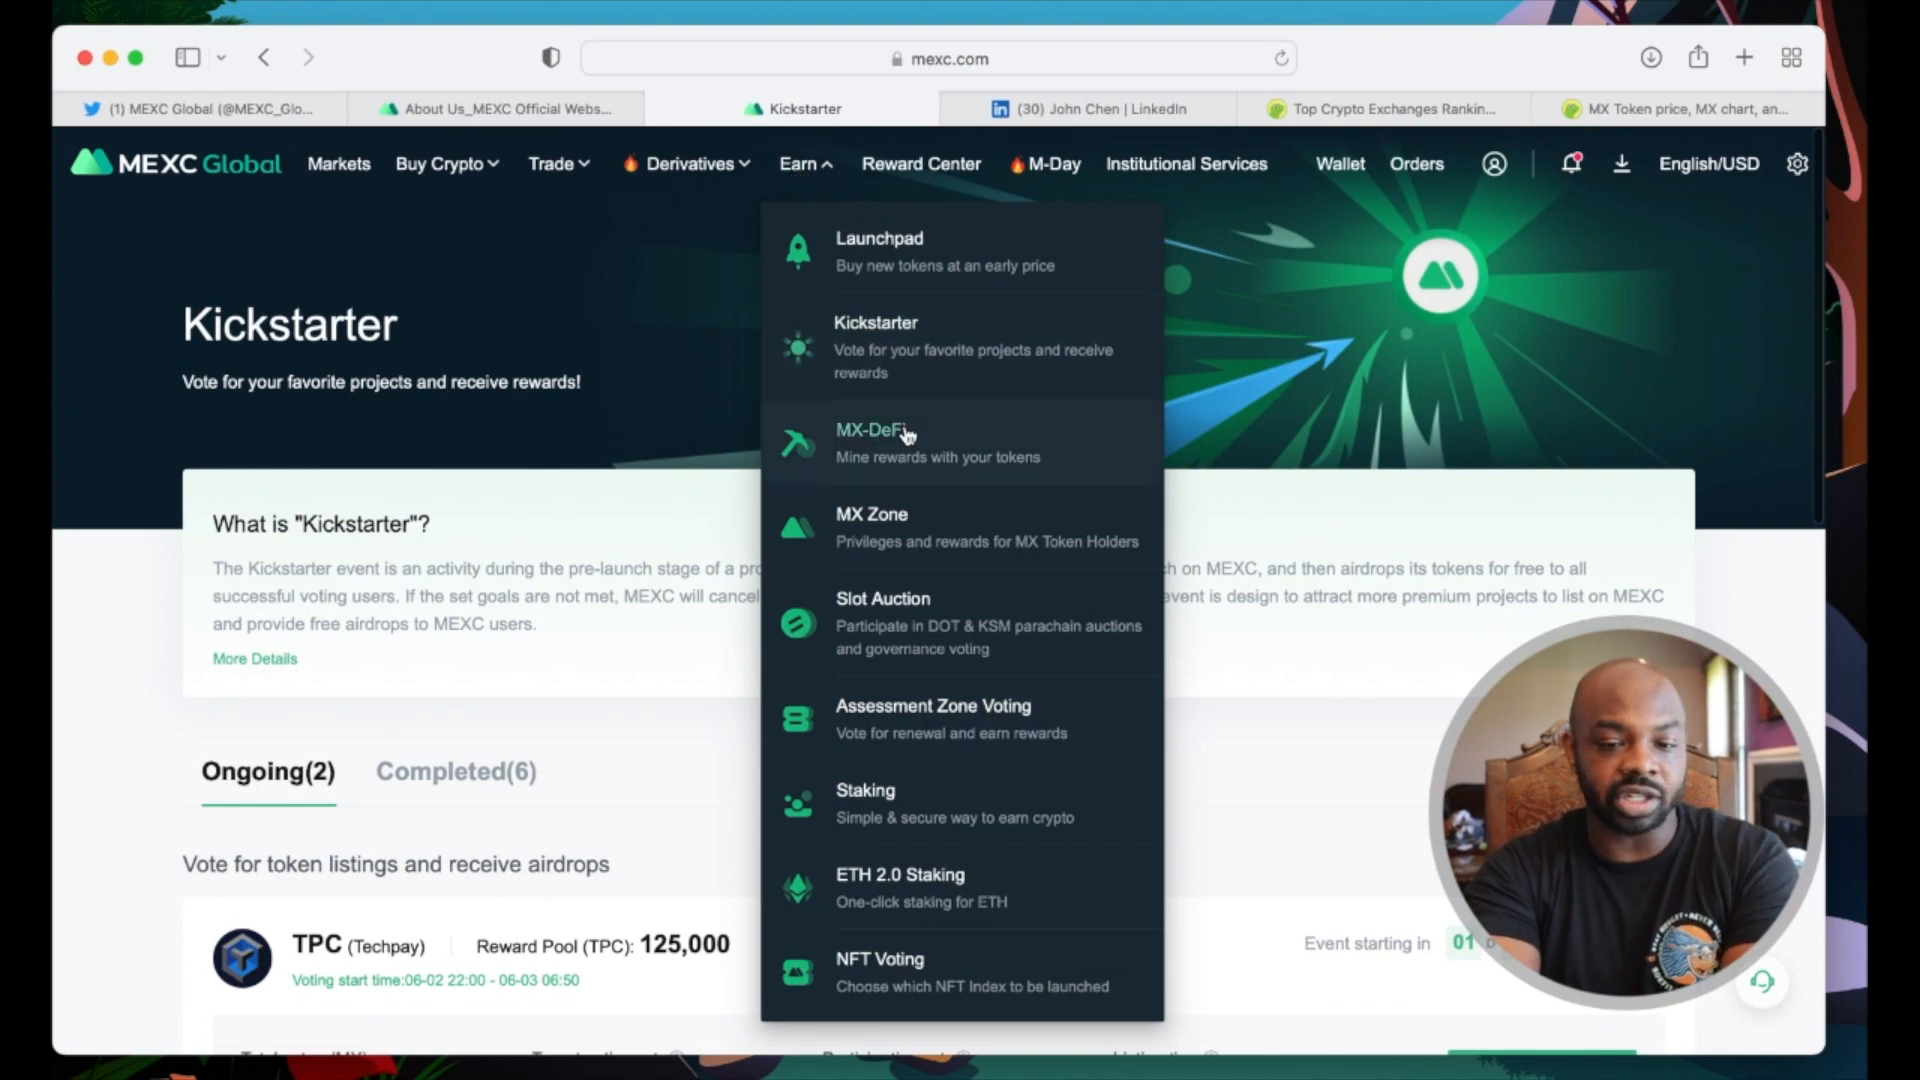
Step: Go to the MX DeFi page and scroll through its ZOA mining stats
{"action": "left_click", "coordinate": [874, 432]}
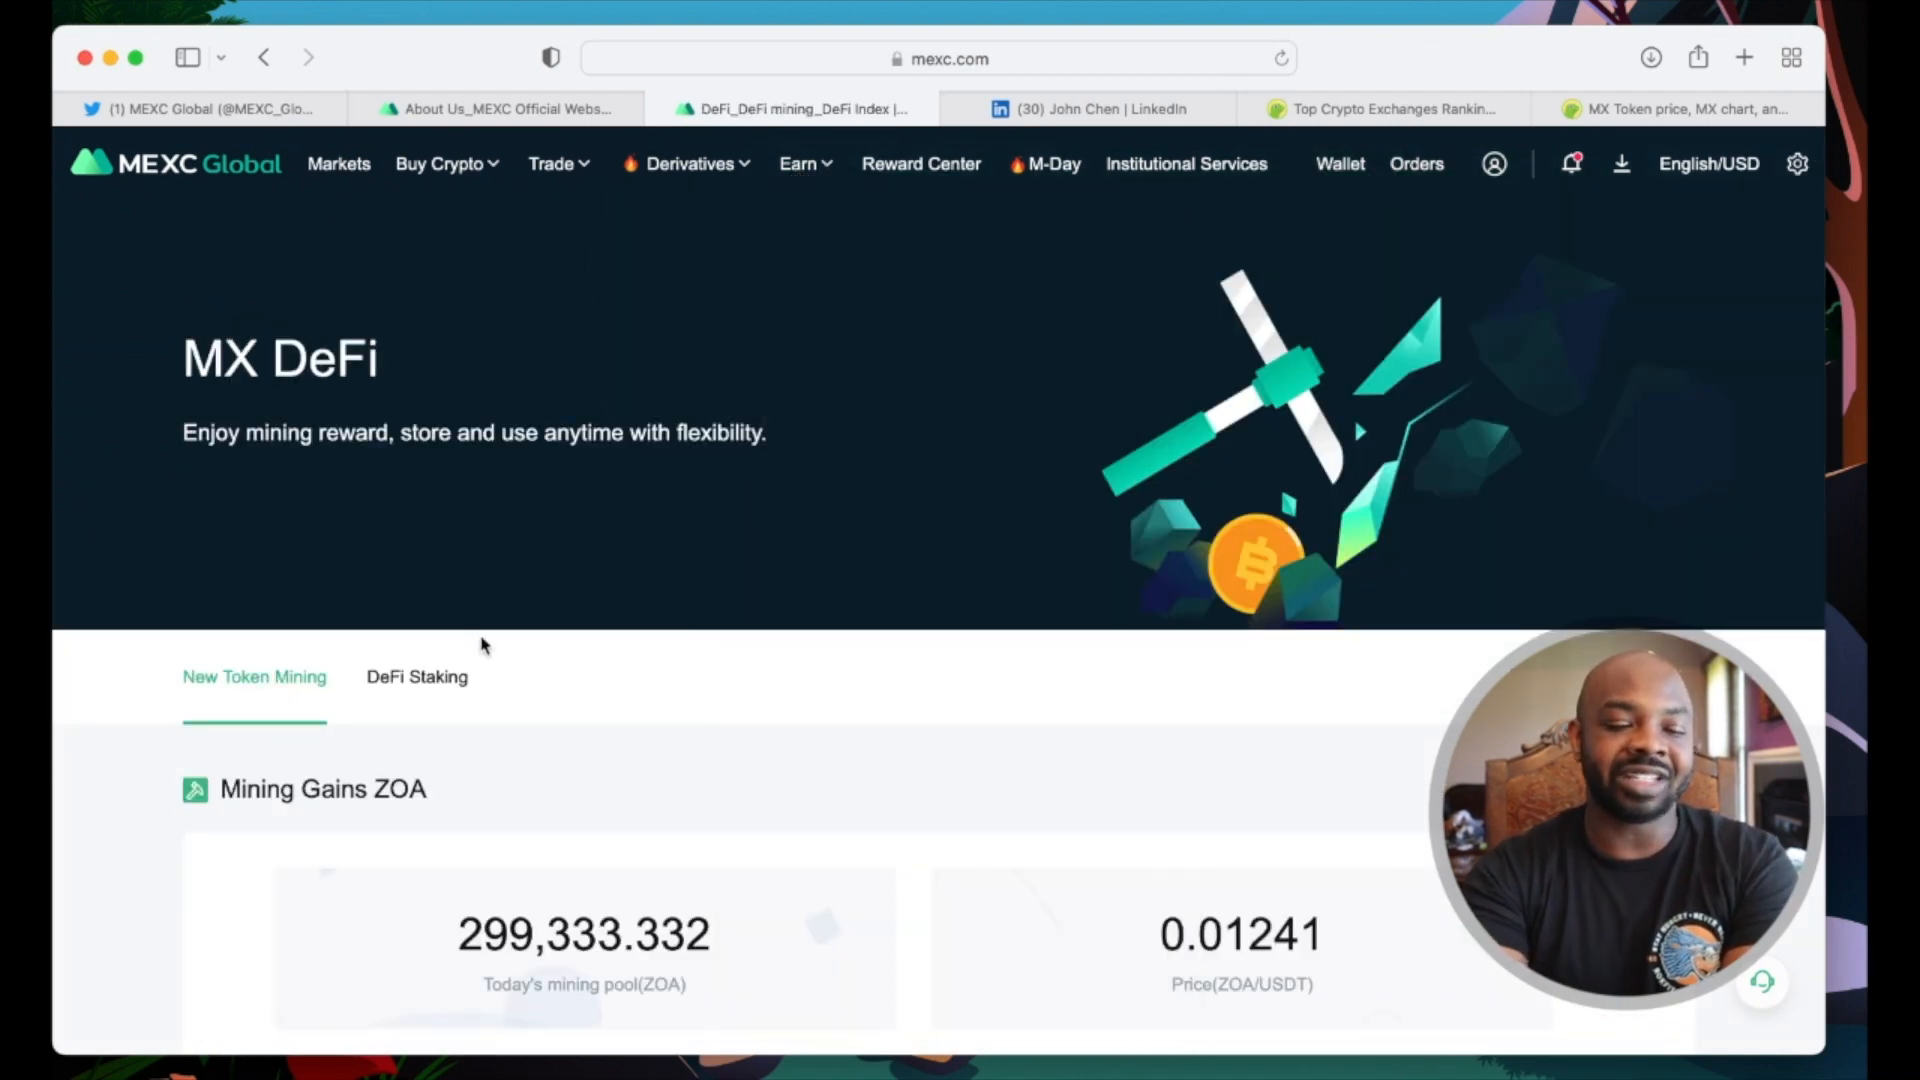
{"action": "scroll", "scroll_direction": "down", "scroll_amount": 3}
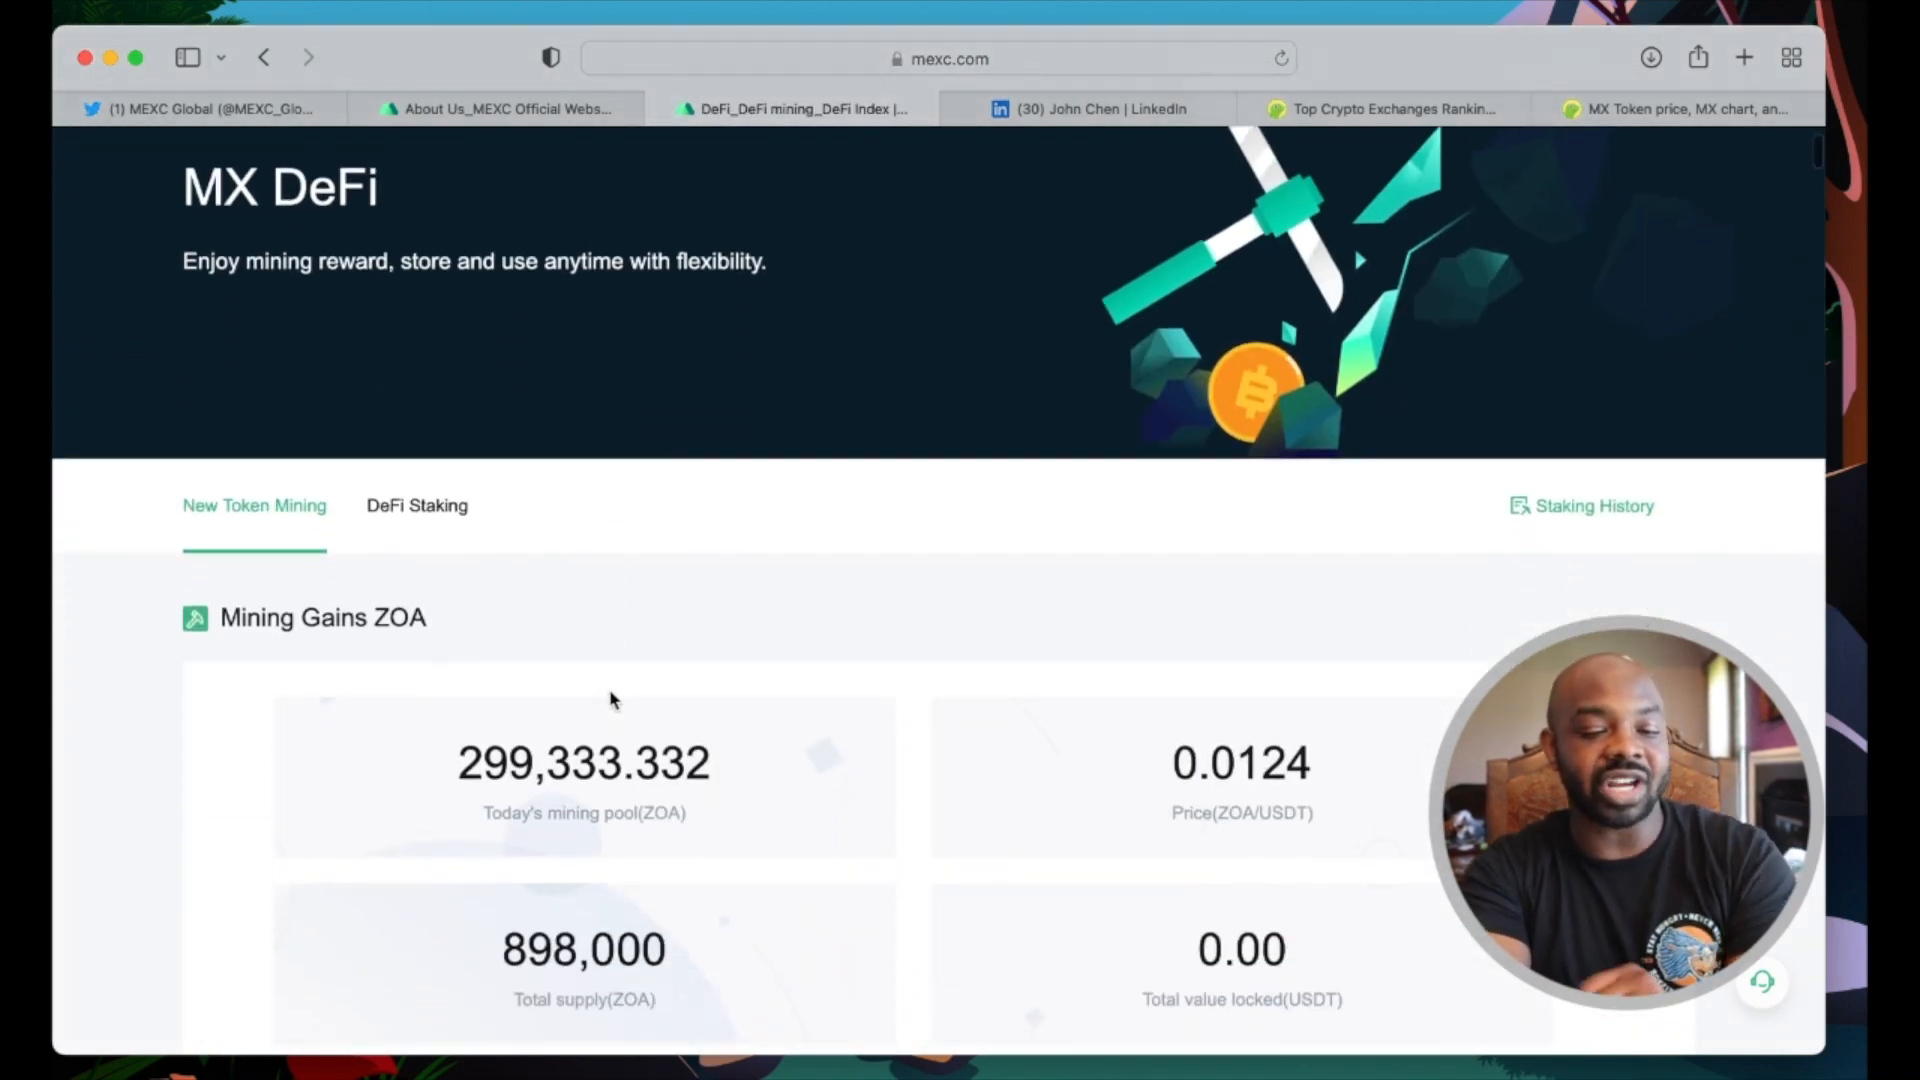
{"action": "scroll", "scroll_direction": "down", "scroll_amount": 3}
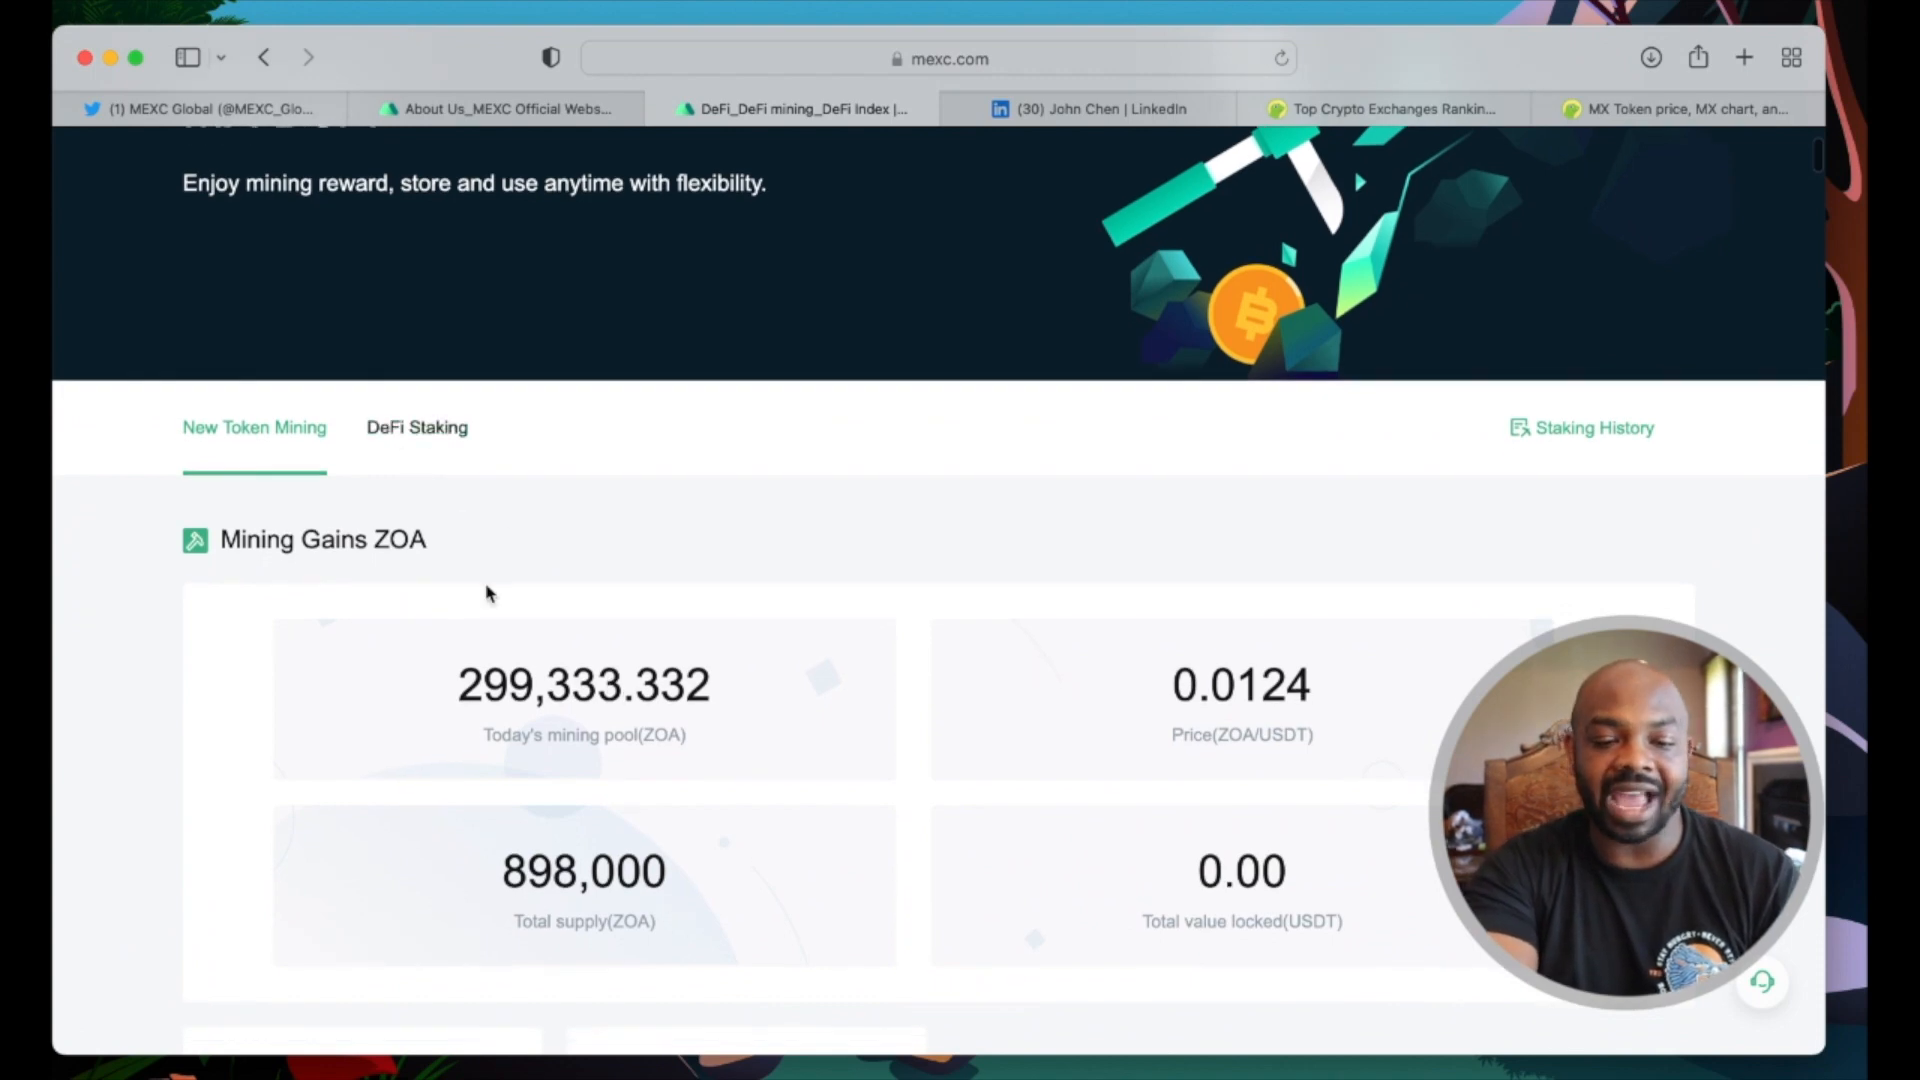
{"action": "scroll", "scroll_direction": "down", "scroll_amount": 3}
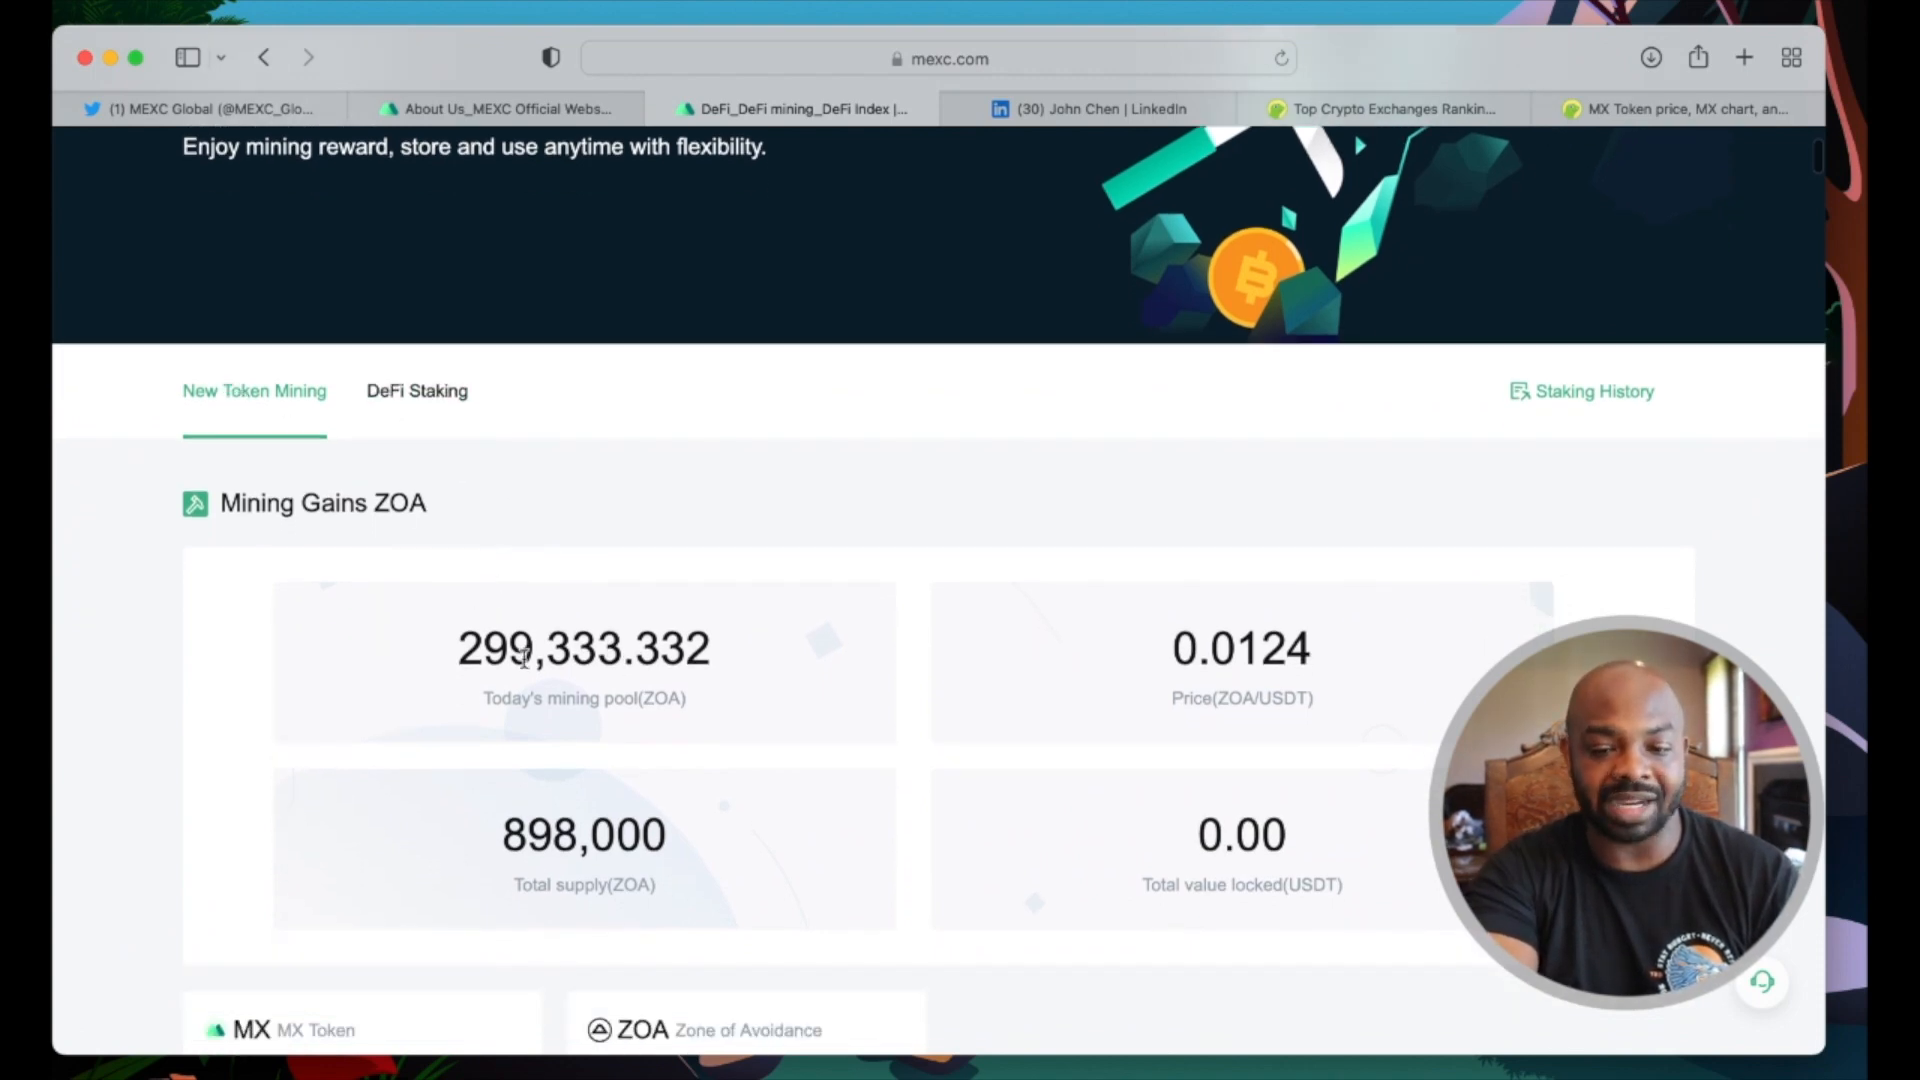
{"action": "scroll", "scroll_direction": "down", "scroll_amount": 3}
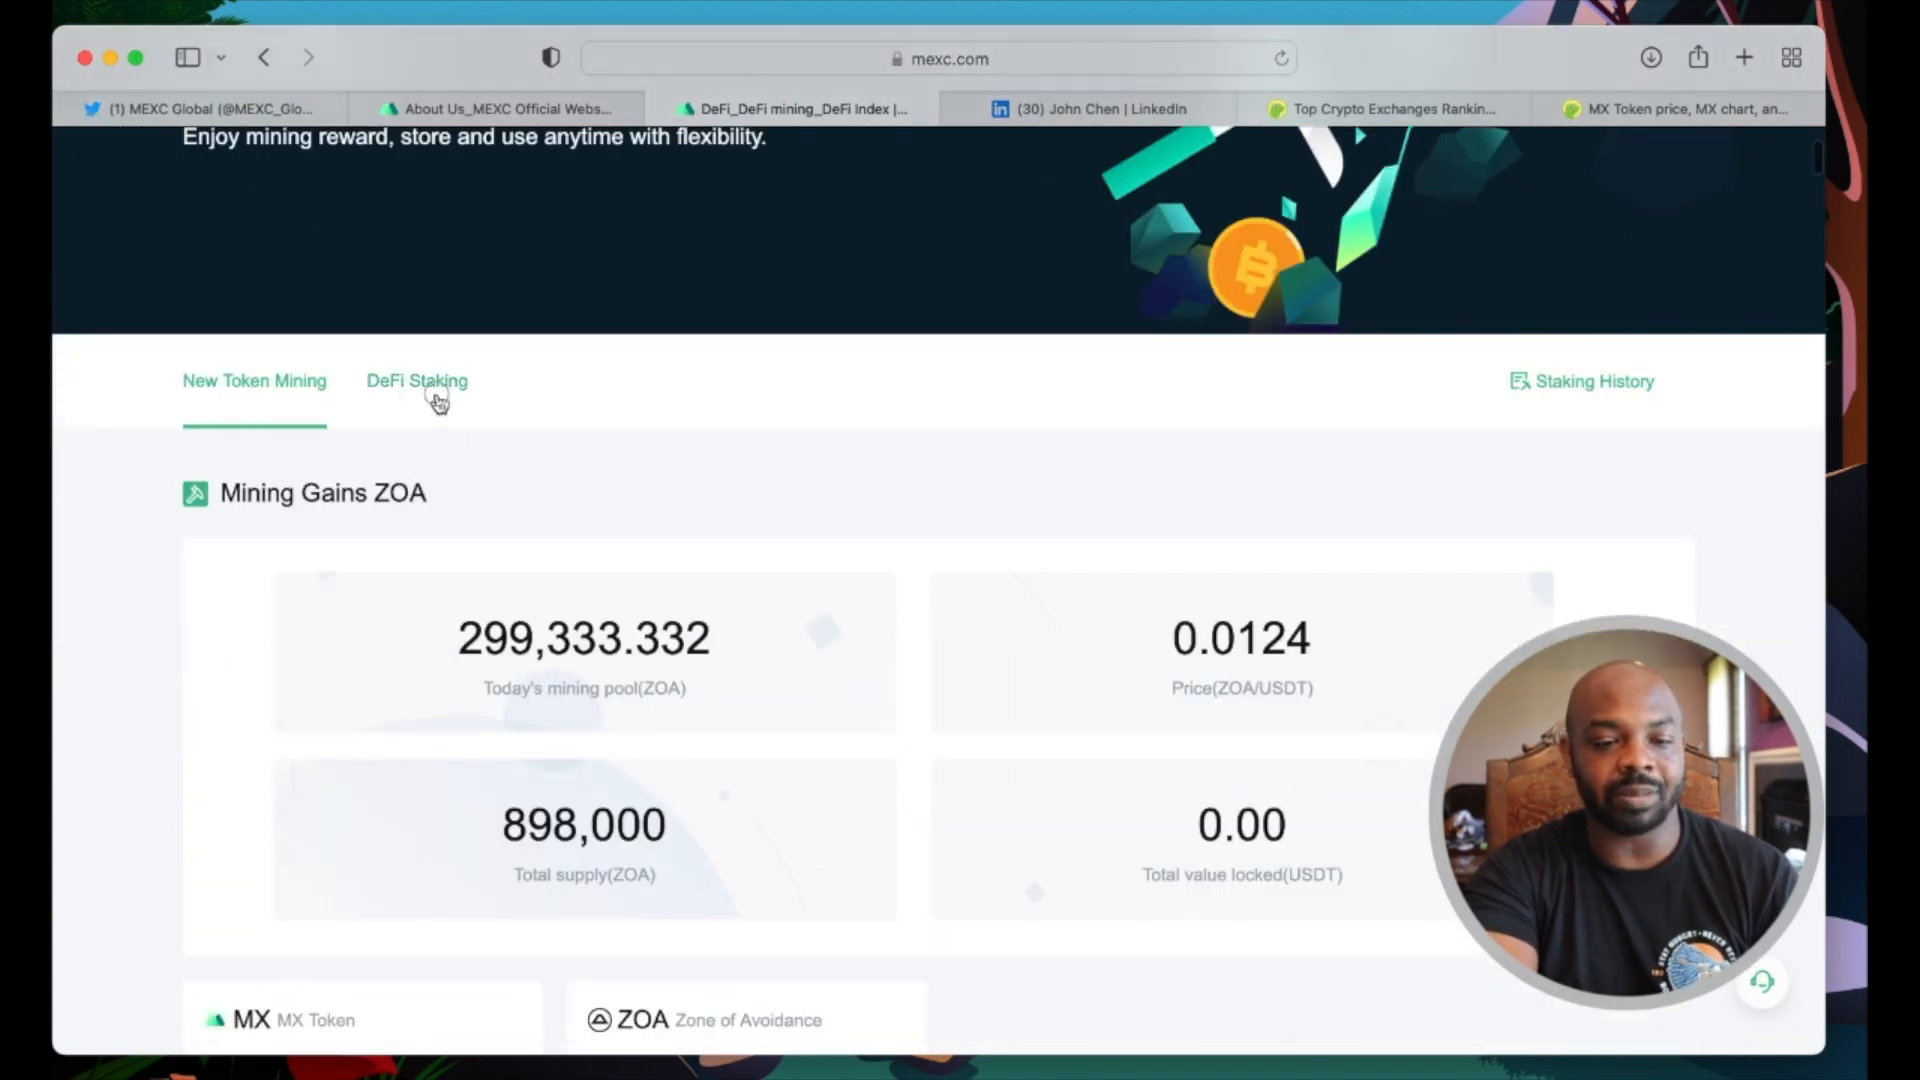
Step: Review the DeFi Staking section's BTC, ETH and USDT staking offers
{"action": "left_click", "coordinate": [416, 379]}
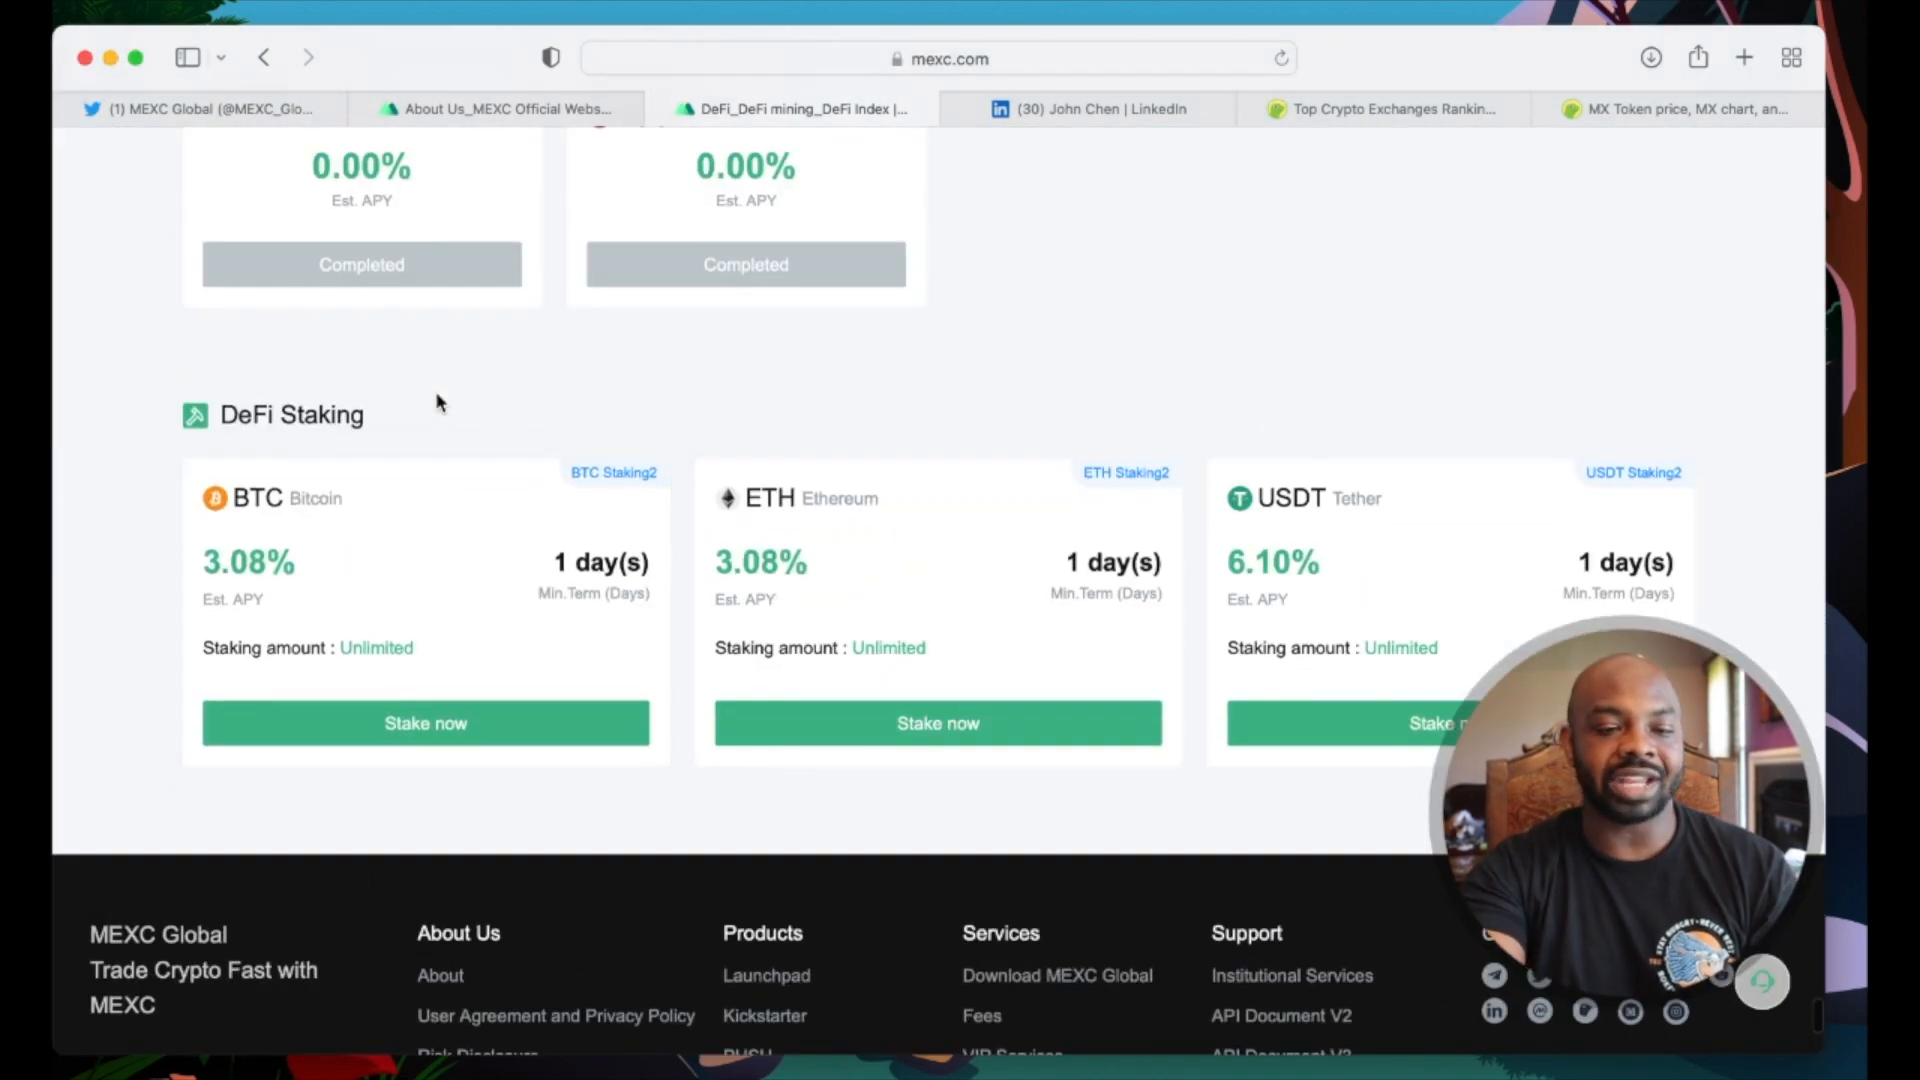
{"action": "scroll", "scroll_direction": "up", "scroll_amount": 3}
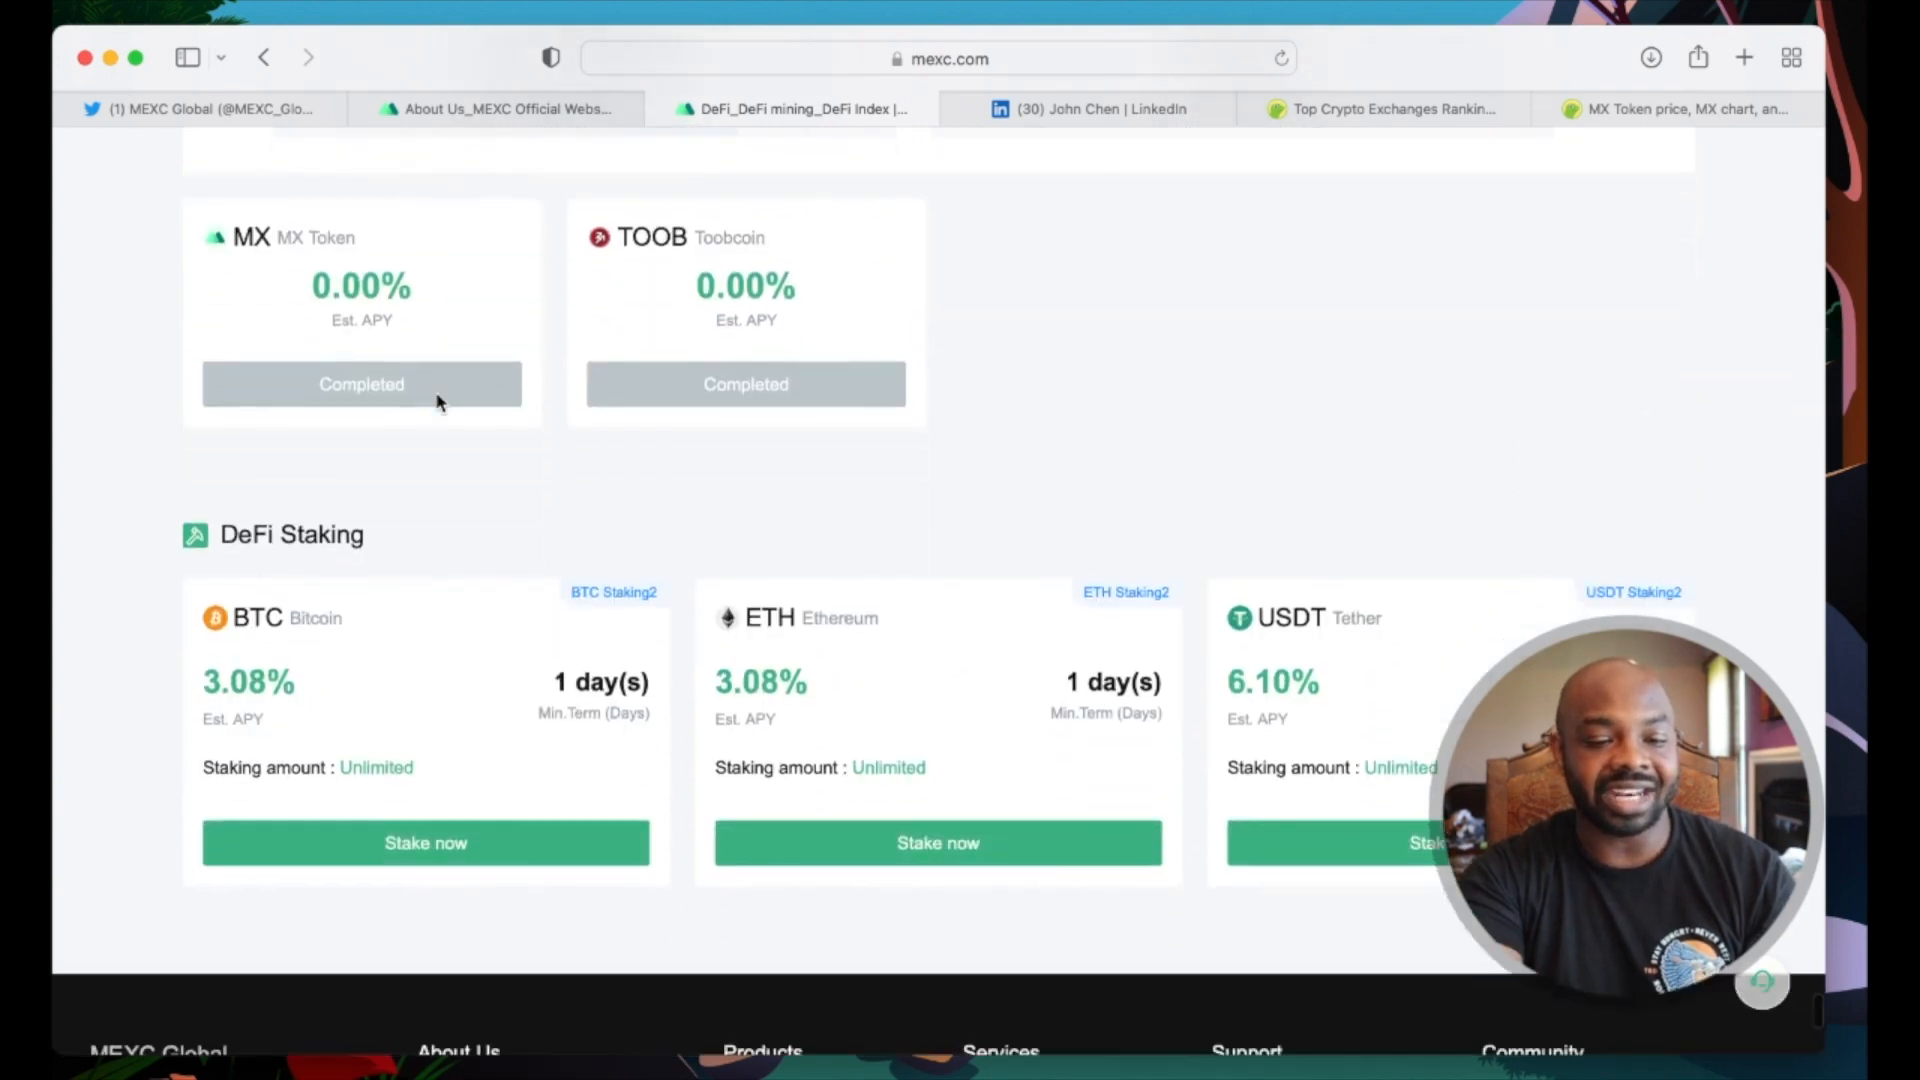
{"action": "scroll", "scroll_direction": "down", "scroll_amount": 3}
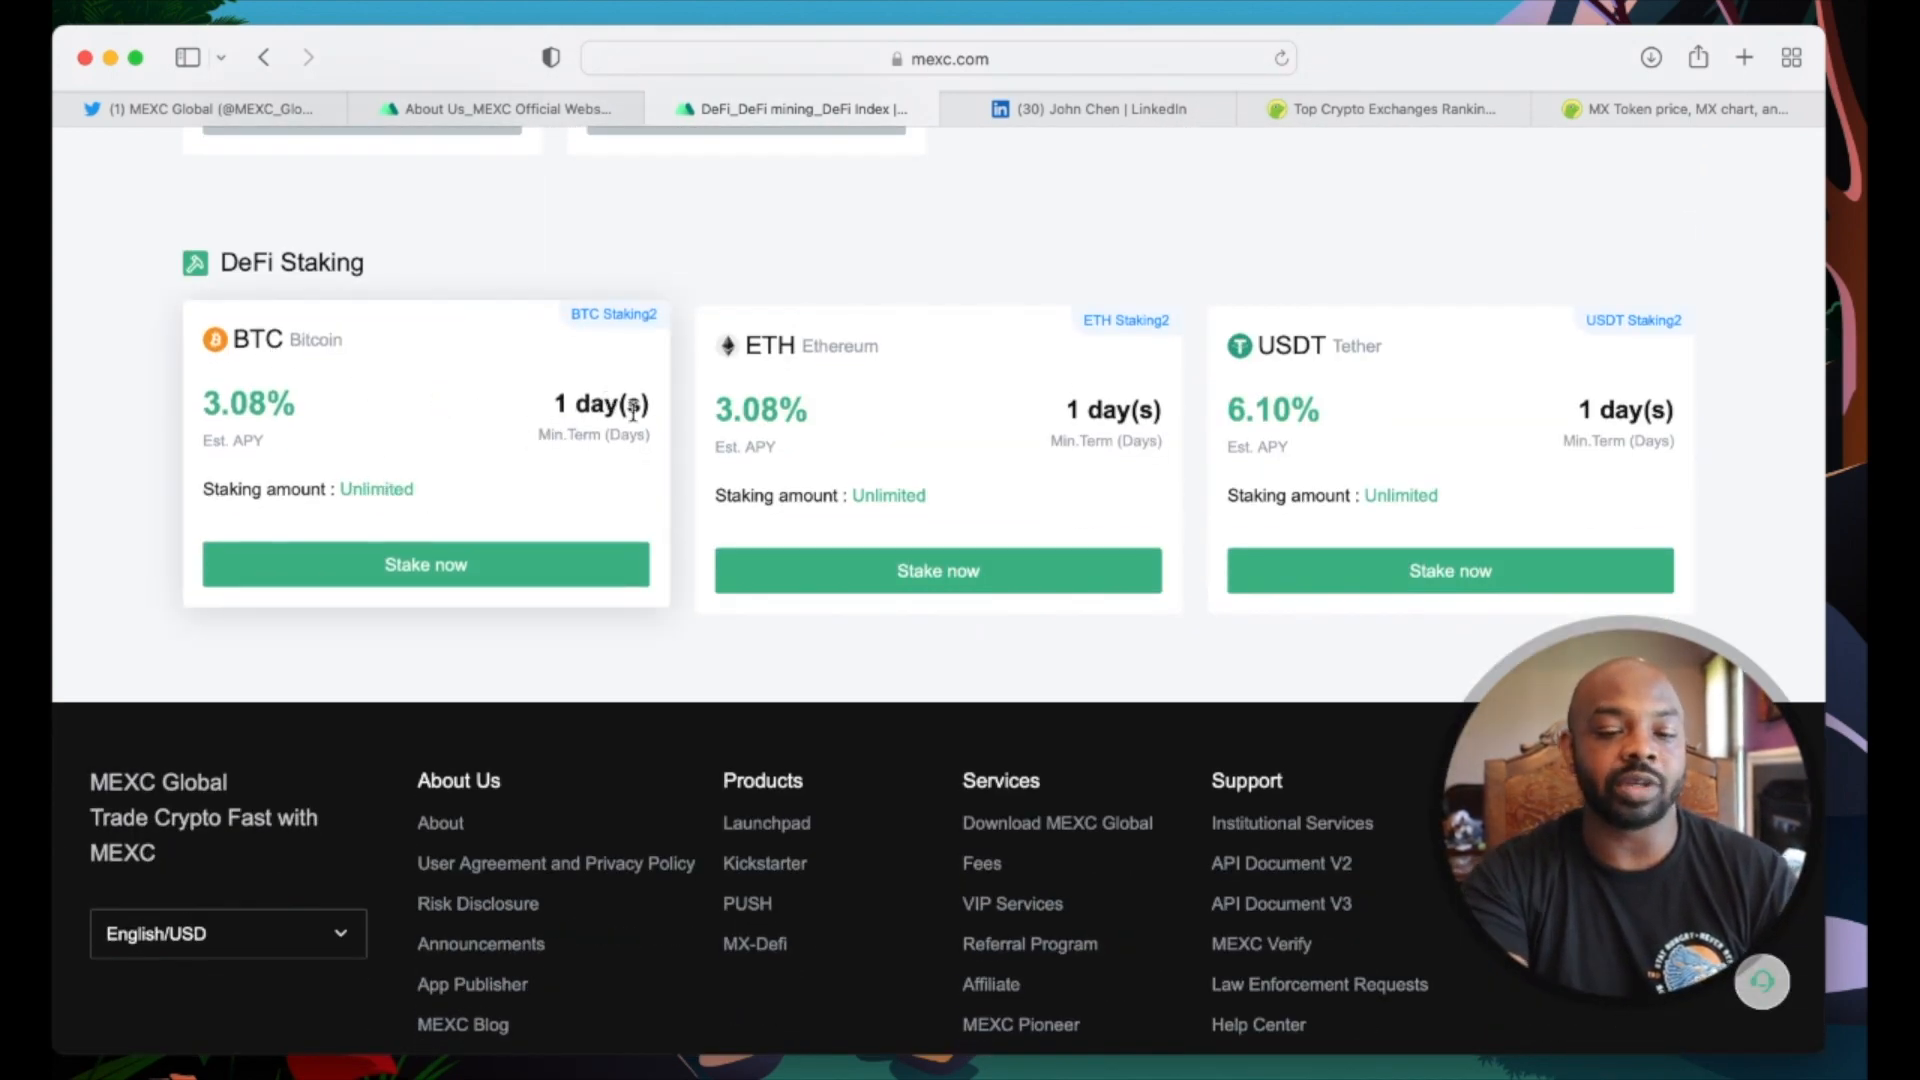
{"action": "mouse_move", "coordinate": [462, 432]}
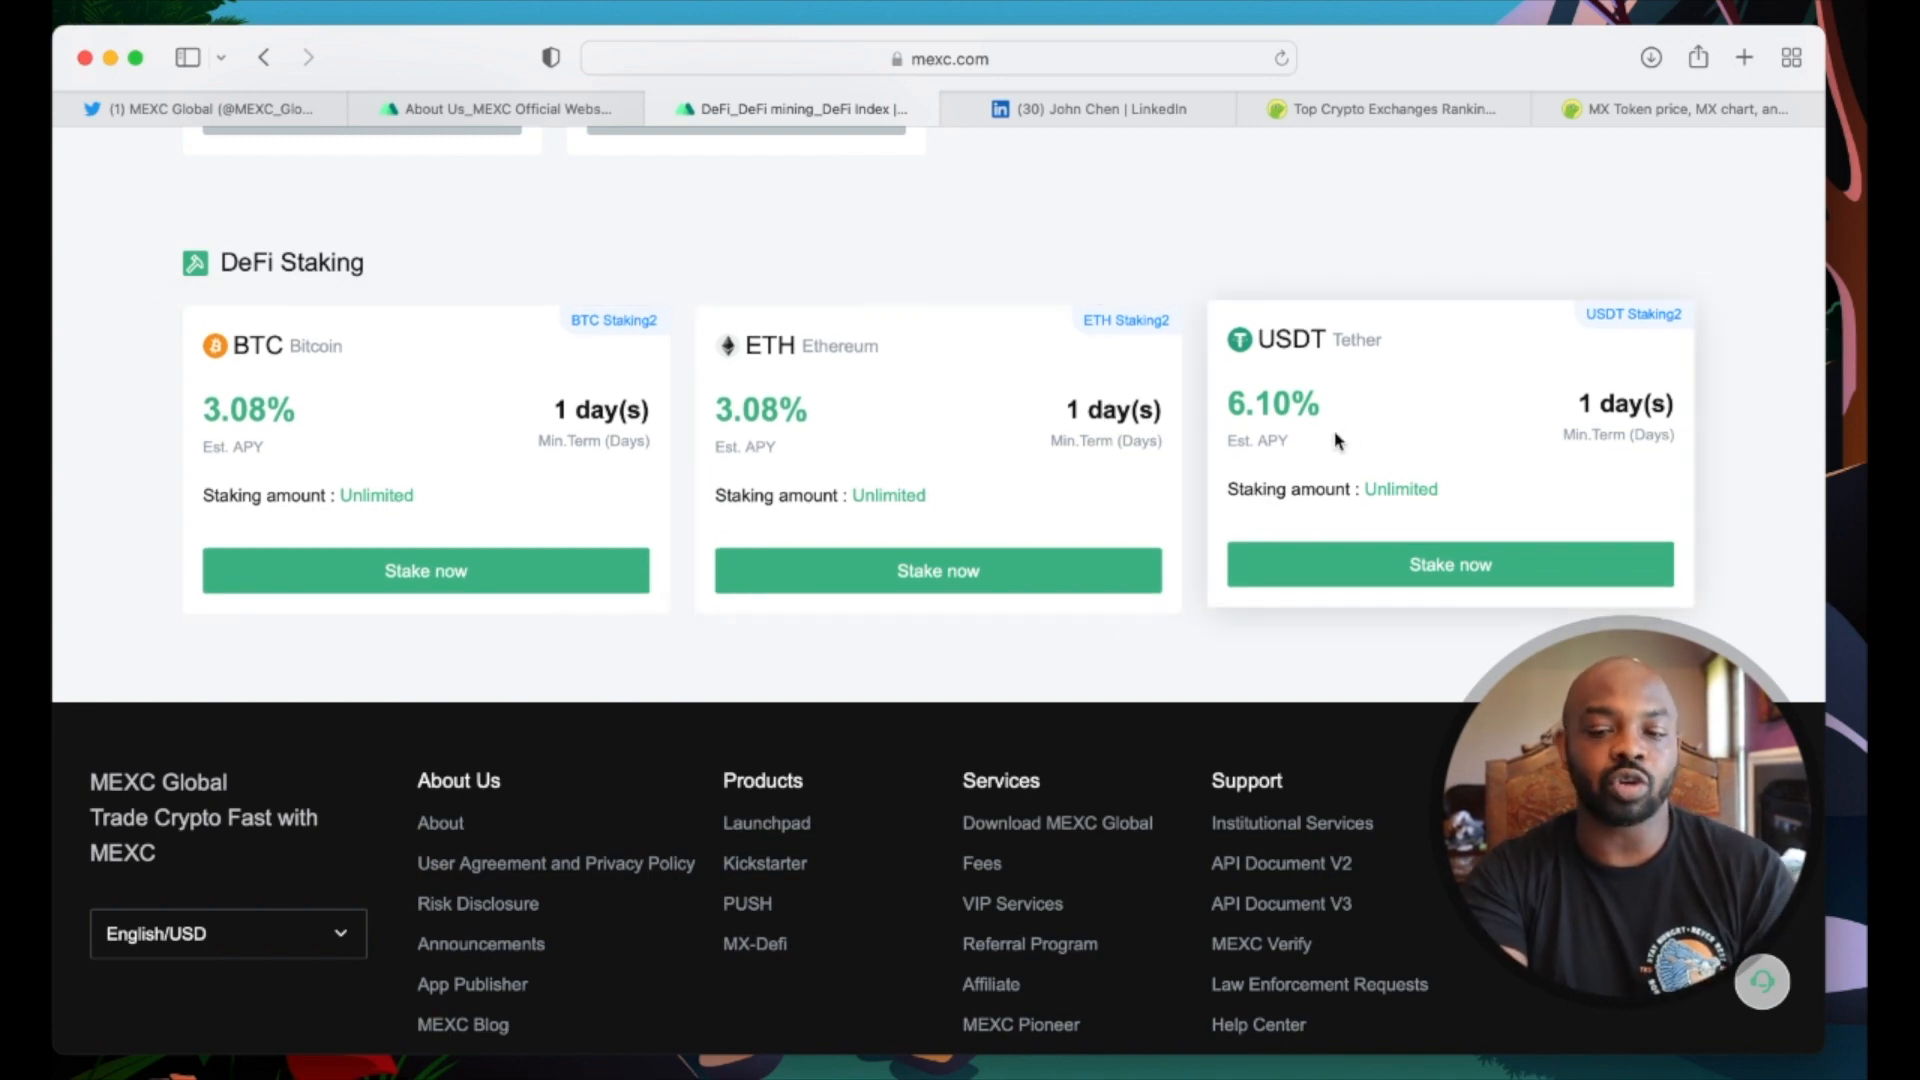
{"action": "mouse_move", "coordinate": [1540, 368]}
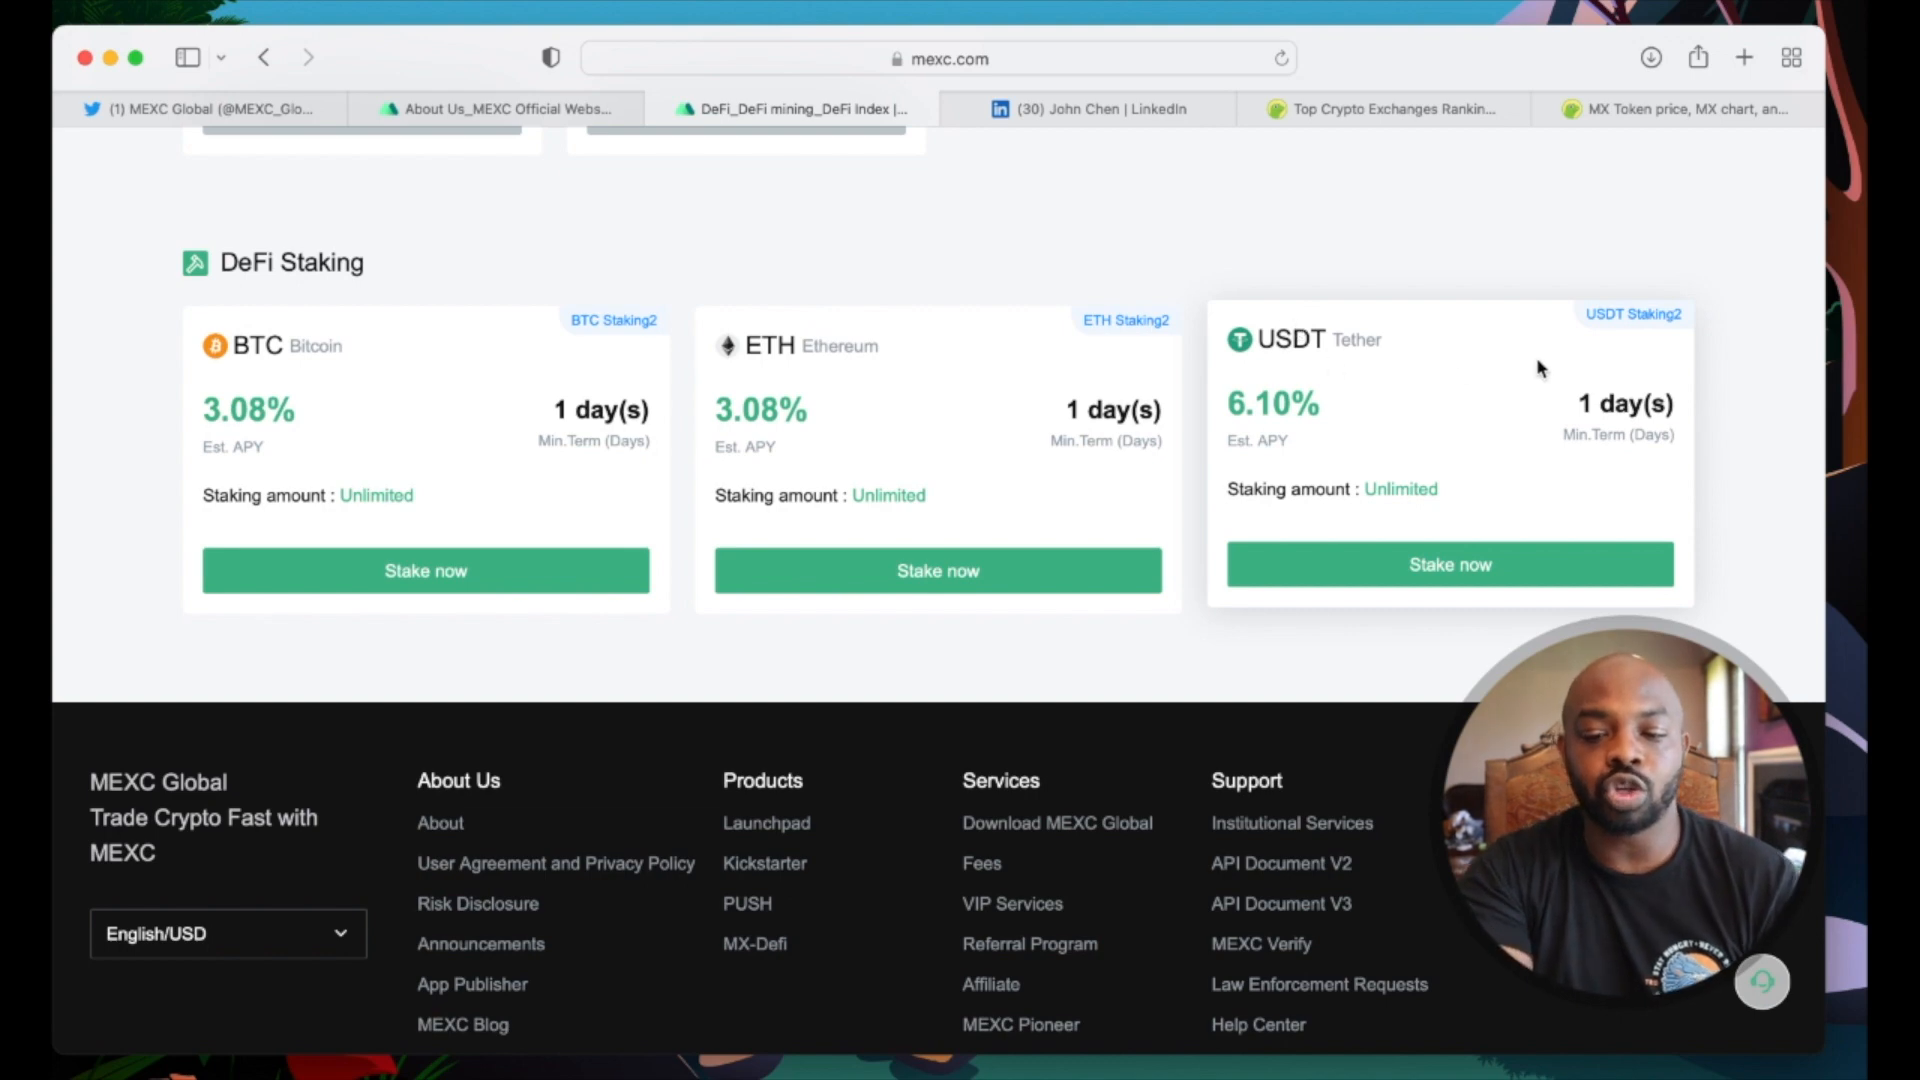
{"action": "scroll", "scroll_direction": "up", "scroll_amount": 3}
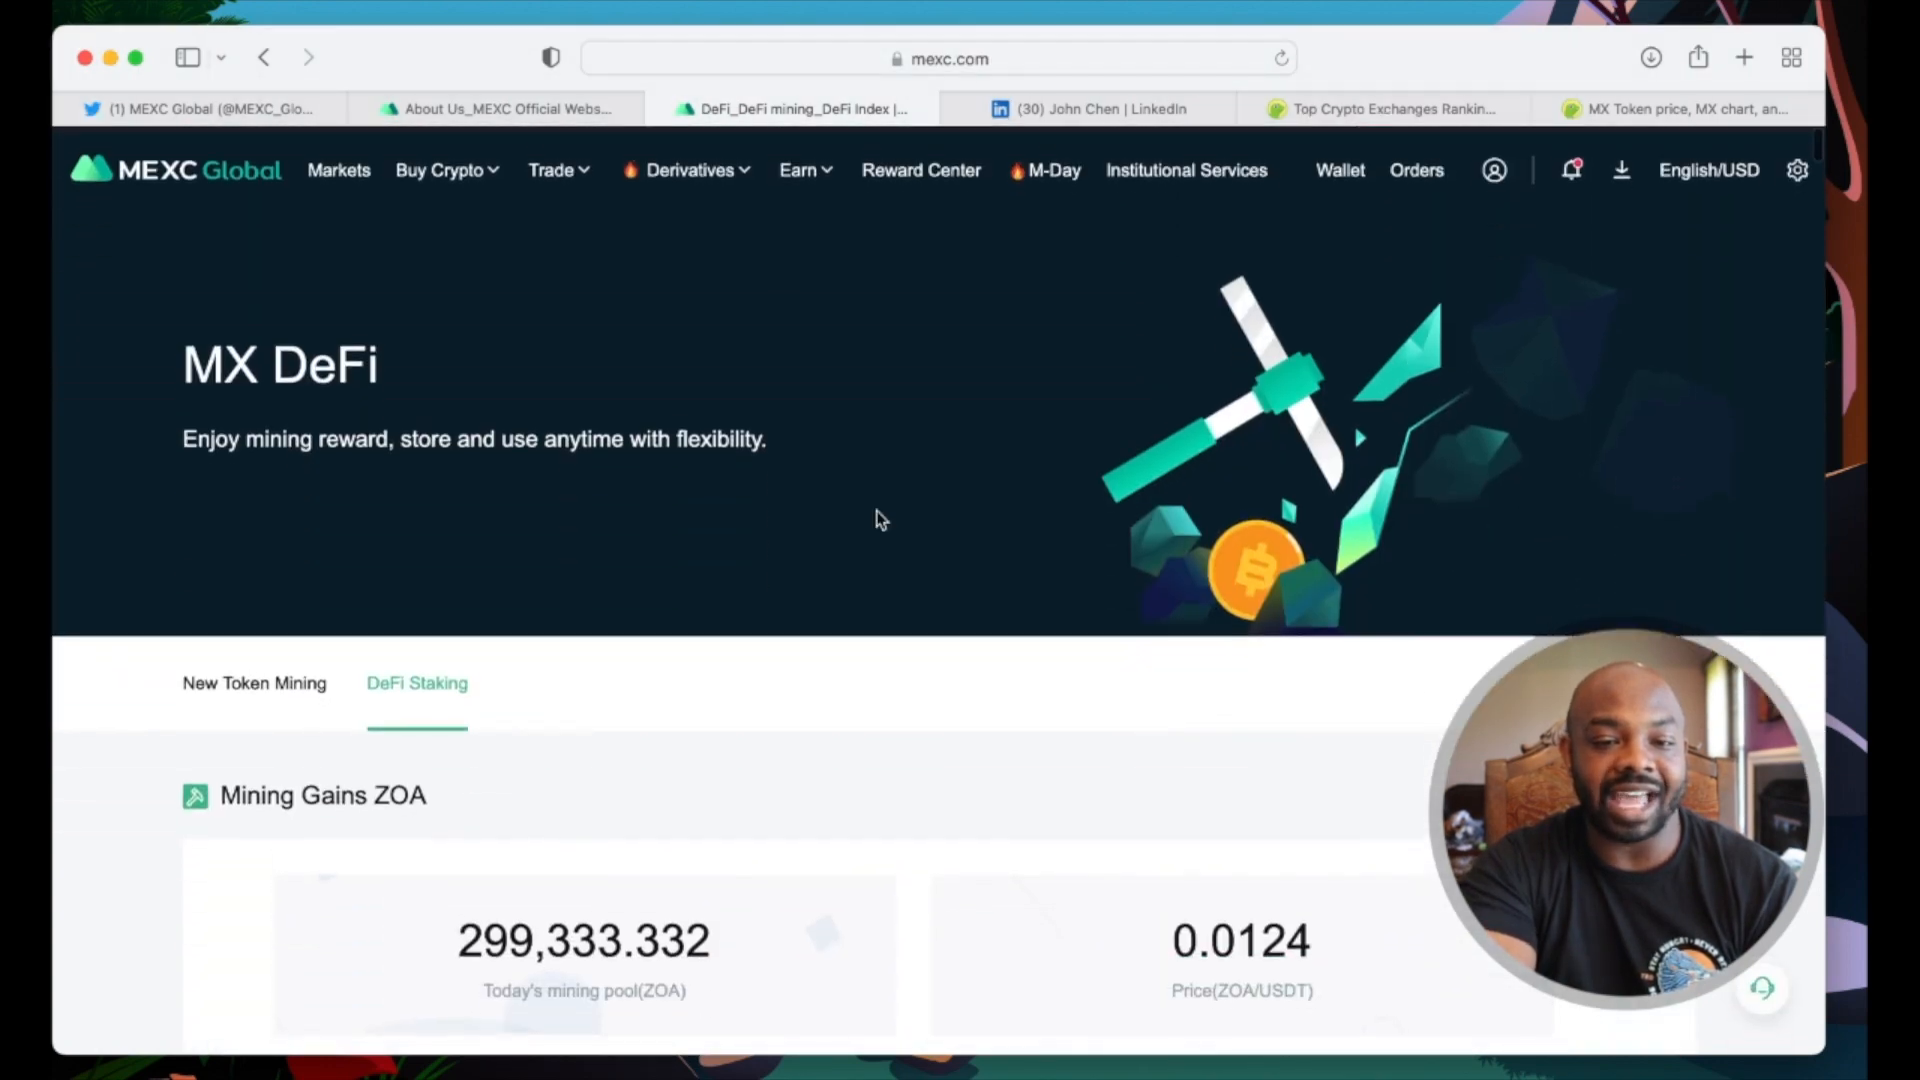
Step: Reopen the Earn product list over the MX Zone page's token facts and supply stats
{"action": "left_click", "coordinate": [798, 168]}
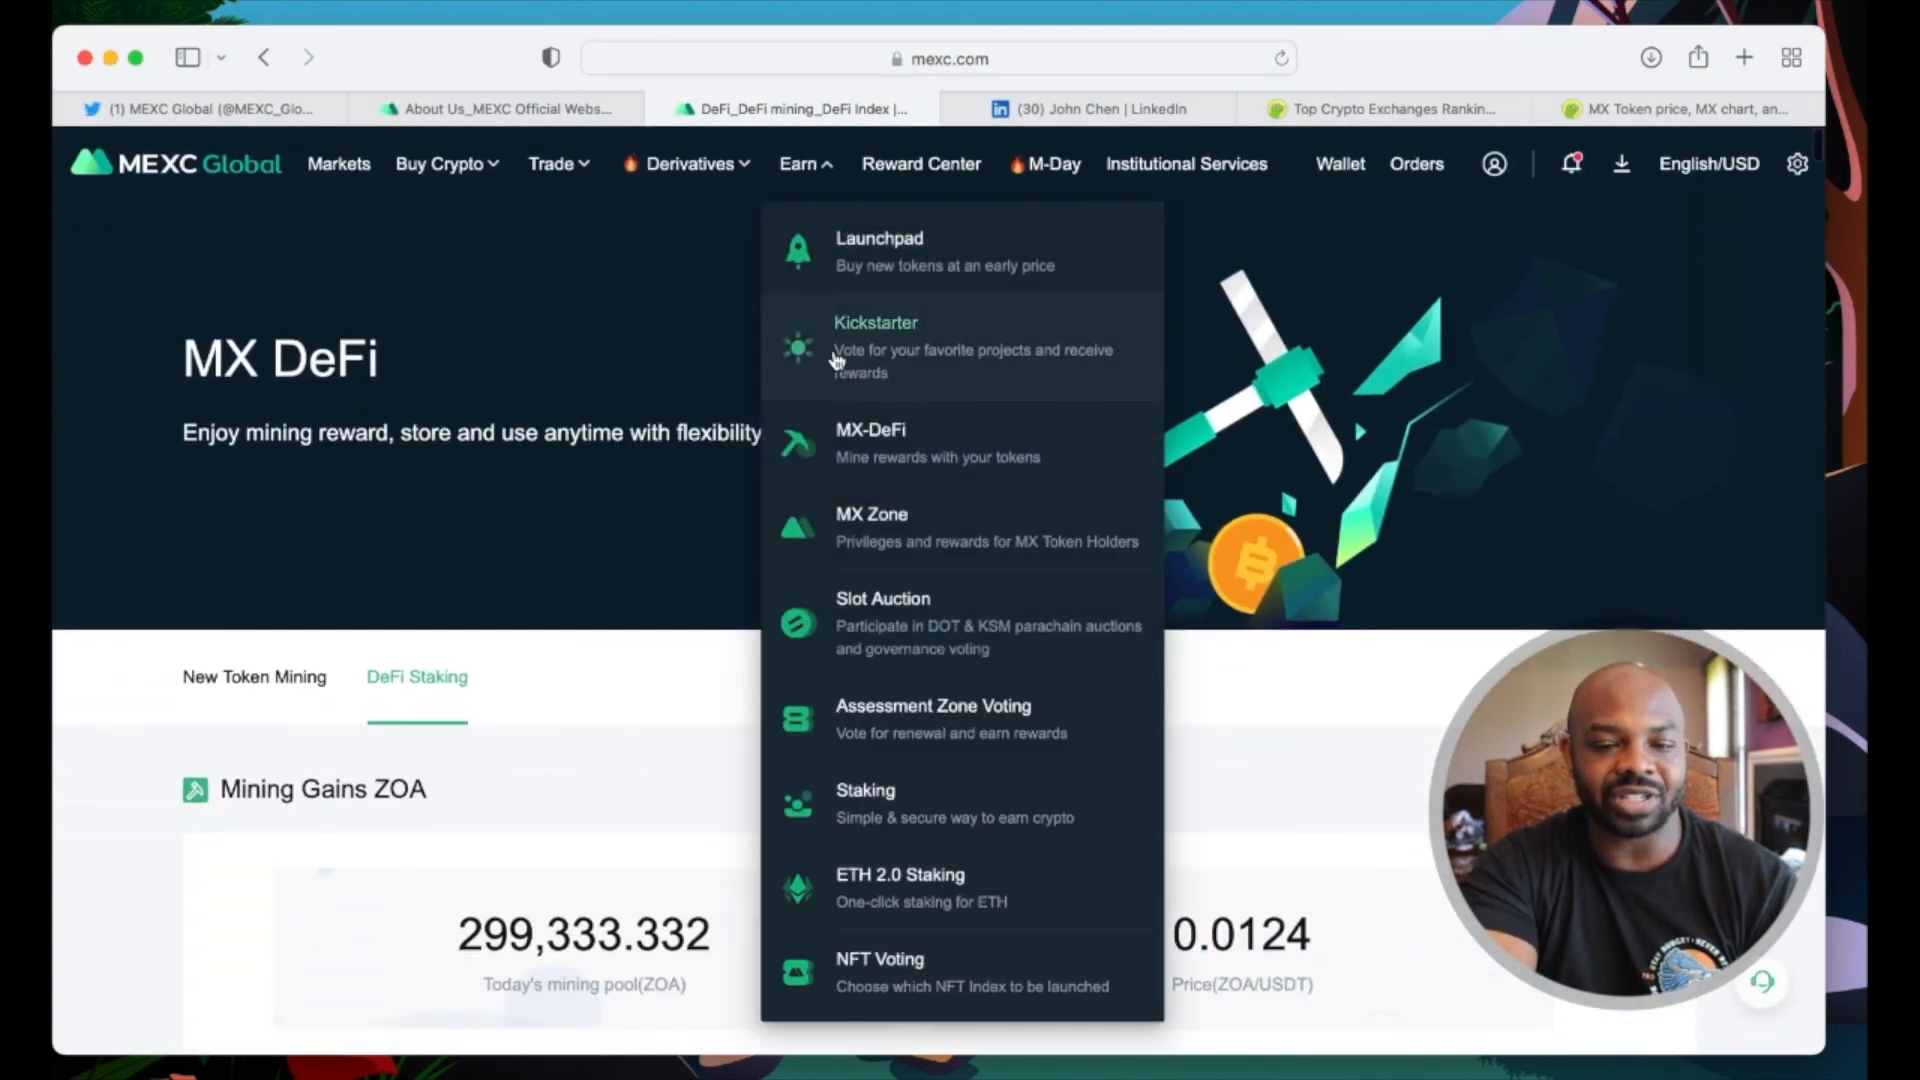
{"action": "mouse_move", "coordinate": [918, 538]}
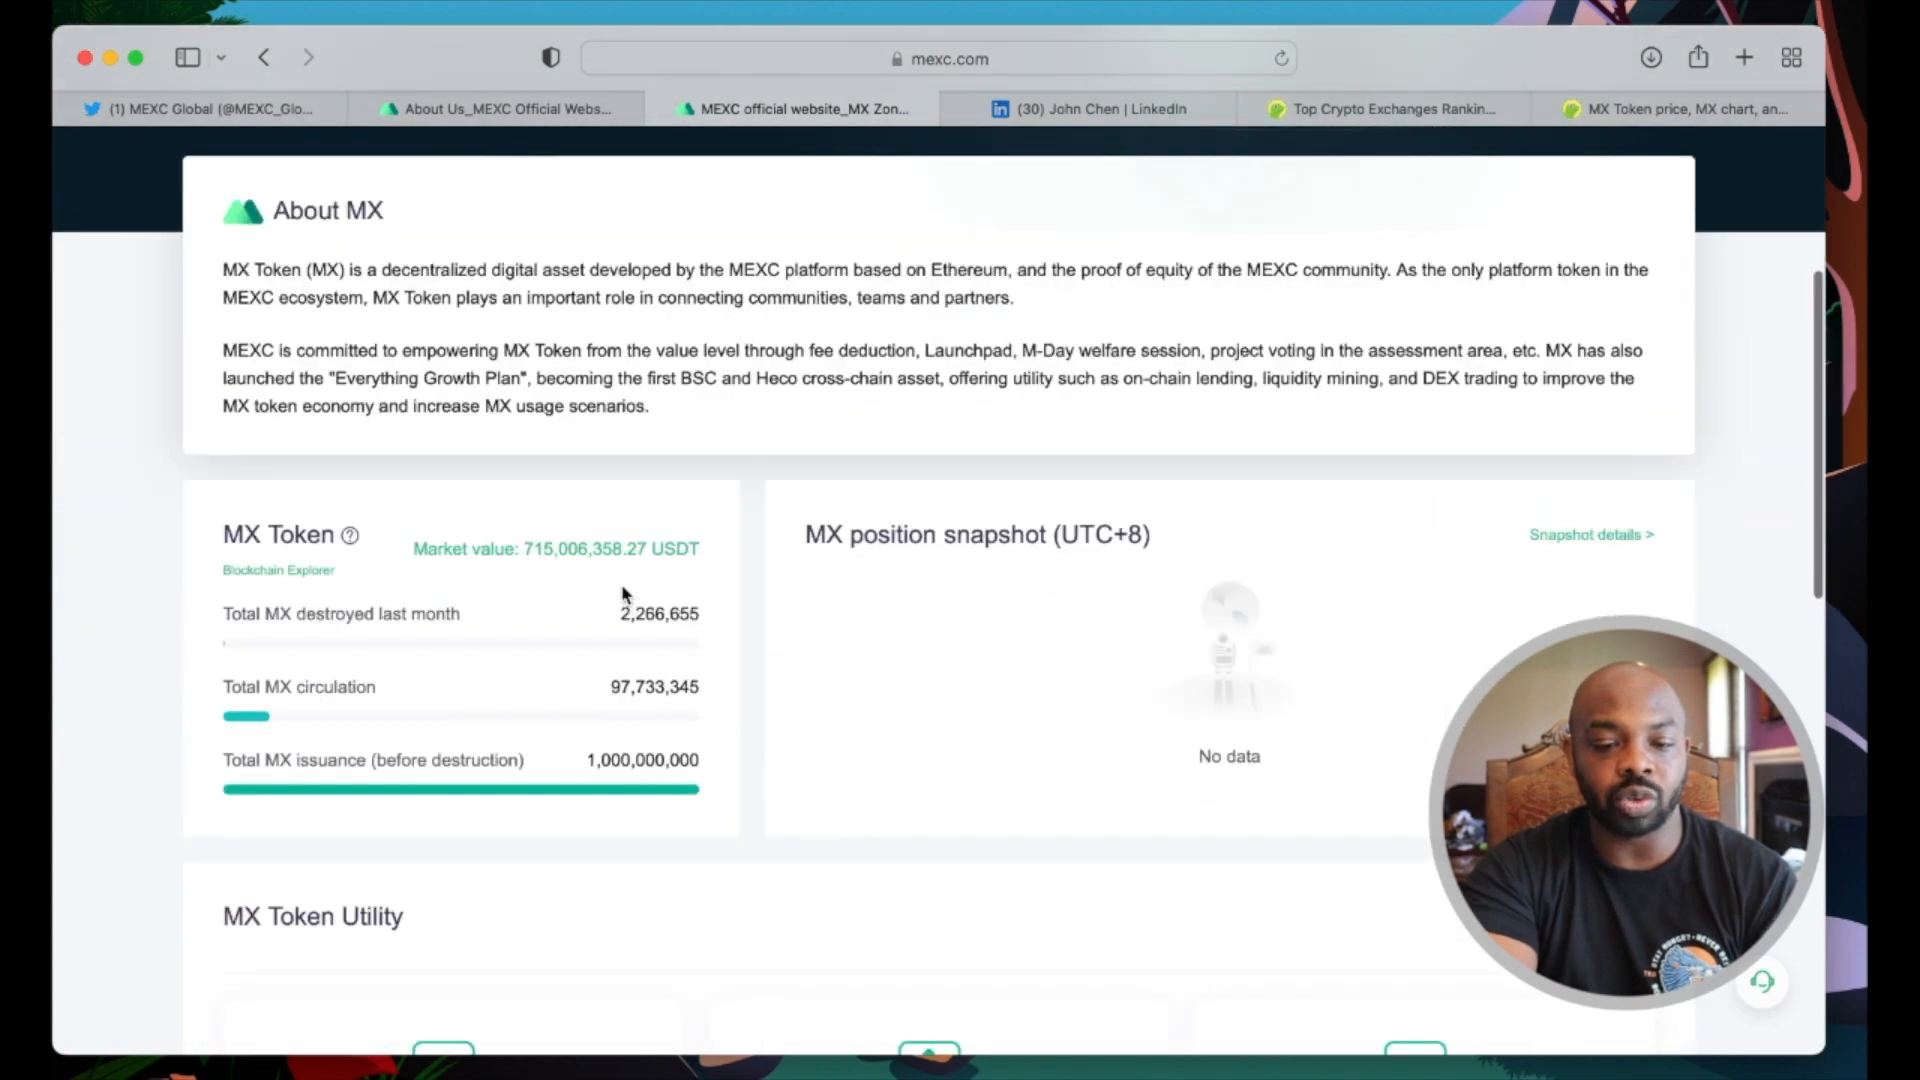
{"action": "scroll", "scroll_direction": "down", "scroll_amount": 3}
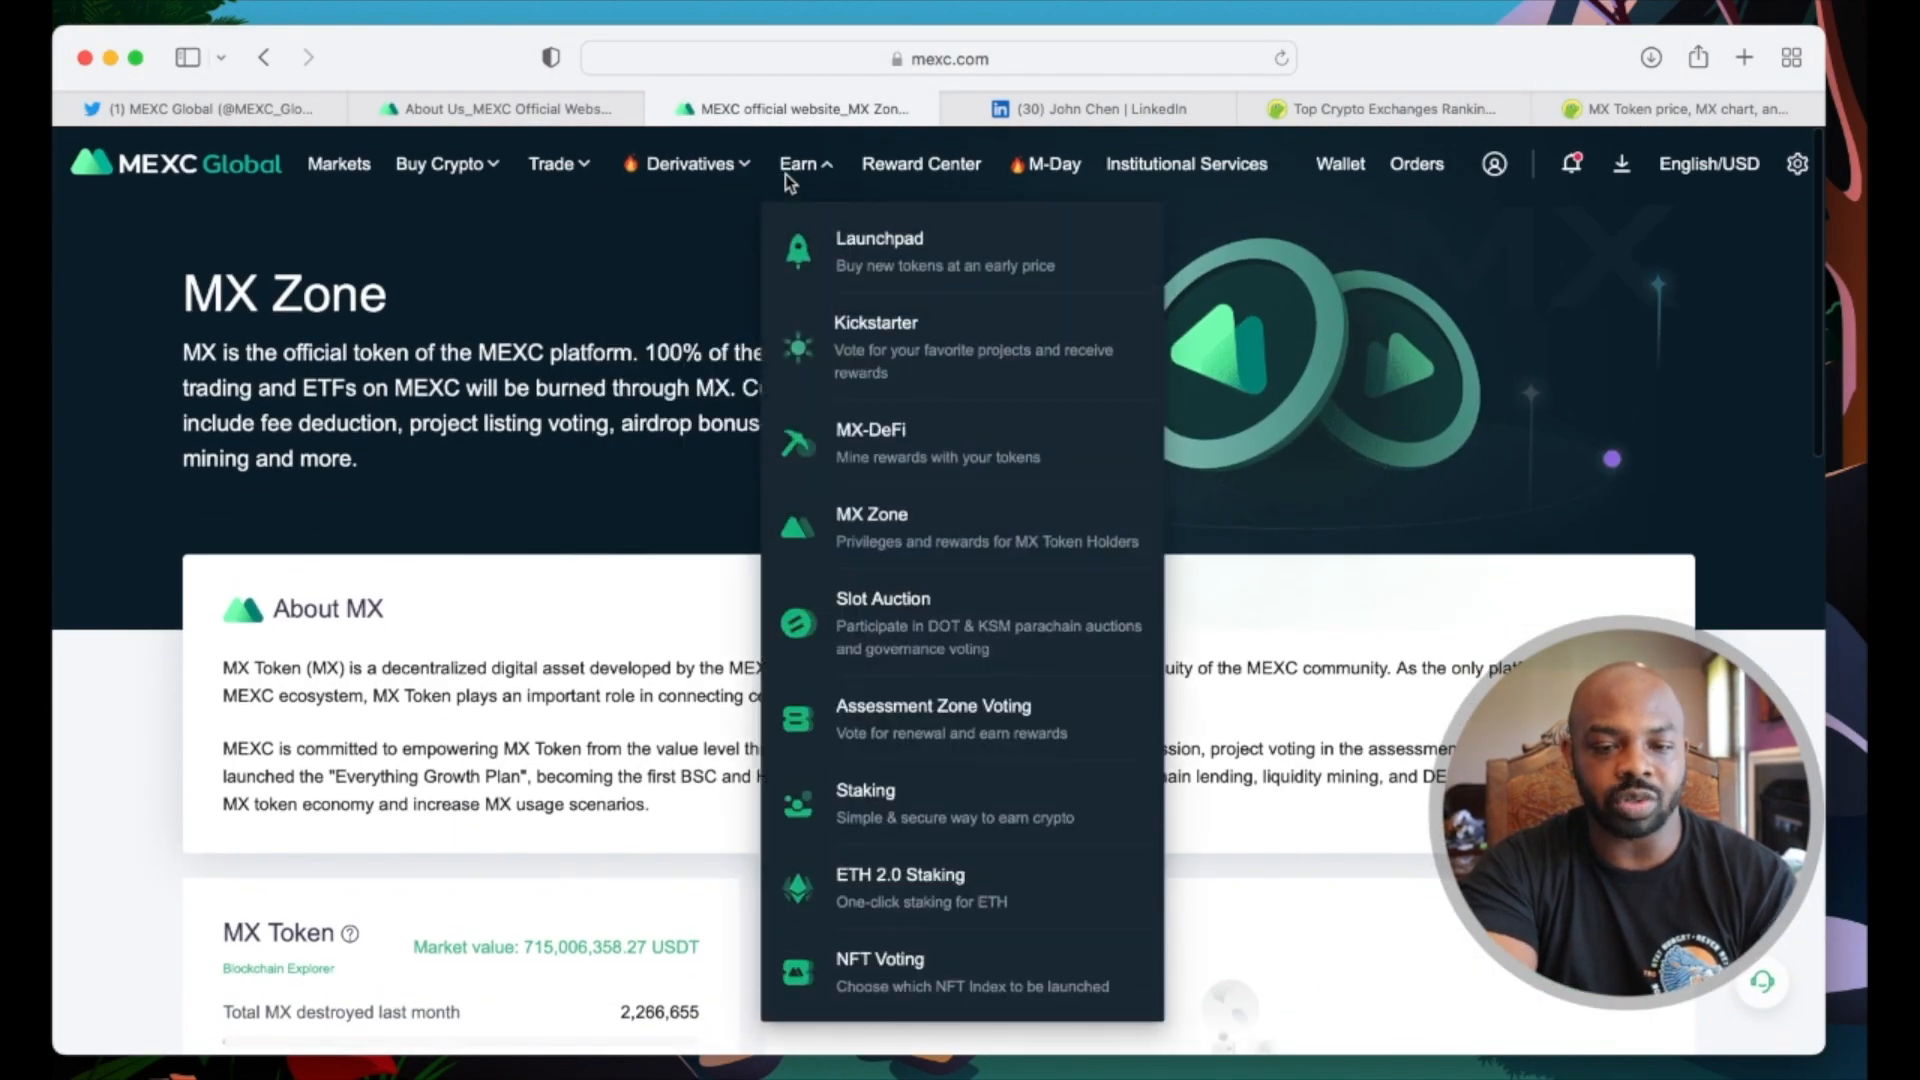
{"action": "mouse_move", "coordinate": [906, 602]}
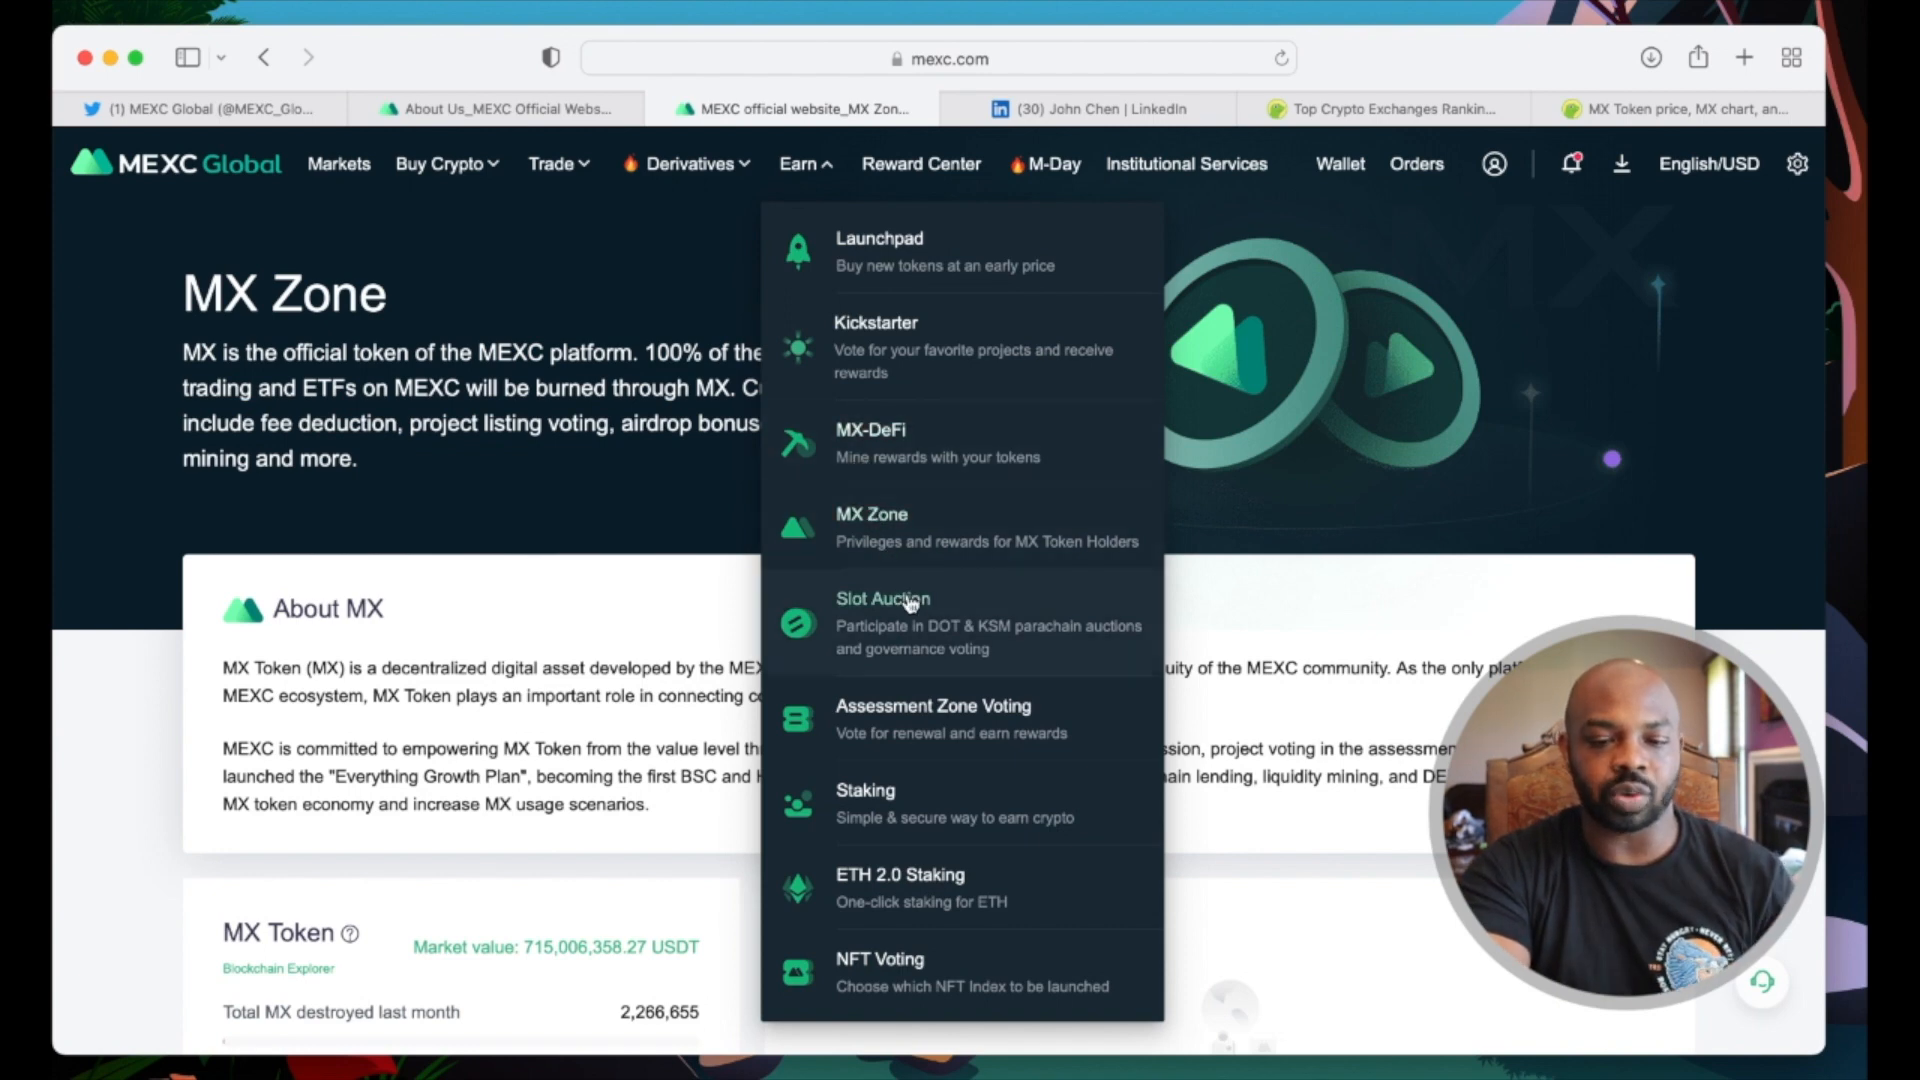
{"action": "mouse_move", "coordinate": [1040, 658]}
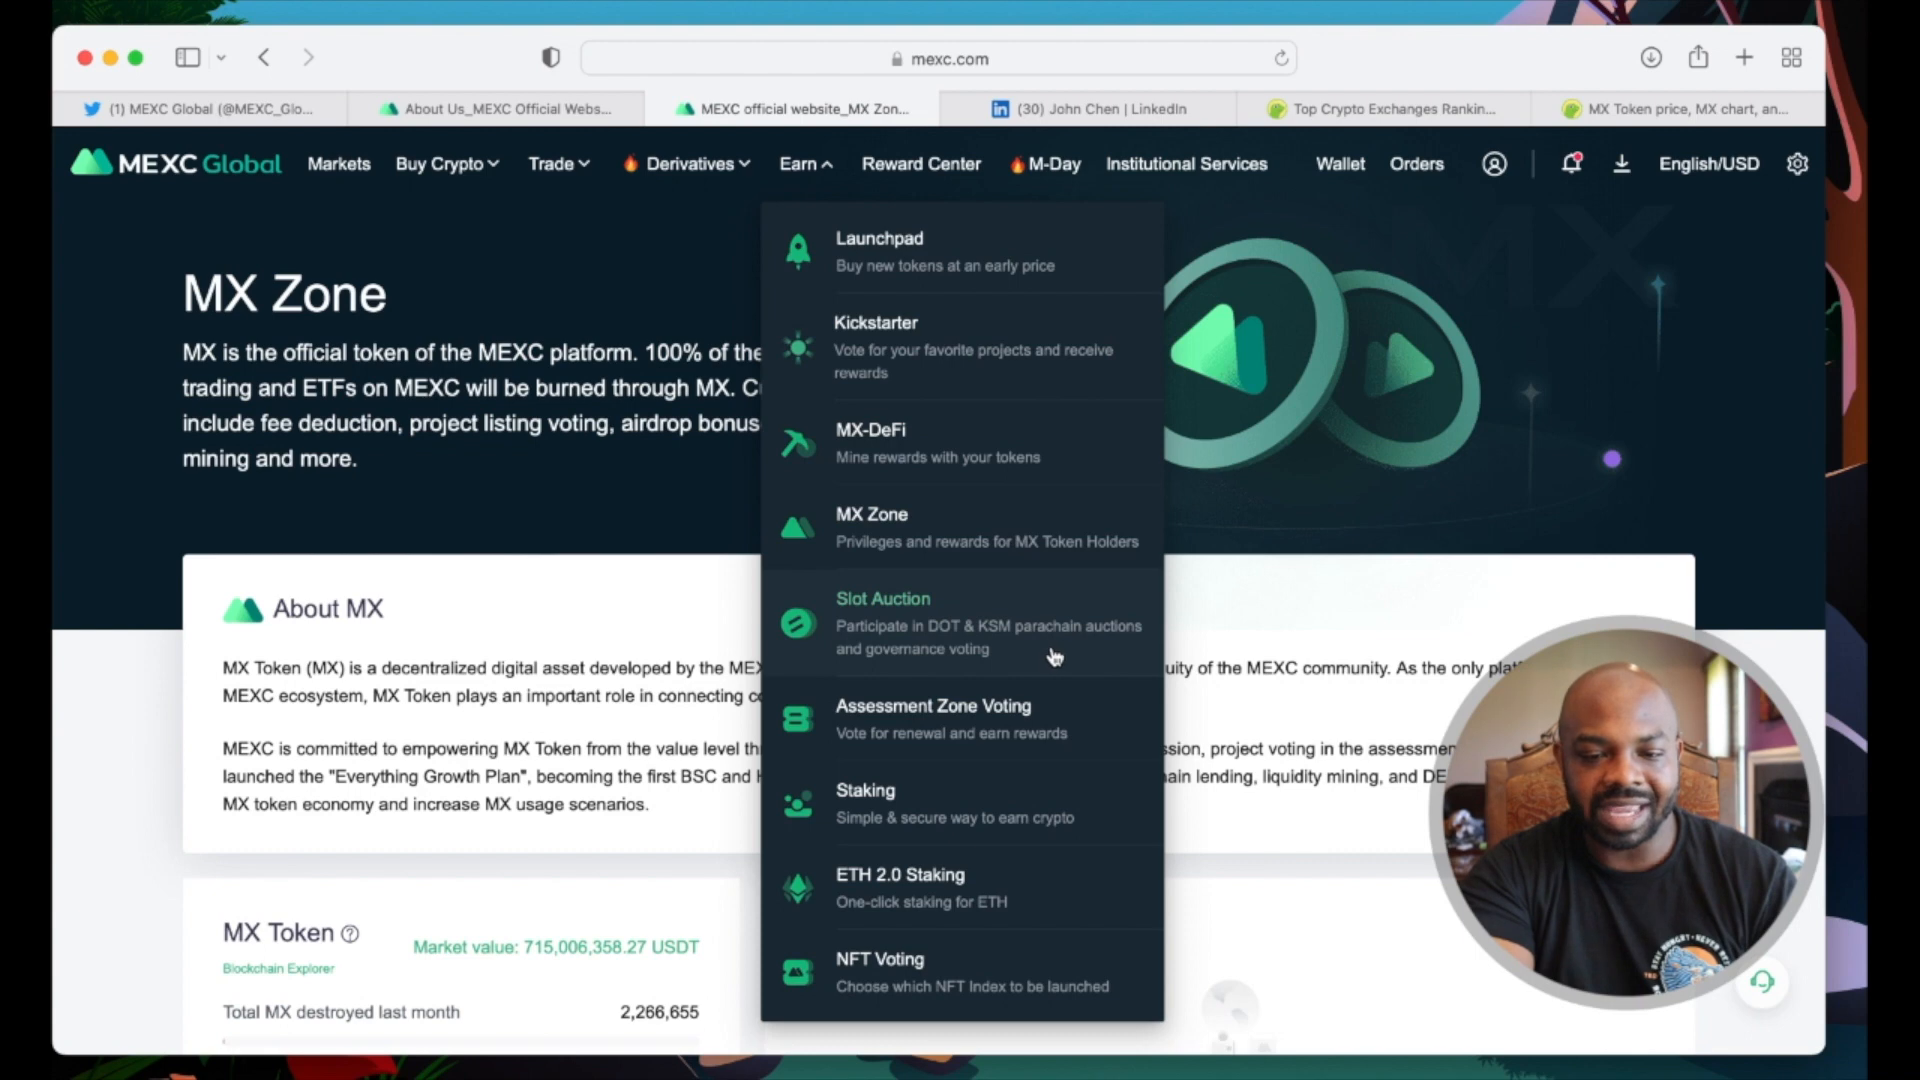
{"action": "mouse_move", "coordinate": [1128, 652]}
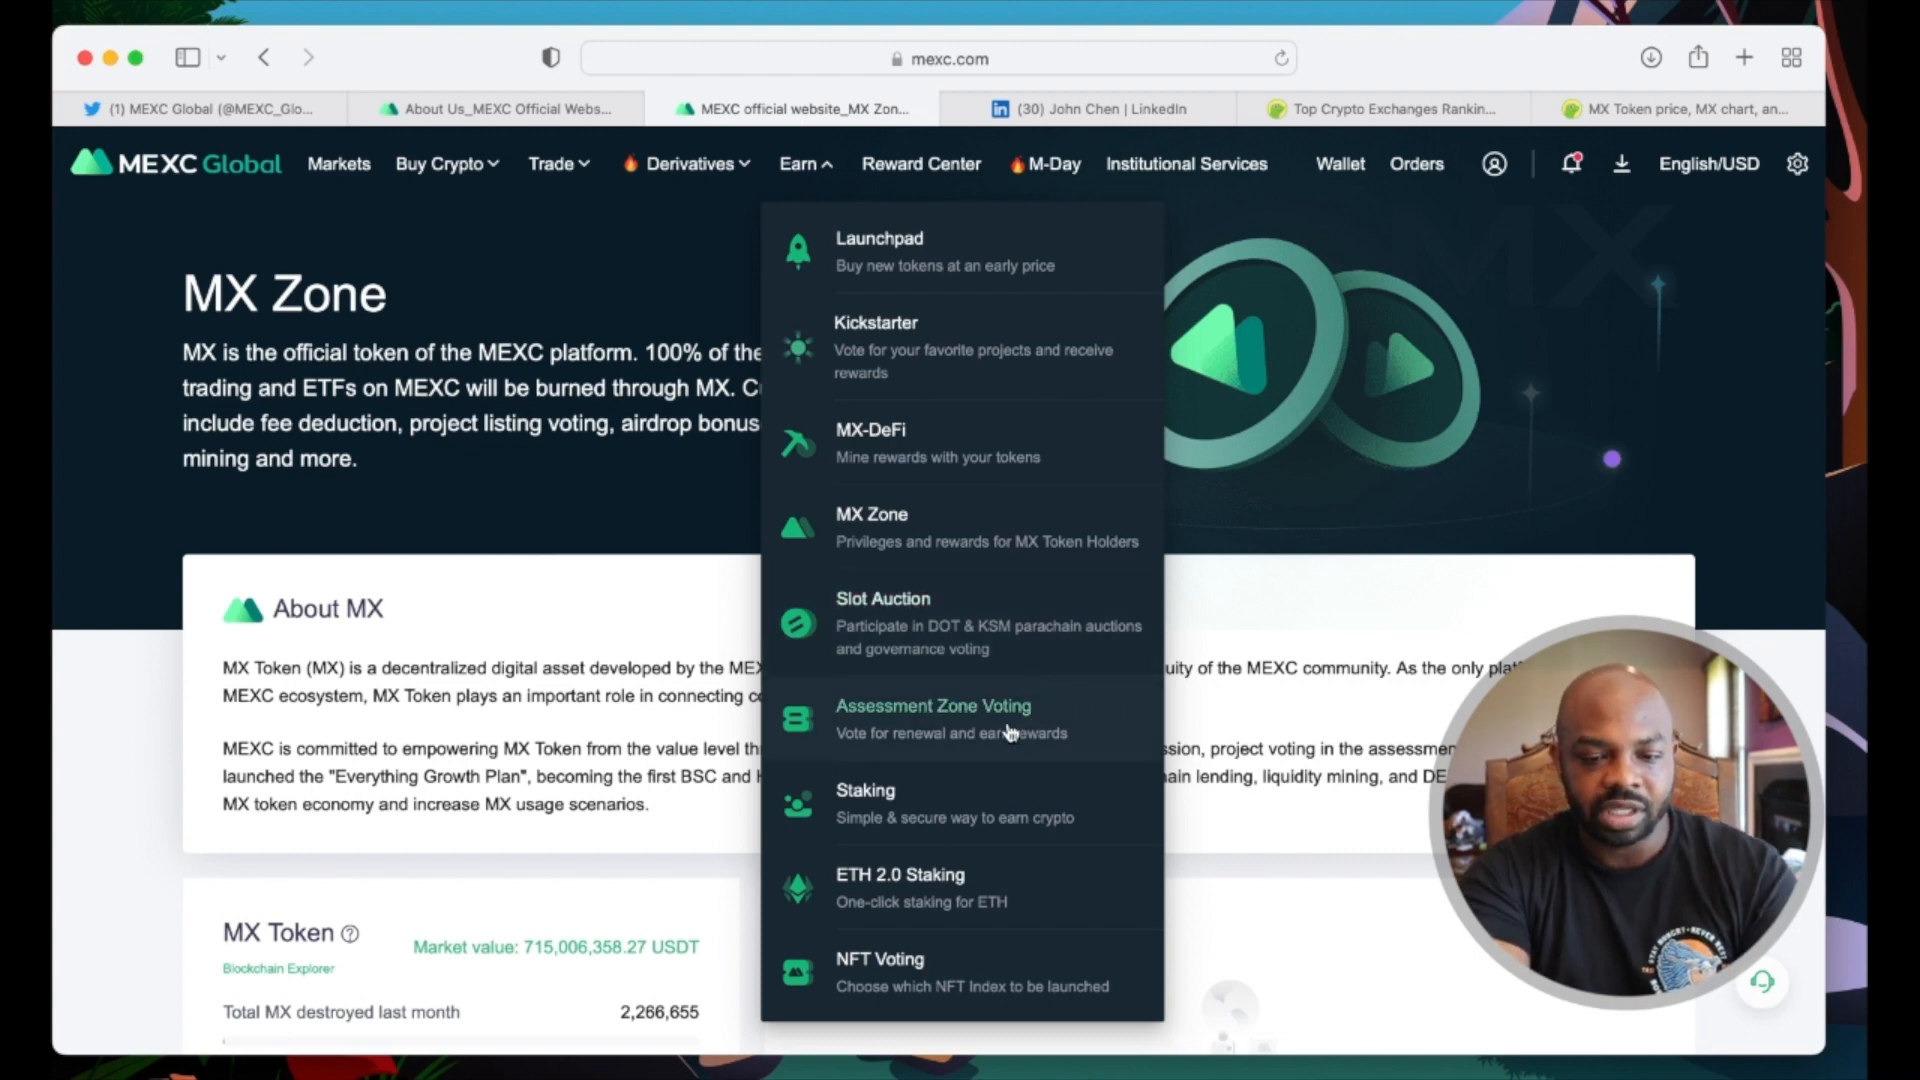
Step: Go to the Staking page and scroll through the Locked Staking token rates
{"action": "left_click", "coordinate": [866, 804]}
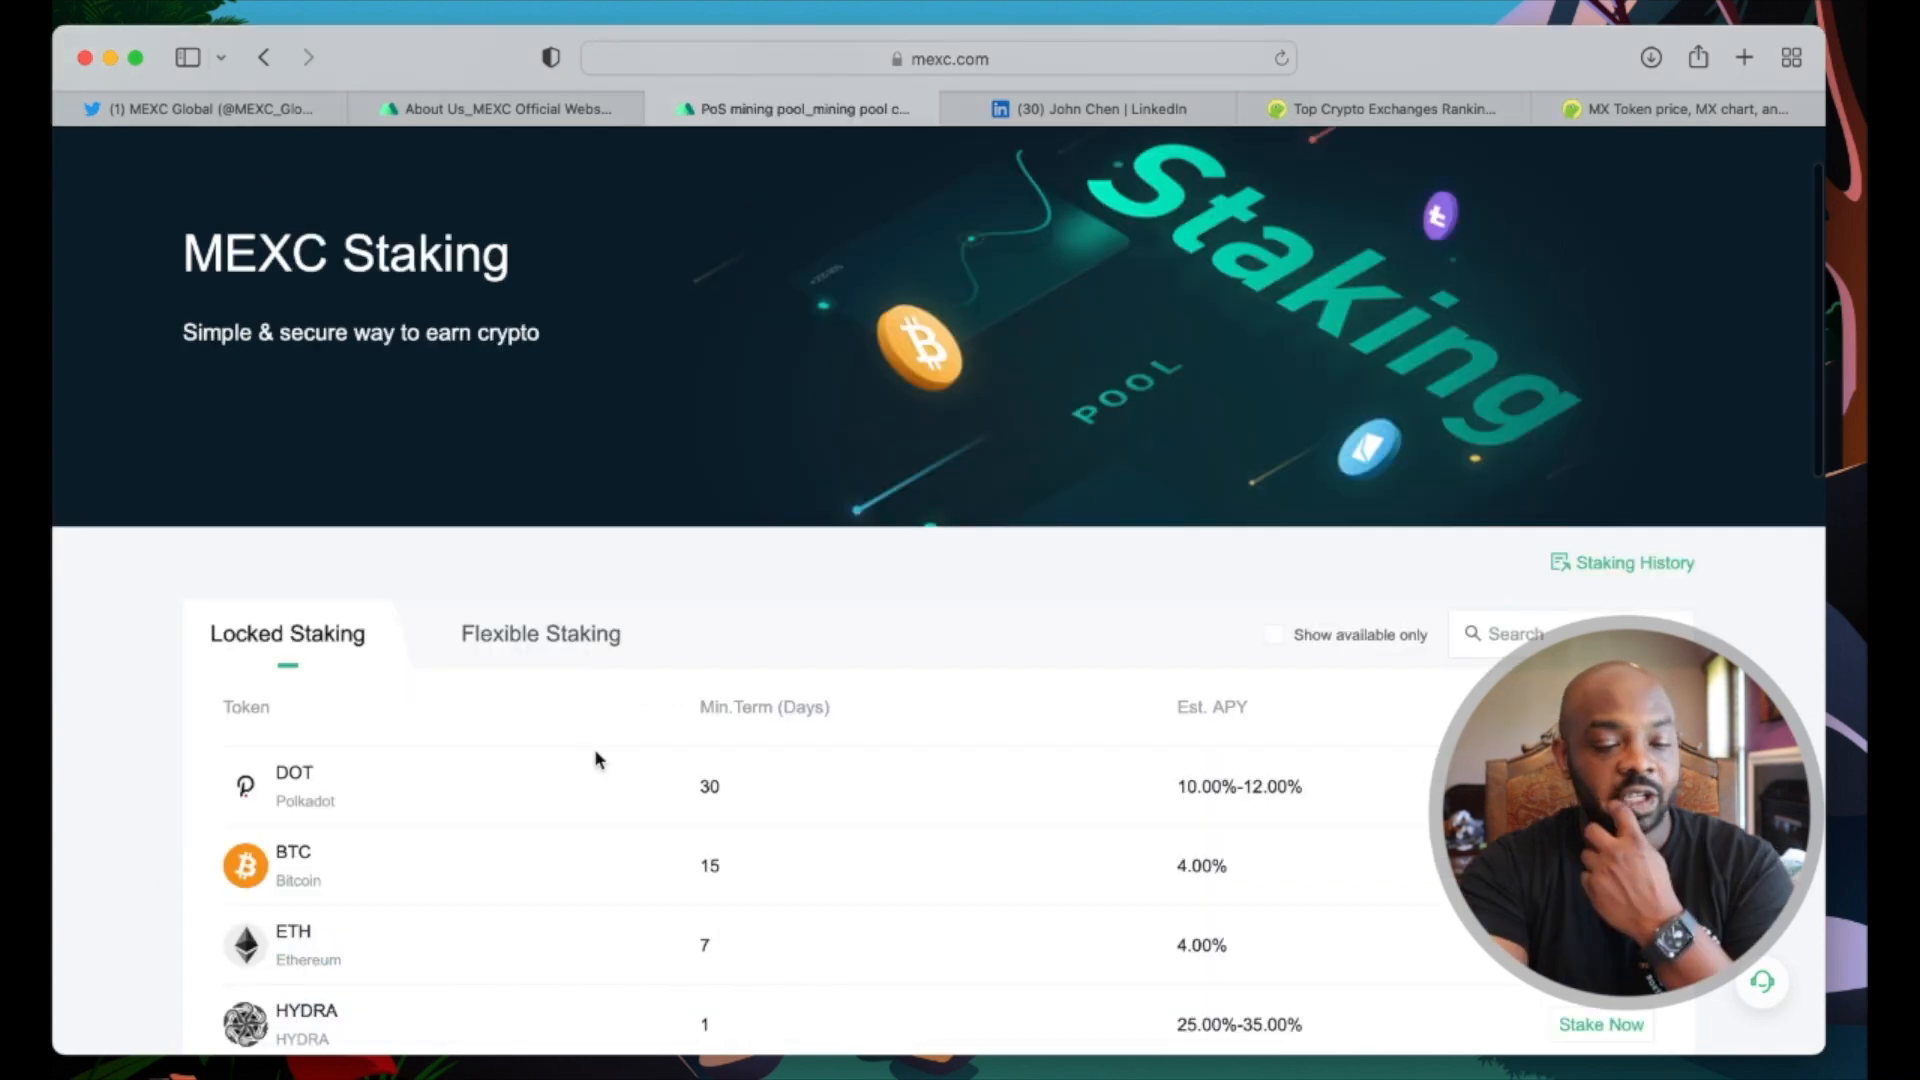
{"action": "scroll", "scroll_direction": "down", "scroll_amount": 3}
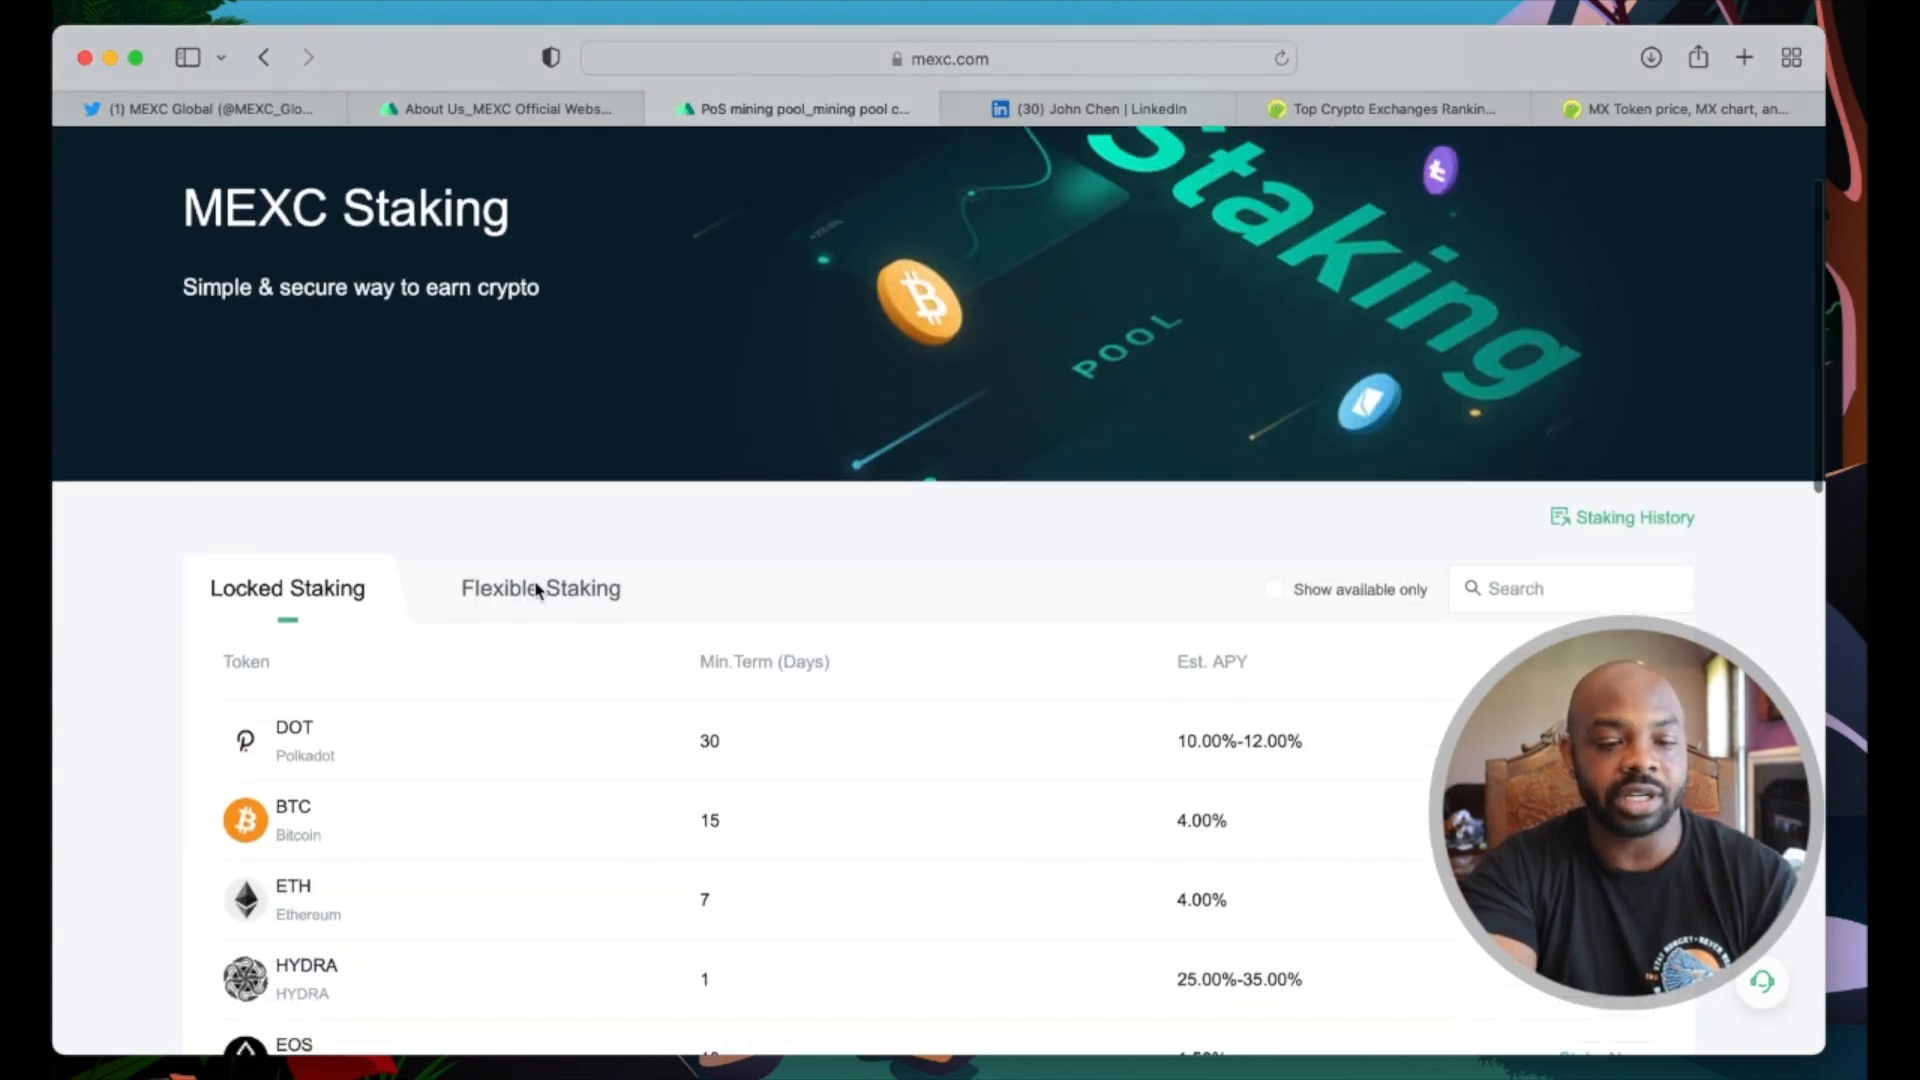
{"action": "scroll", "scroll_direction": "down", "scroll_amount": 3}
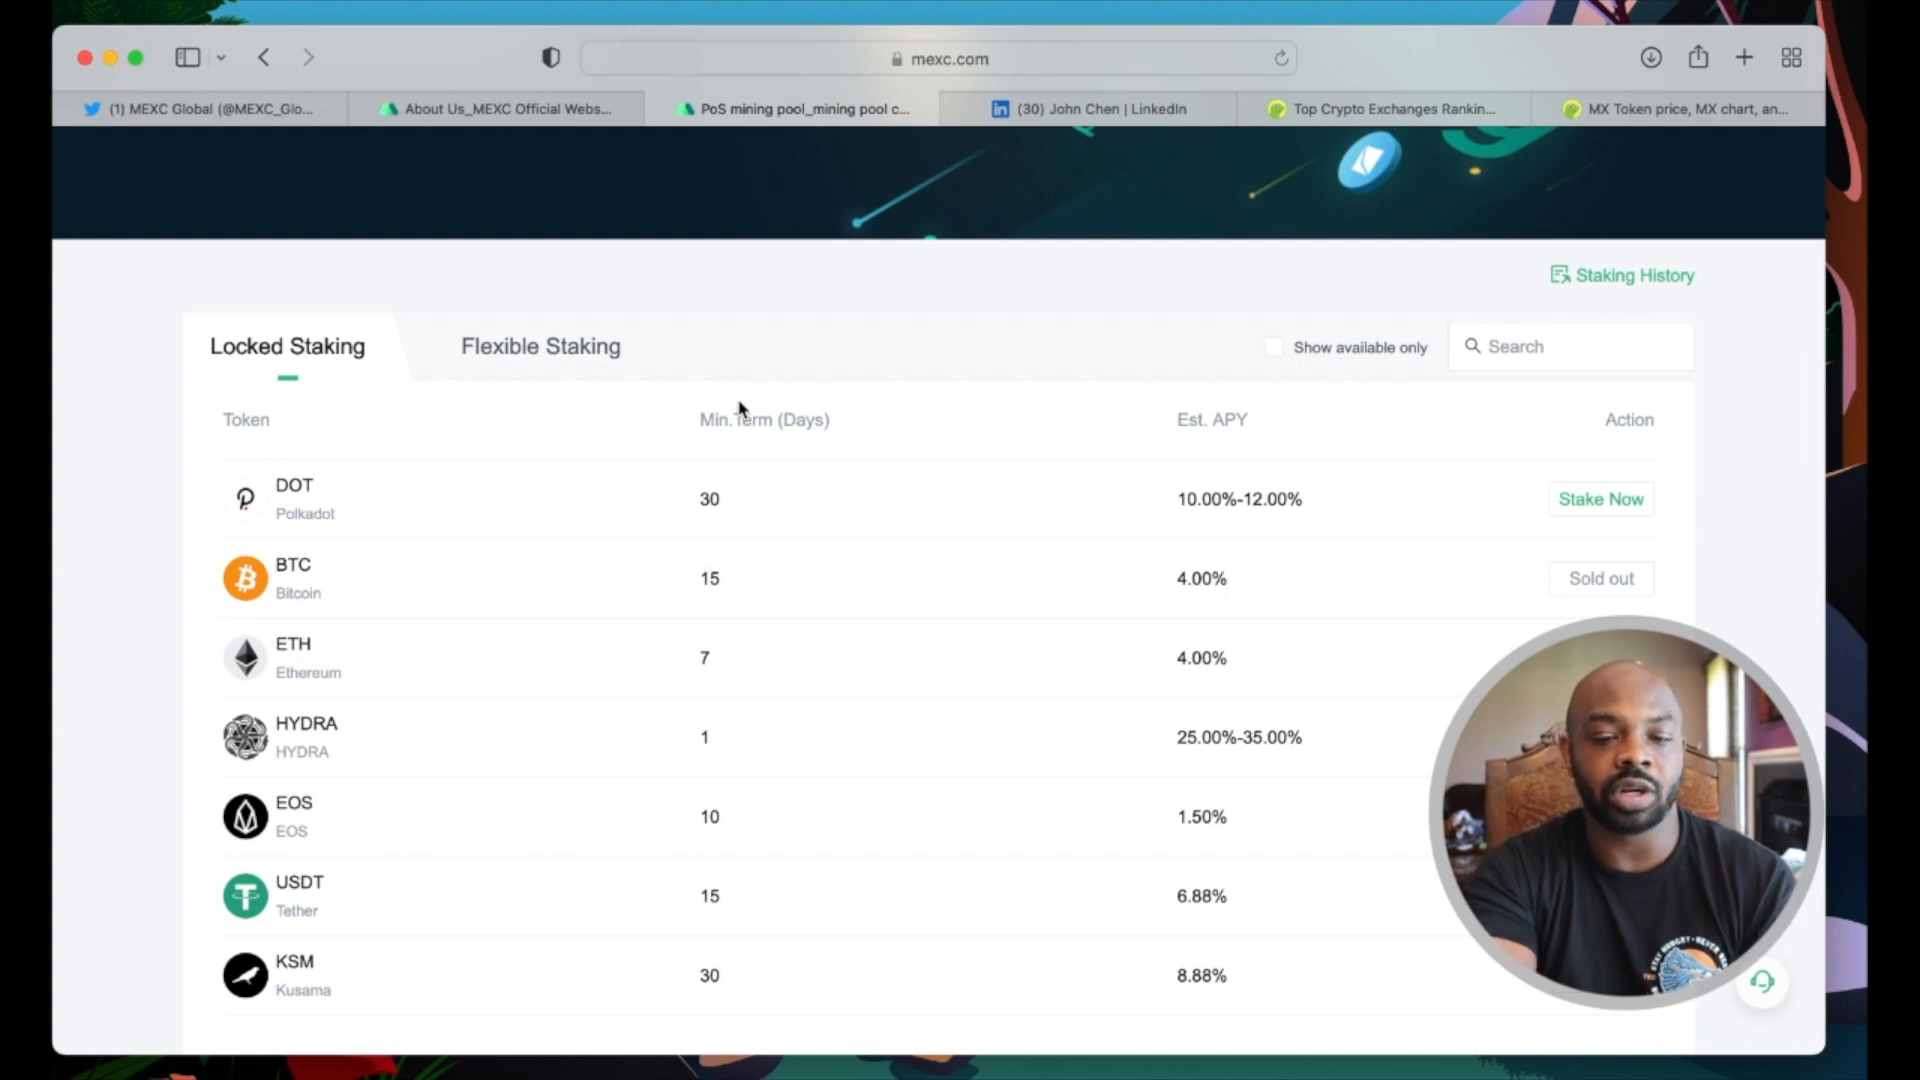
{"action": "mouse_move", "coordinate": [1112, 514]}
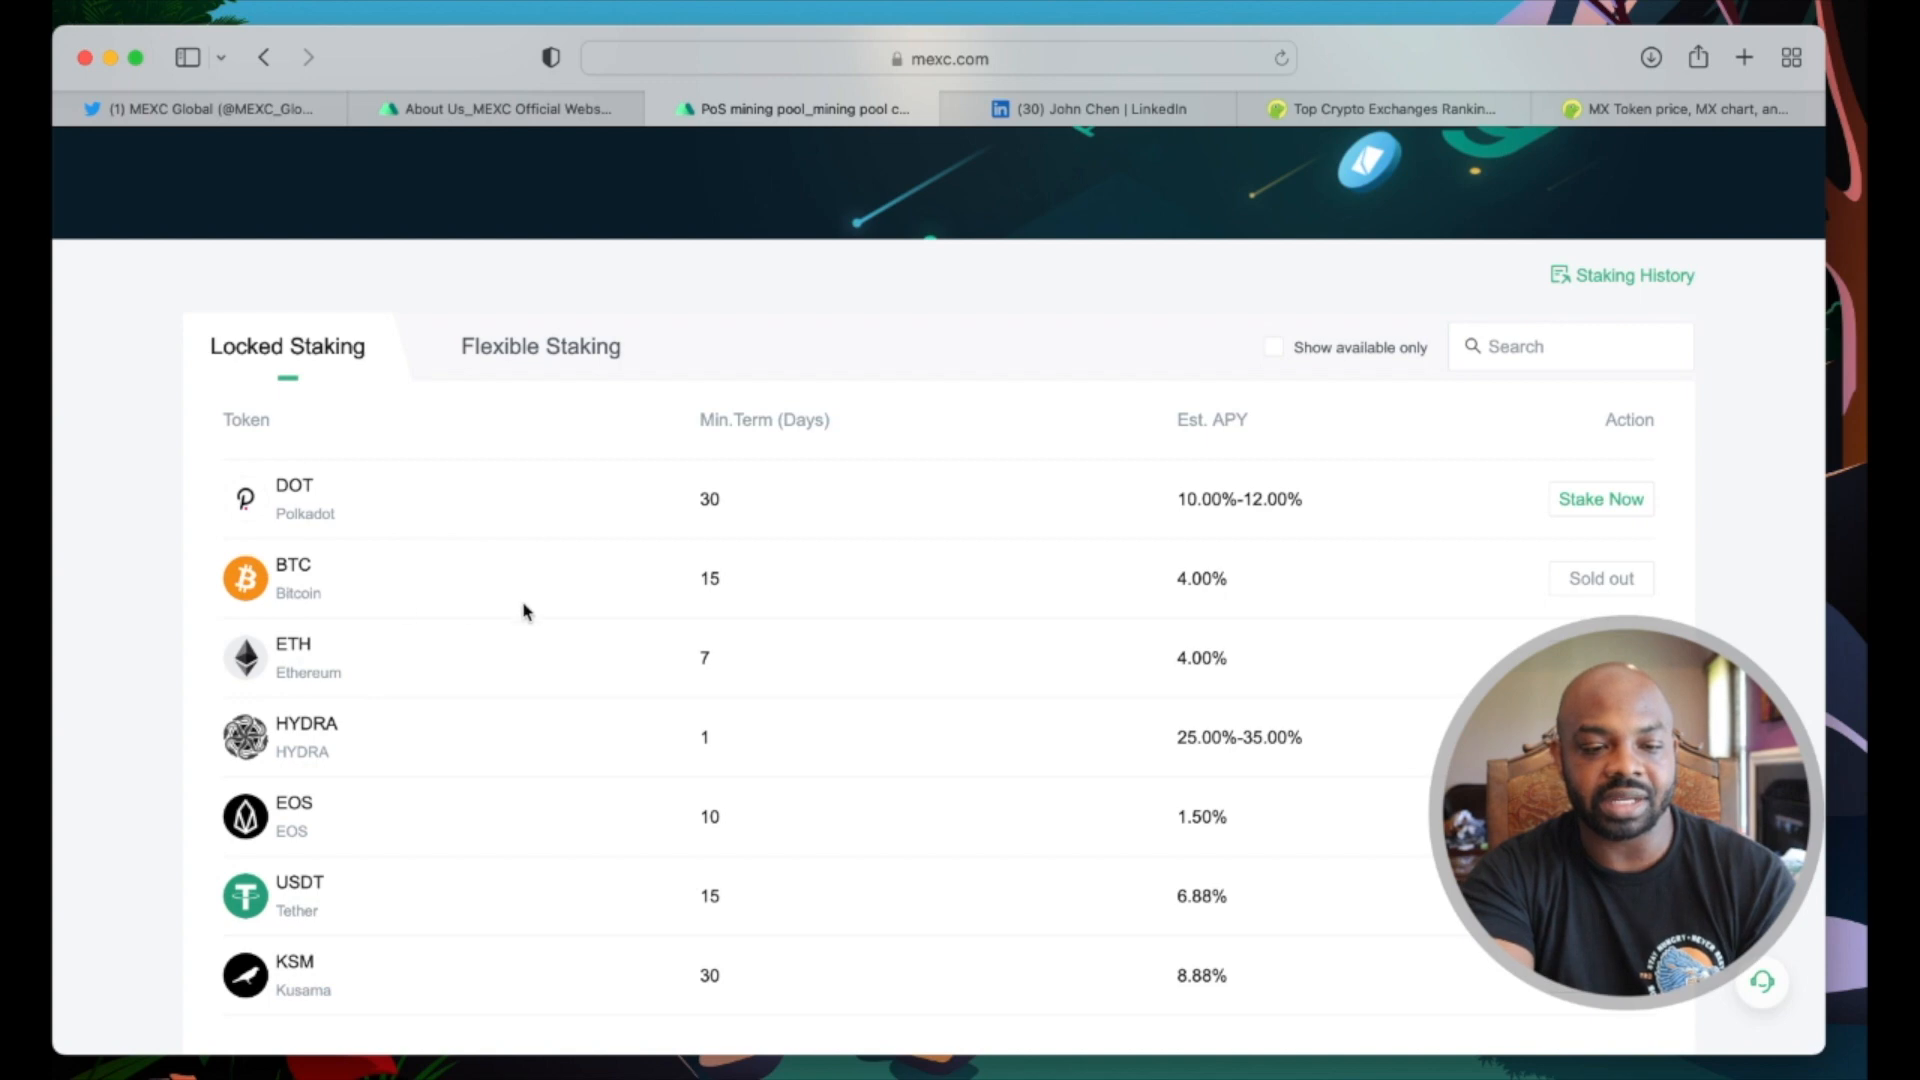
{"action": "scroll", "scroll_direction": "down", "scroll_amount": 3}
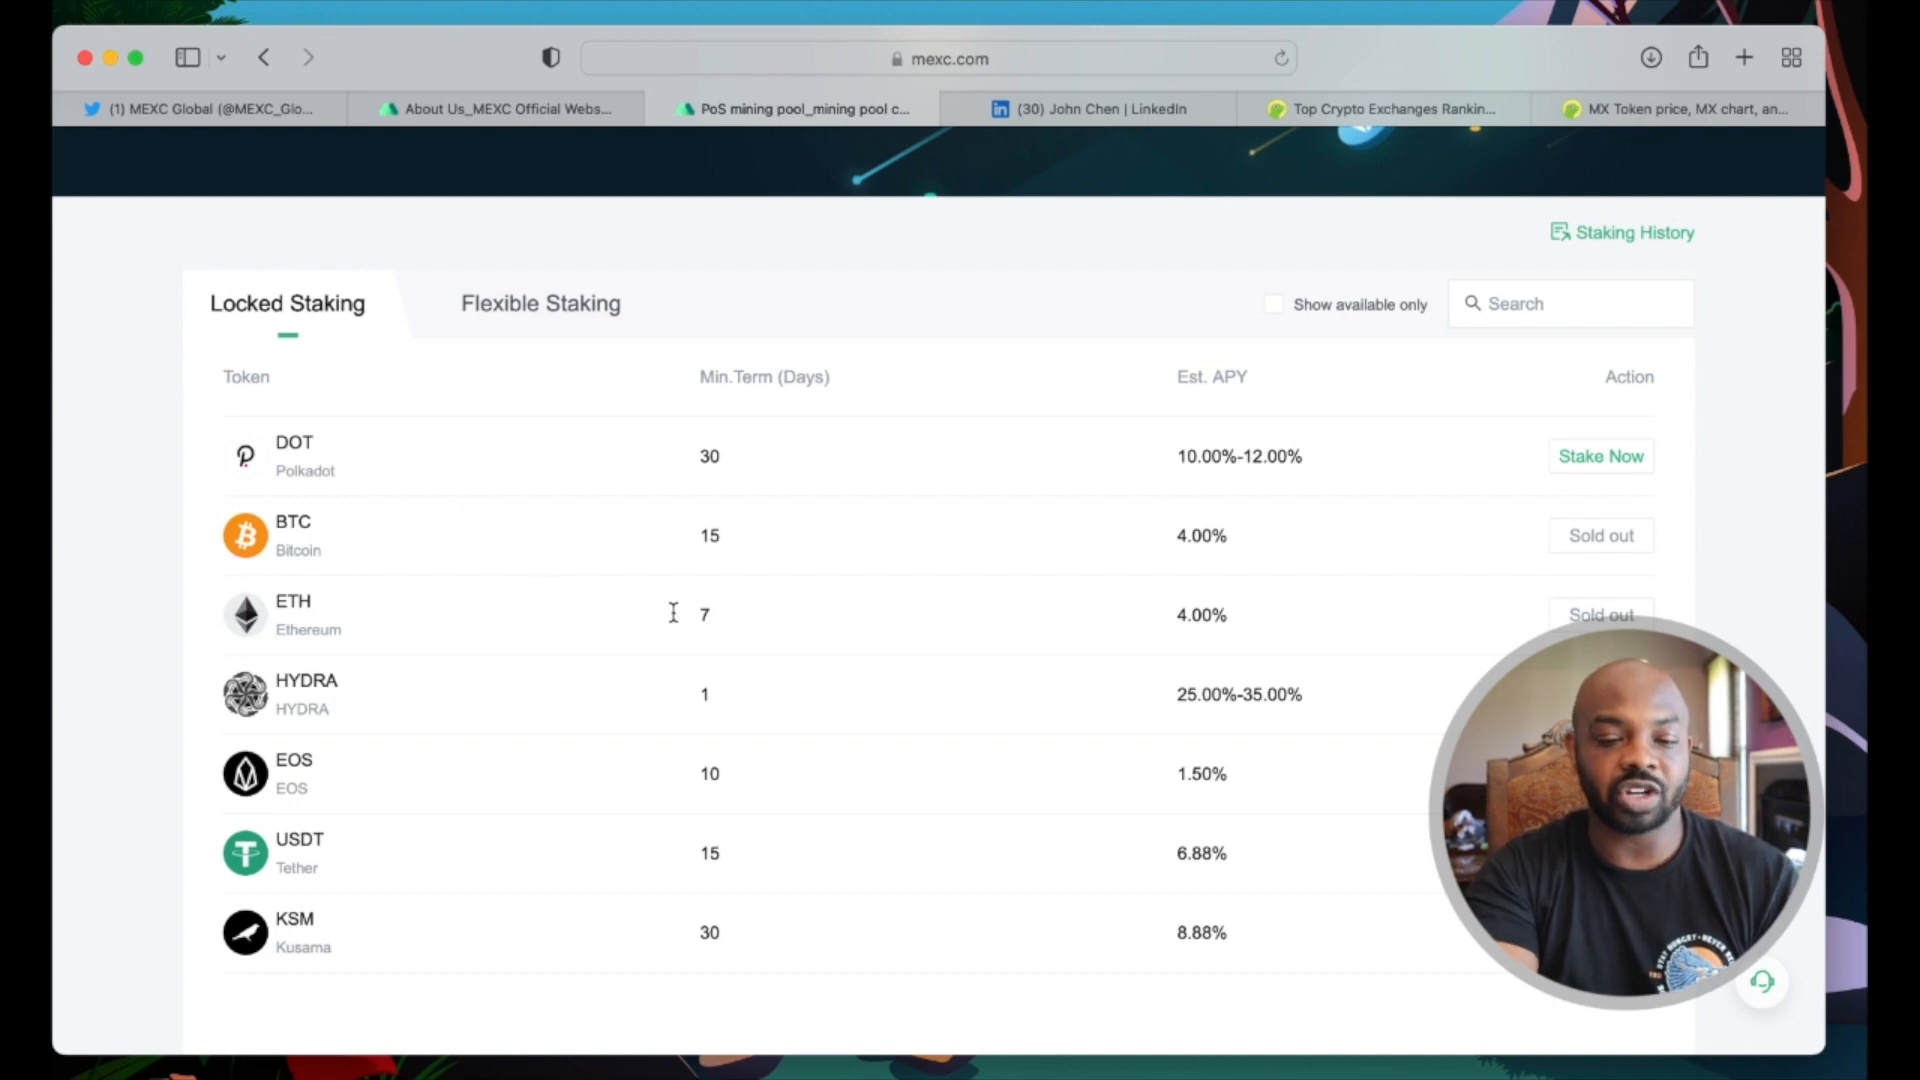
{"action": "scroll", "scroll_direction": "down", "scroll_amount": 3}
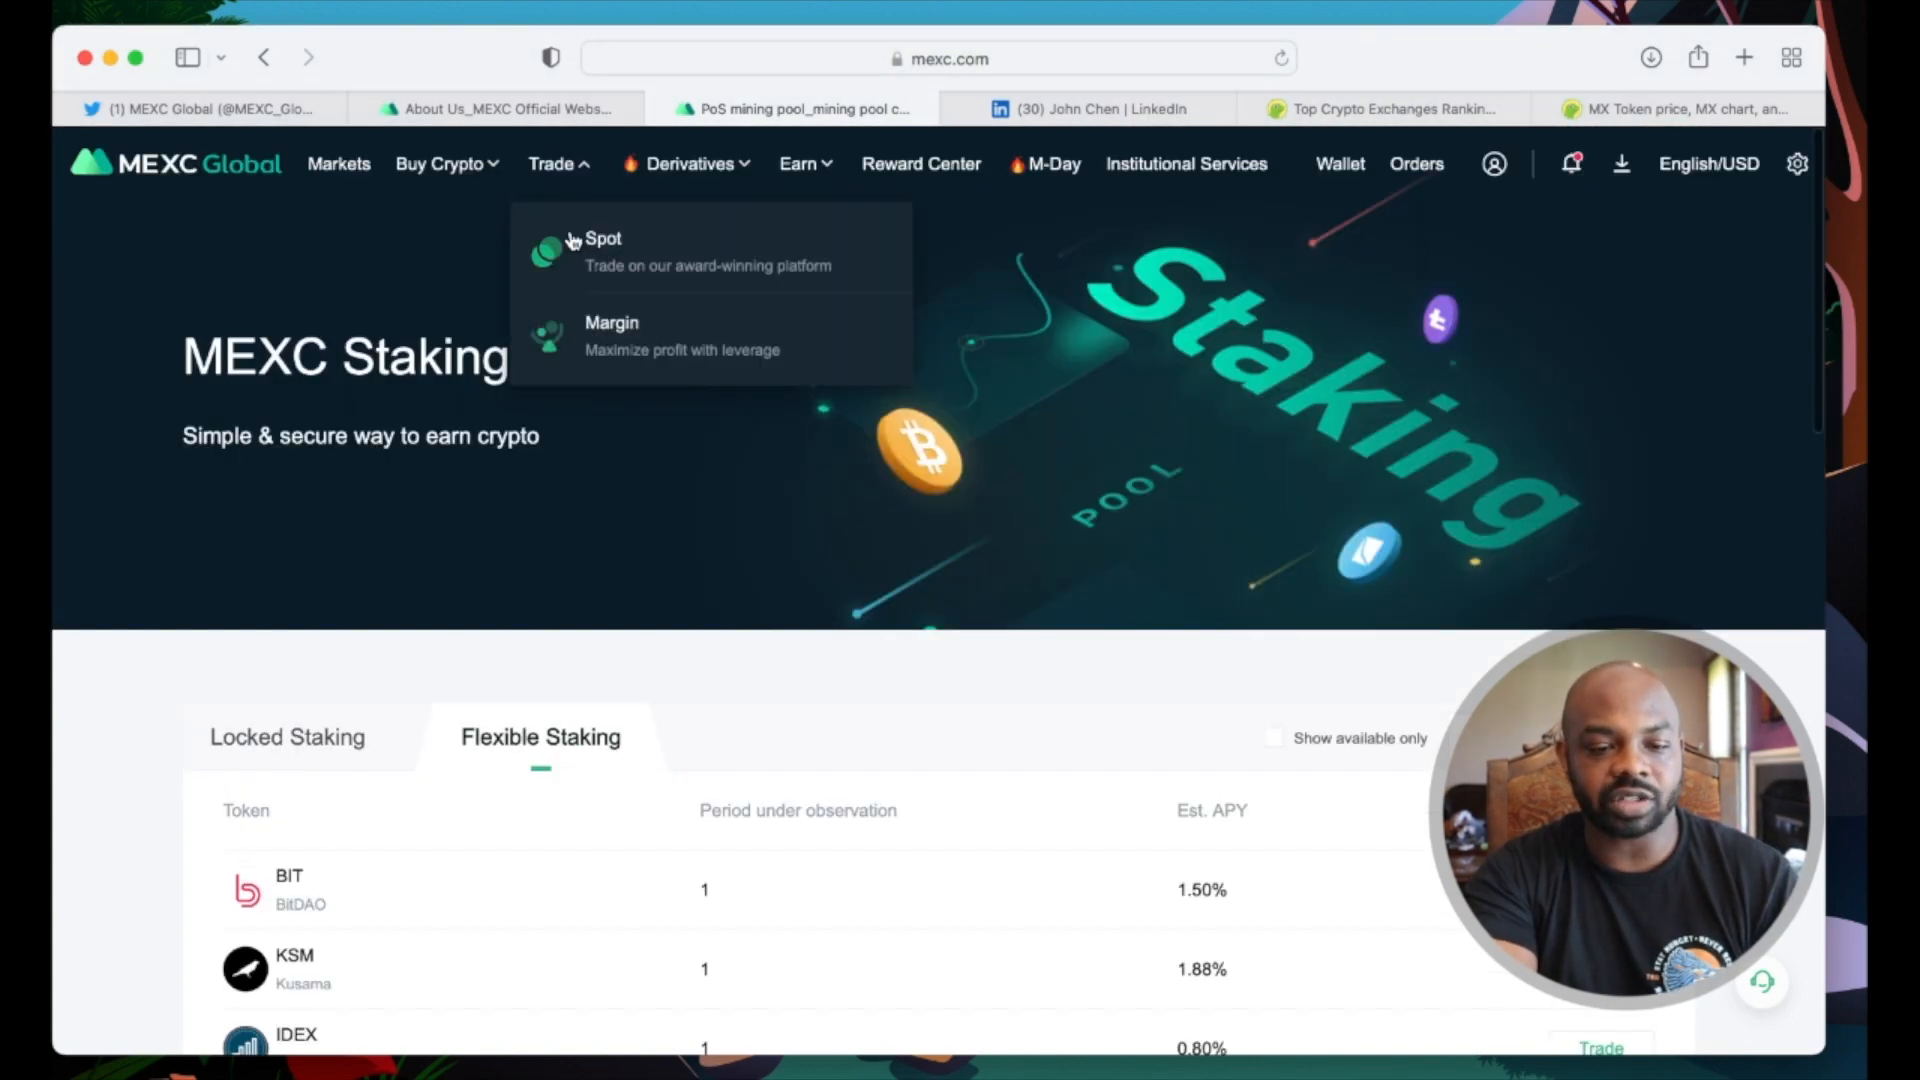
Step: Continue through the Flexible Staking token list, then reopen the Earn menu
{"action": "scroll", "scroll_direction": "down", "scroll_amount": 3}
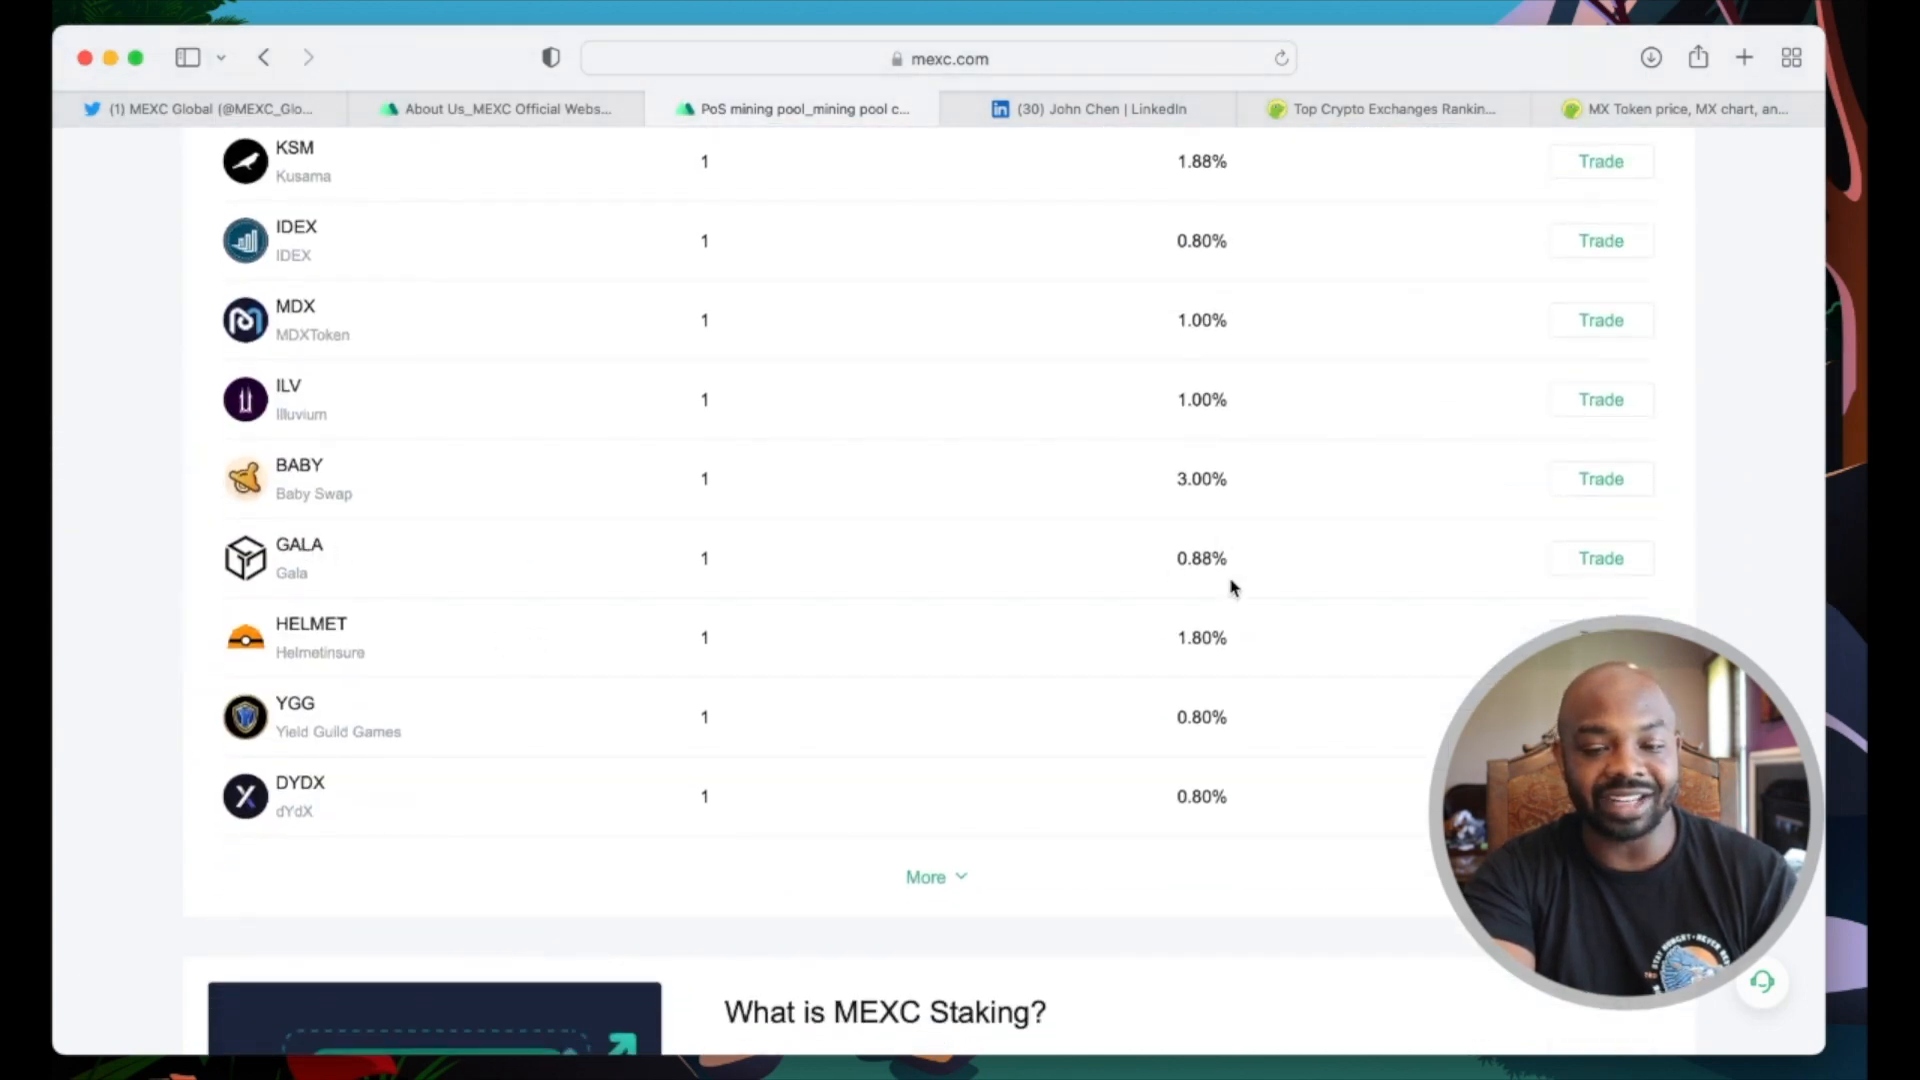
{"action": "scroll", "scroll_direction": "down", "scroll_amount": 3}
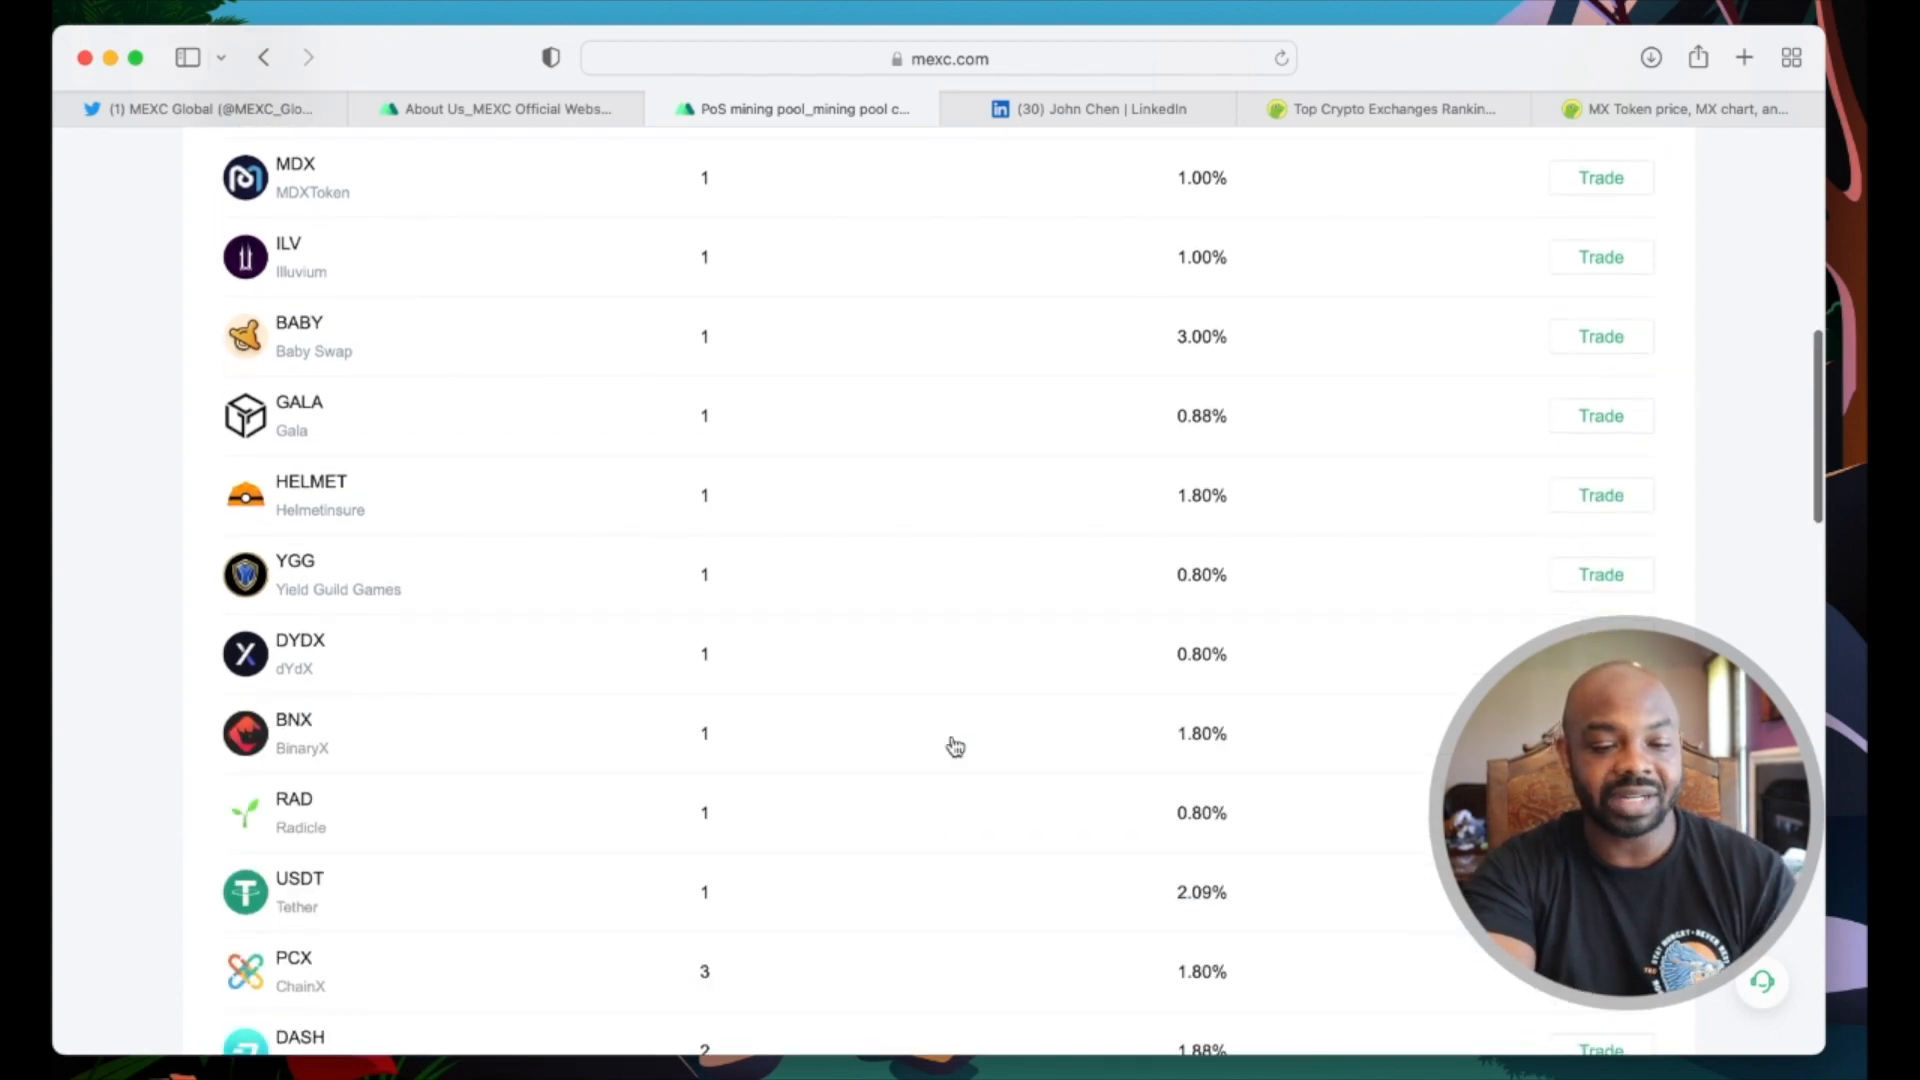
{"action": "scroll", "scroll_direction": "down", "scroll_amount": 3}
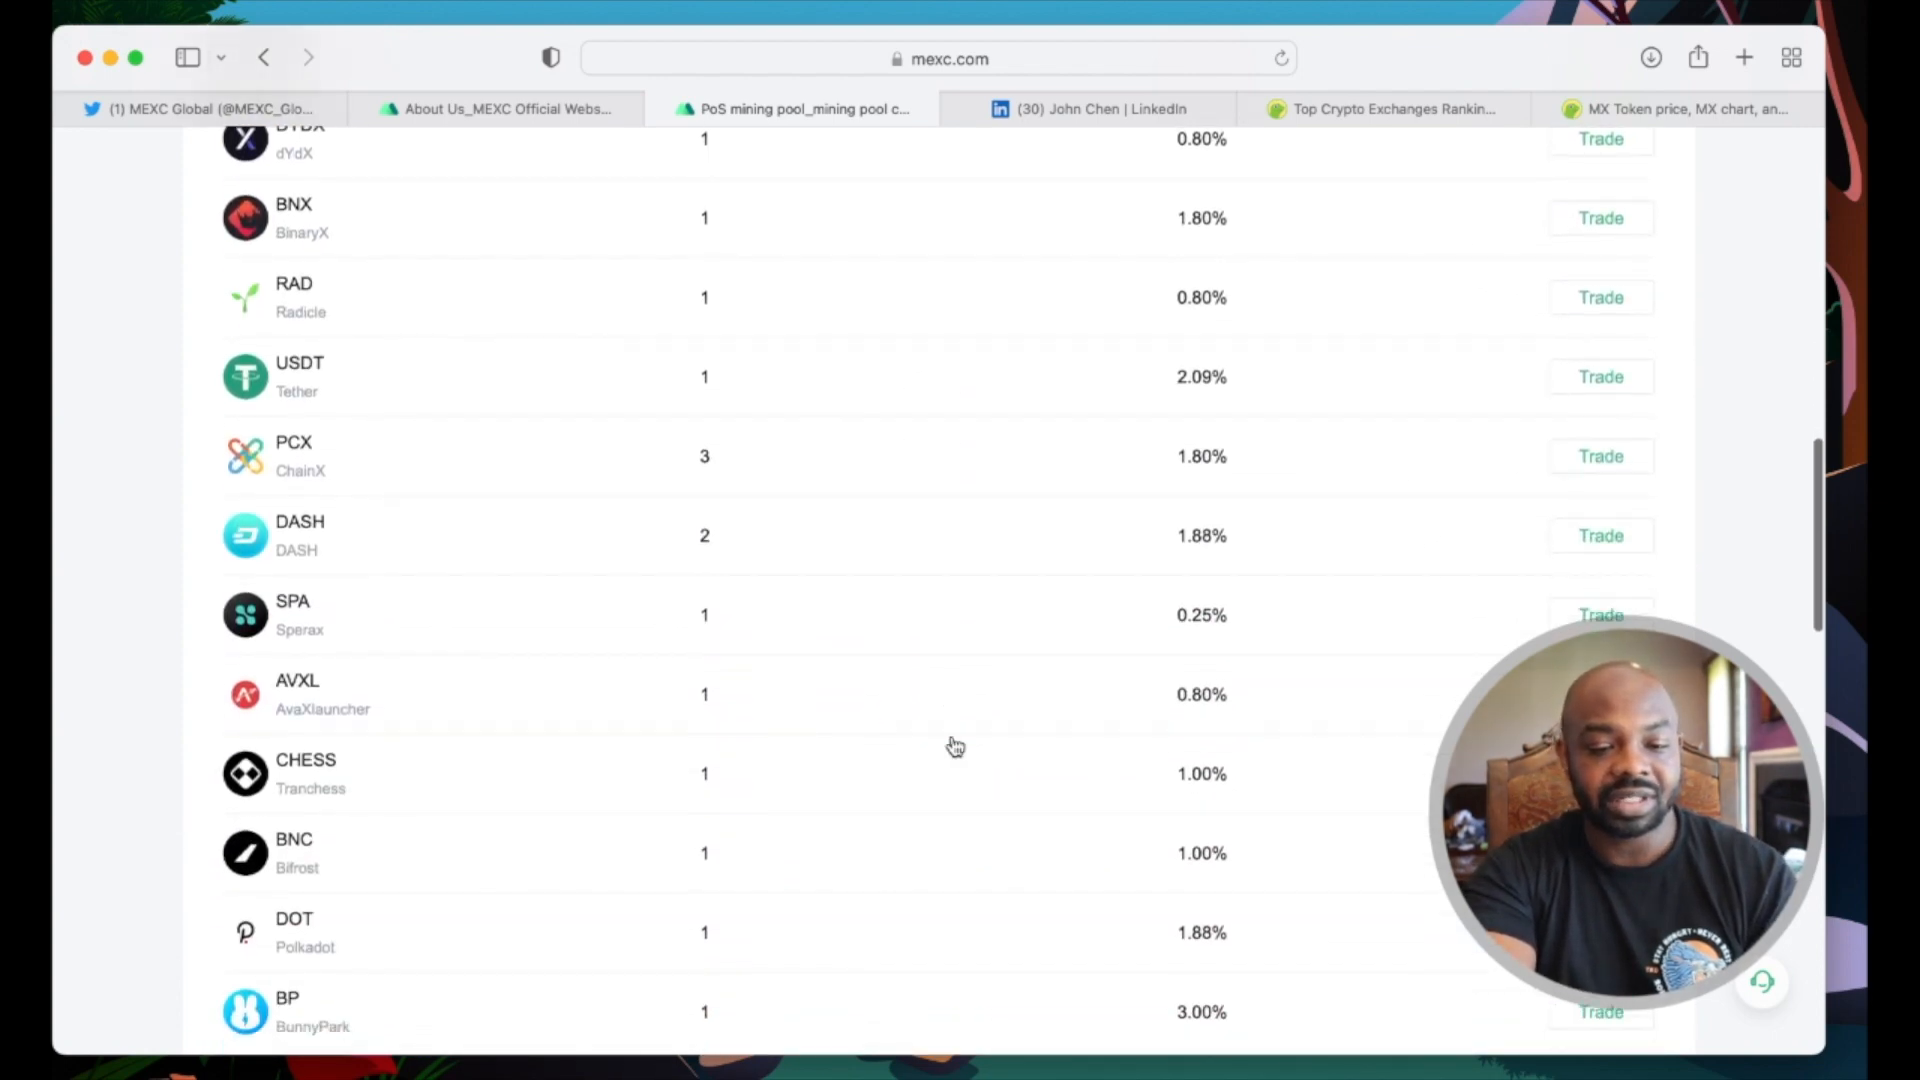
{"action": "scroll", "scroll_direction": "down", "scroll_amount": 3}
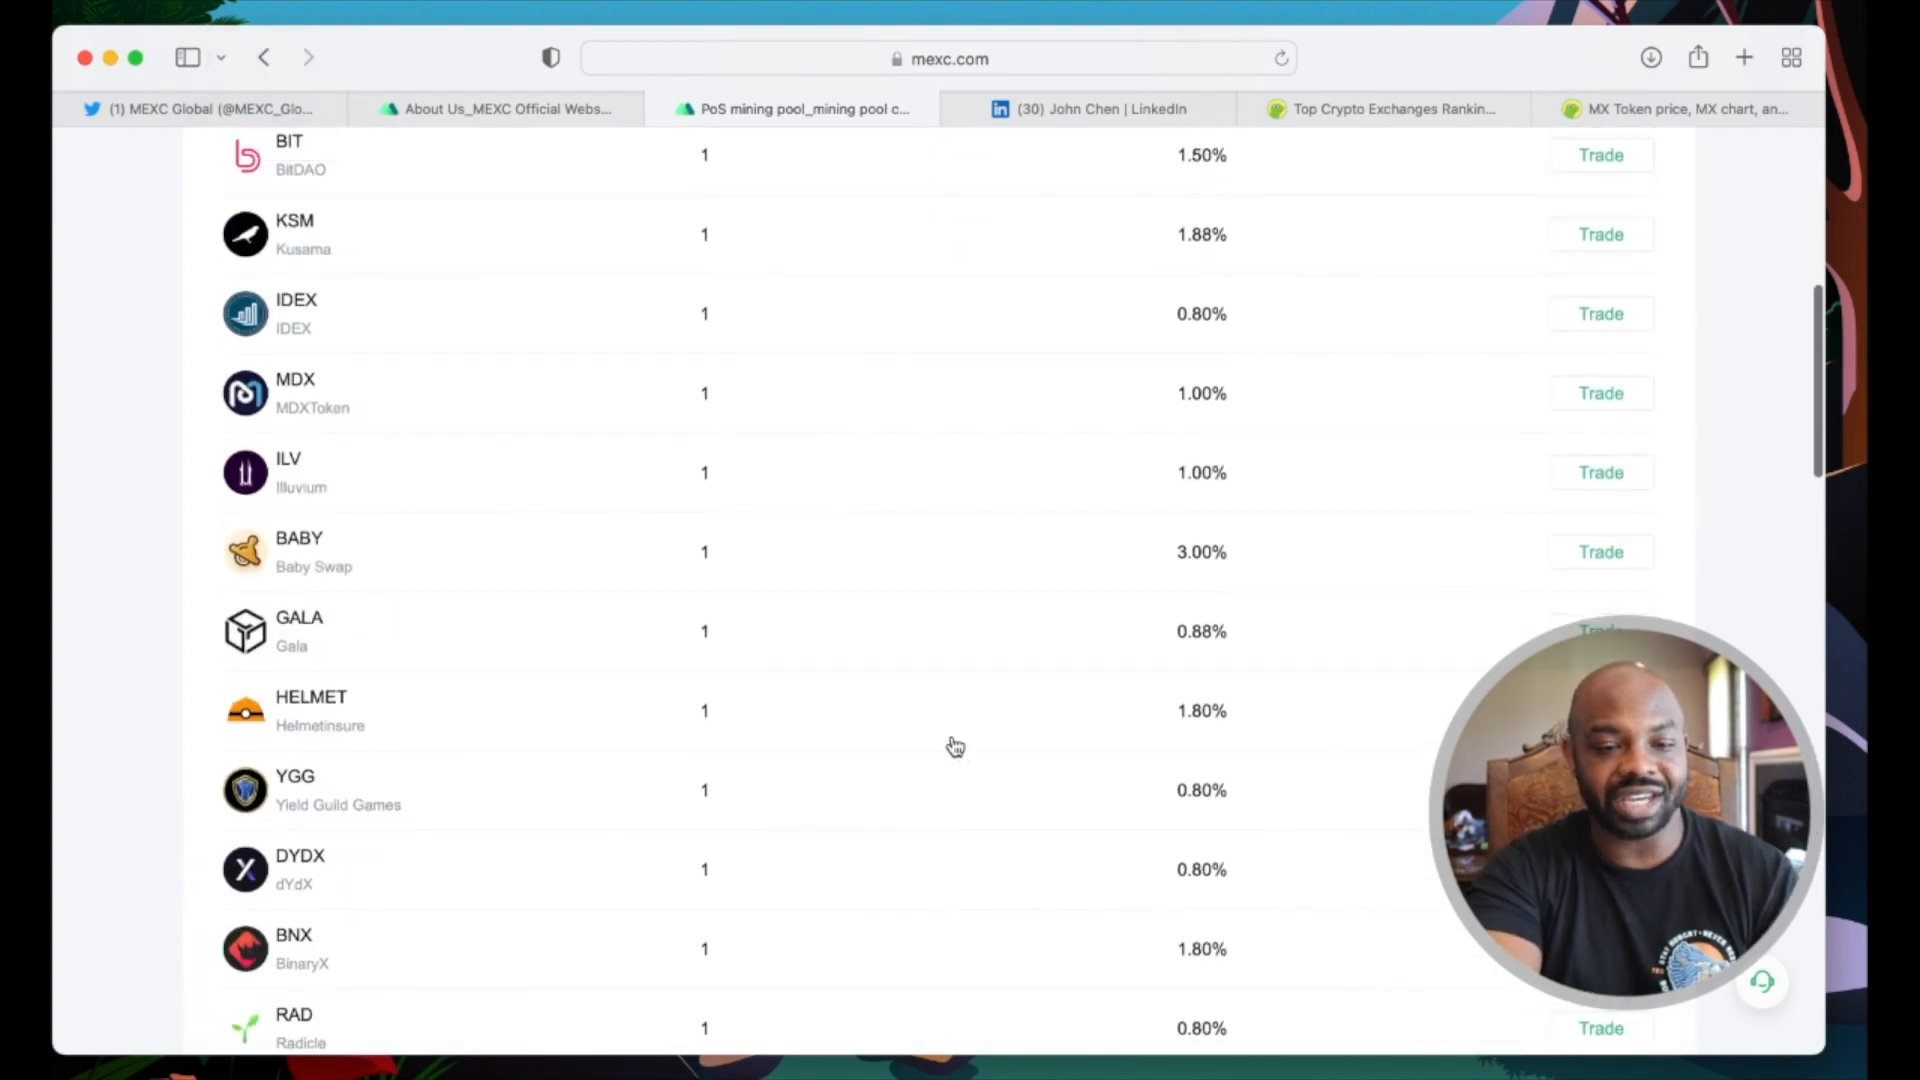
{"action": "scroll", "scroll_direction": "up", "scroll_amount": 3}
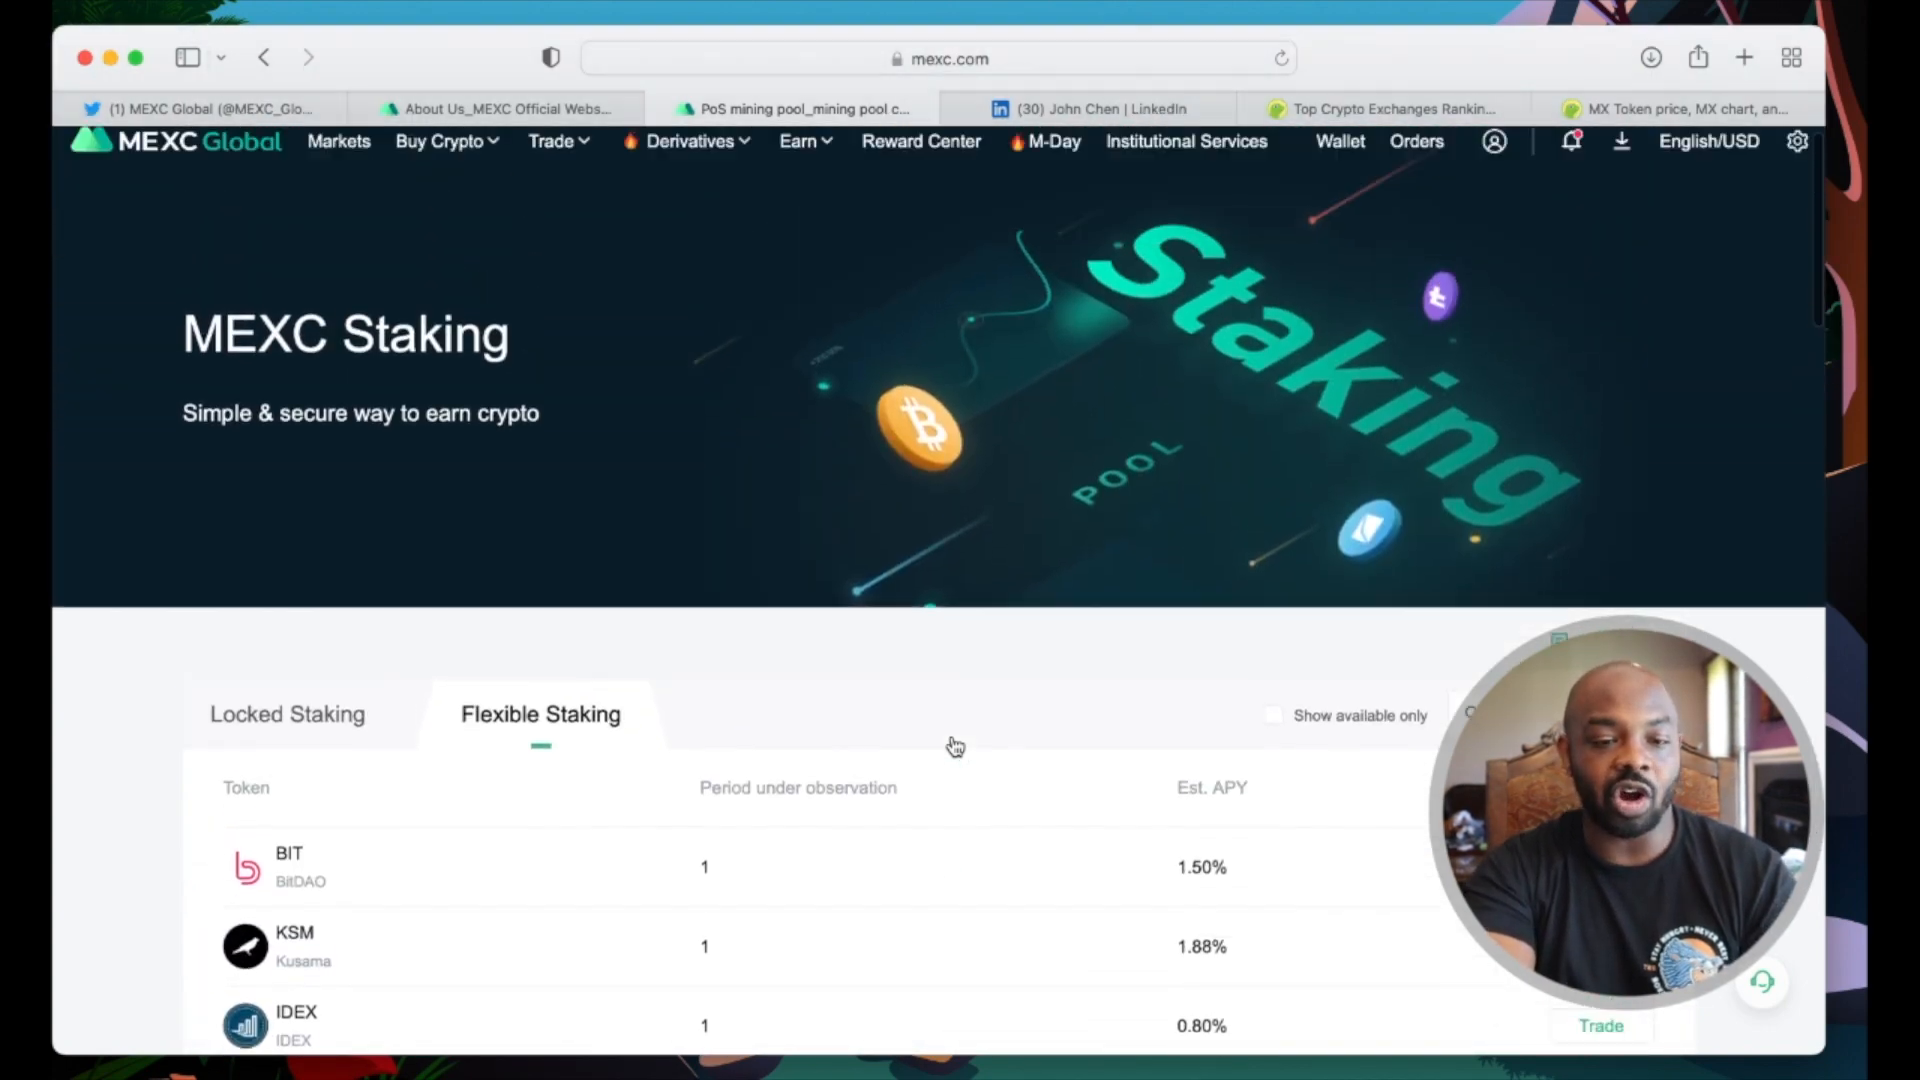
{"action": "left_click", "coordinate": [798, 140]}
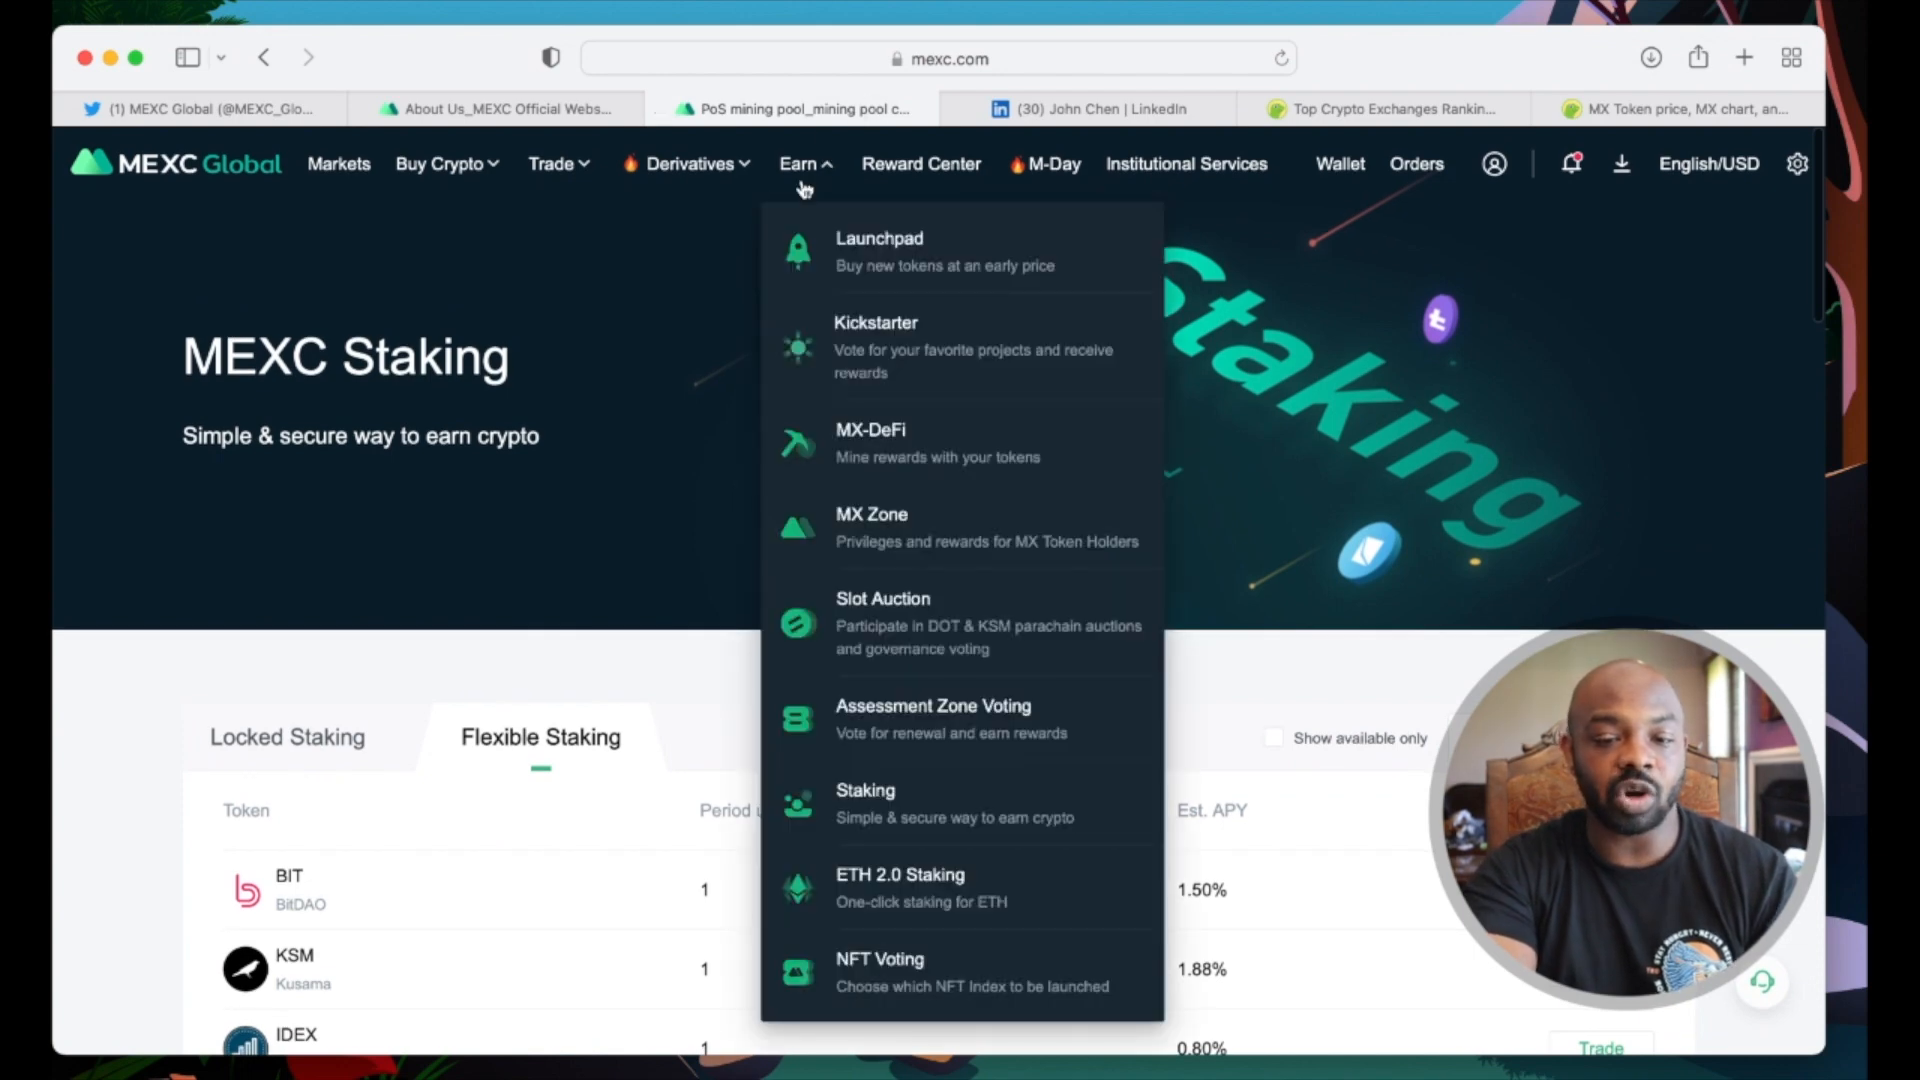
{"action": "mouse_move", "coordinate": [901, 876]}
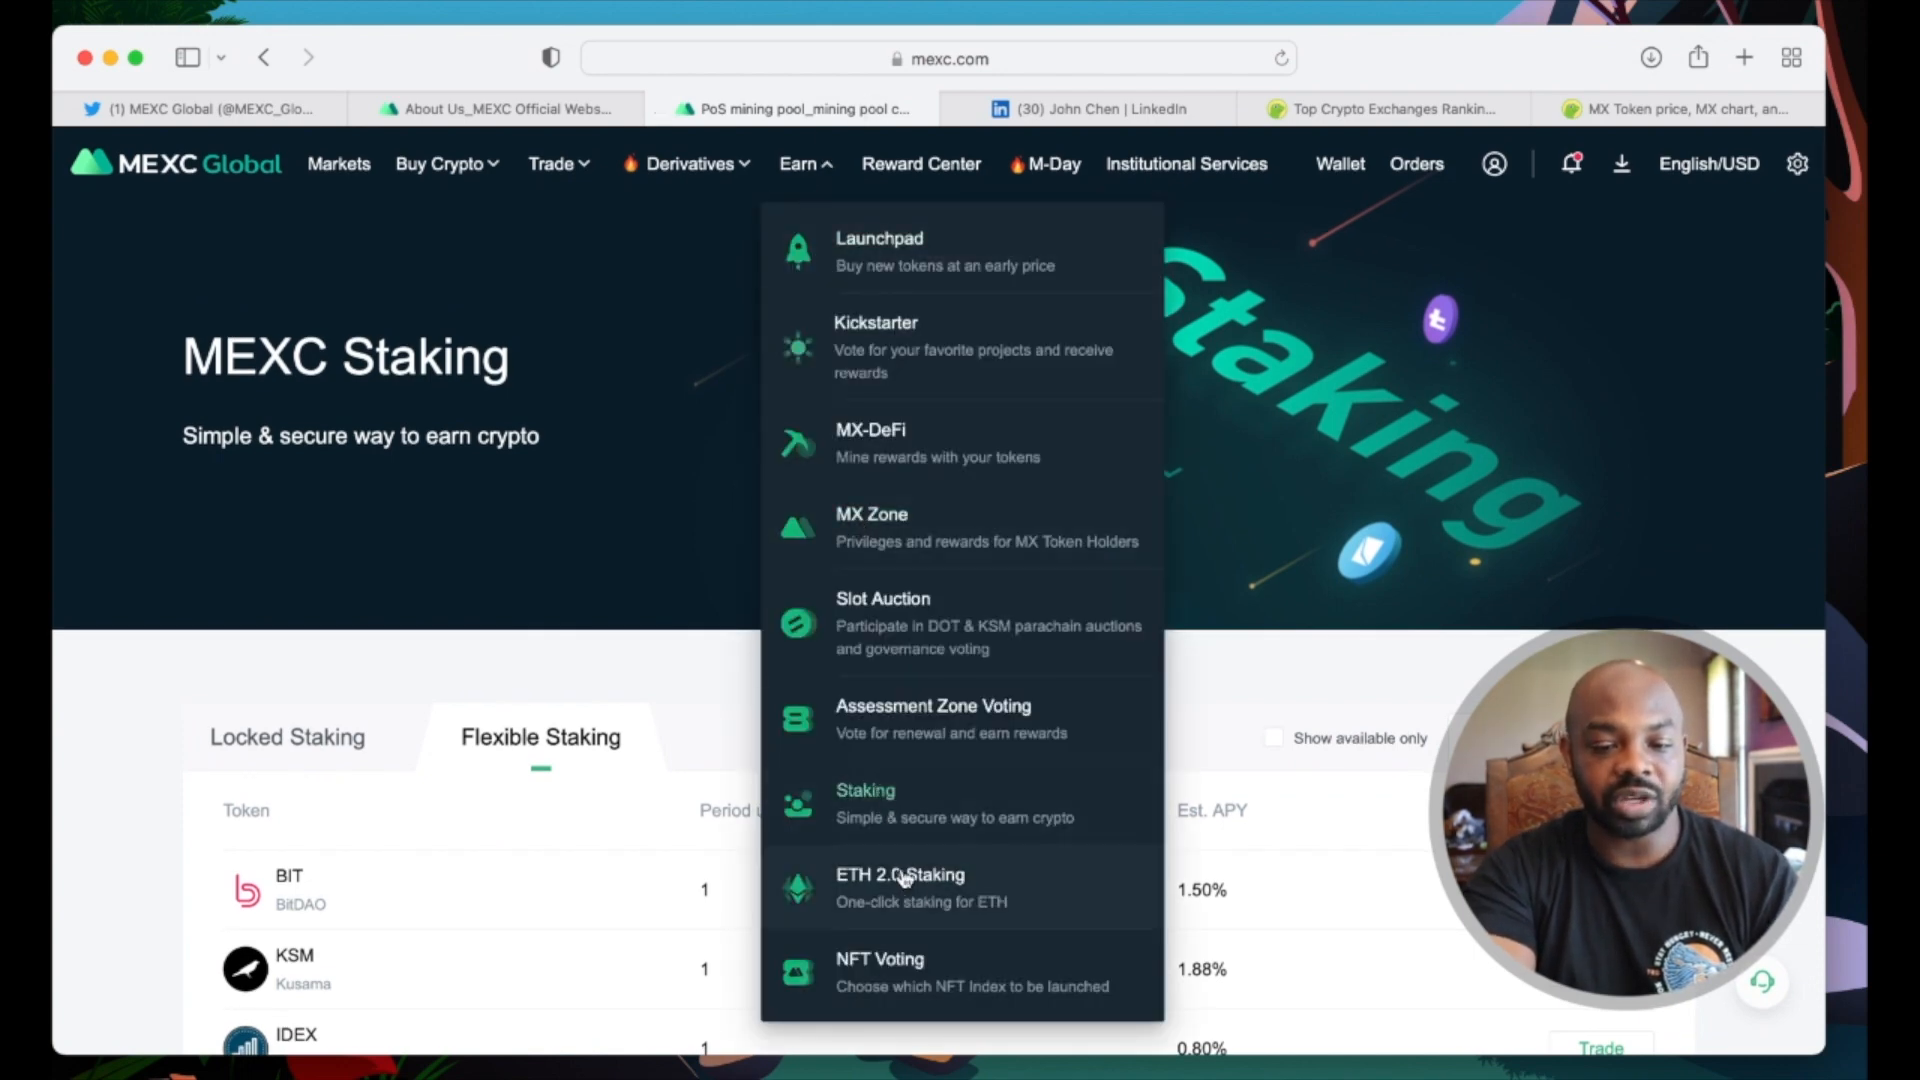
Step: Go to the ETH 2.0 Staking page and read its staking terms and FAQ
{"action": "left_click", "coordinate": [902, 882]}
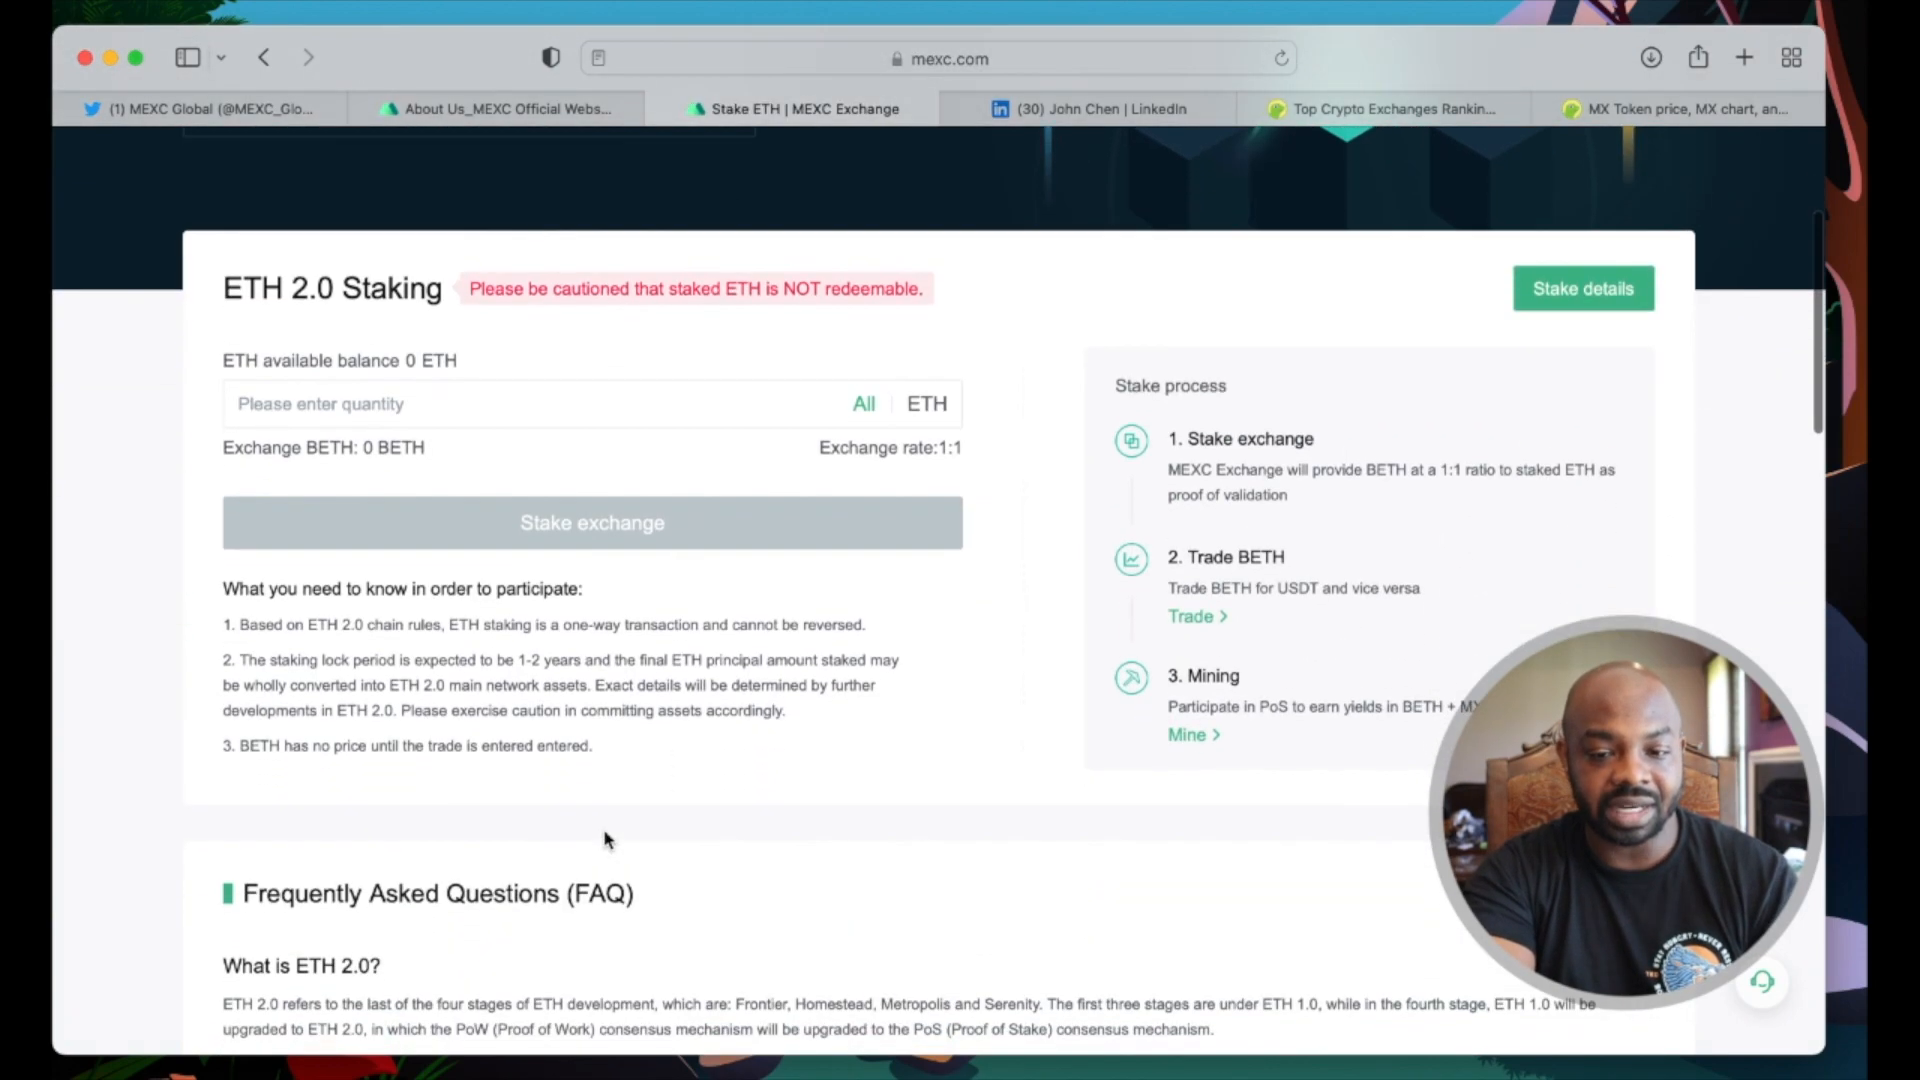
{"action": "scroll", "scroll_direction": "down", "scroll_amount": 3}
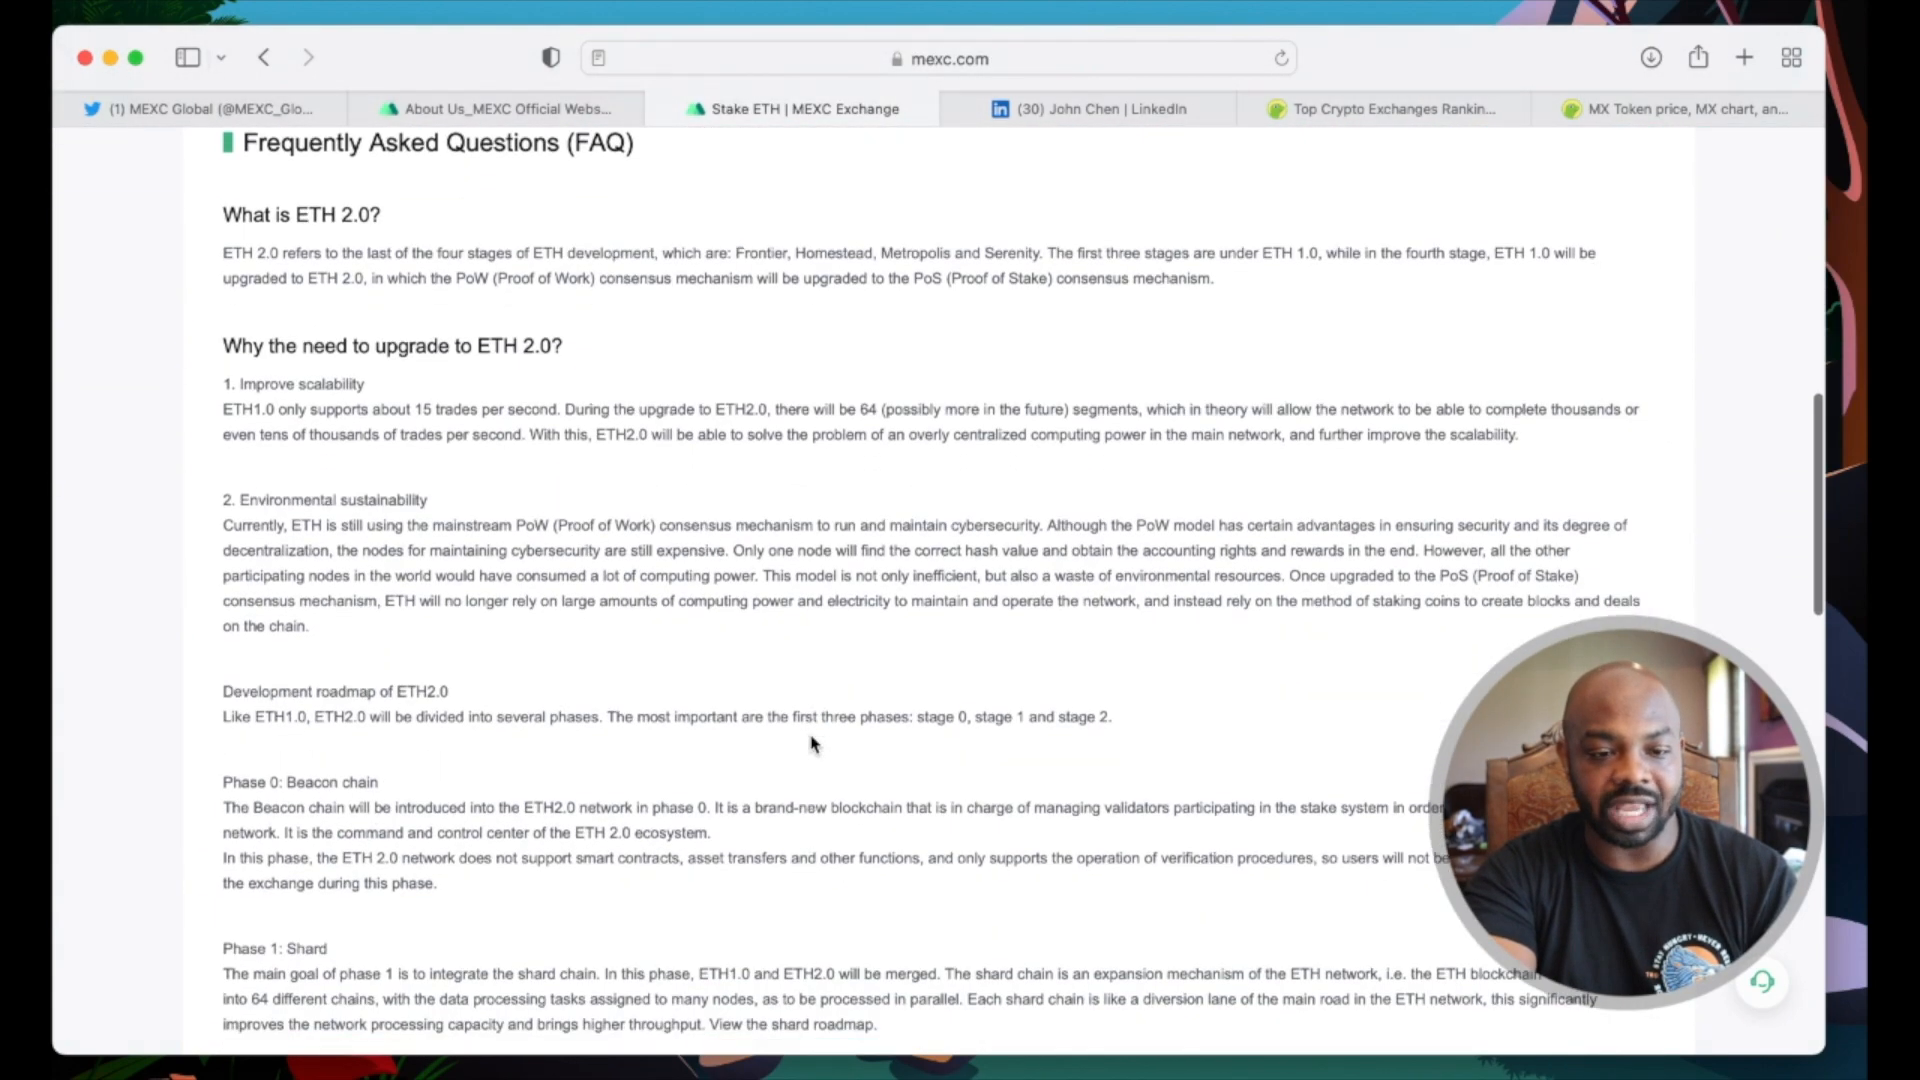
{"action": "scroll", "scroll_direction": "down", "scroll_amount": 3}
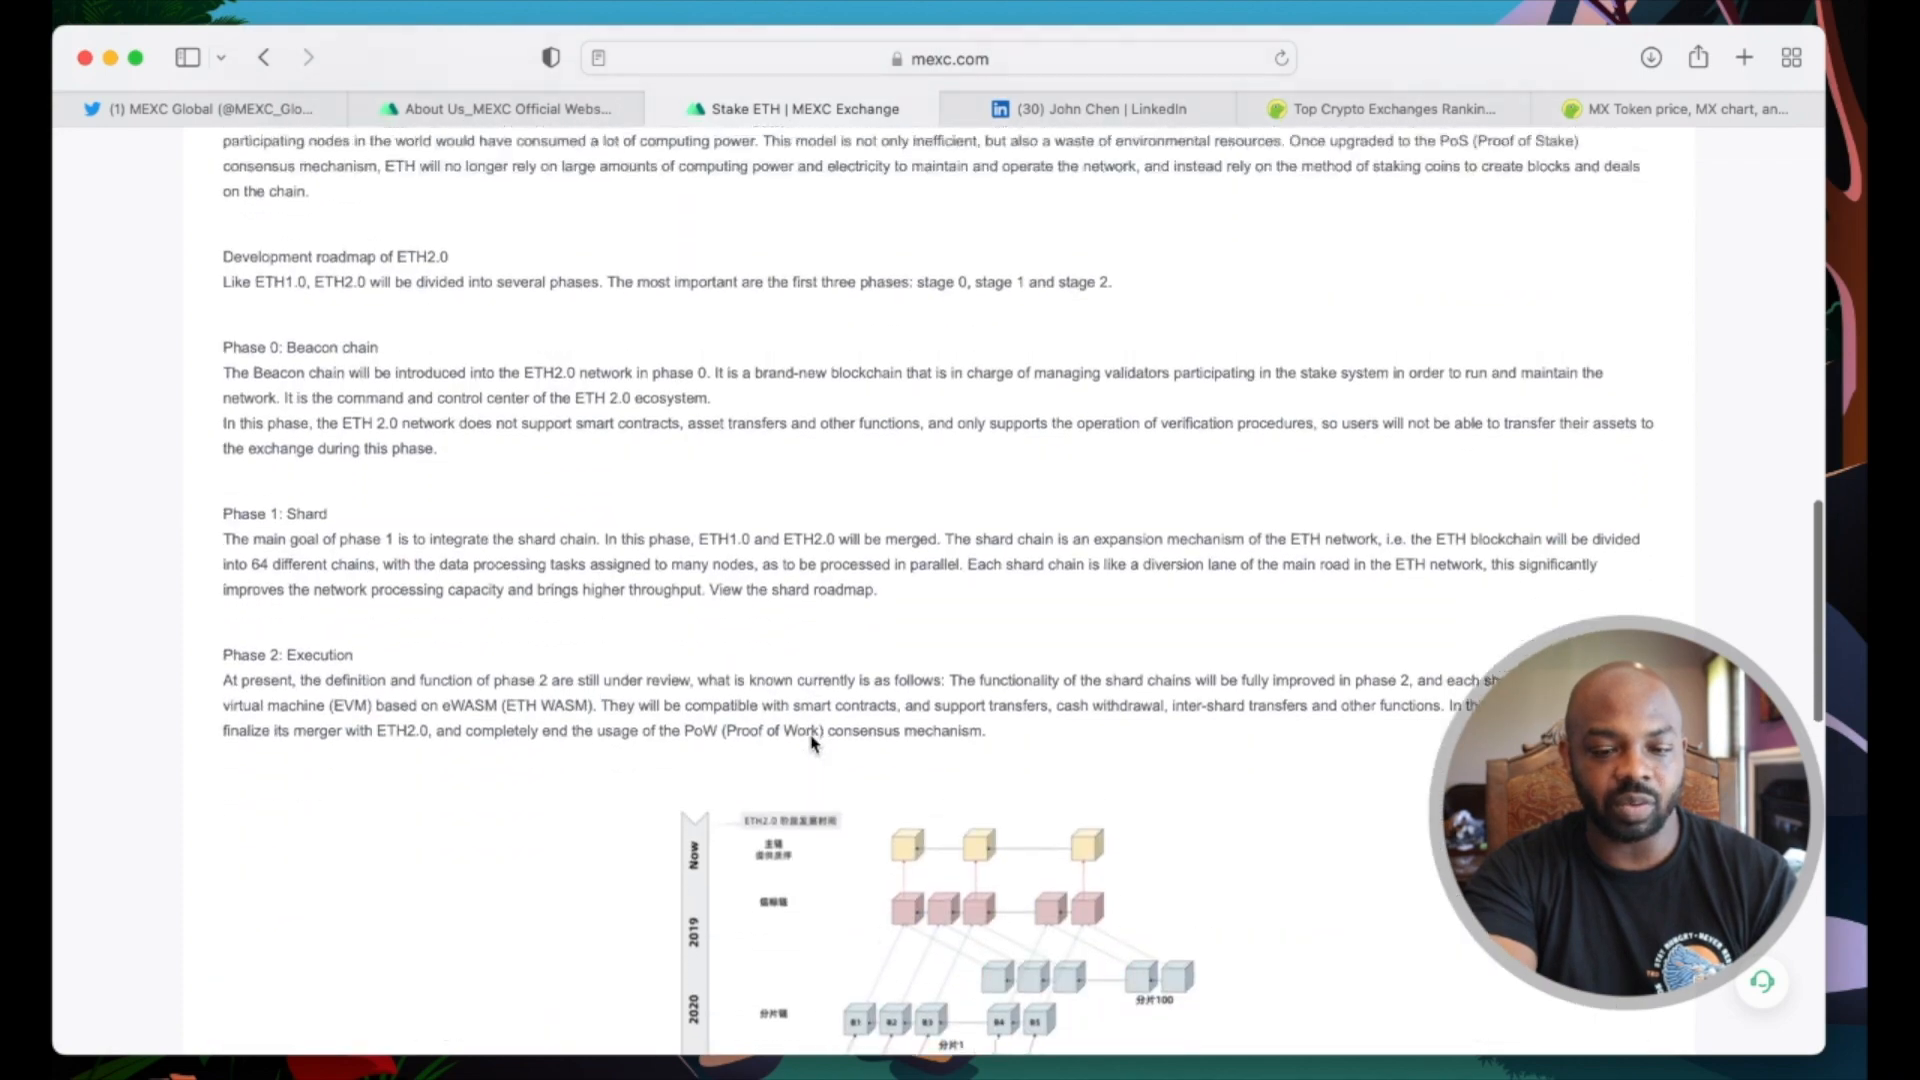
Step: Return to the top of the page and switch to CEO John Chen's LinkedIn profile
{"action": "scroll", "scroll_direction": "up", "scroll_amount": 3}
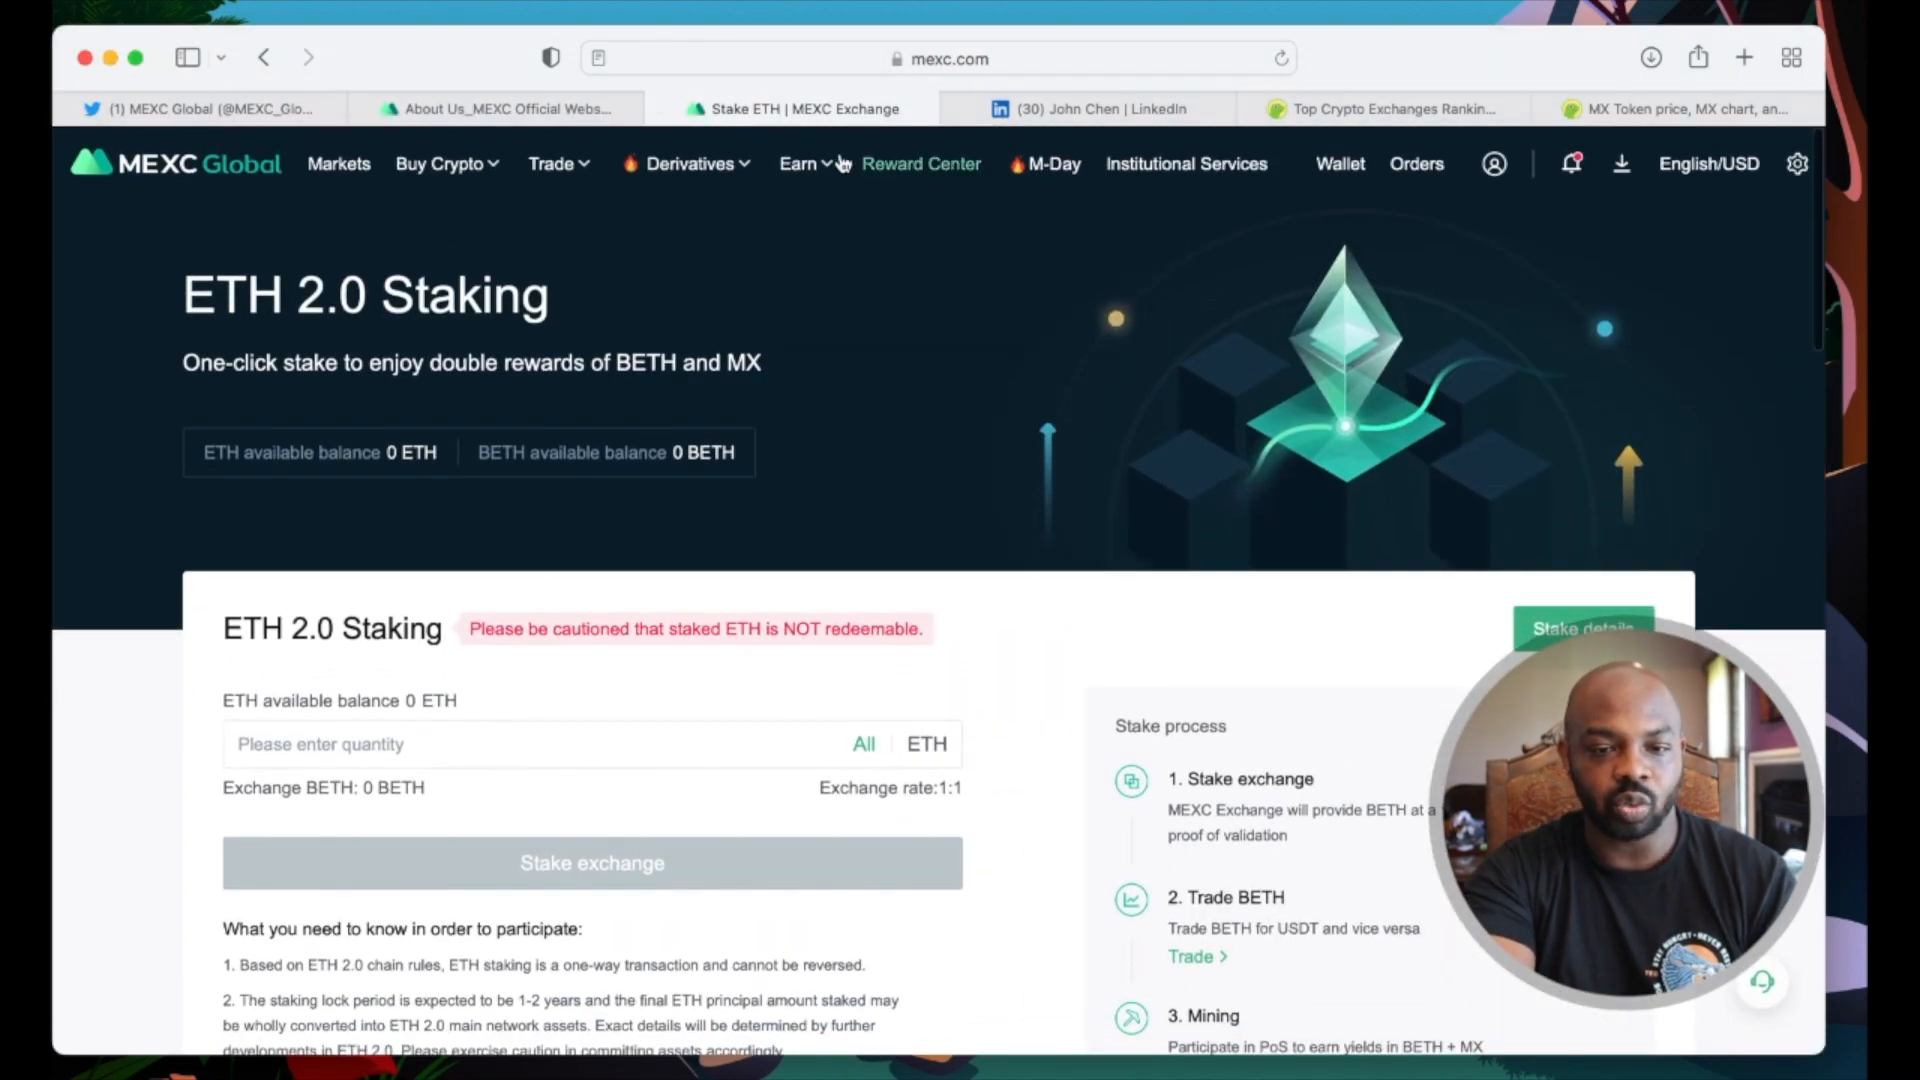
{"action": "left_click", "coordinate": [798, 162]}
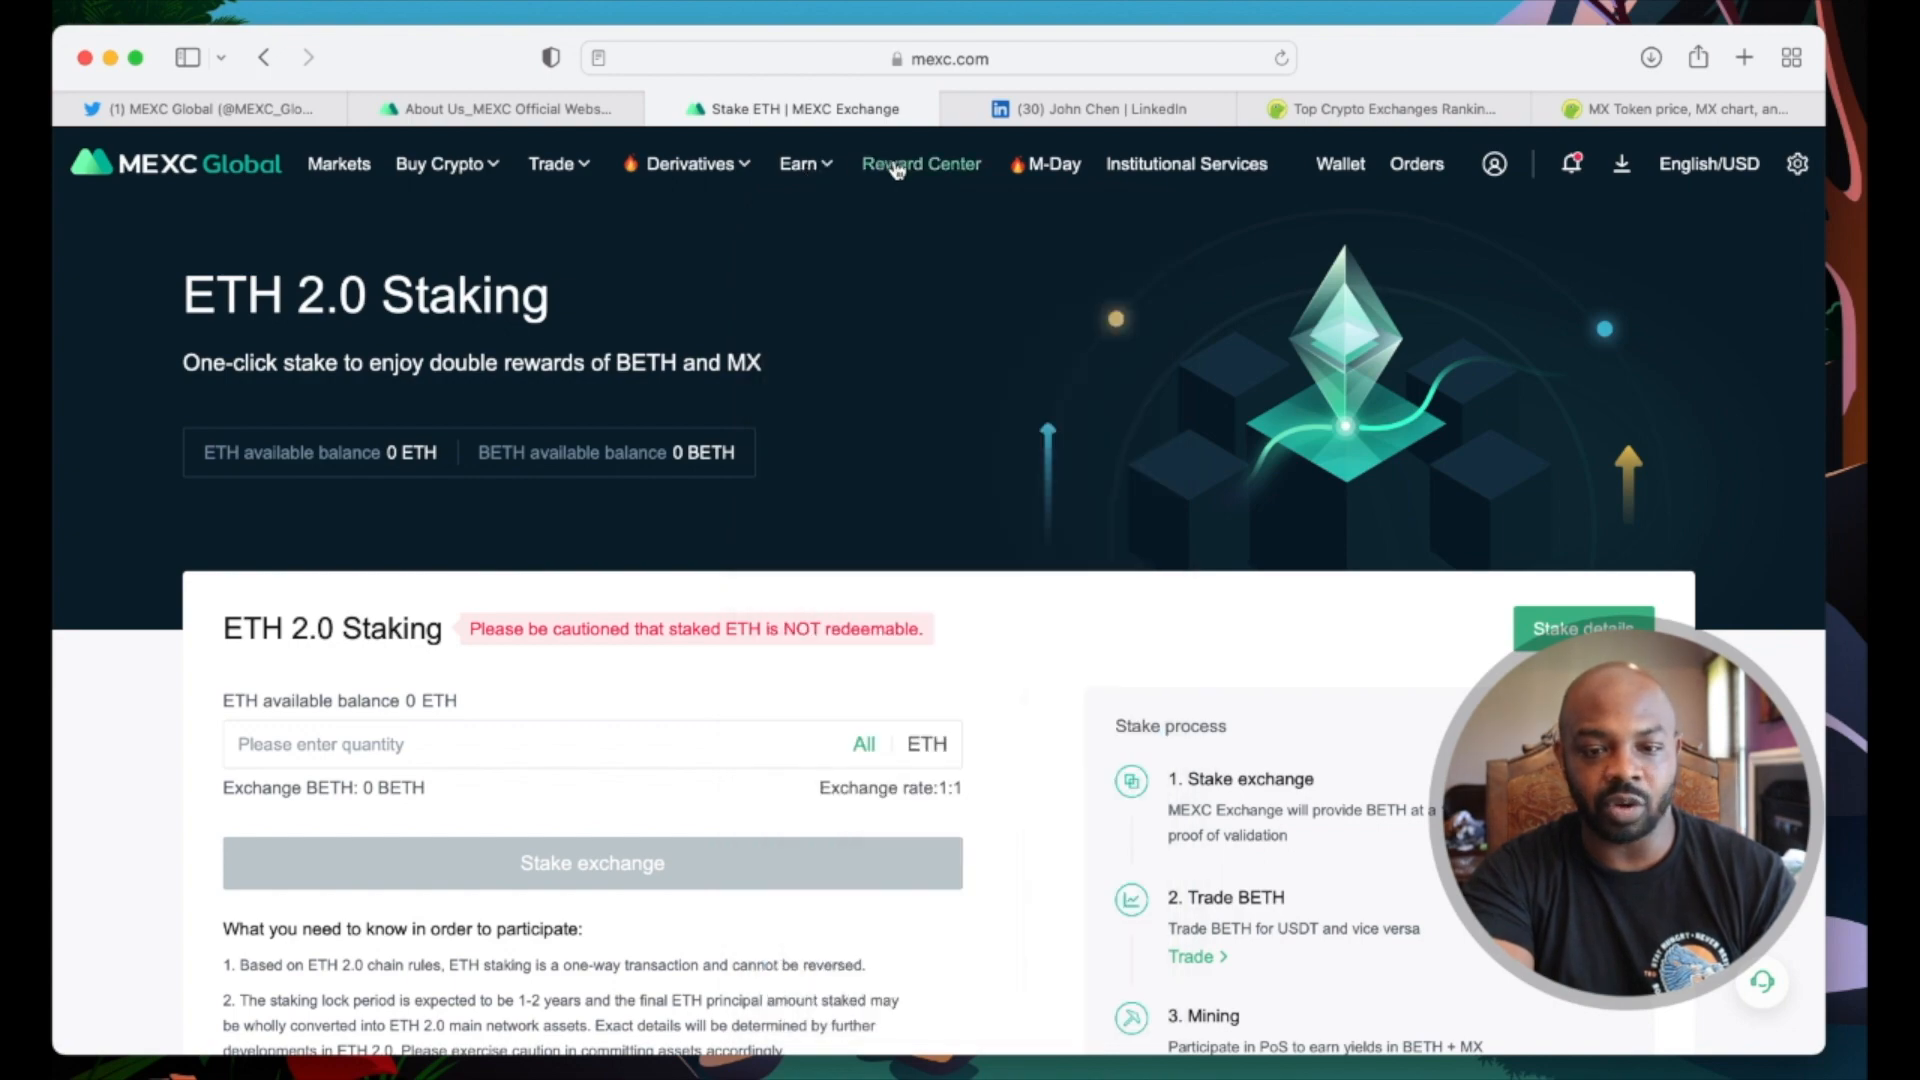
{"action": "mouse_move", "coordinate": [1038, 188]}
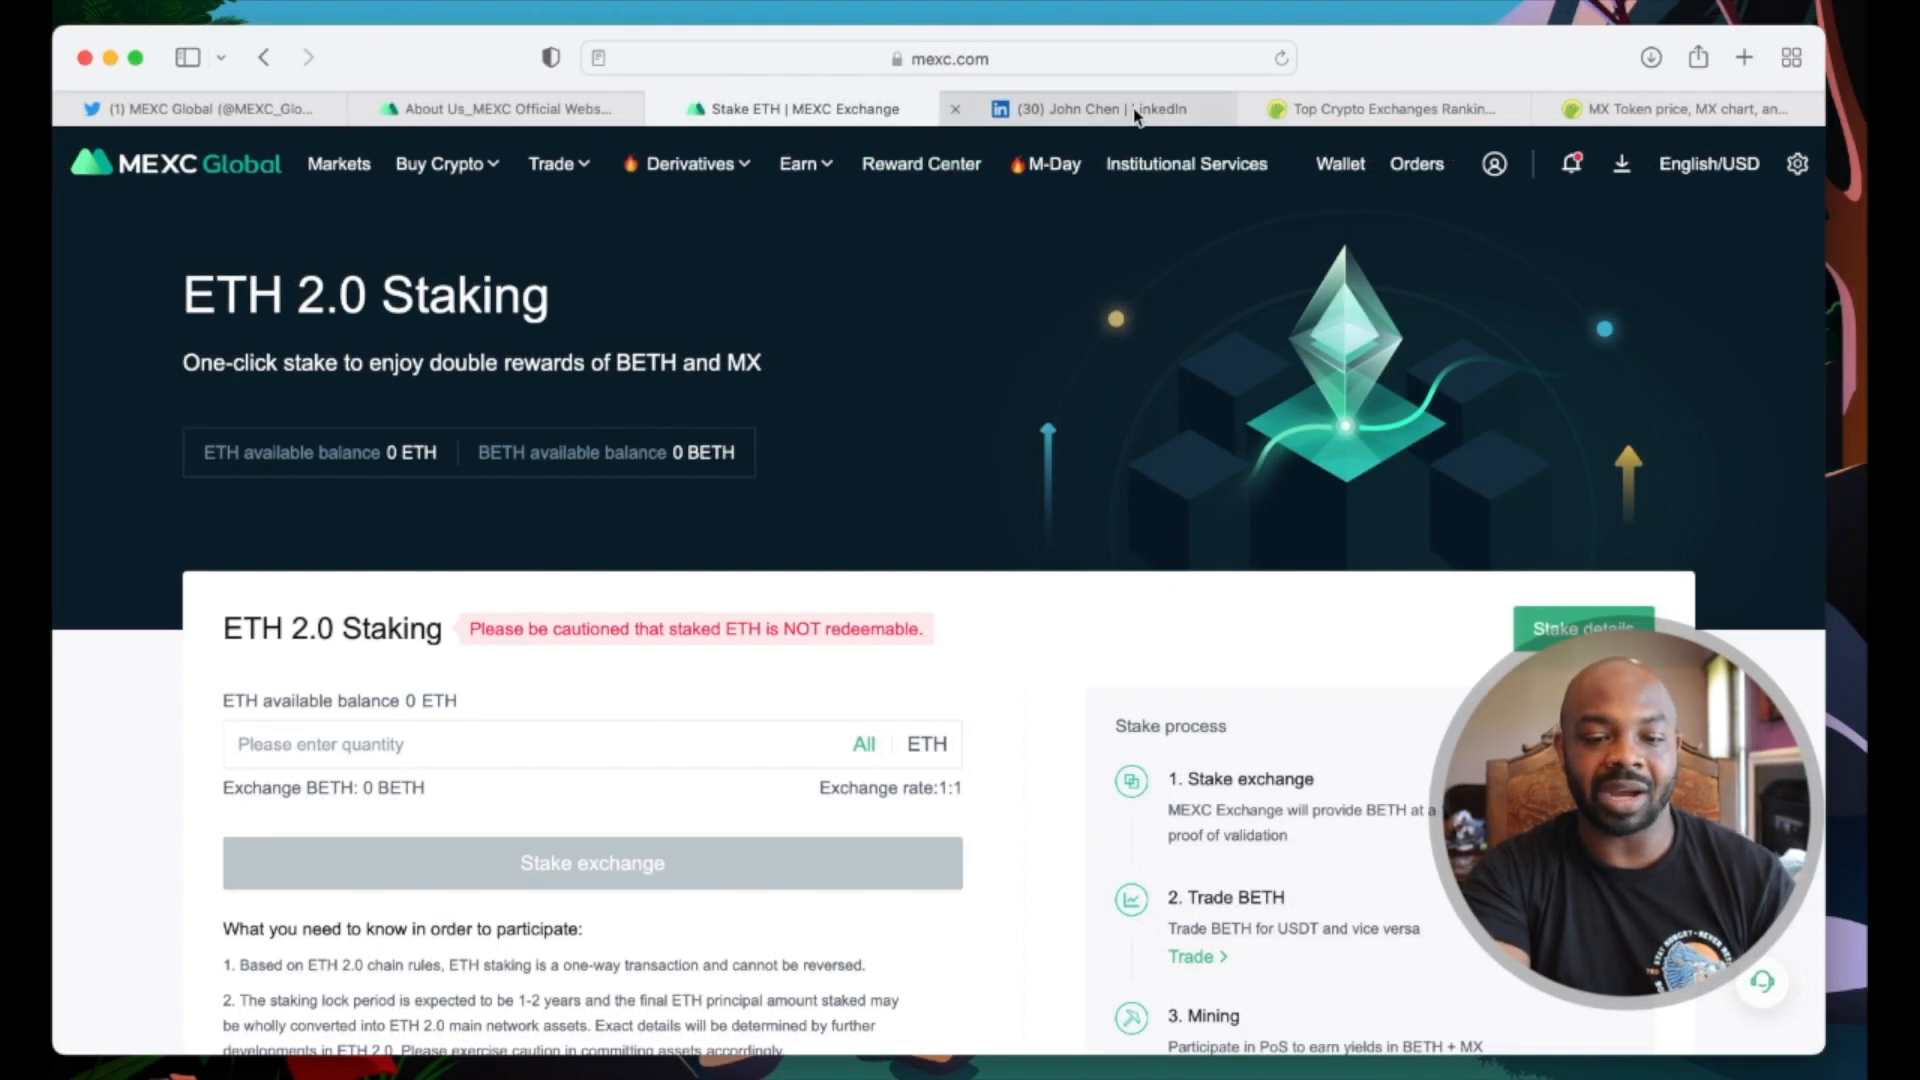
{"action": "left_click", "coordinate": [1089, 108]}
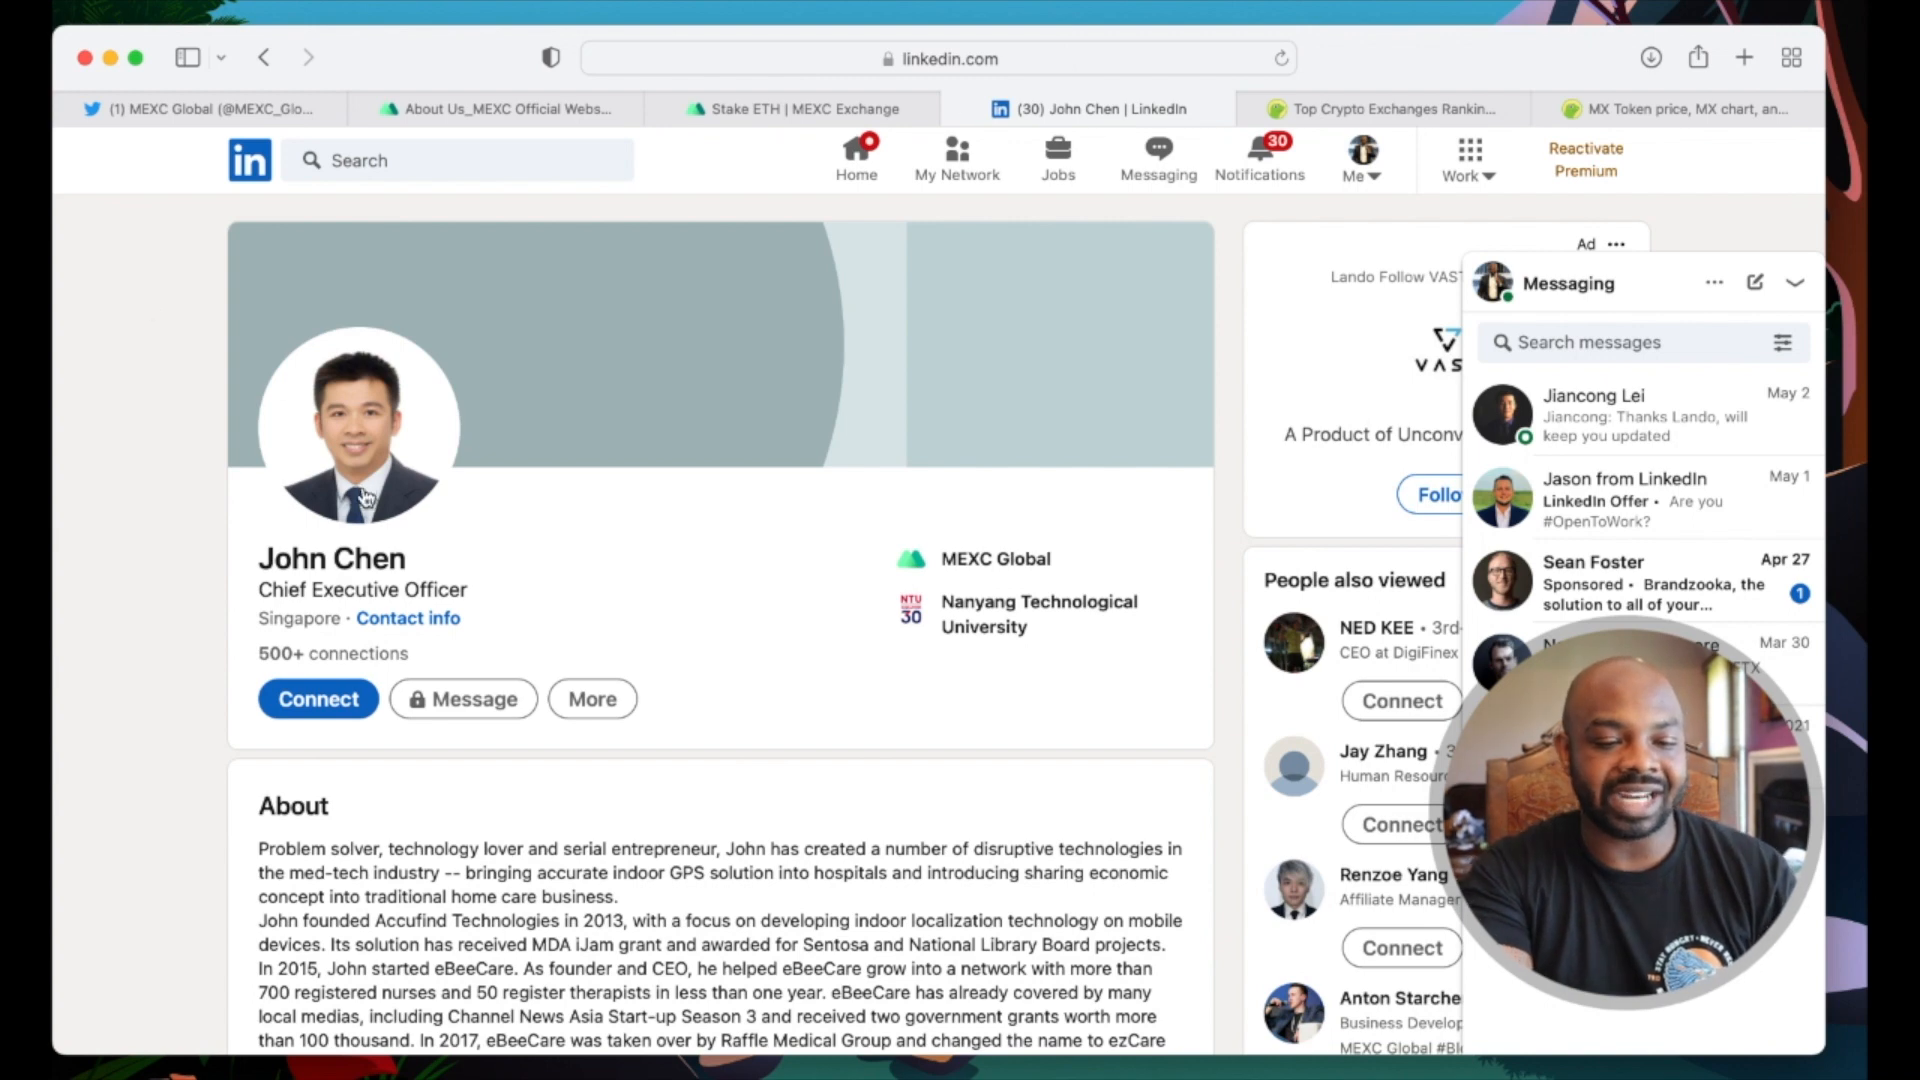
{"action": "scroll", "scroll_direction": "down", "scroll_amount": 3}
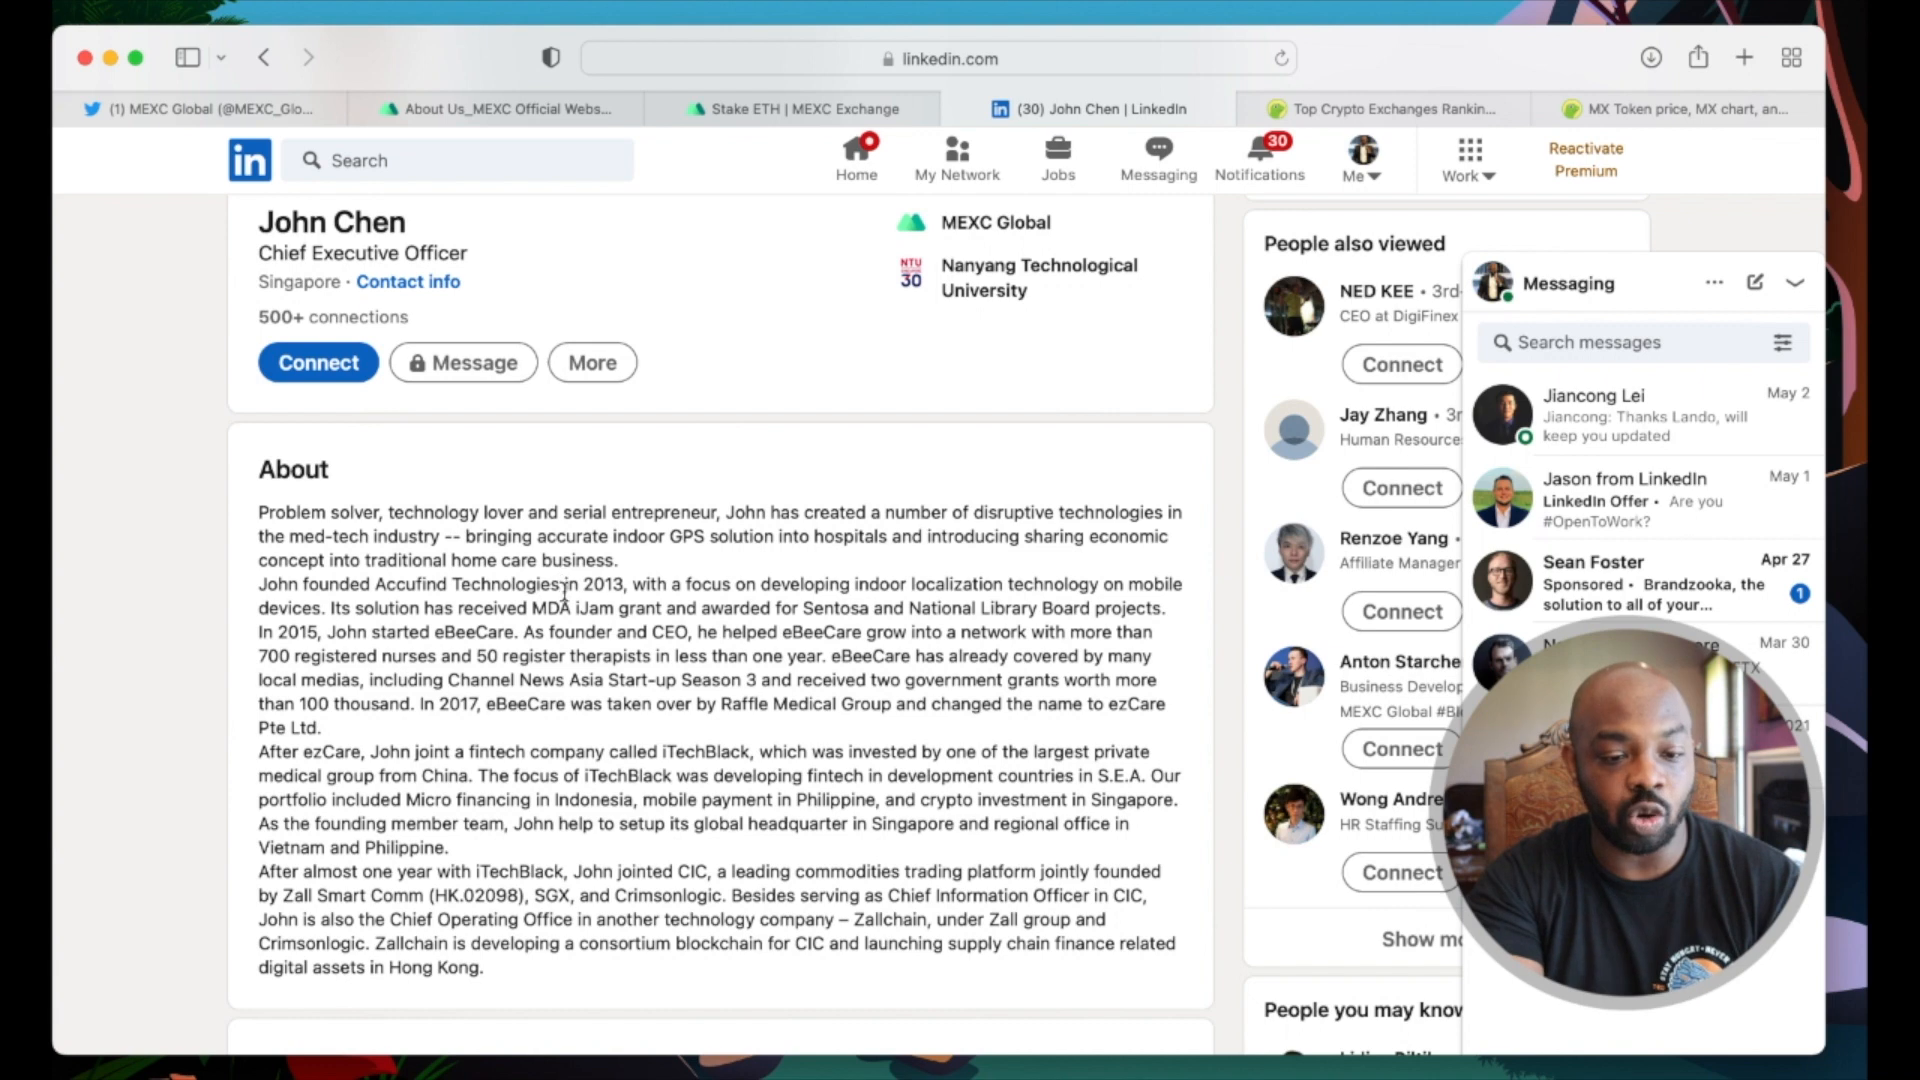
{"action": "scroll", "scroll_direction": "down", "scroll_amount": 3}
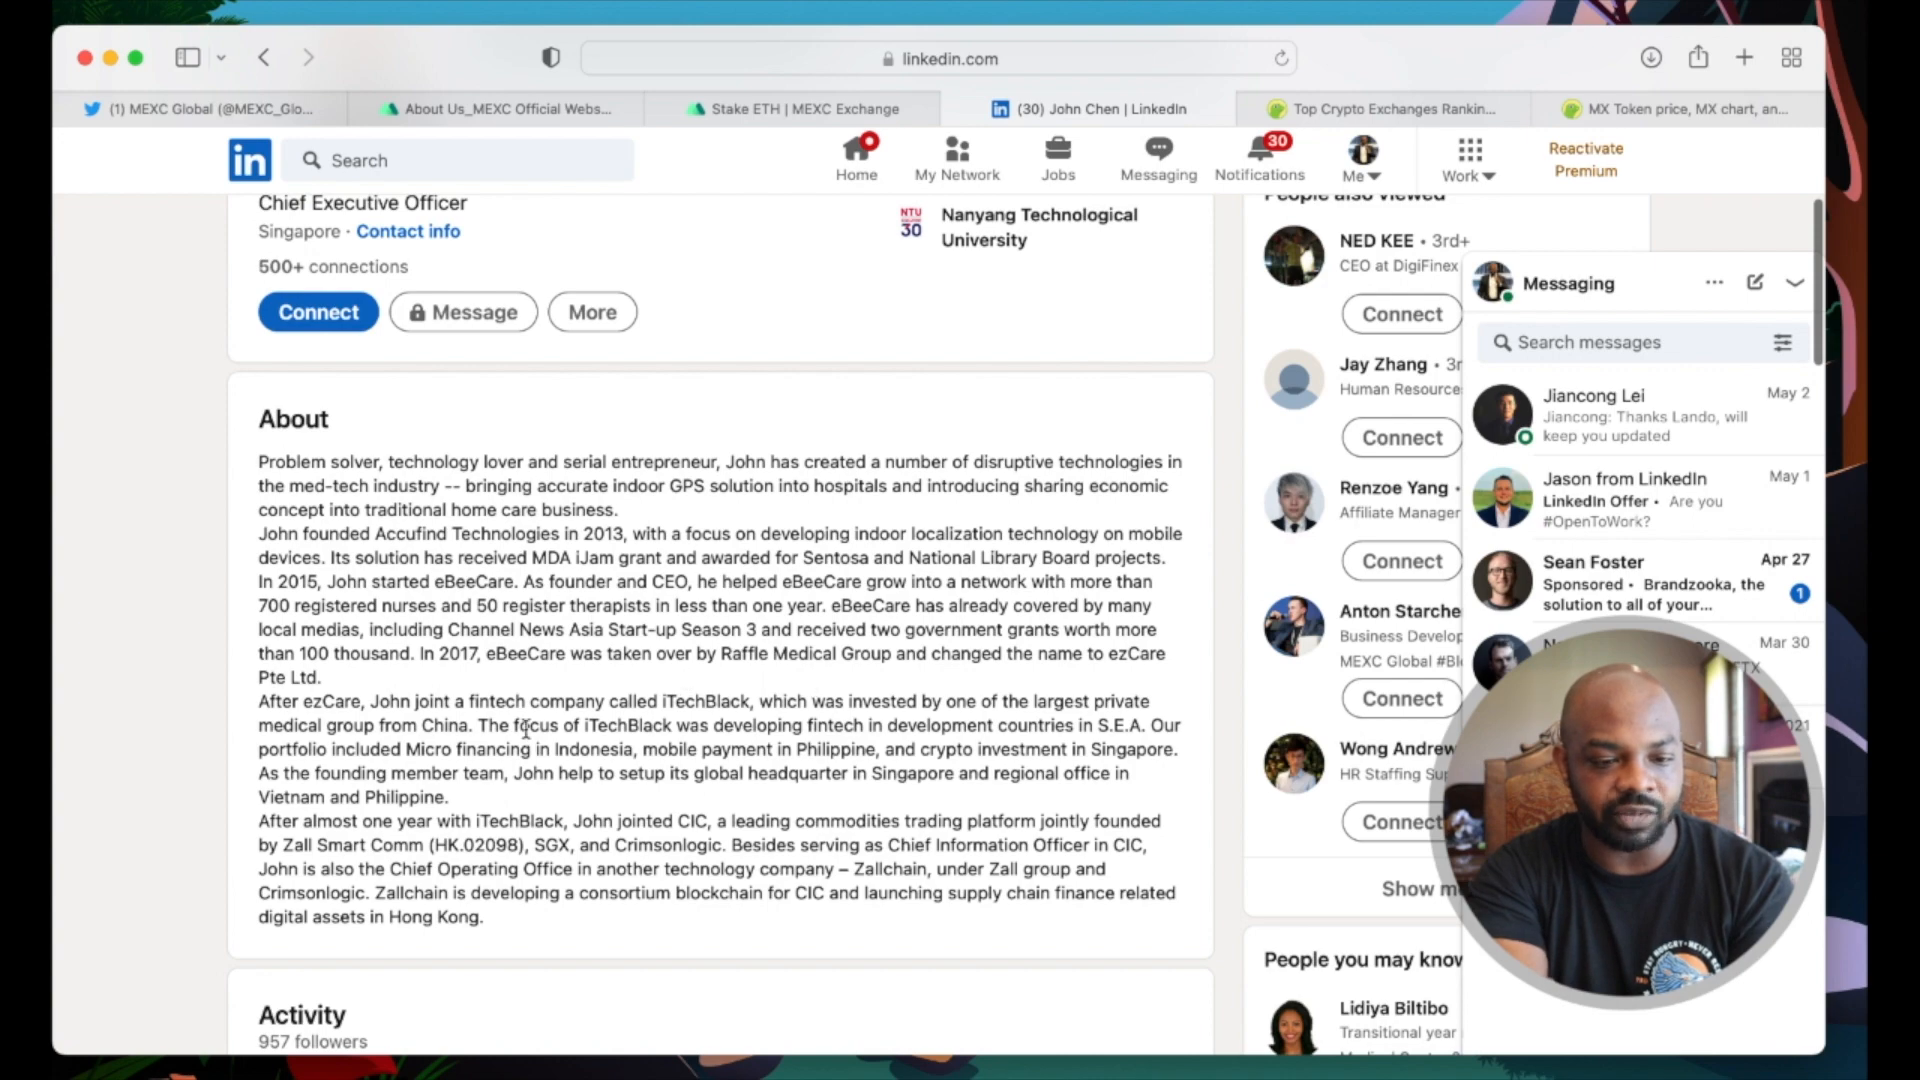
{"action": "scroll", "scroll_direction": "down", "scroll_amount": 3}
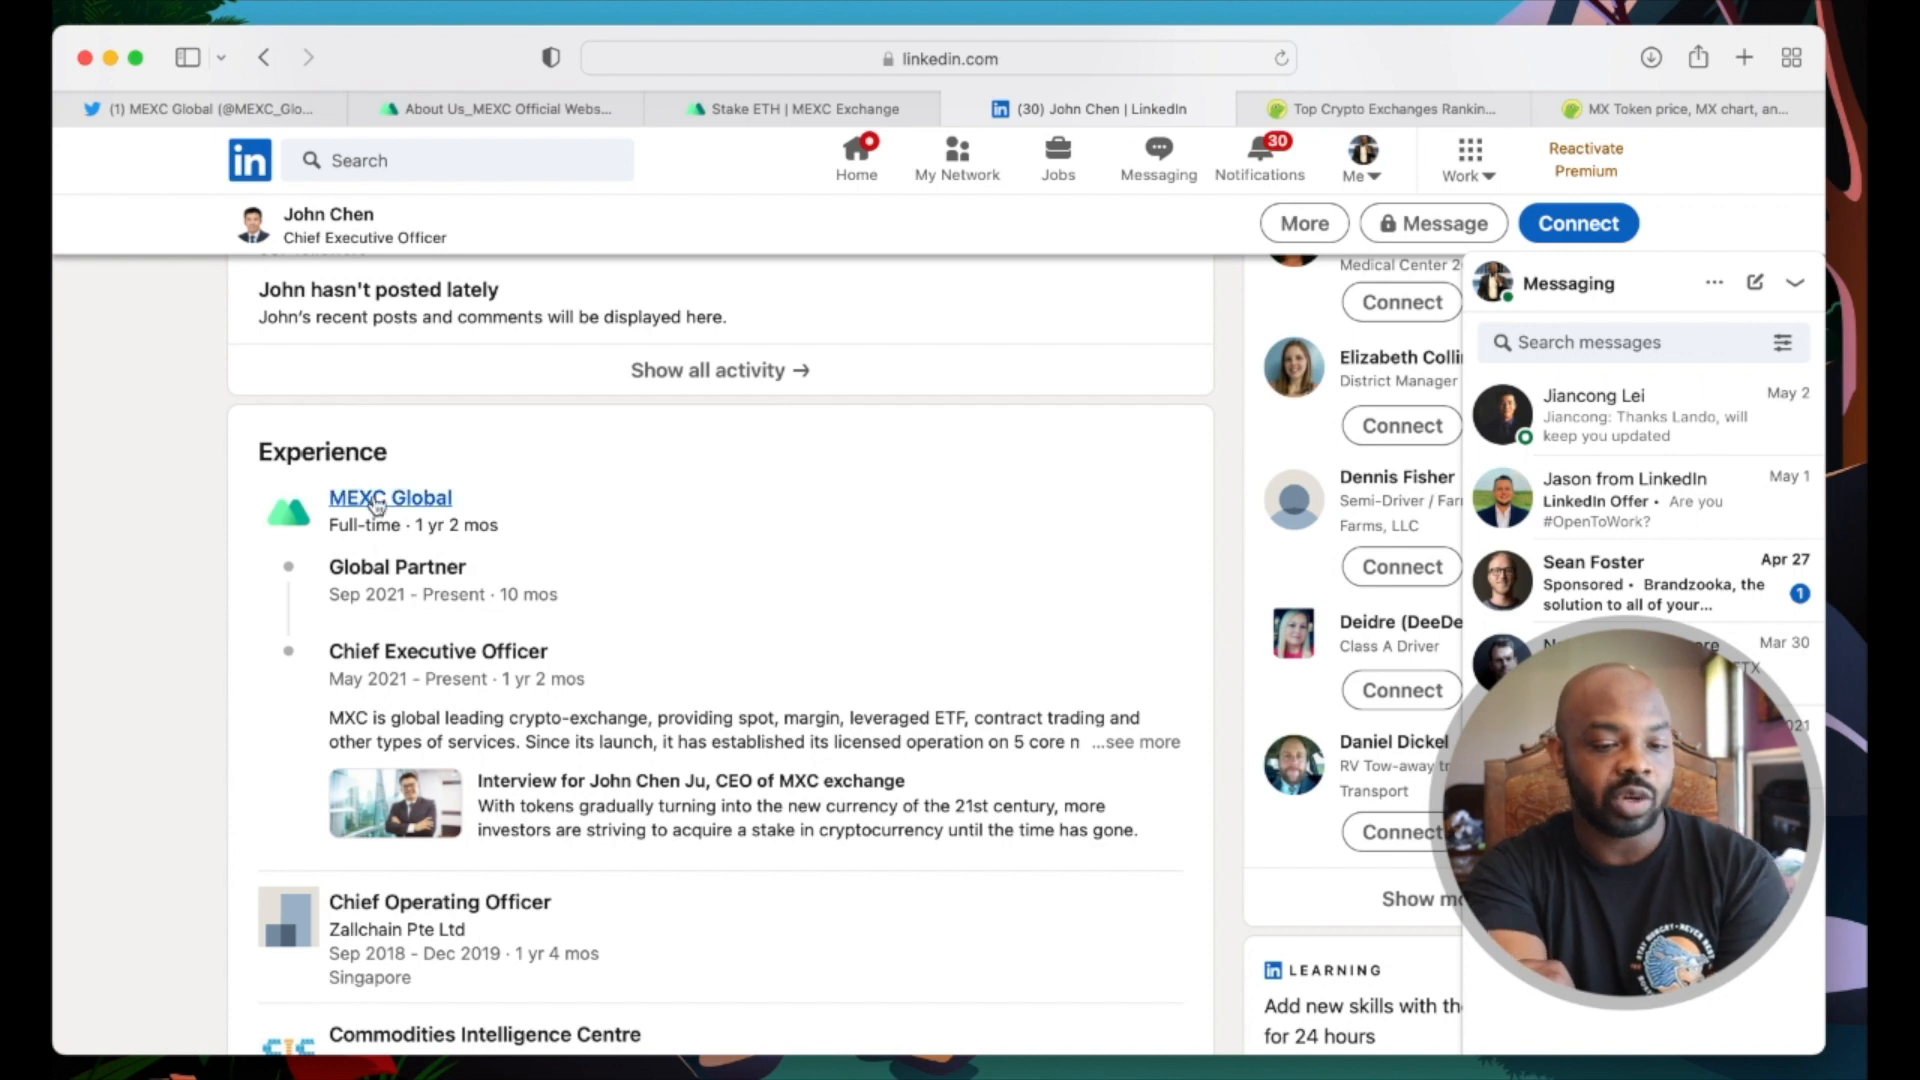
{"action": "scroll", "scroll_direction": "down", "scroll_amount": 3}
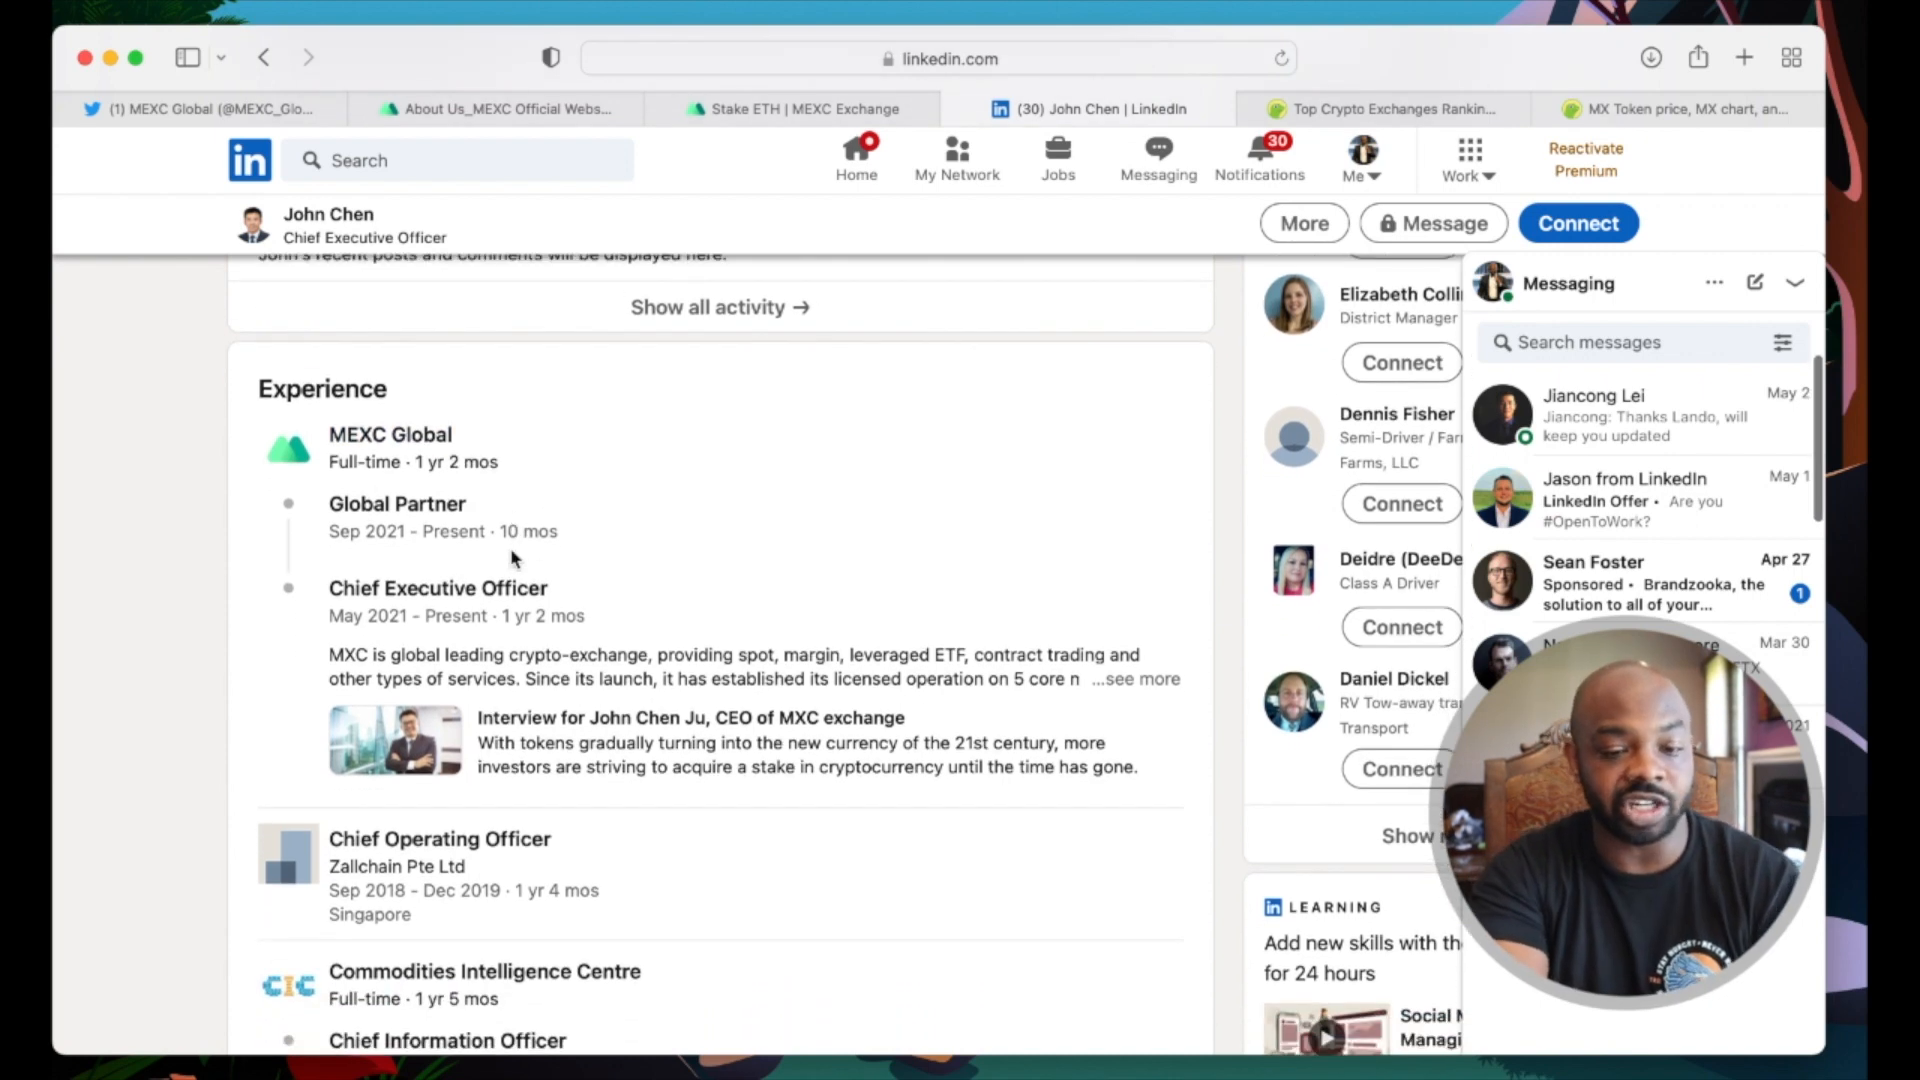
{"action": "scroll", "scroll_direction": "down", "scroll_amount": 3}
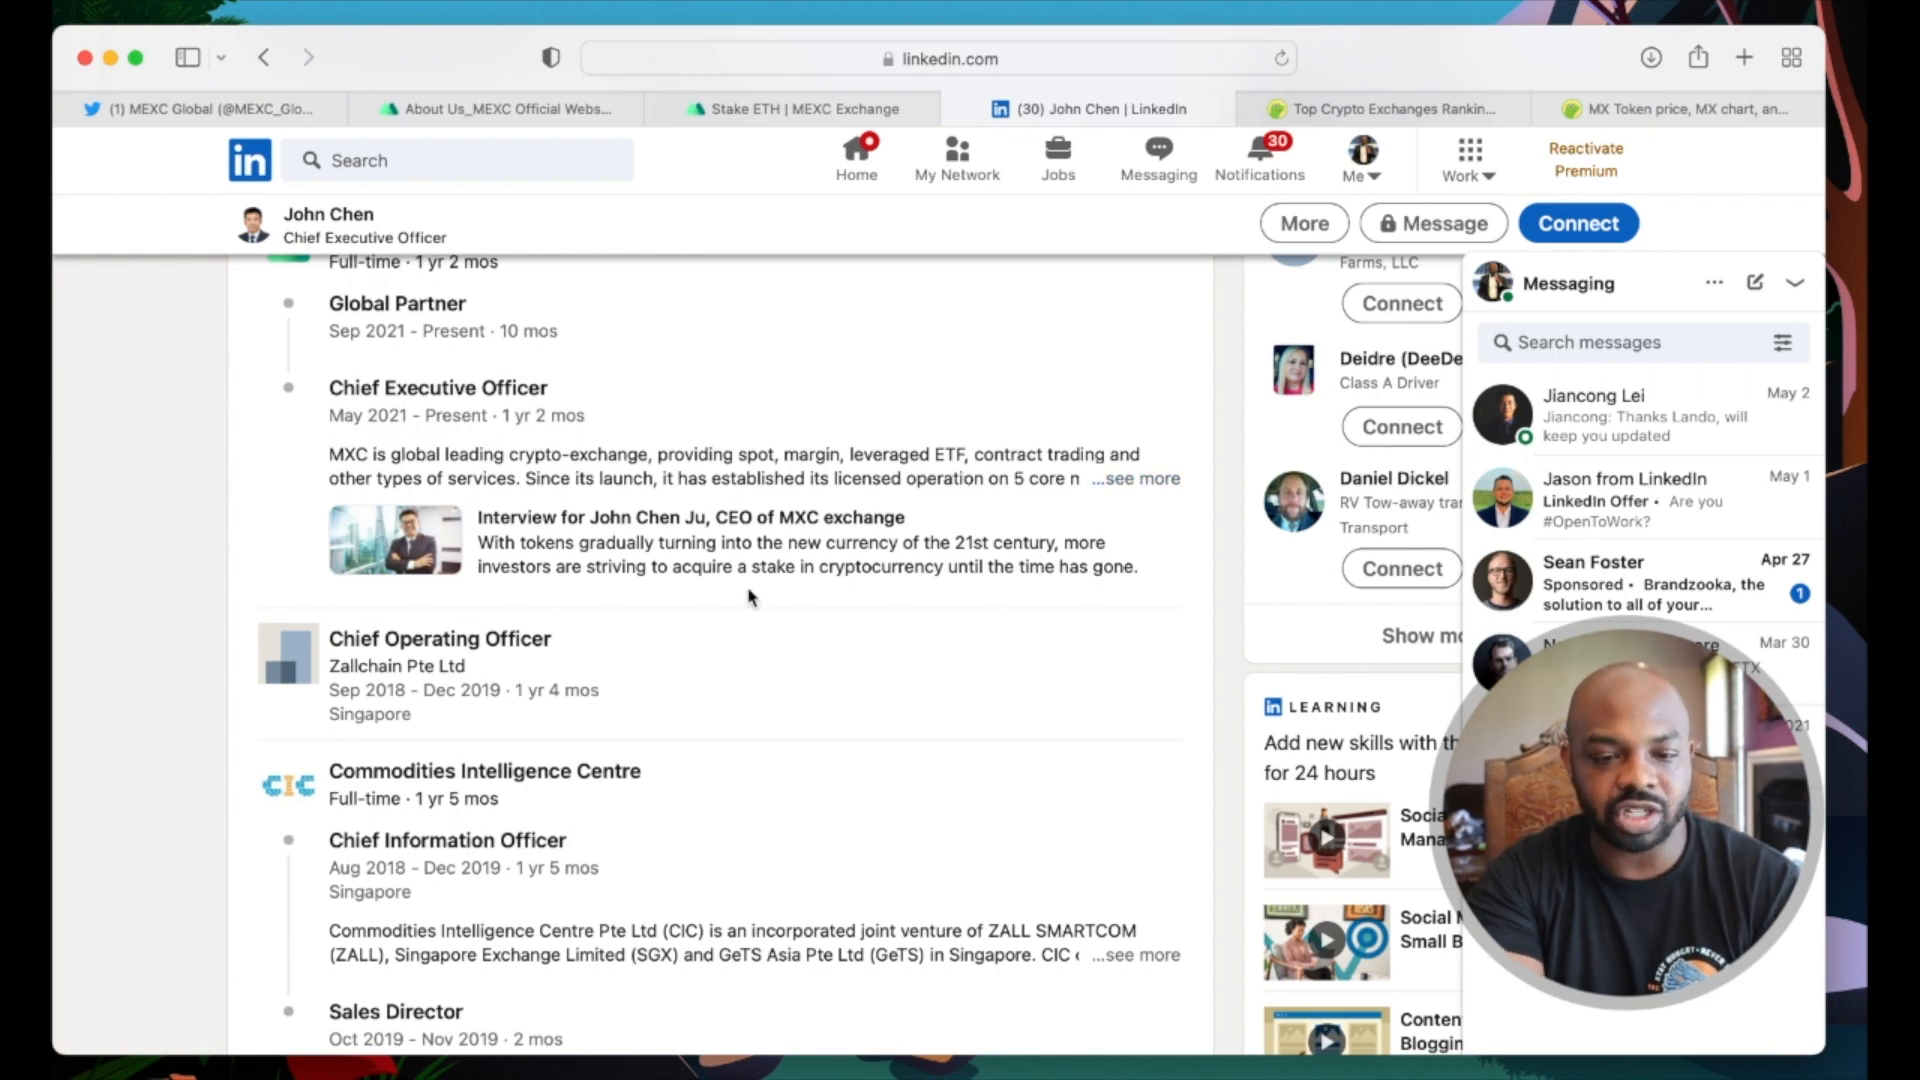
{"action": "scroll", "scroll_direction": "down", "scroll_amount": 3}
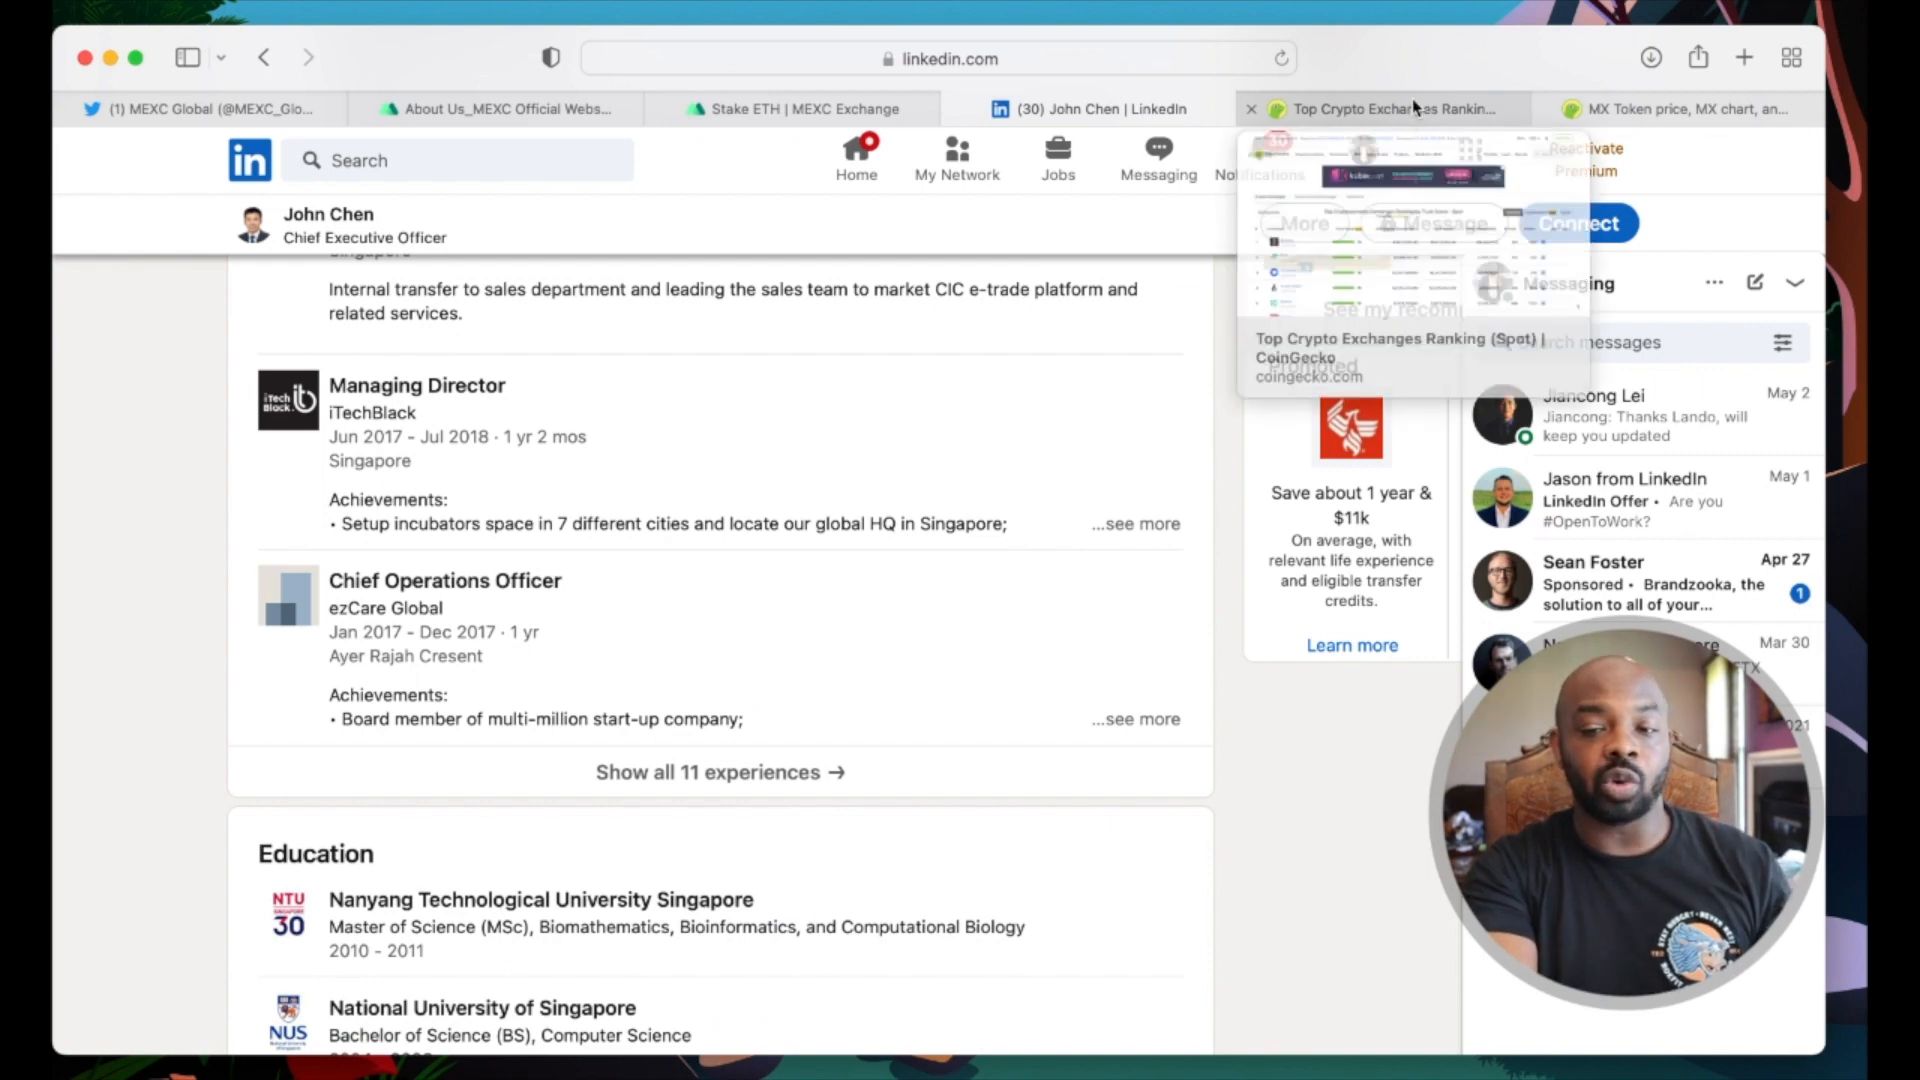
Step: Scroll CoinGecko's spot exchange trust-score ranking down to MEXC Global at #23
{"action": "left_click", "coordinate": [1390, 108]}
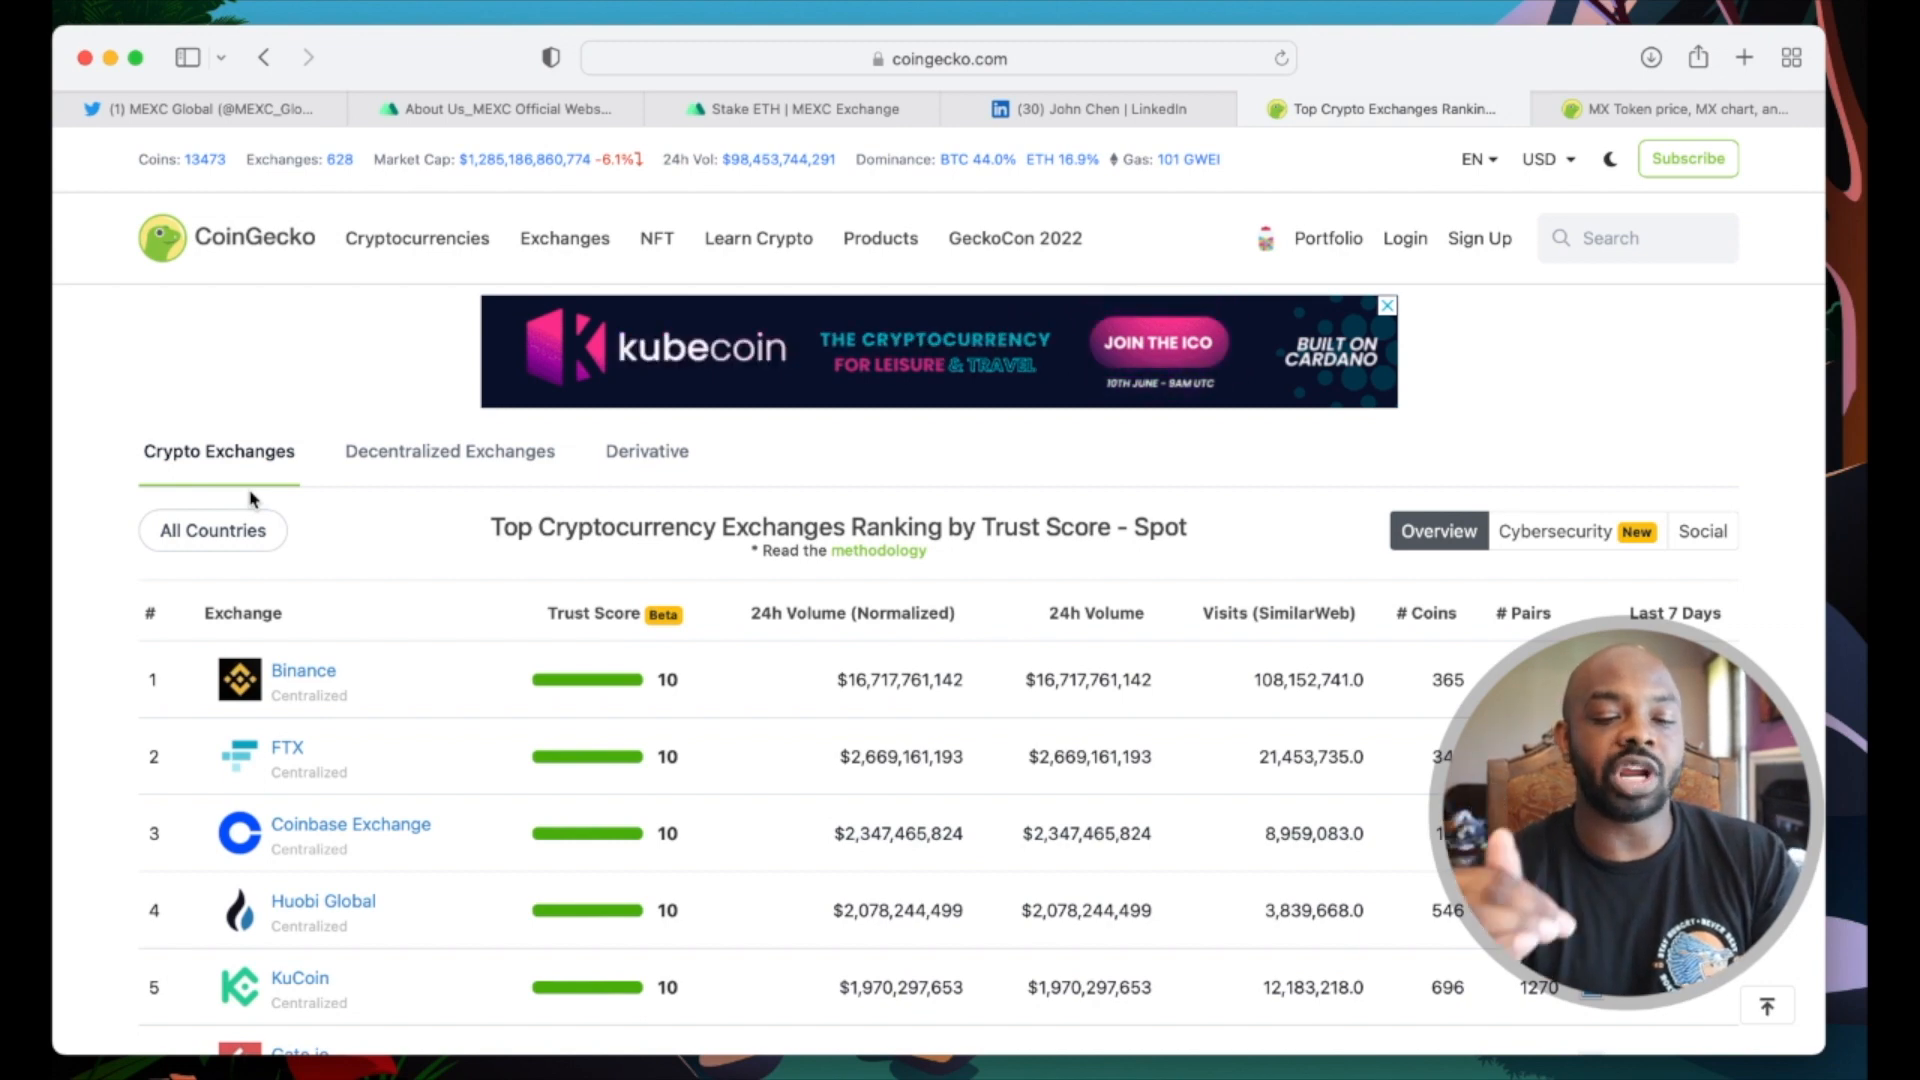
{"action": "scroll", "scroll_direction": "down", "scroll_amount": 3}
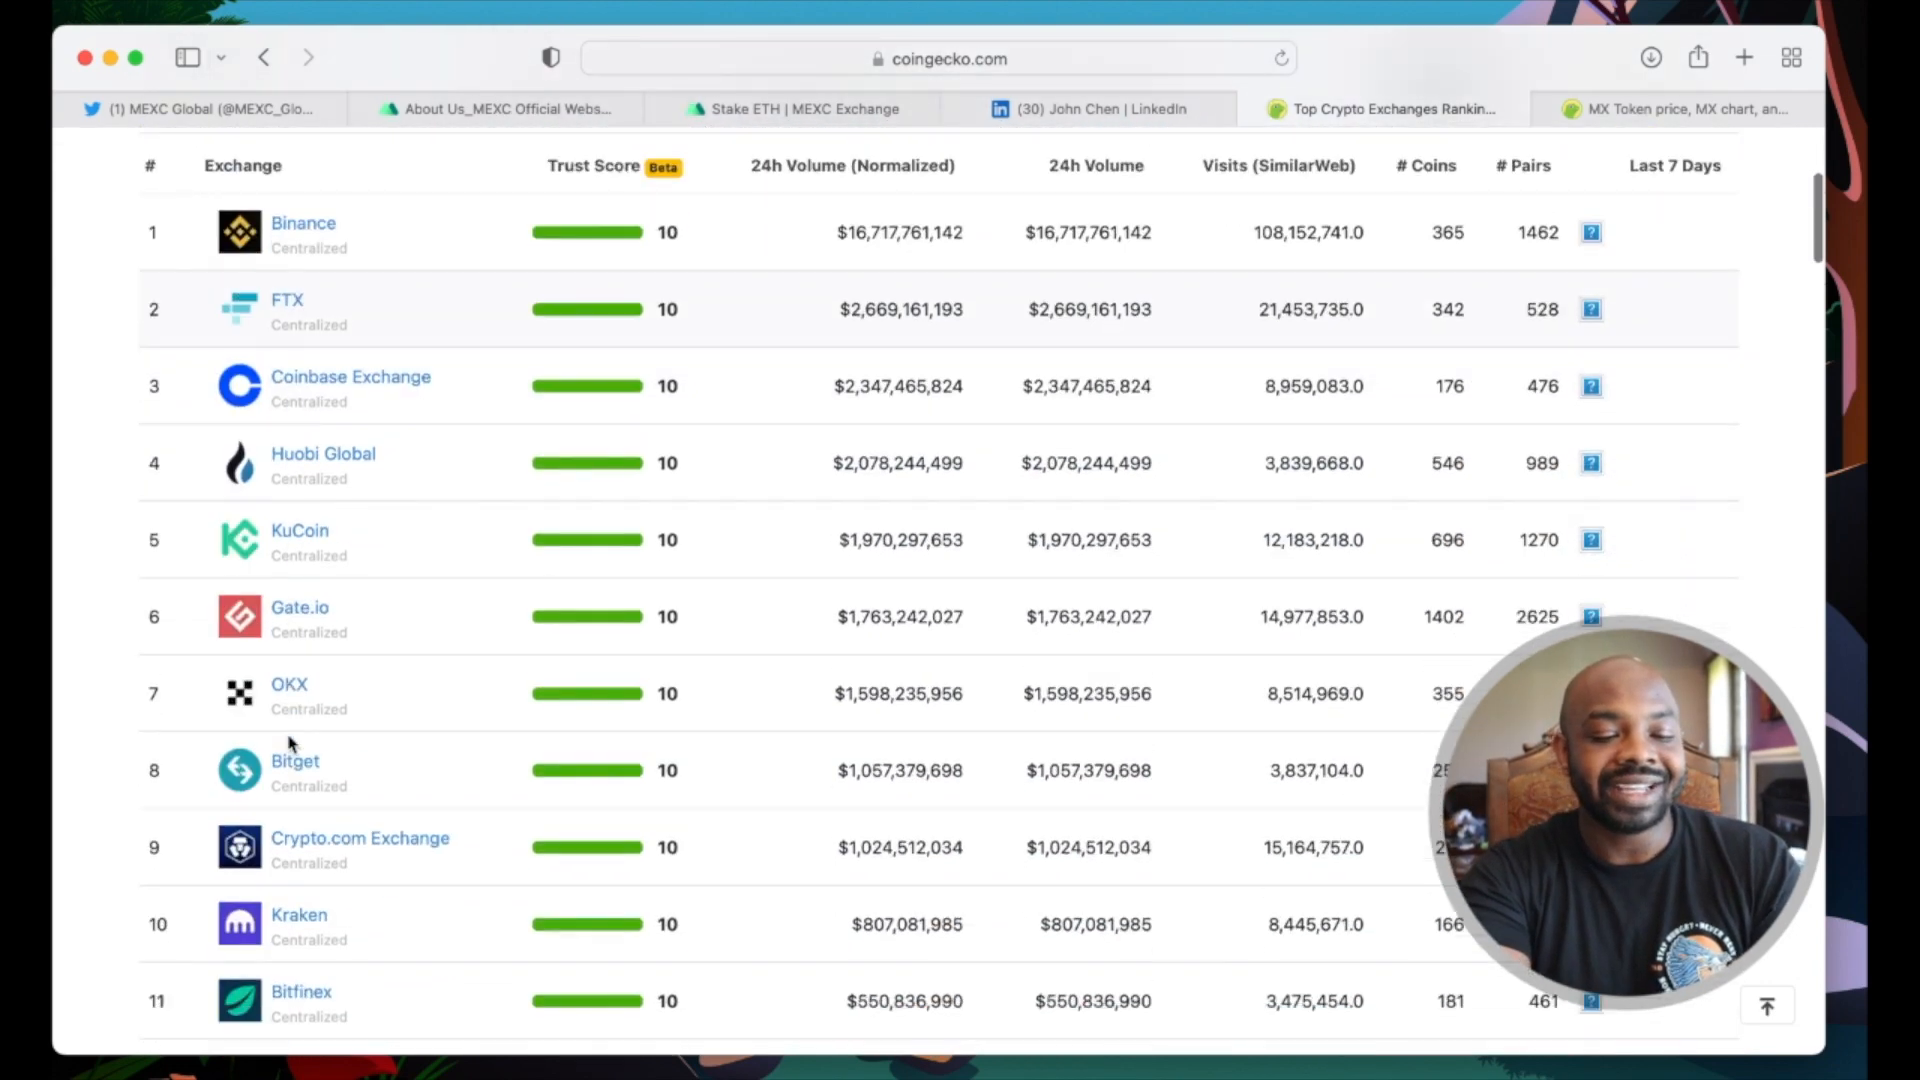
{"action": "scroll", "scroll_direction": "down", "scroll_amount": 3}
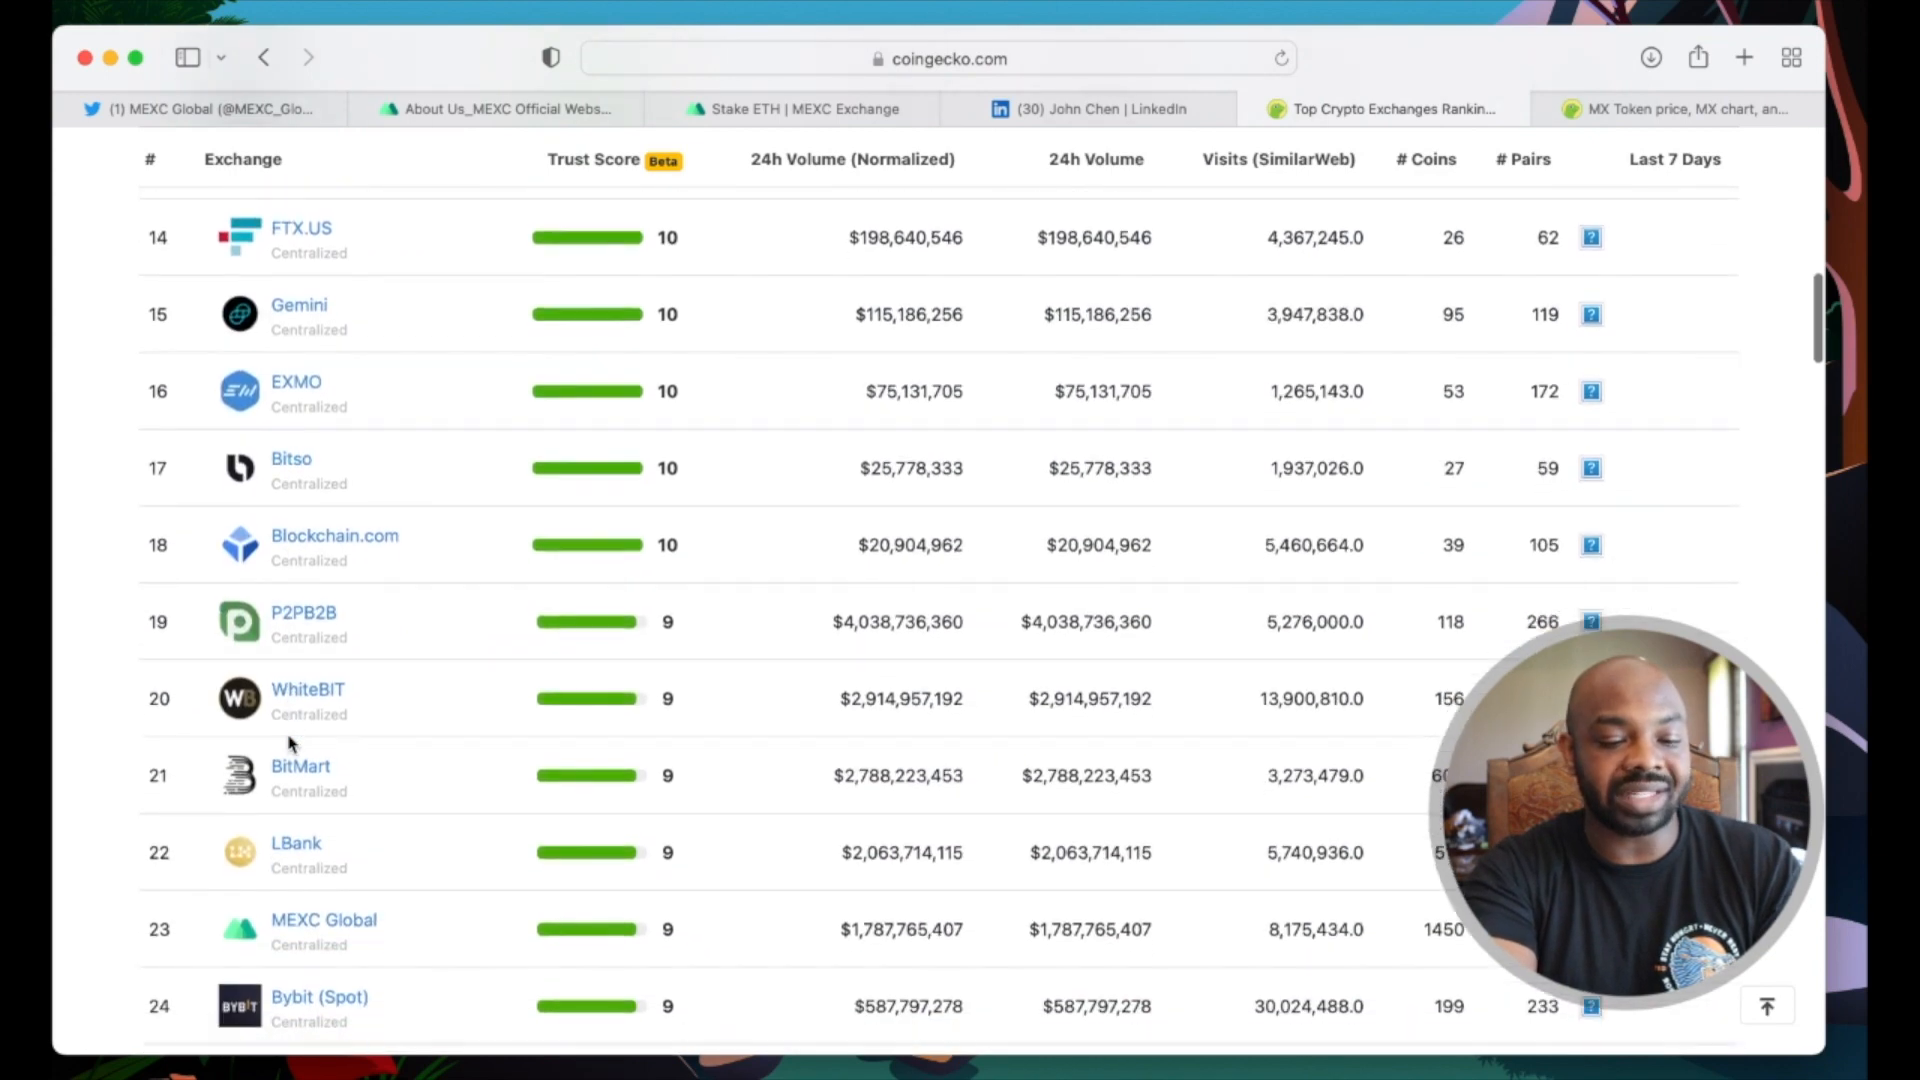
{"action": "scroll", "scroll_direction": "down", "scroll_amount": 3}
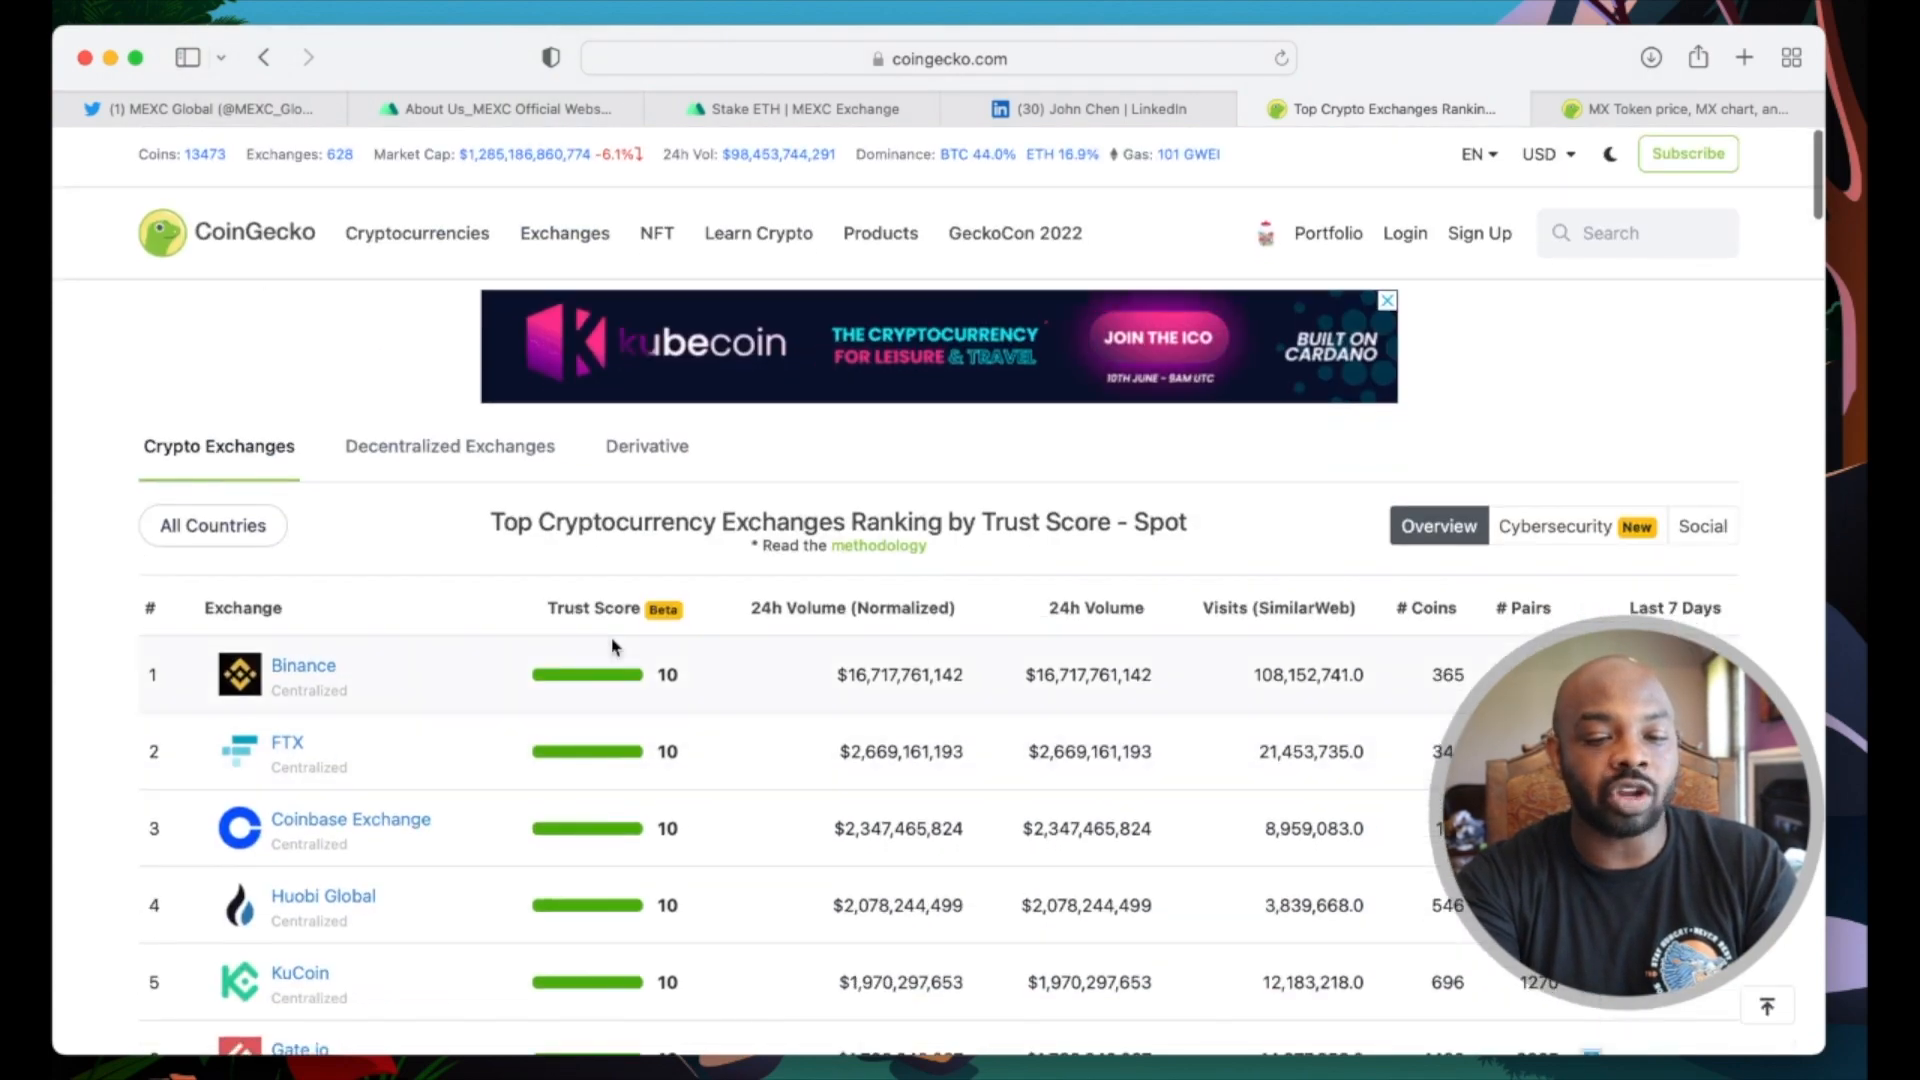
{"action": "scroll", "scroll_direction": "down", "scroll_amount": 3}
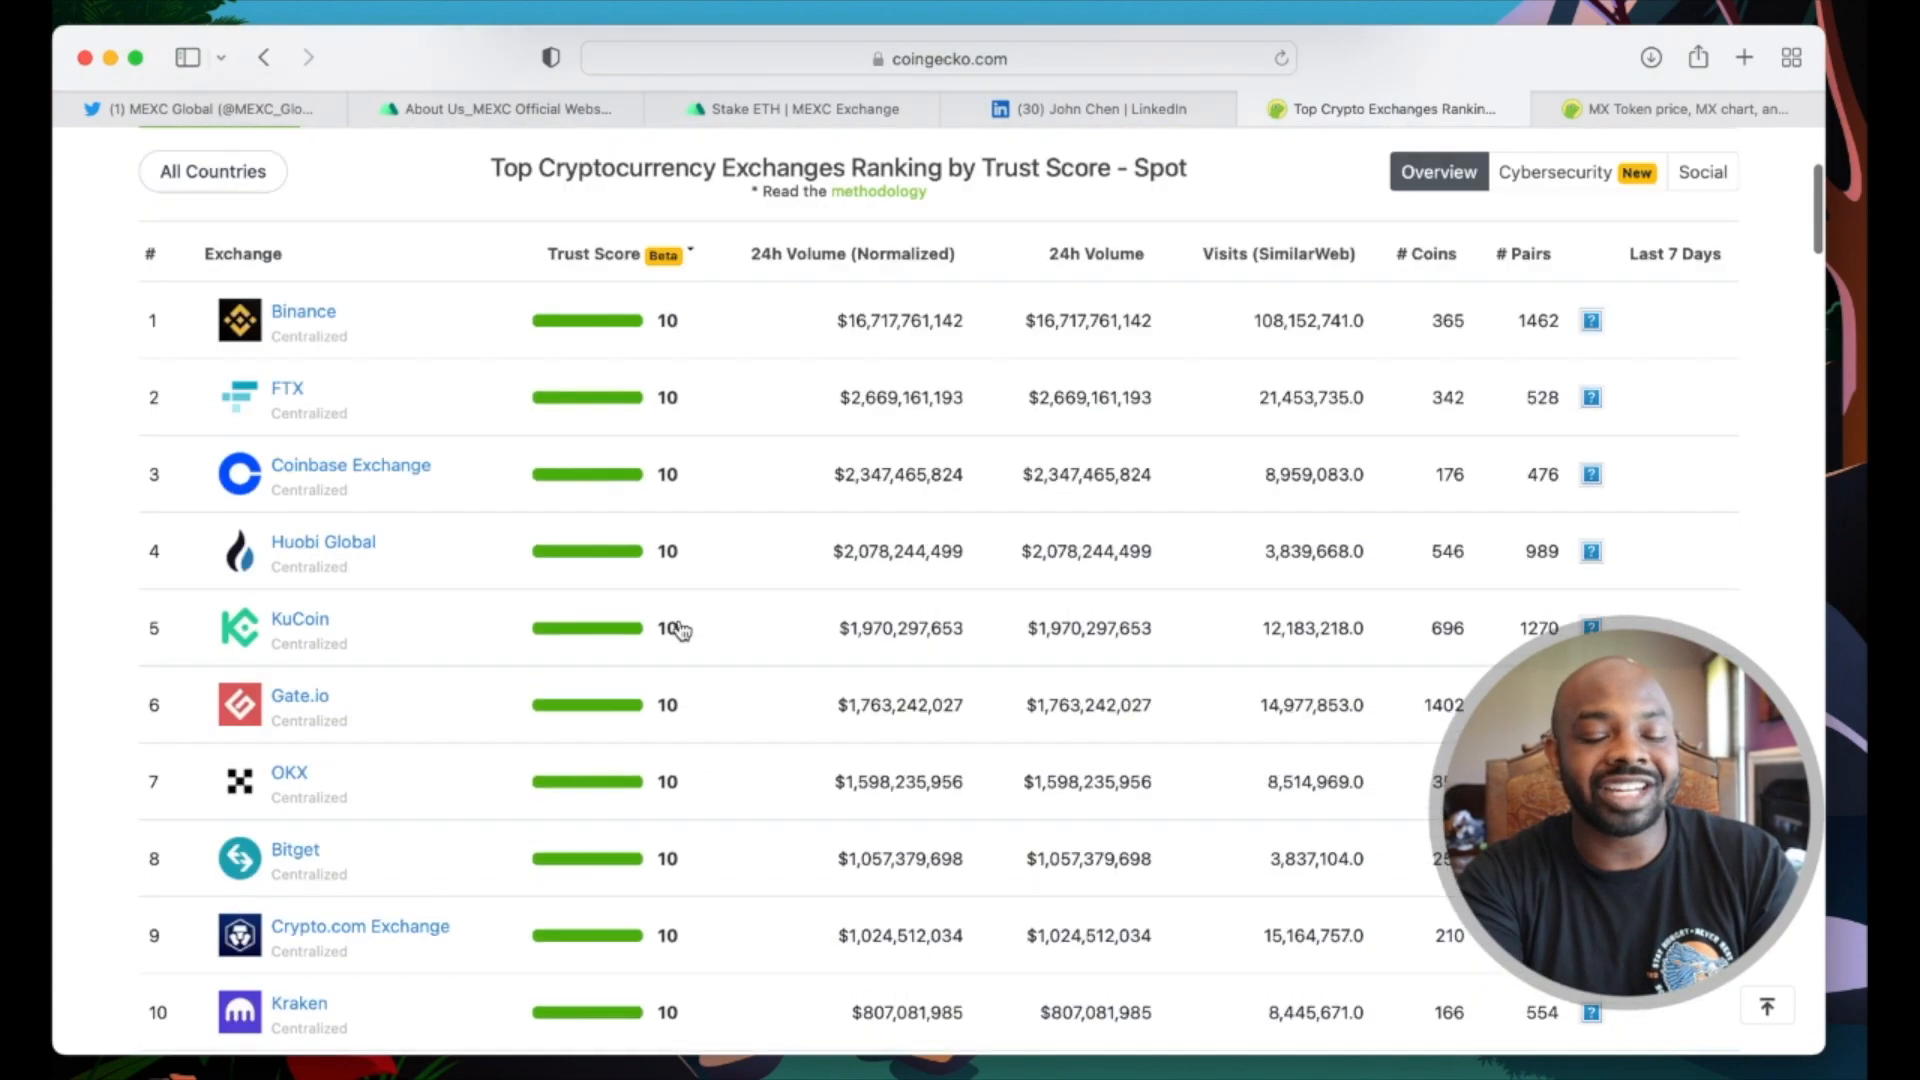
{"action": "scroll", "scroll_direction": "down", "scroll_amount": 3}
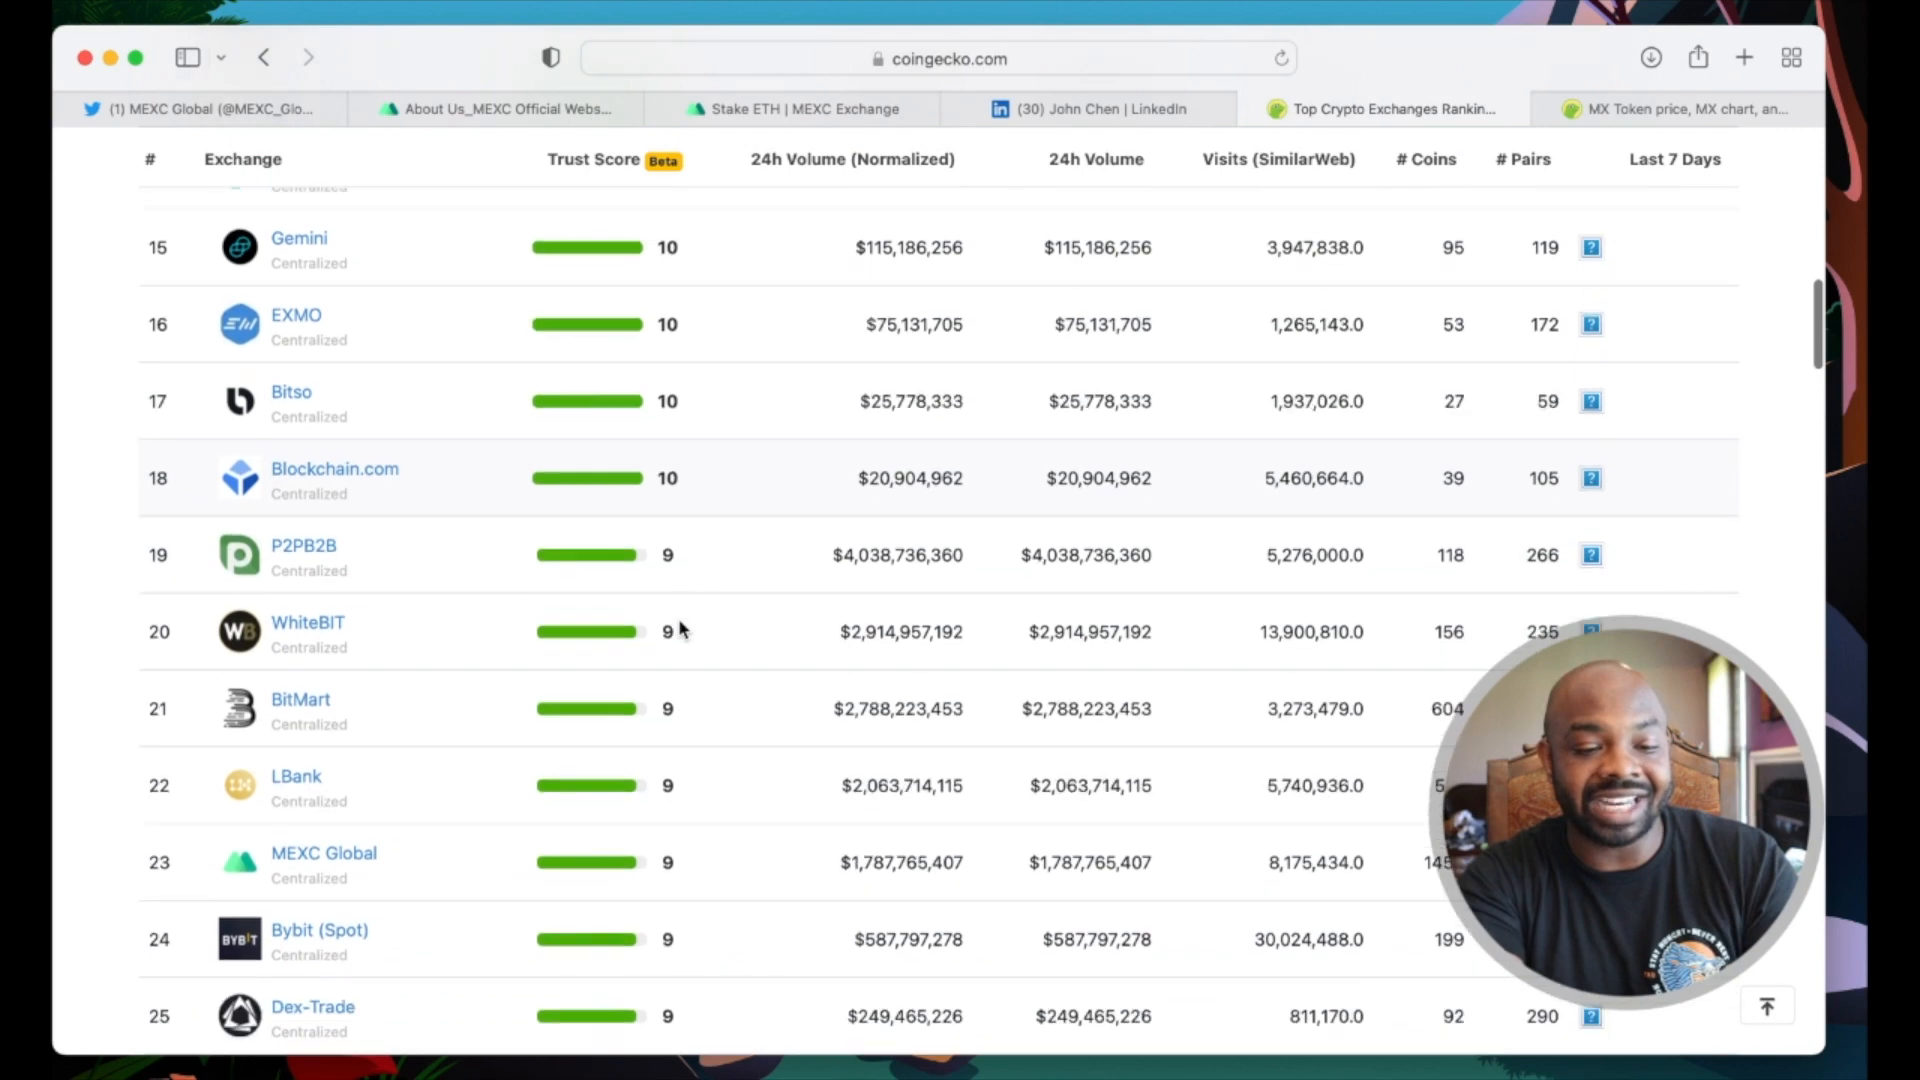
{"action": "scroll", "scroll_direction": "down", "scroll_amount": 3}
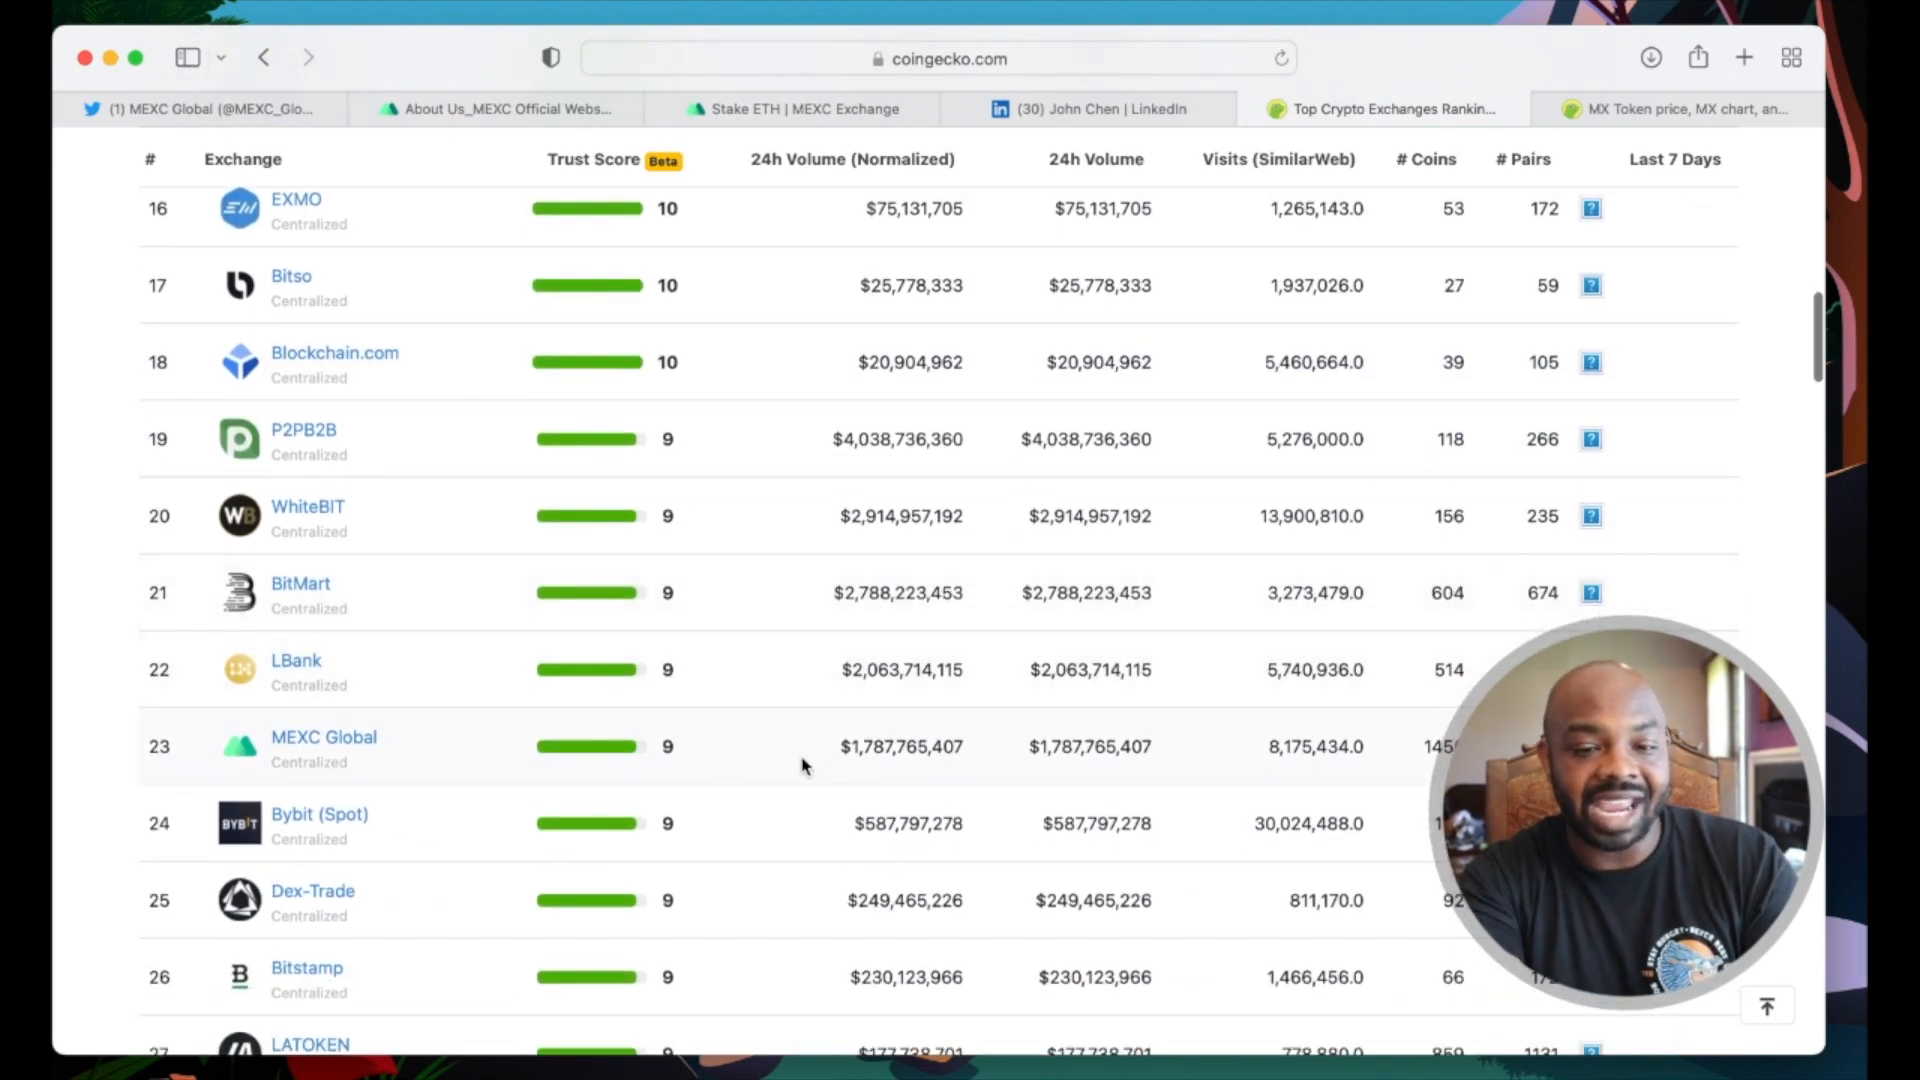
{"action": "mouse_move", "coordinate": [876, 772]}
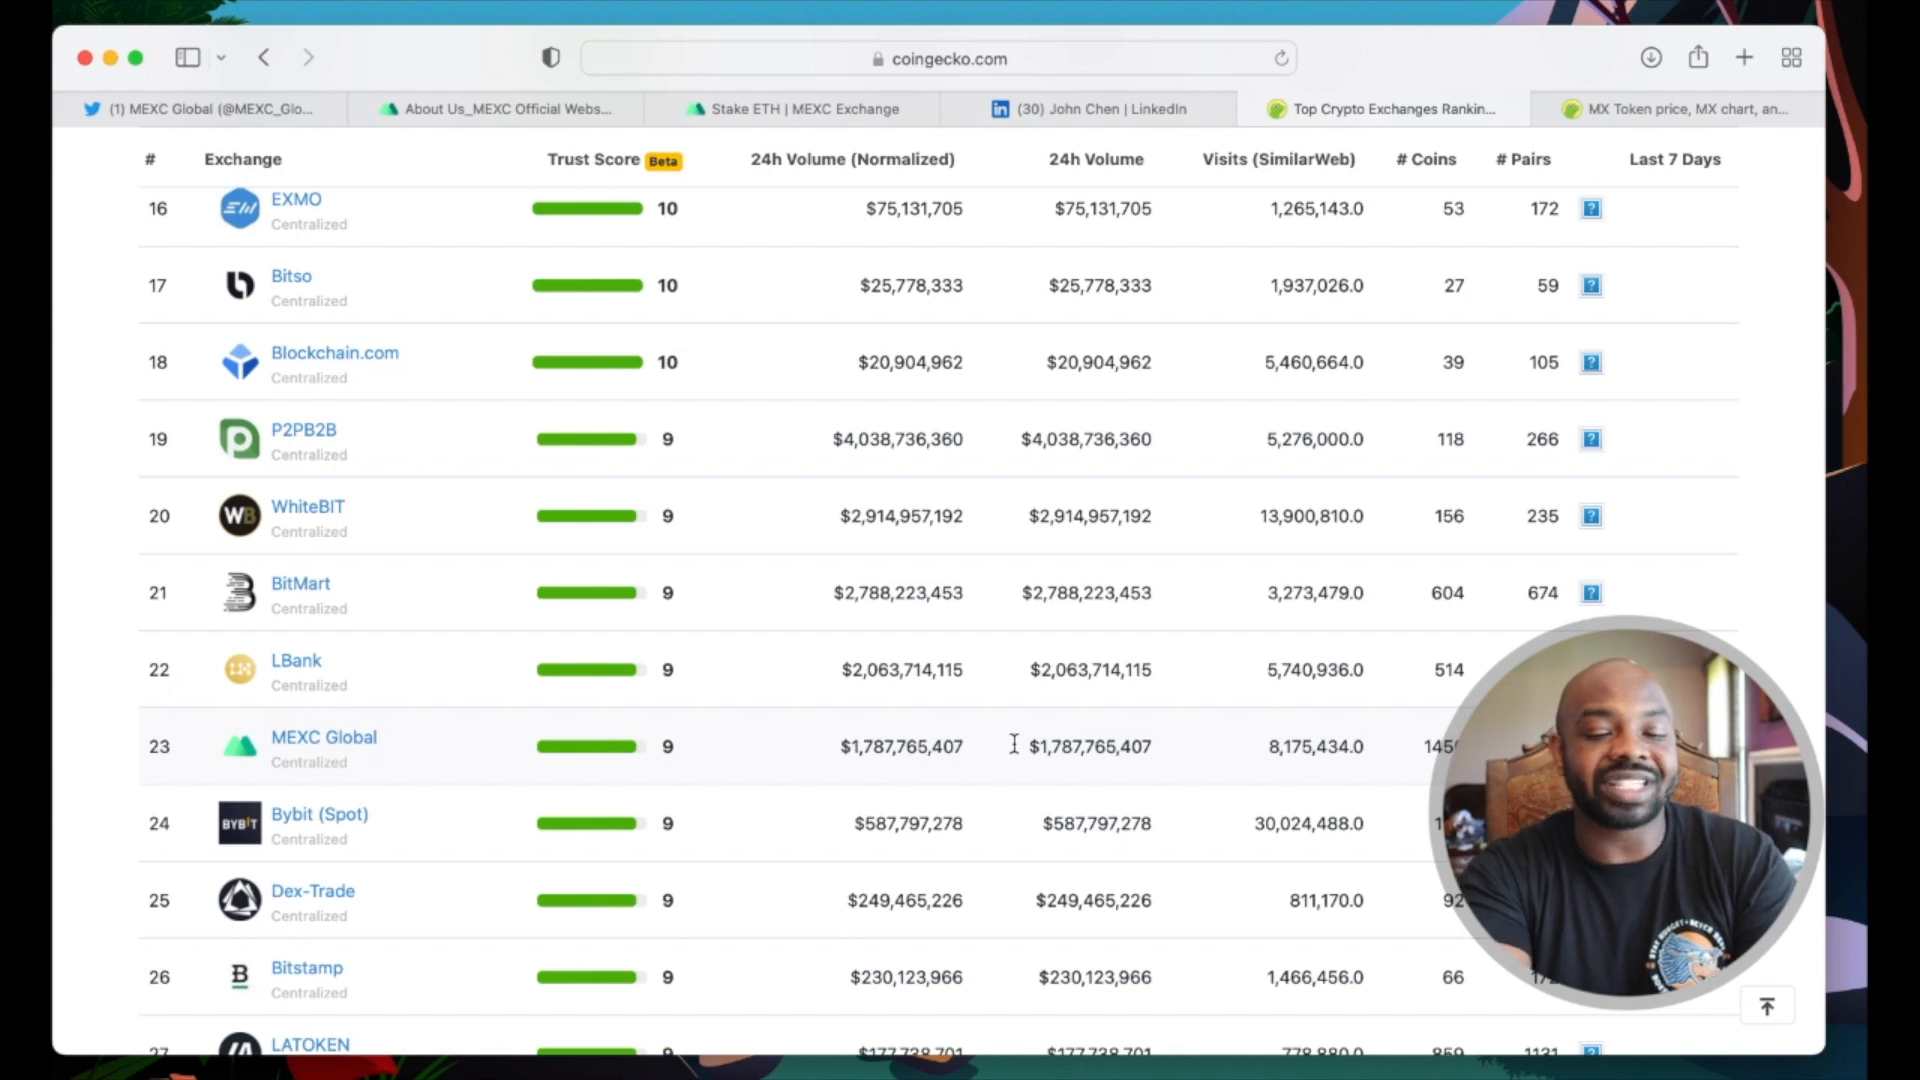
{"action": "mouse_move", "coordinate": [958, 578]}
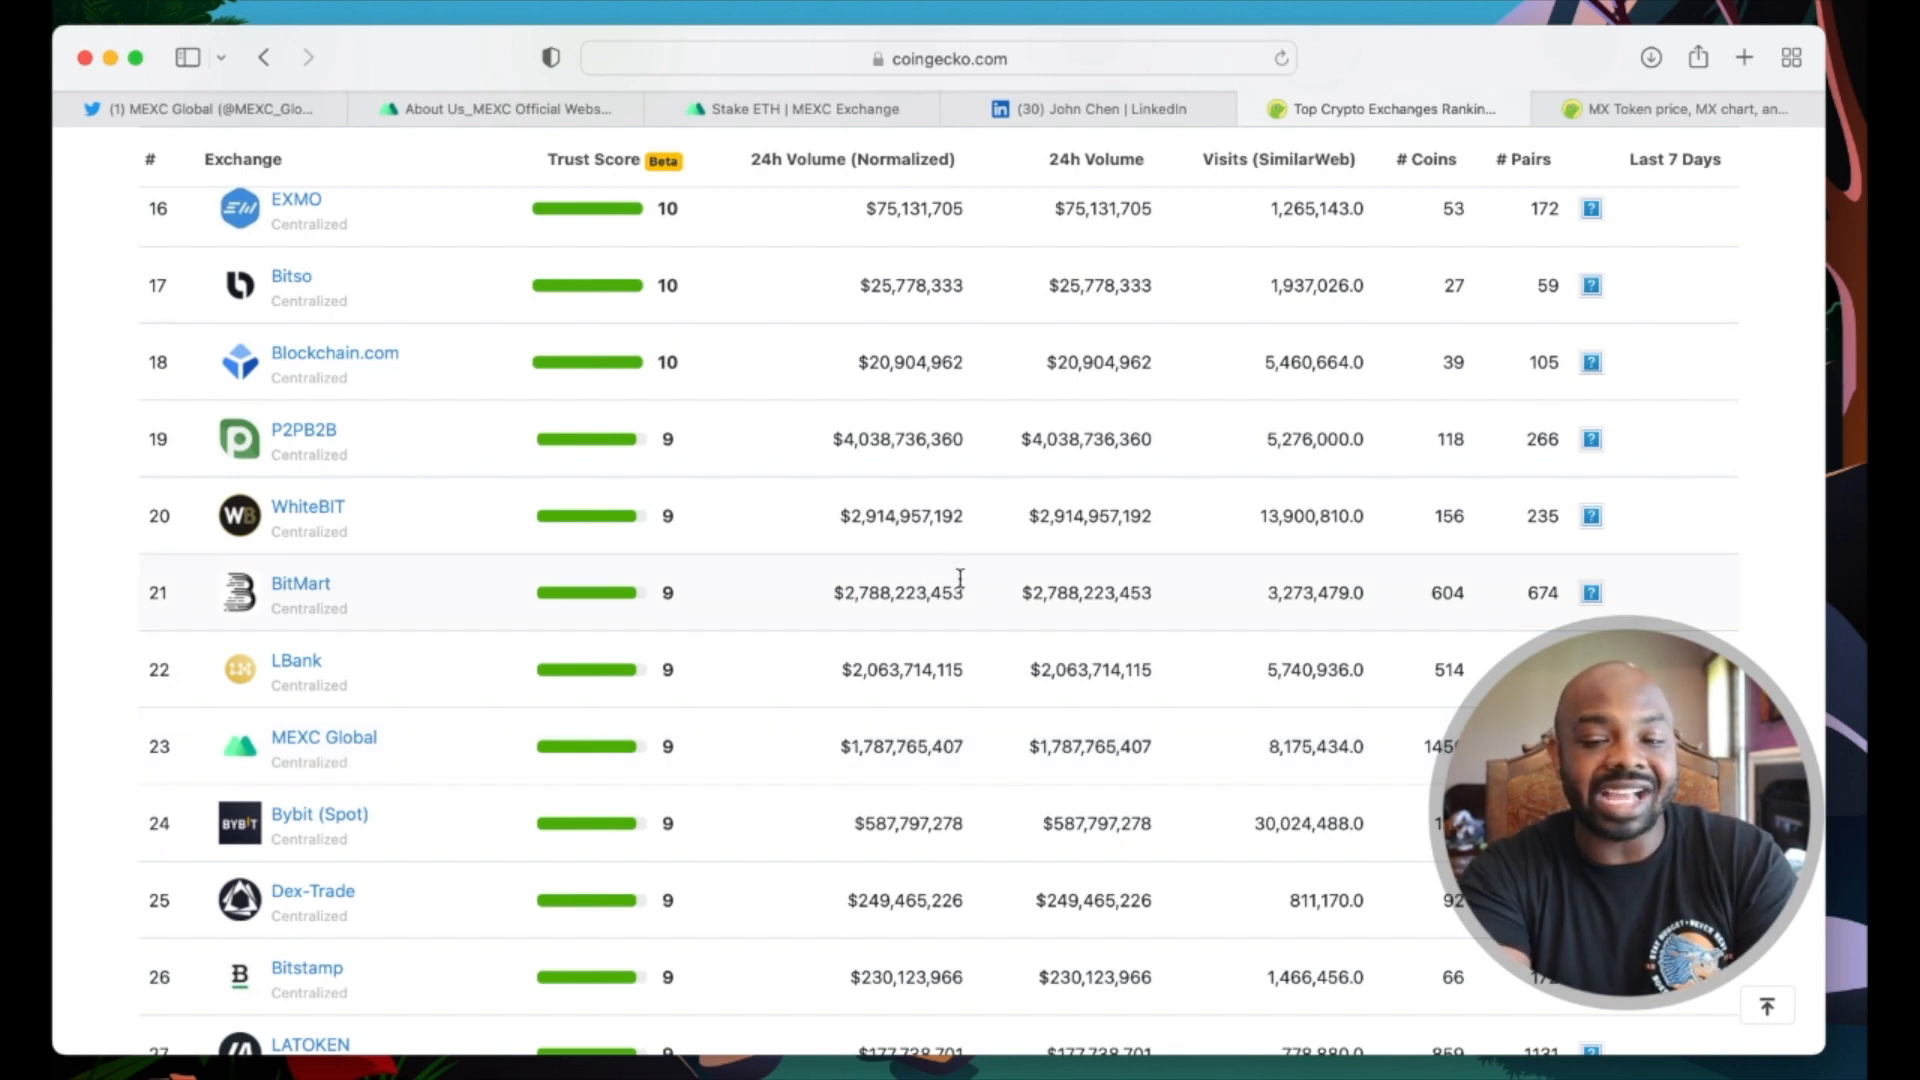
Step: Return to the top of the rankings and switch to the Derivative exchanges list
{"action": "scroll", "scroll_direction": "up", "scroll_amount": 3}
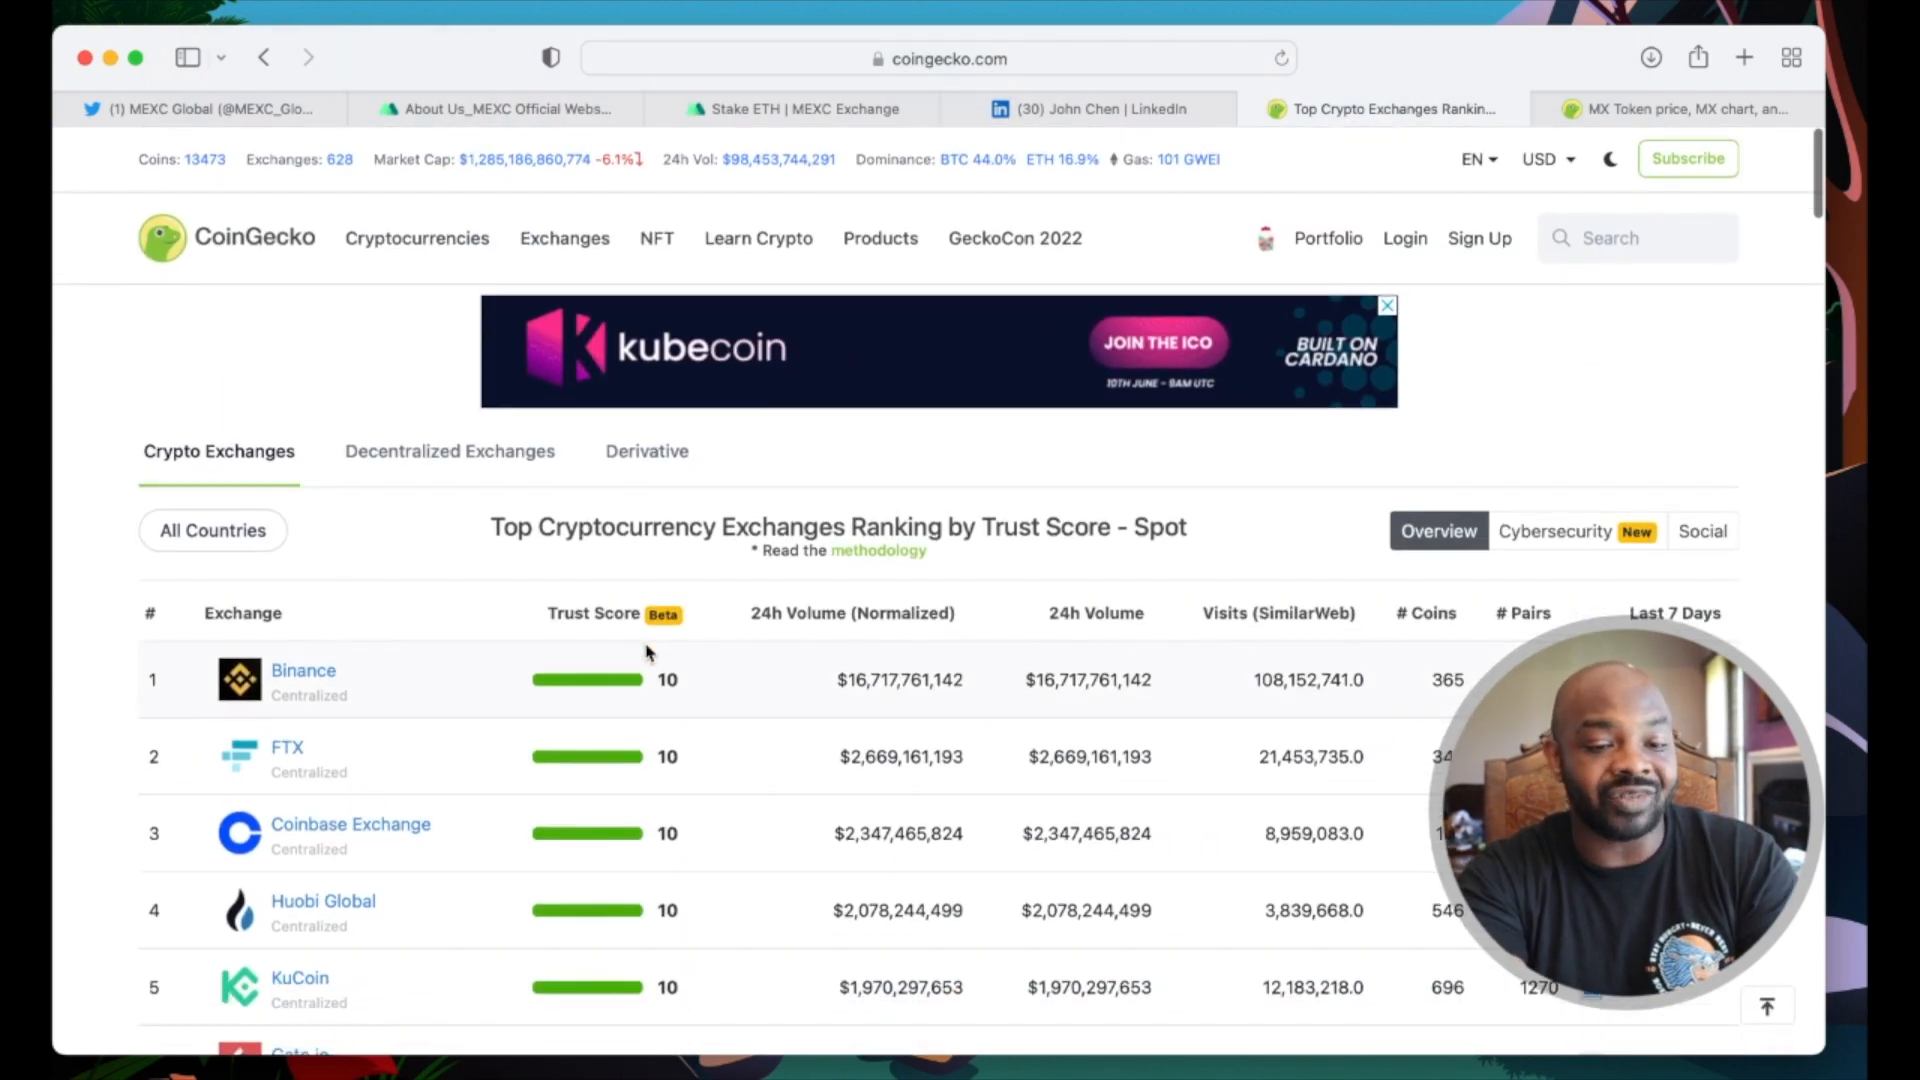
{"action": "left_click", "coordinate": [646, 450]}
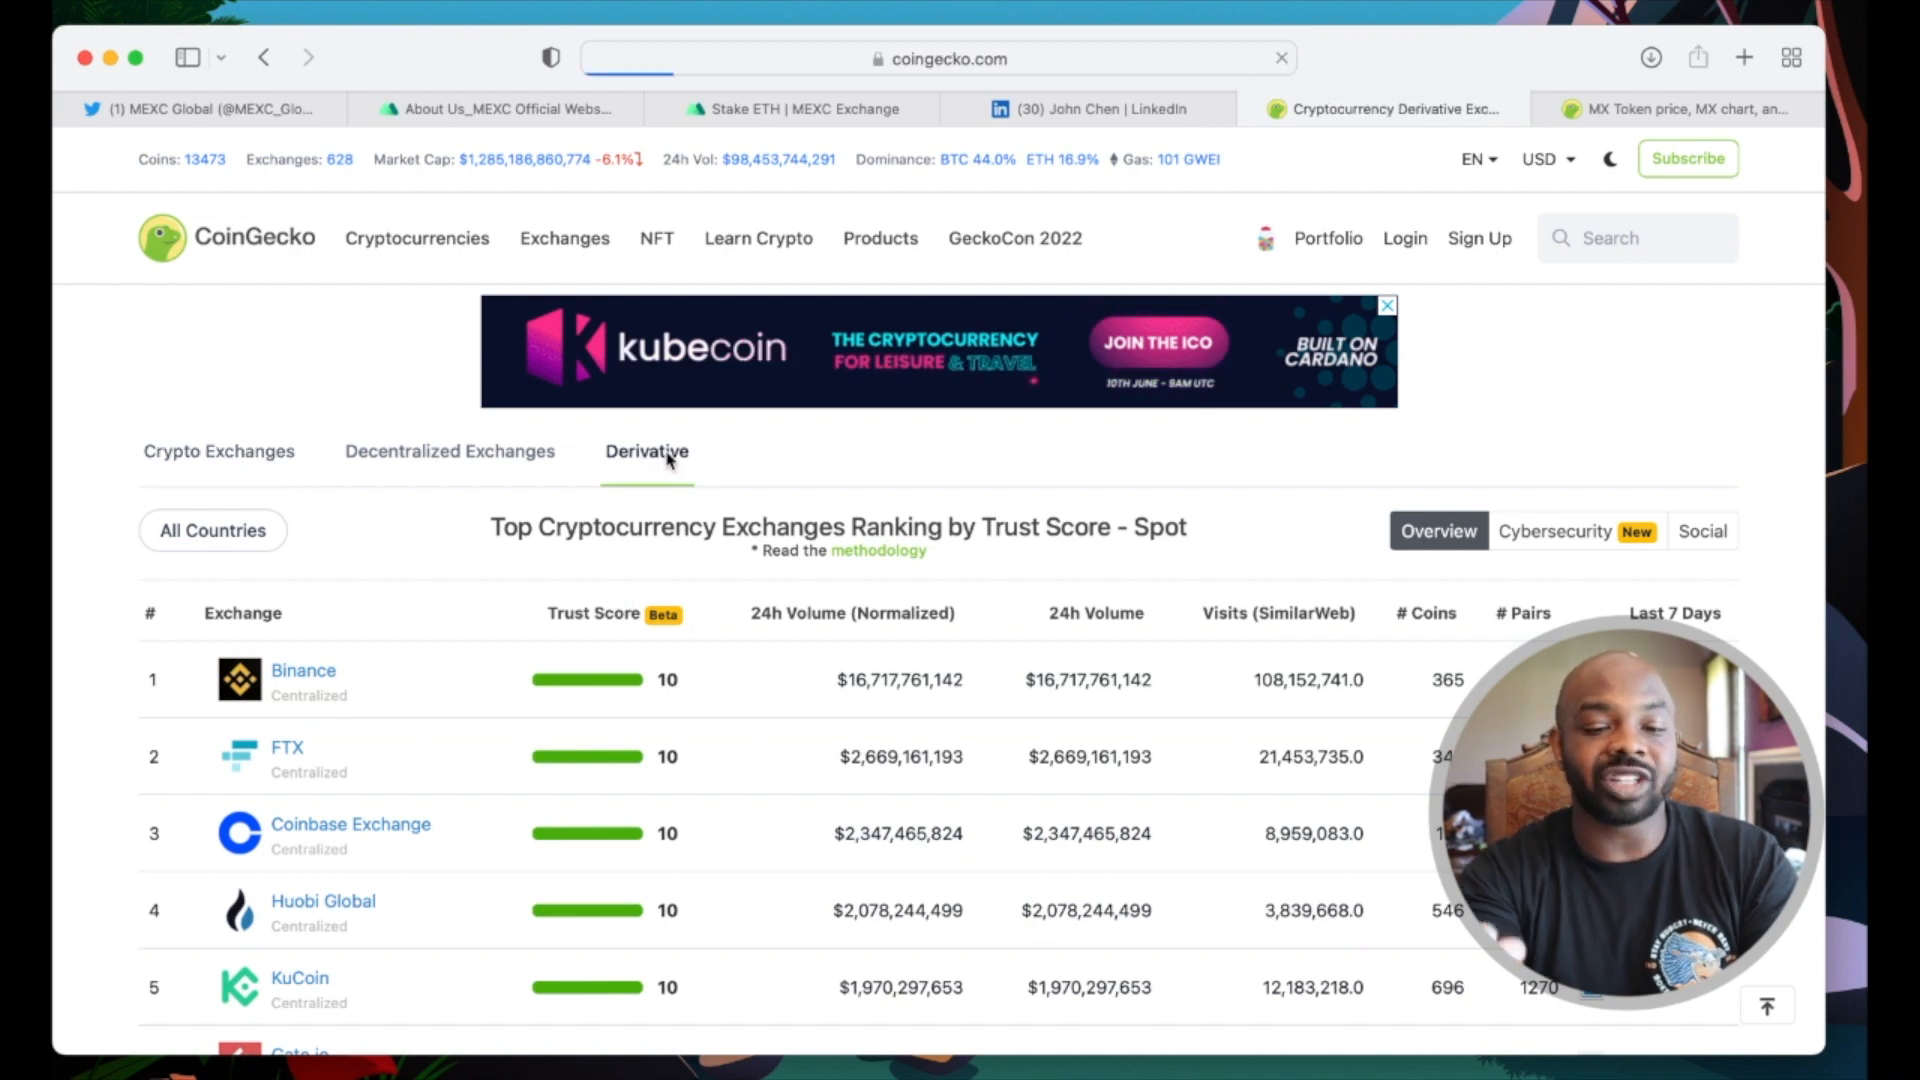
Step: Scroll the derivatives ranking to MEXC Global (Futures) at #8 by open interest
{"action": "left_click", "coordinate": [646, 450]}
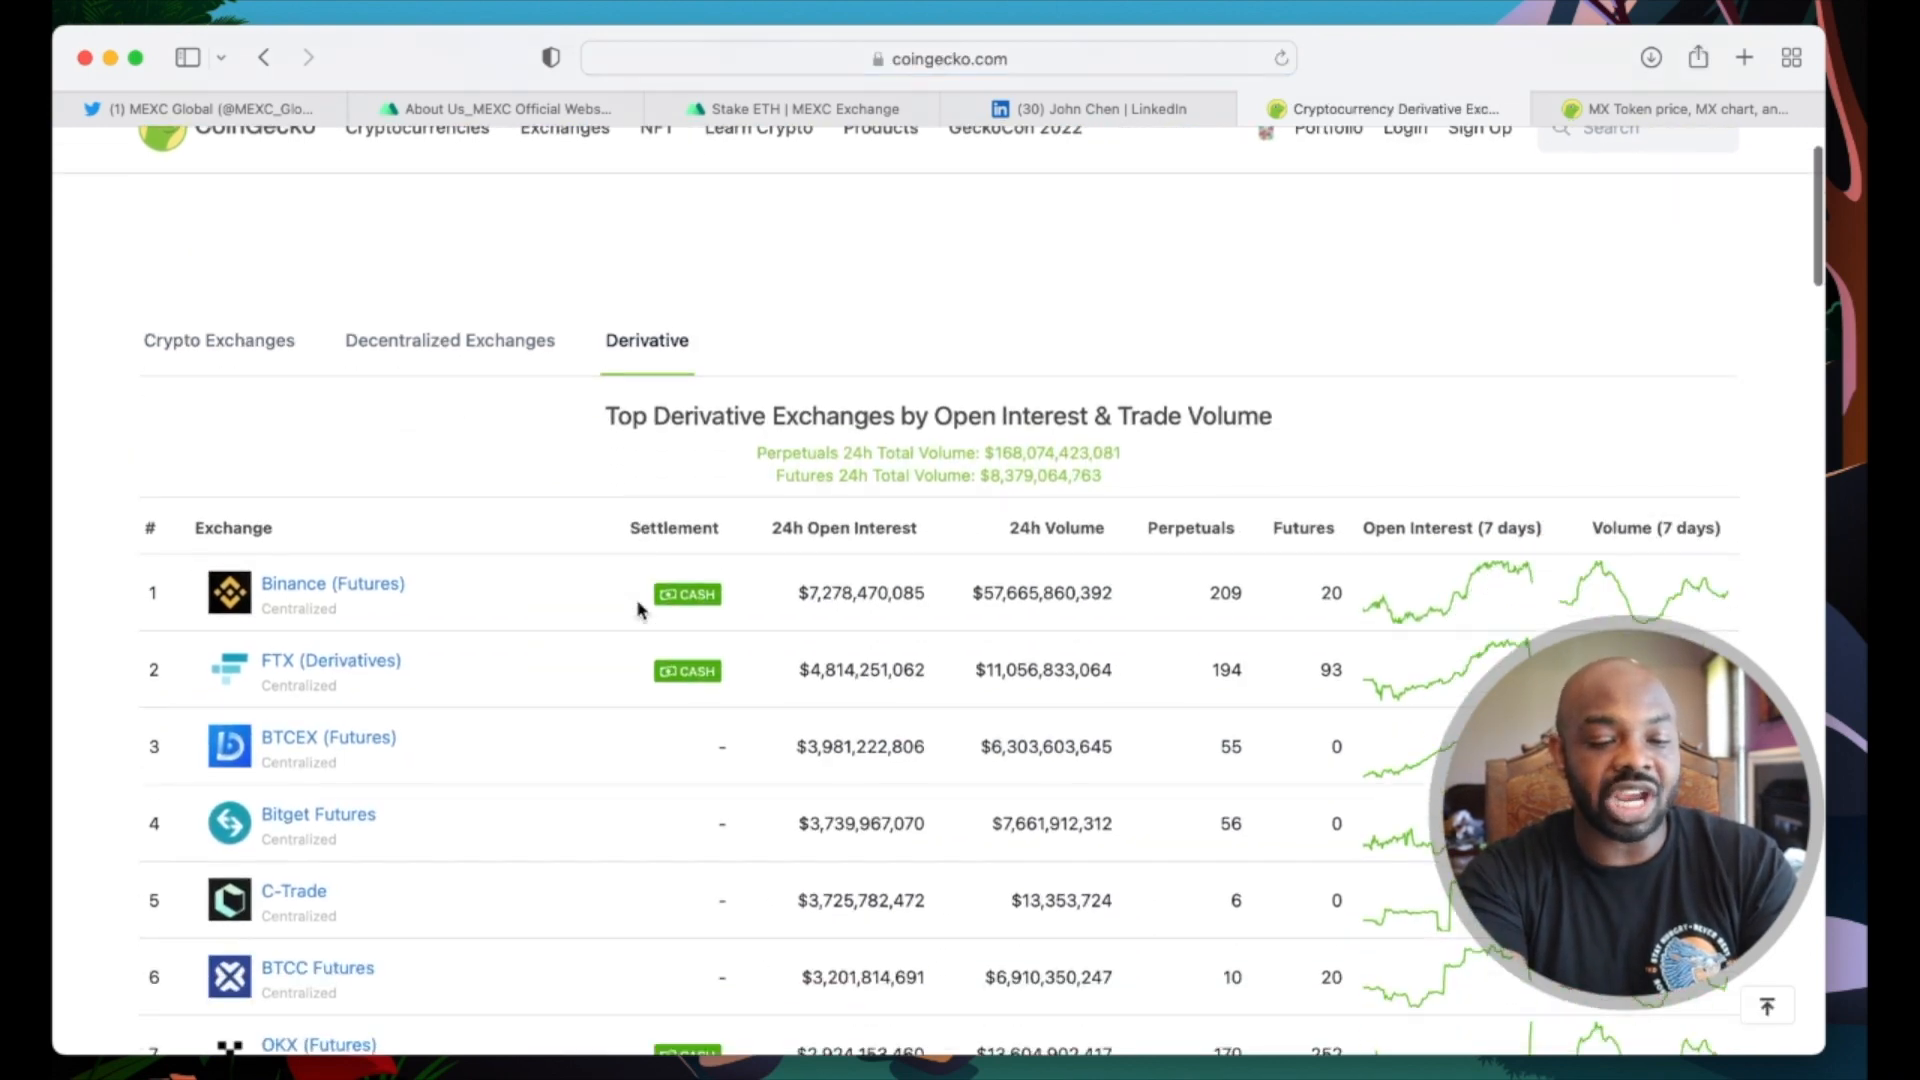
{"action": "scroll", "scroll_direction": "down", "scroll_amount": 3}
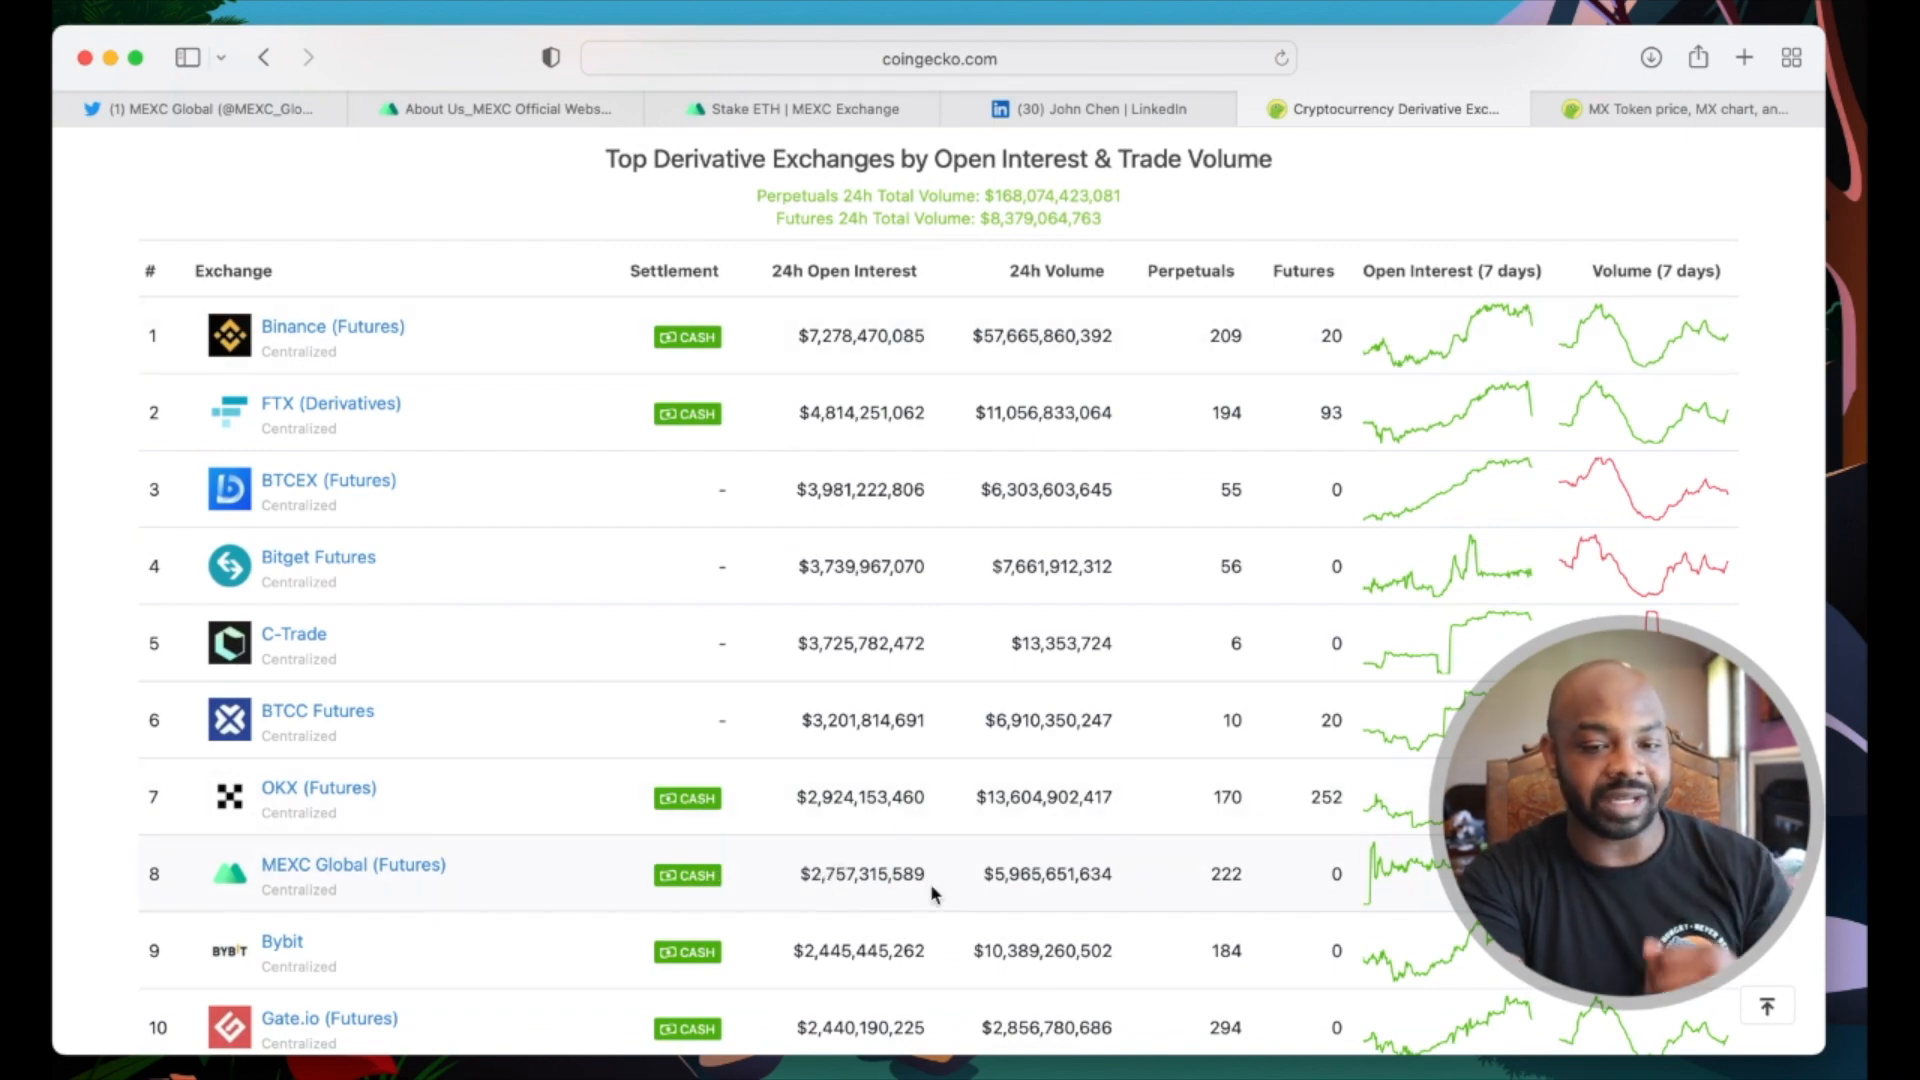
{"action": "mouse_move", "coordinate": [998, 882]}
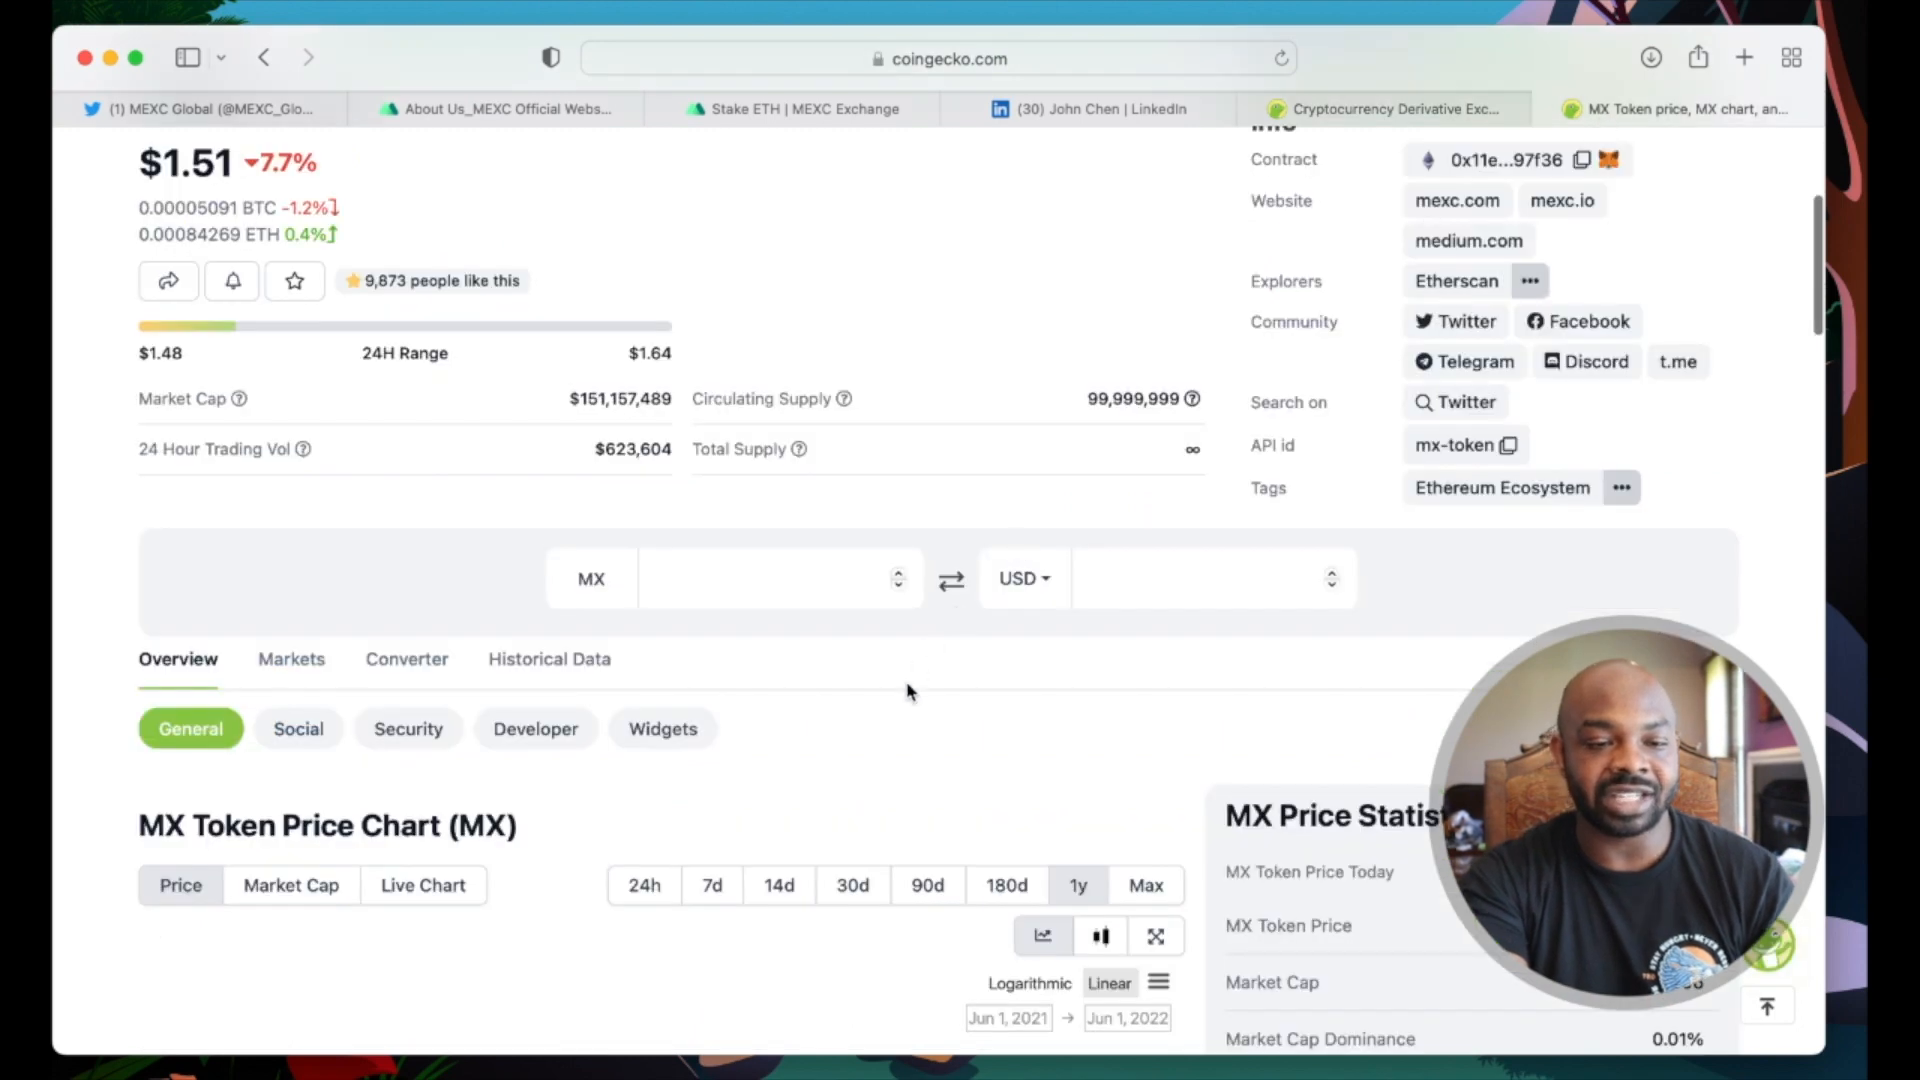
{"action": "mouse_move", "coordinate": [1022, 542]}
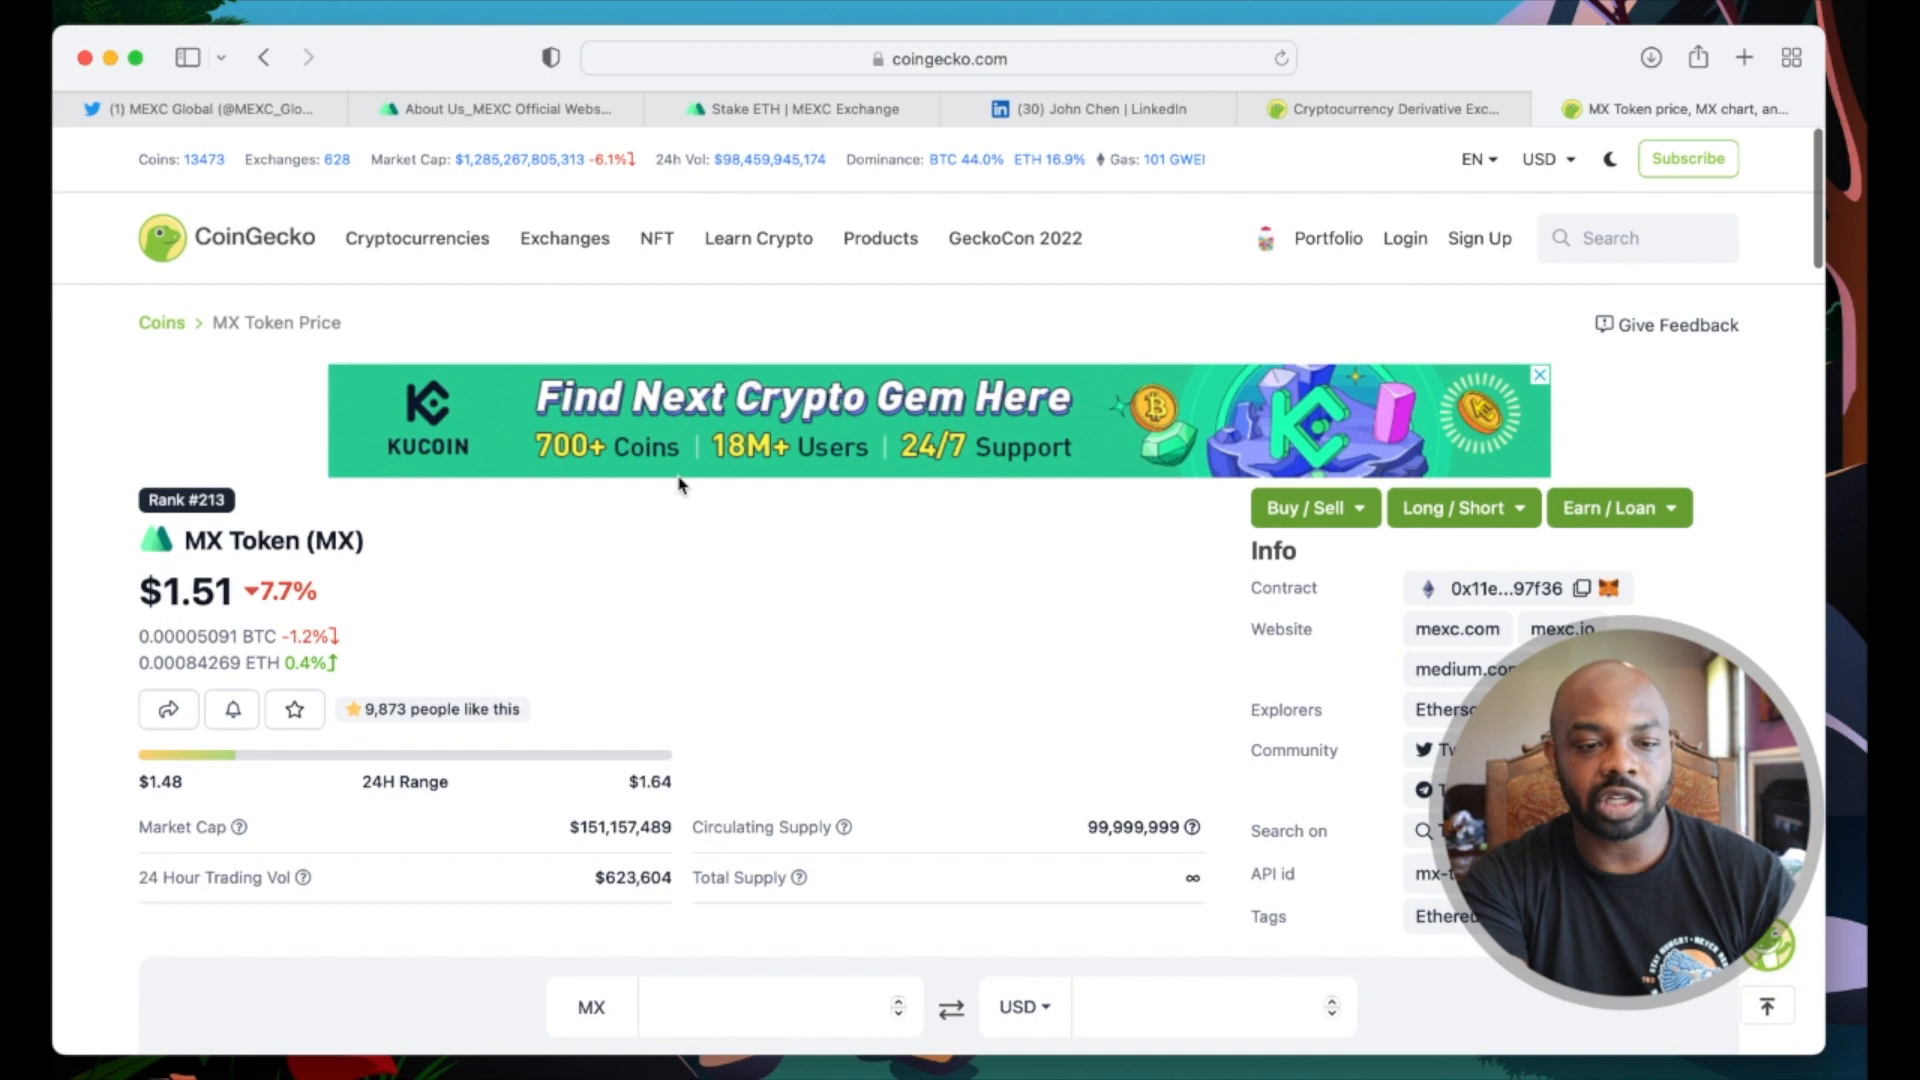
{"action": "scroll", "scroll_direction": "down", "scroll_amount": 3}
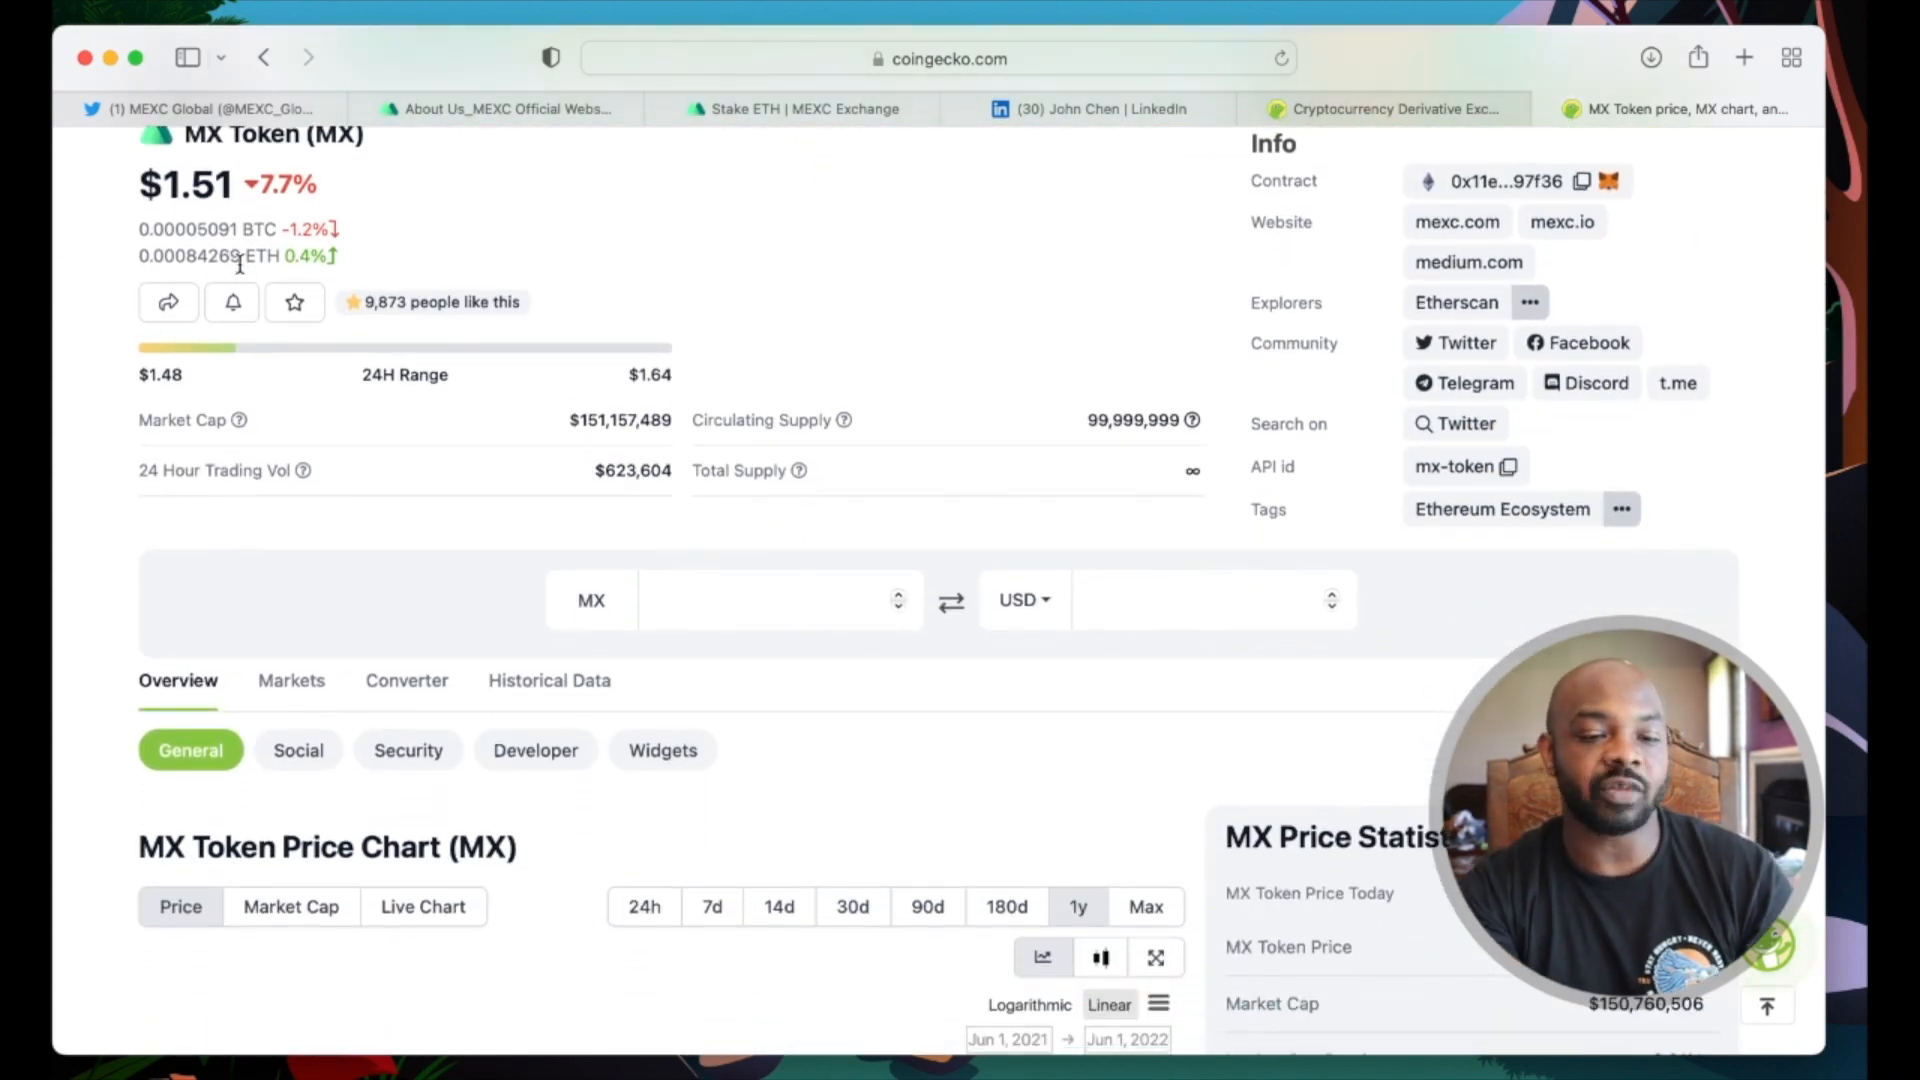
{"action": "scroll", "scroll_direction": "down", "scroll_amount": 3}
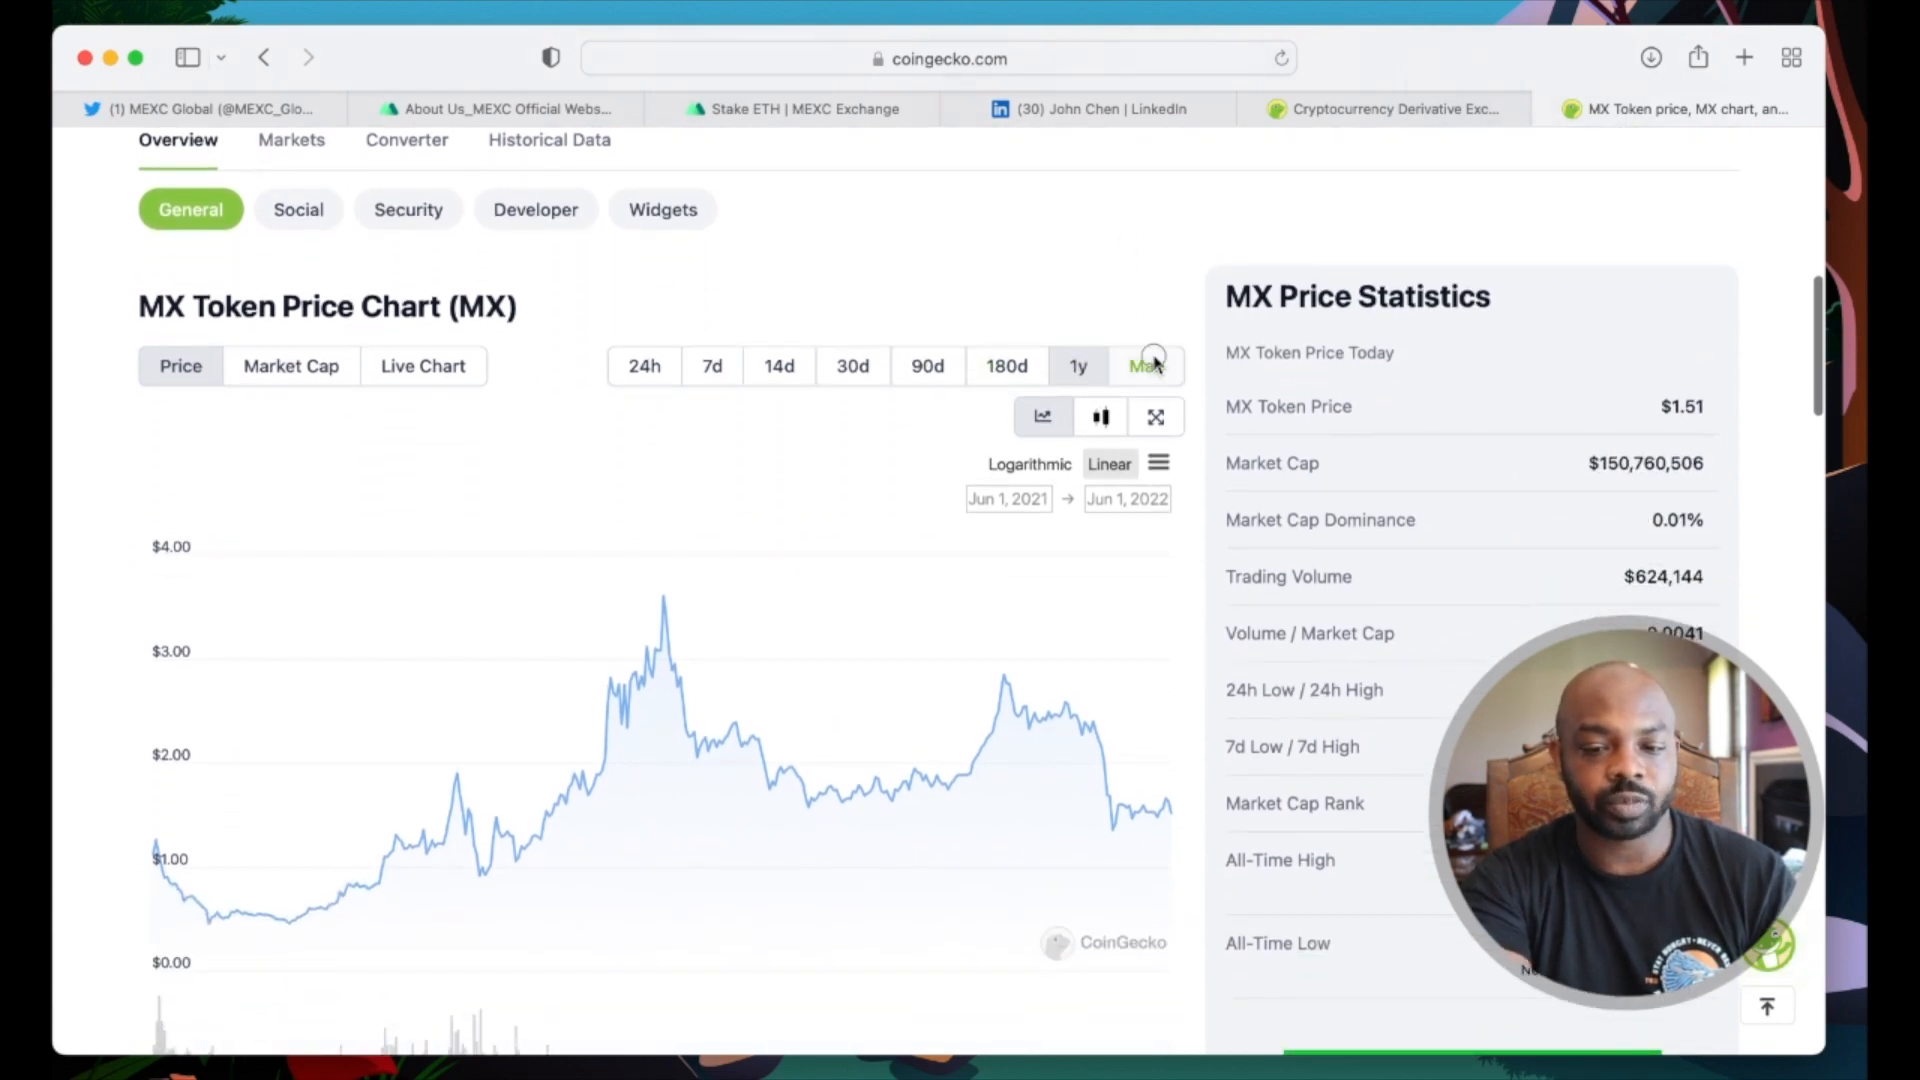
Step: Set the MX Token chart to Max range, covering May 2019 to June 2022
{"action": "left_click", "coordinate": [1144, 364]}
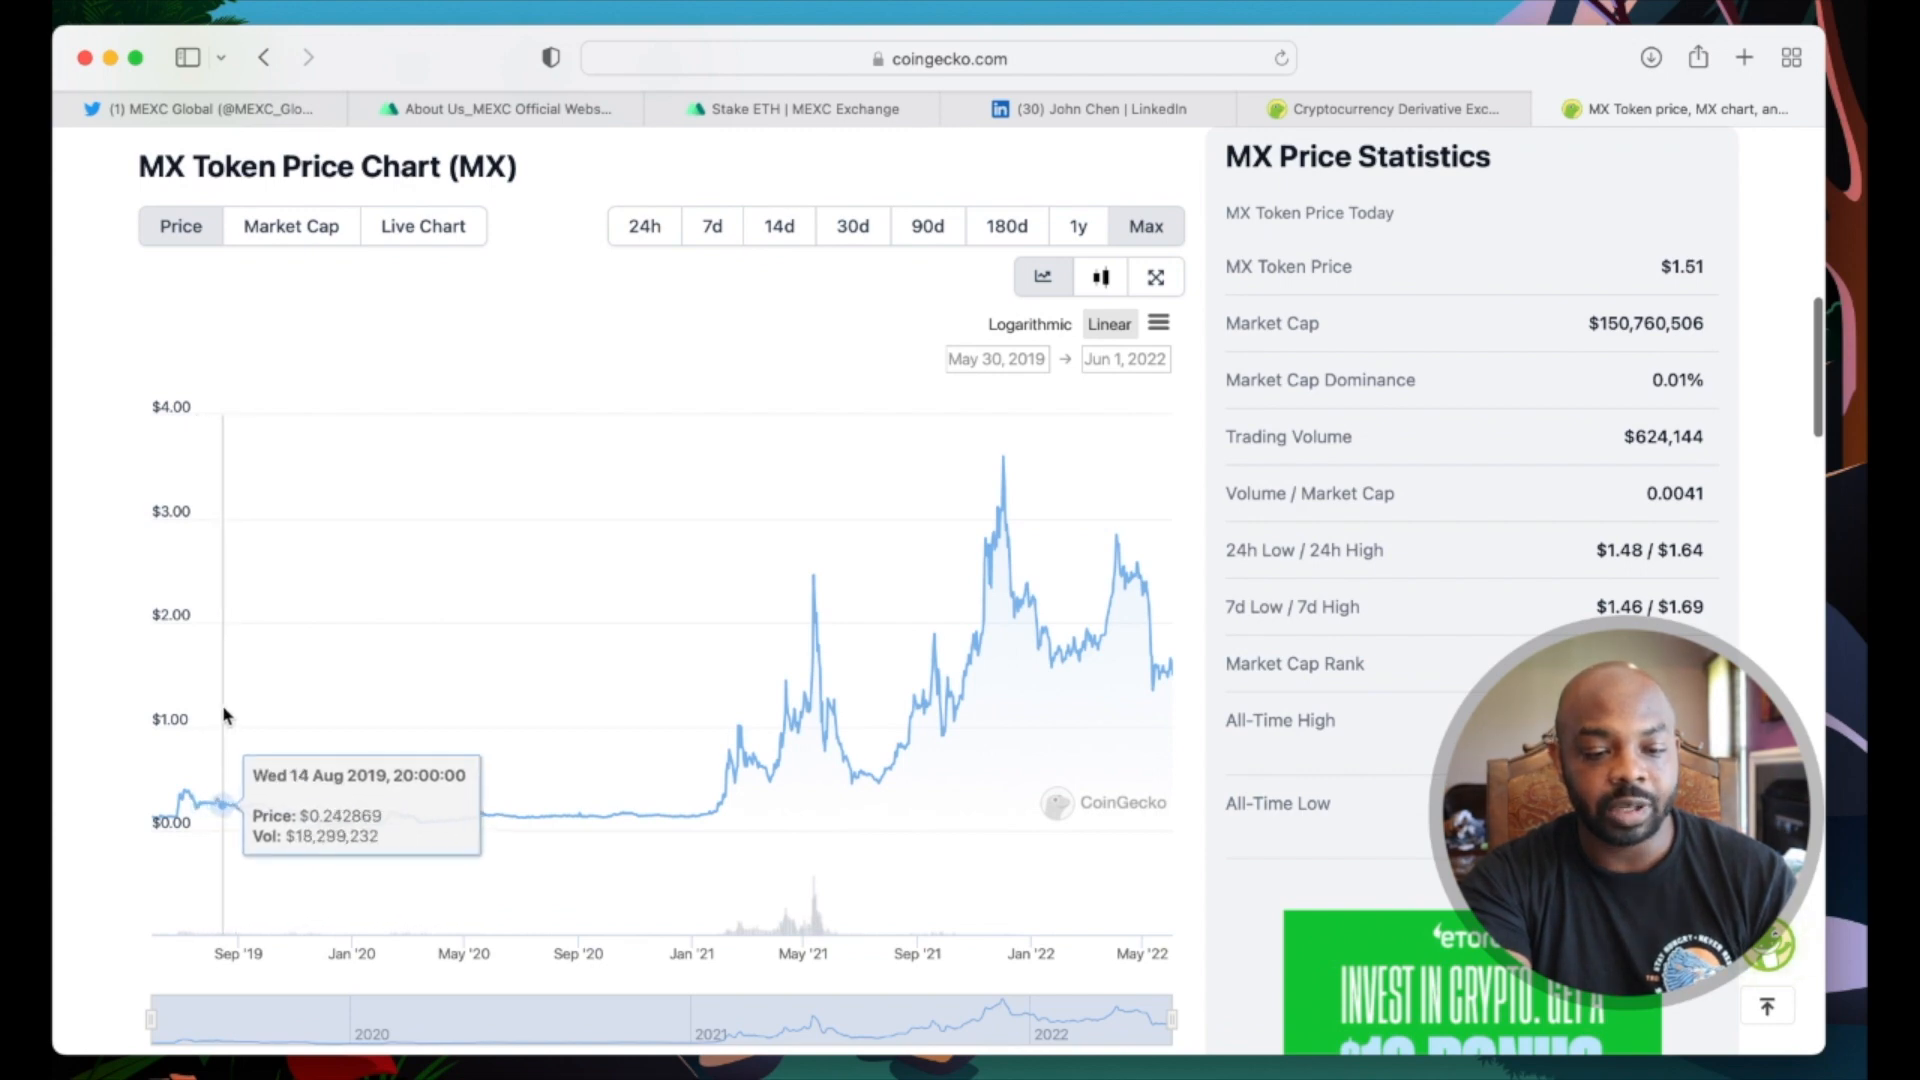
{"action": "mouse_move", "coordinate": [178, 718]}
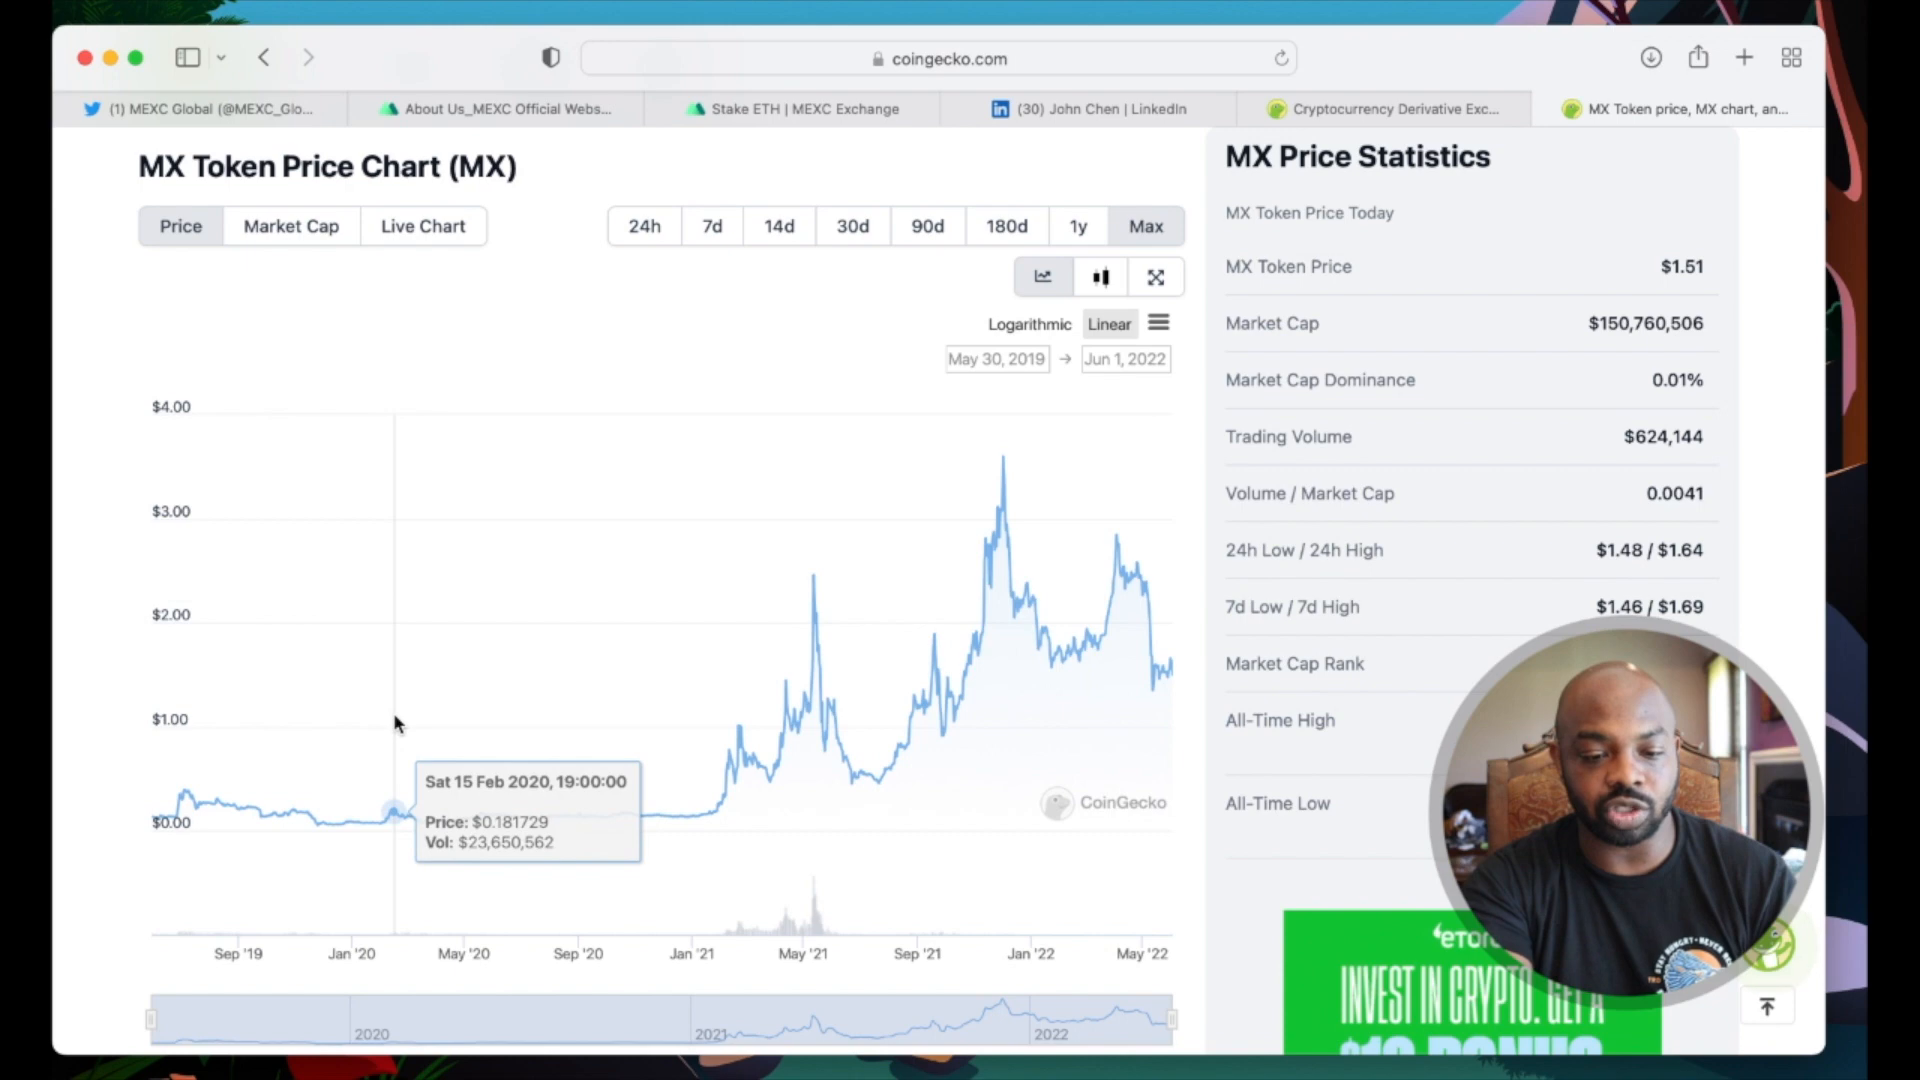
{"action": "mouse_move", "coordinate": [716, 744]}
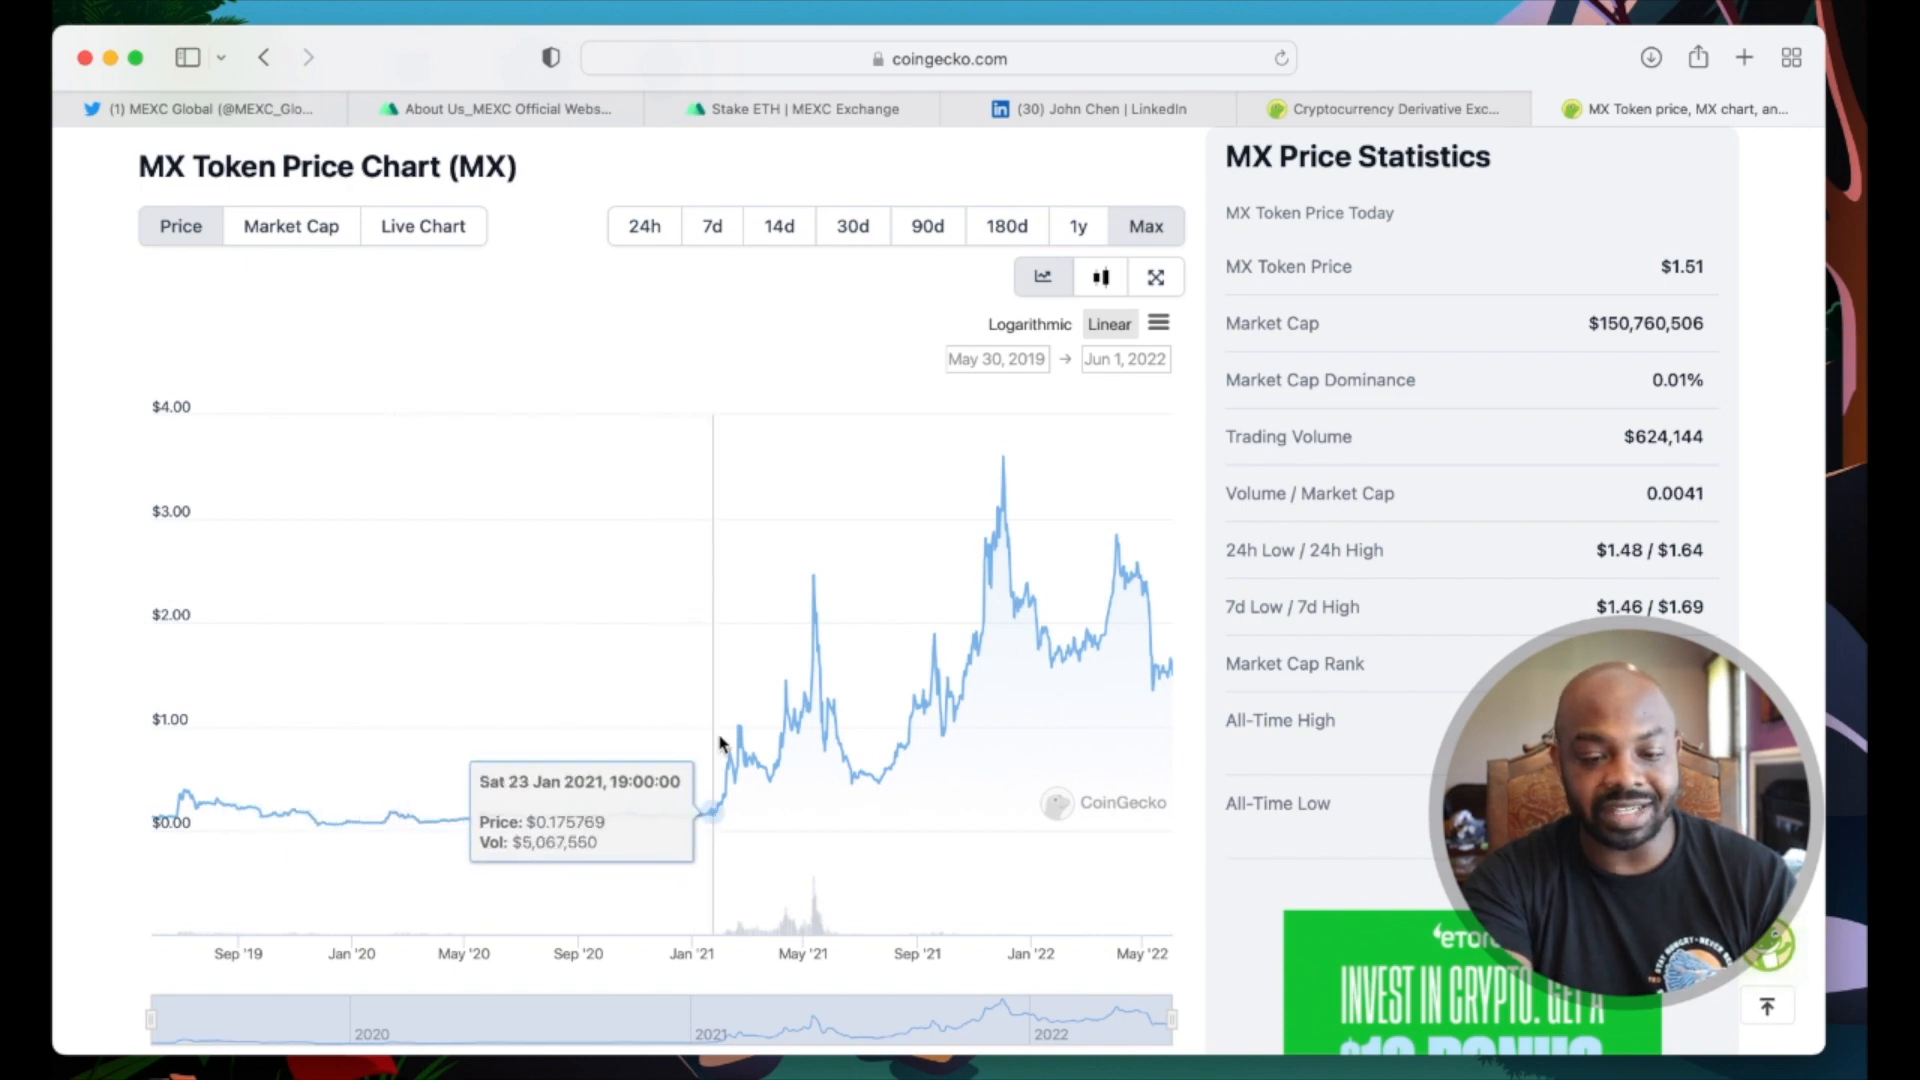
{"action": "mouse_move", "coordinate": [728, 760]}
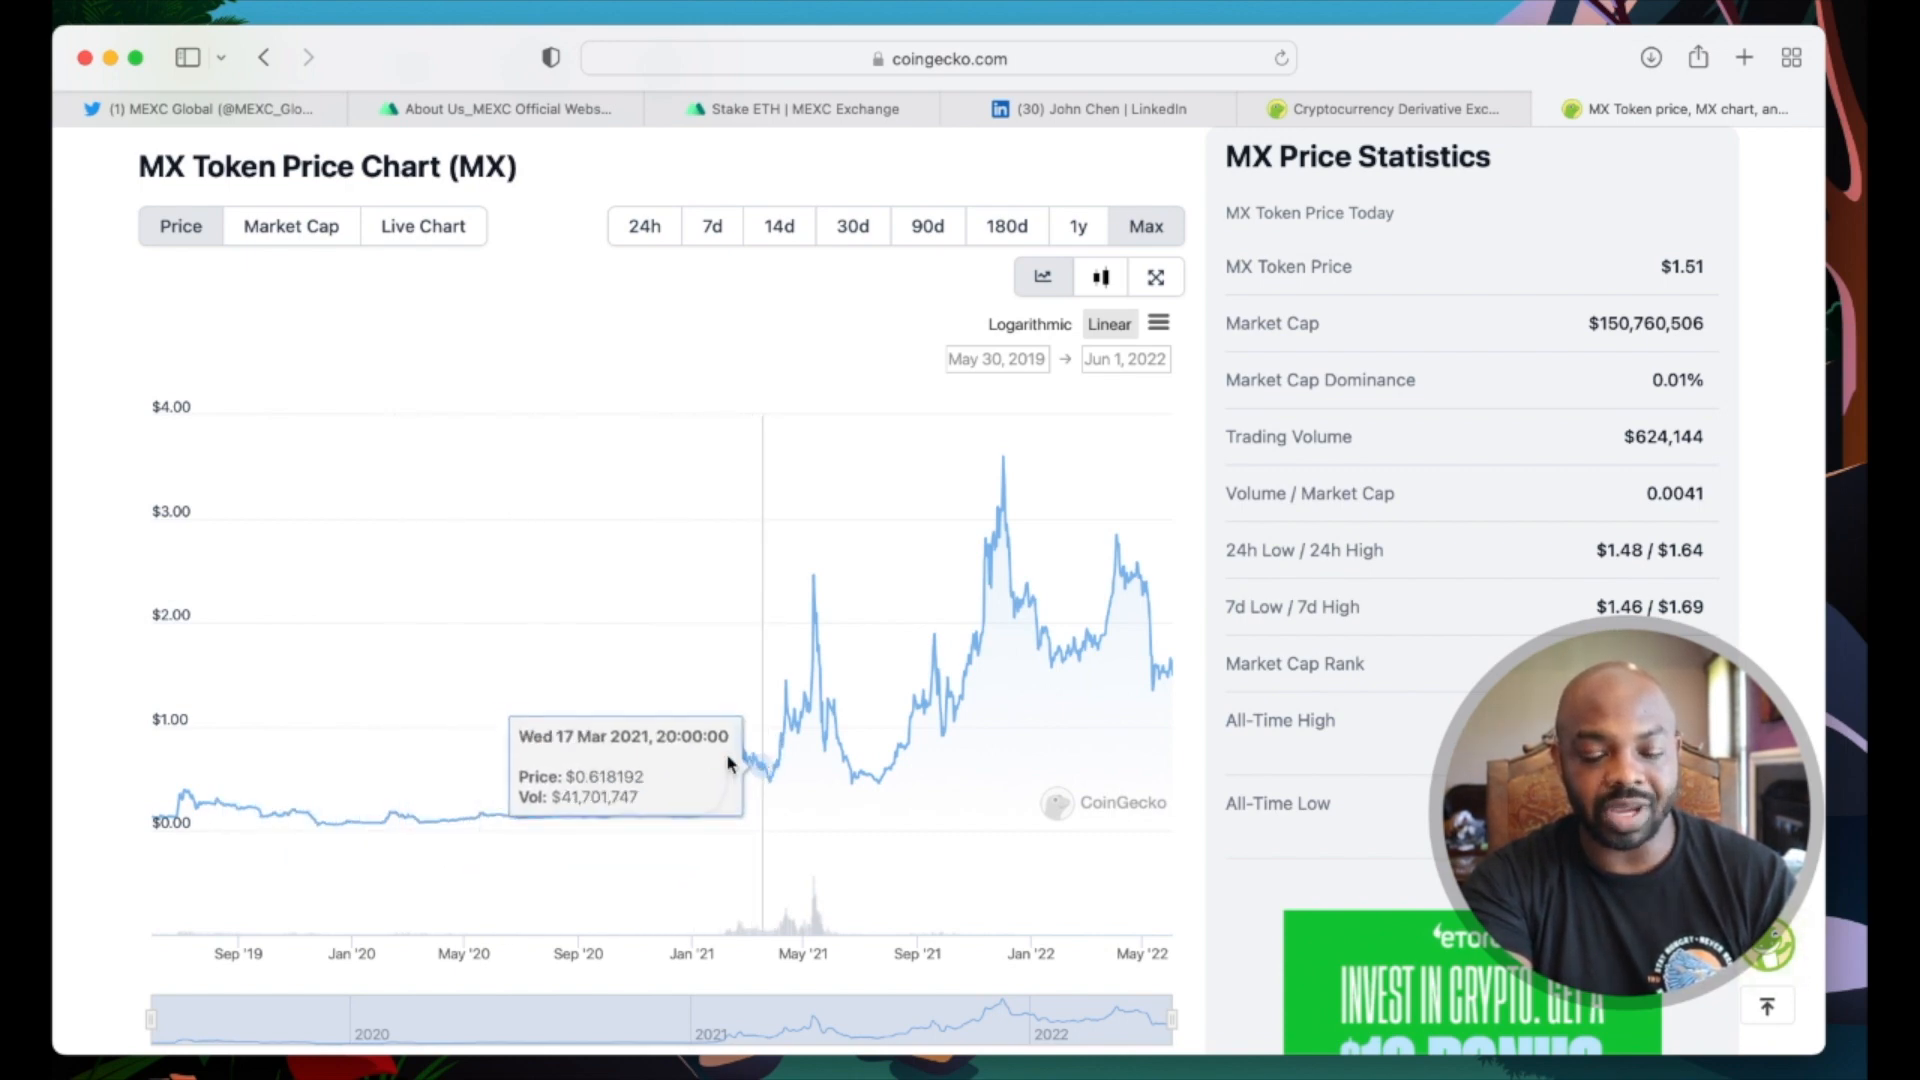
{"action": "mouse_move", "coordinate": [780, 762]}
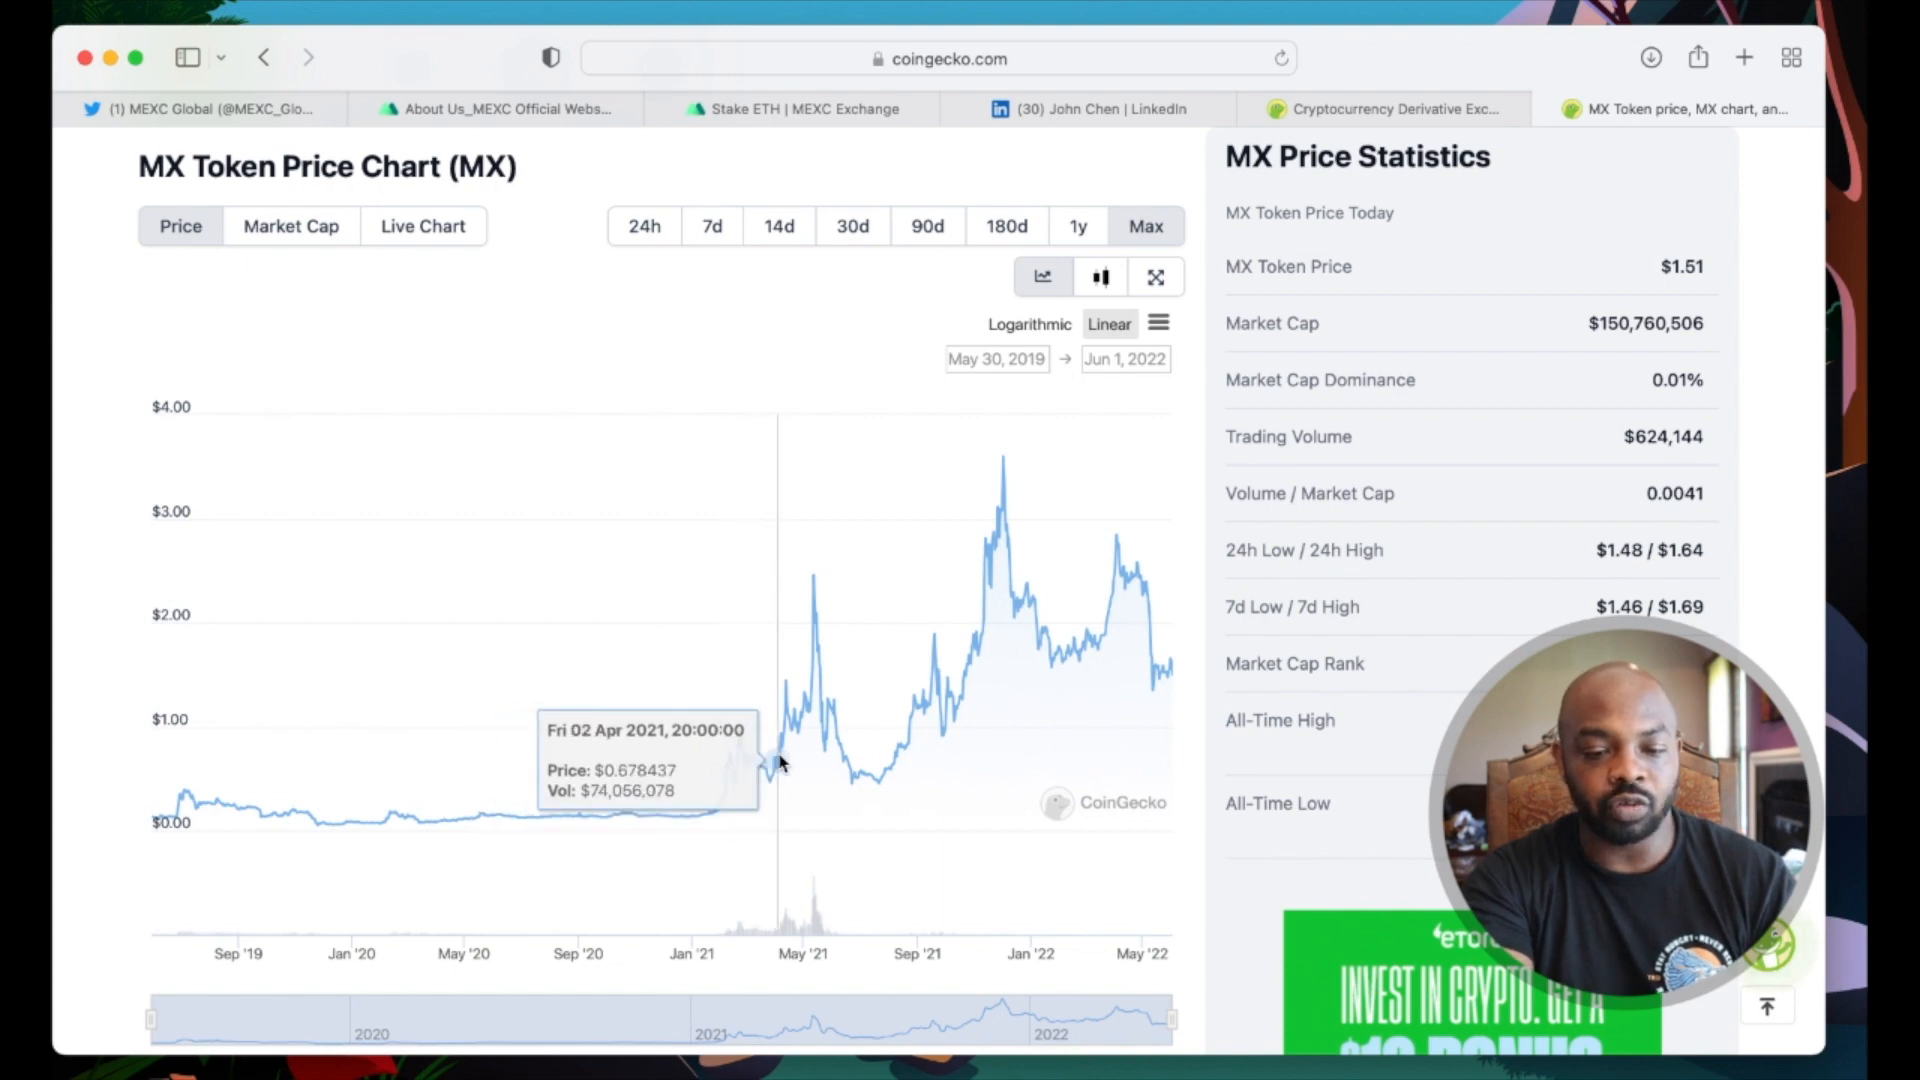
{"action": "mouse_move", "coordinate": [814, 668]}
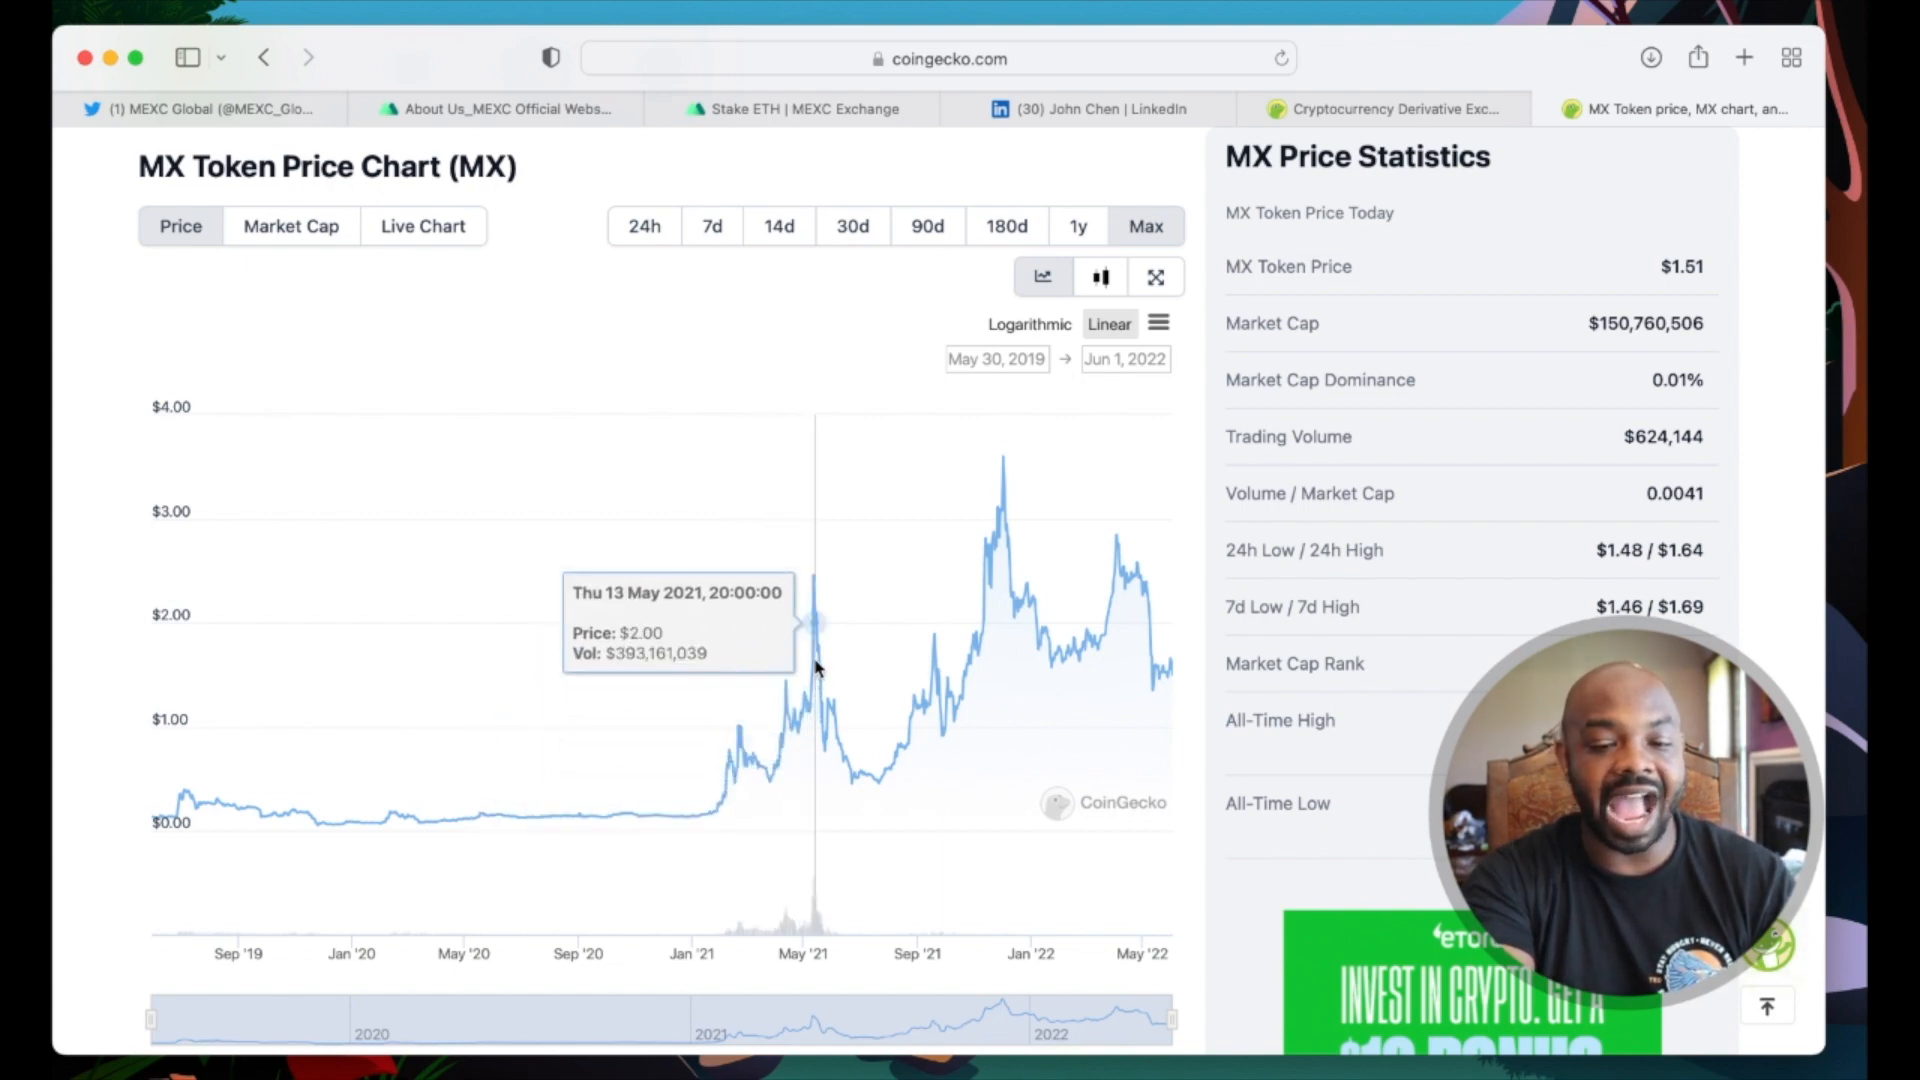
{"action": "mouse_move", "coordinate": [894, 772]}
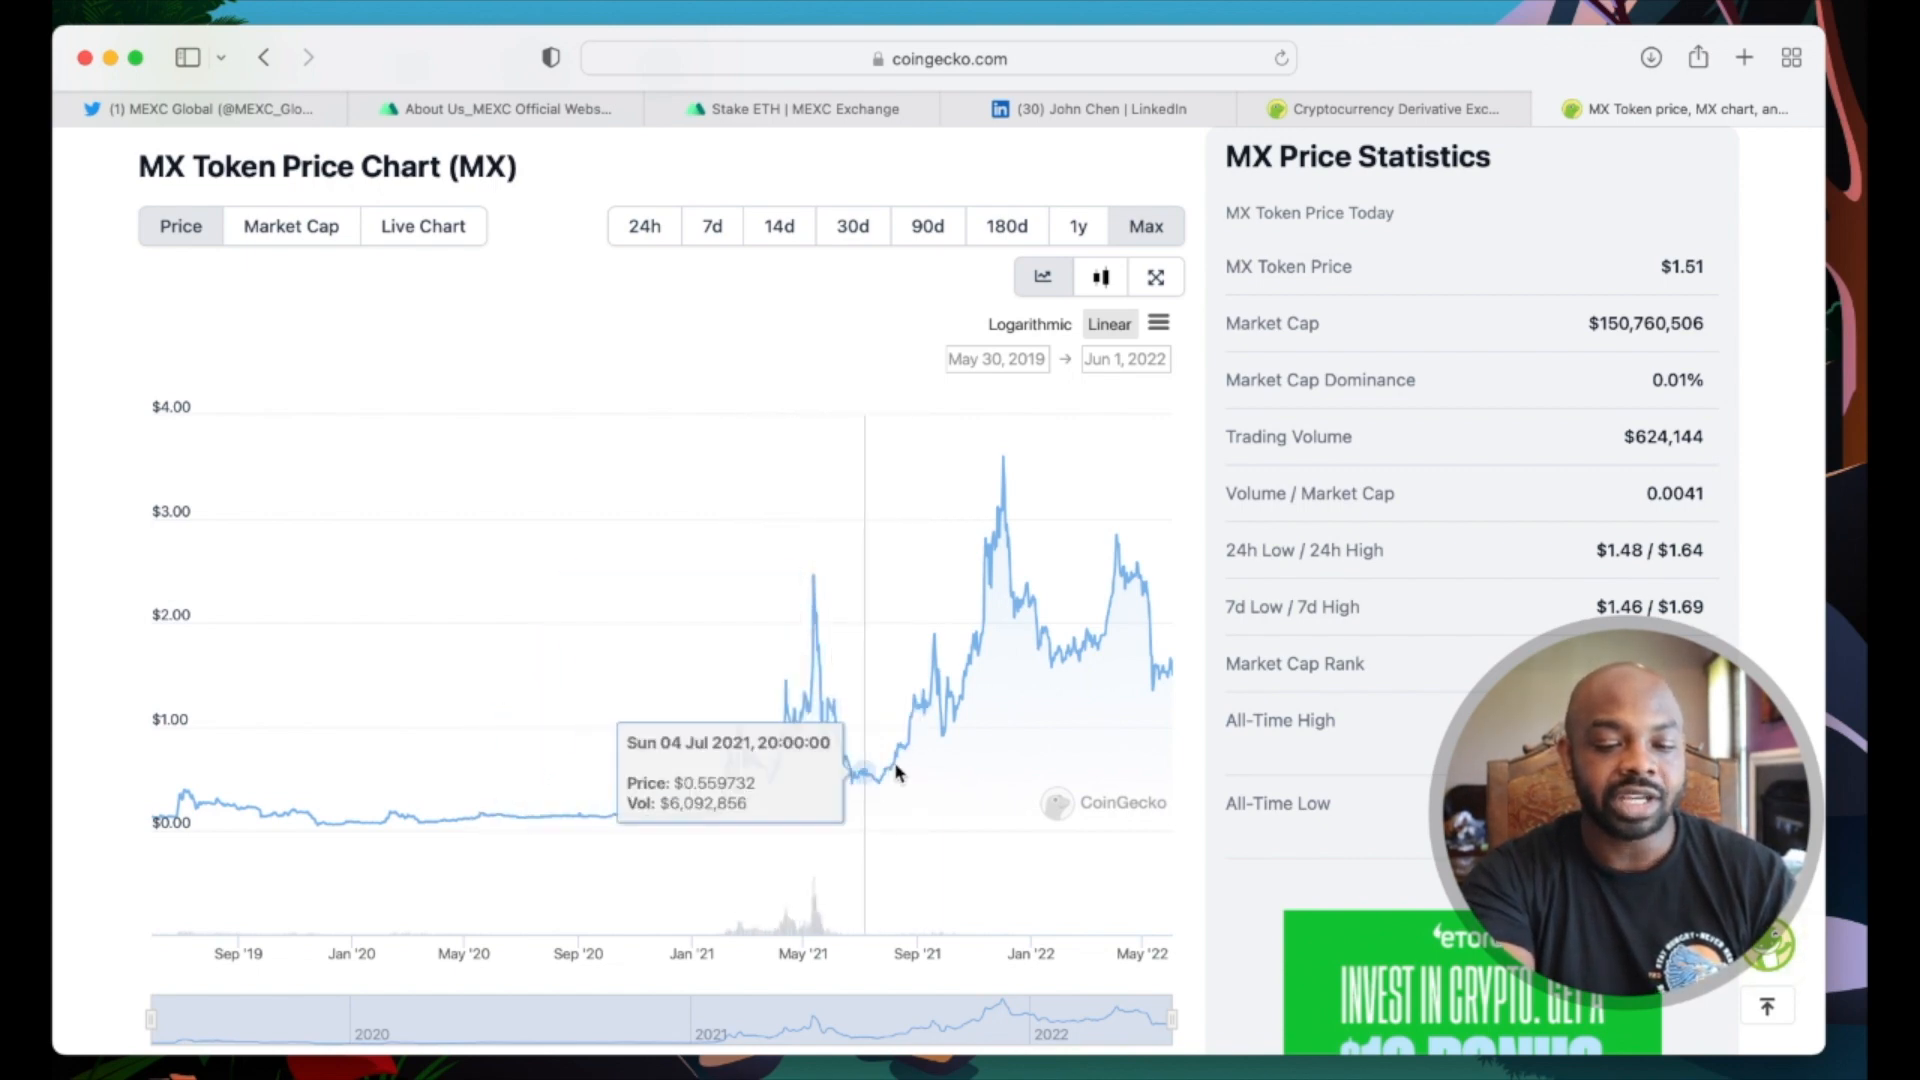
{"action": "mouse_move", "coordinate": [934, 776]}
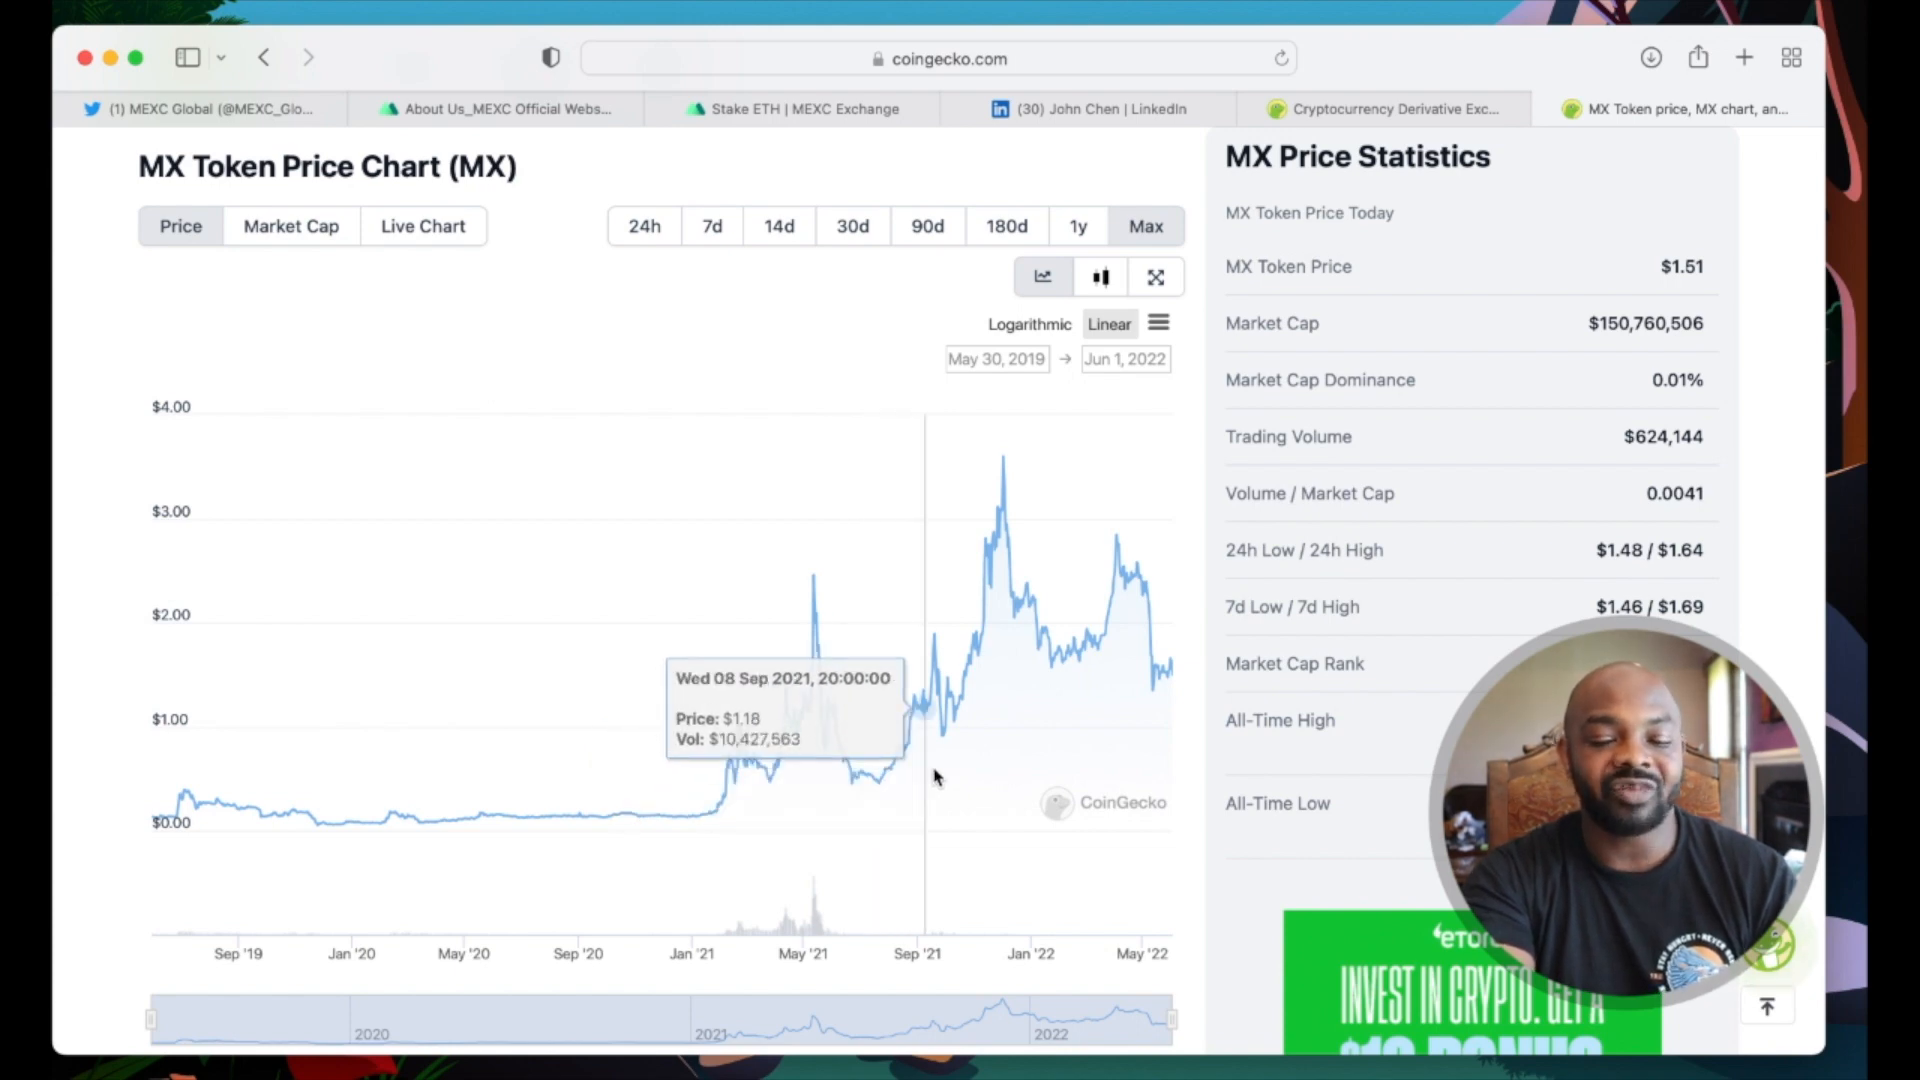
{"action": "mouse_move", "coordinate": [838, 772]}
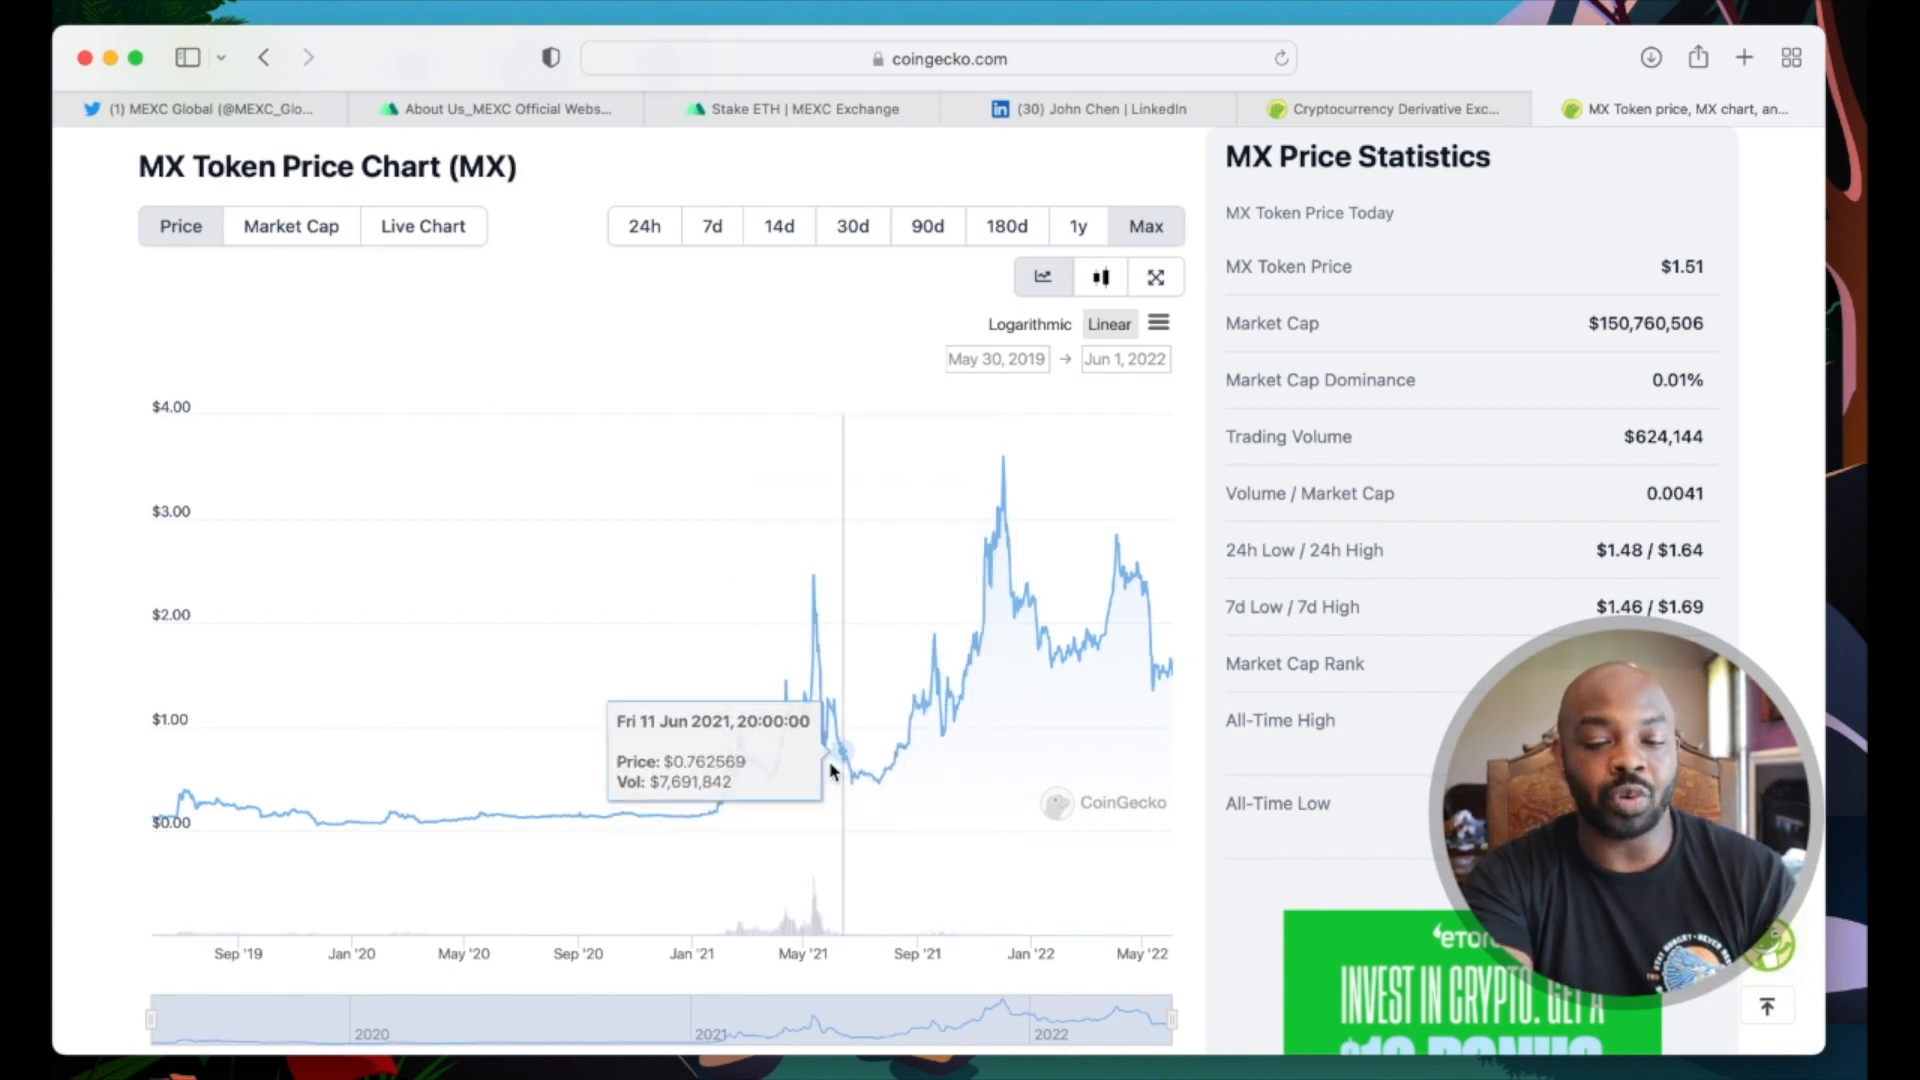
{"action": "mouse_move", "coordinate": [894, 771]}
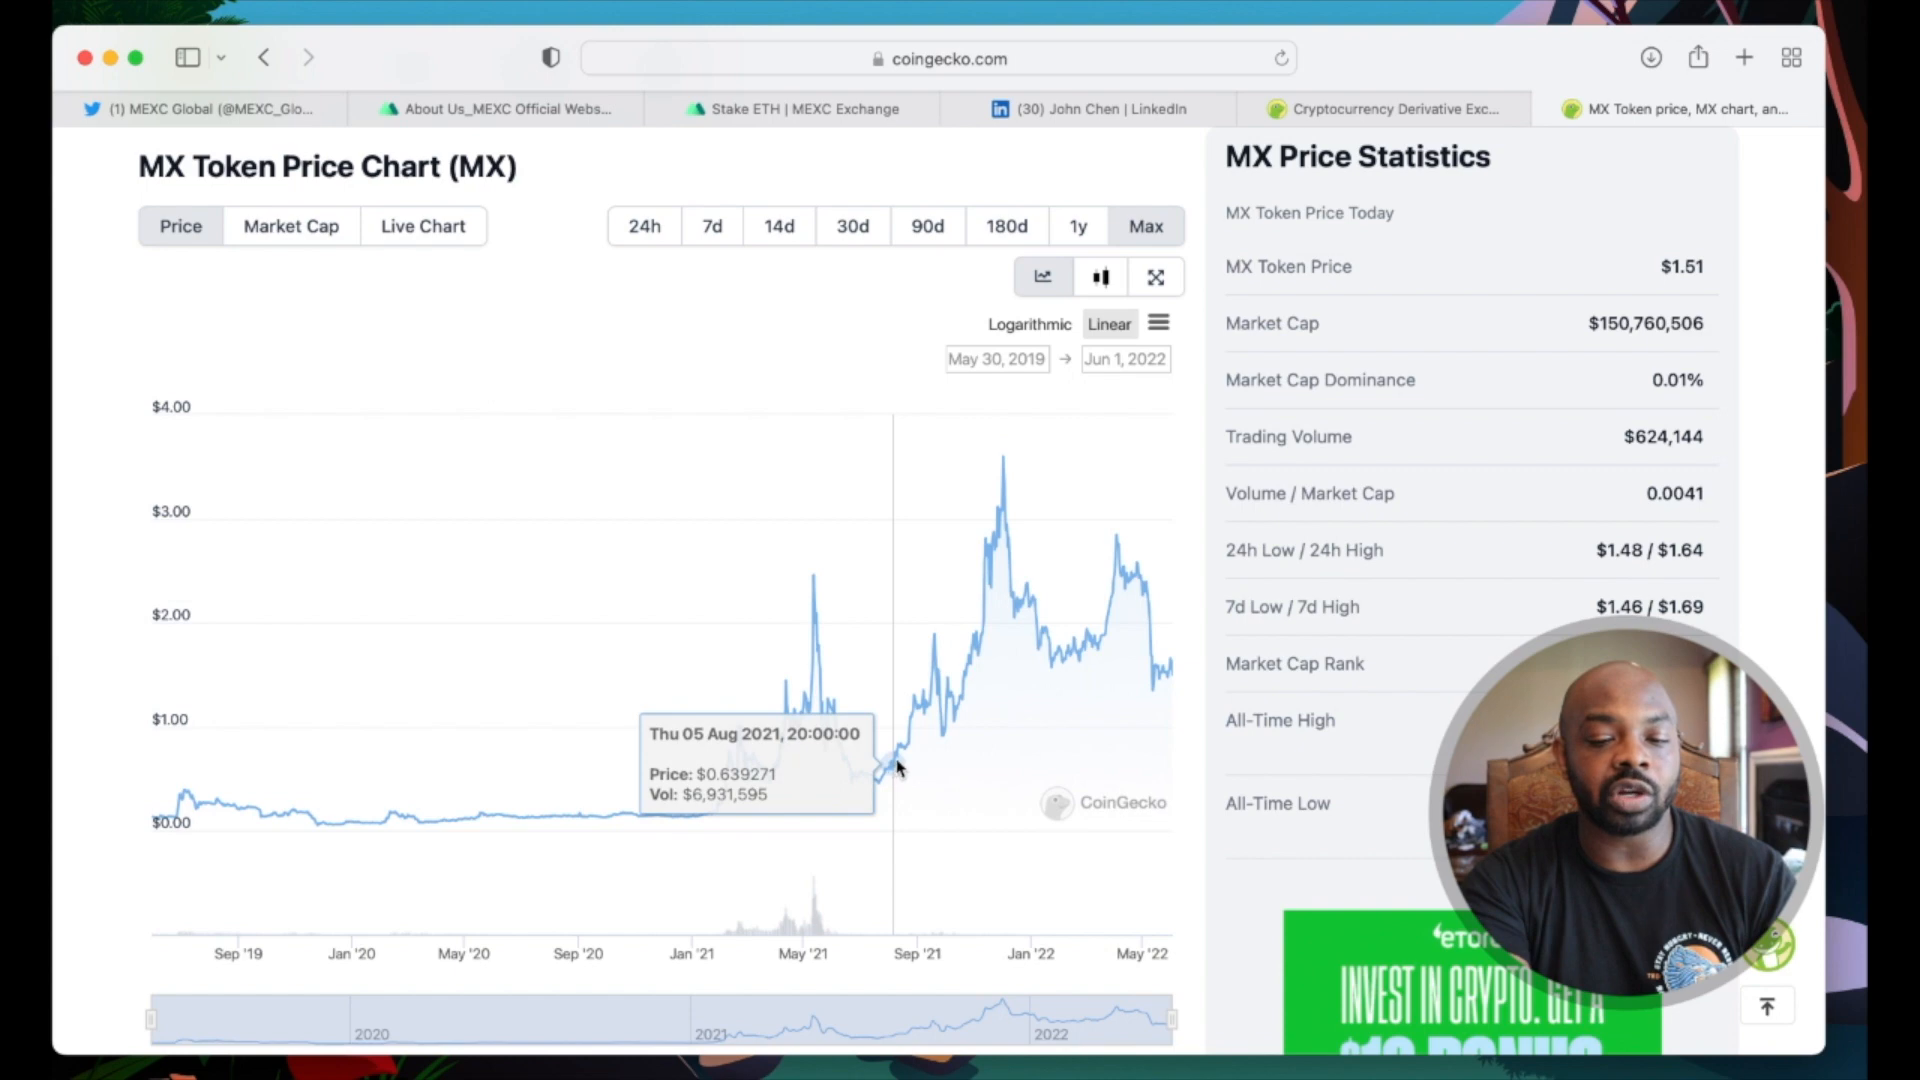
{"action": "mouse_move", "coordinate": [980, 630]}
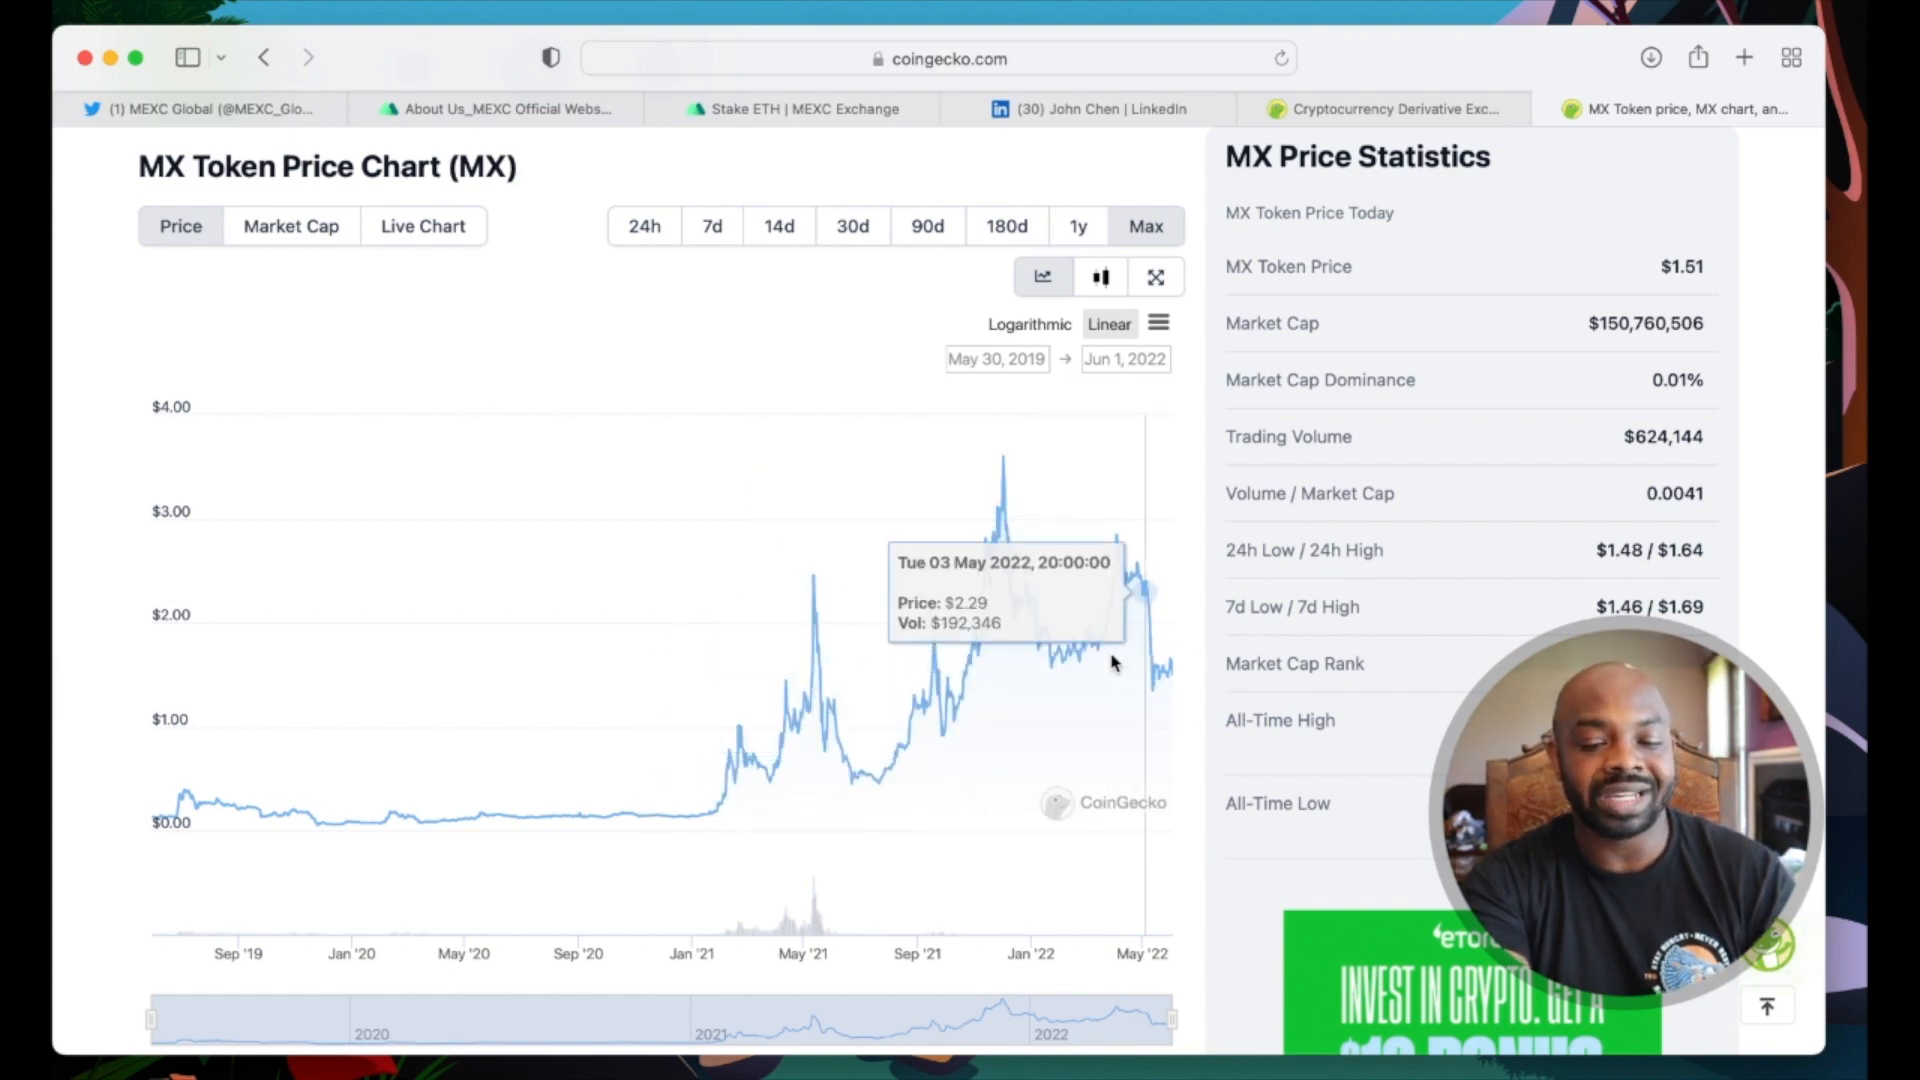
{"action": "mouse_move", "coordinate": [1170, 686]}
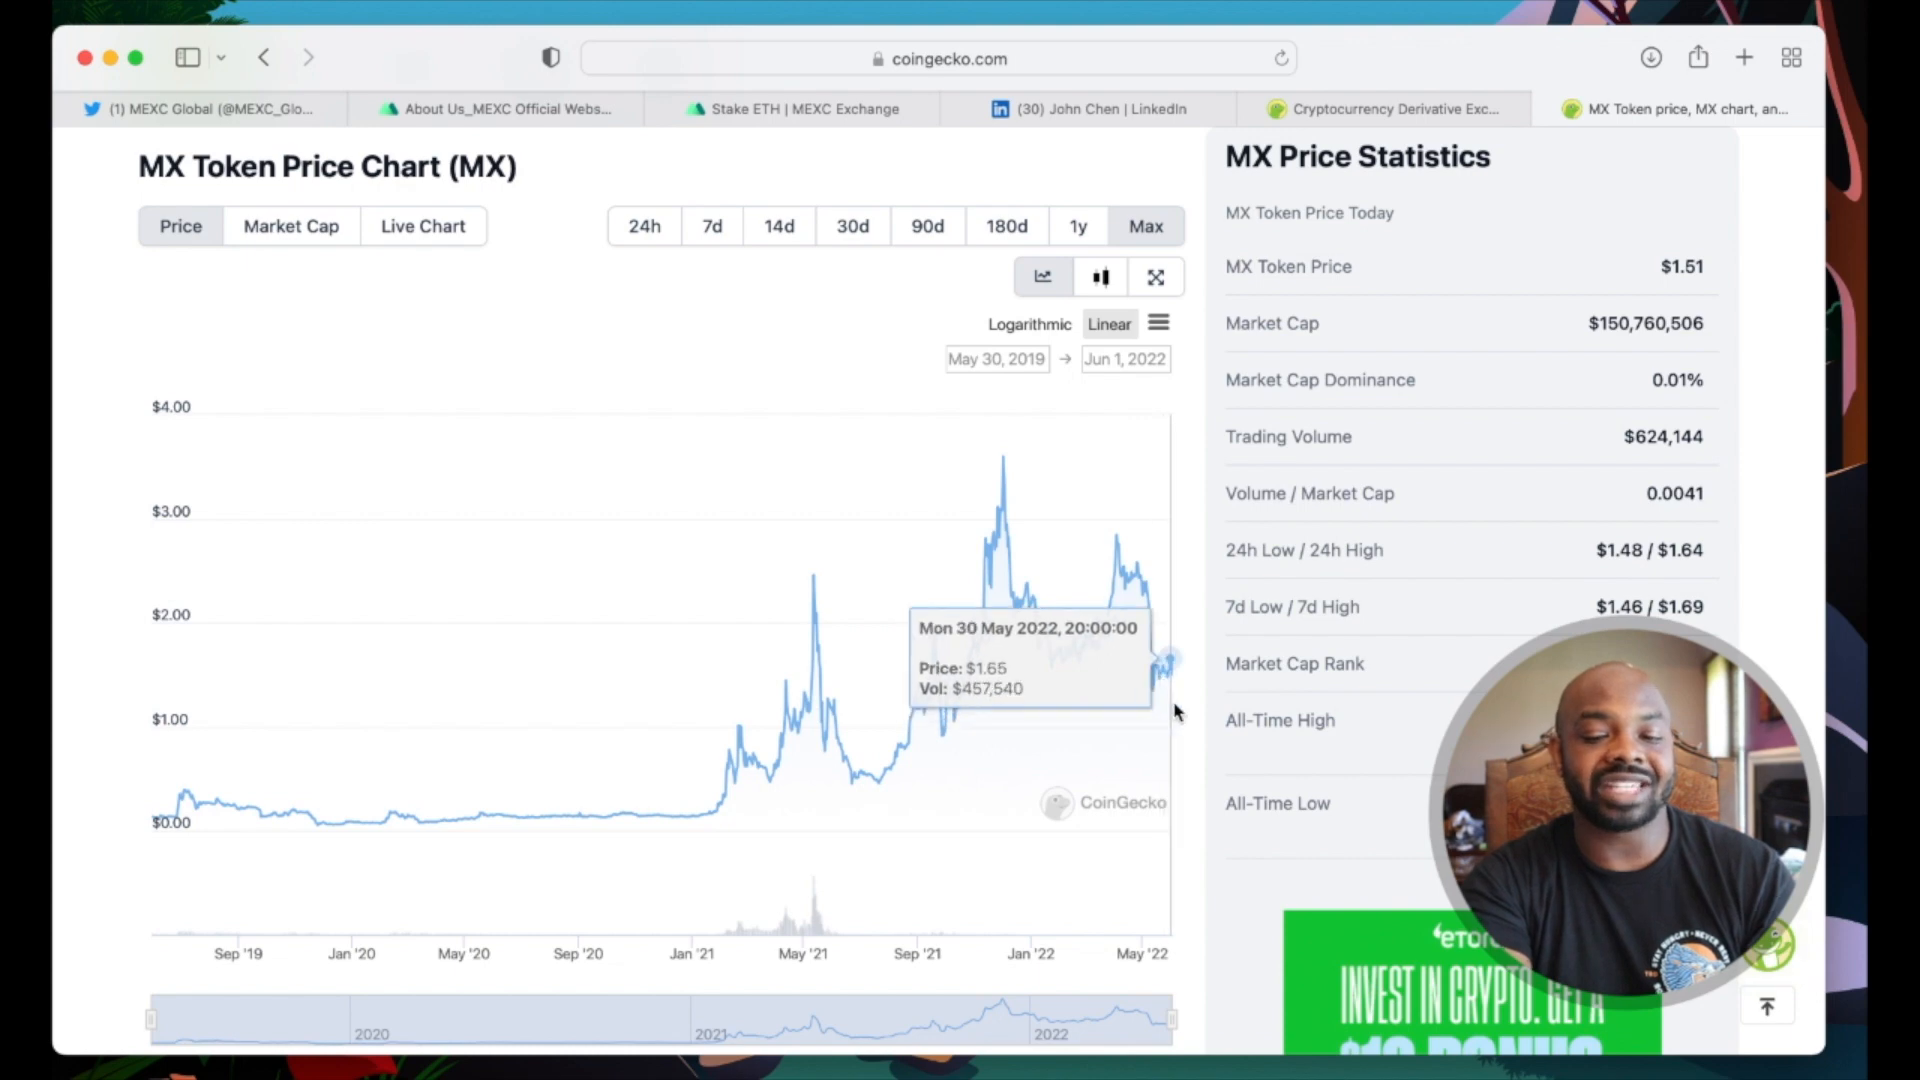